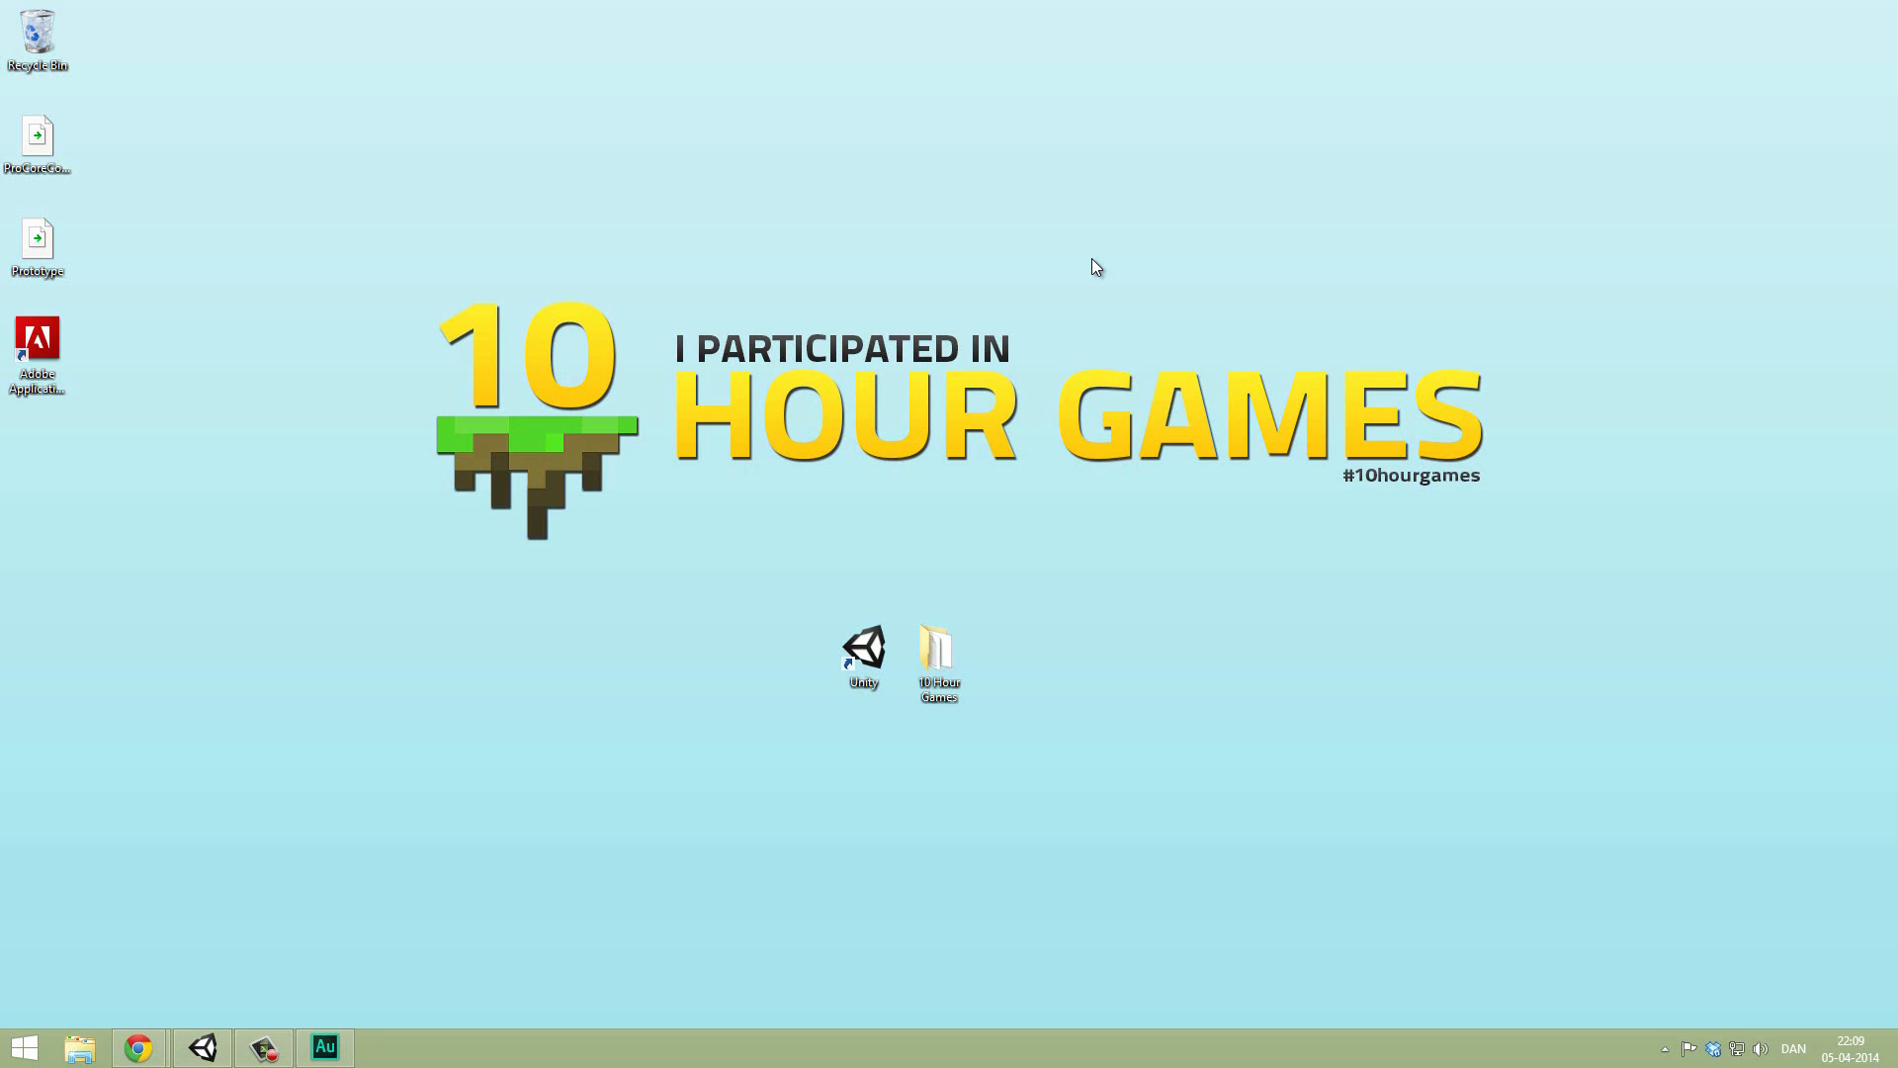
pyautogui.moveTo(1018, 221)
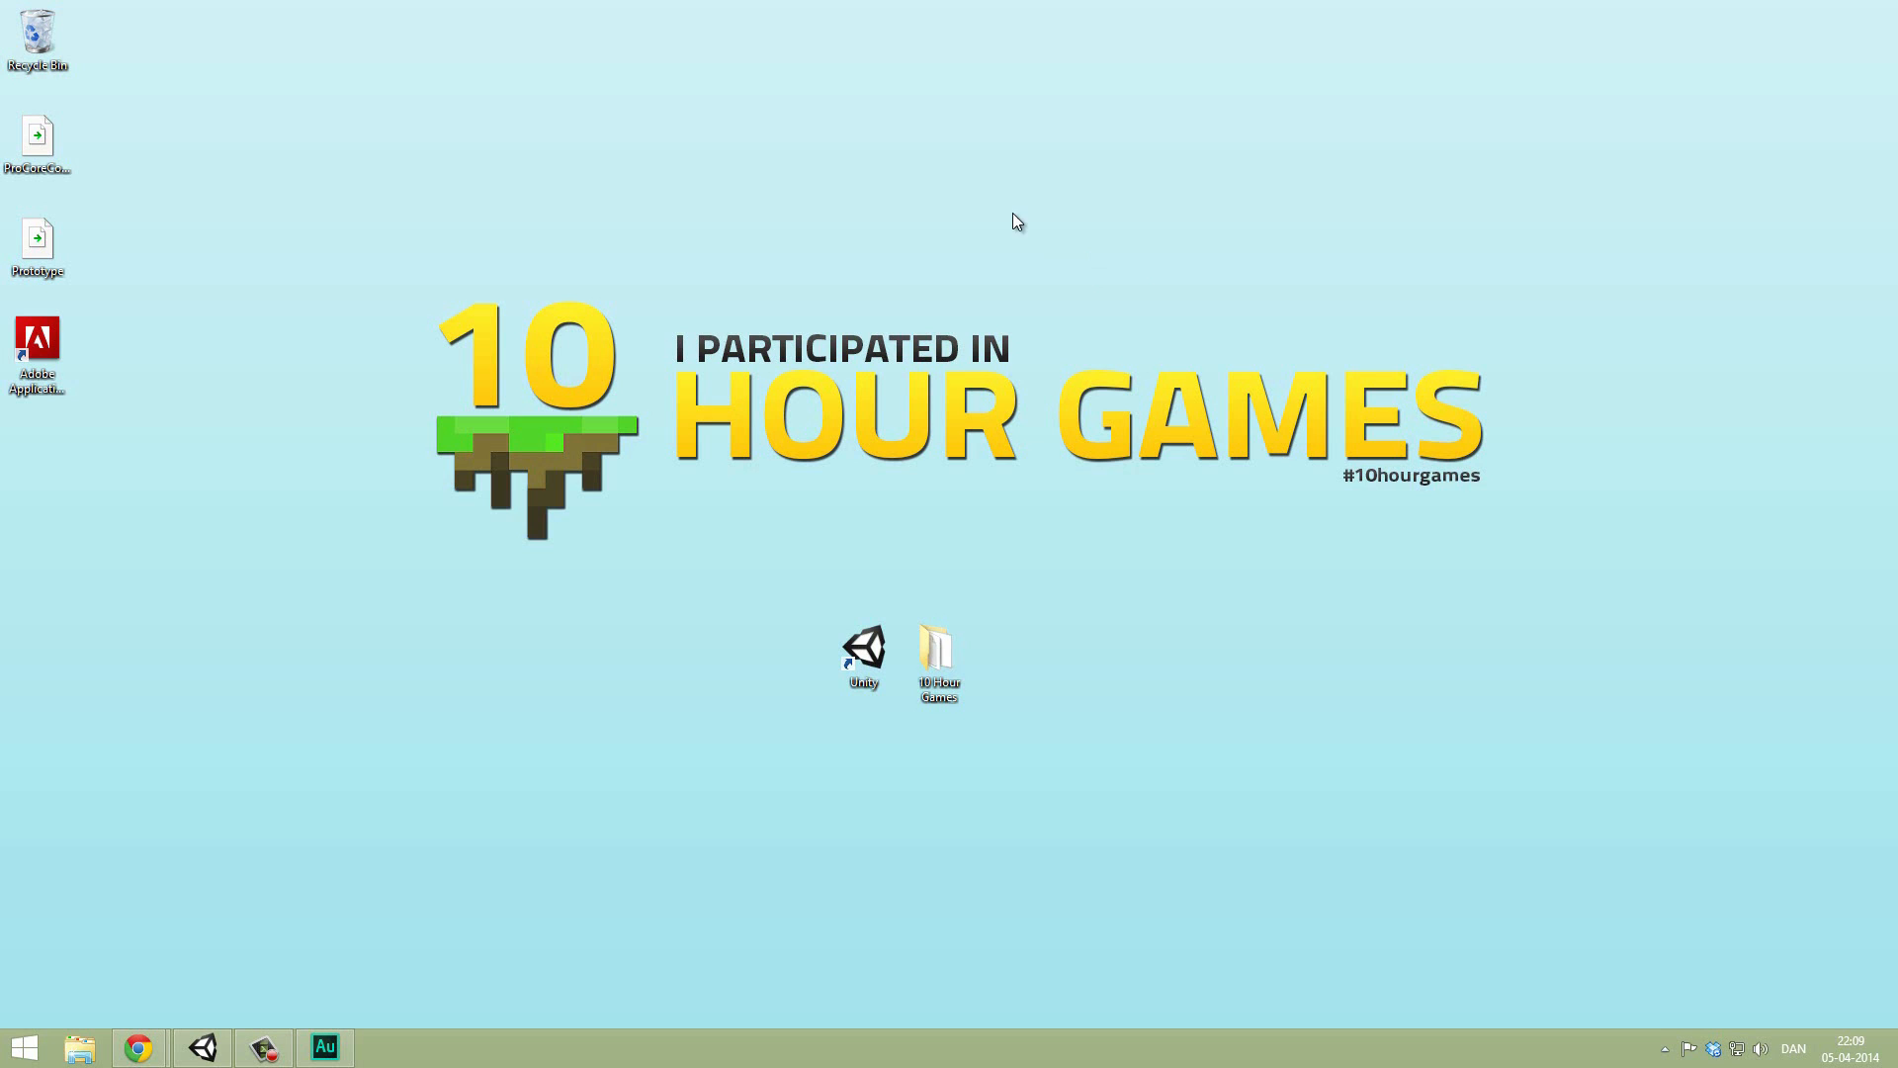
pyautogui.moveTo(506, 232)
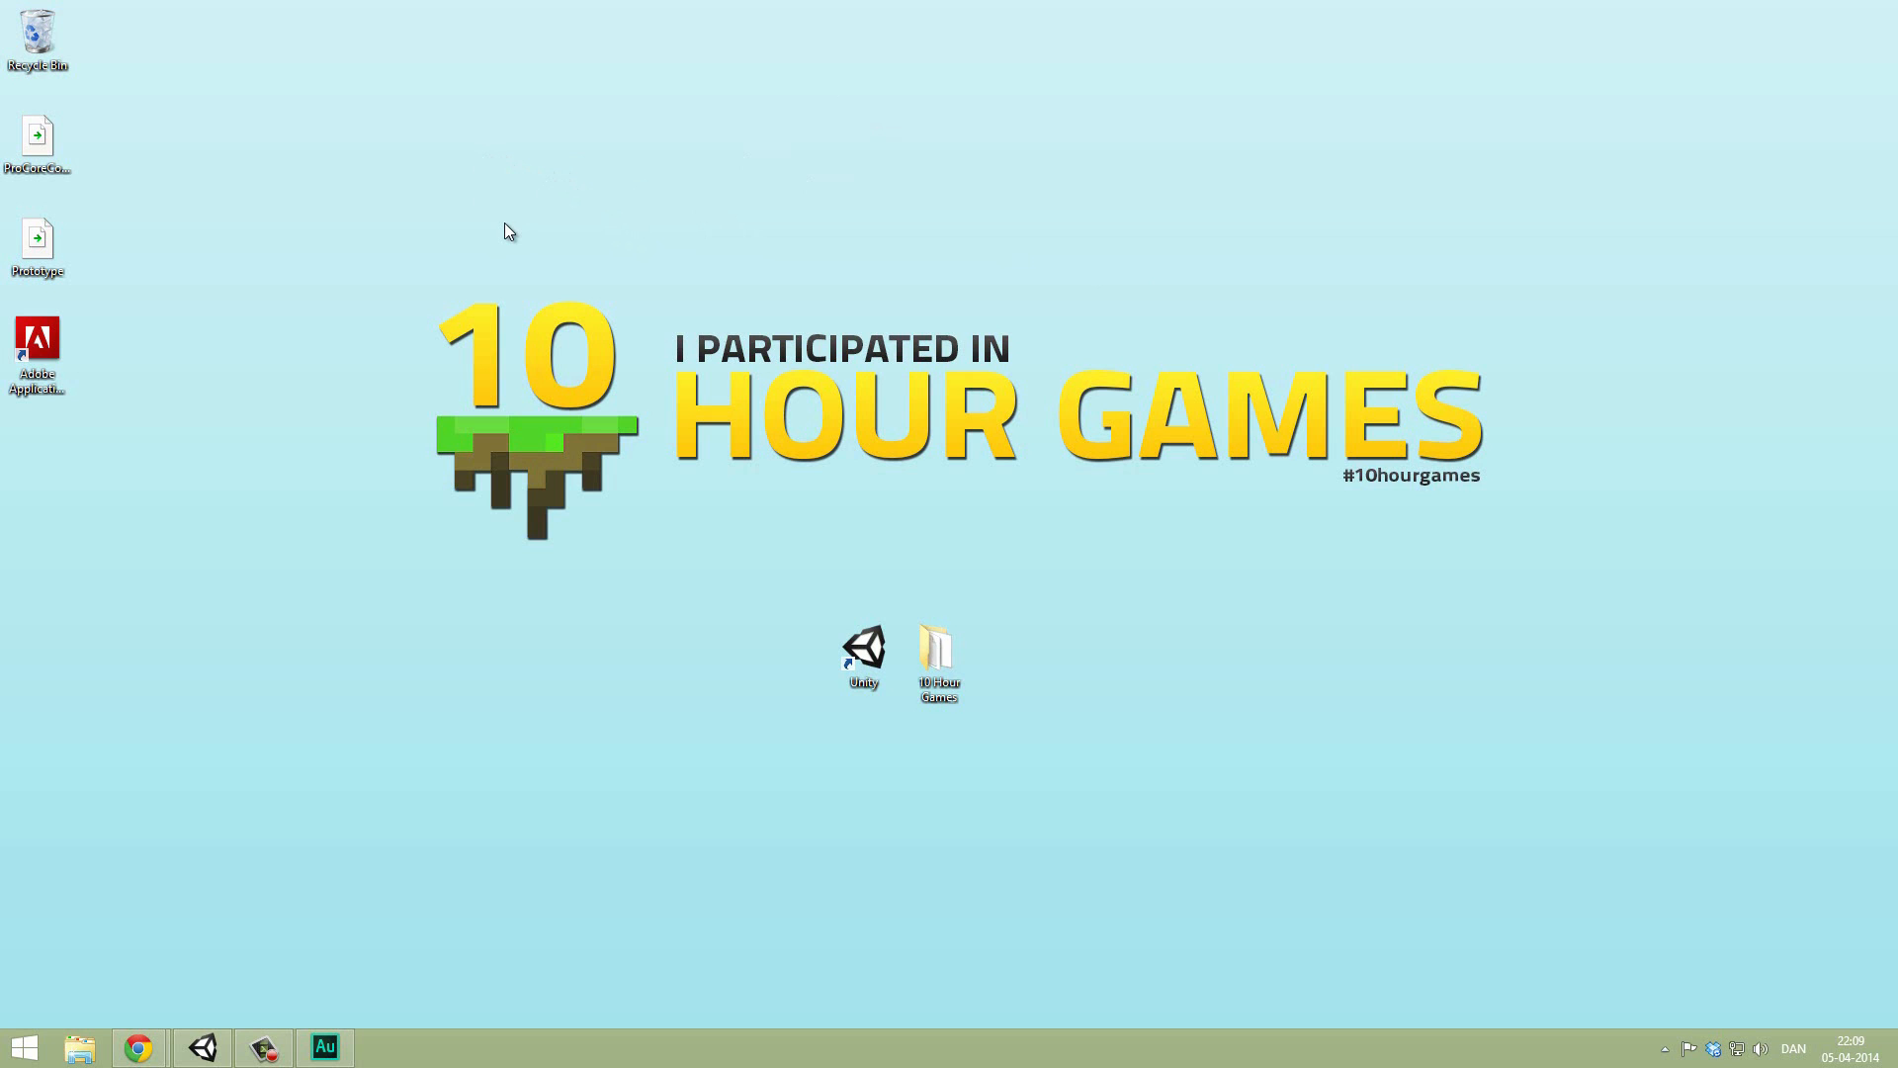
pyautogui.moveTo(466, 206)
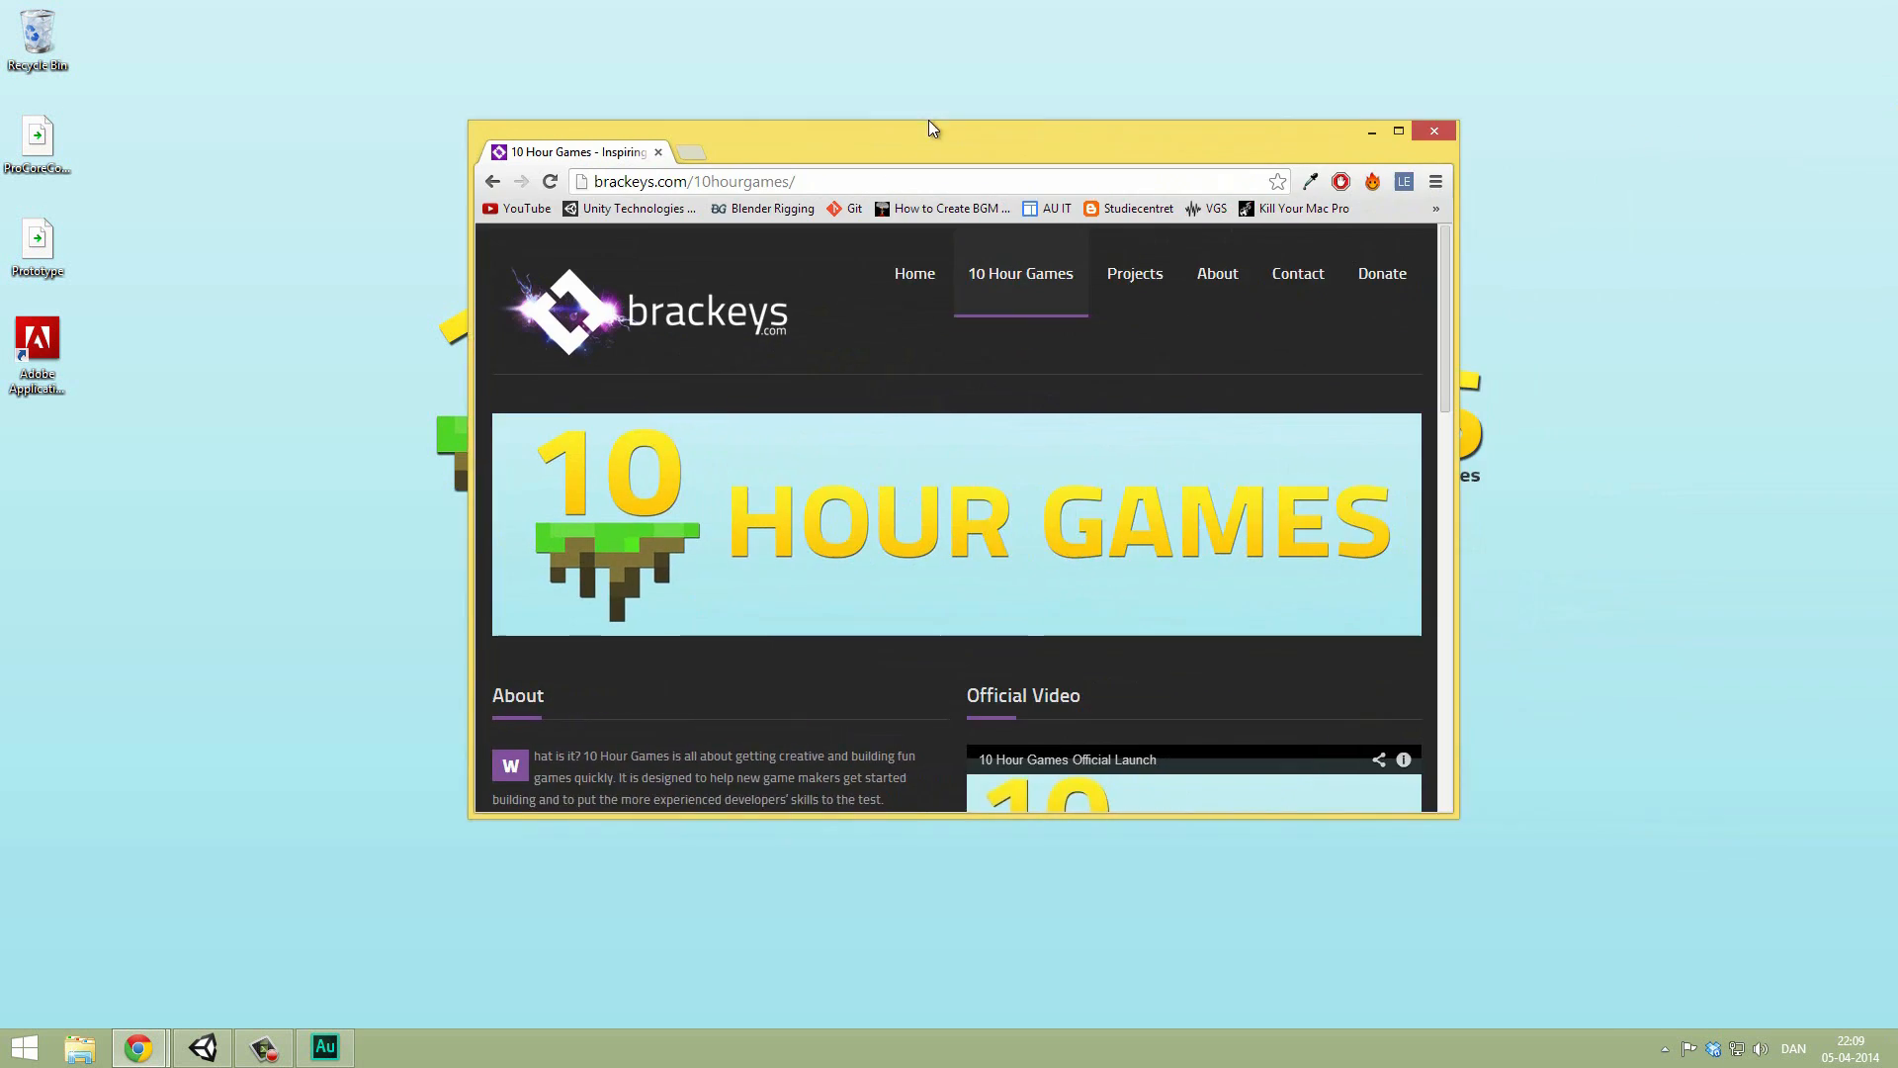
# Step: Maximize Chrome and scroll through the 10 Hour Games page's About section
pyautogui.click(1397, 131)
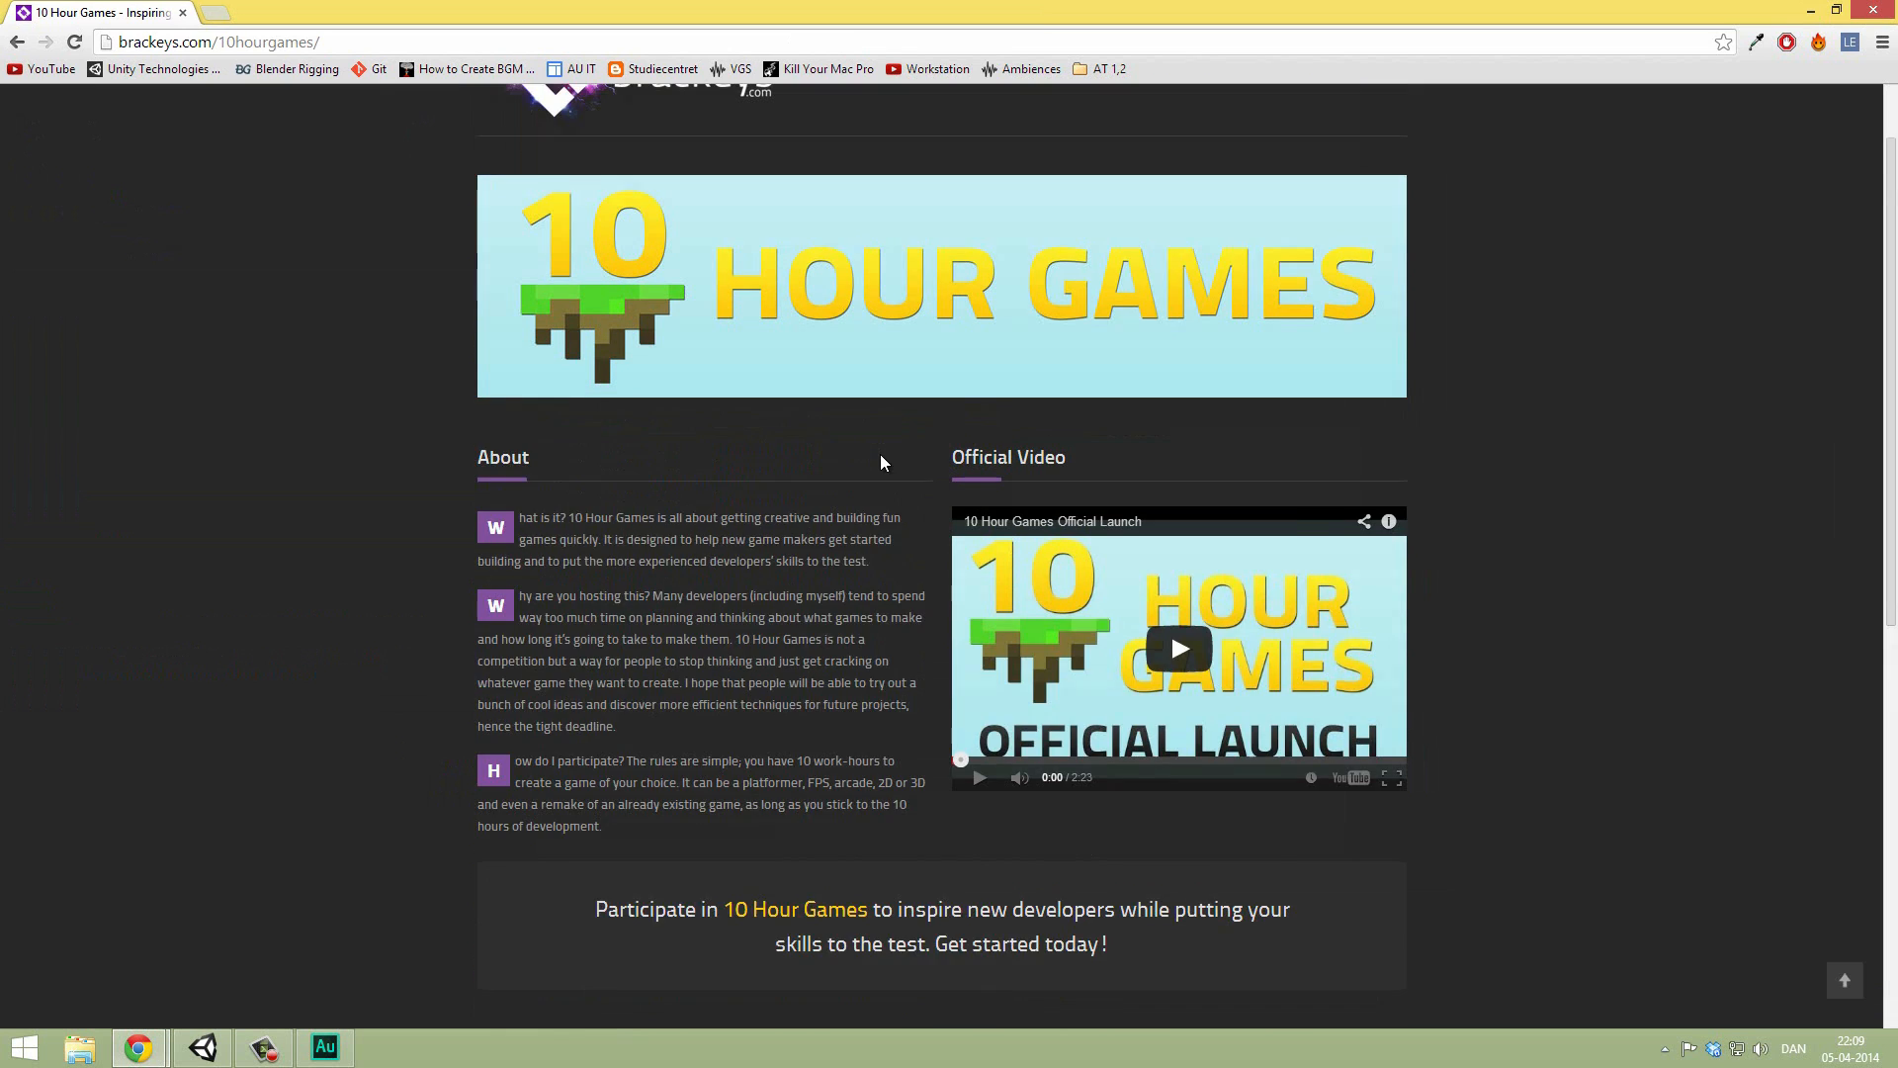
pyautogui.scroll(3)
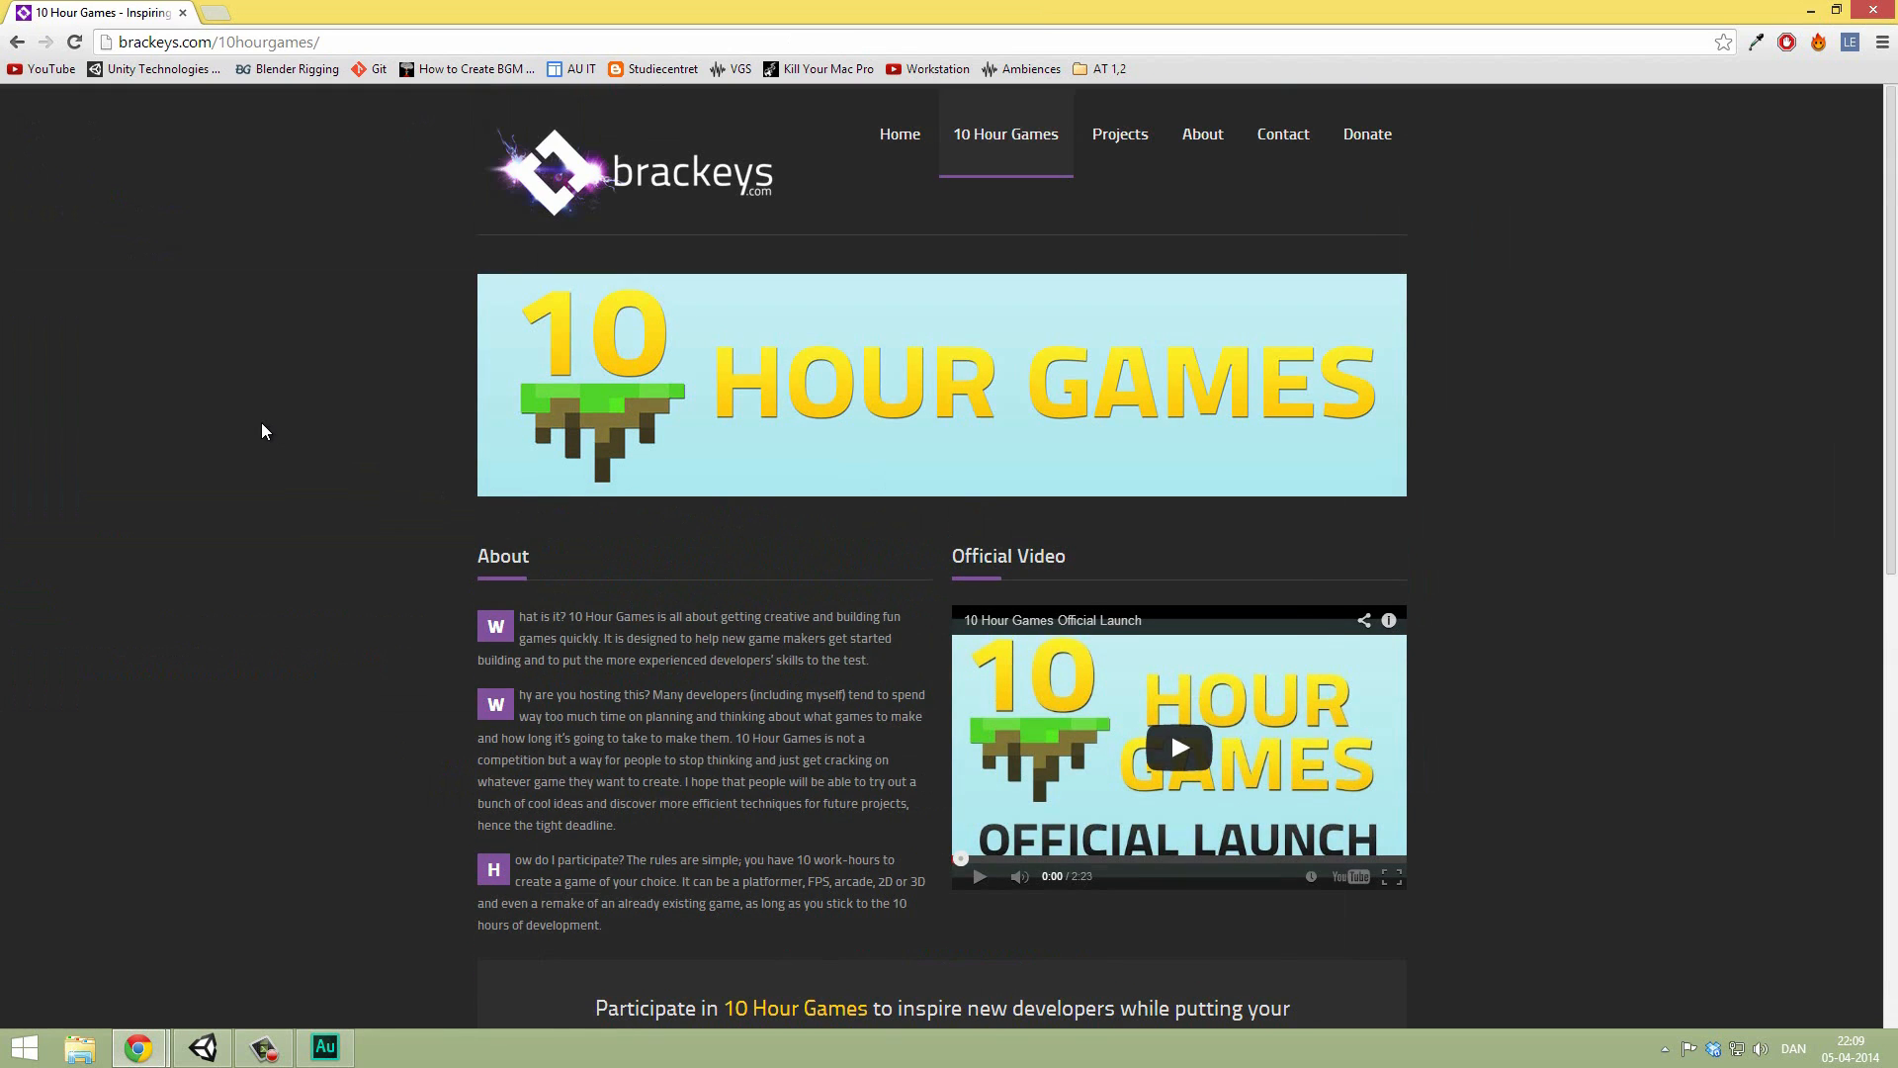
pyautogui.scroll(-3)
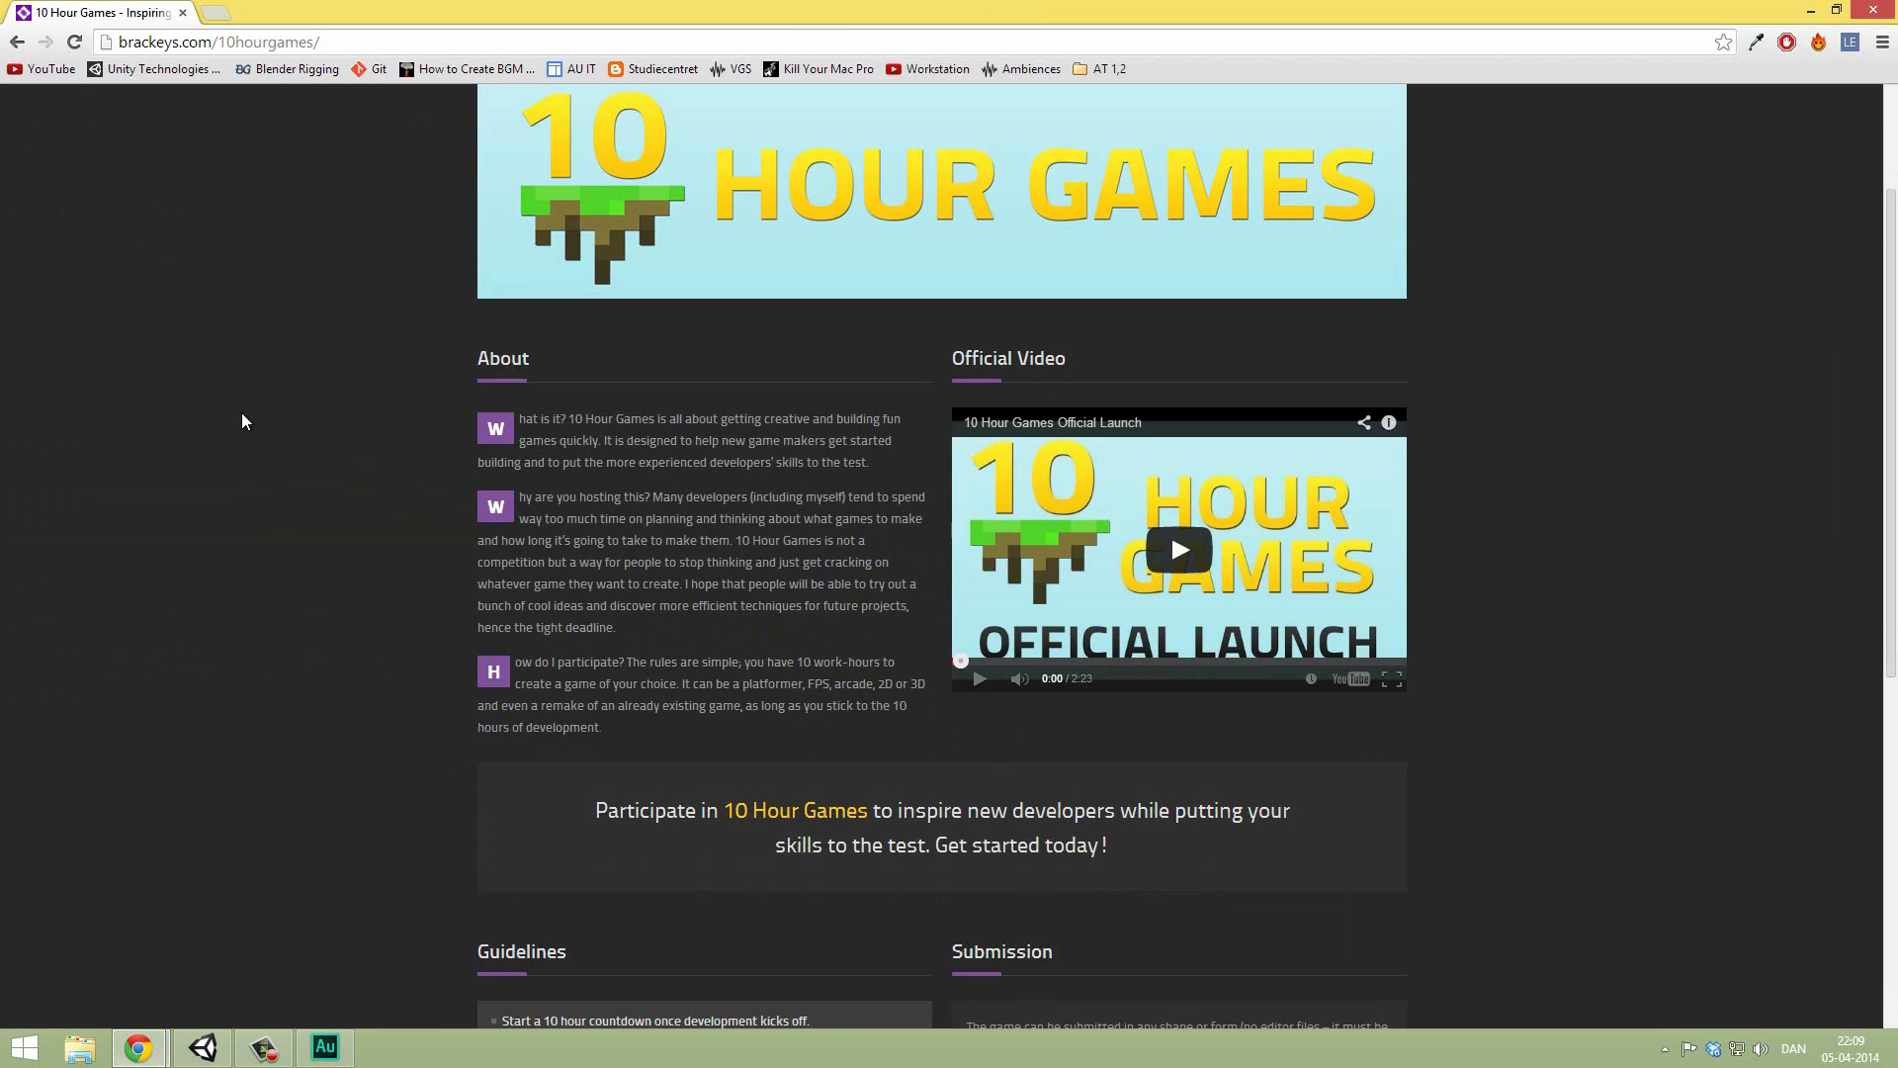
pyautogui.scroll(-3)
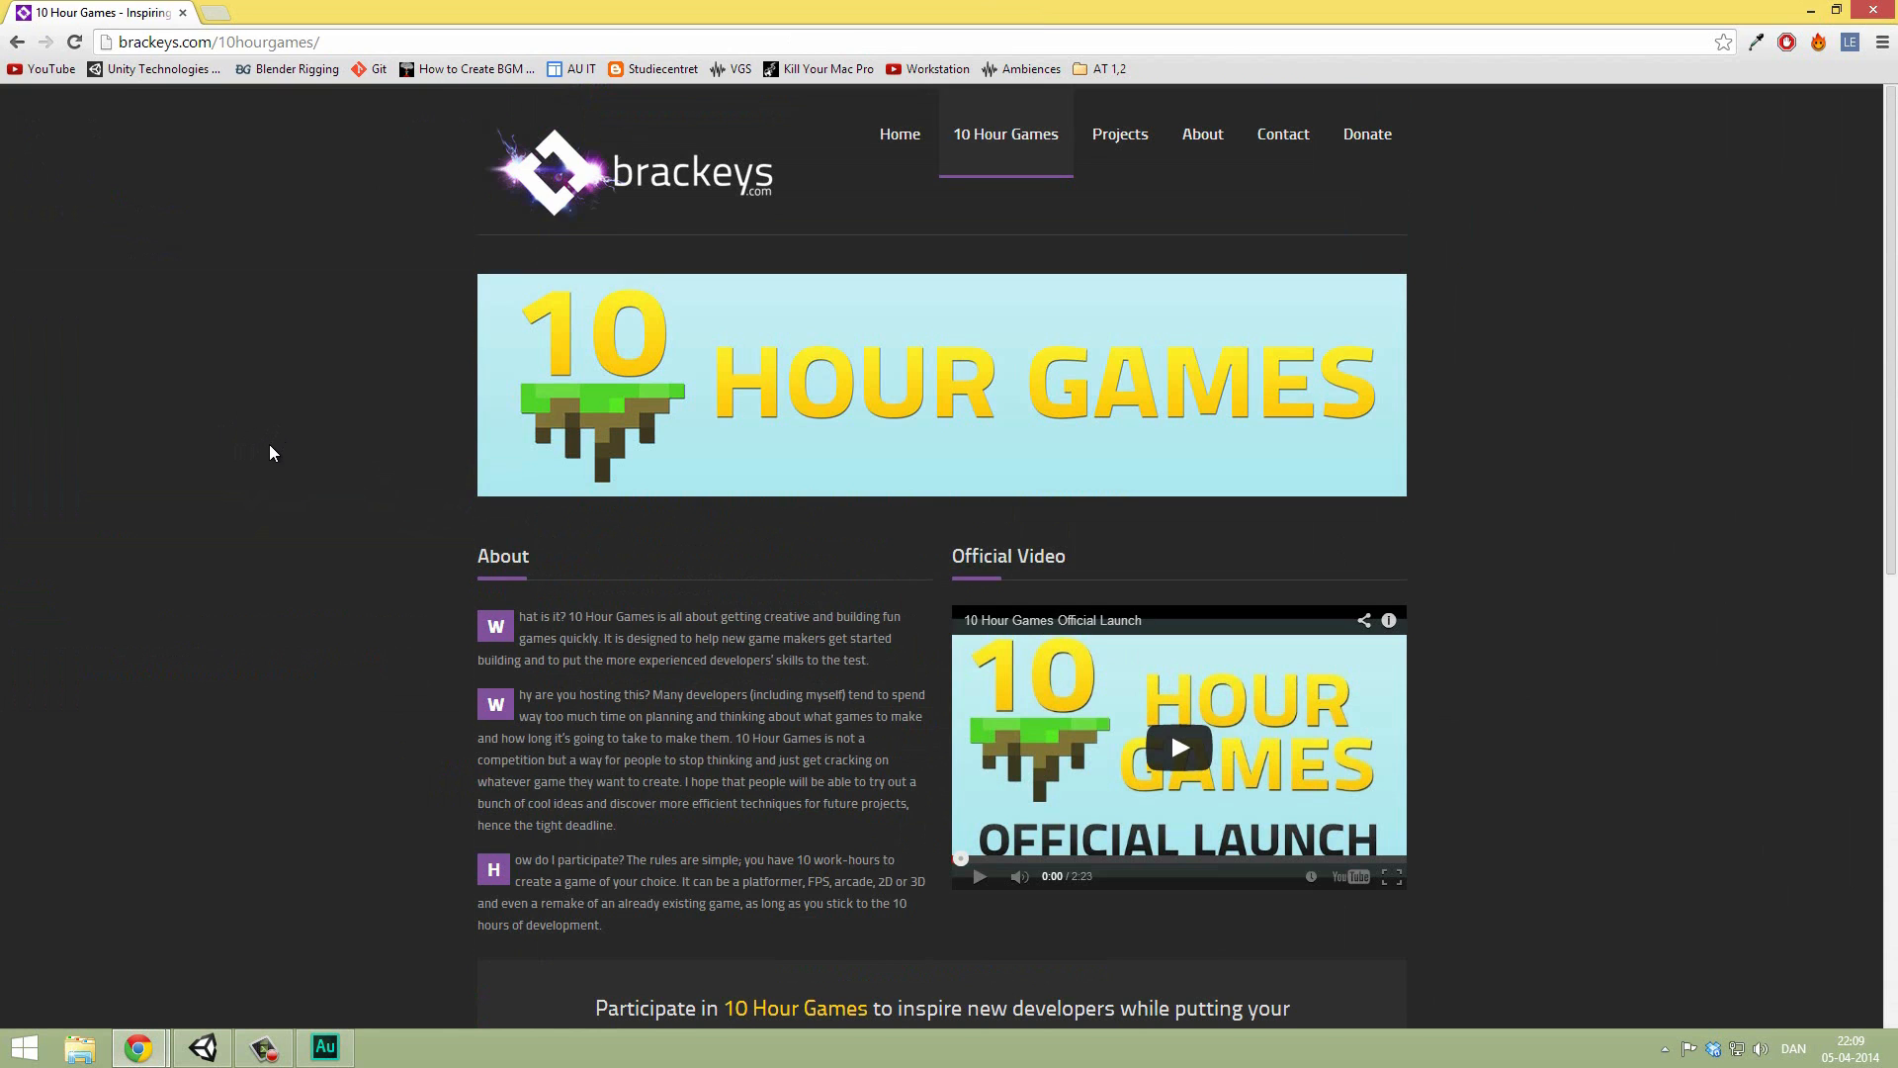
pyautogui.moveTo(267, 458)
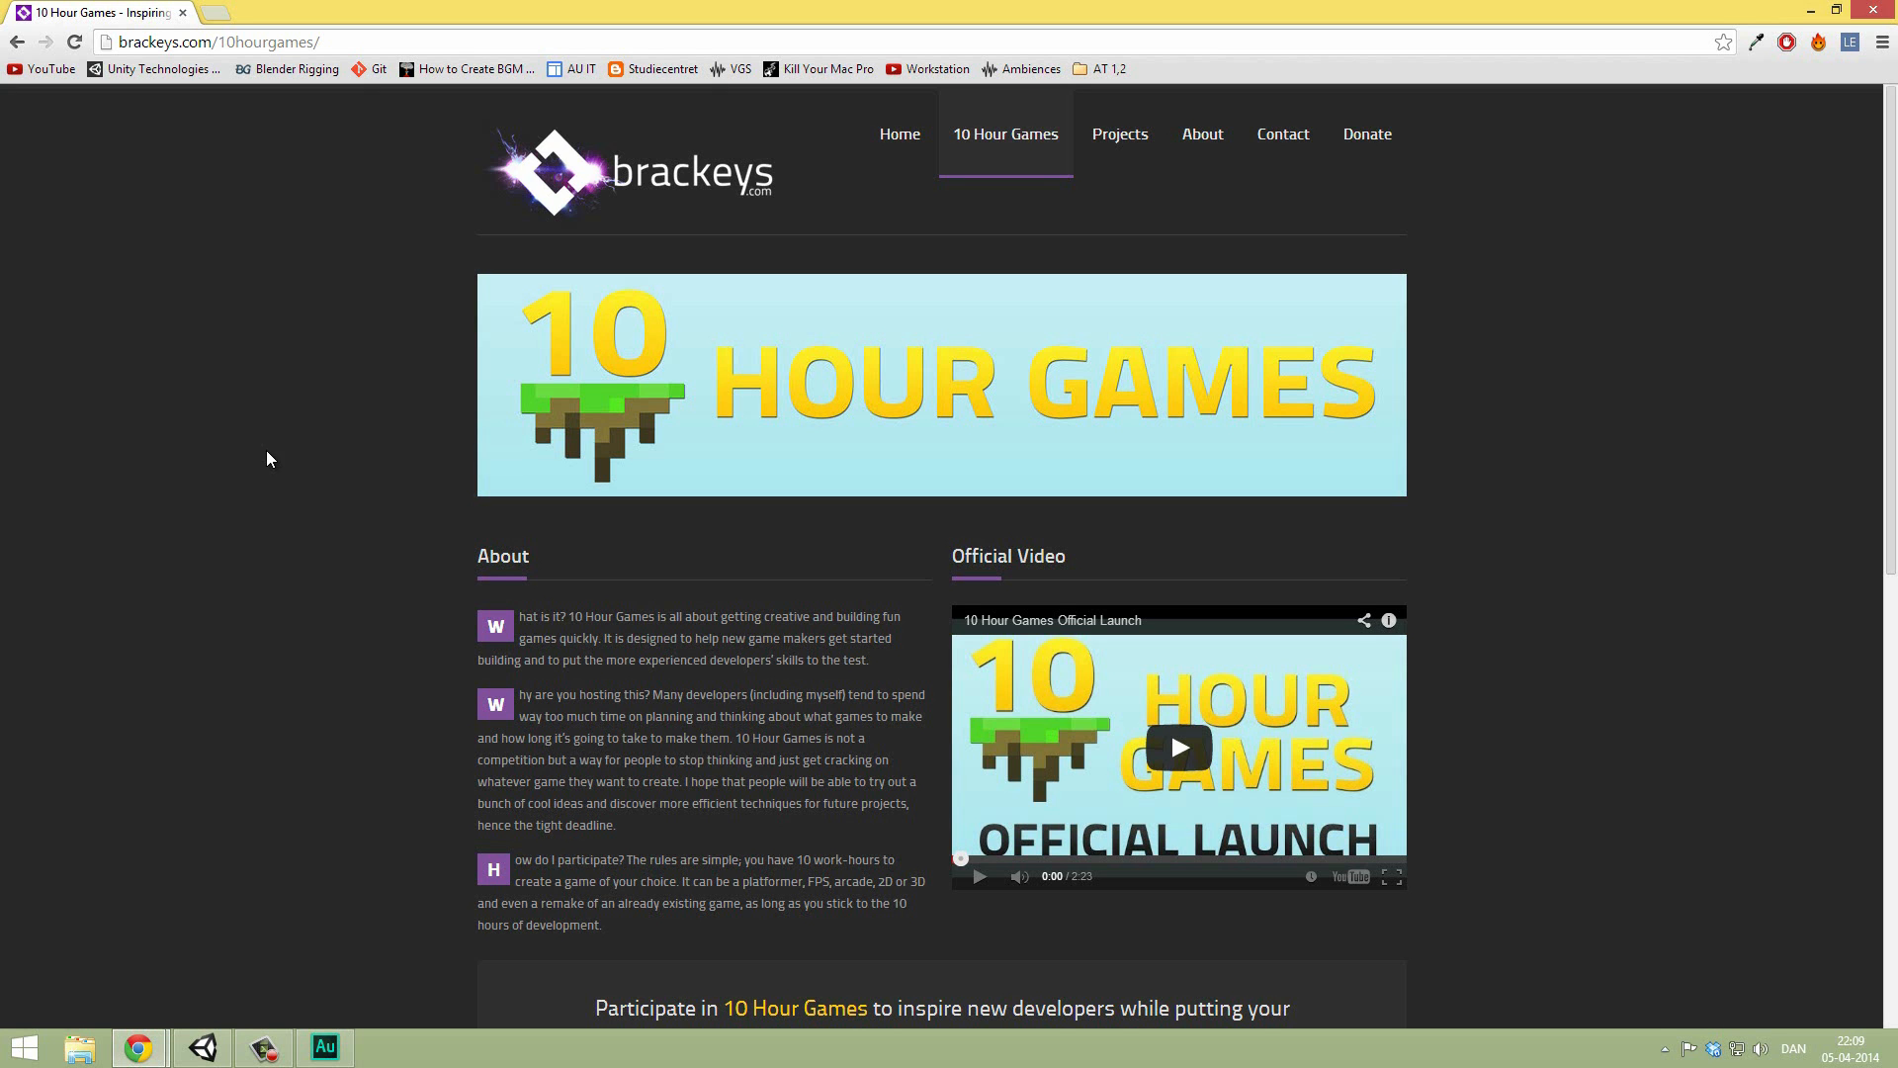
pyautogui.scroll(-3)
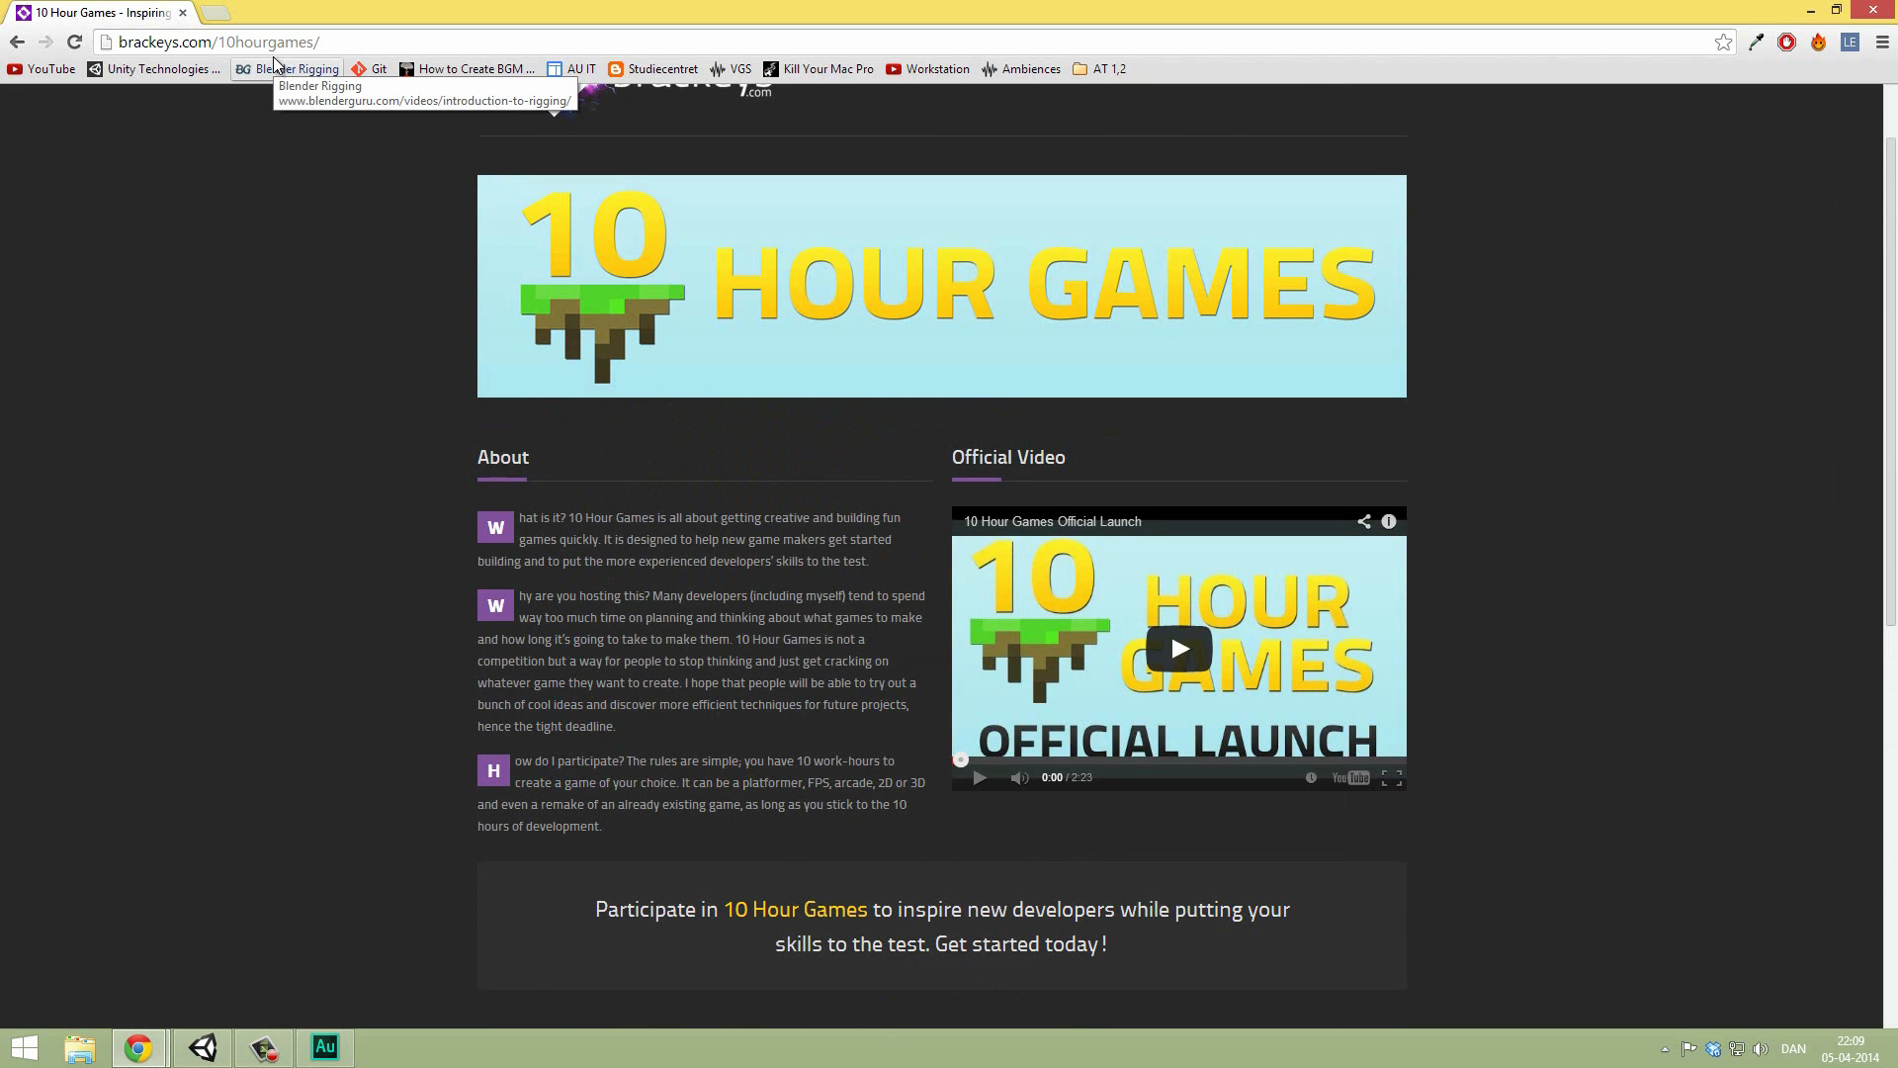
pyautogui.moveTo(848, 558)
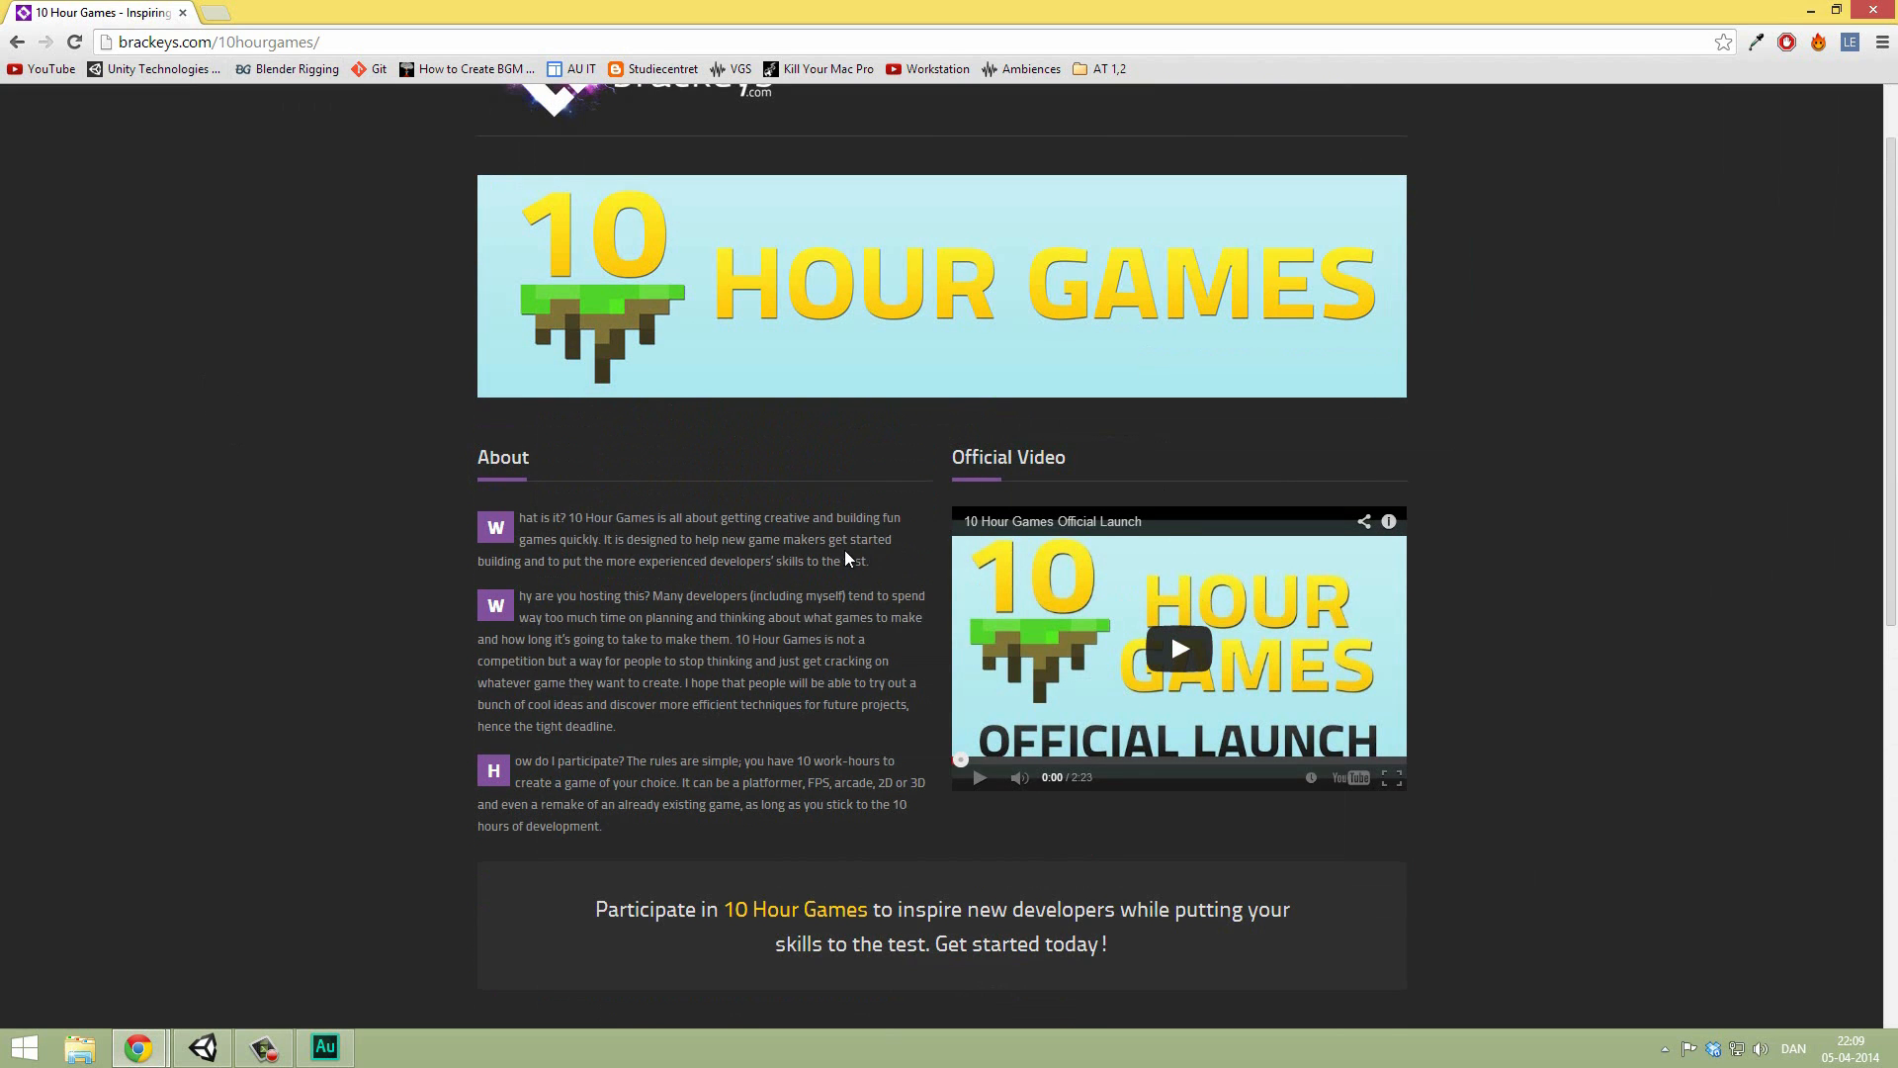
pyautogui.moveTo(611, 510)
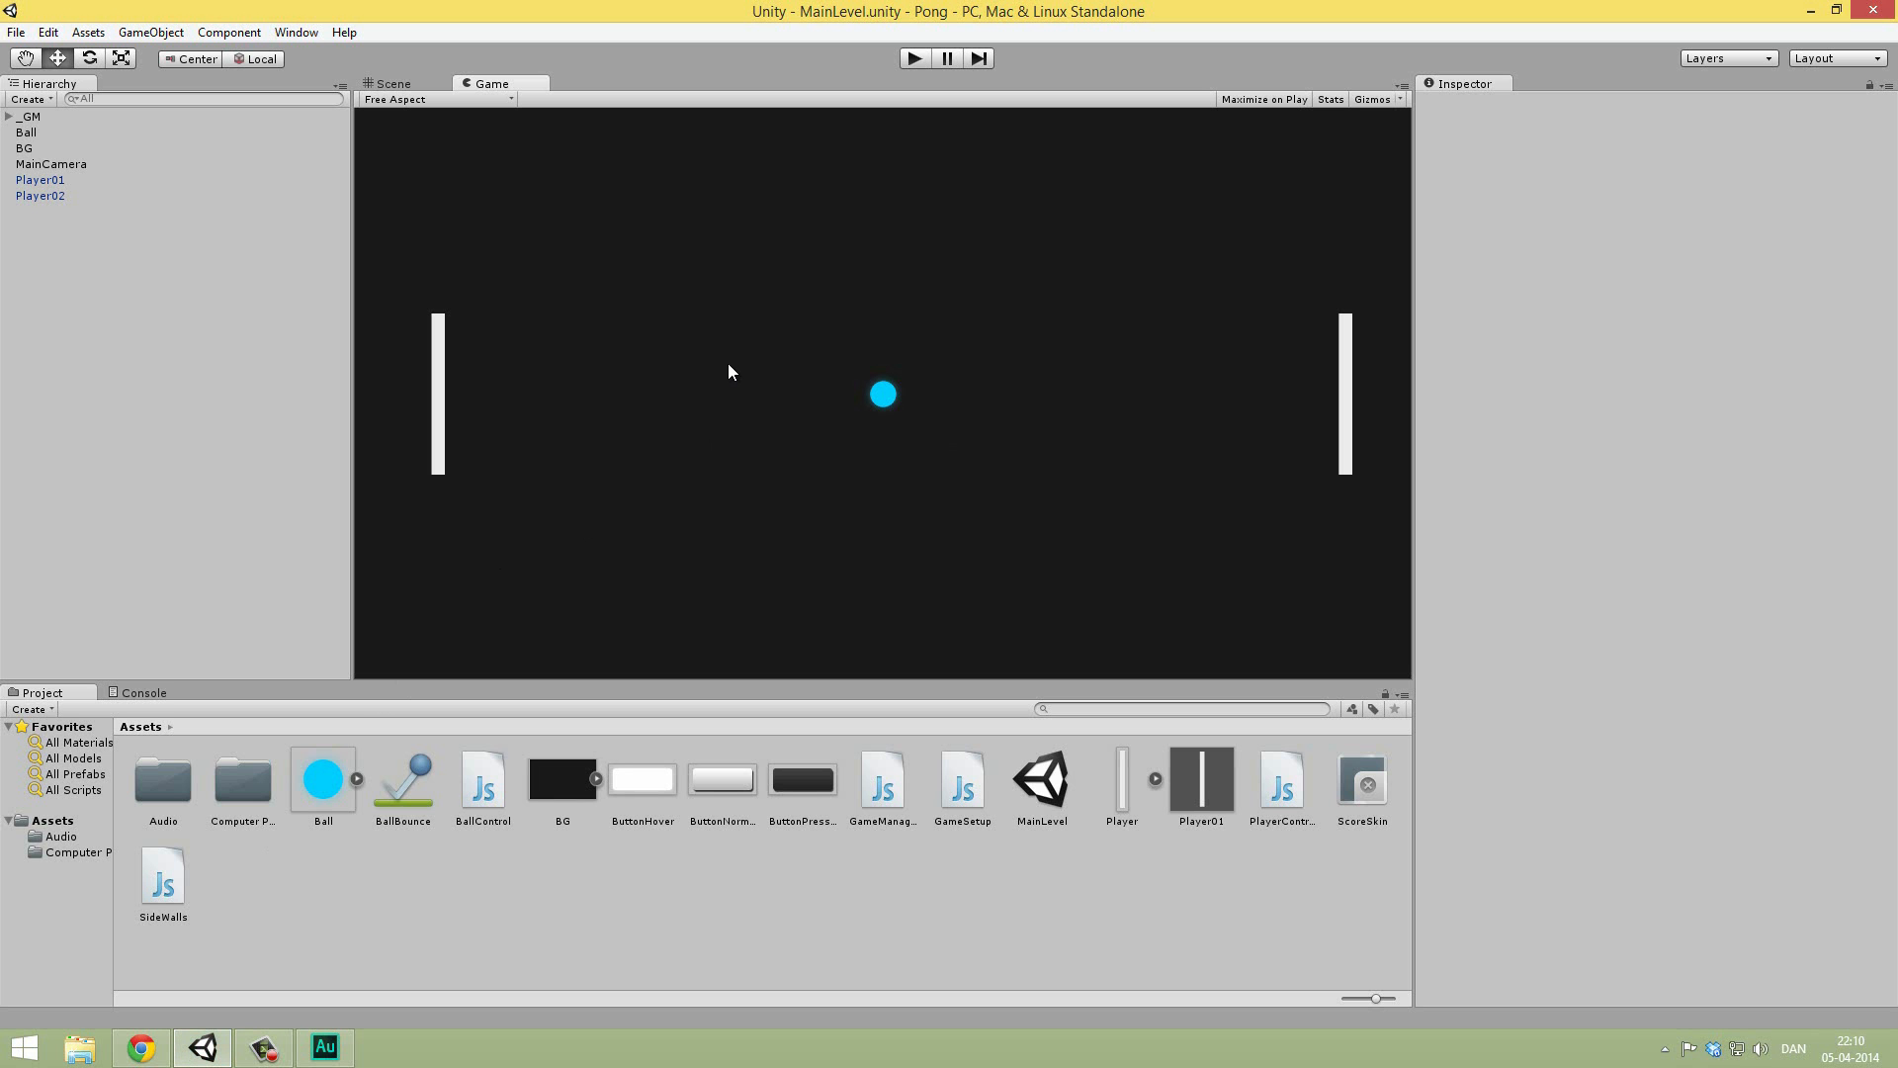
pyautogui.moveTo(874, 462)
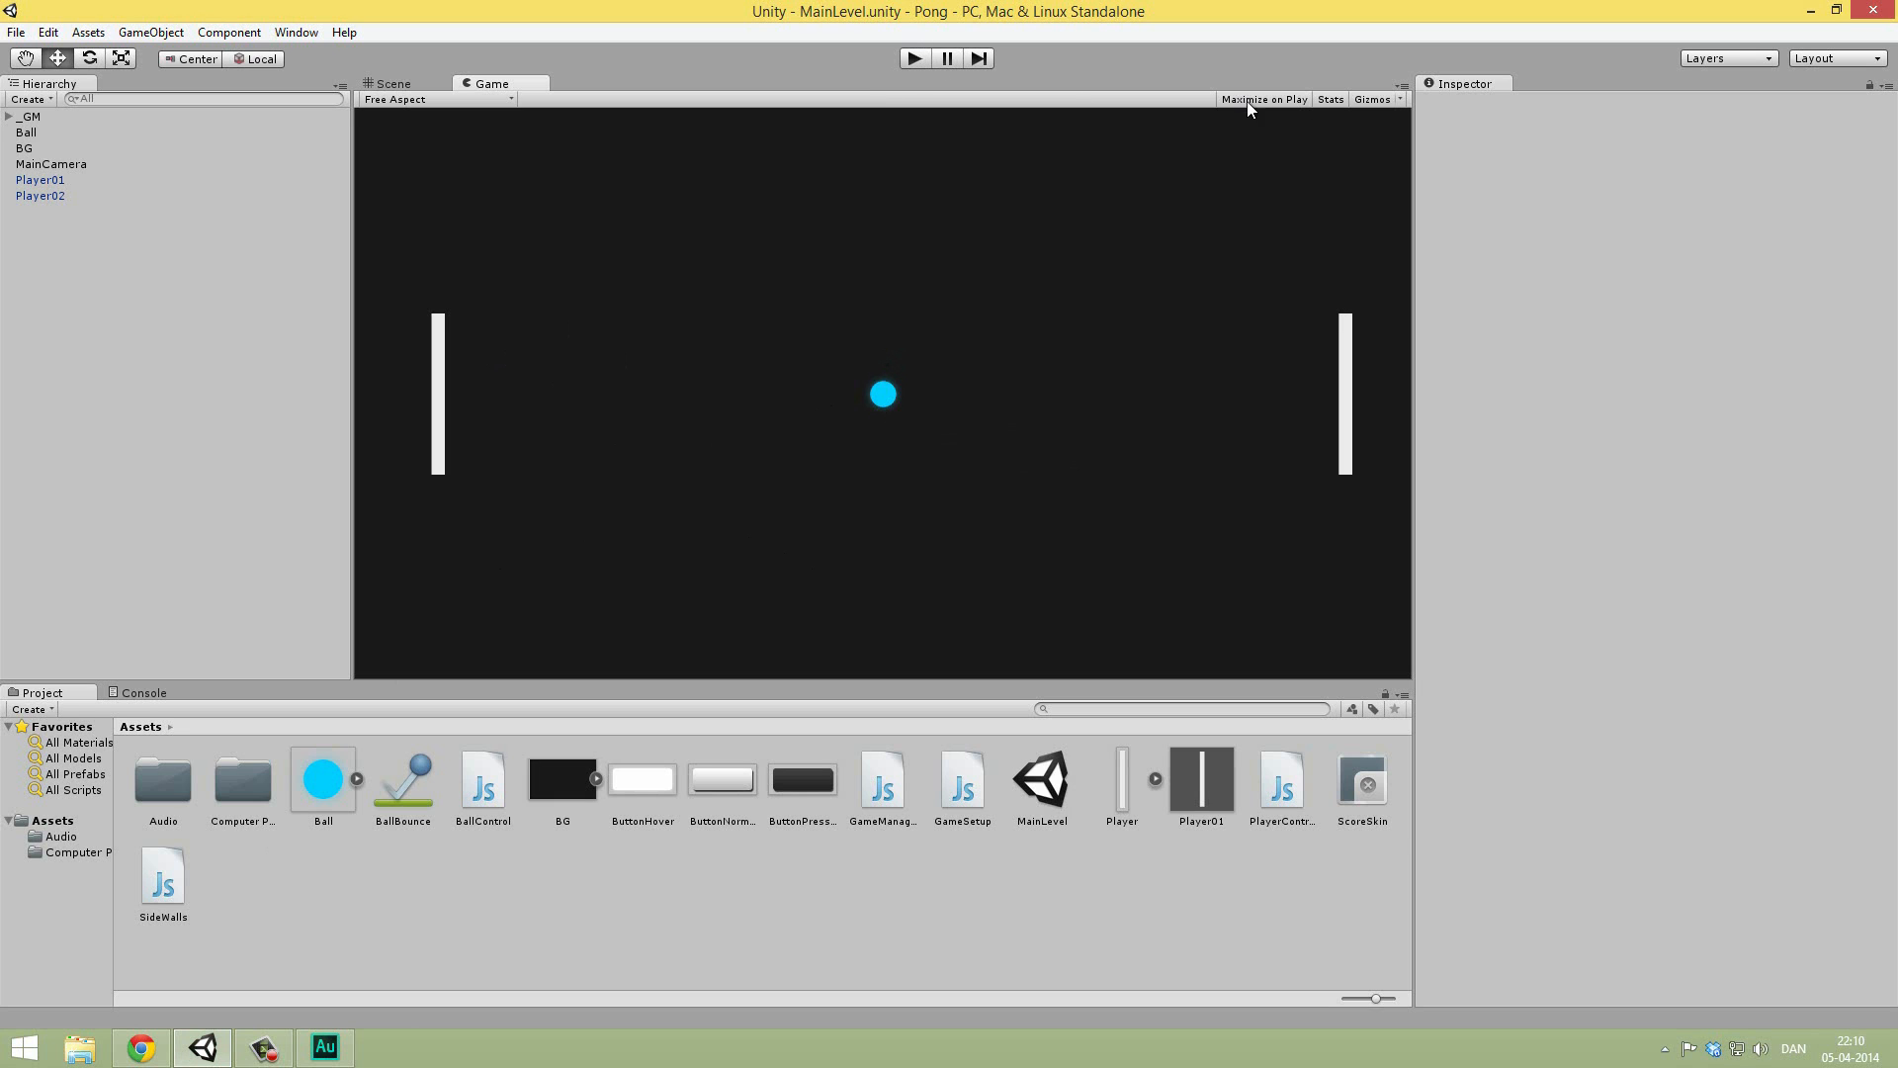
pyautogui.click(914, 58)
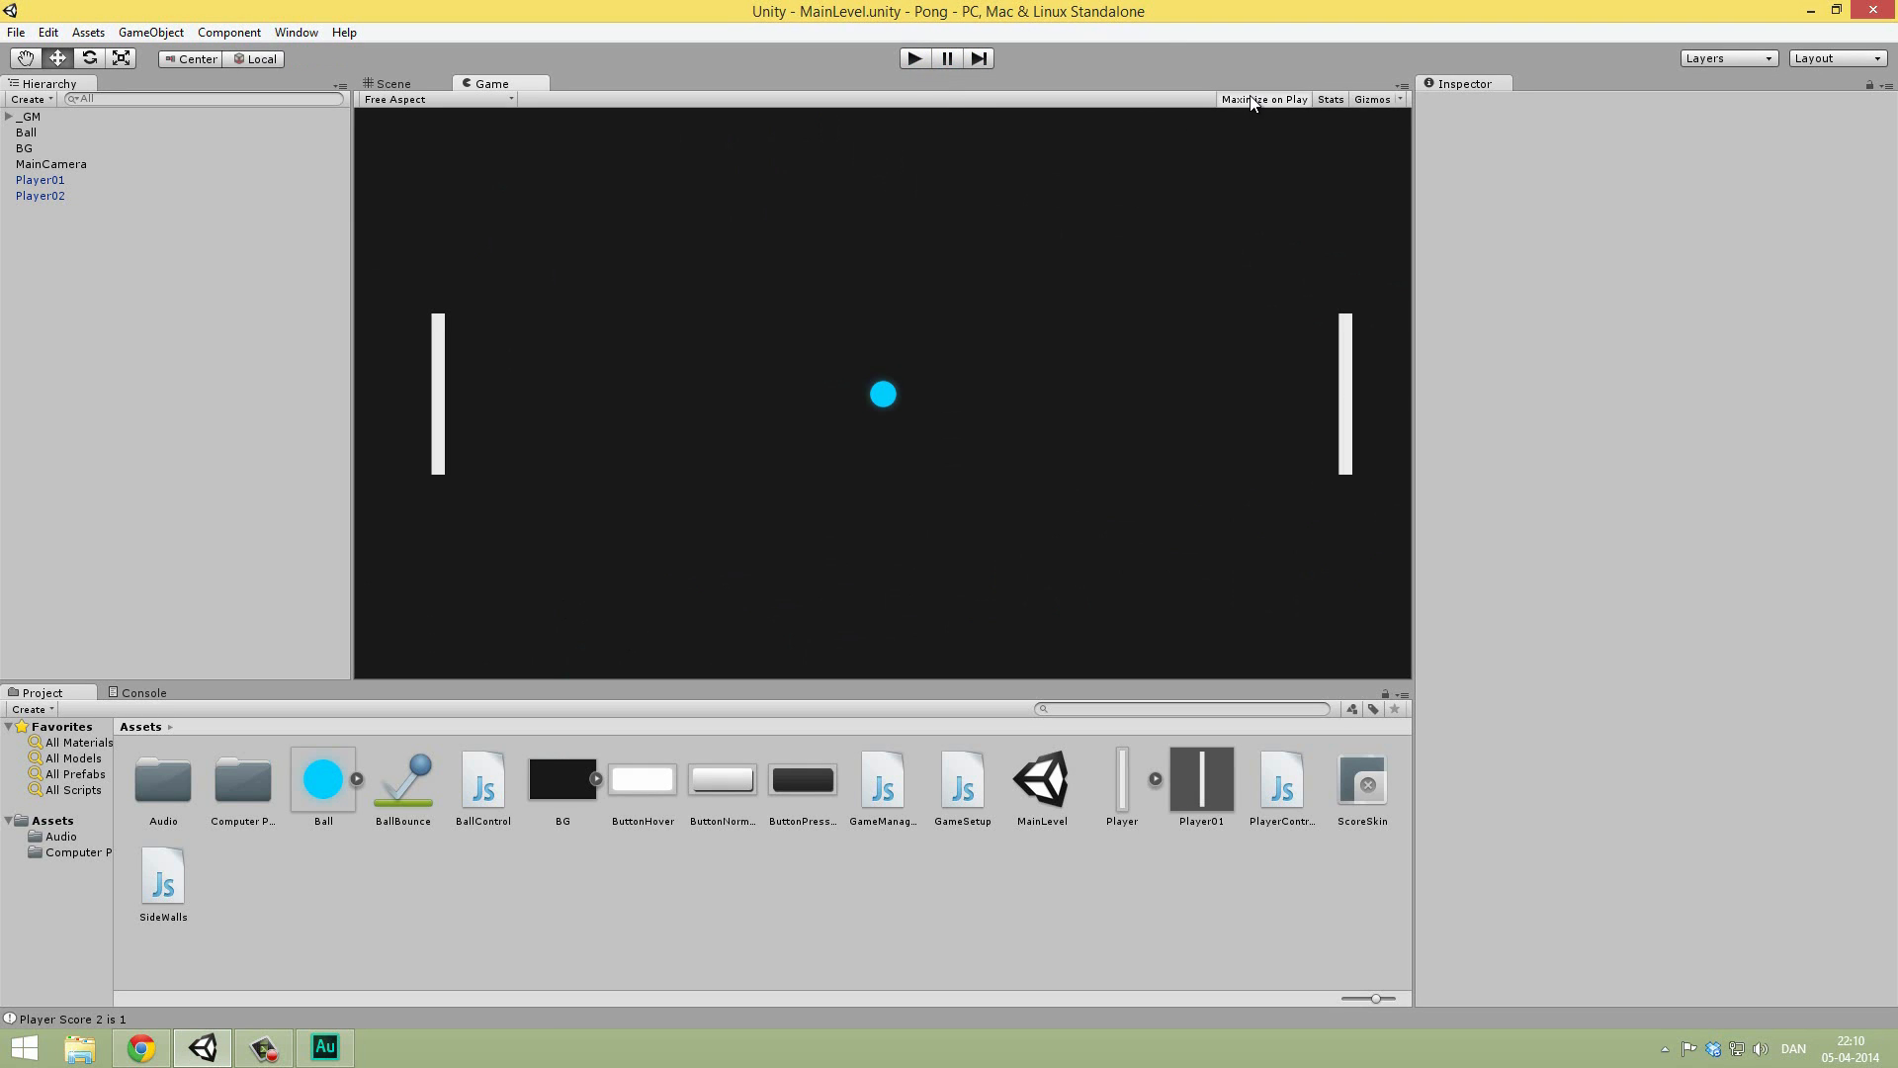
pyautogui.moveTo(1116, 757)
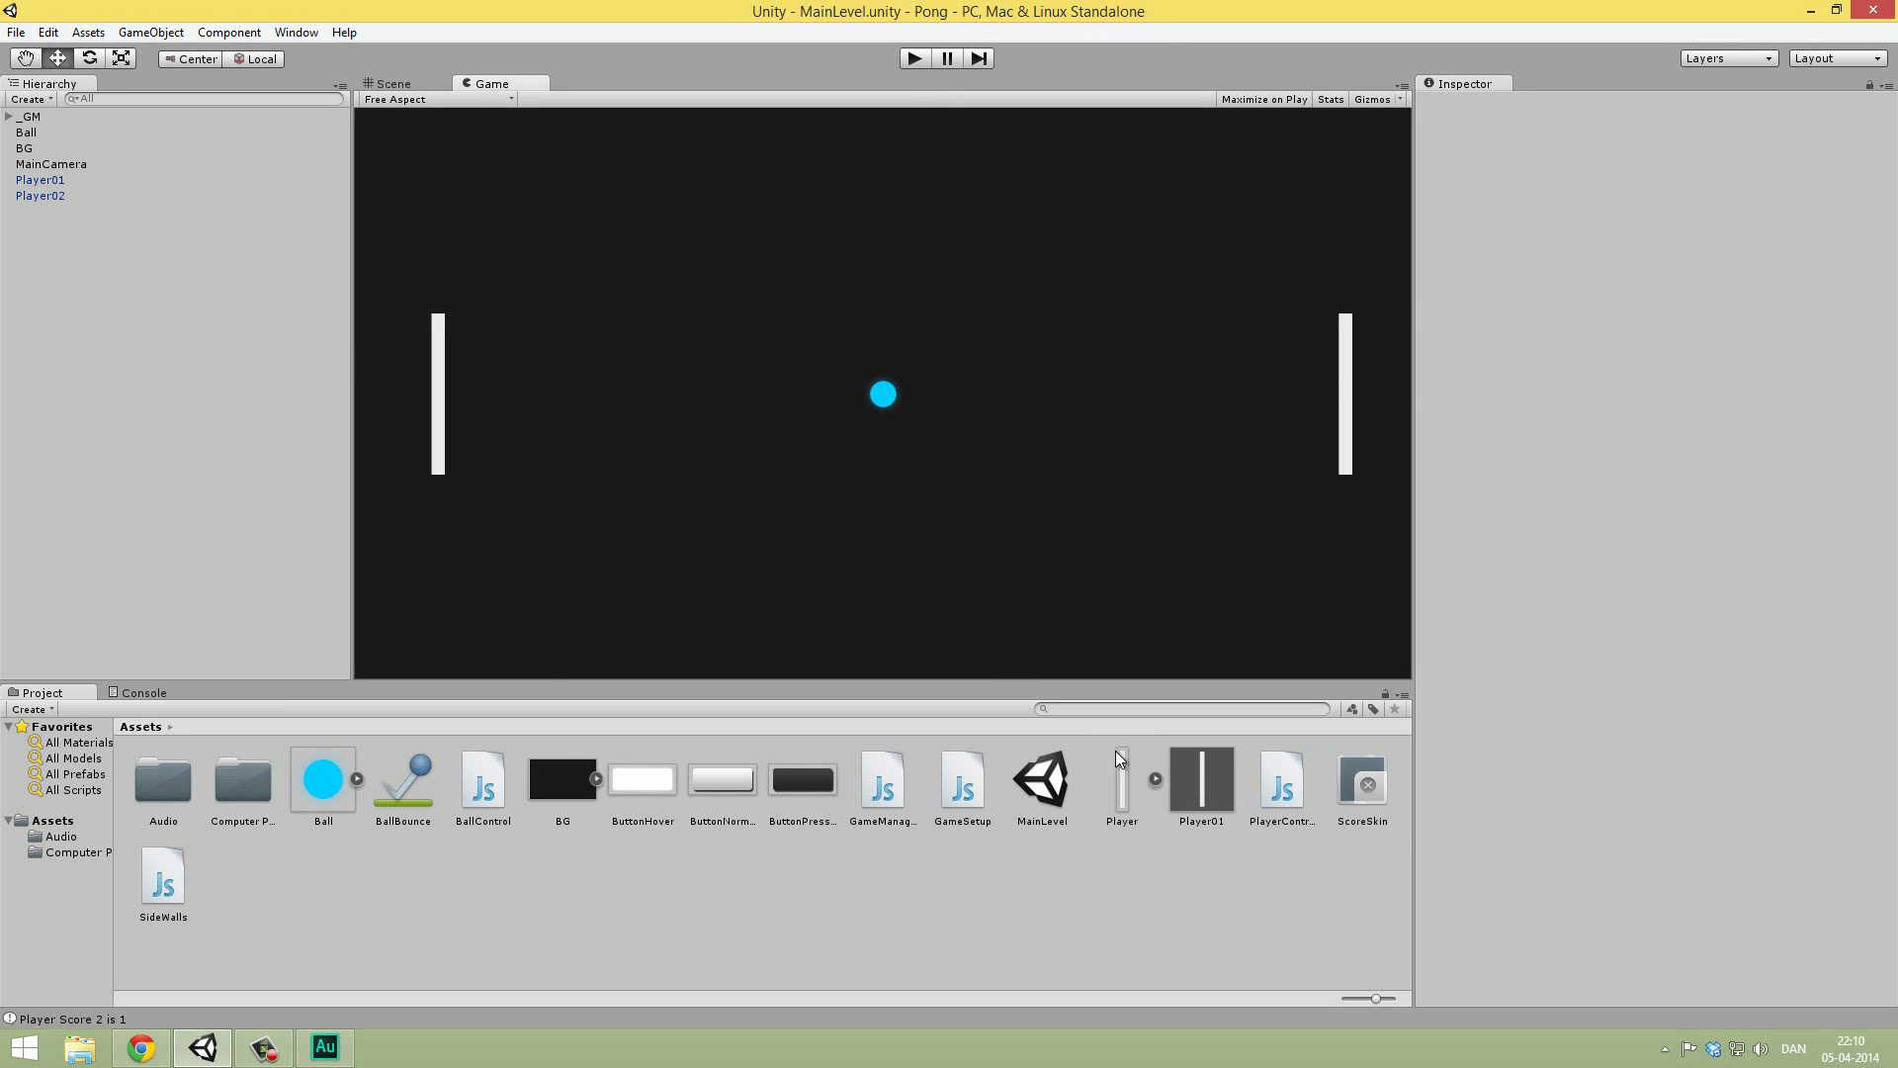
# Step: Set the Player01 prefab's Transform Scale Y to 0.8 and retry the failed file move
pyautogui.click(1199, 778)
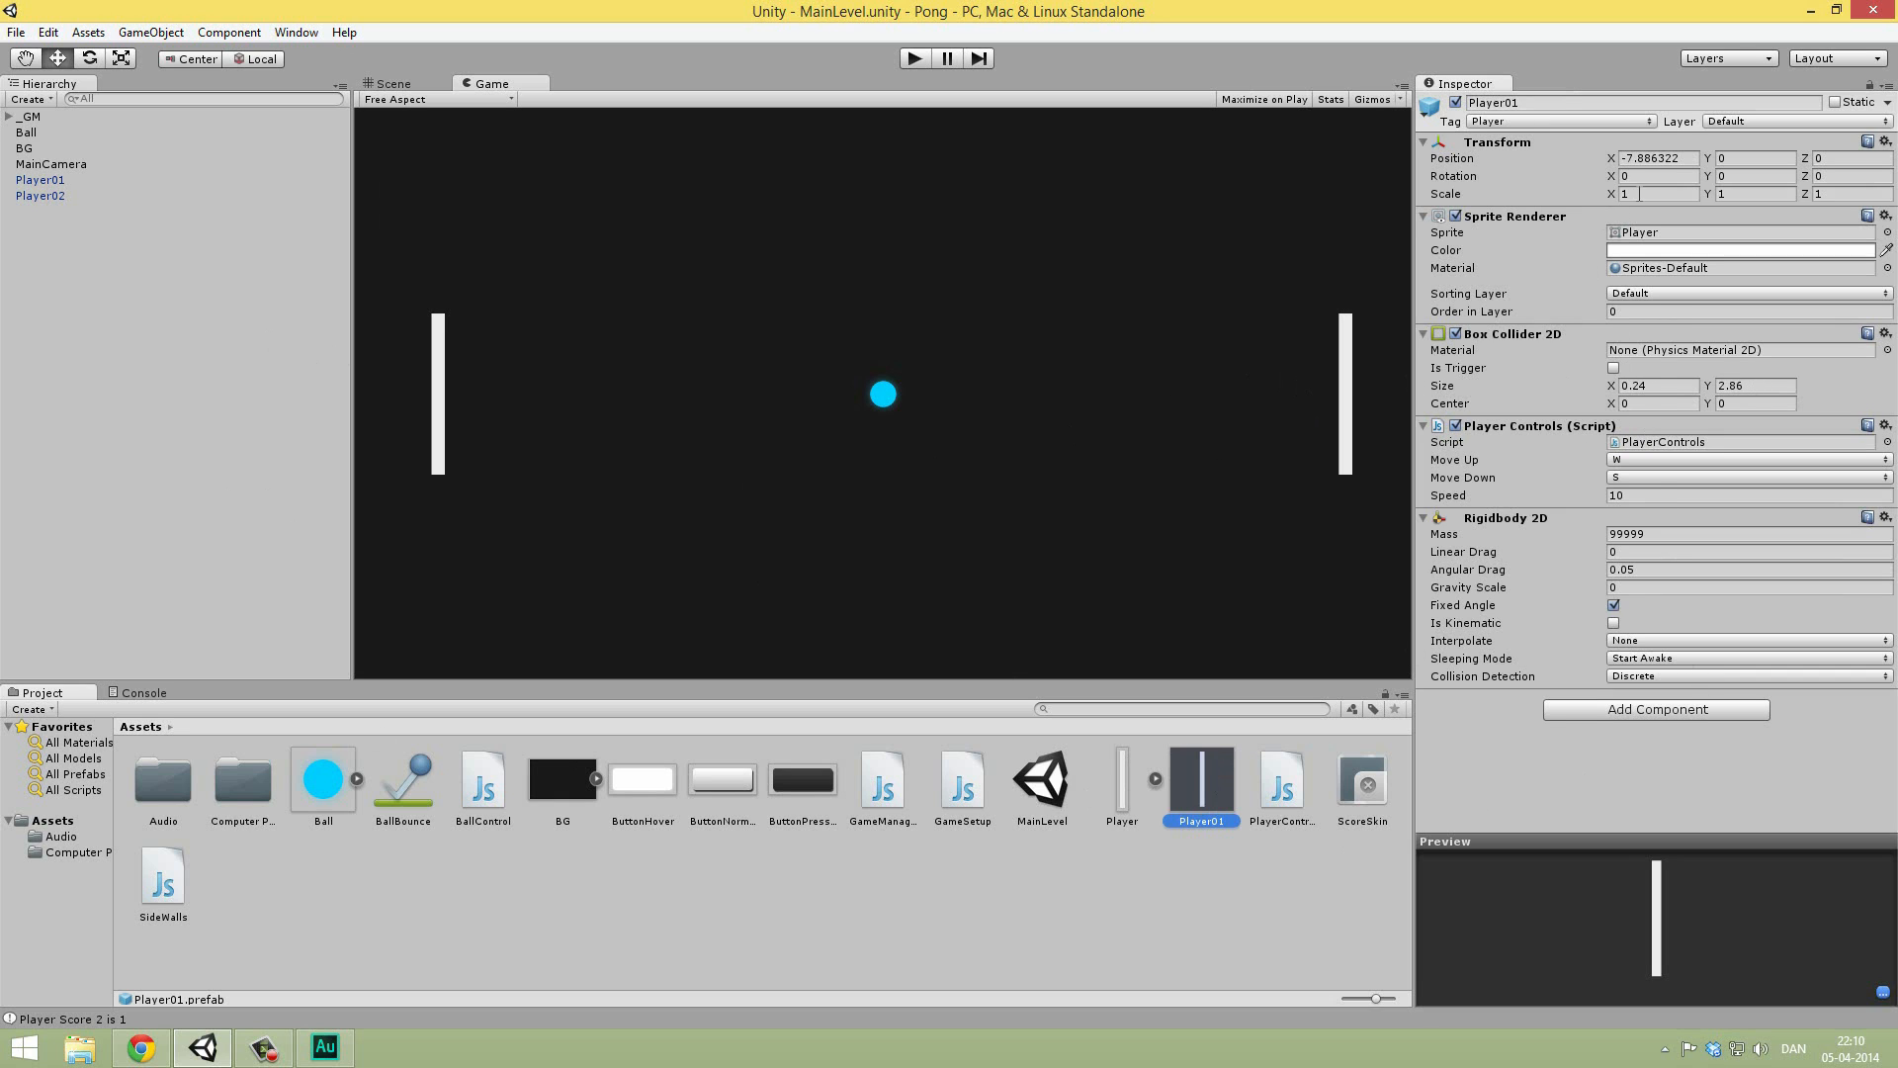
pyautogui.click(1748, 193)
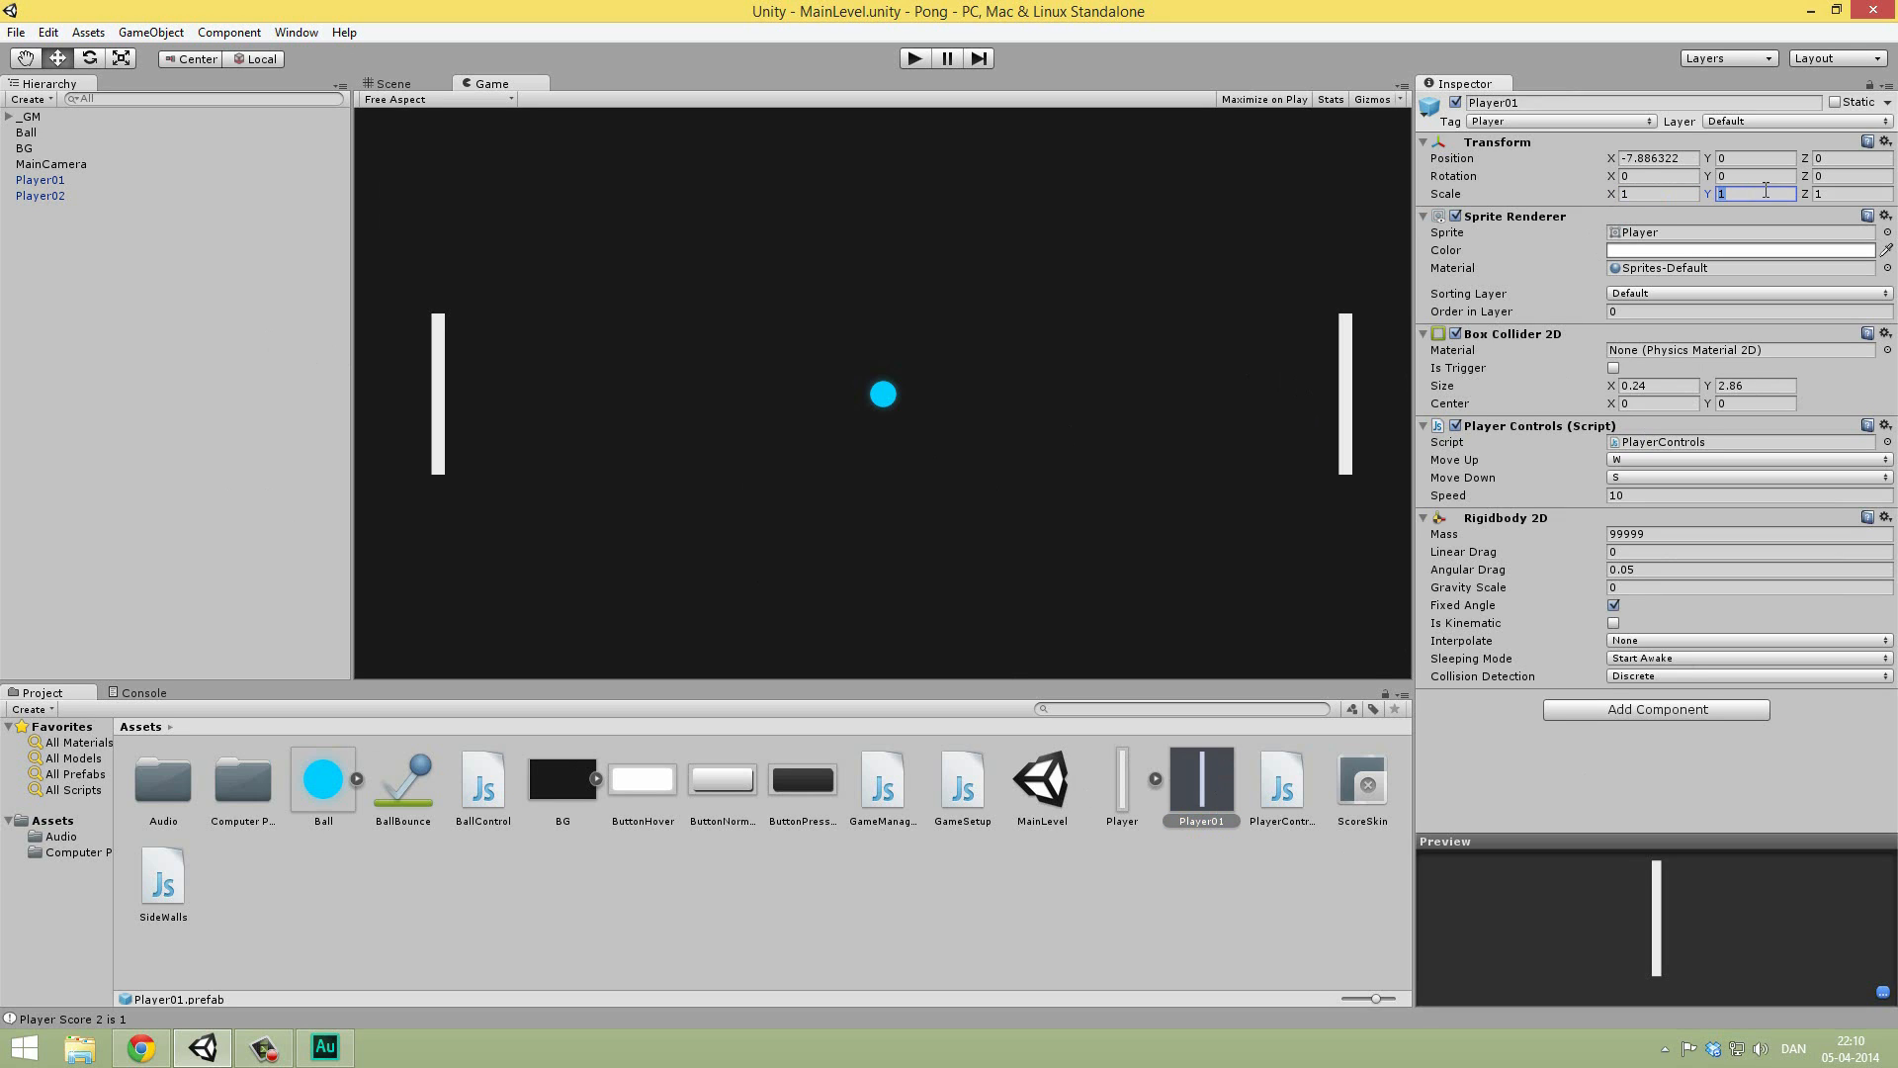
pyautogui.write('0.8')
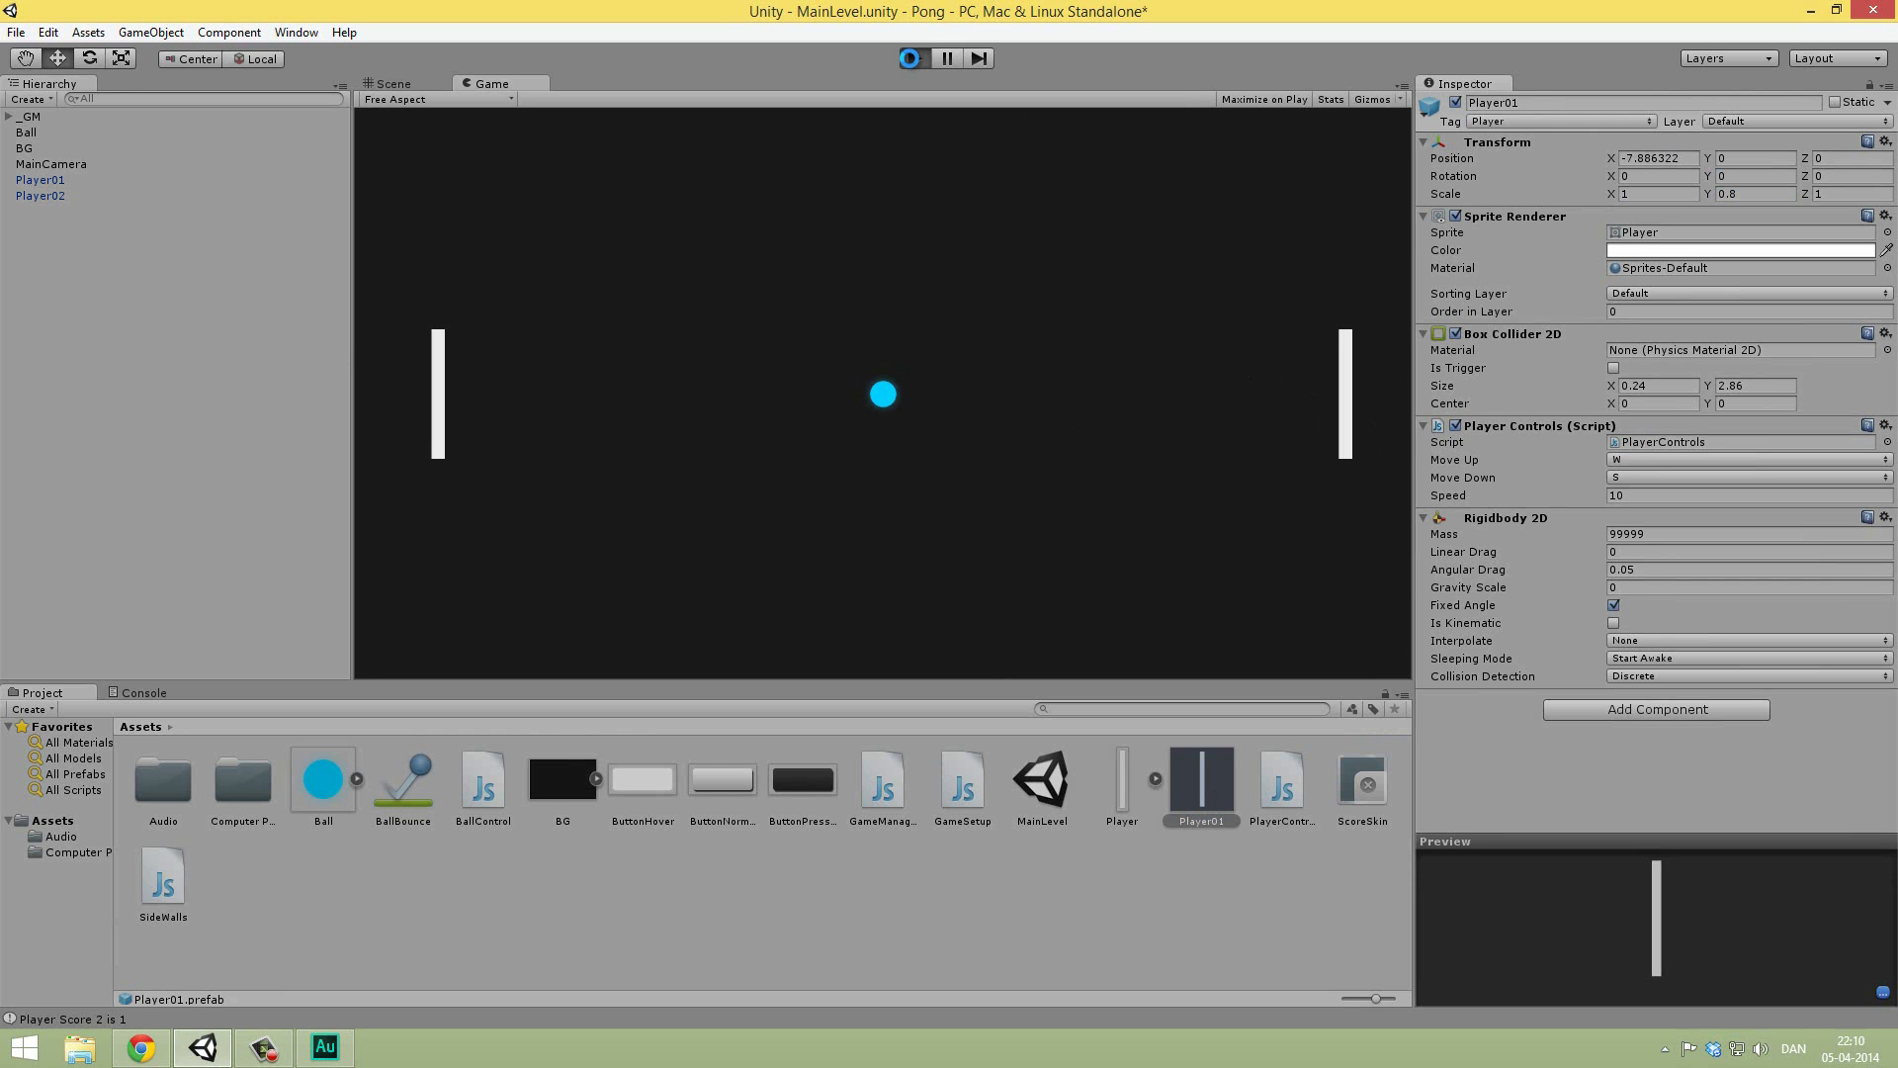
pyautogui.click(910, 57)
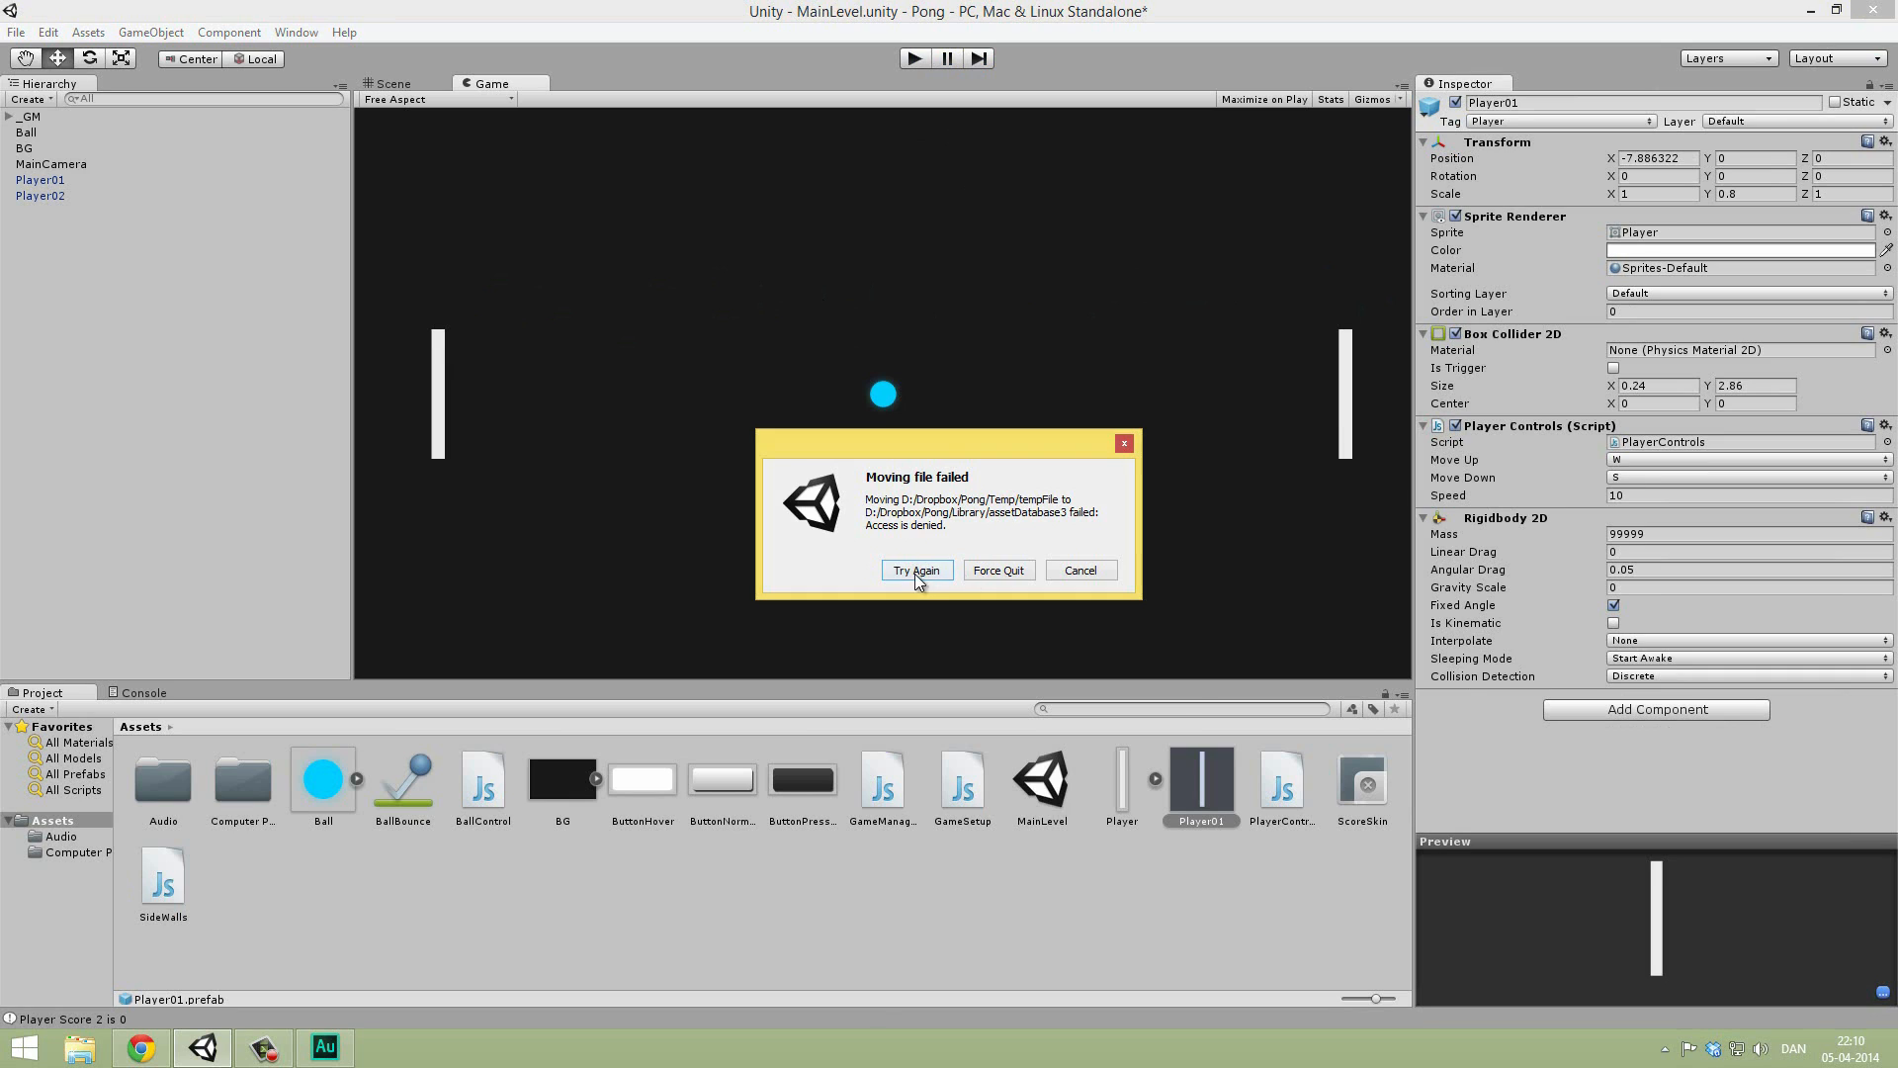
pyautogui.click(916, 570)
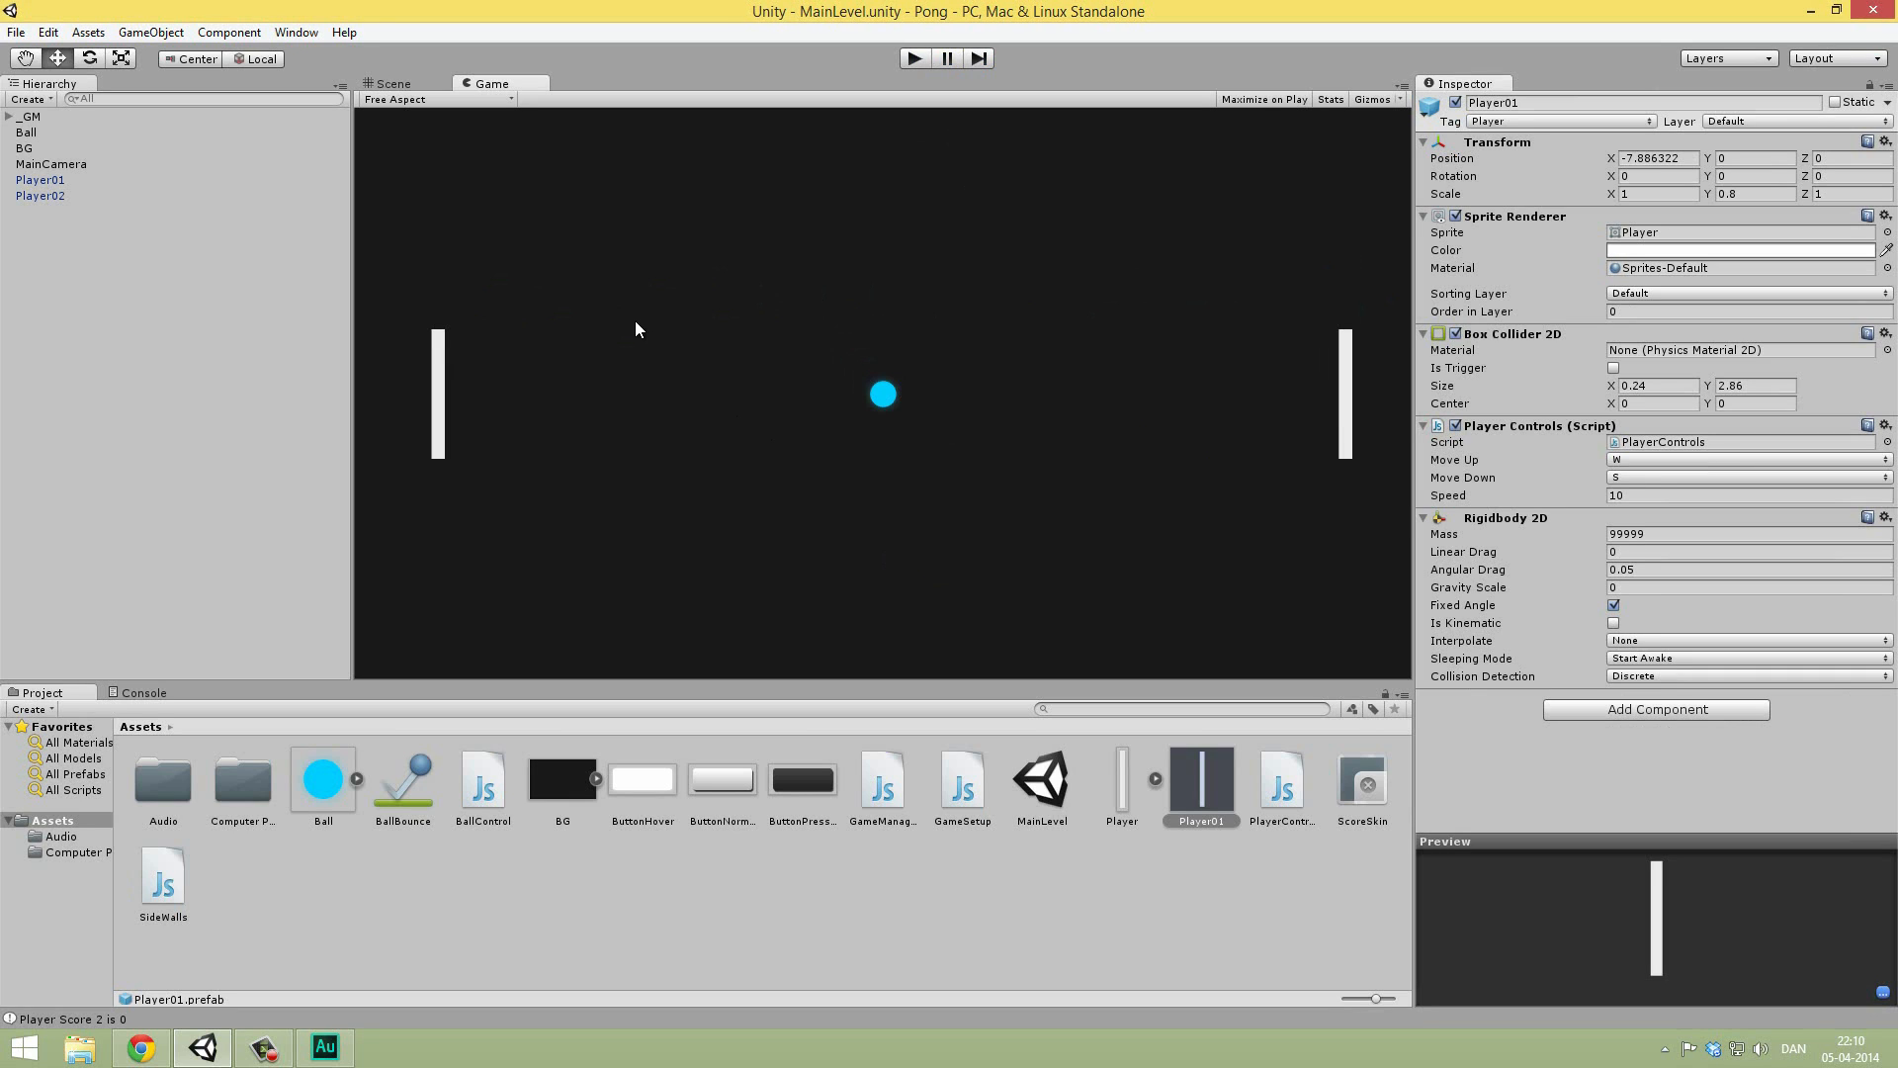
pyautogui.moveTo(349, 51)
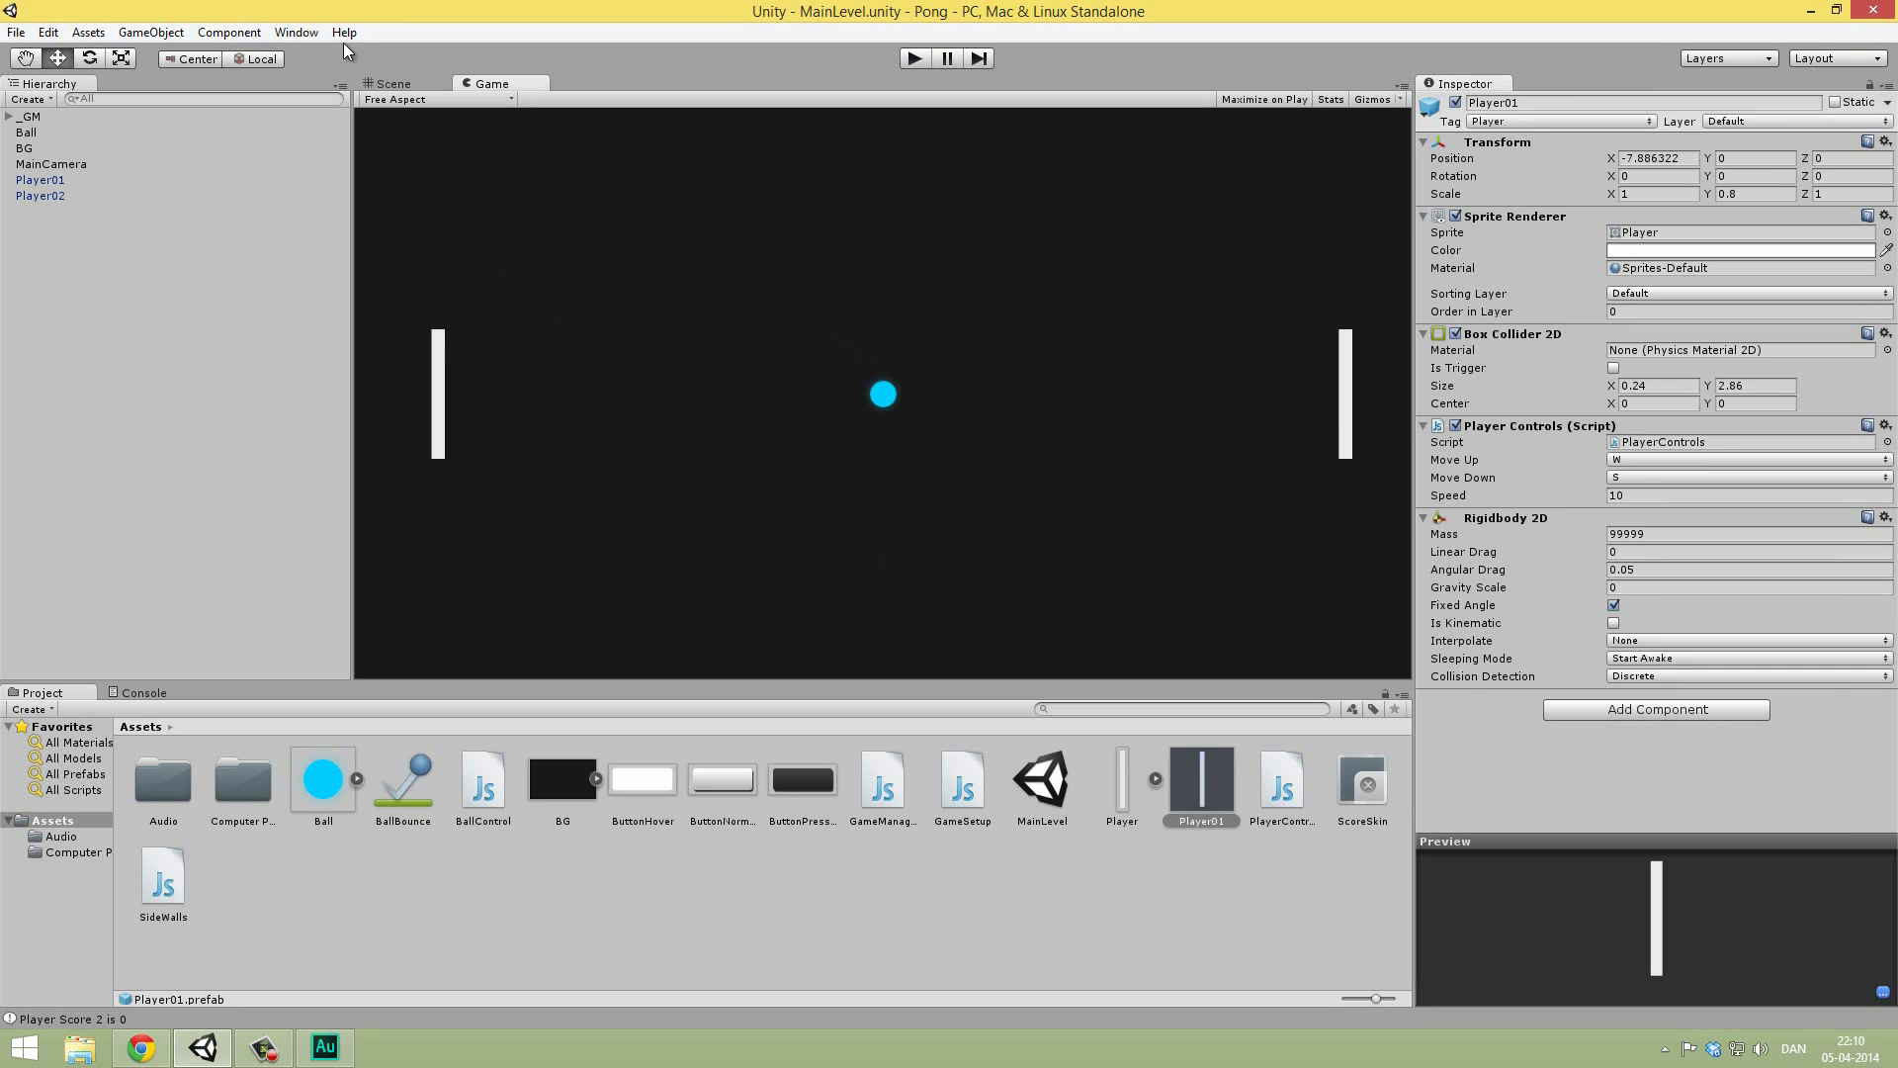
# Step: Browse the File and Edit menus, ending back in the File menu near Build Settings
pyautogui.click(16, 32)
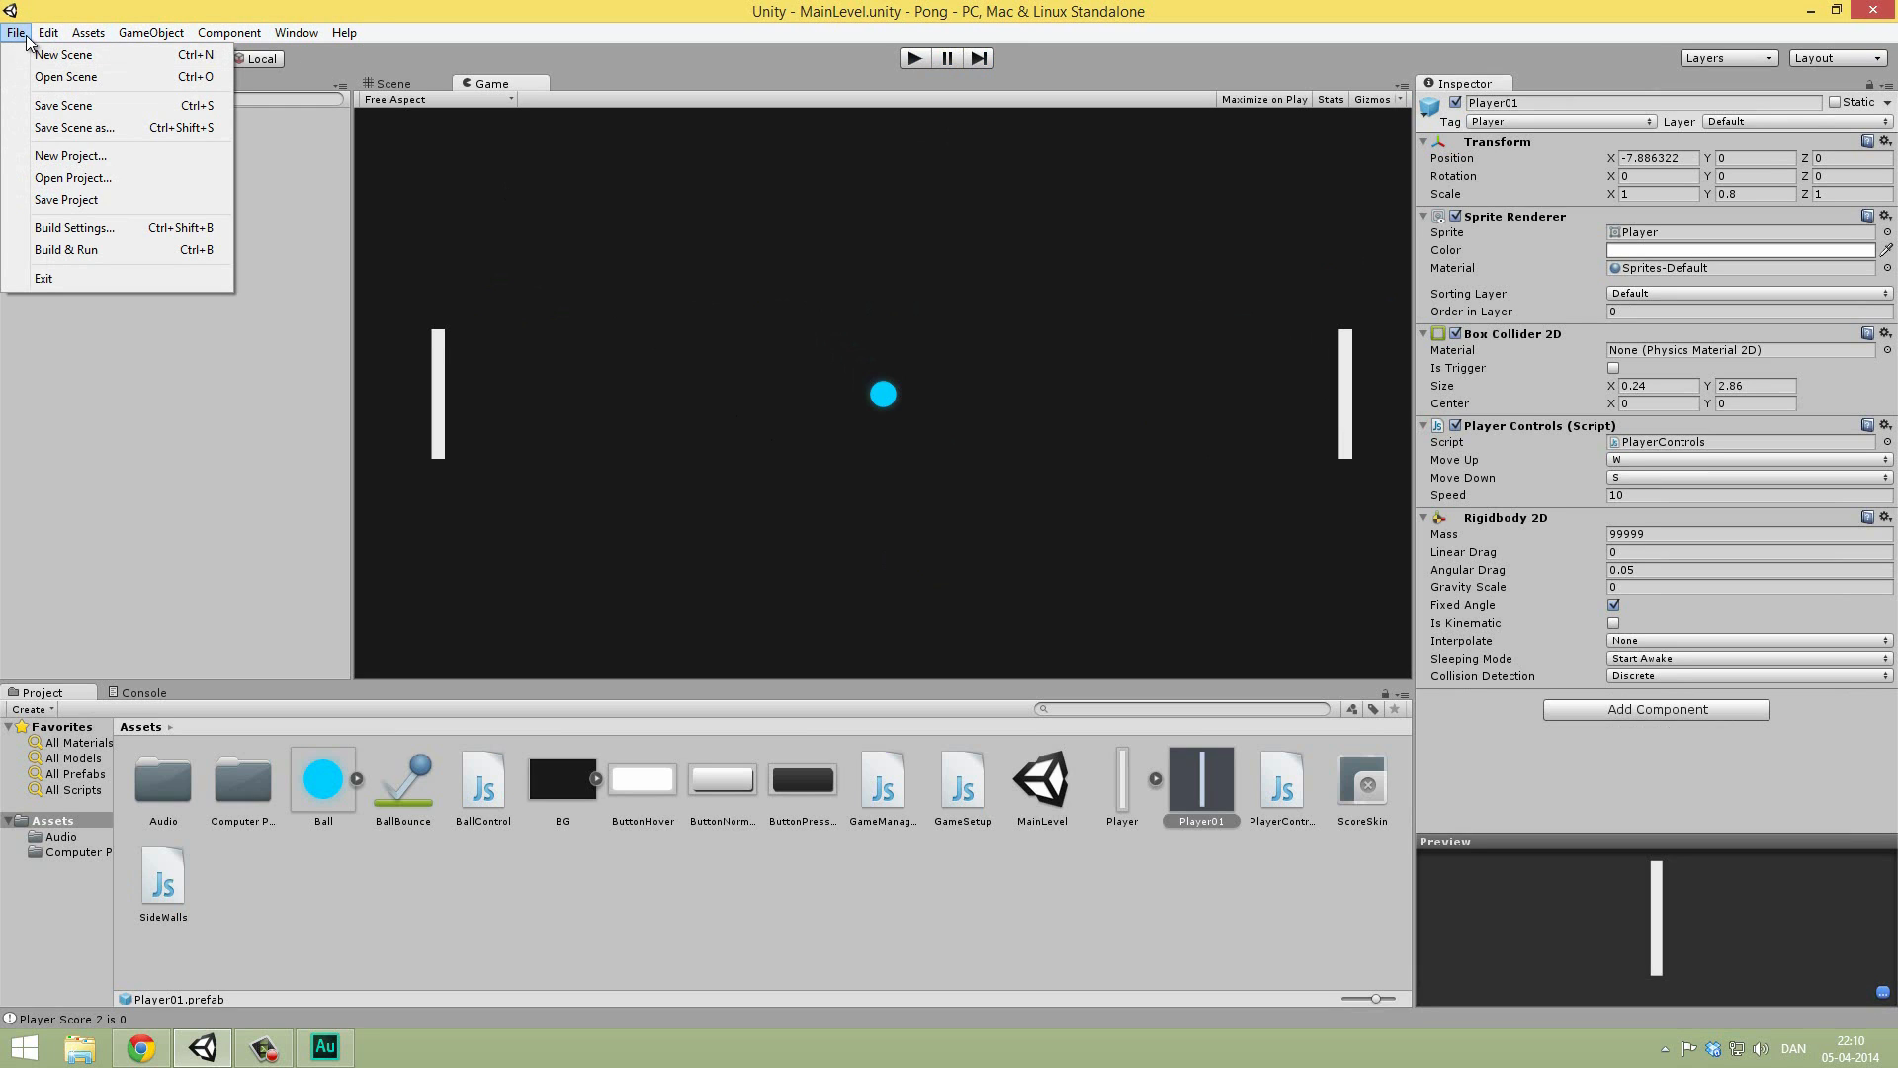
pyautogui.click(47, 32)
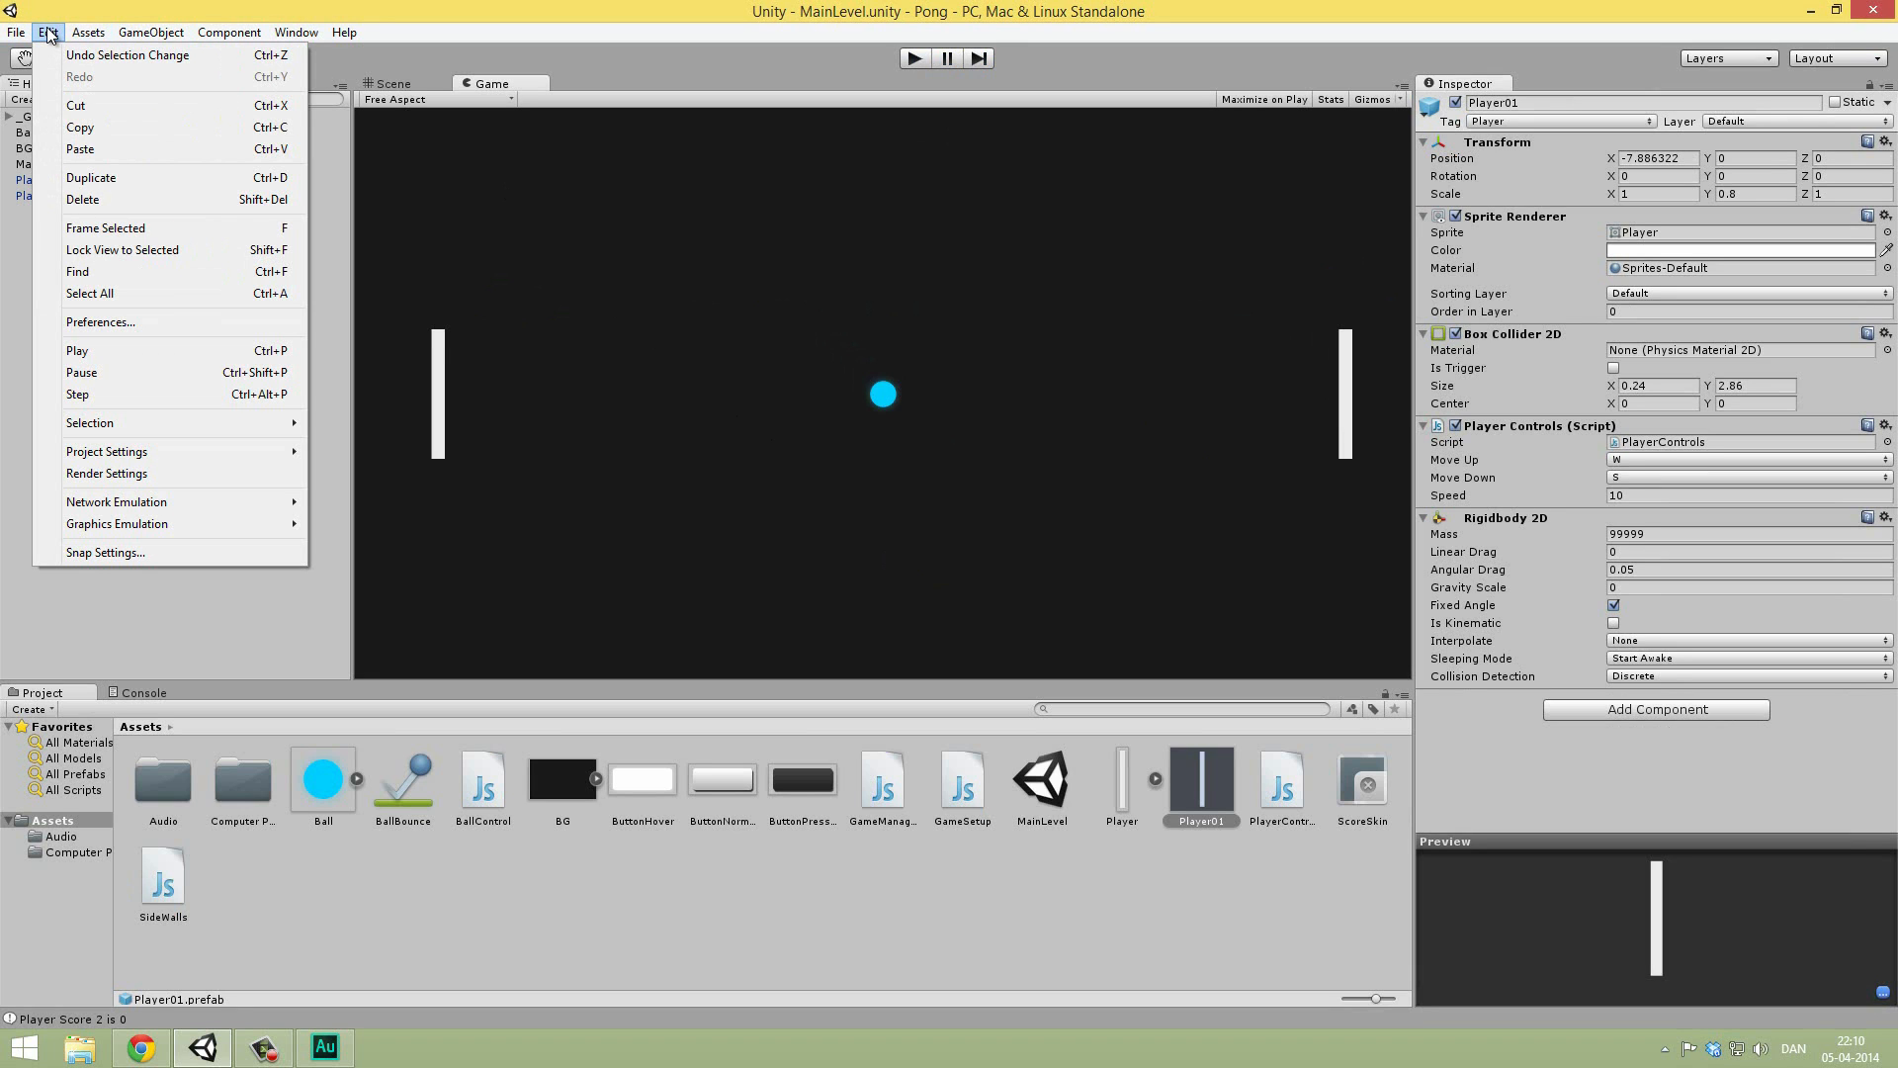
pyautogui.click(15, 32)
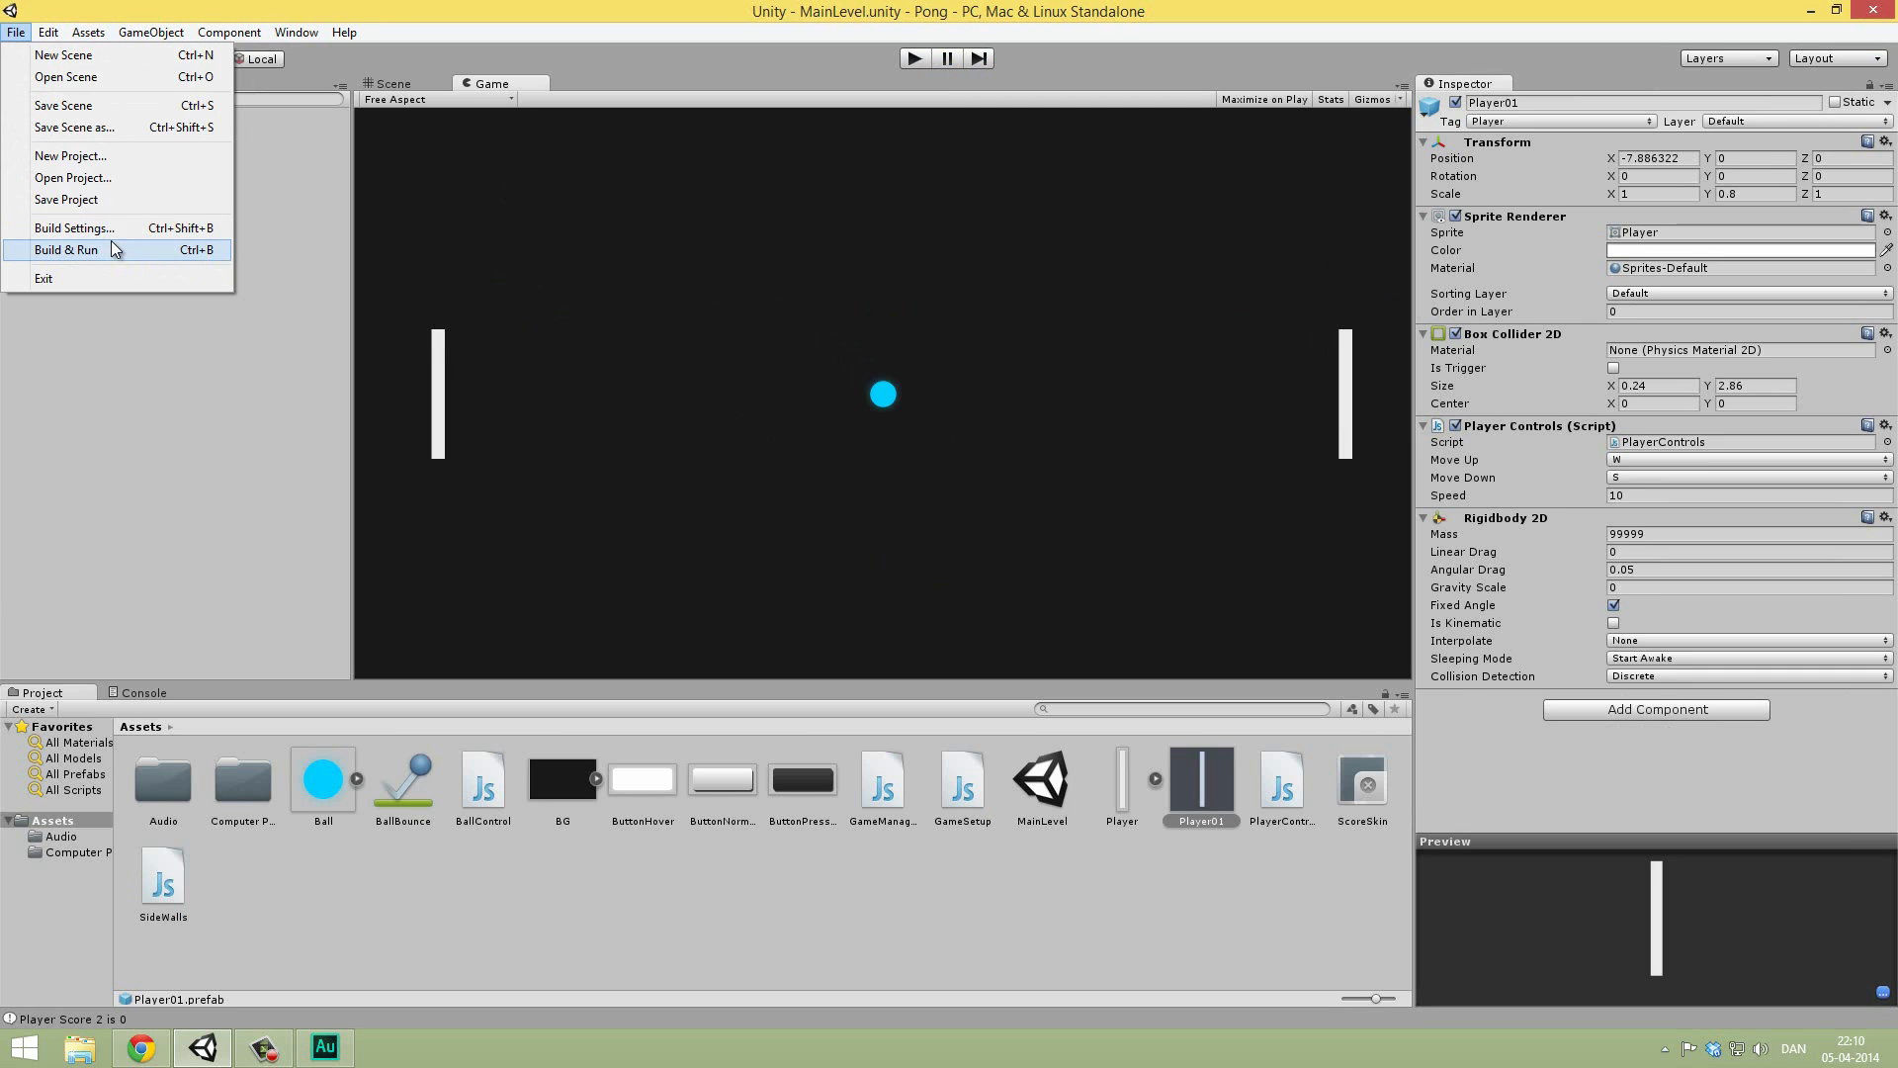
pyautogui.moveTo(73, 227)
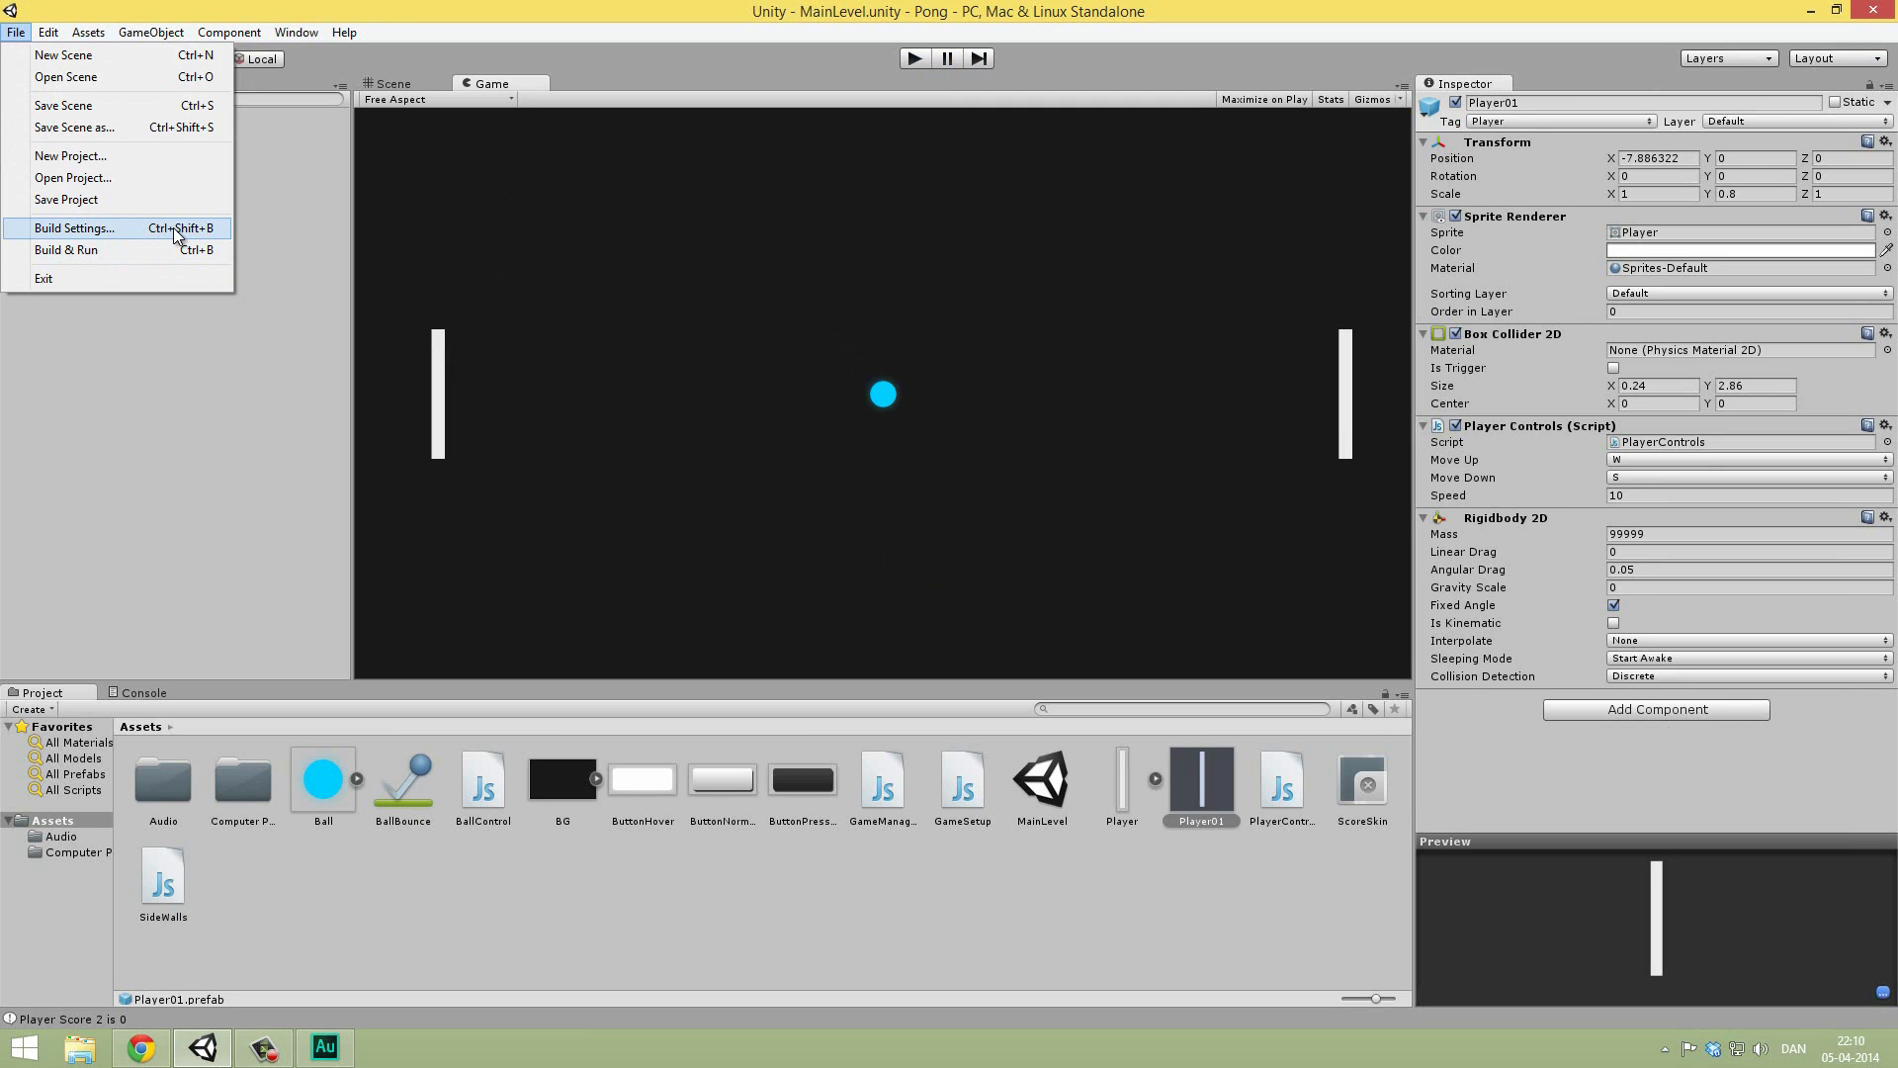
pyautogui.moveTo(154, 243)
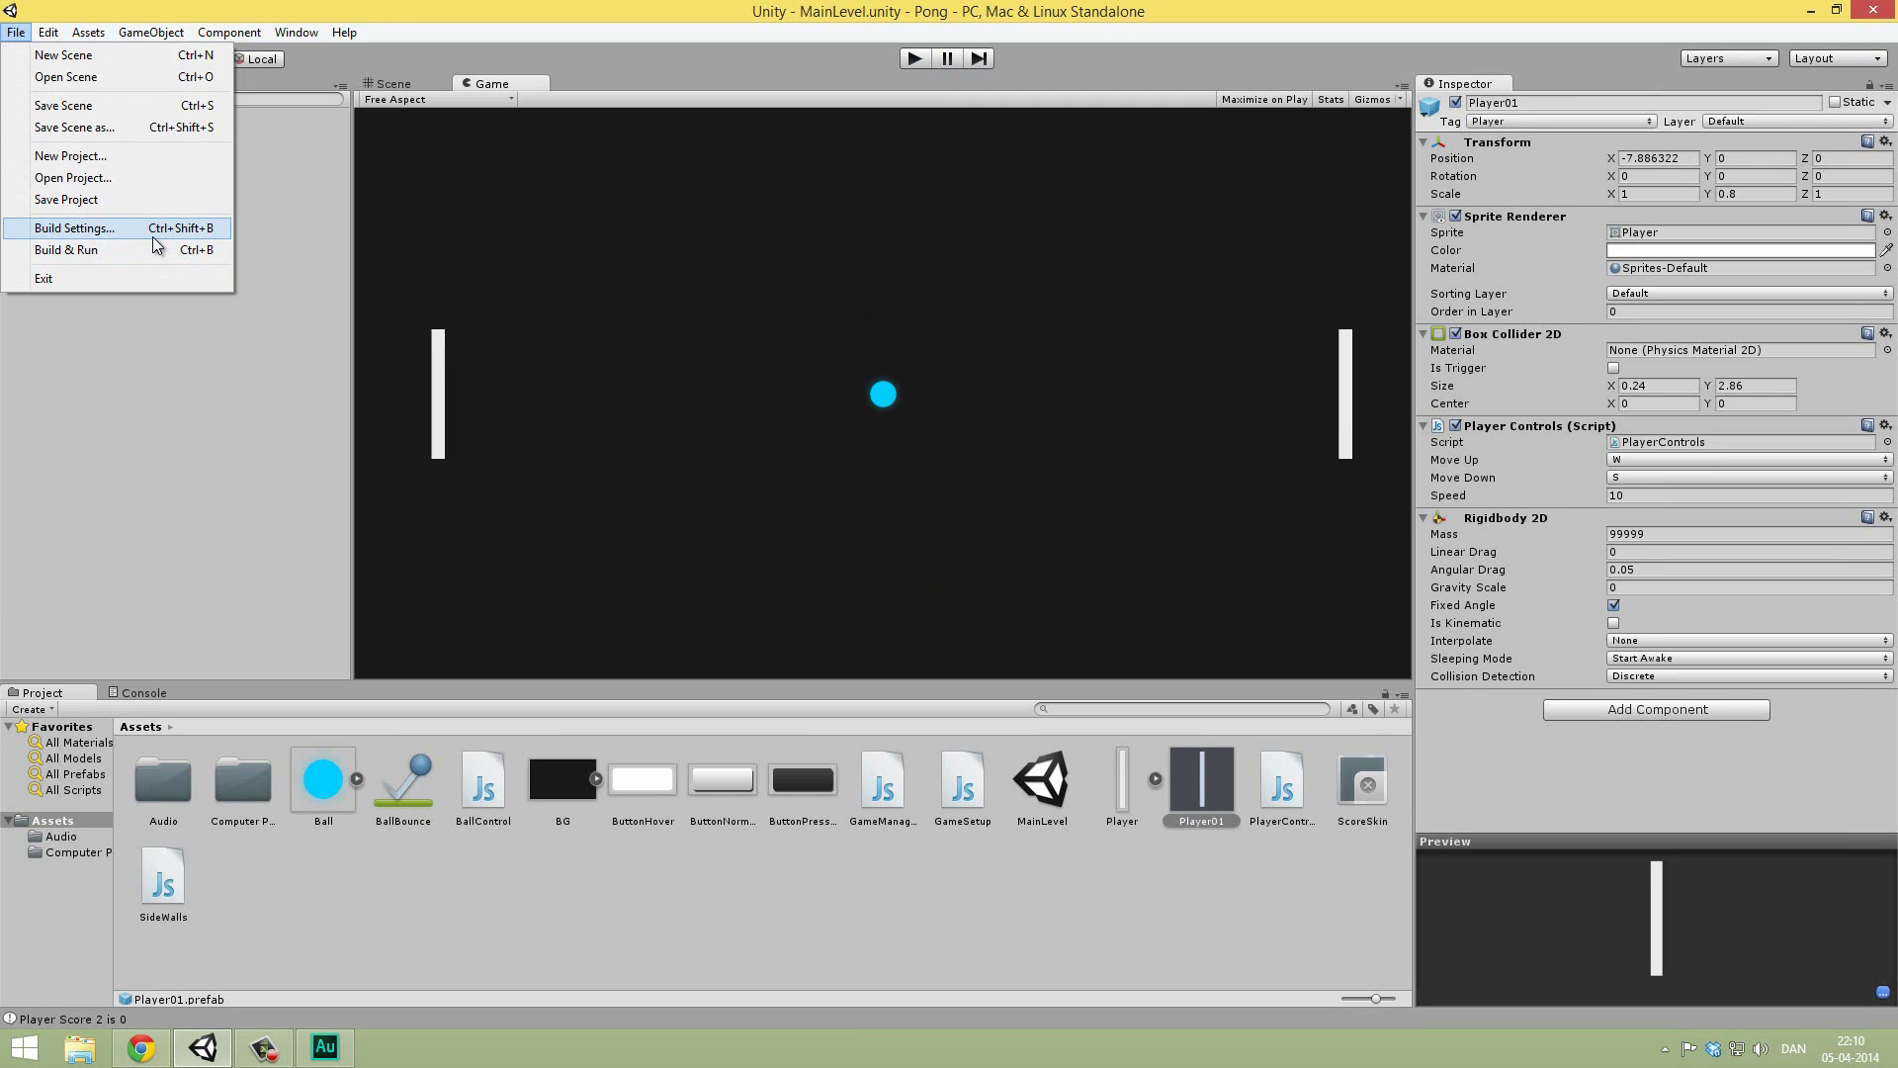
pyautogui.click(74, 228)
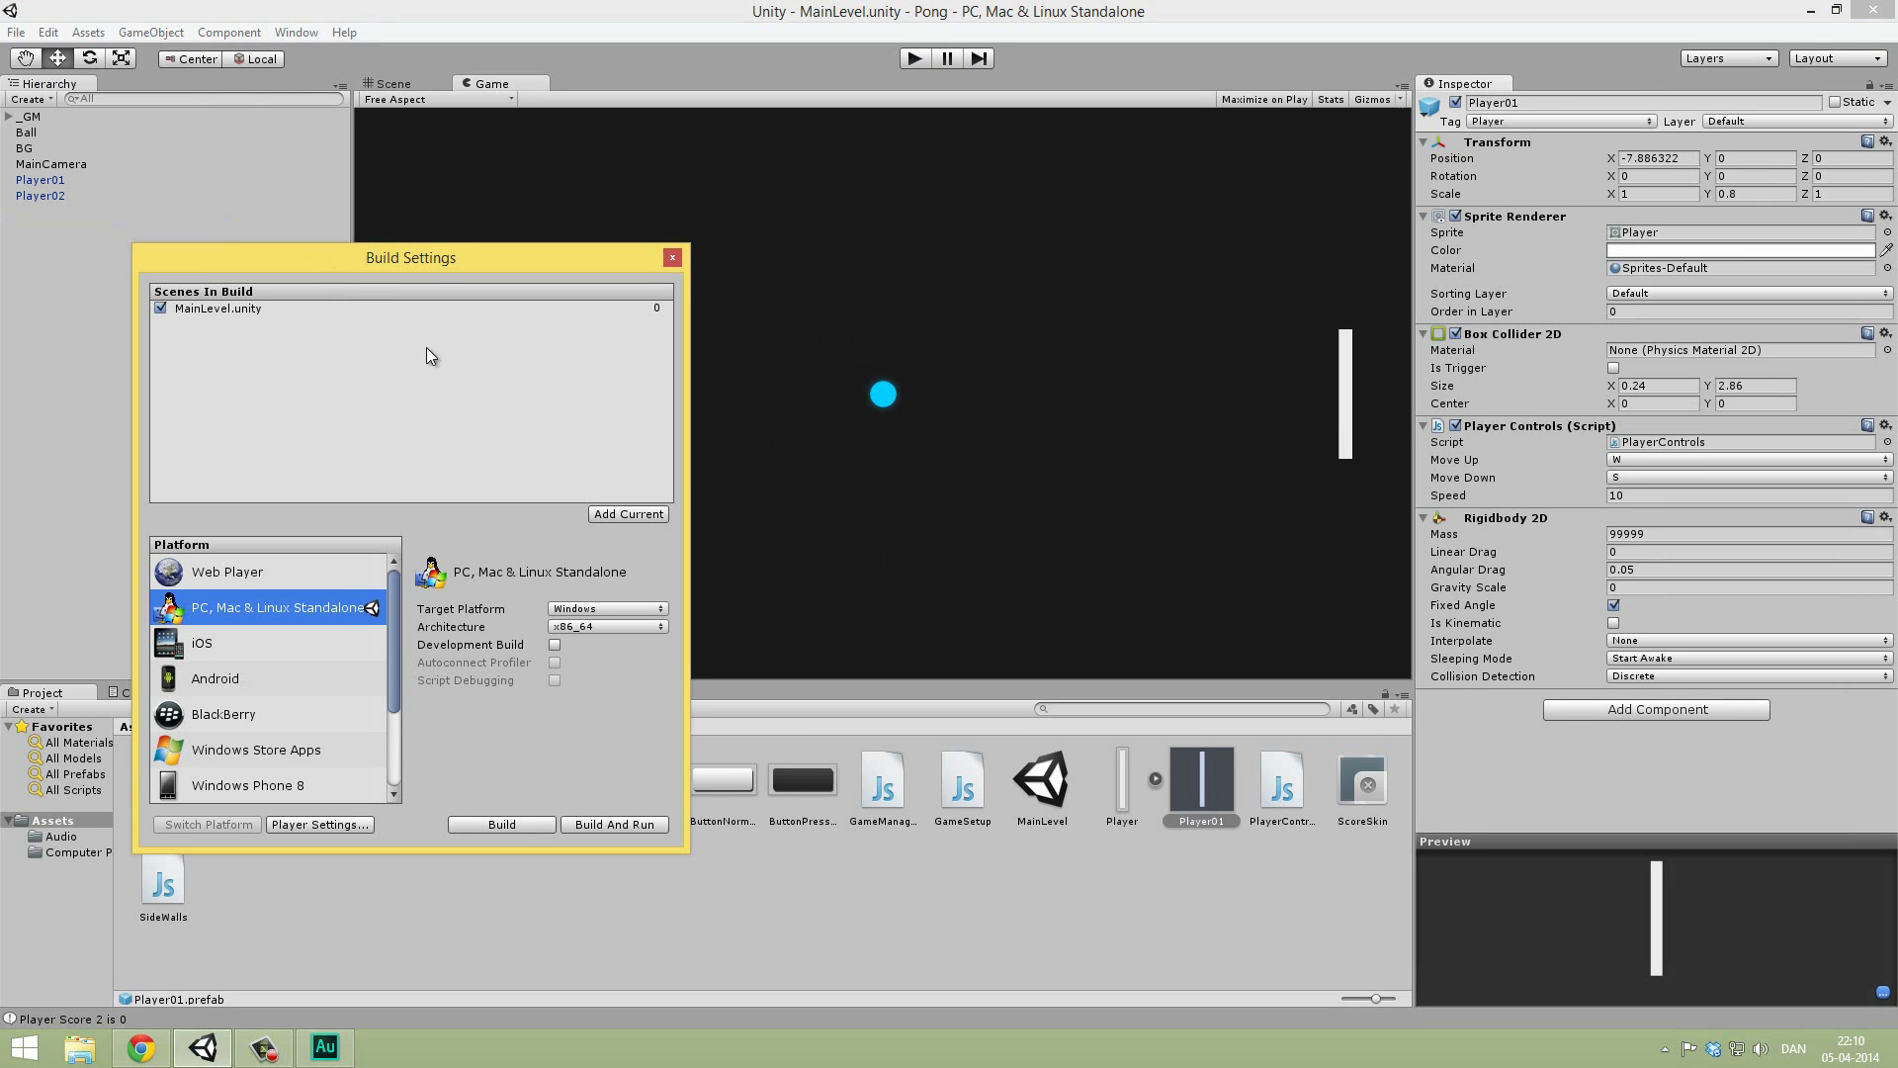
pyautogui.moveTo(409, 257); pyautogui.dragTo(511, 200)
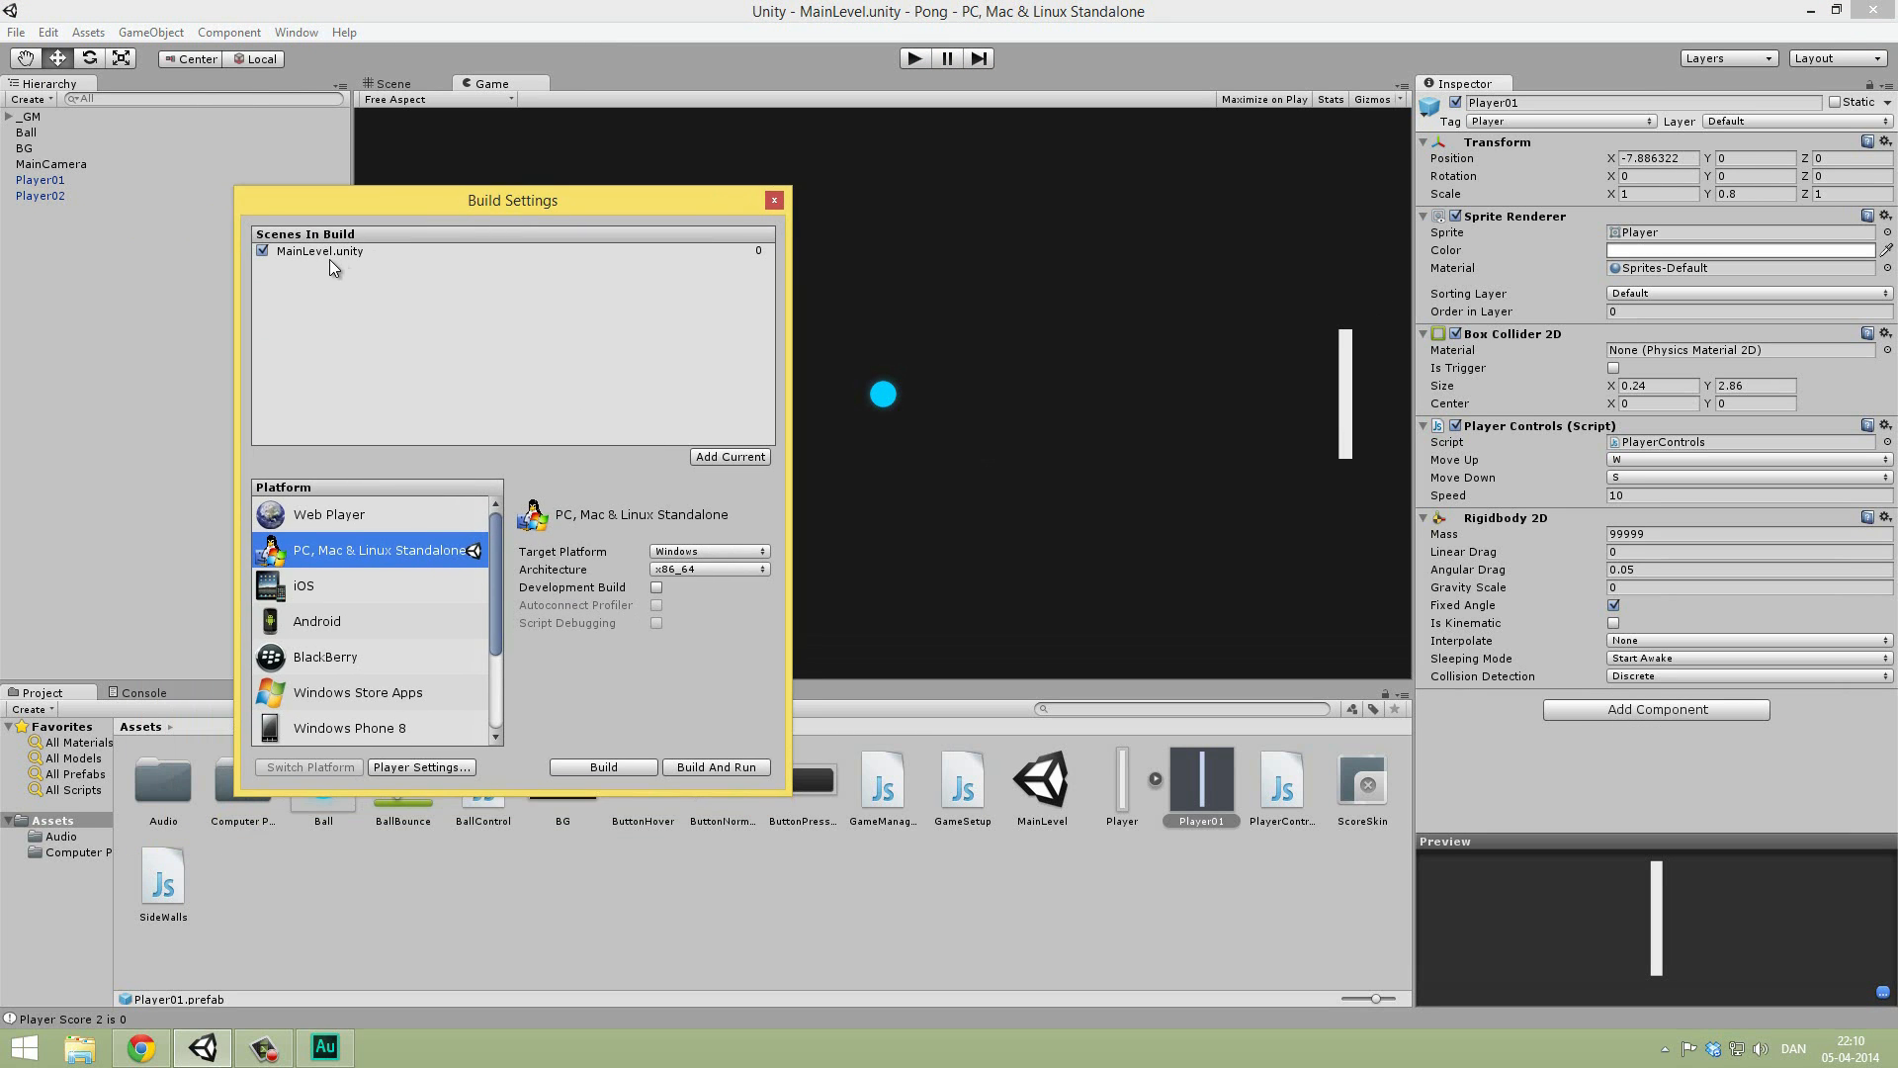
pyautogui.click(320, 250)
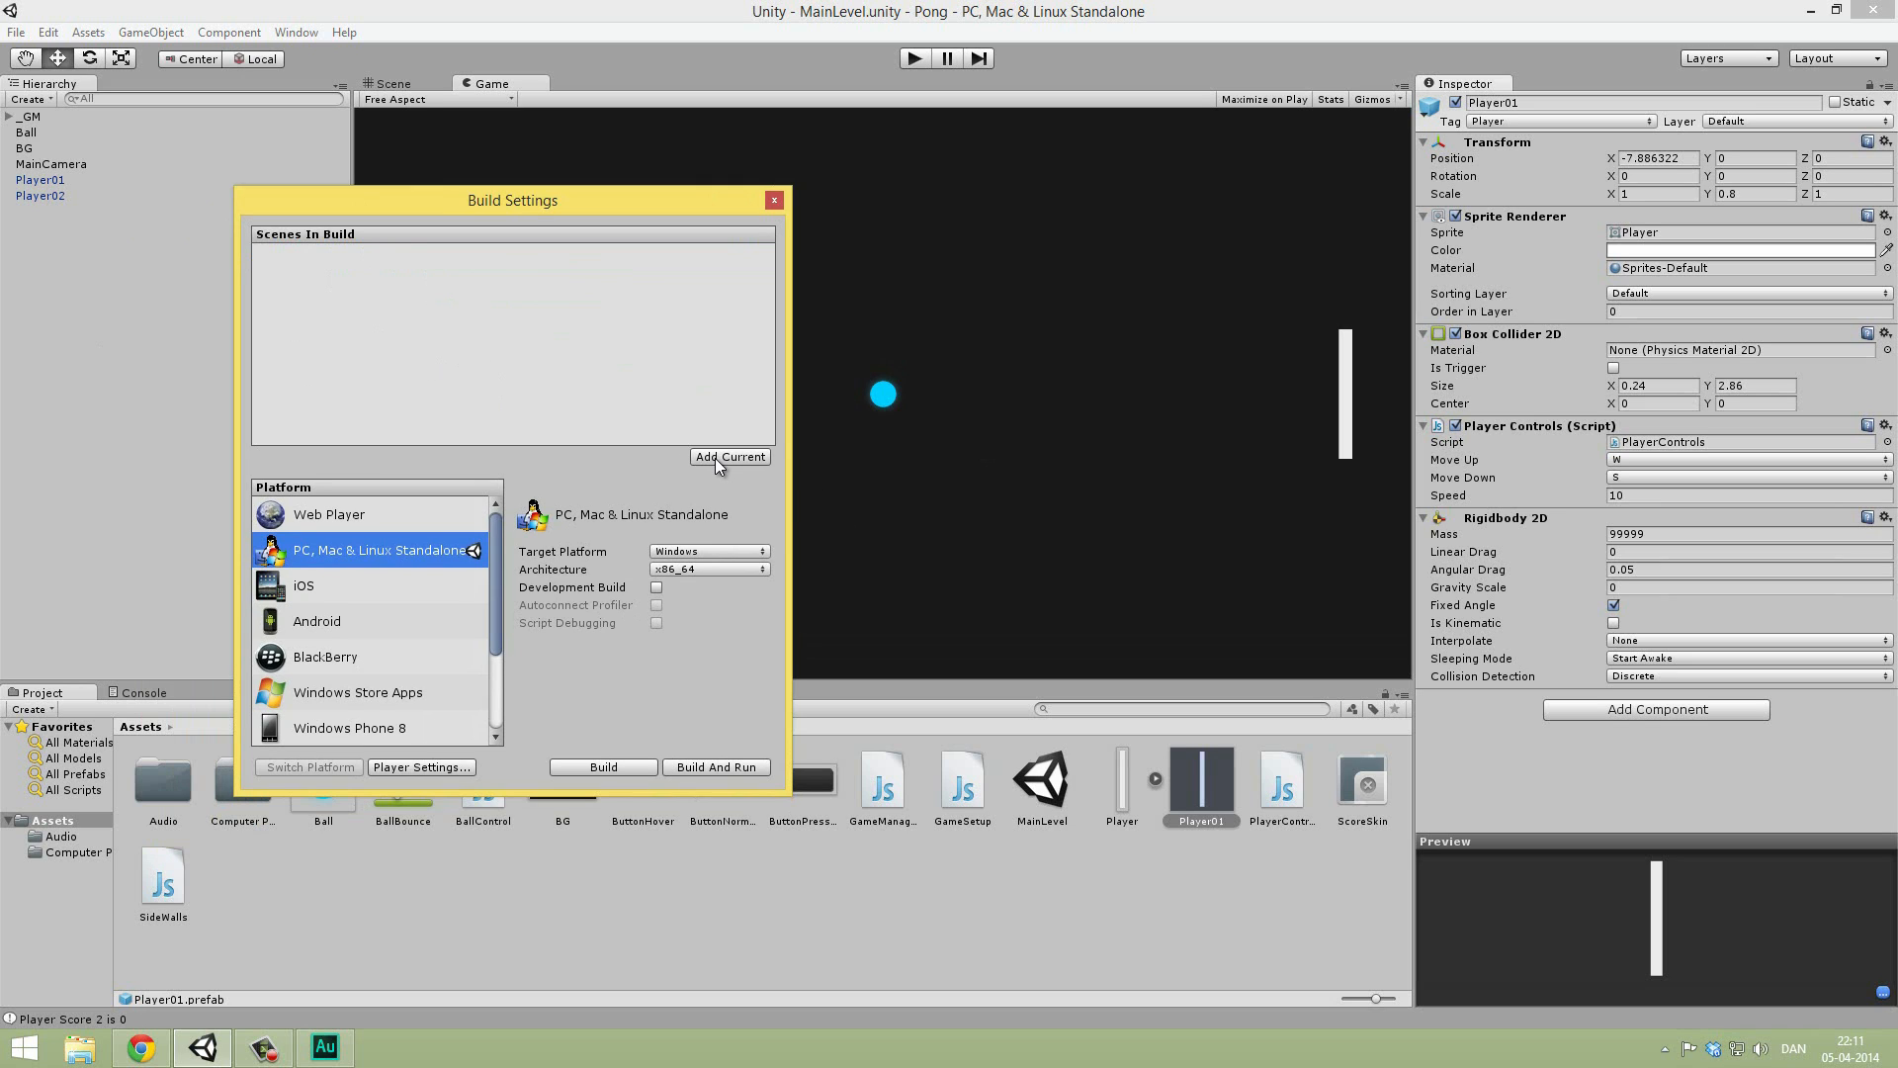
pyautogui.click(728, 457)
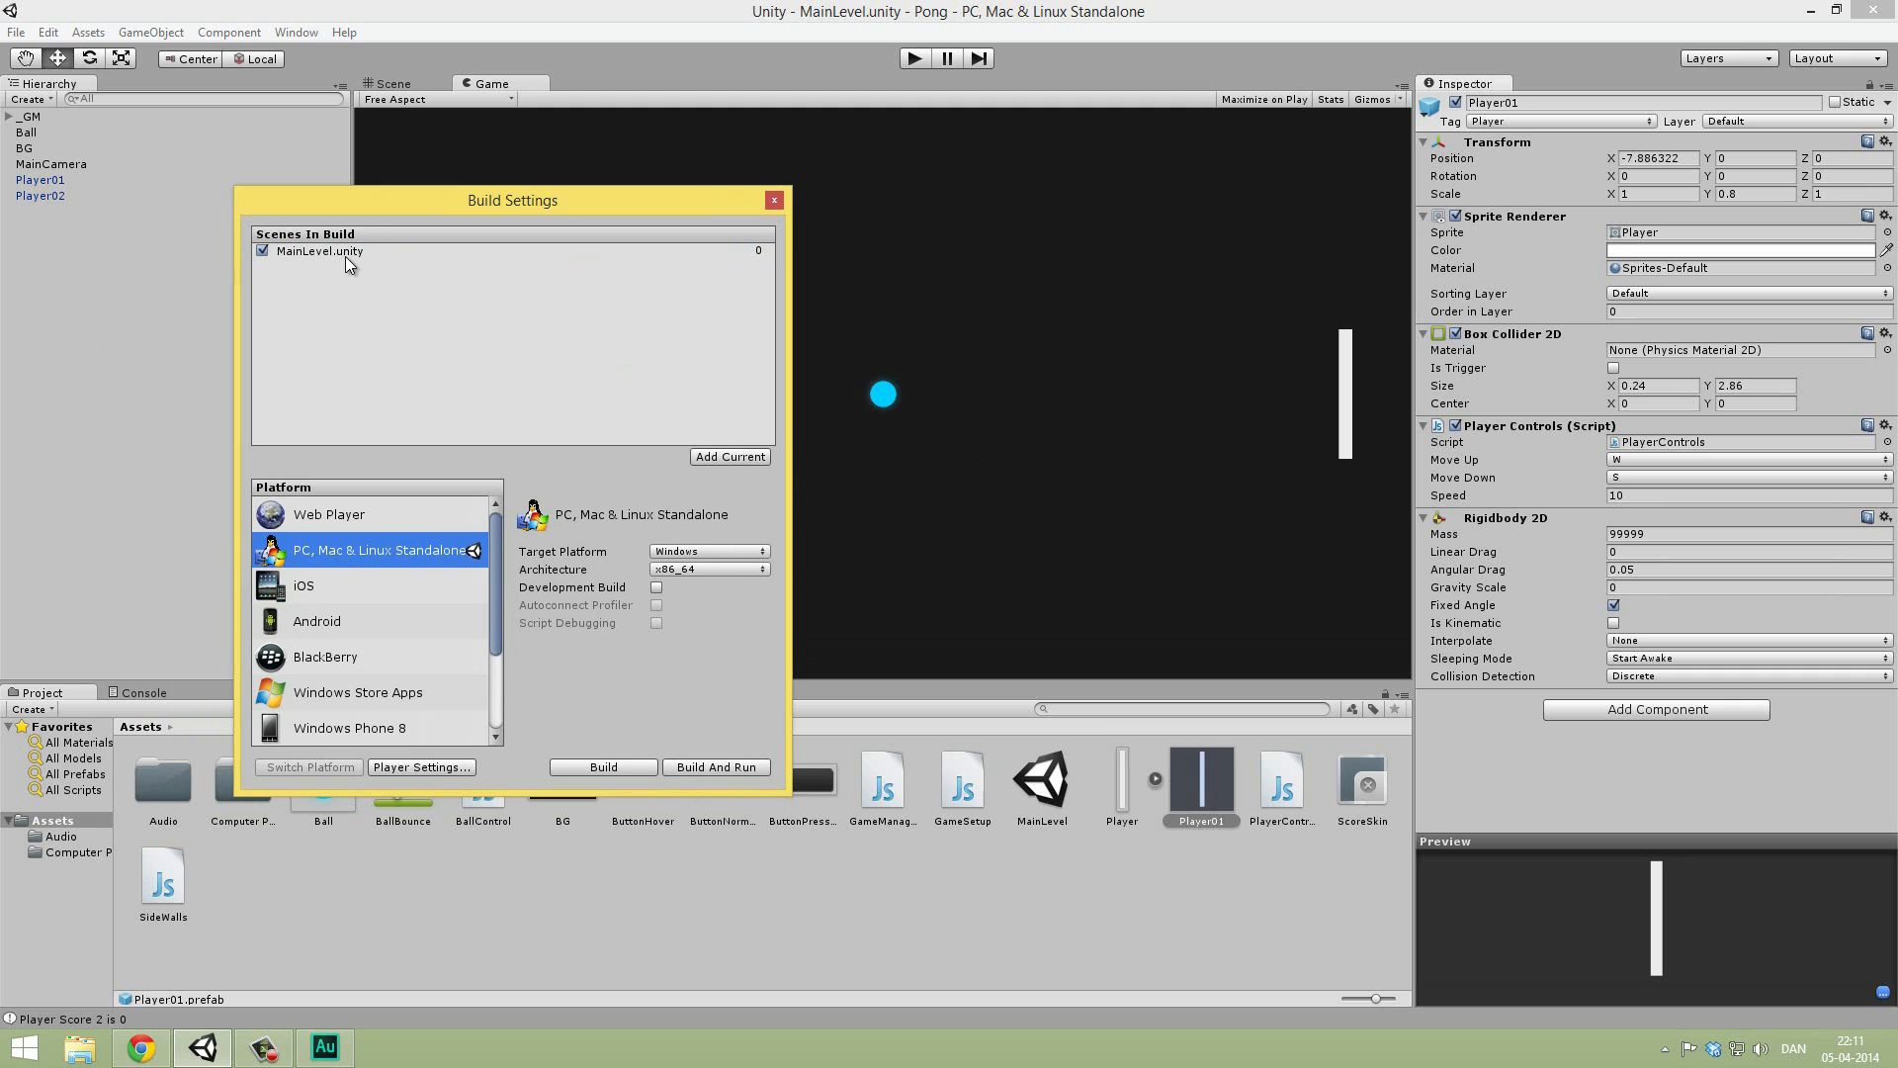
pyautogui.moveTo(433, 573)
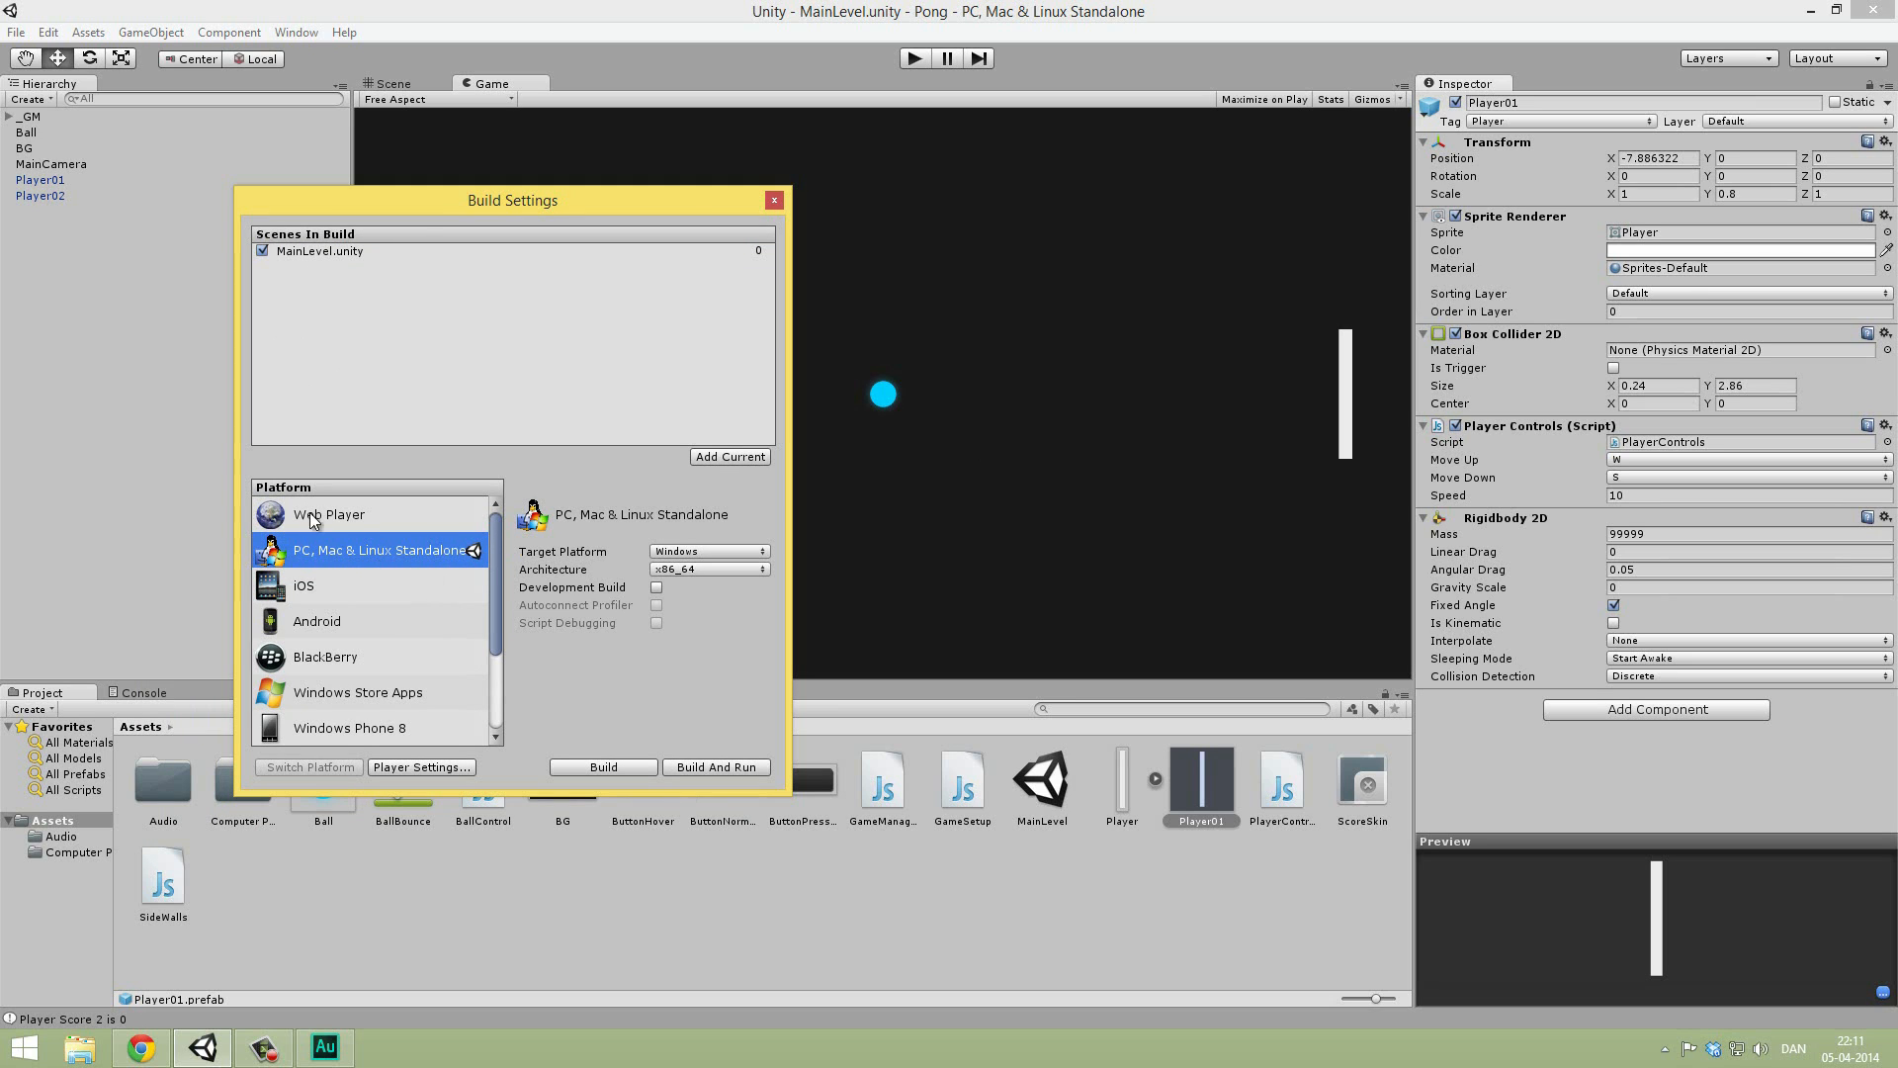
pyautogui.moveTo(378, 536)
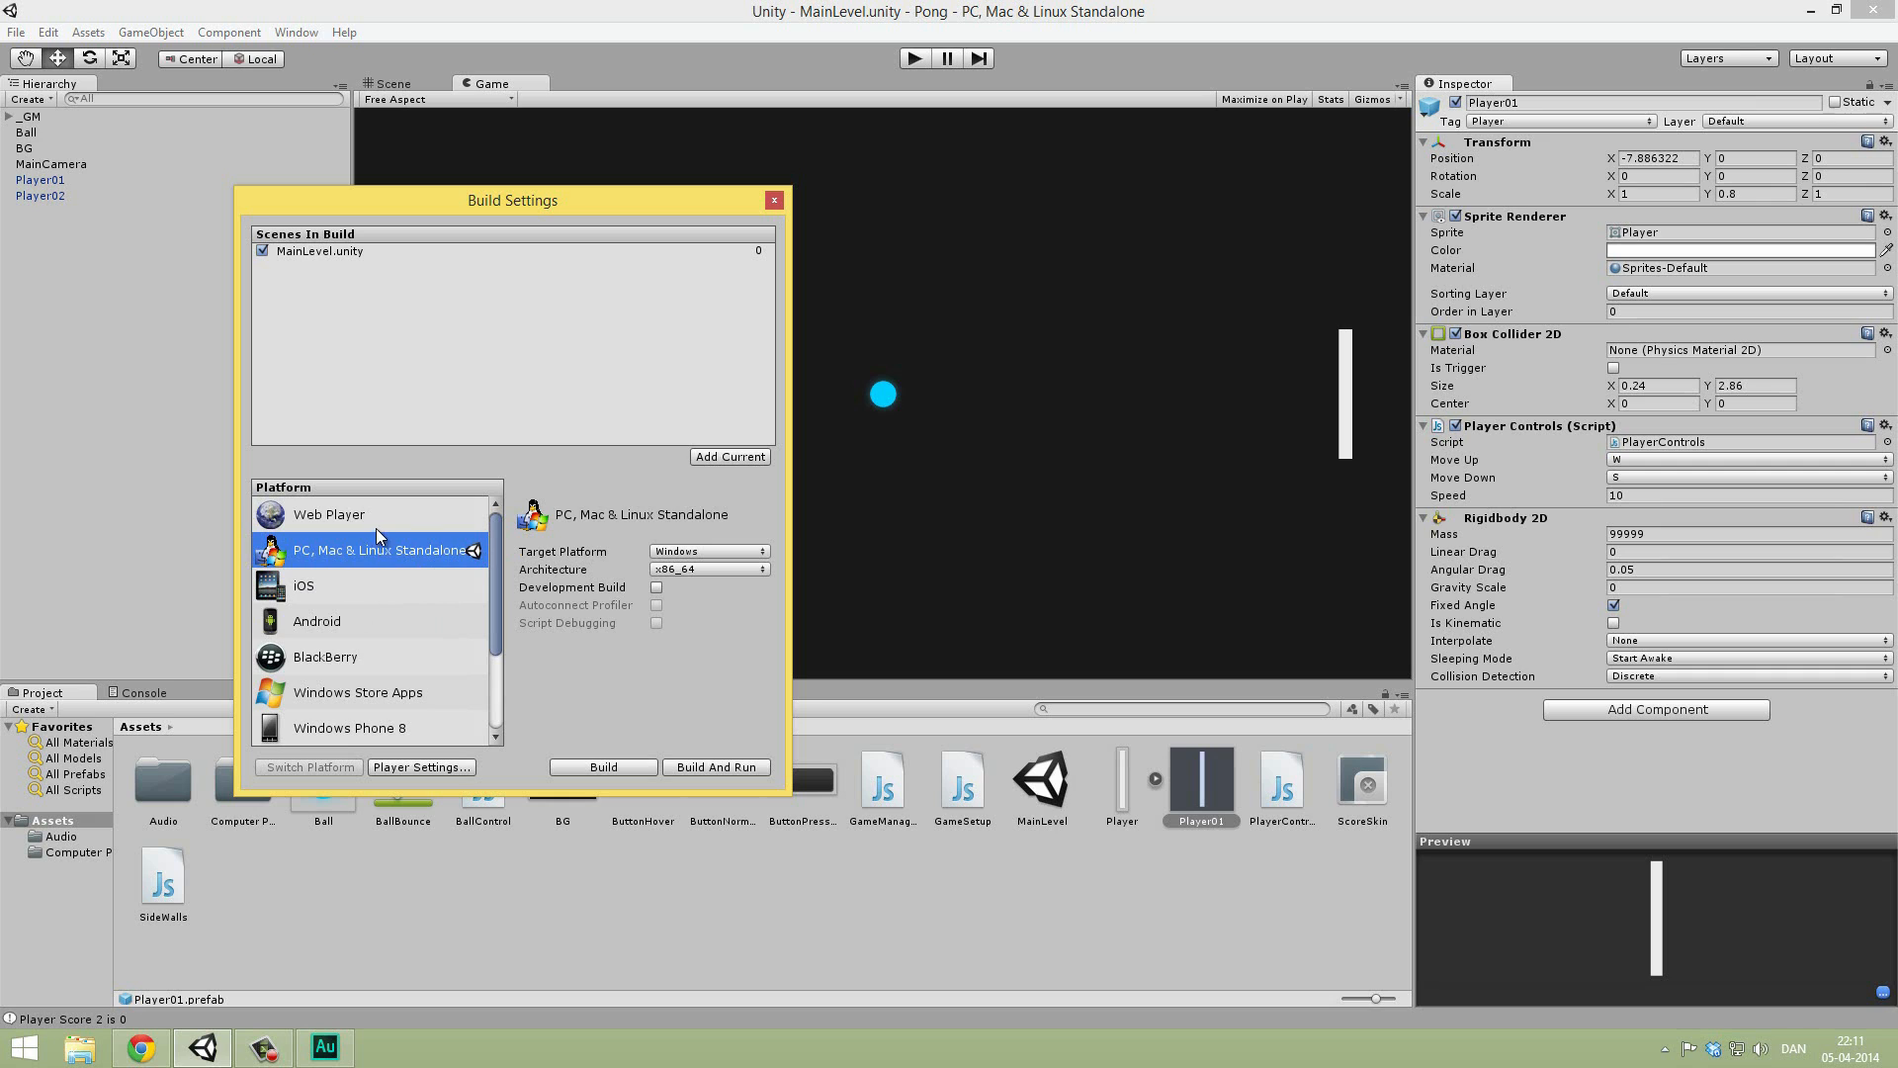
pyautogui.click(328, 513)
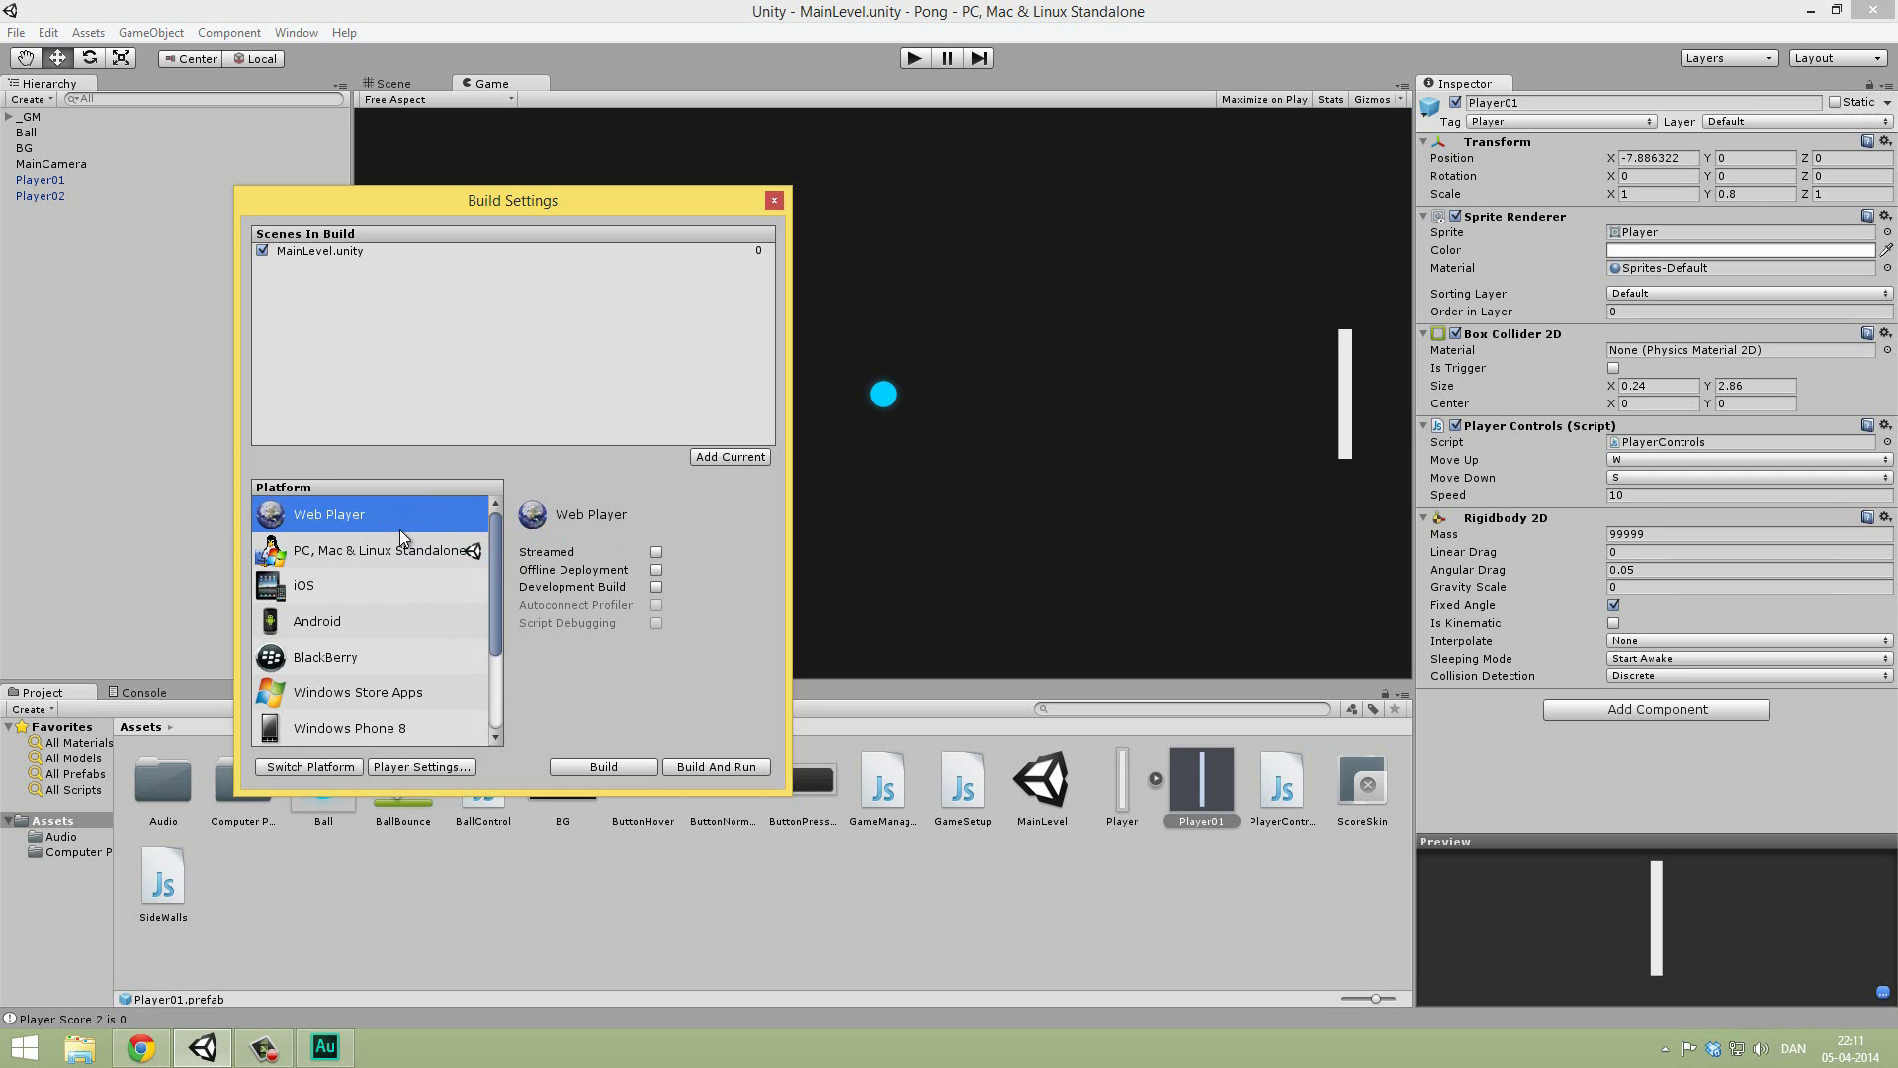
pyautogui.moveTo(313, 777)
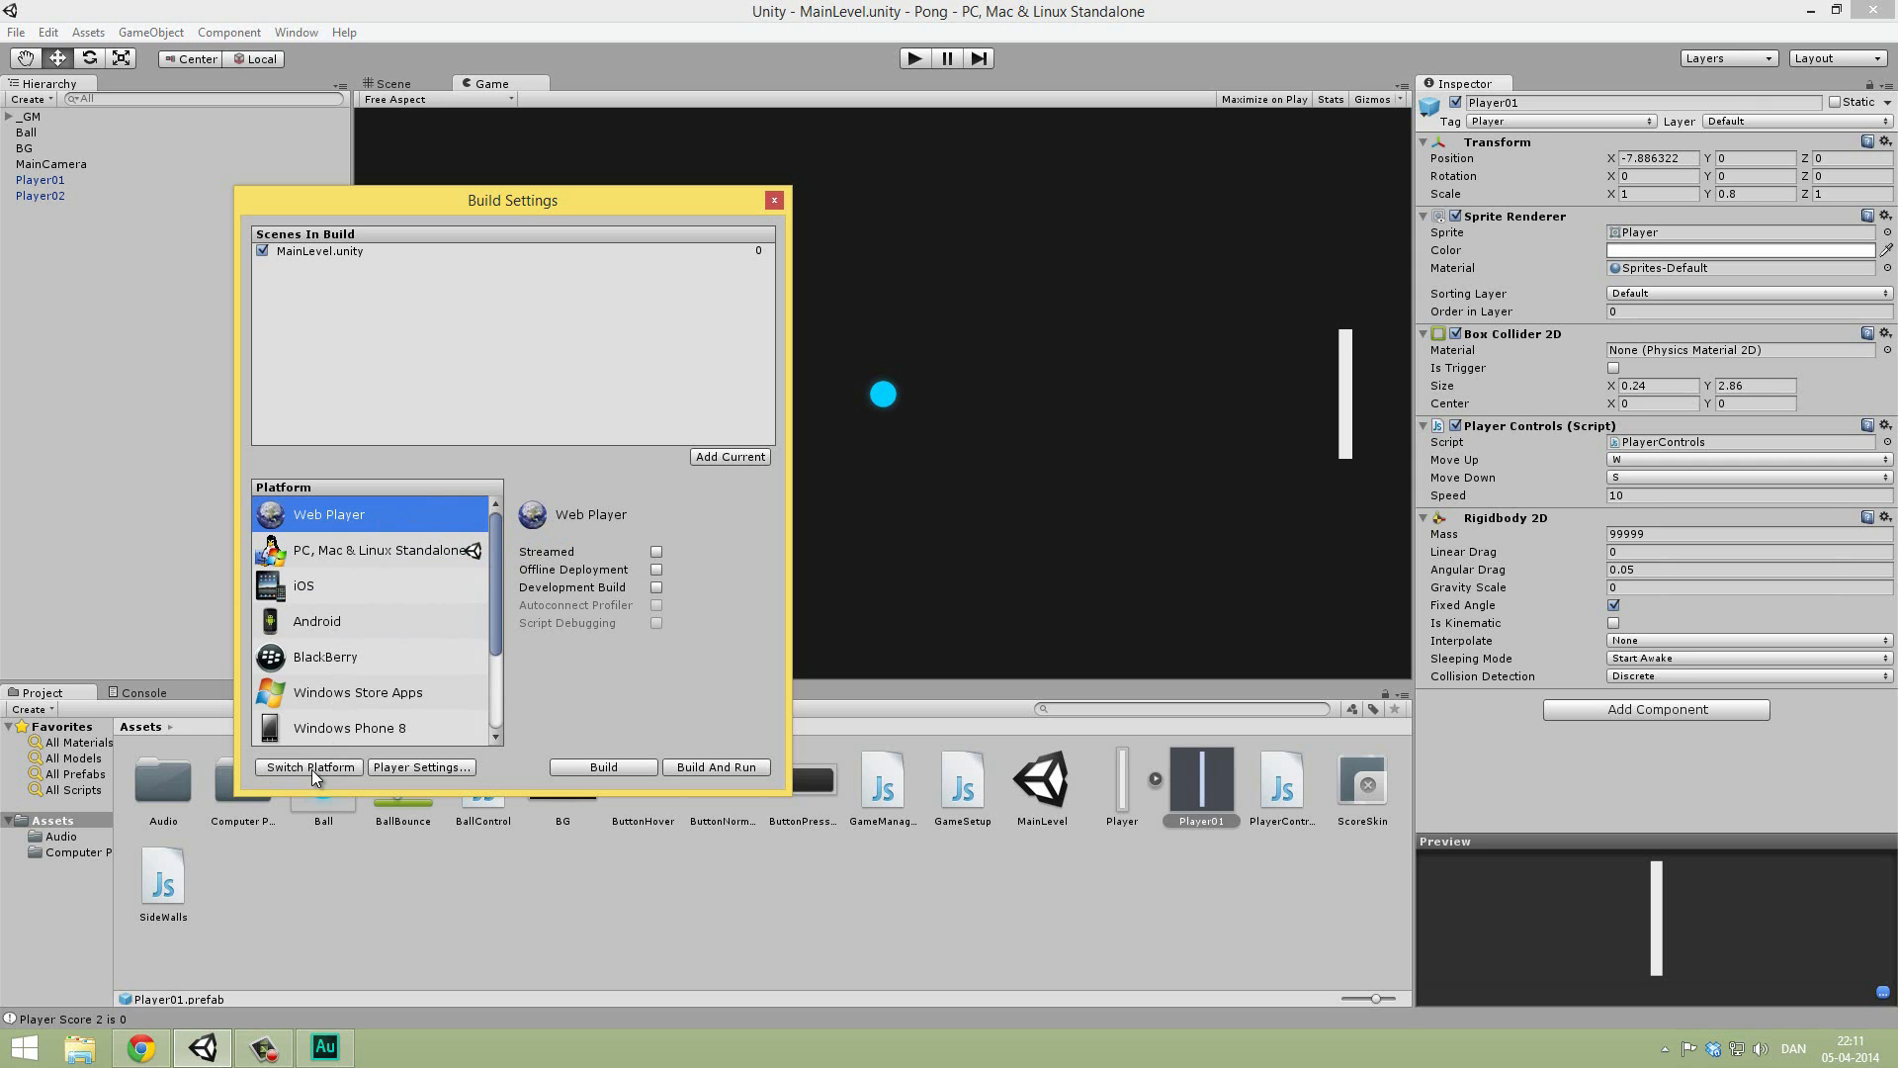
pyautogui.moveTo(415, 572)
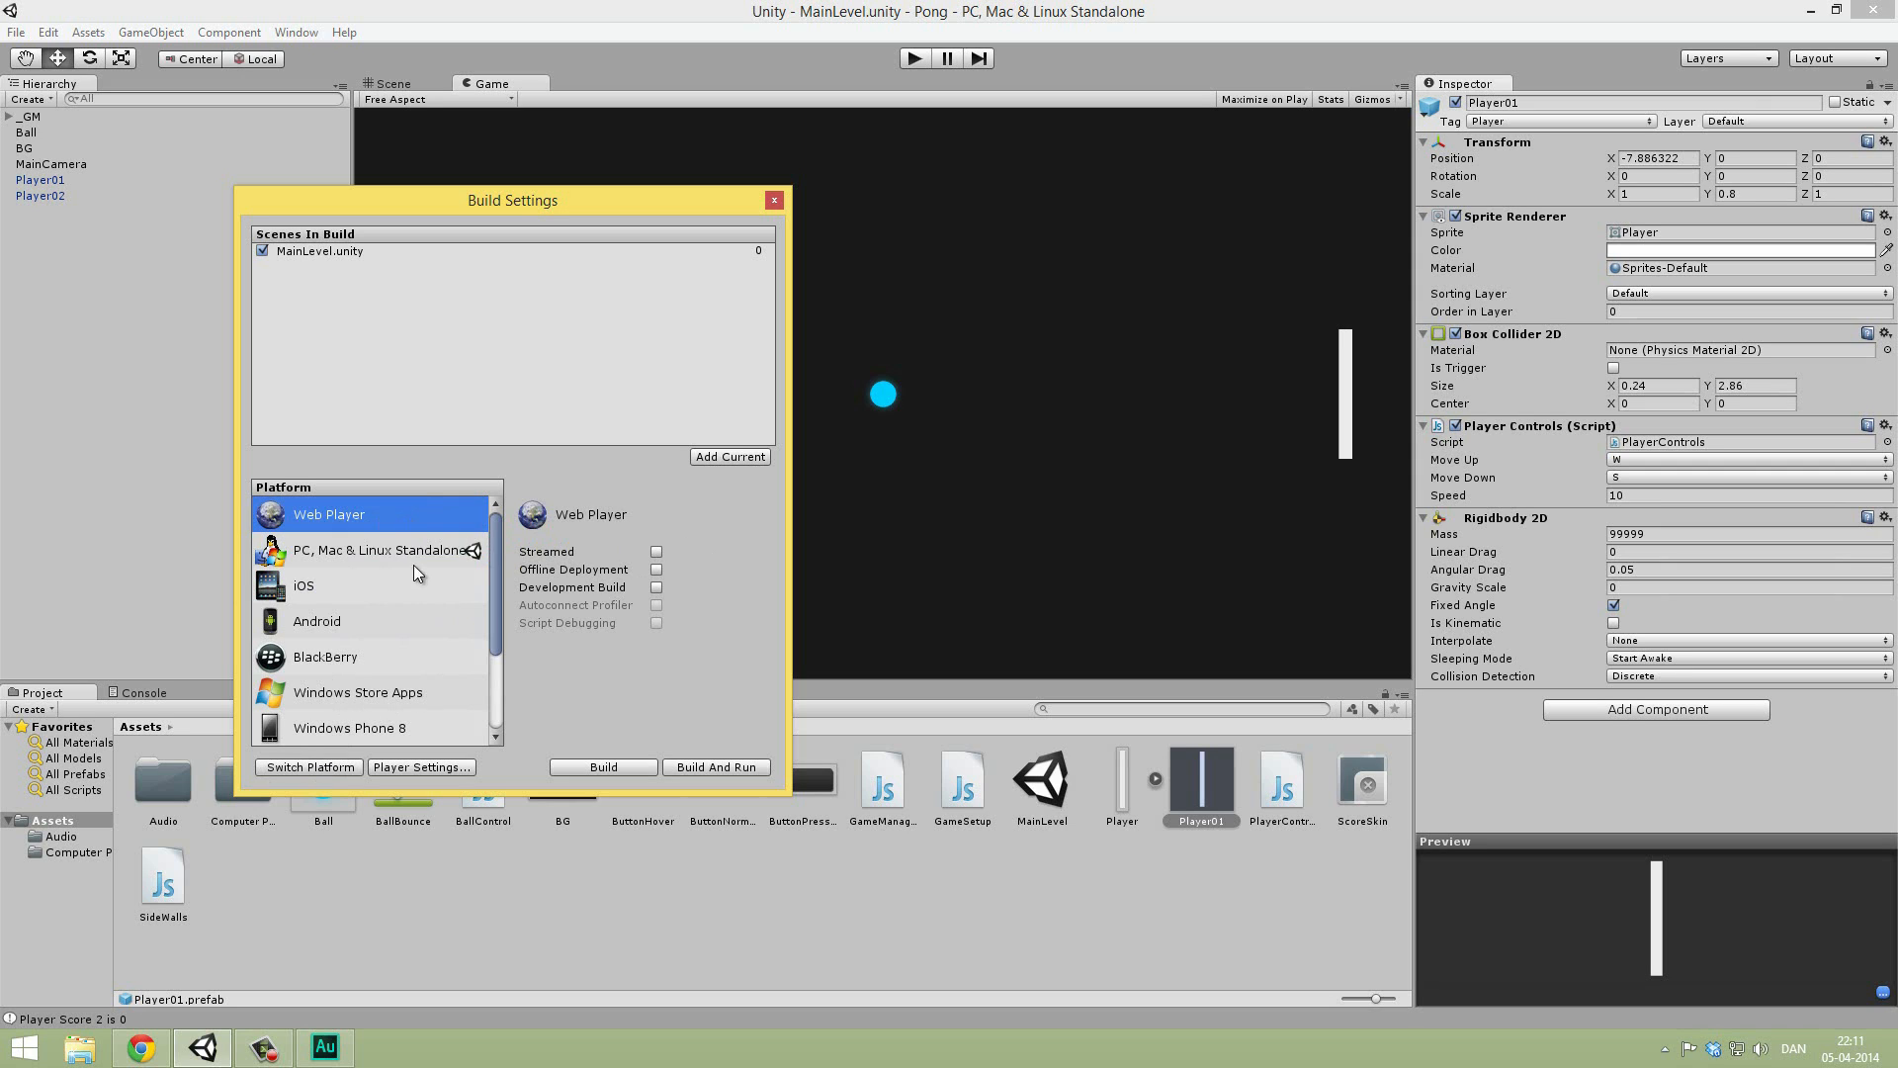
pyautogui.click(379, 550)
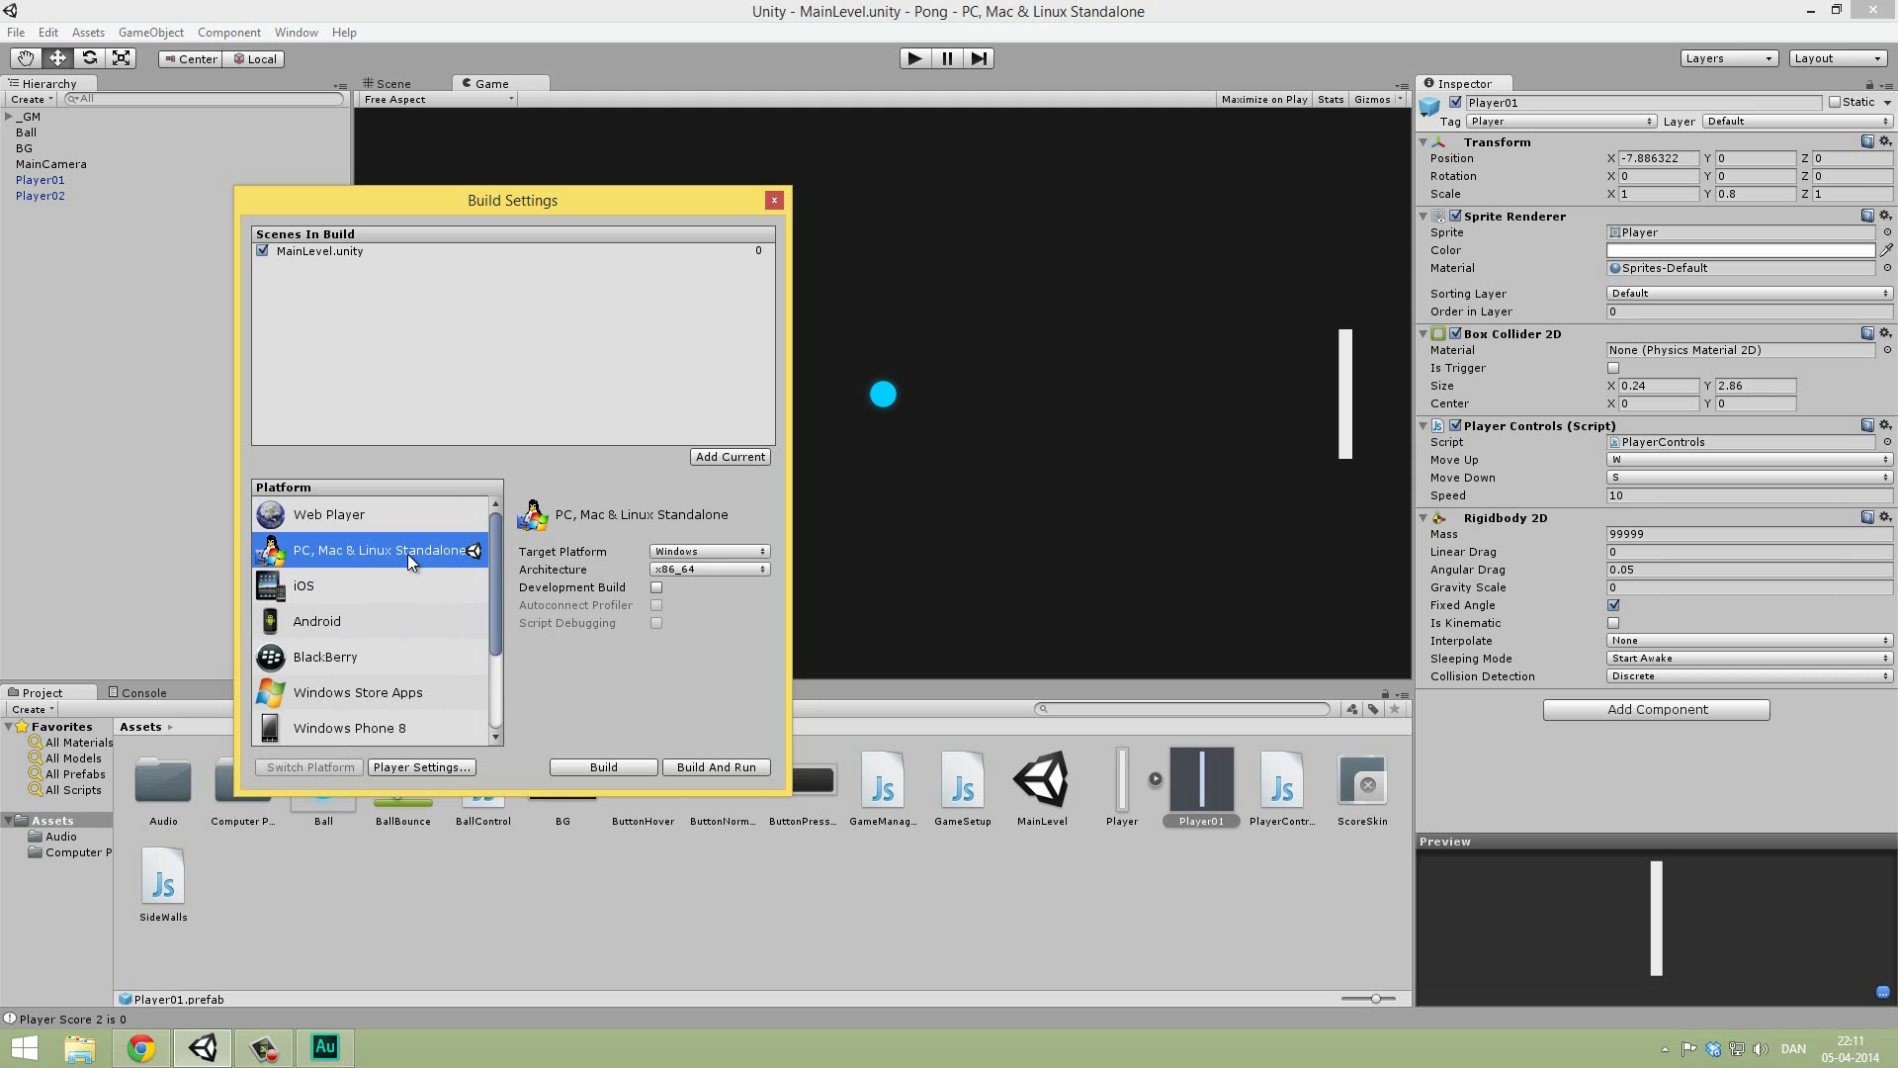
pyautogui.moveTo(438, 571)
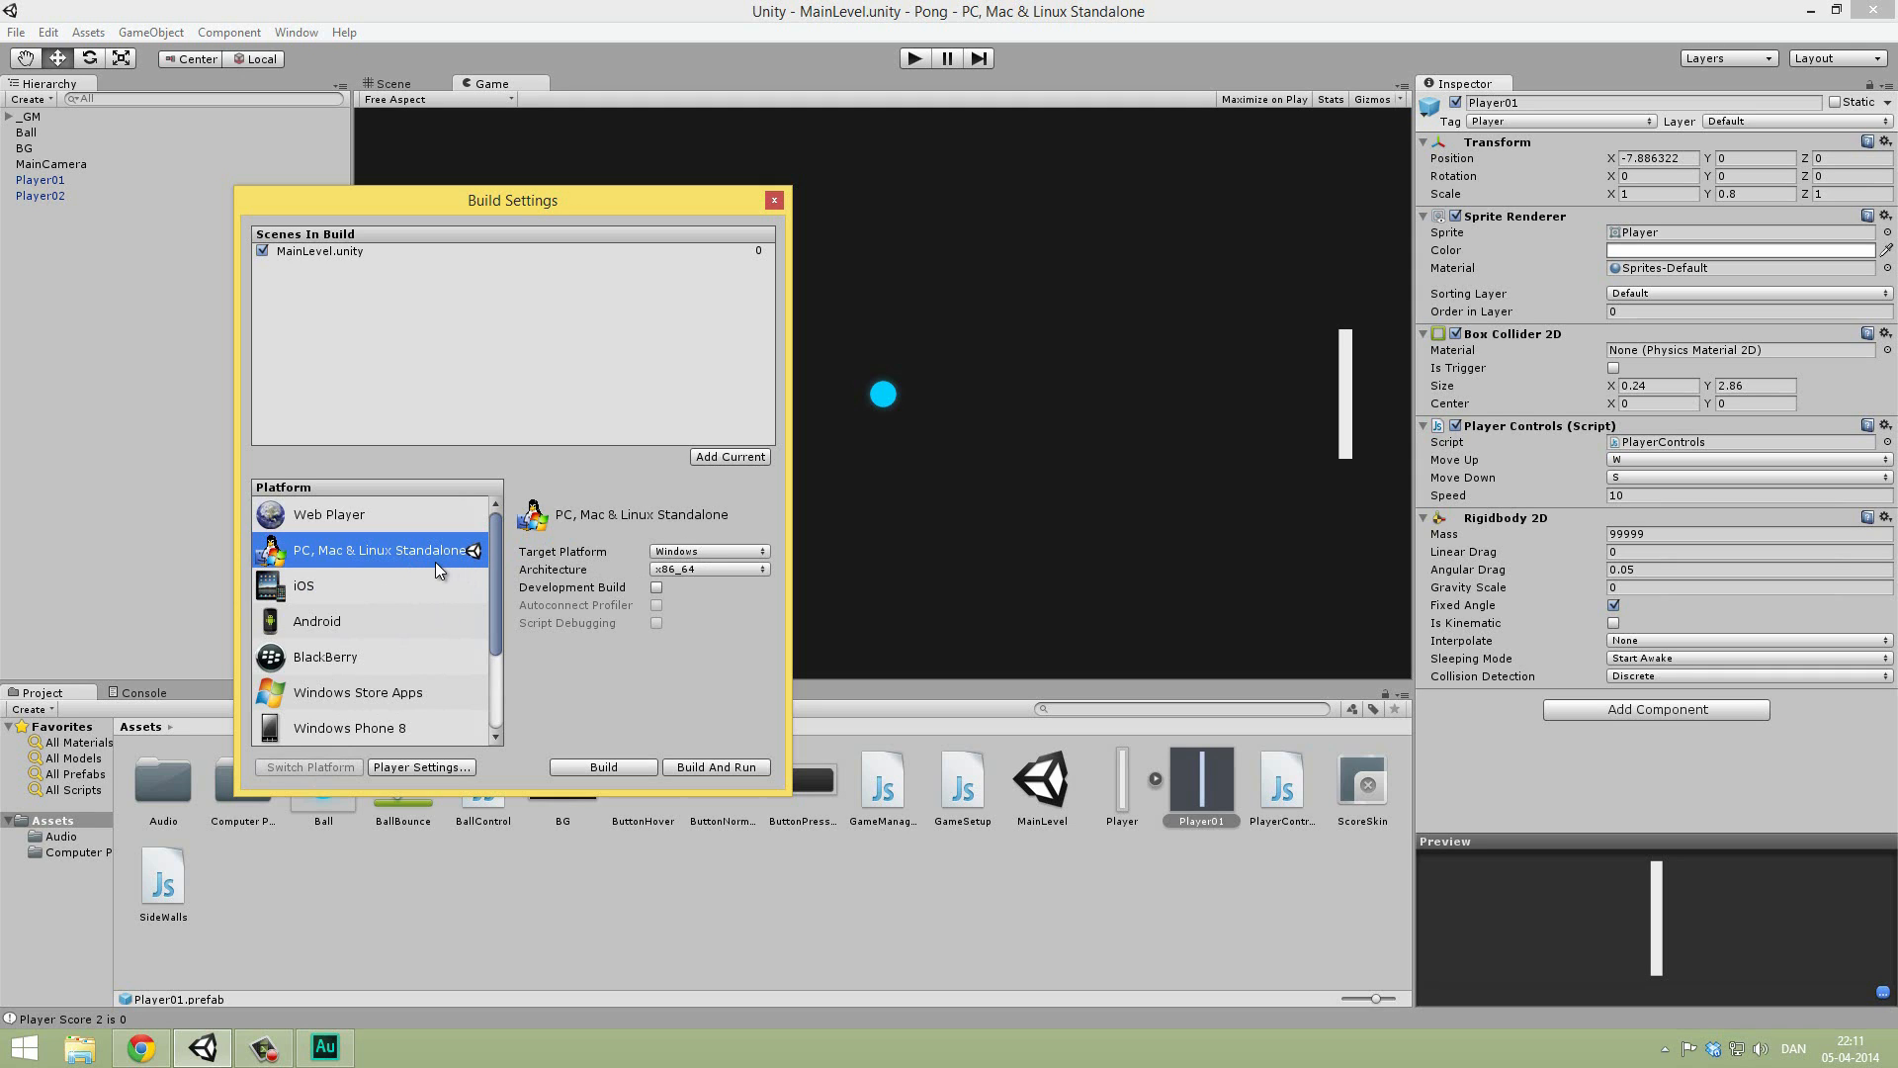
pyautogui.moveTo(620, 557)
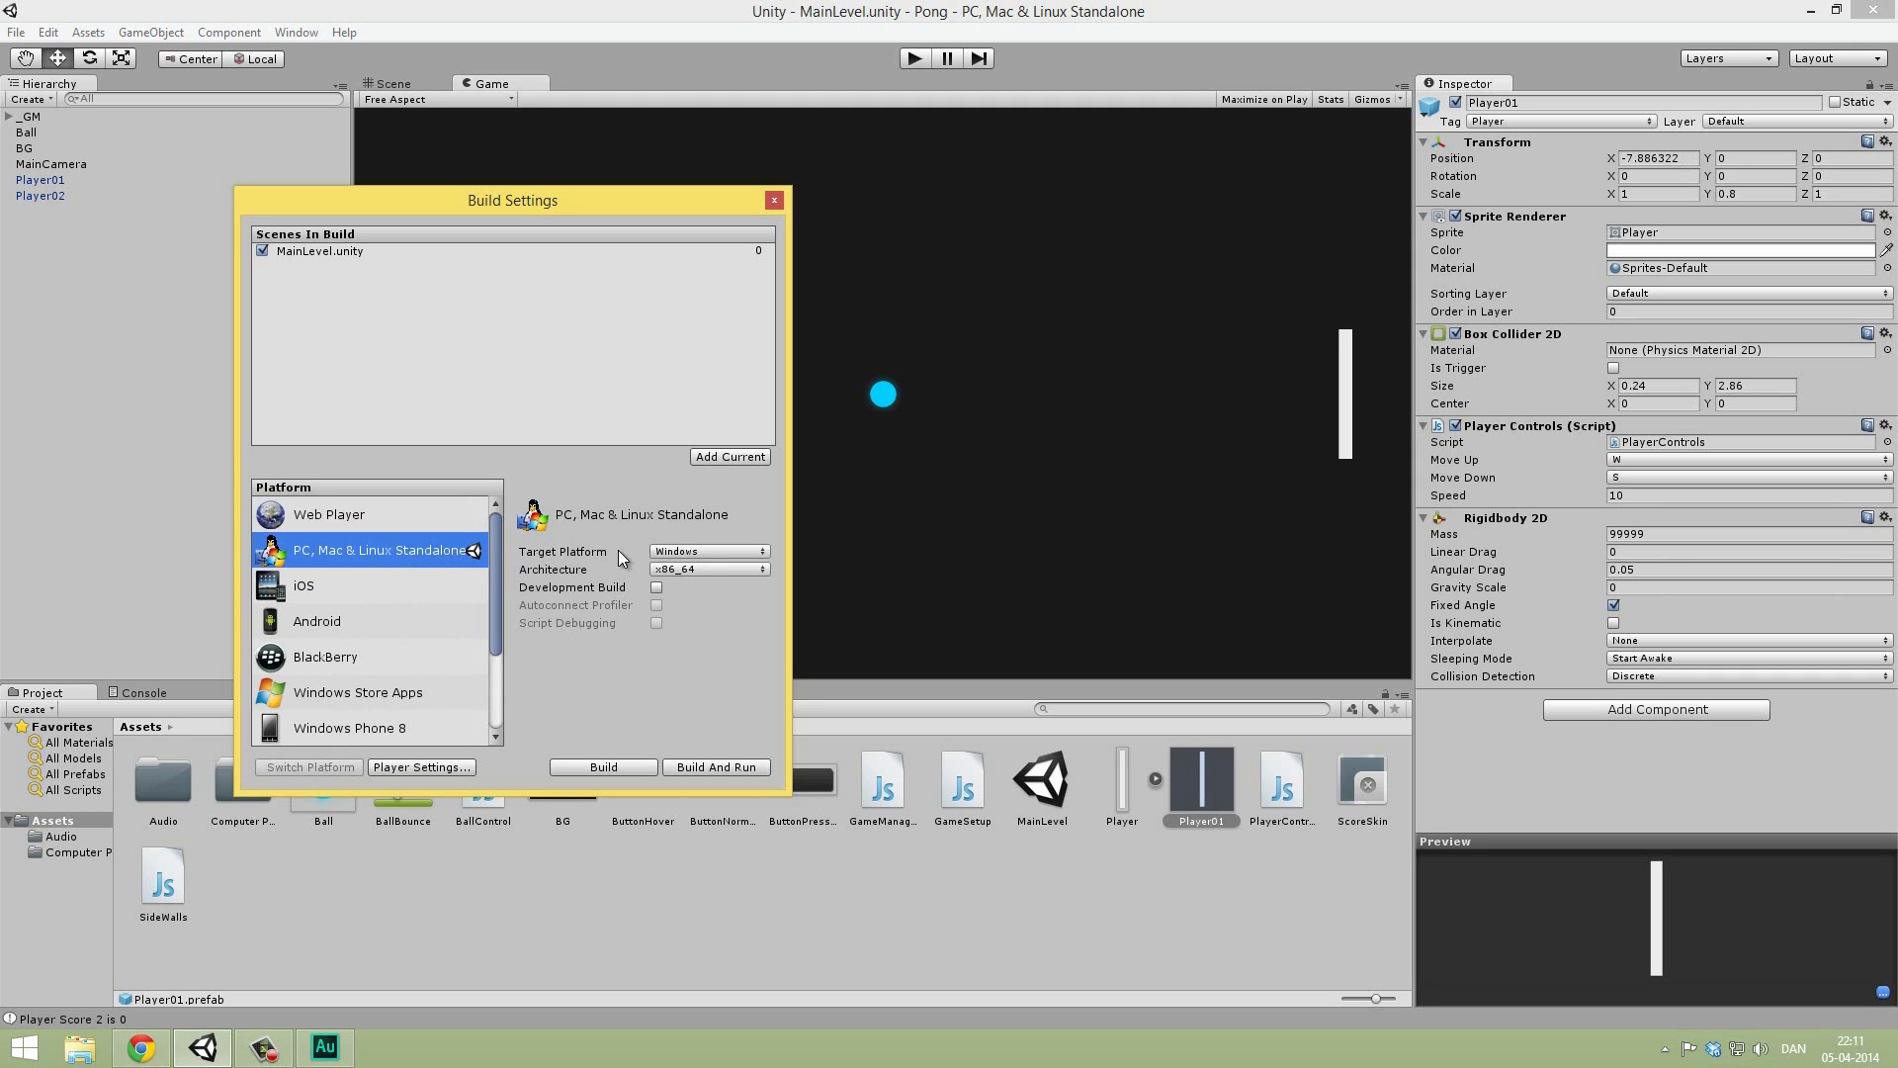
pyautogui.moveTo(685, 561)
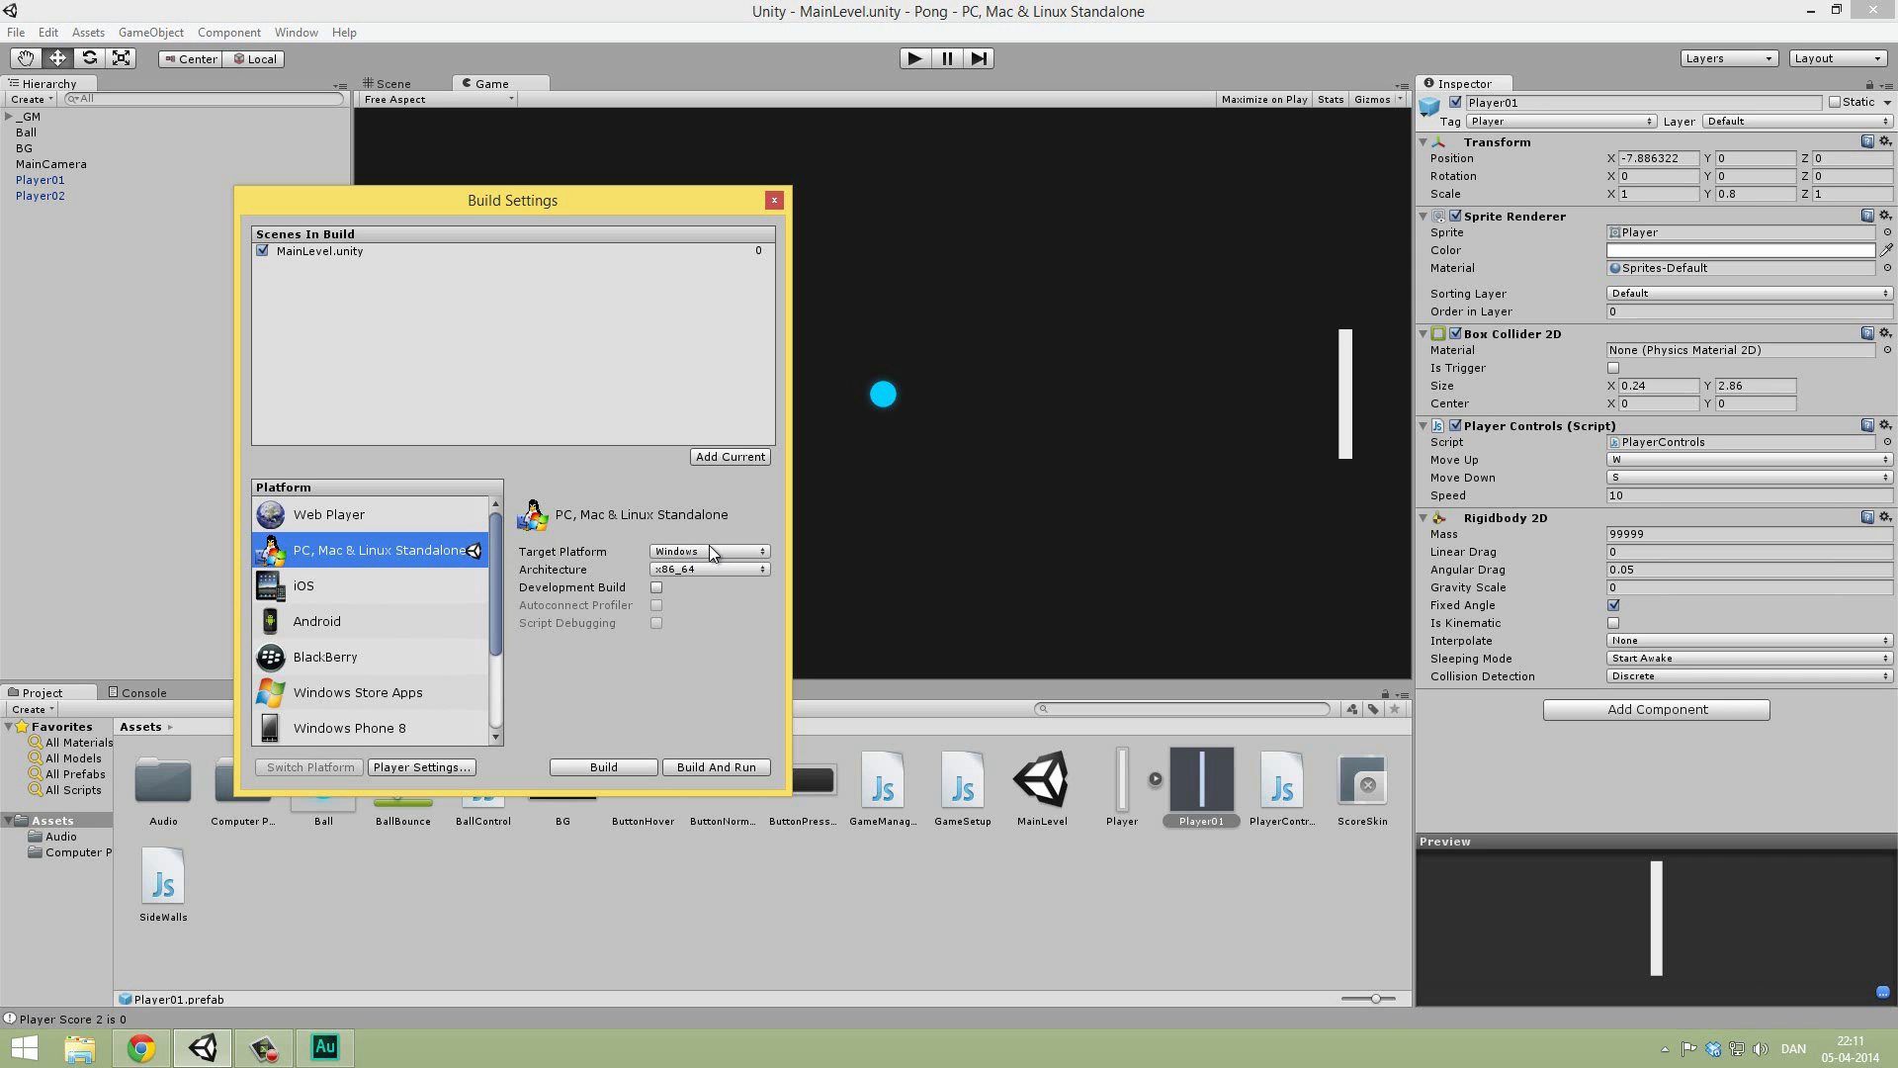
pyautogui.click(708, 551)
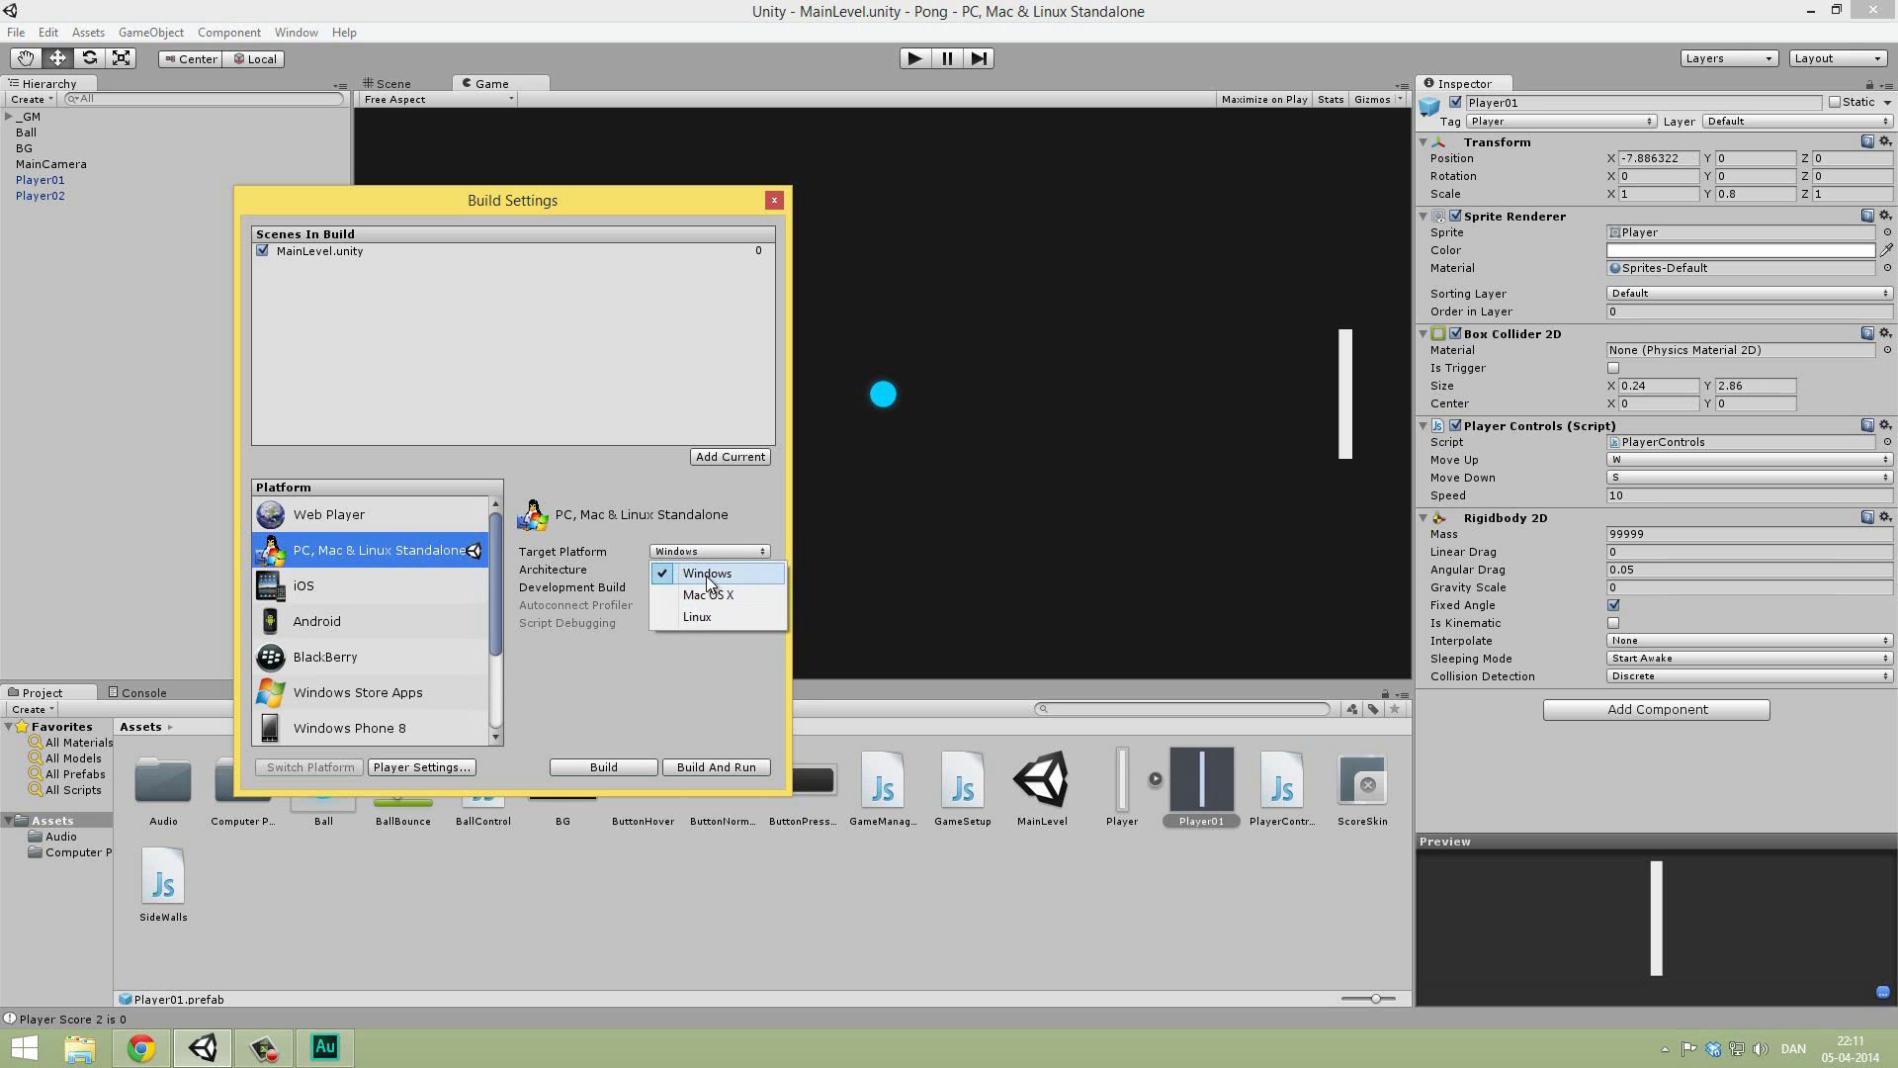
pyautogui.click(708, 569)
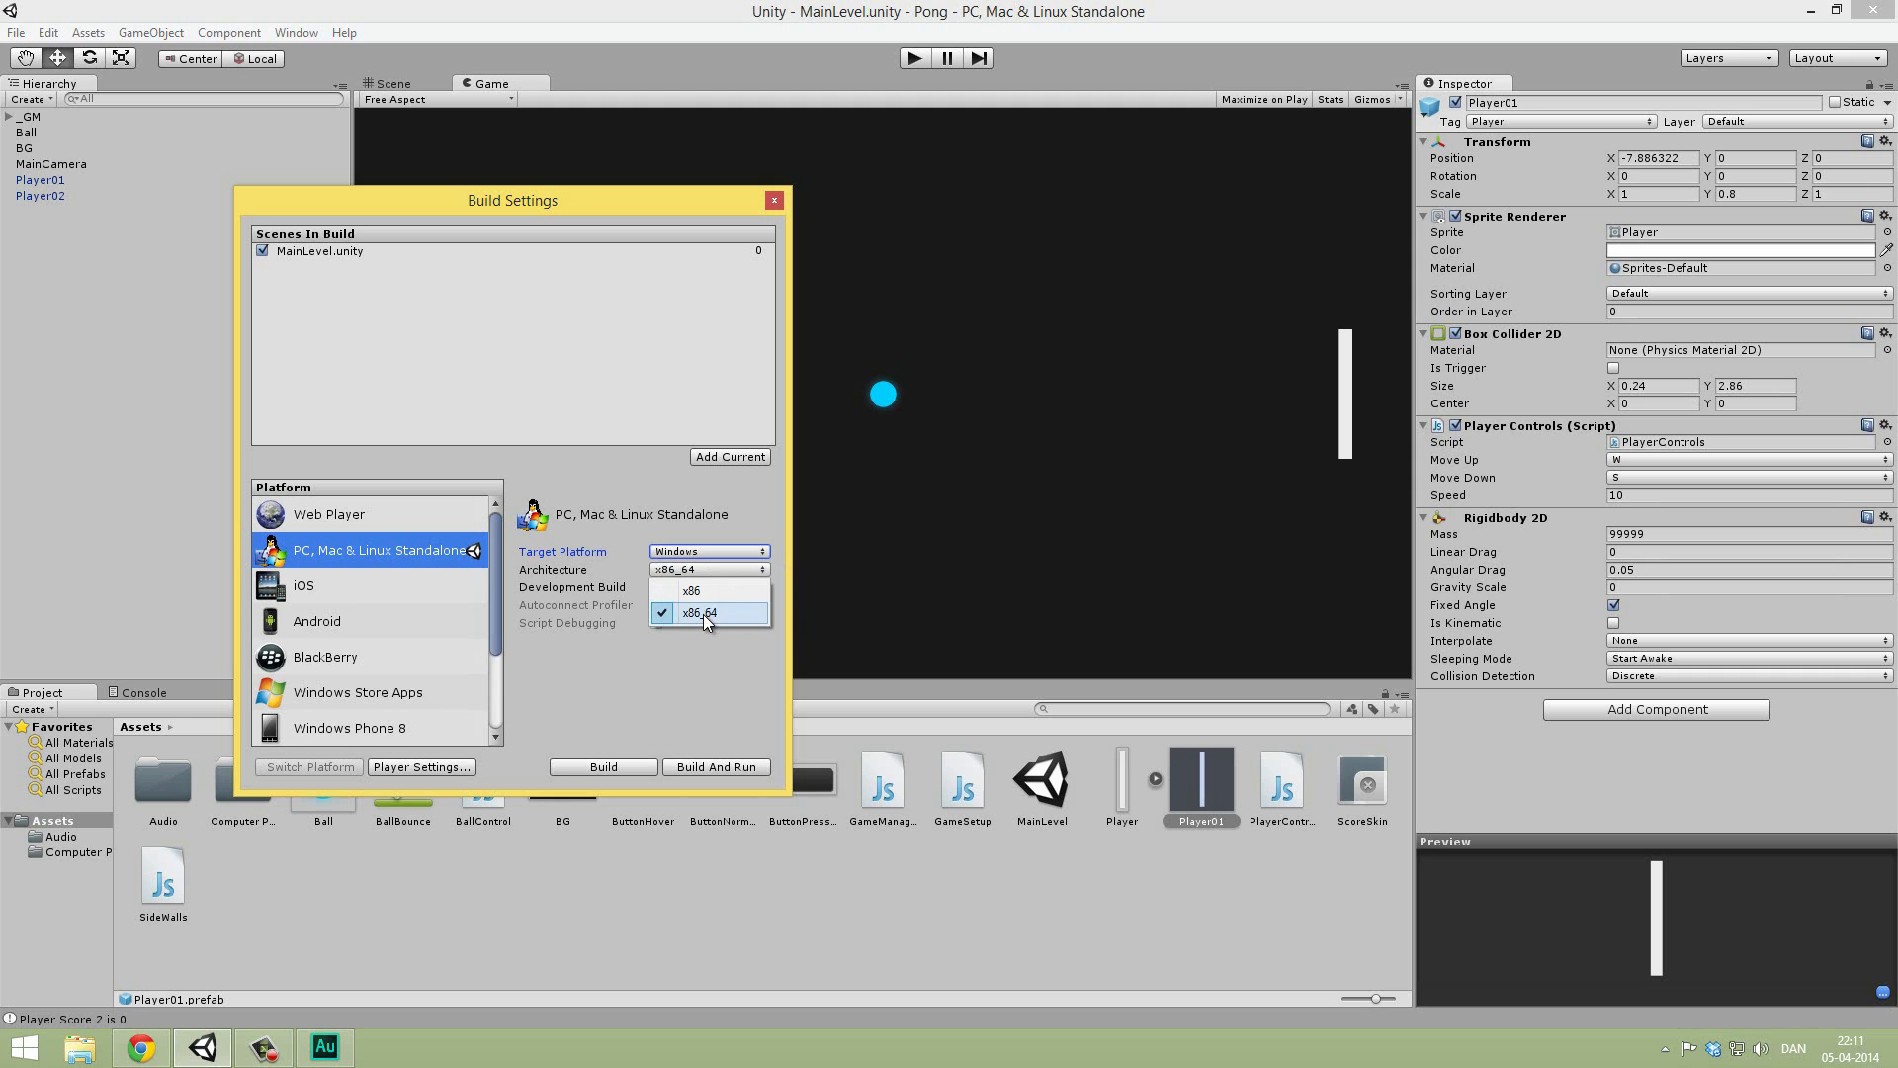
pyautogui.click(706, 613)
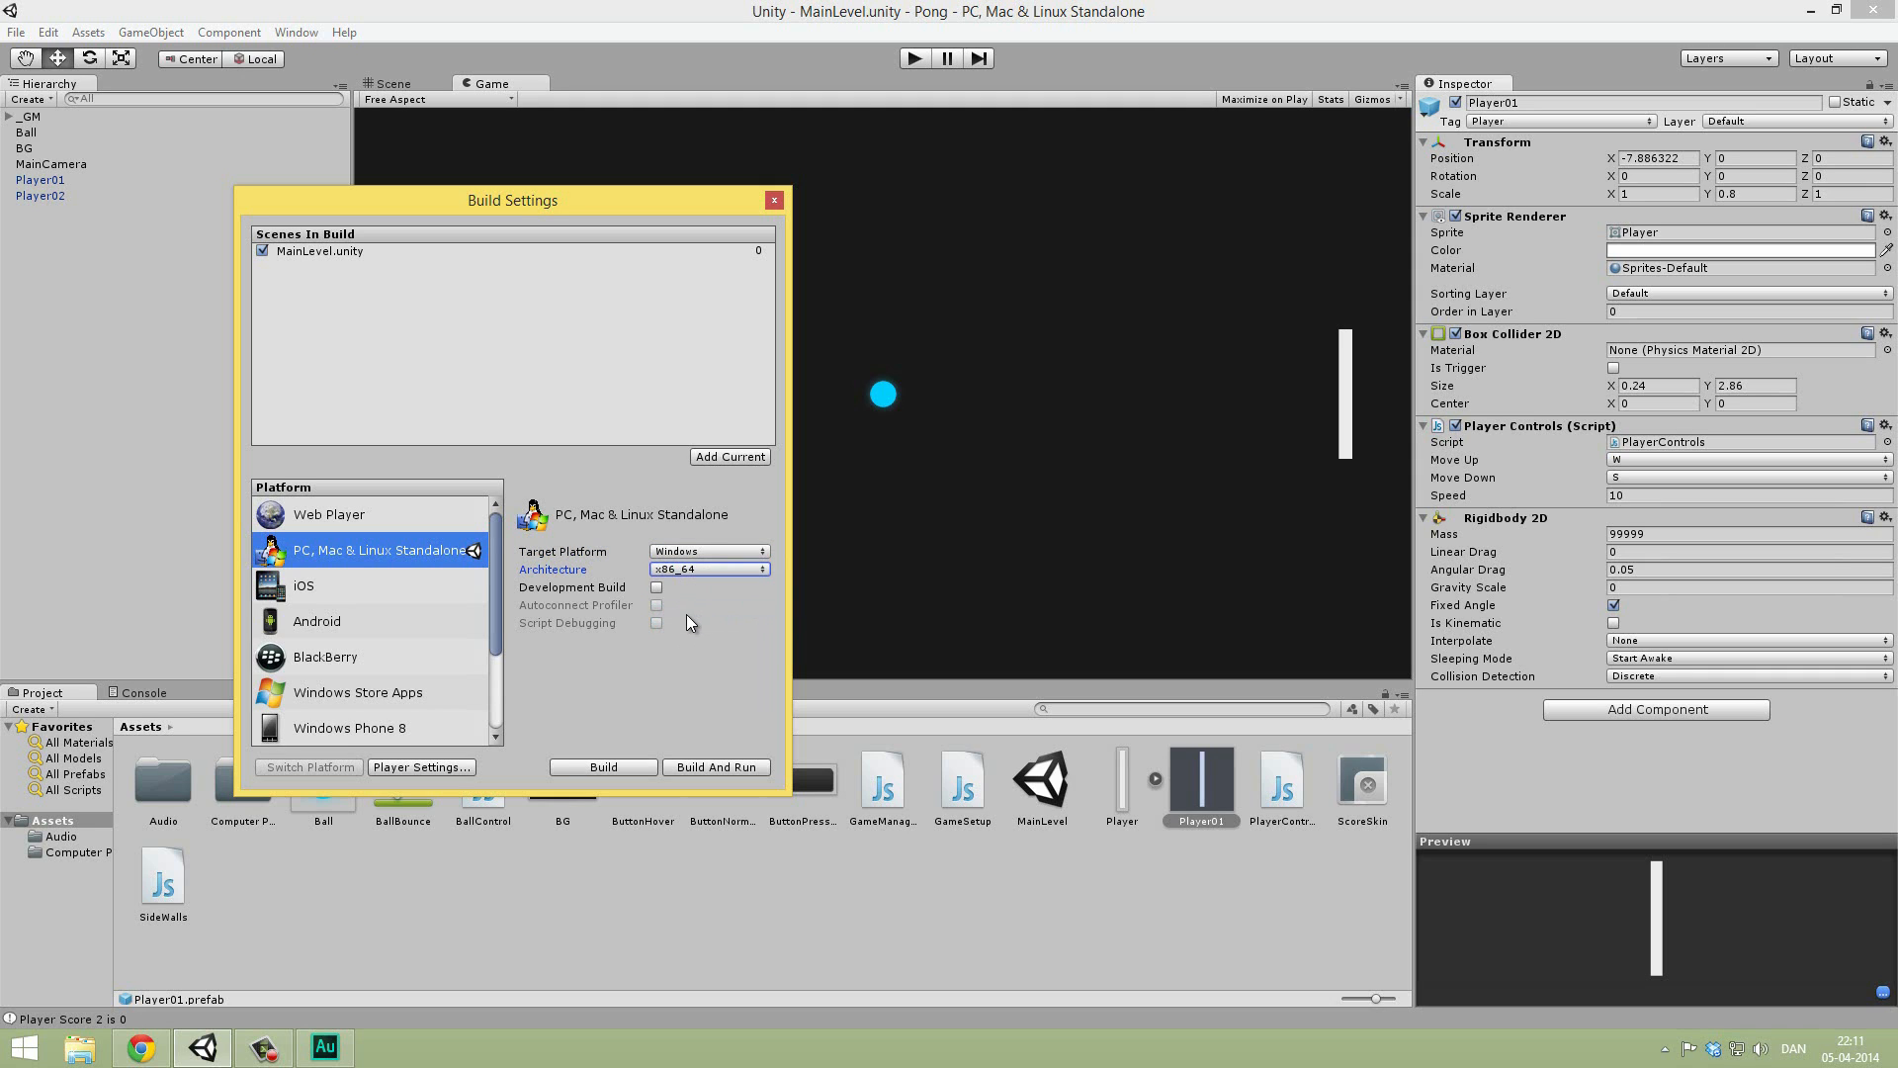
pyautogui.moveTo(711, 539)
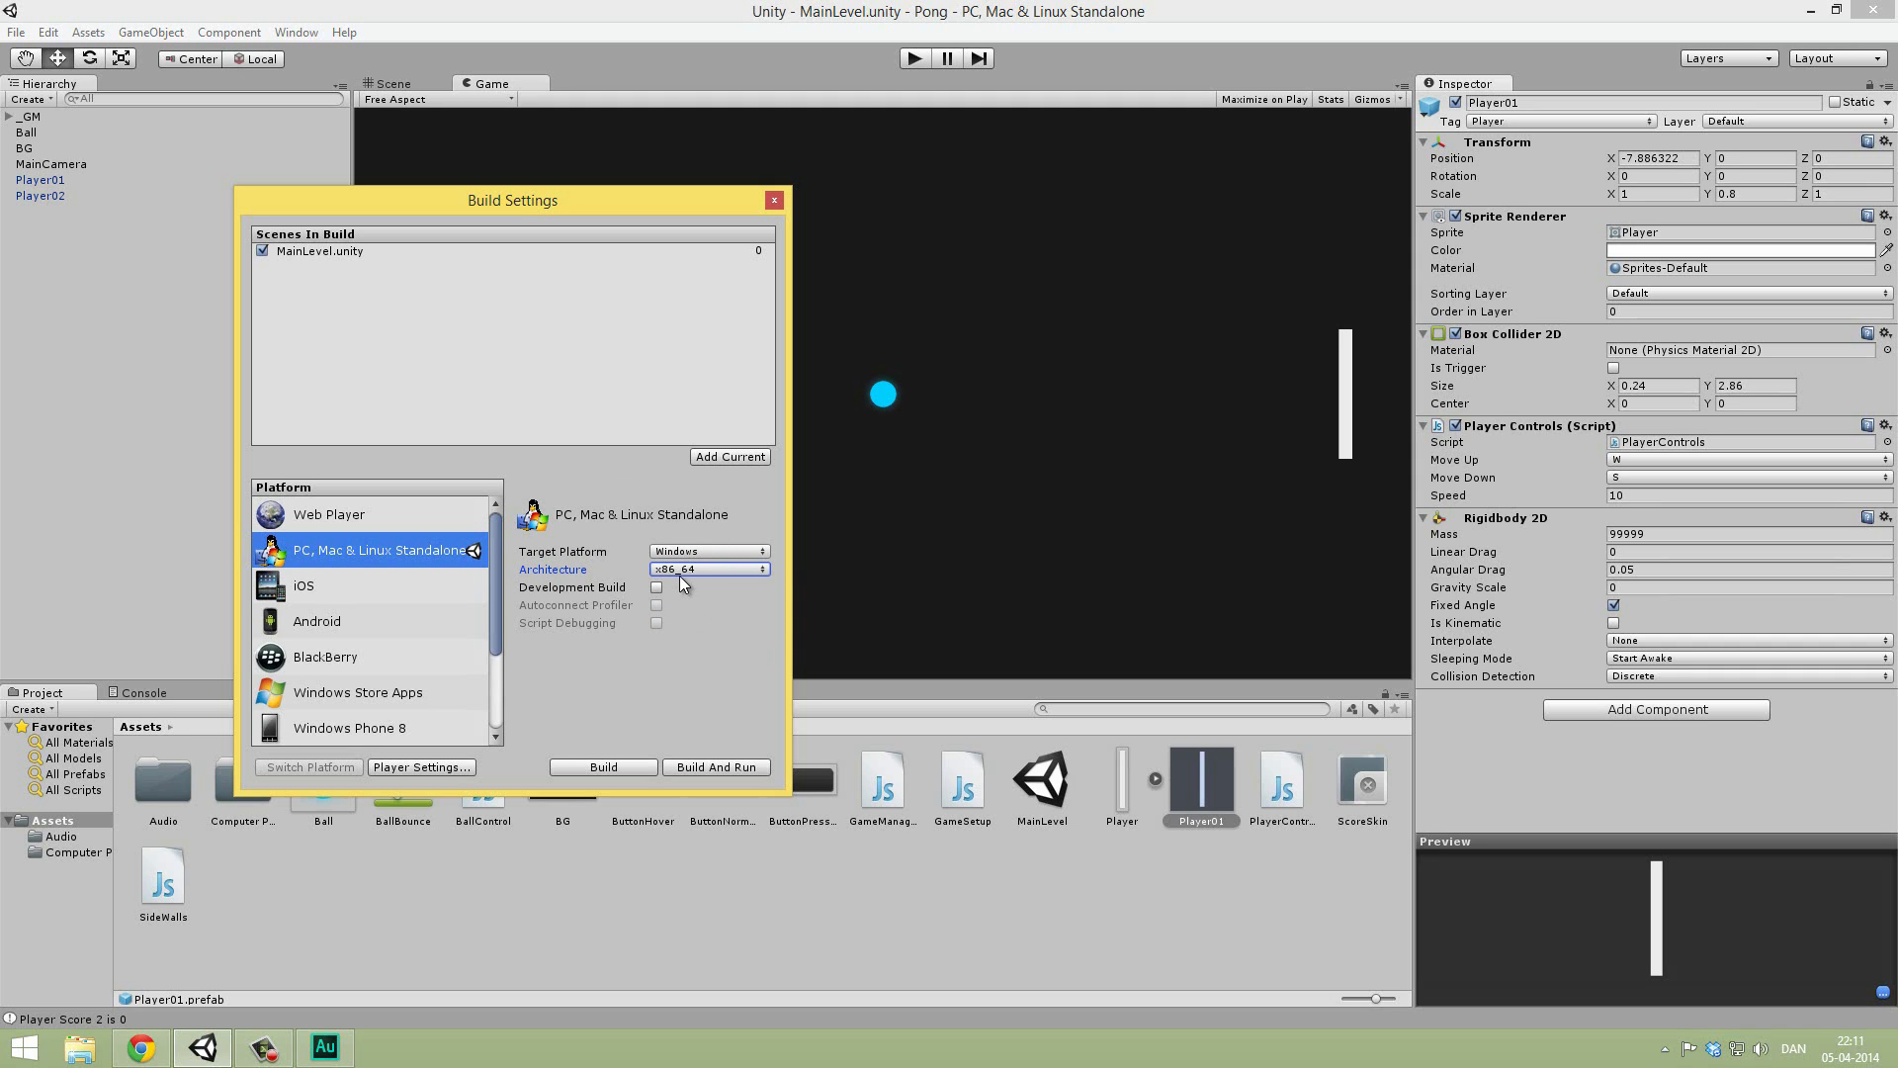
pyautogui.moveTo(675, 584)
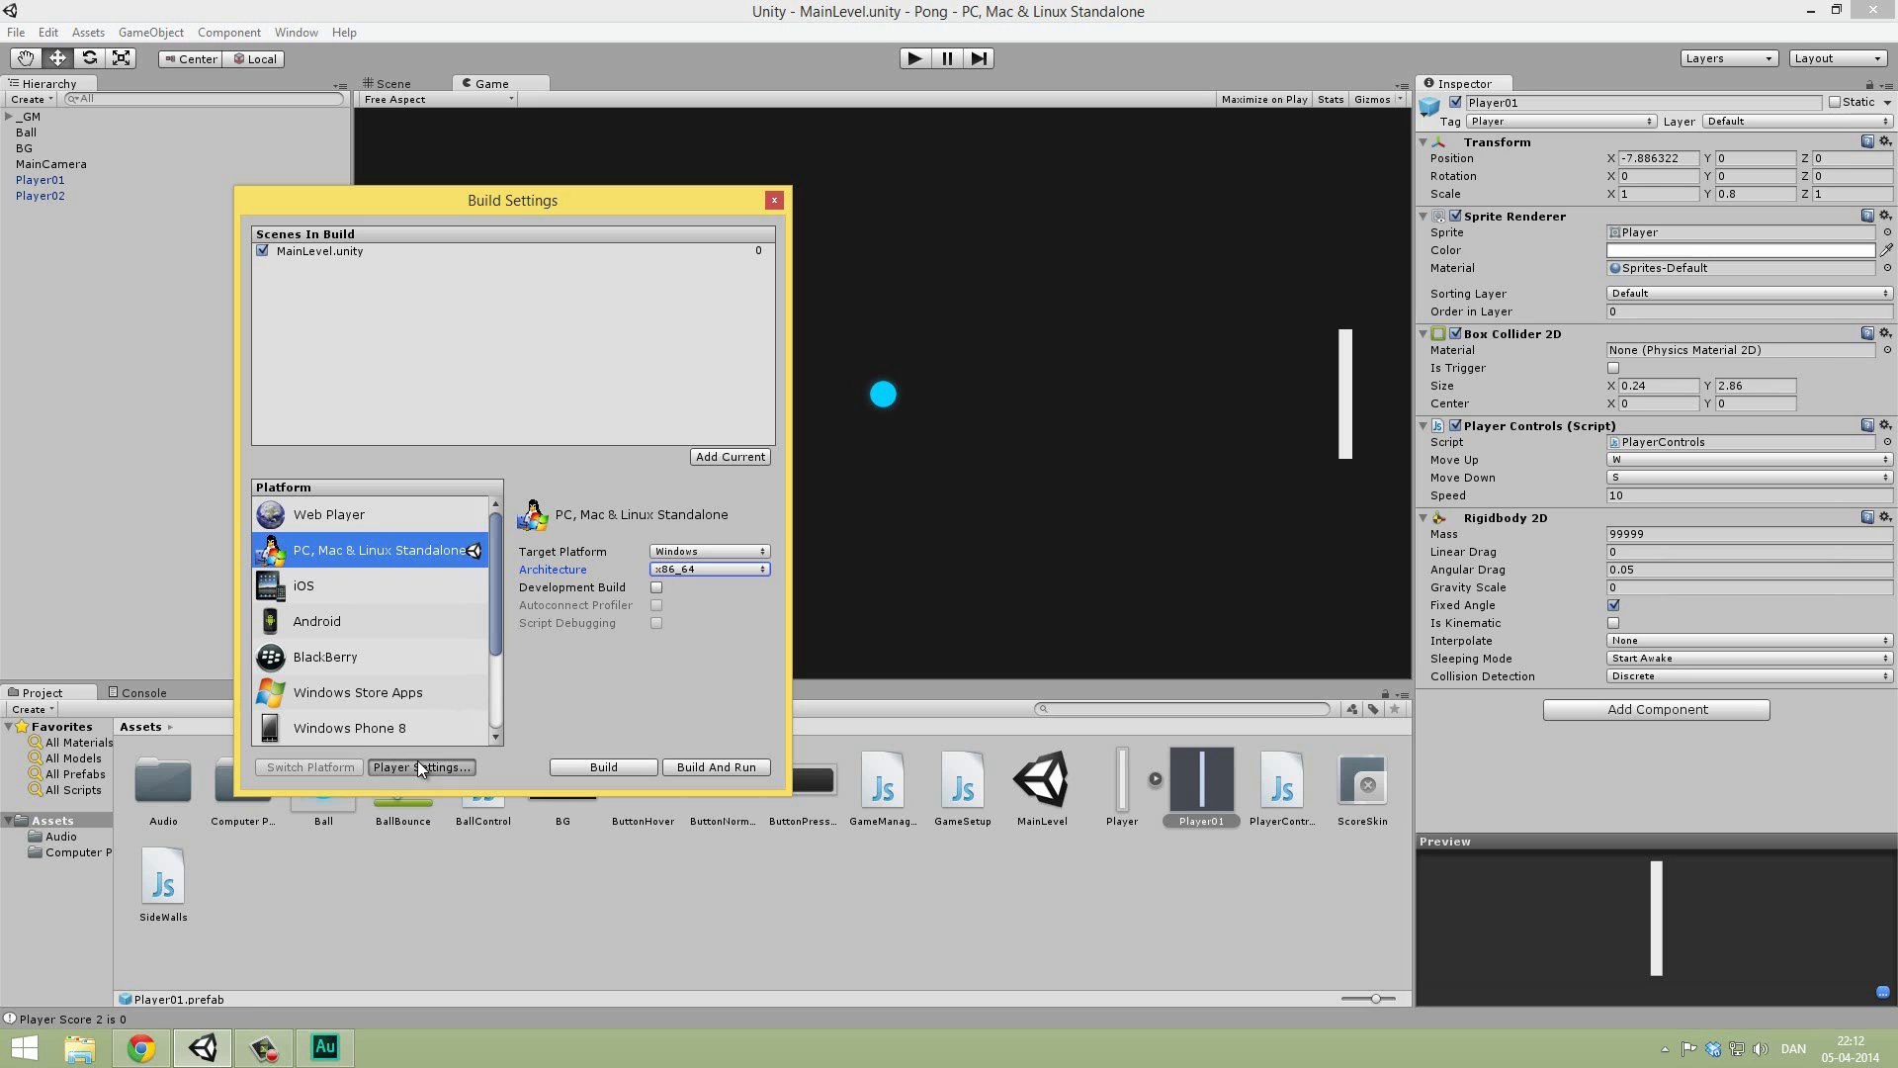
# Step: In Player Settings, enter Company Name 'Brackeys' and Product Name 'Pong Tutorial'
pyautogui.click(420, 767)
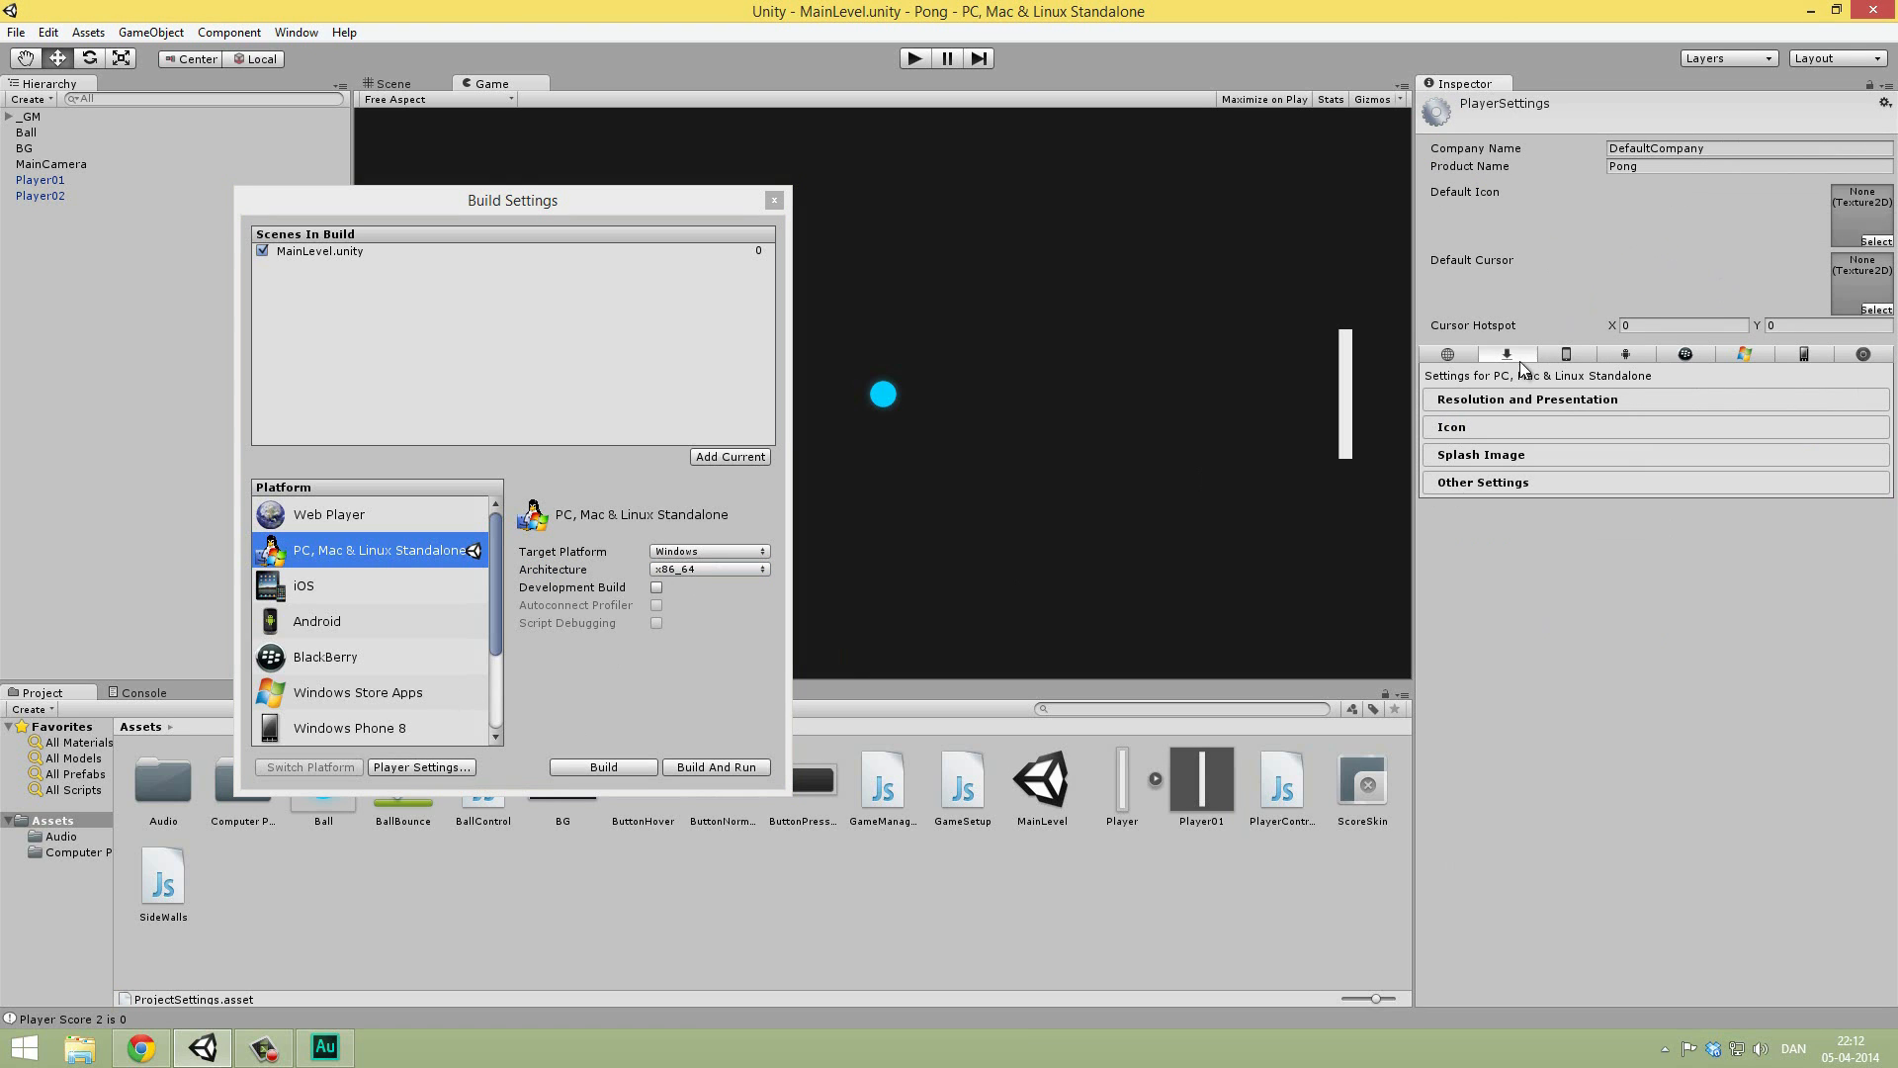
pyautogui.doubleClick(1670, 148)
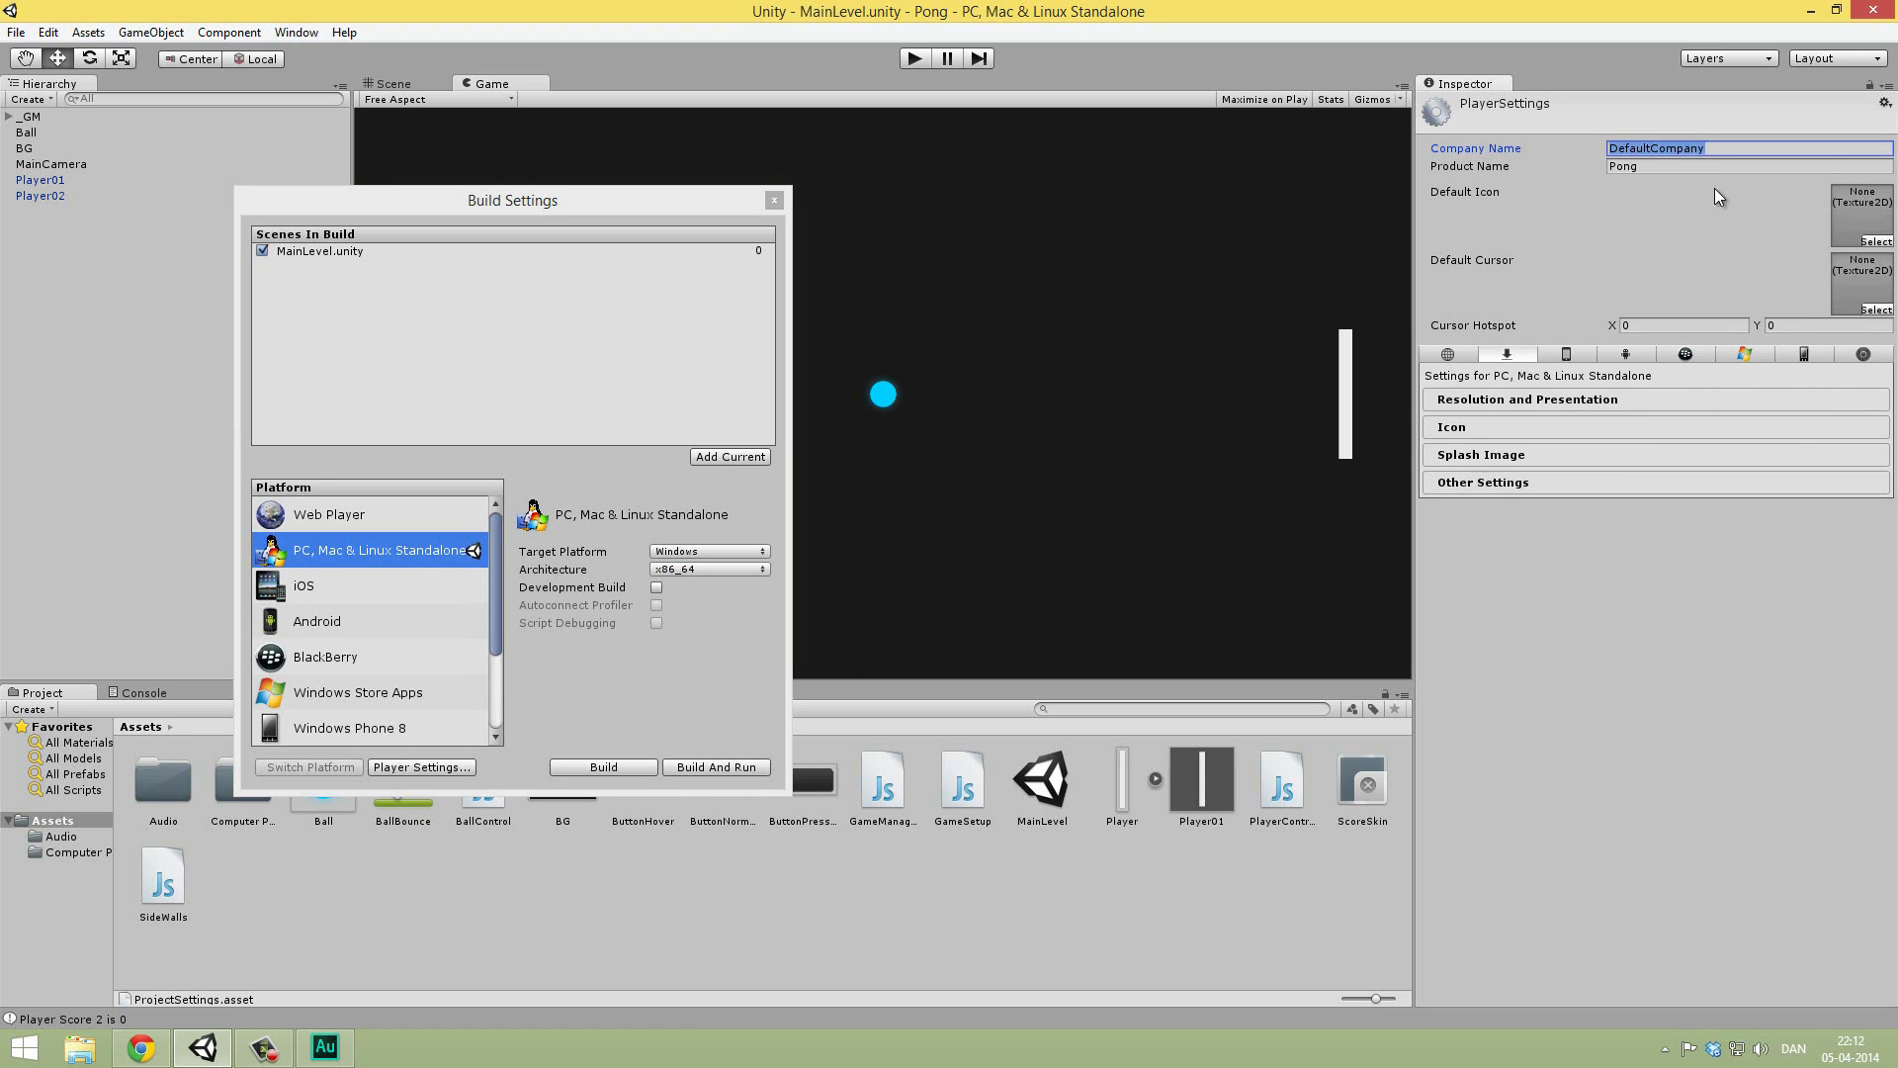
pyautogui.write('B')
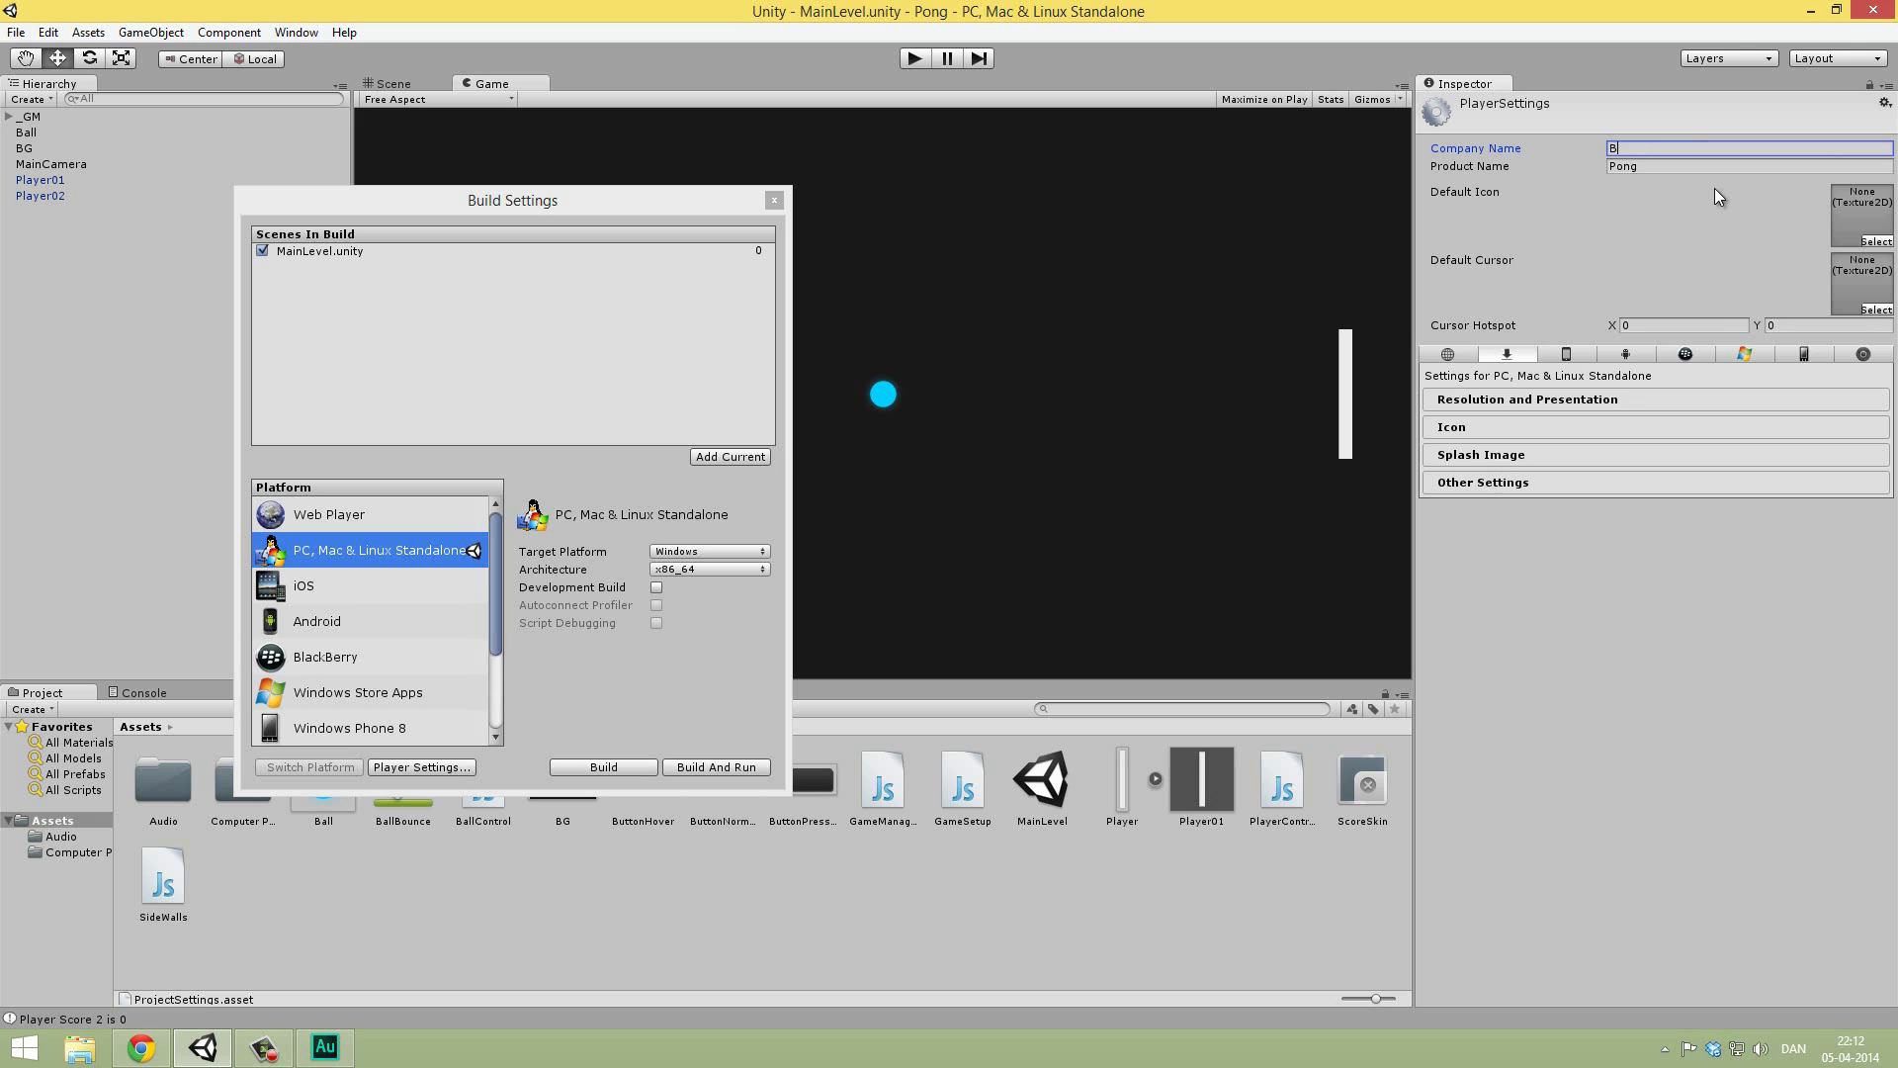
pyautogui.write('rackeys')
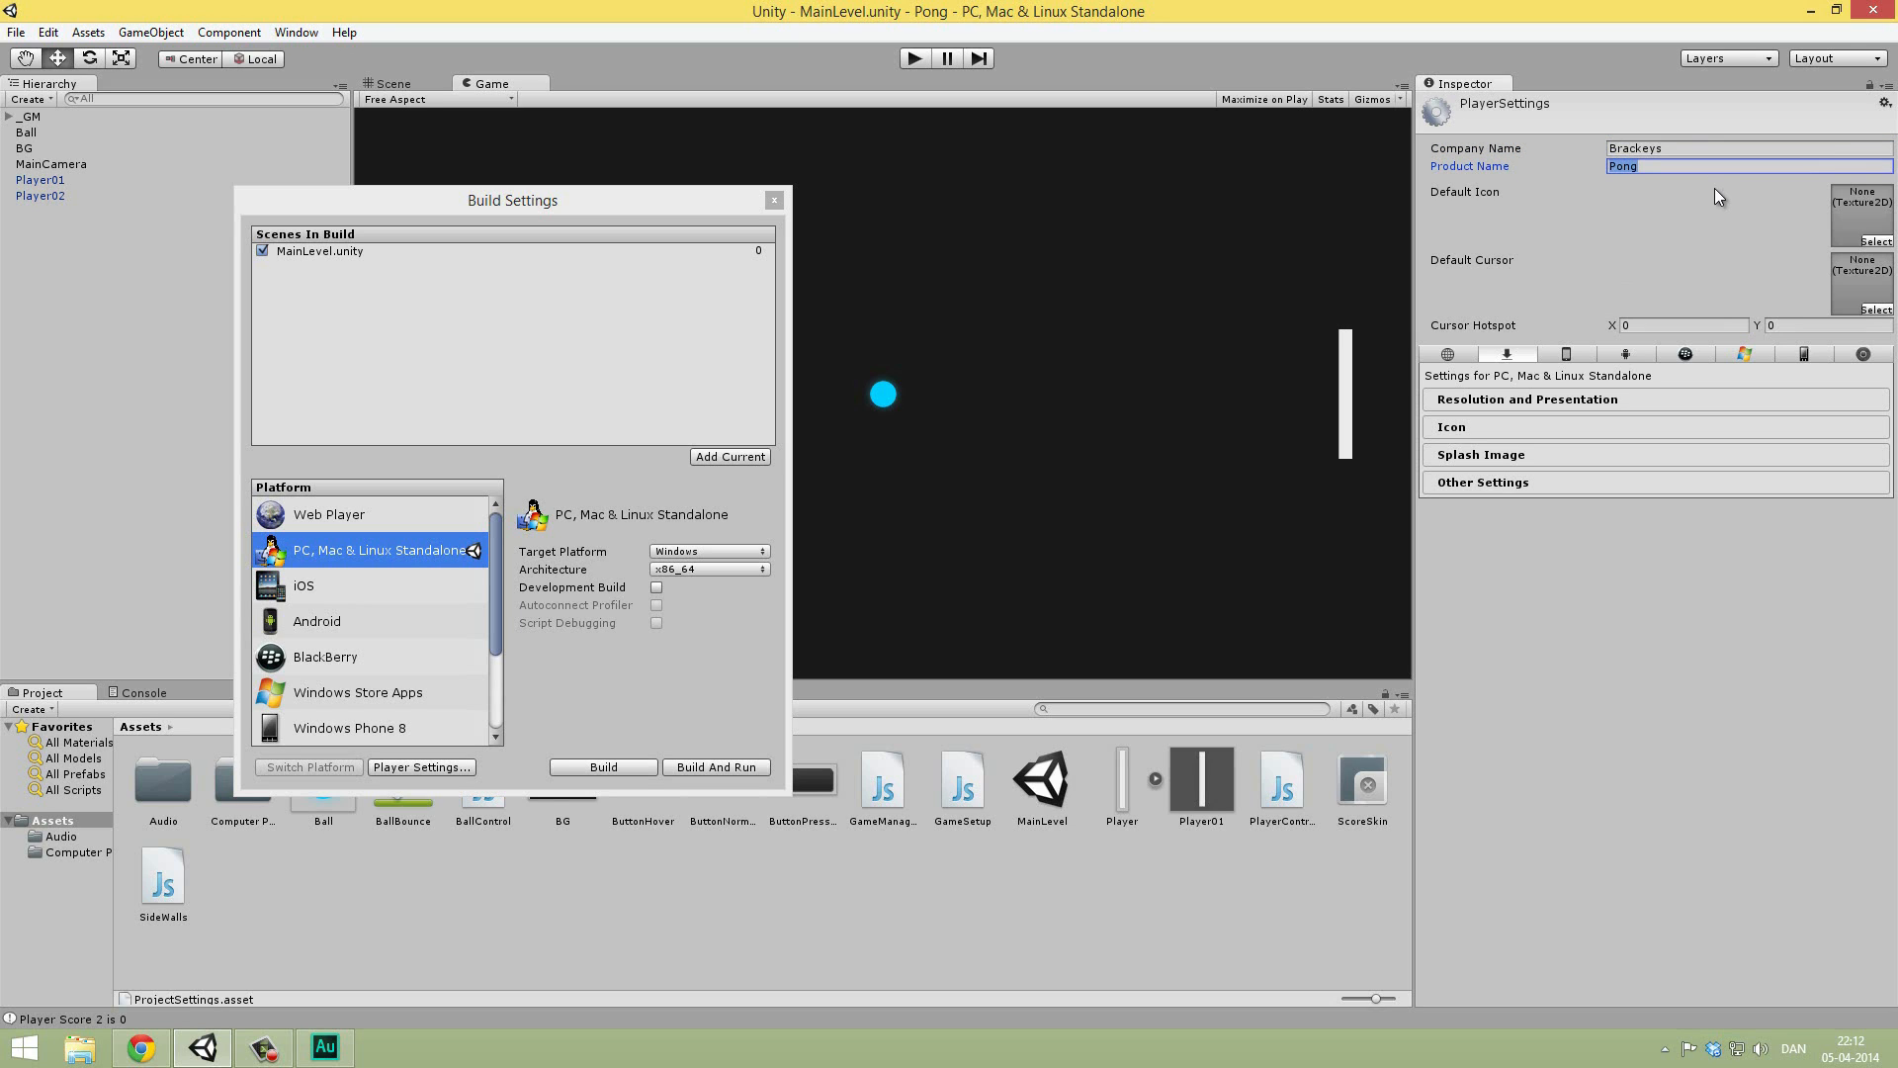
pyautogui.write('P')
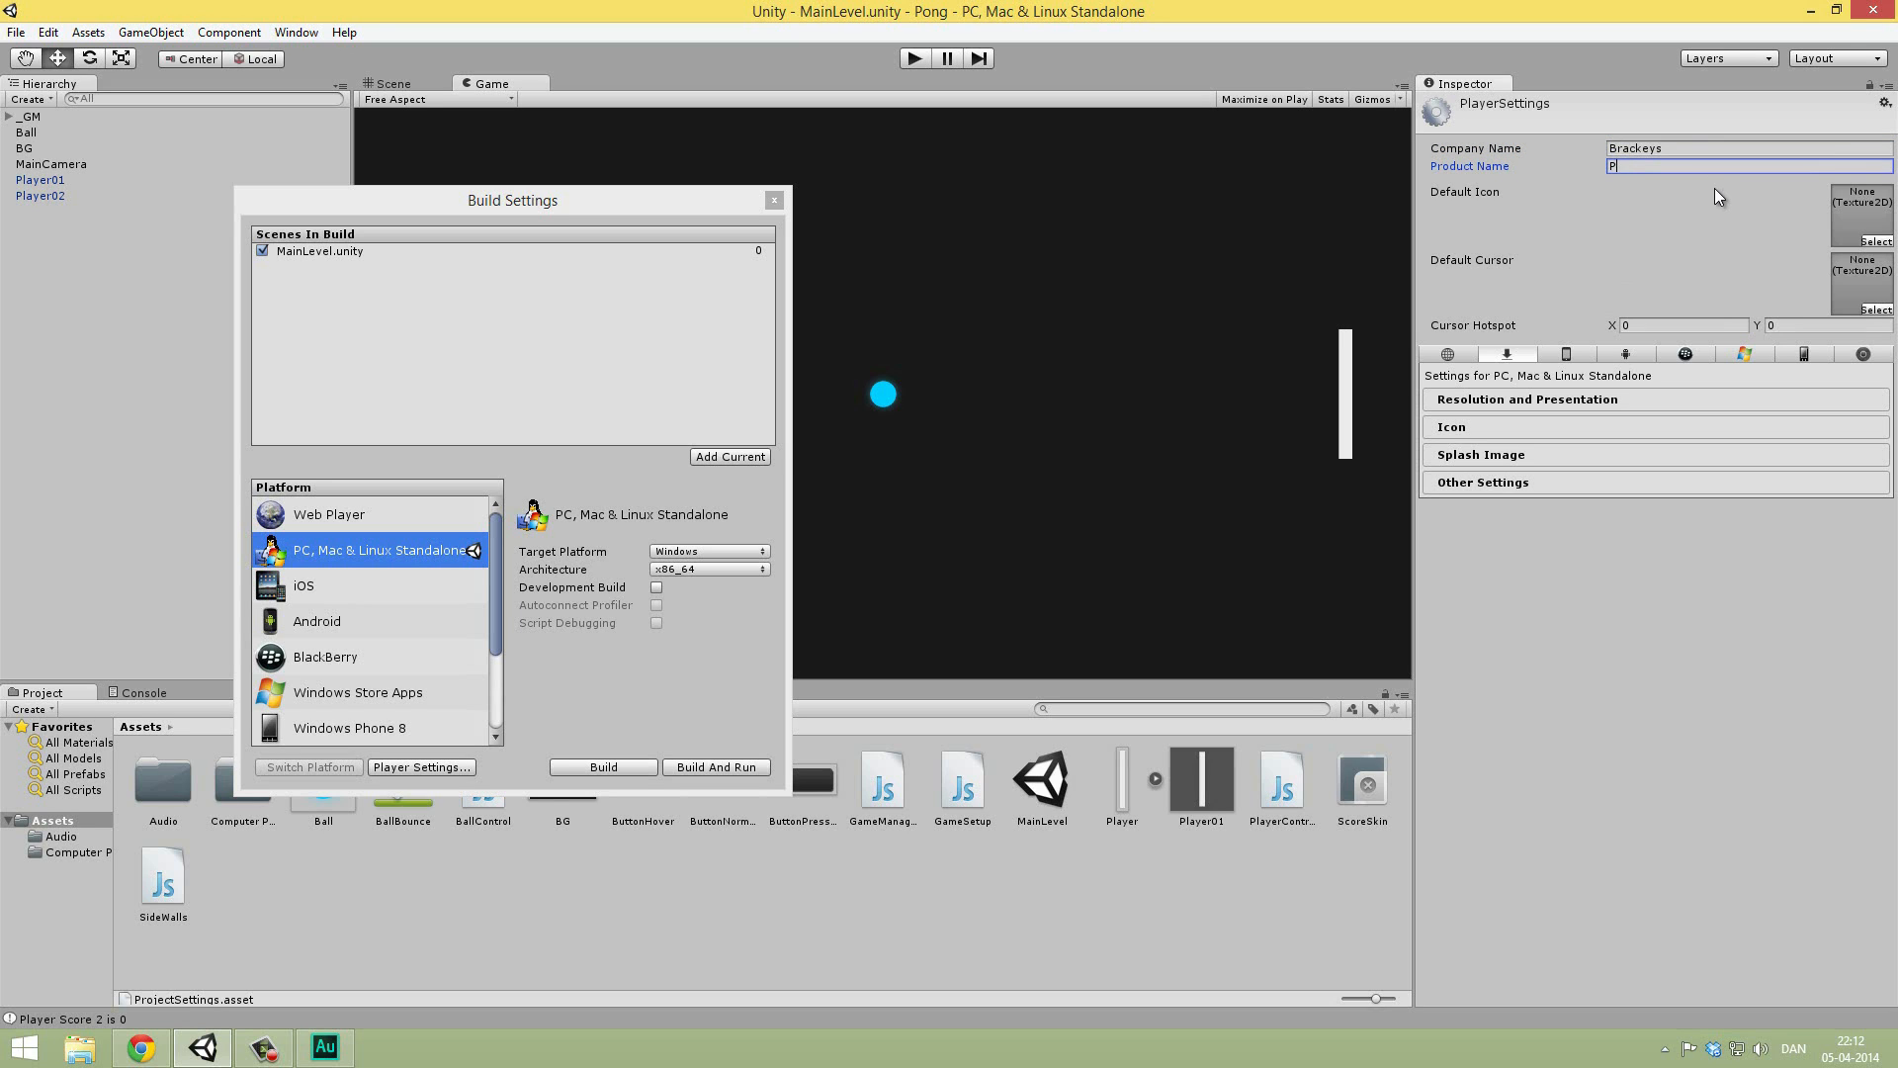
pyautogui.write('ong T')
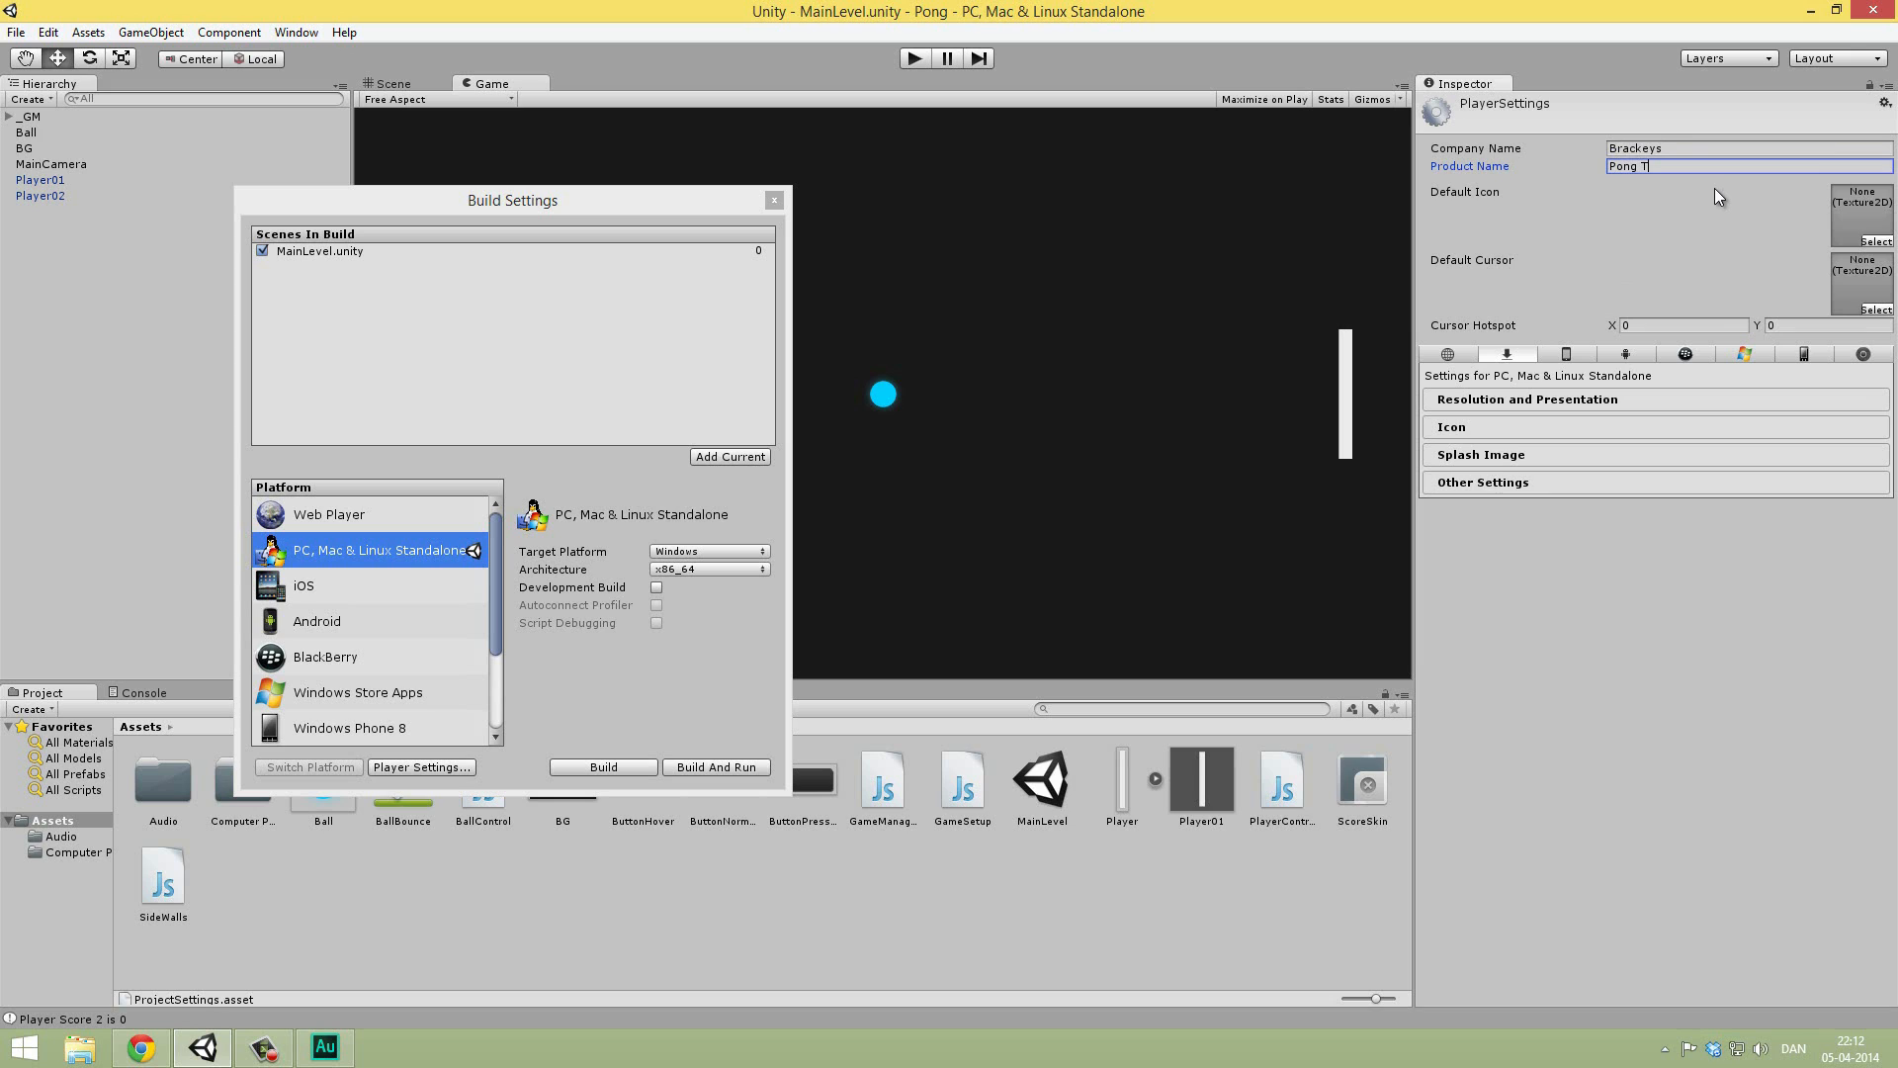
pyautogui.write('utorial')
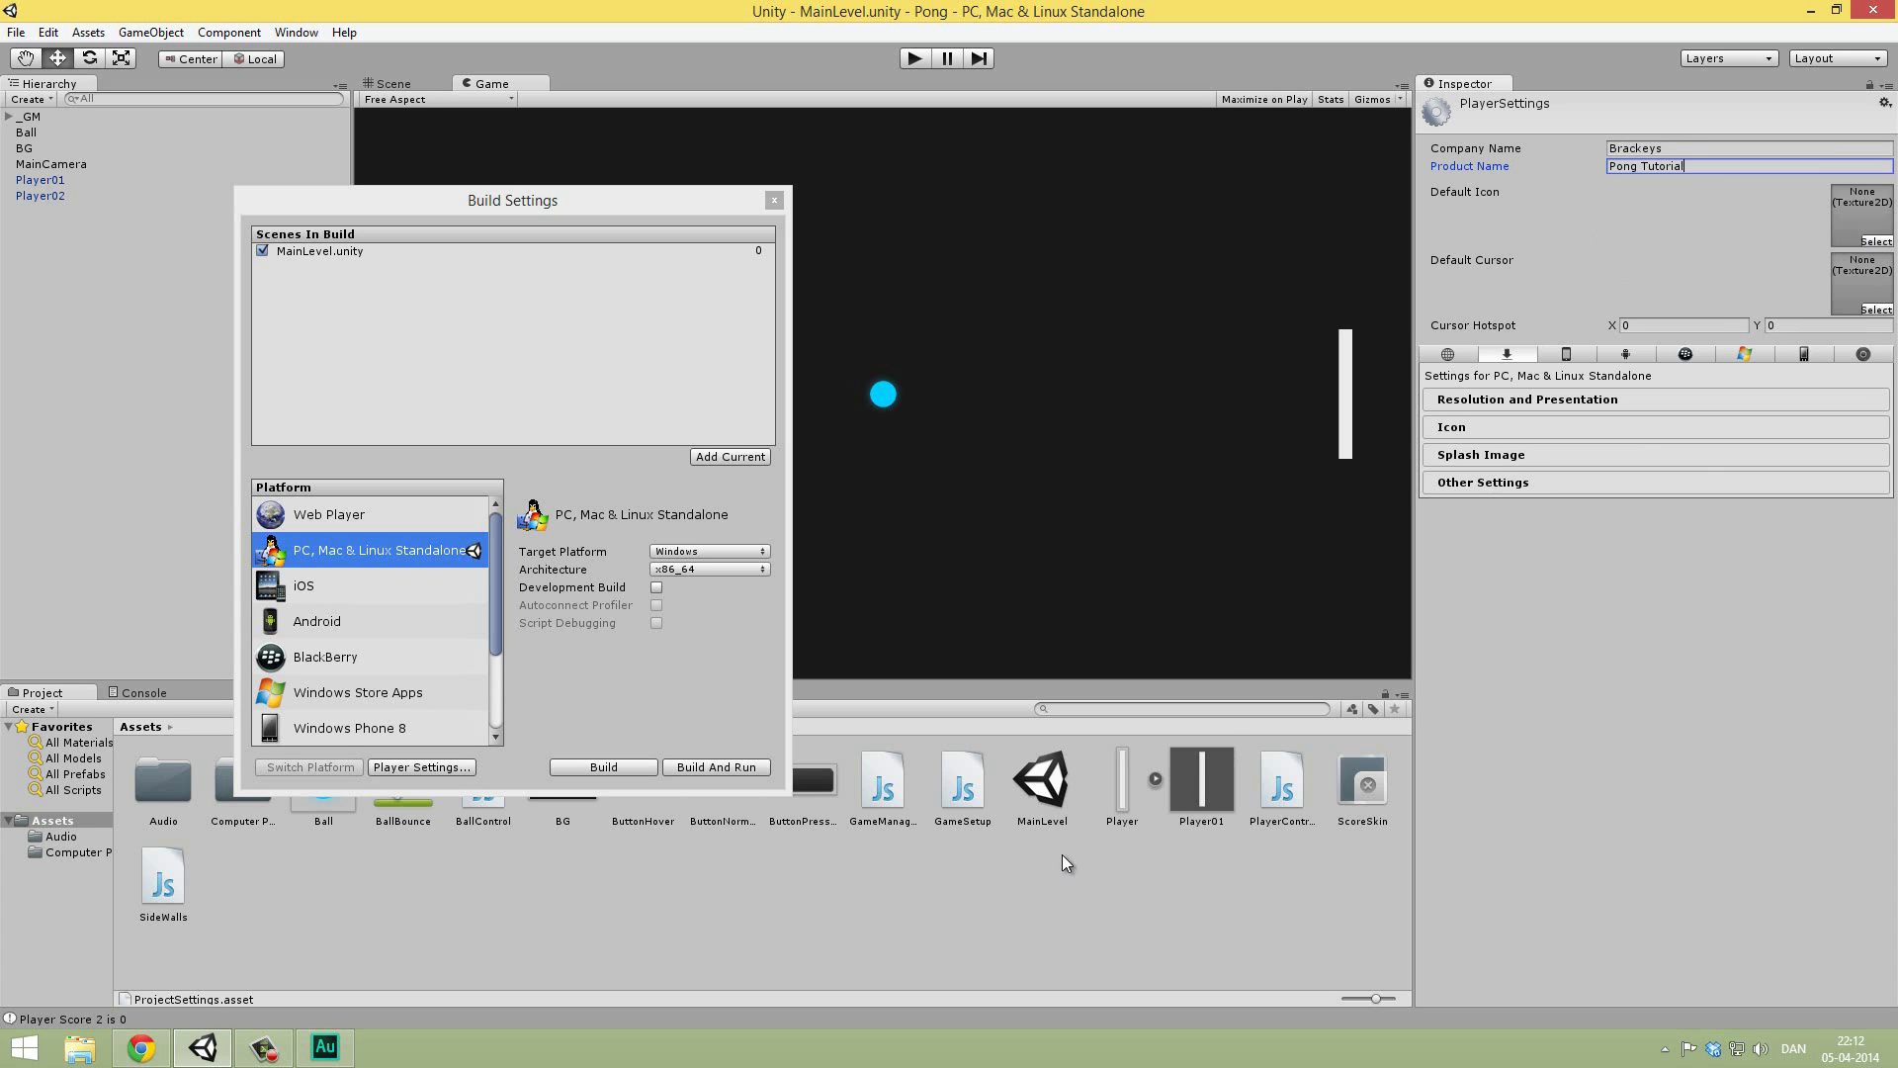
pyautogui.moveTo(1606, 239)
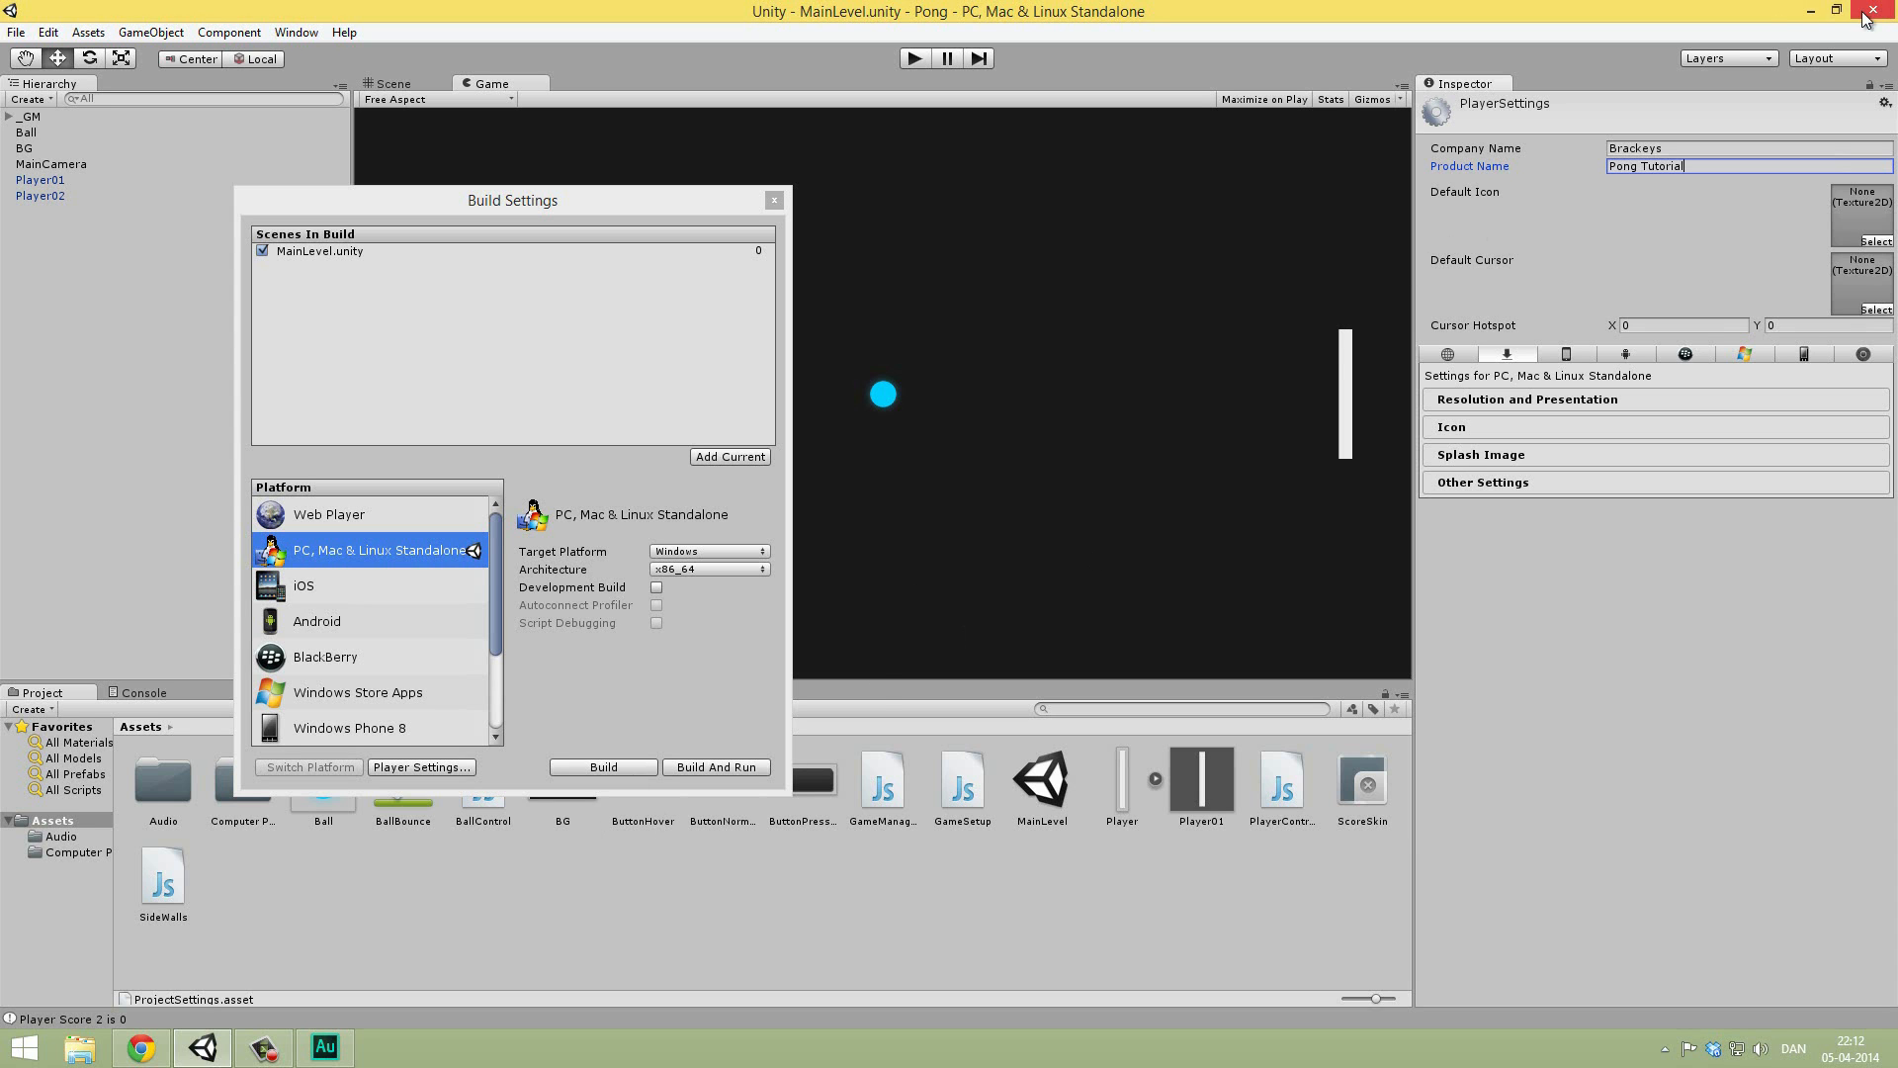
# Step: Close Unity and browse File Explorer to the Dropbox 2D Assets Pack
pyautogui.click(1883, 11)
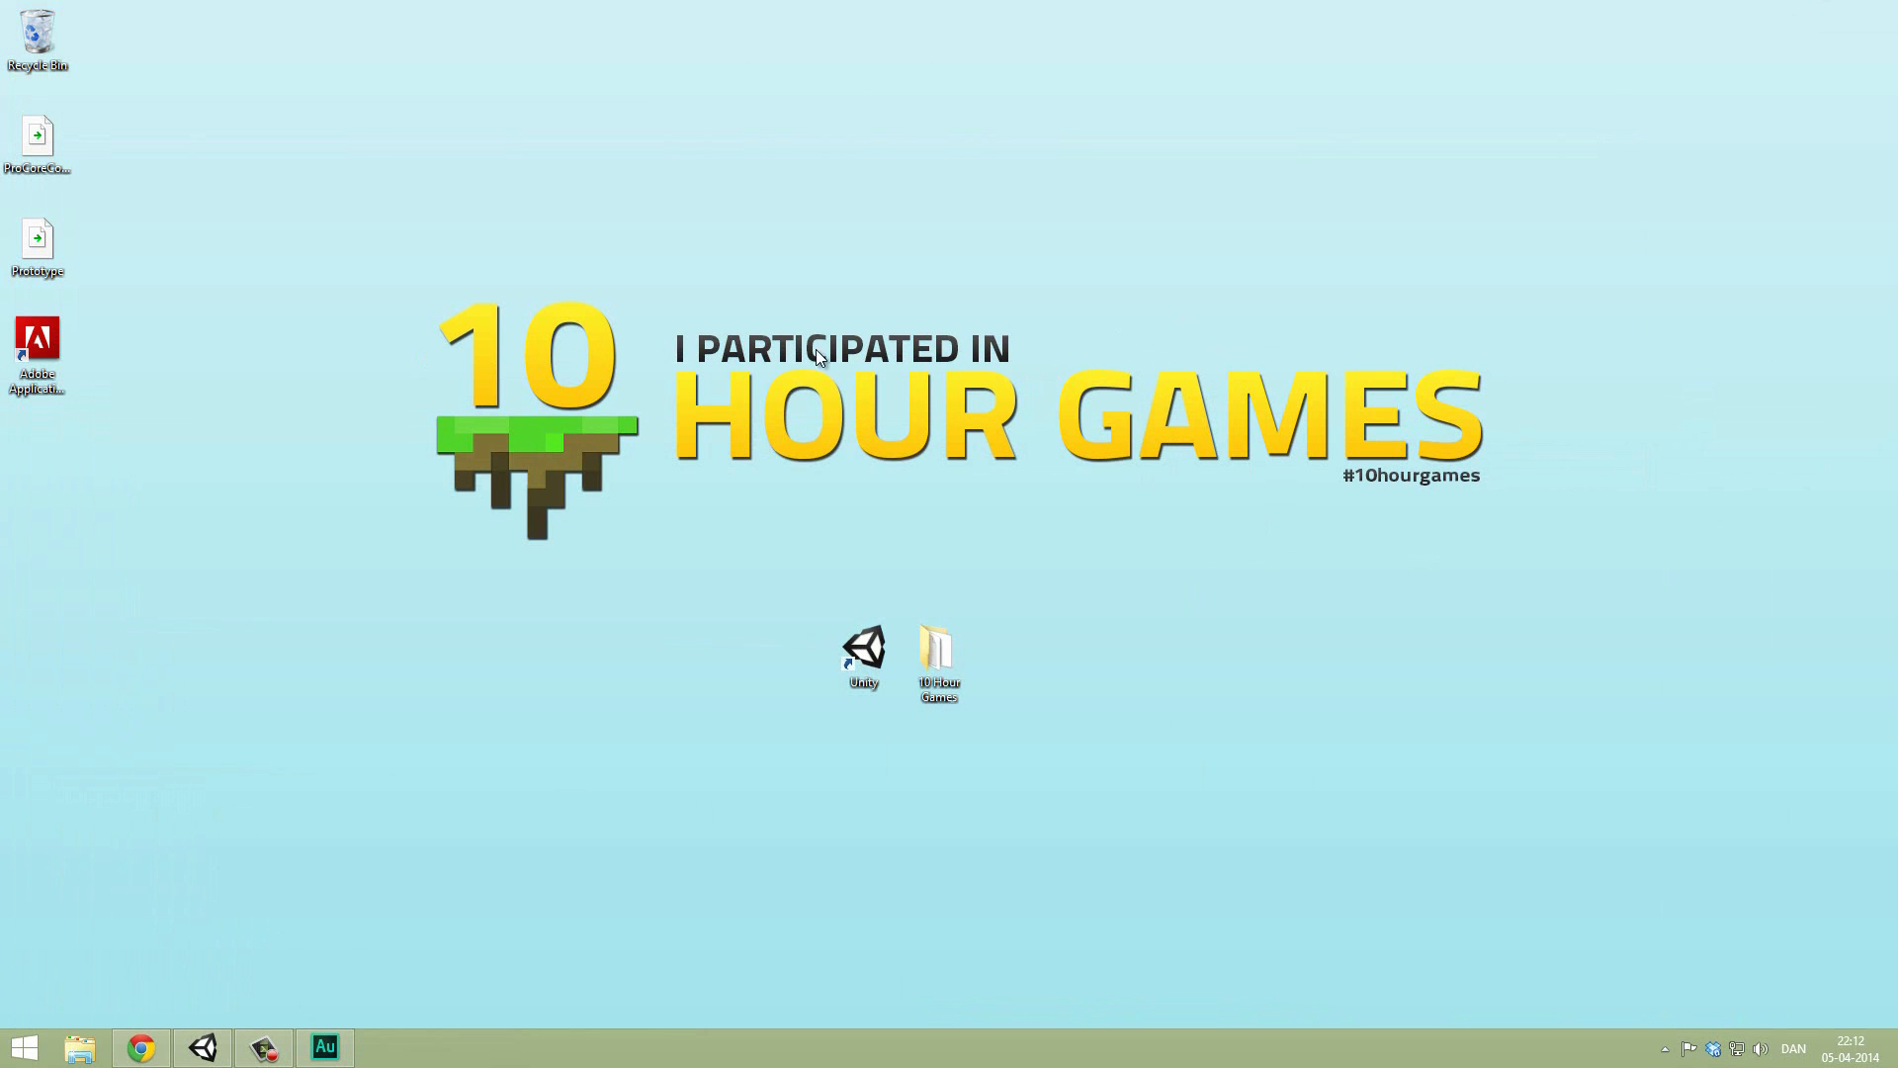
pyautogui.moveTo(82, 1046)
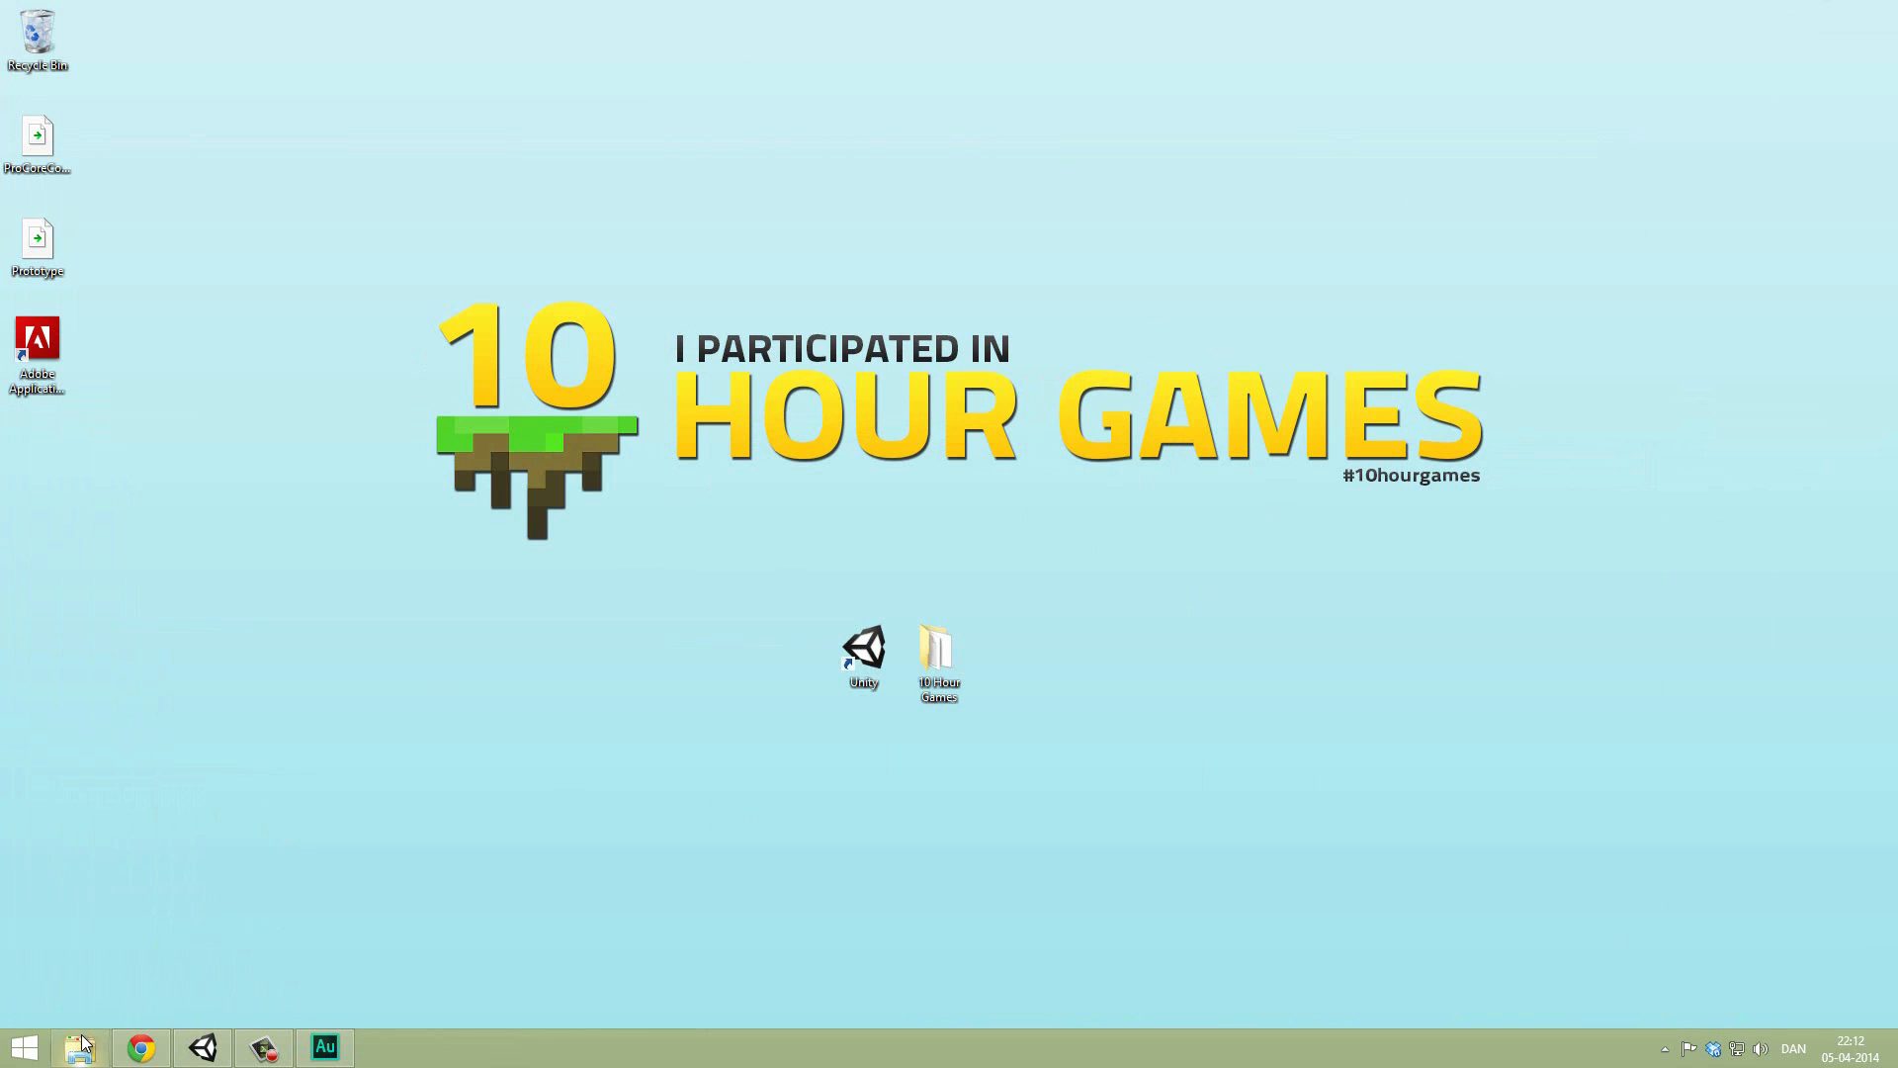
pyautogui.click(80, 1047)
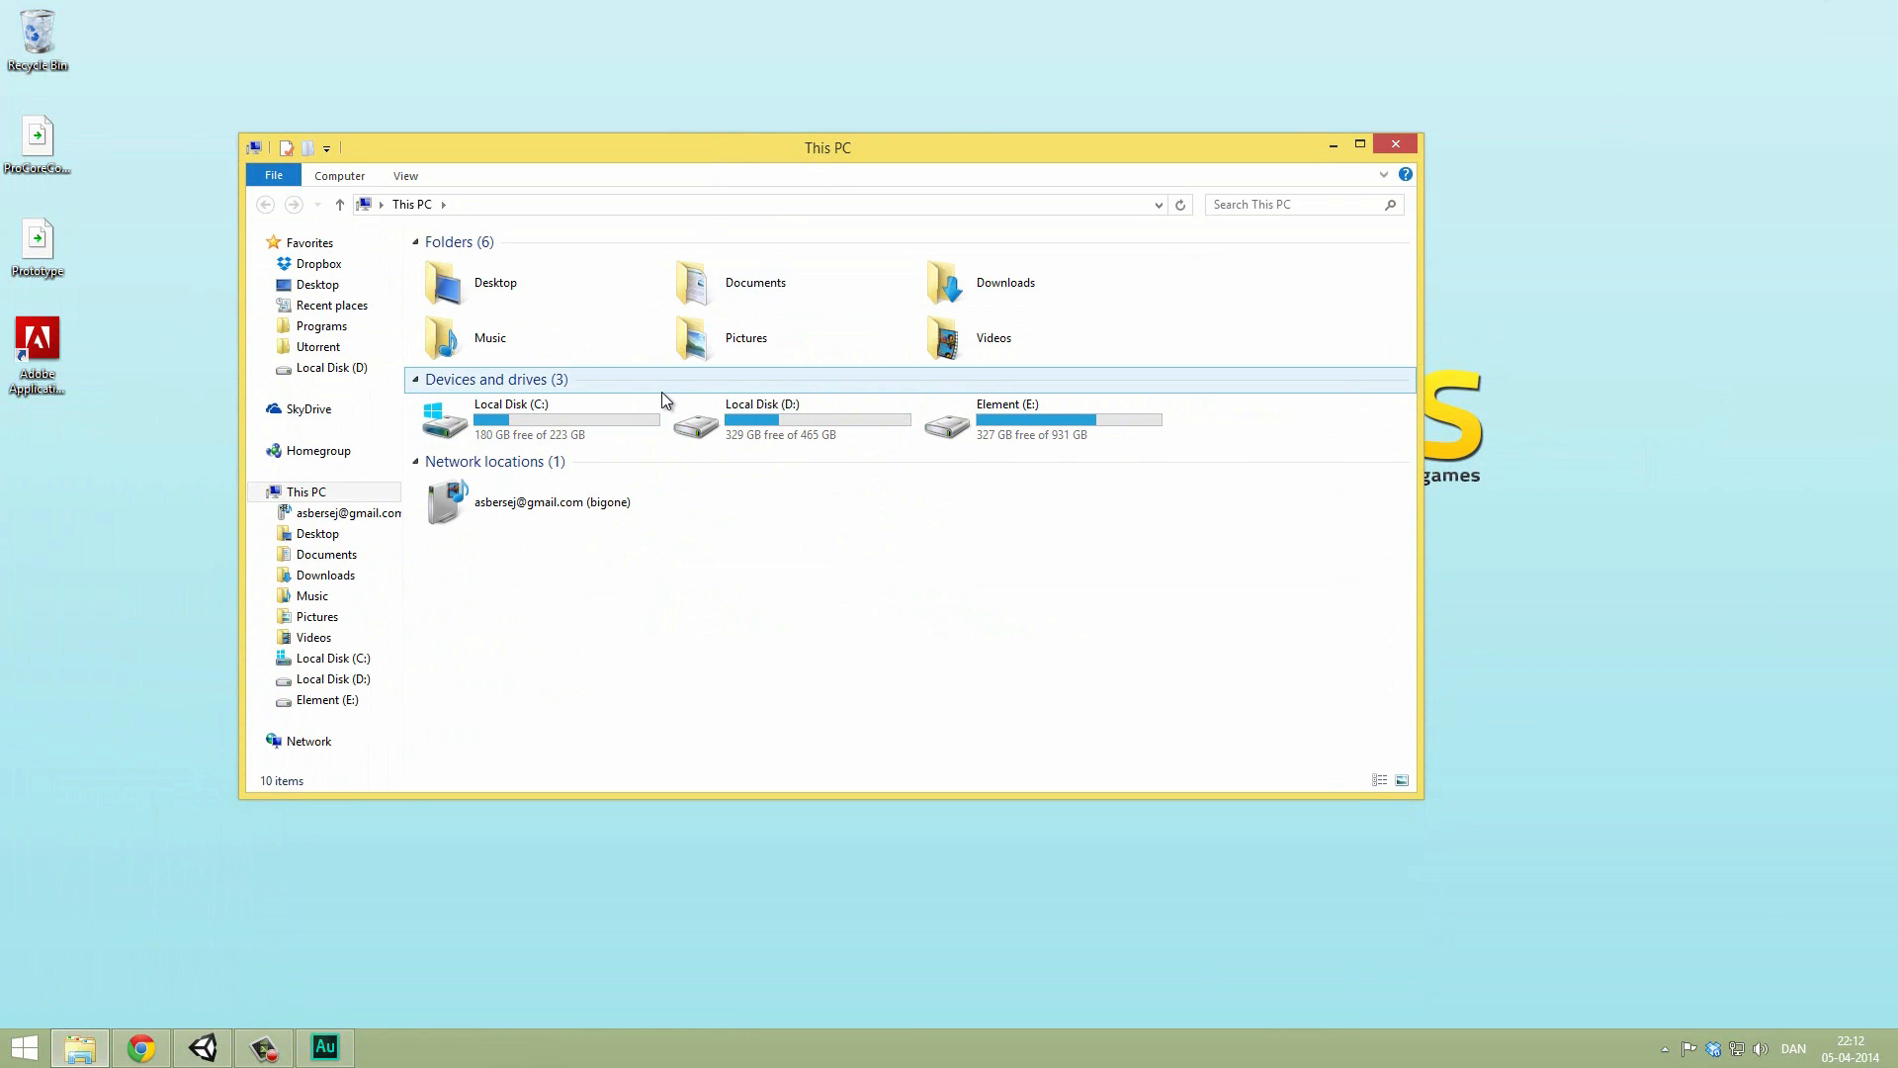
pyautogui.click(552, 501)
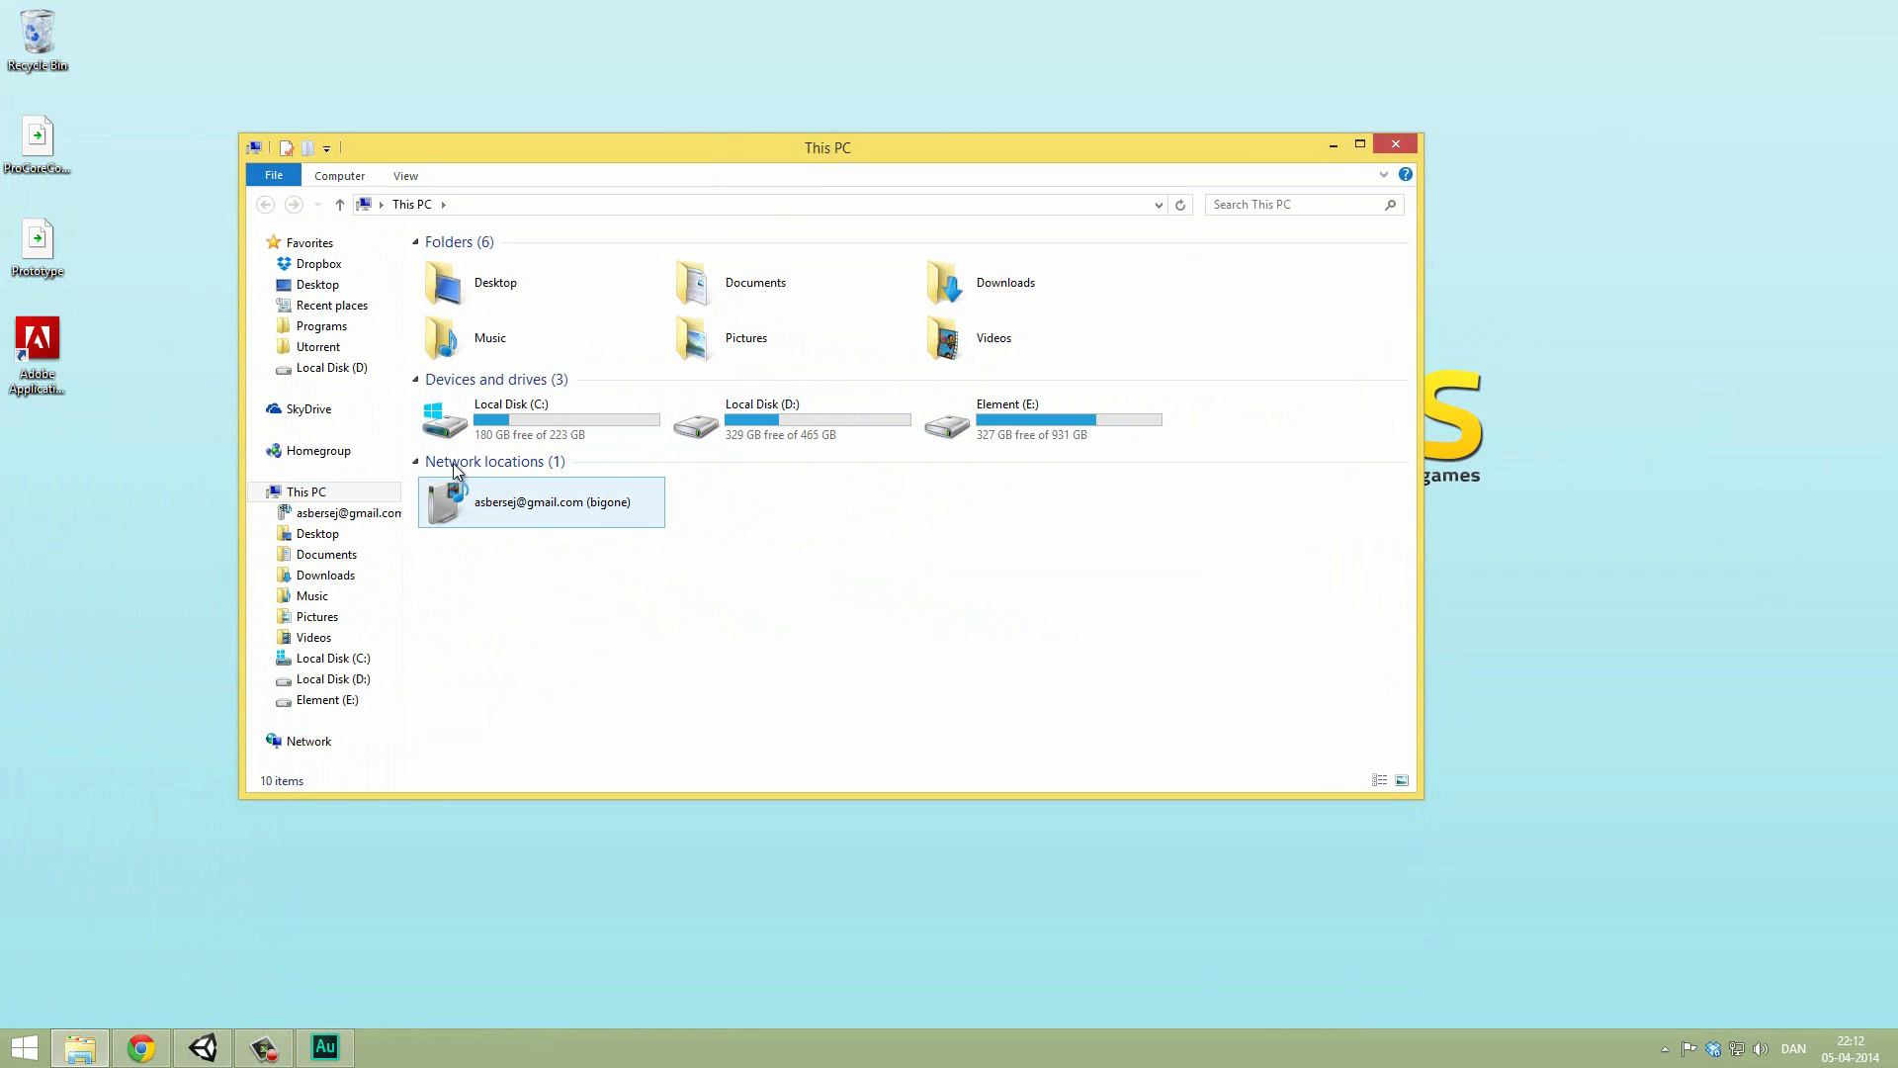
pyautogui.click(775, 486)
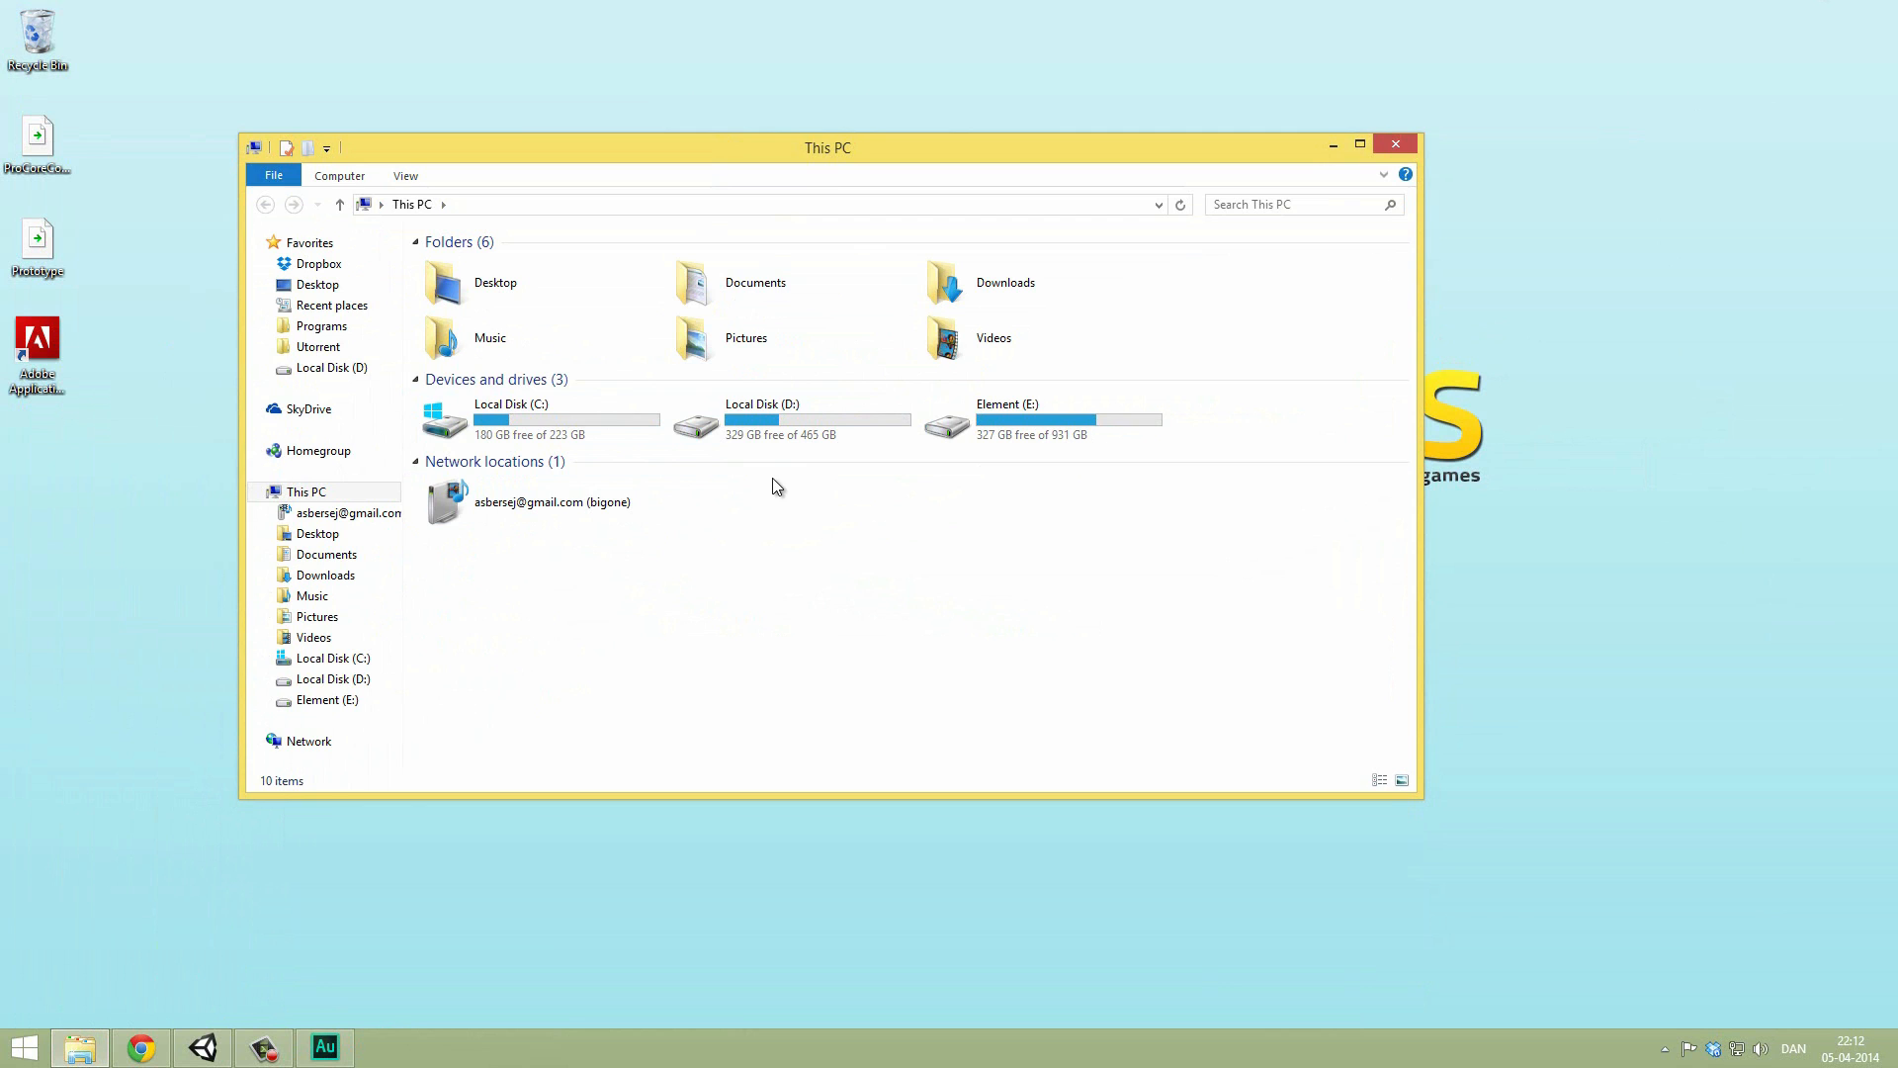
pyautogui.moveTo(787, 417)
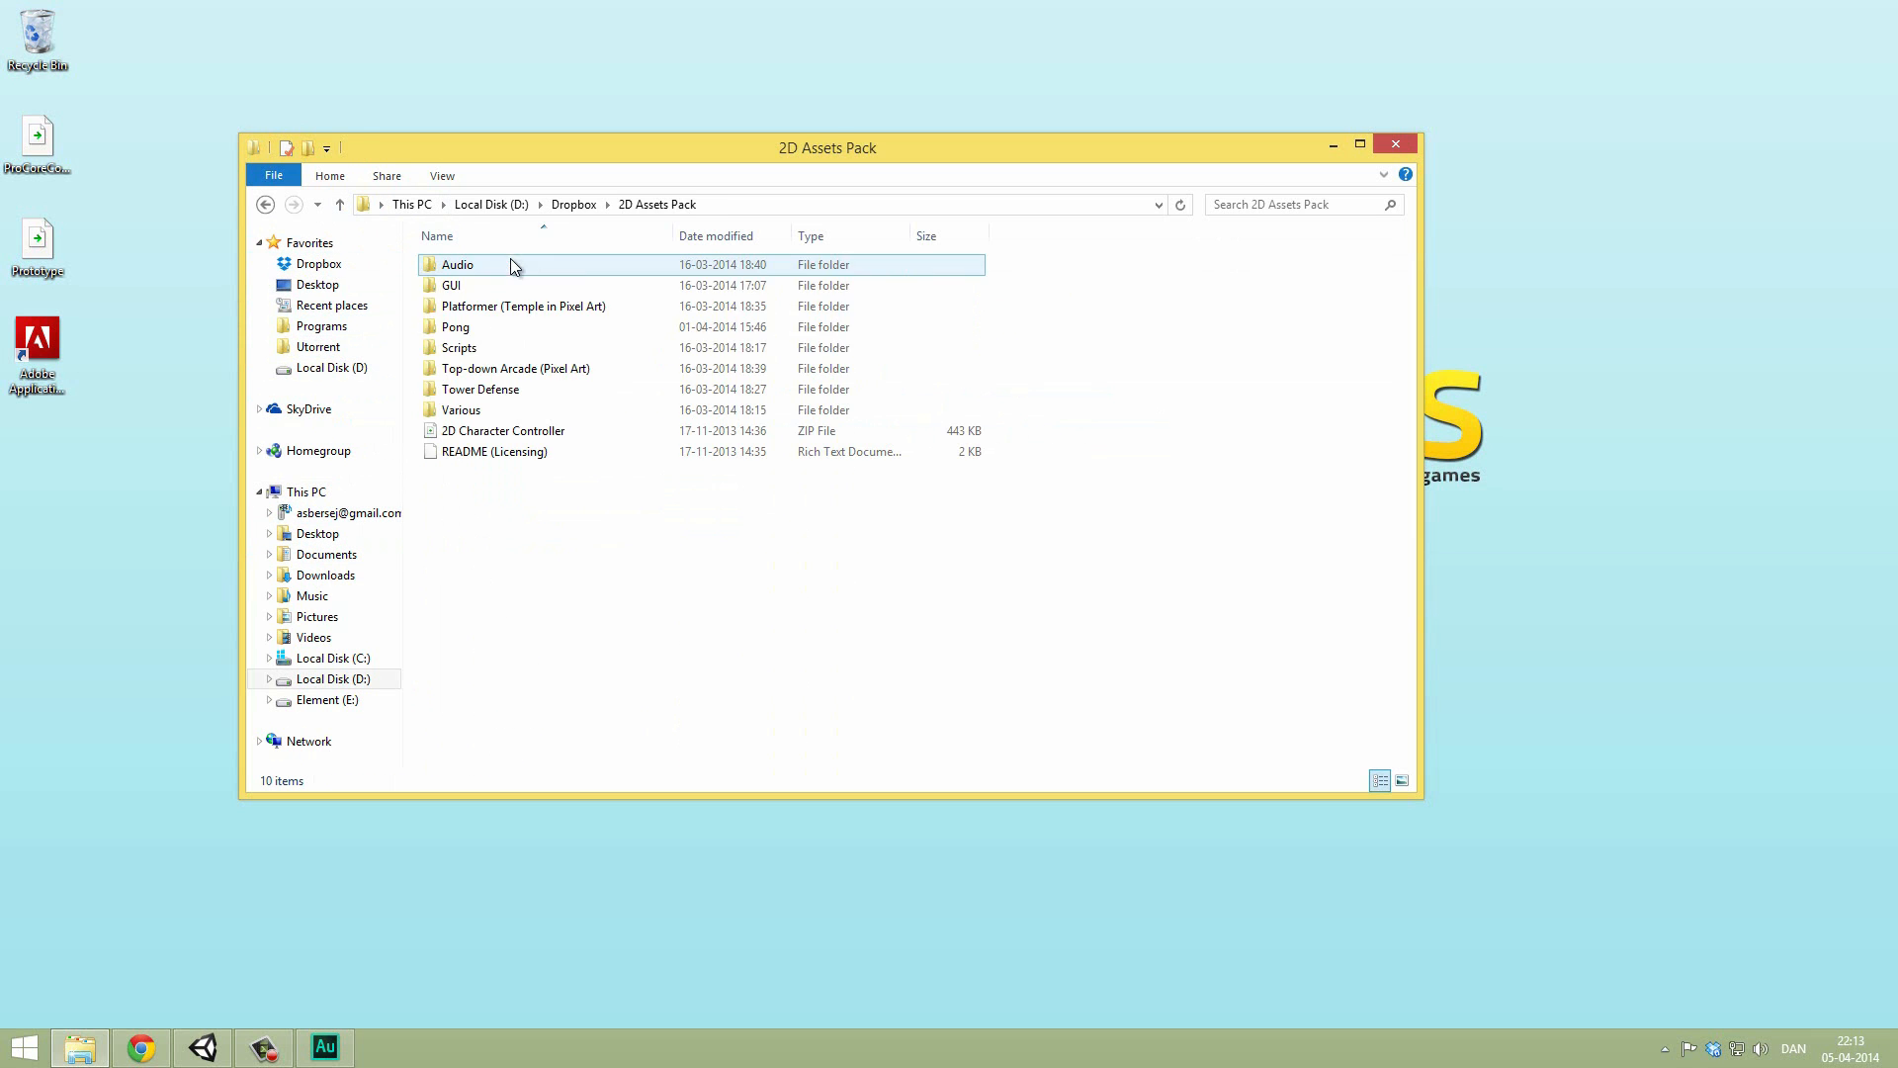
# Step: Open the Pong folder and the PONG icon image inside it
pyautogui.click(452, 285)
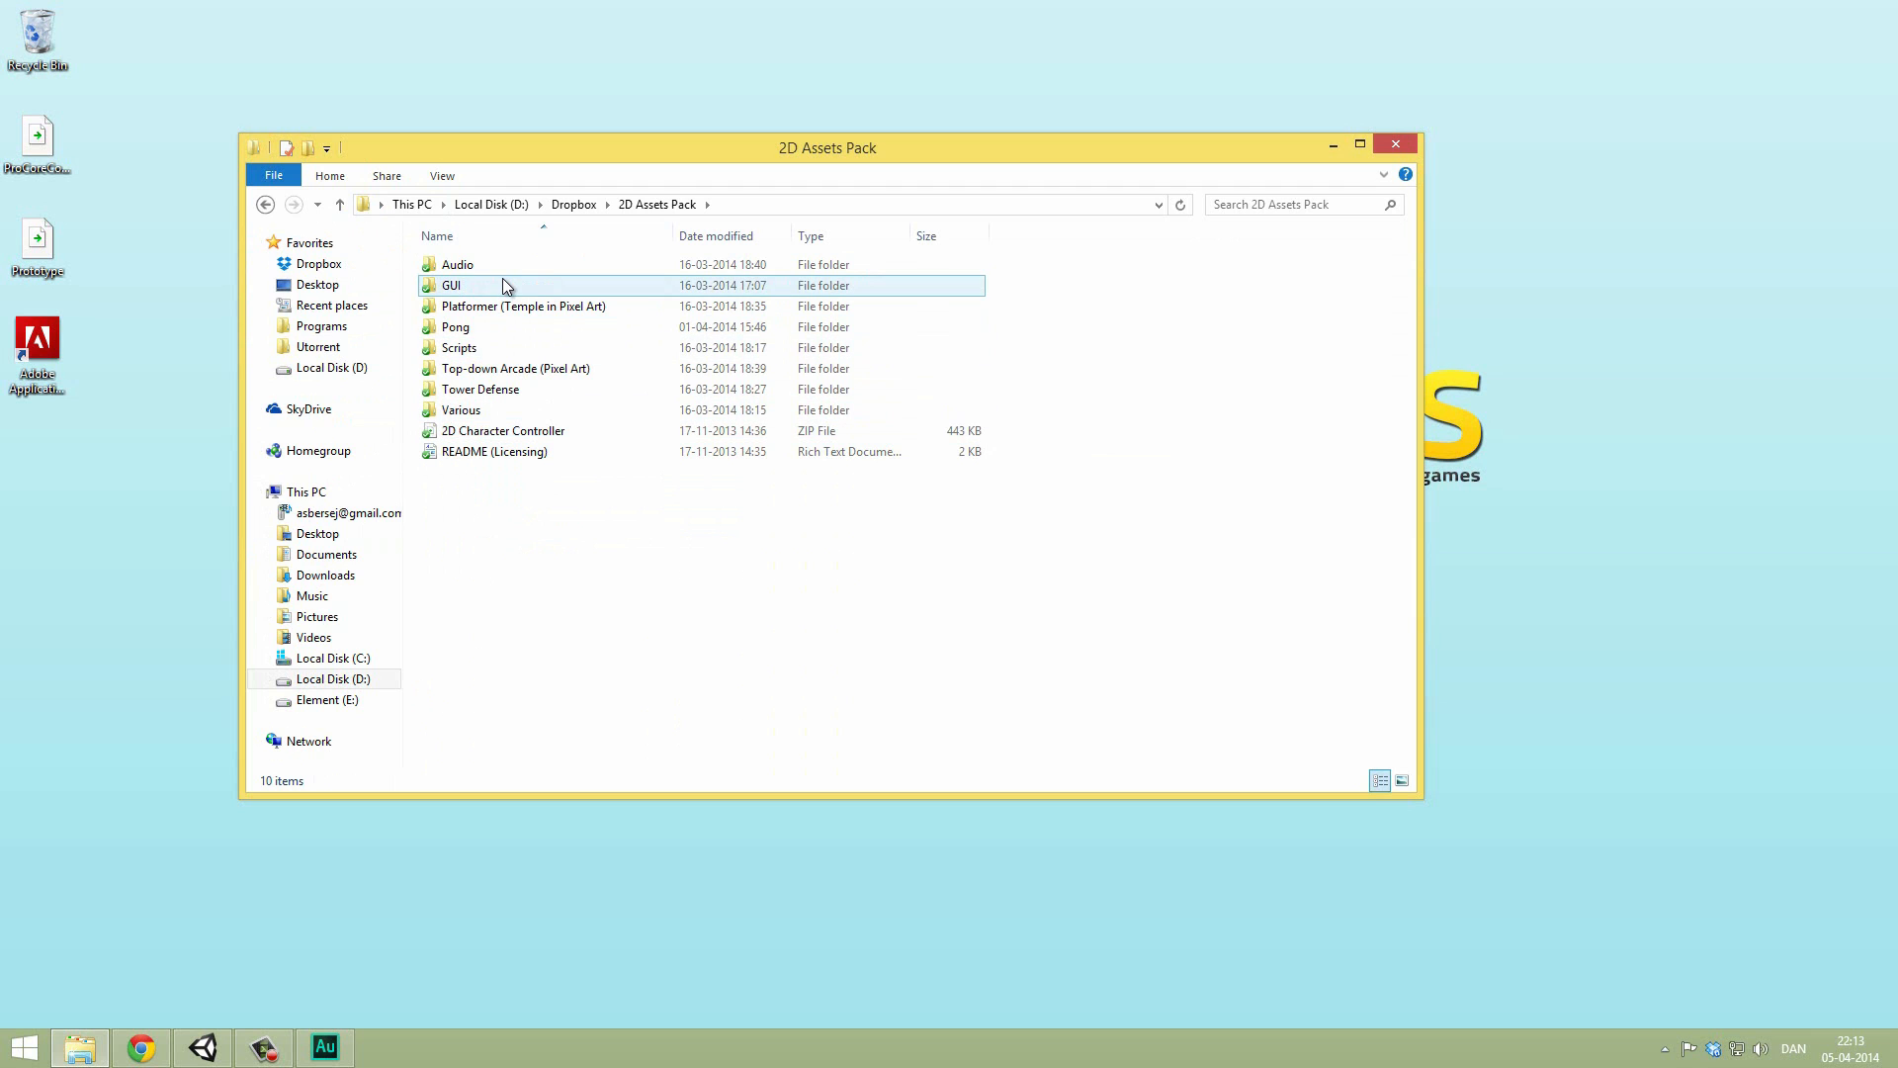
pyautogui.doubleClick(454, 327)
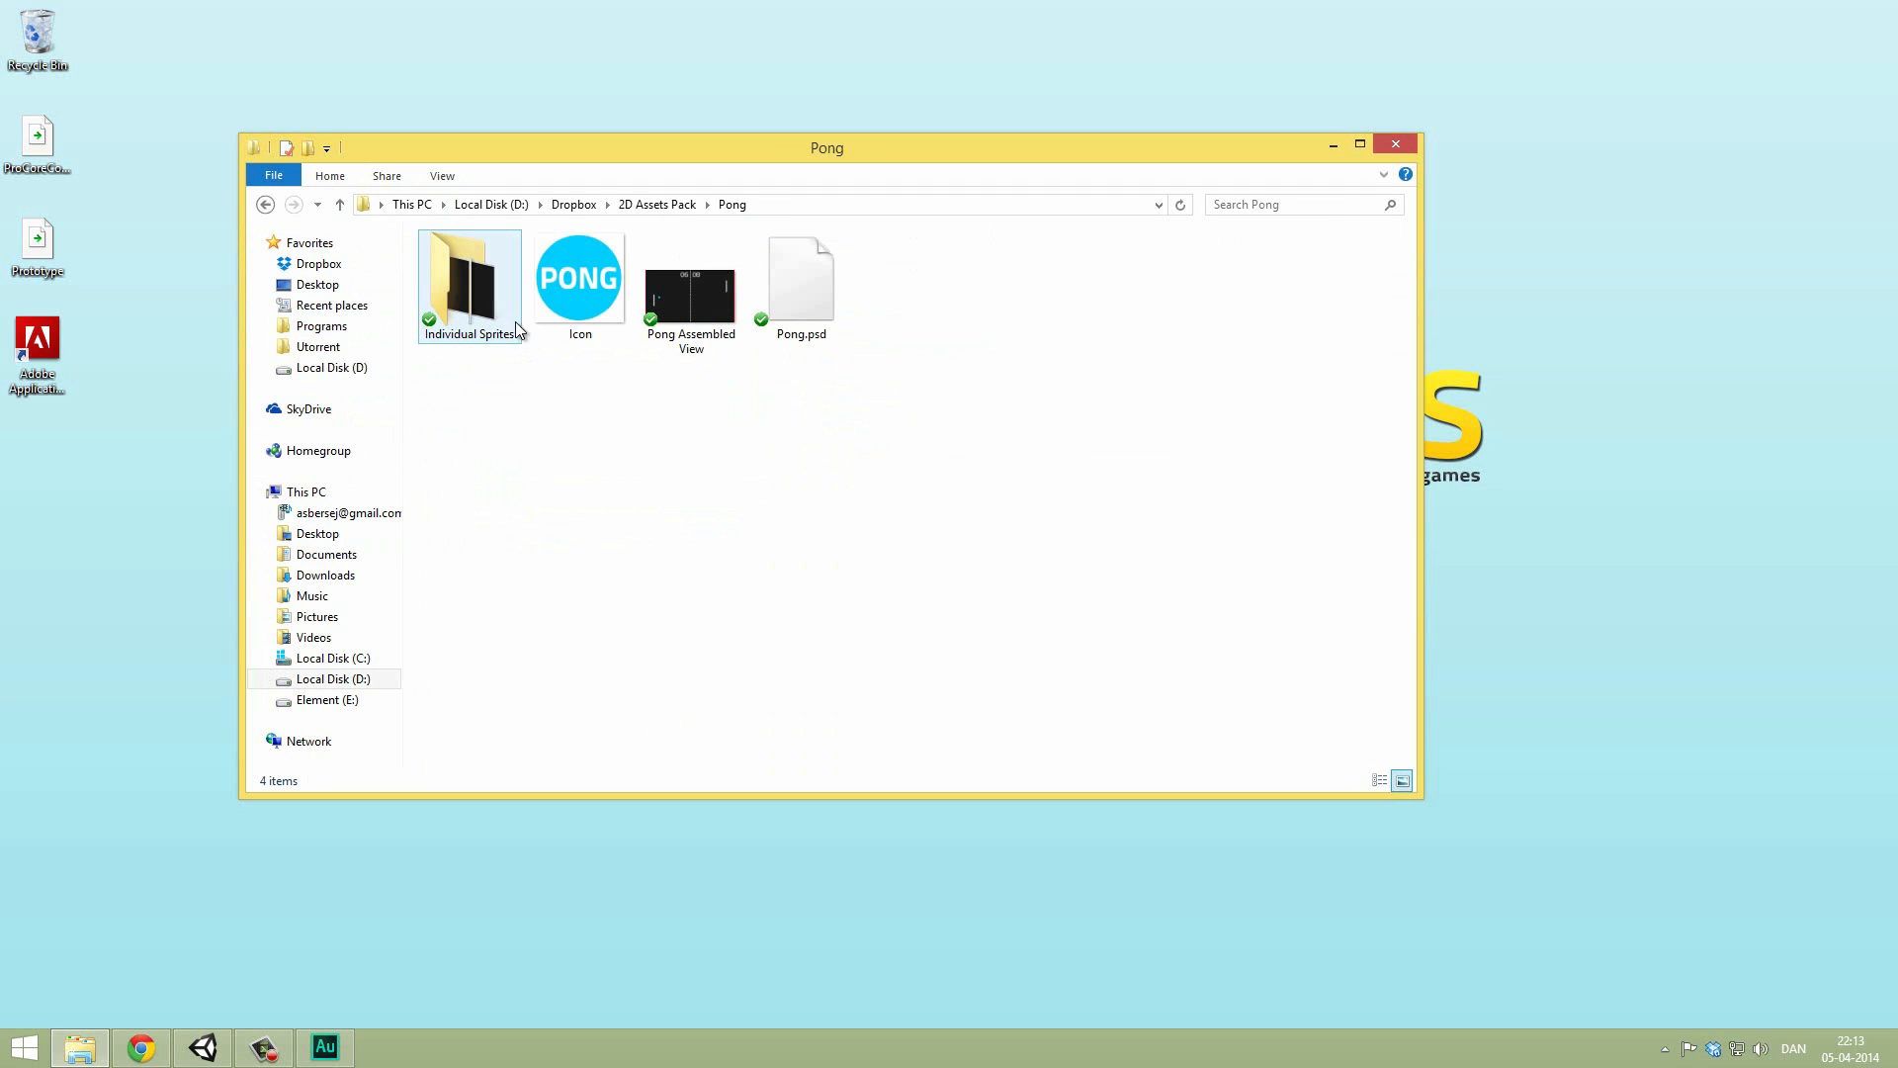
pyautogui.click(578, 281)
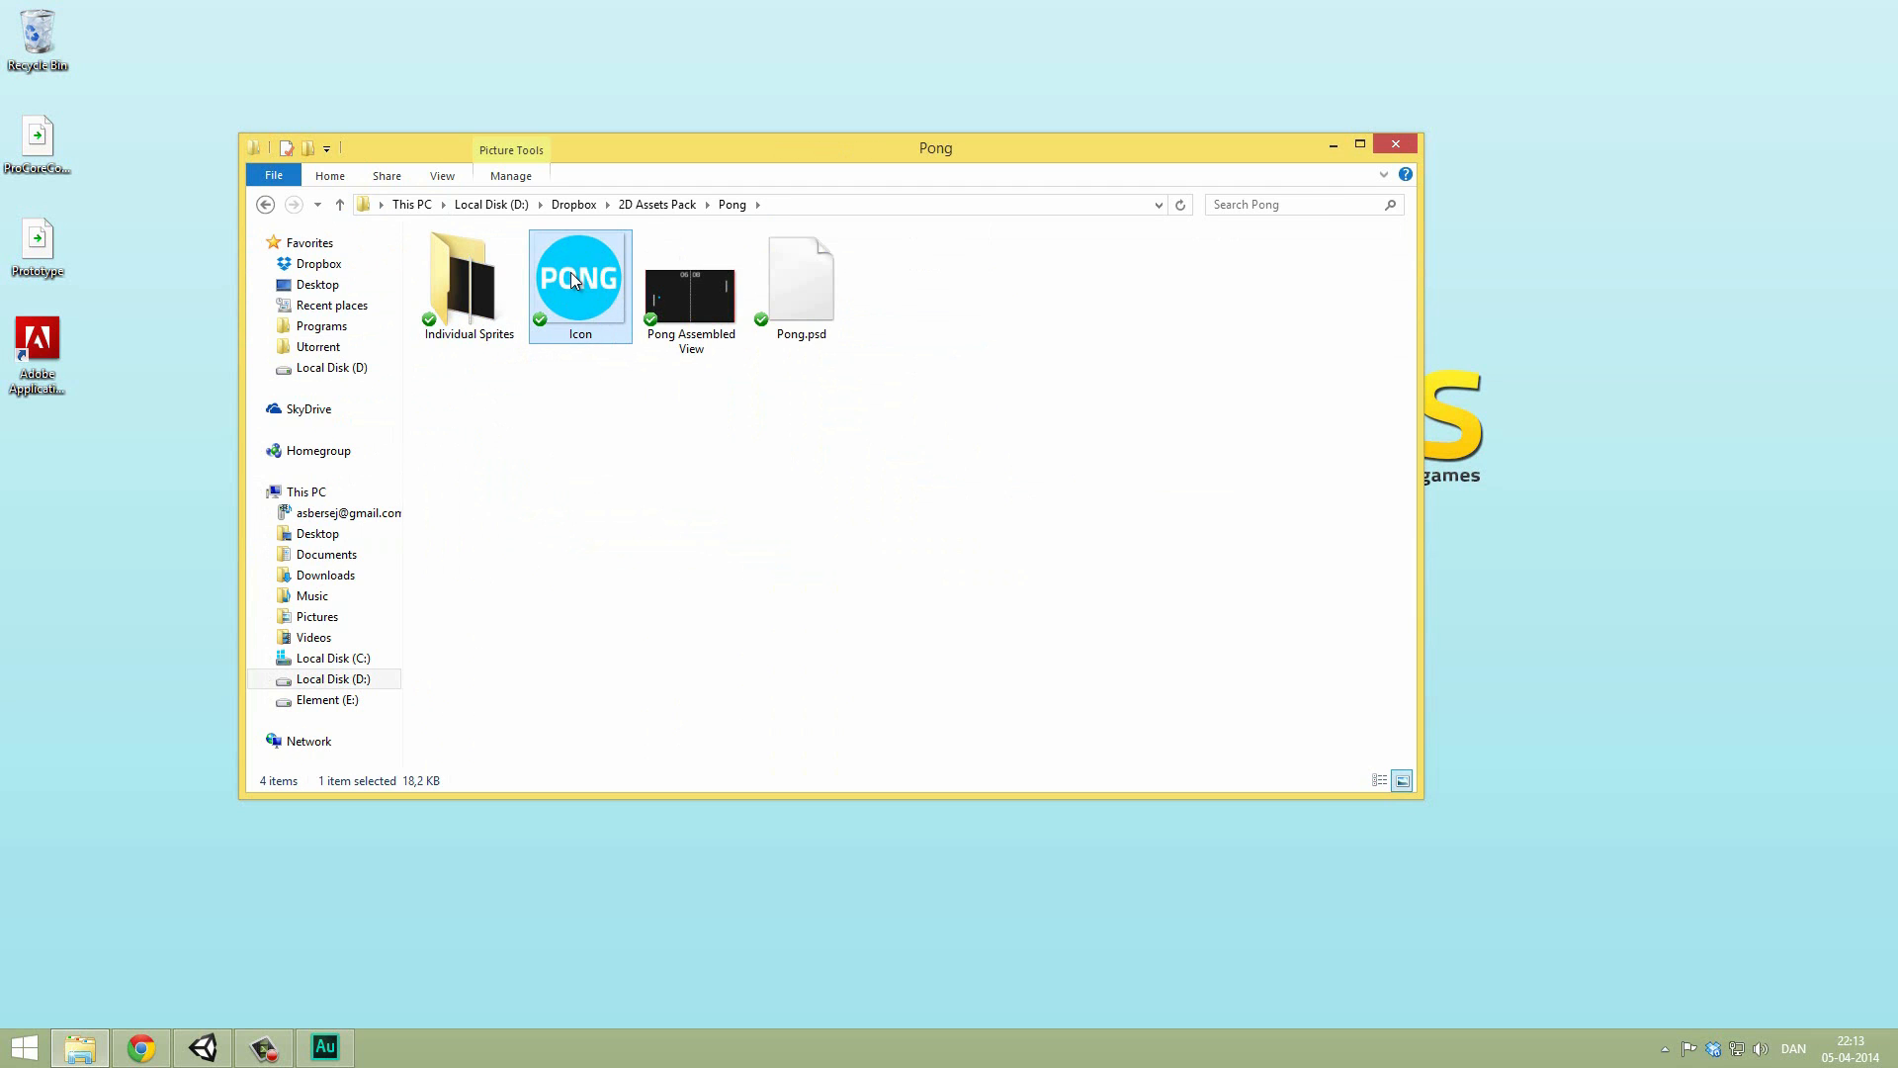
pyautogui.doubleClick(578, 277)
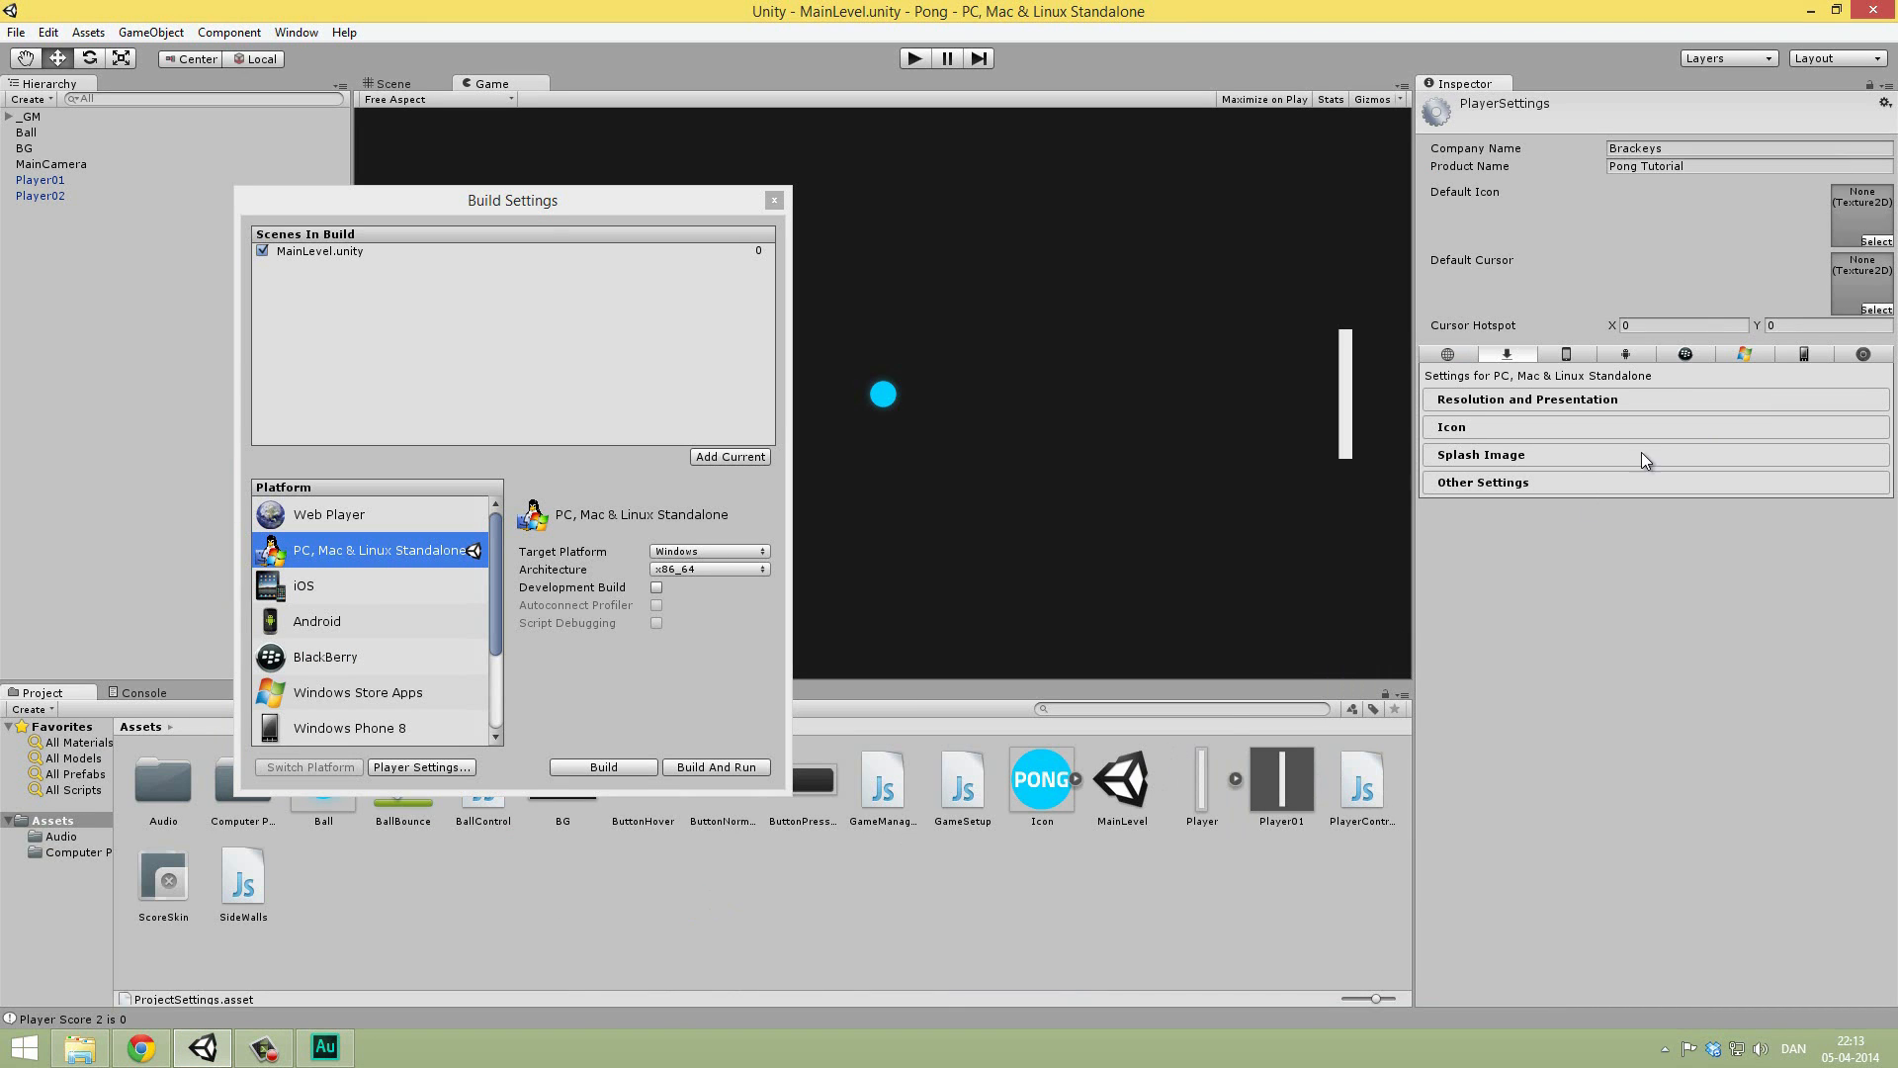
pyautogui.moveTo(1440, 561)
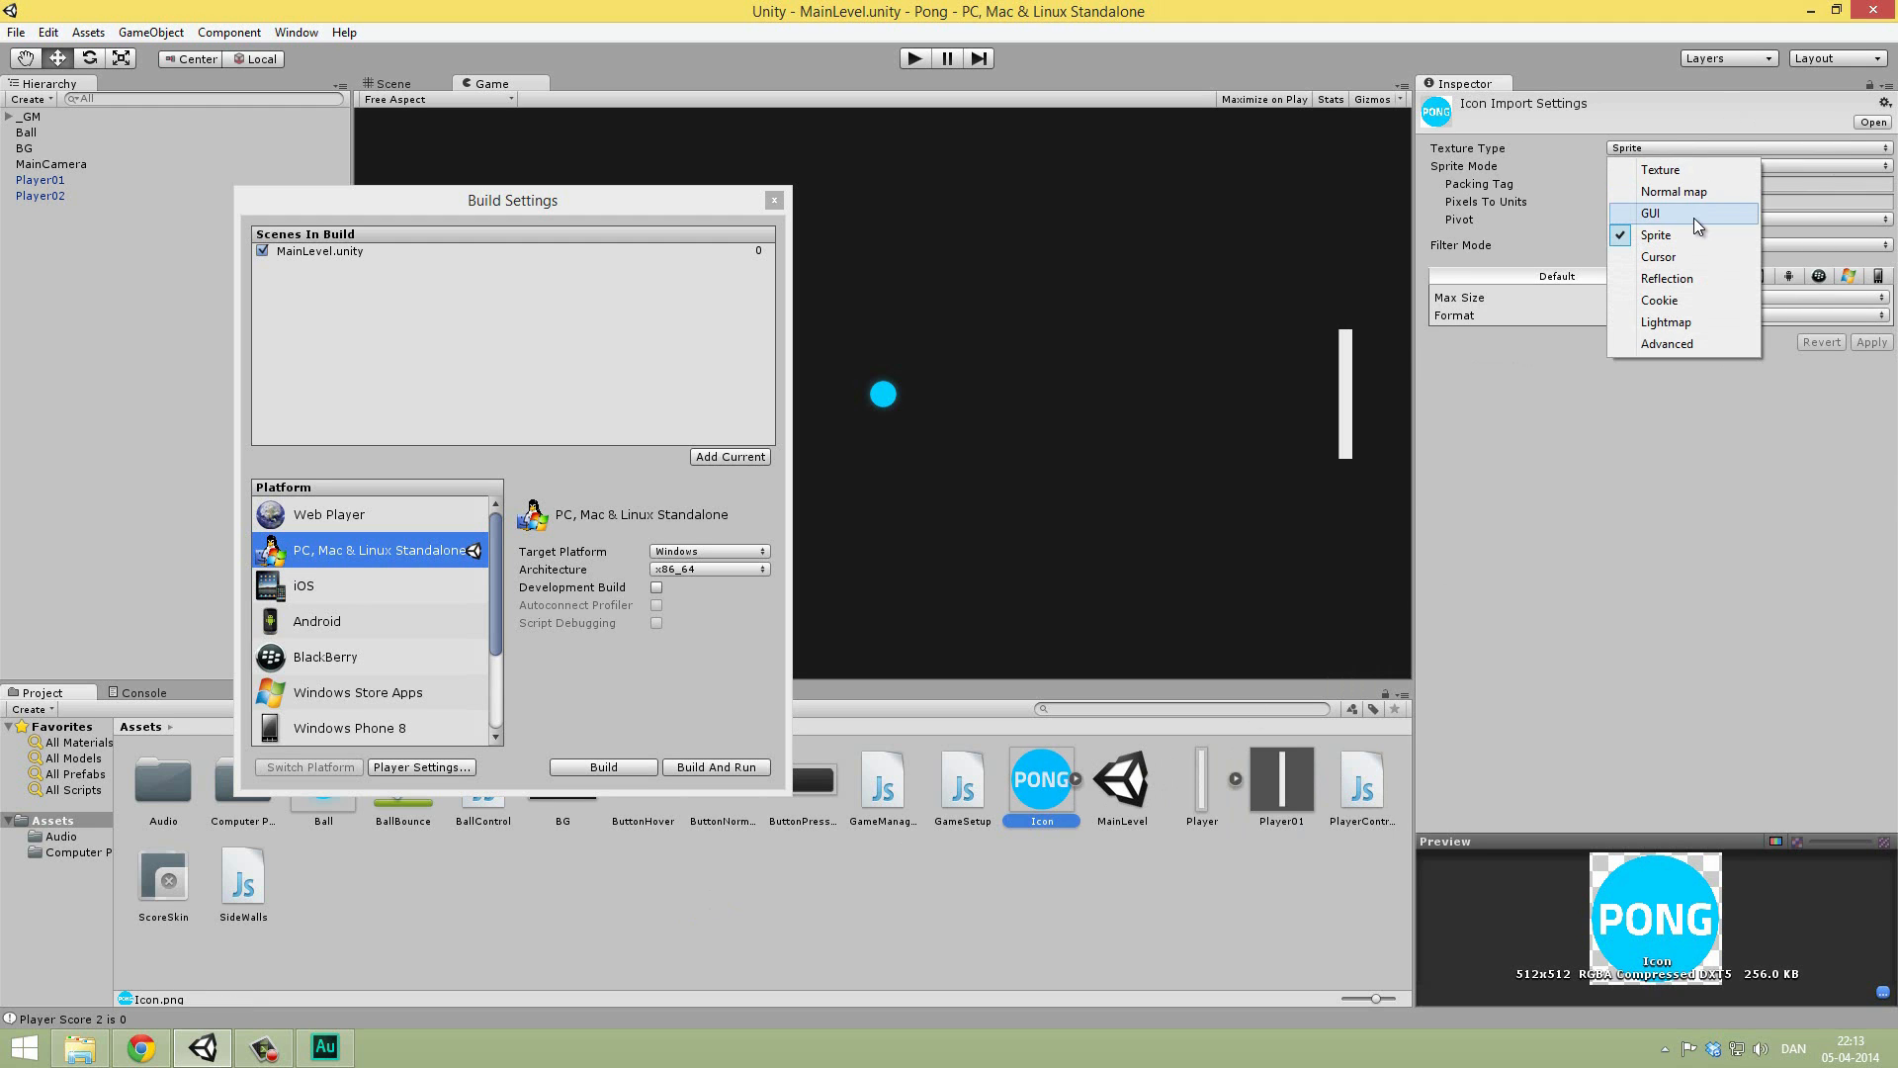
# Step: Apply GUI texture type to Icon, retry the file error, and assign it as Default Icon
pyautogui.click(1650, 213)
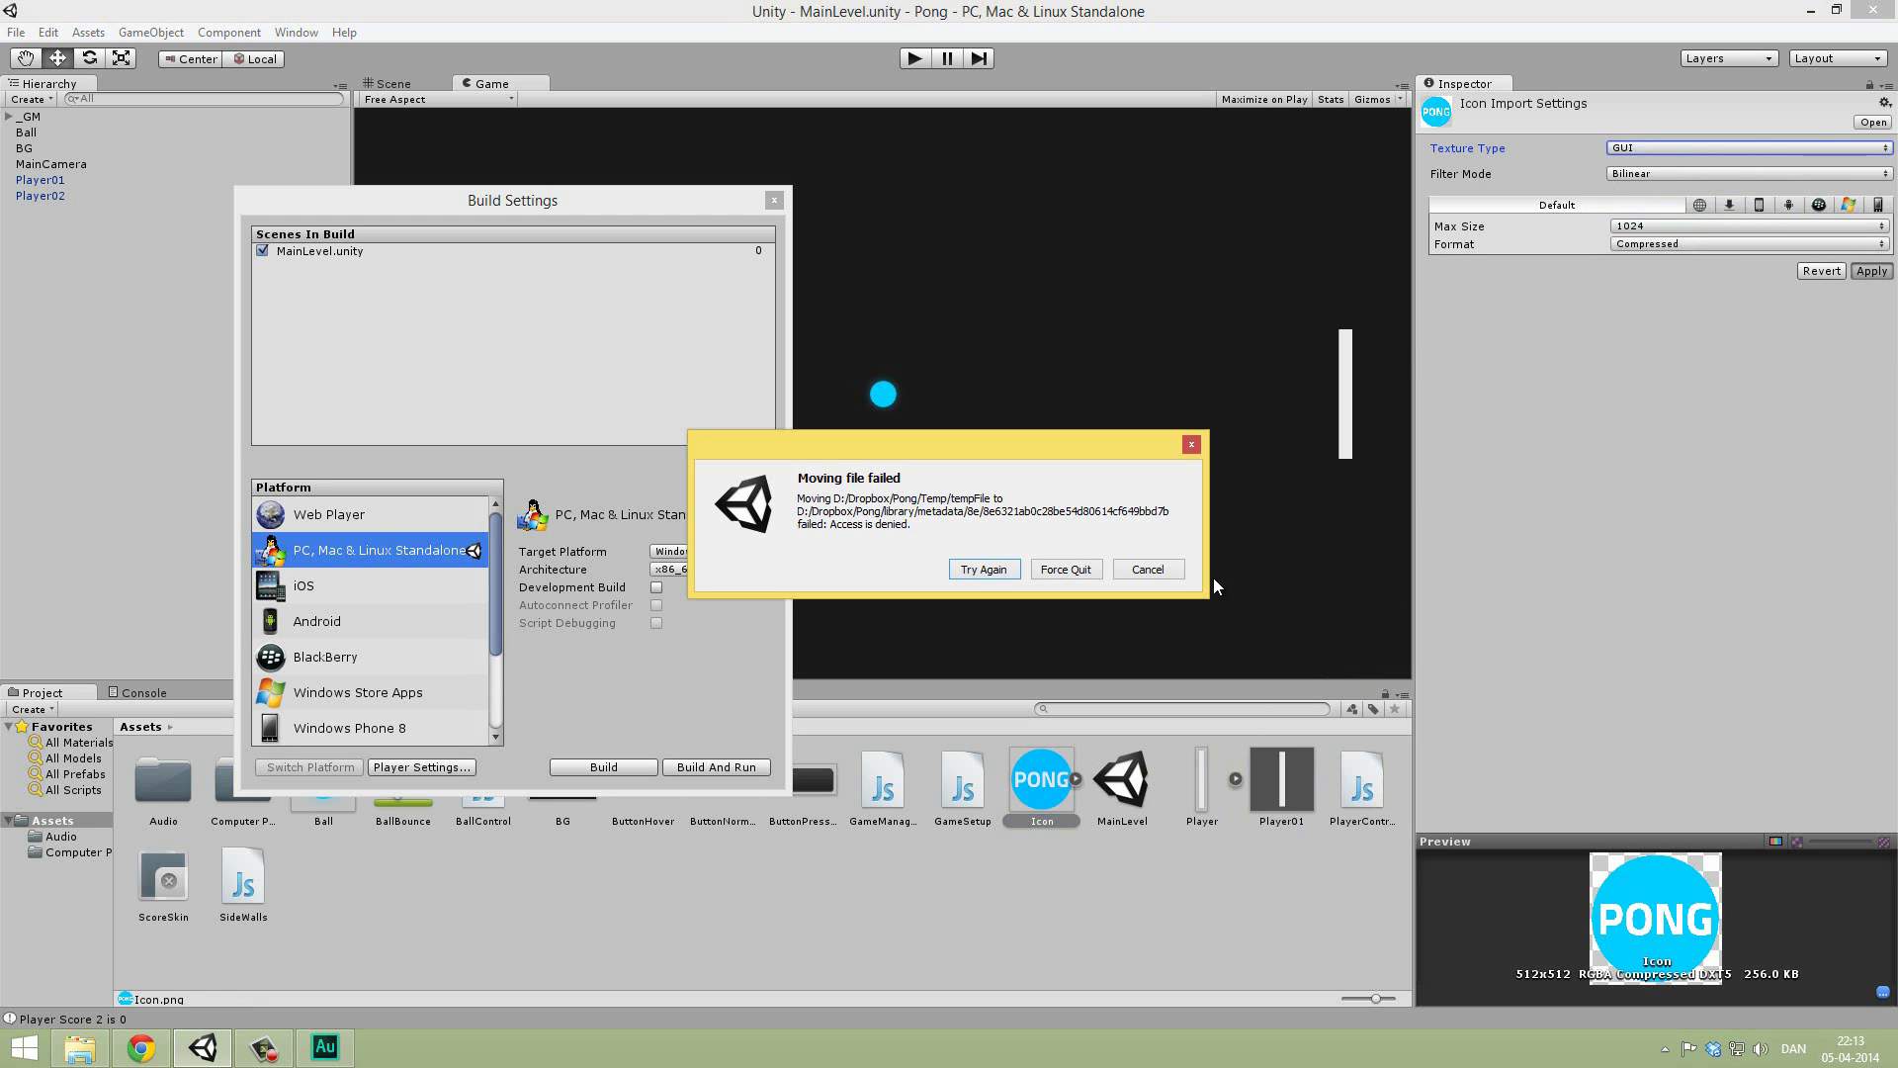
pyautogui.click(1143, 570)
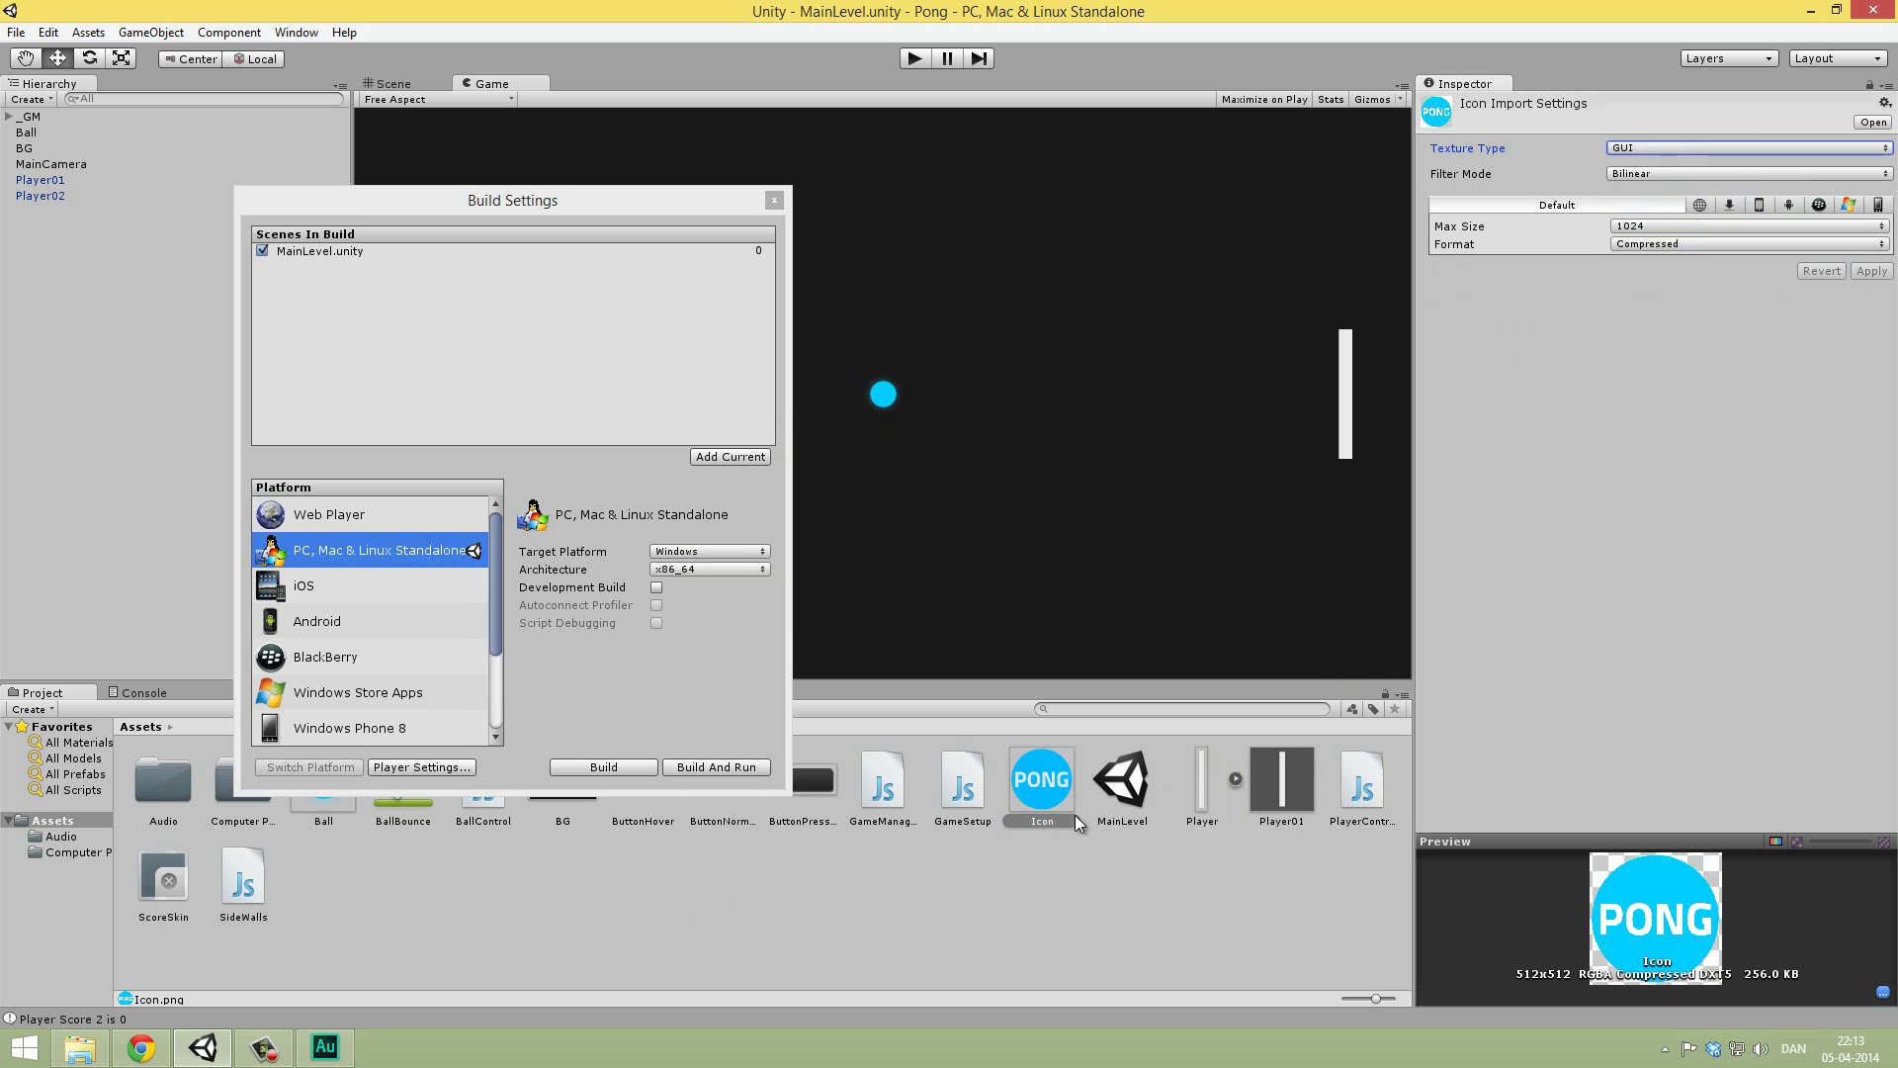
pyautogui.click(420, 766)
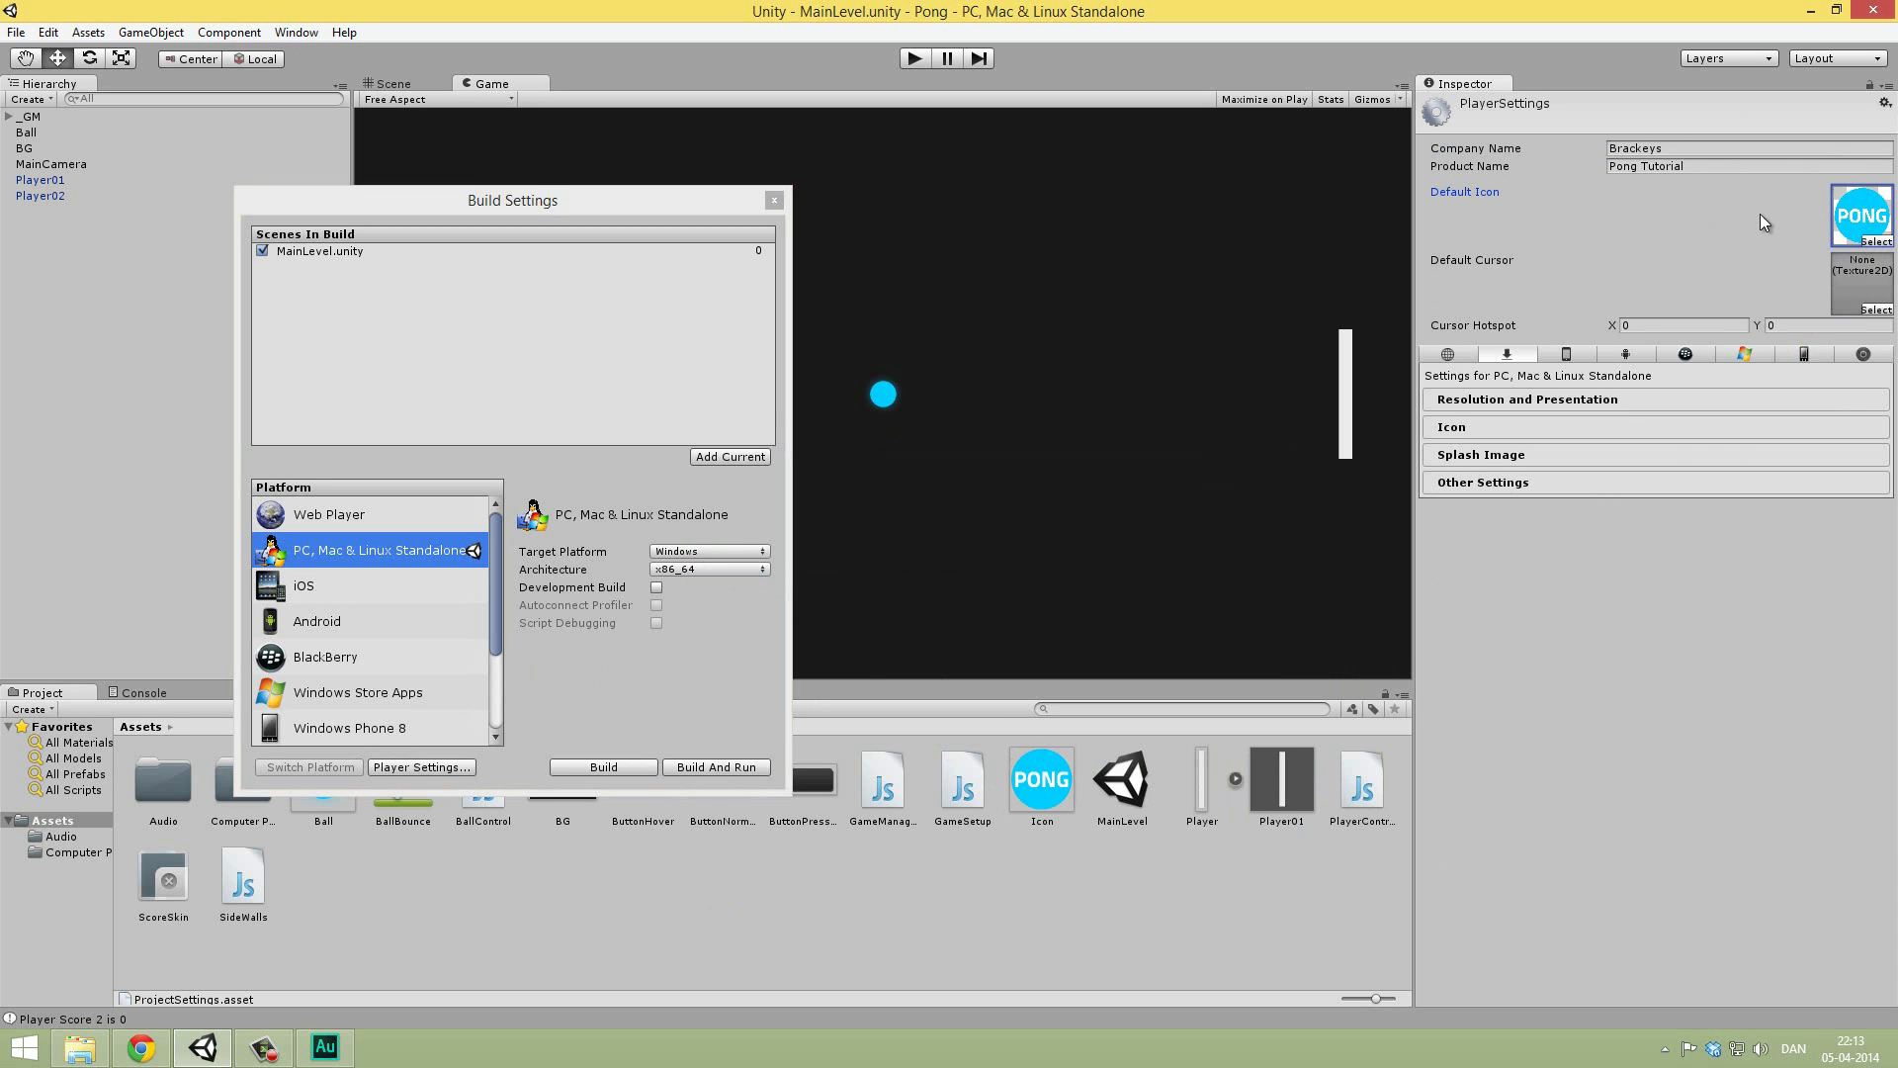
pyautogui.moveTo(1474, 448)
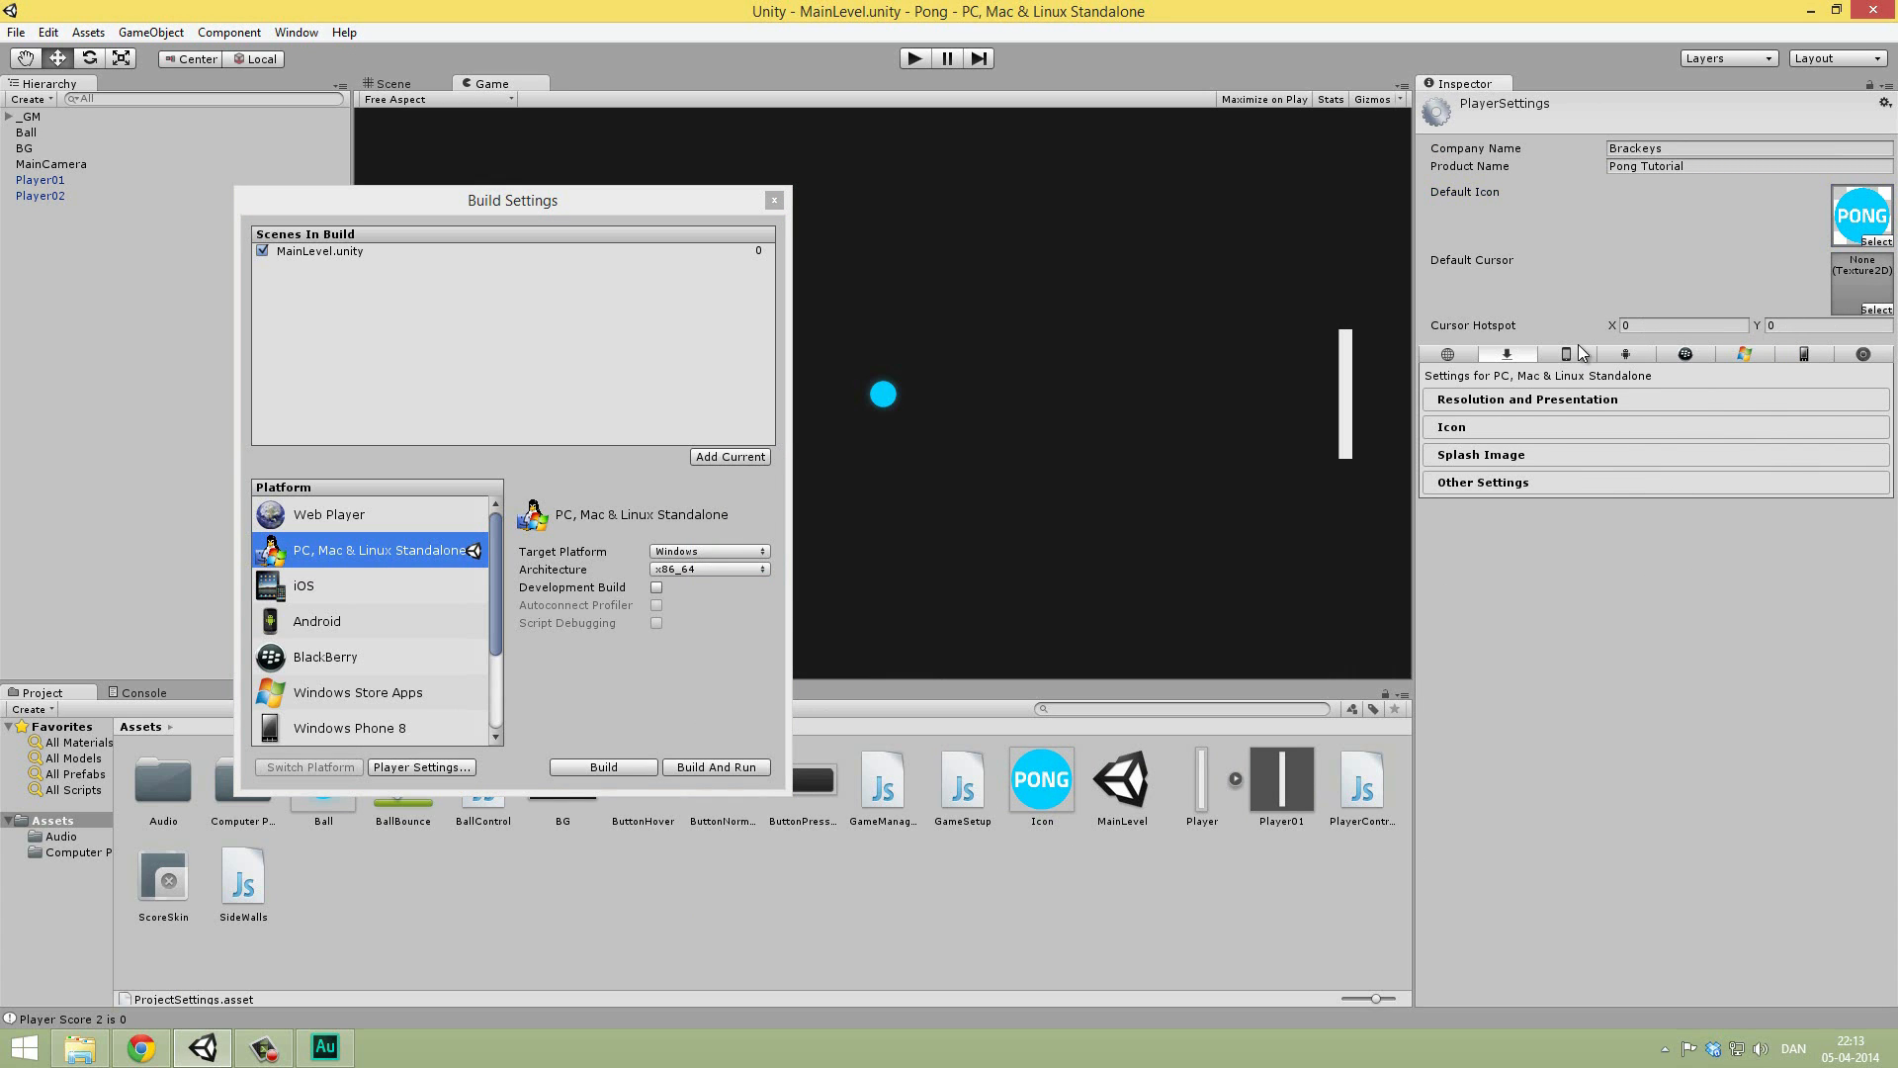
# Step: Uncheck Default Is Full Screen and check the 1024×768 window size fields
pyautogui.click(1527, 399)
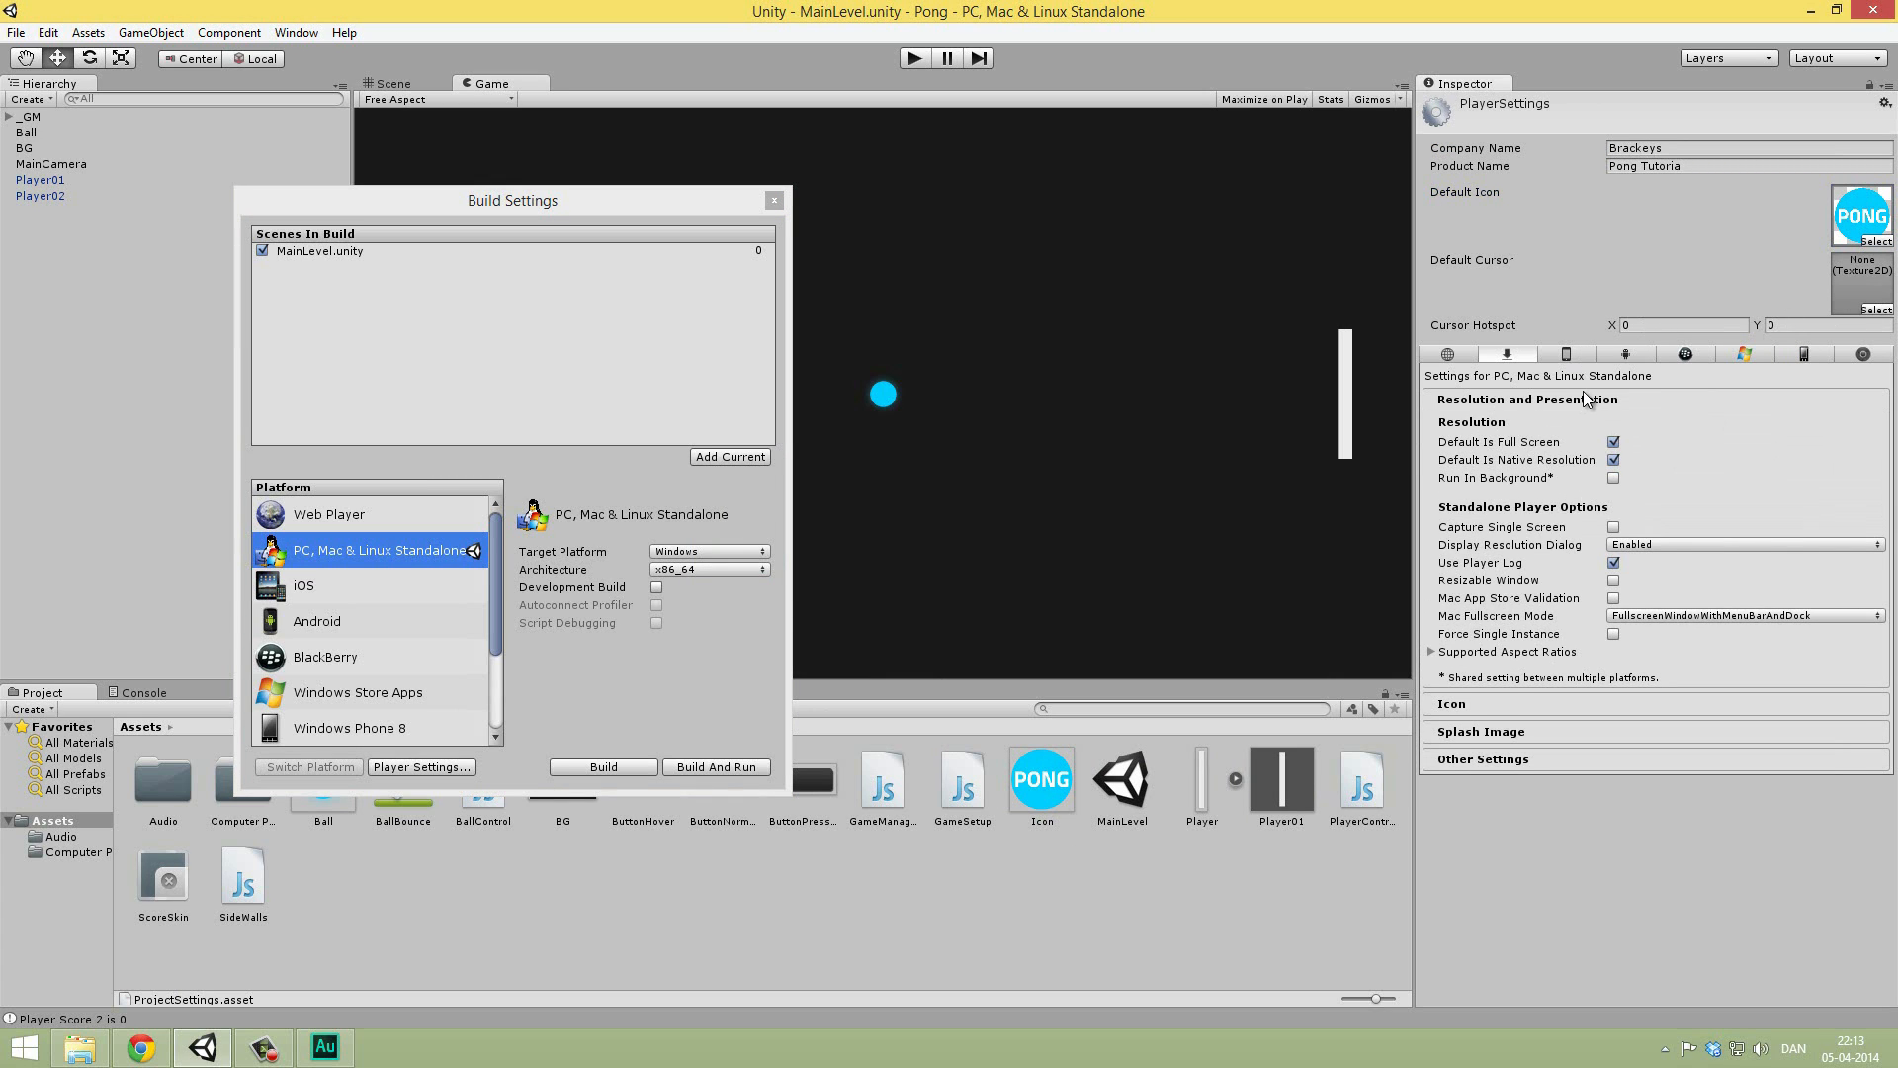
pyautogui.moveTo(1565, 429)
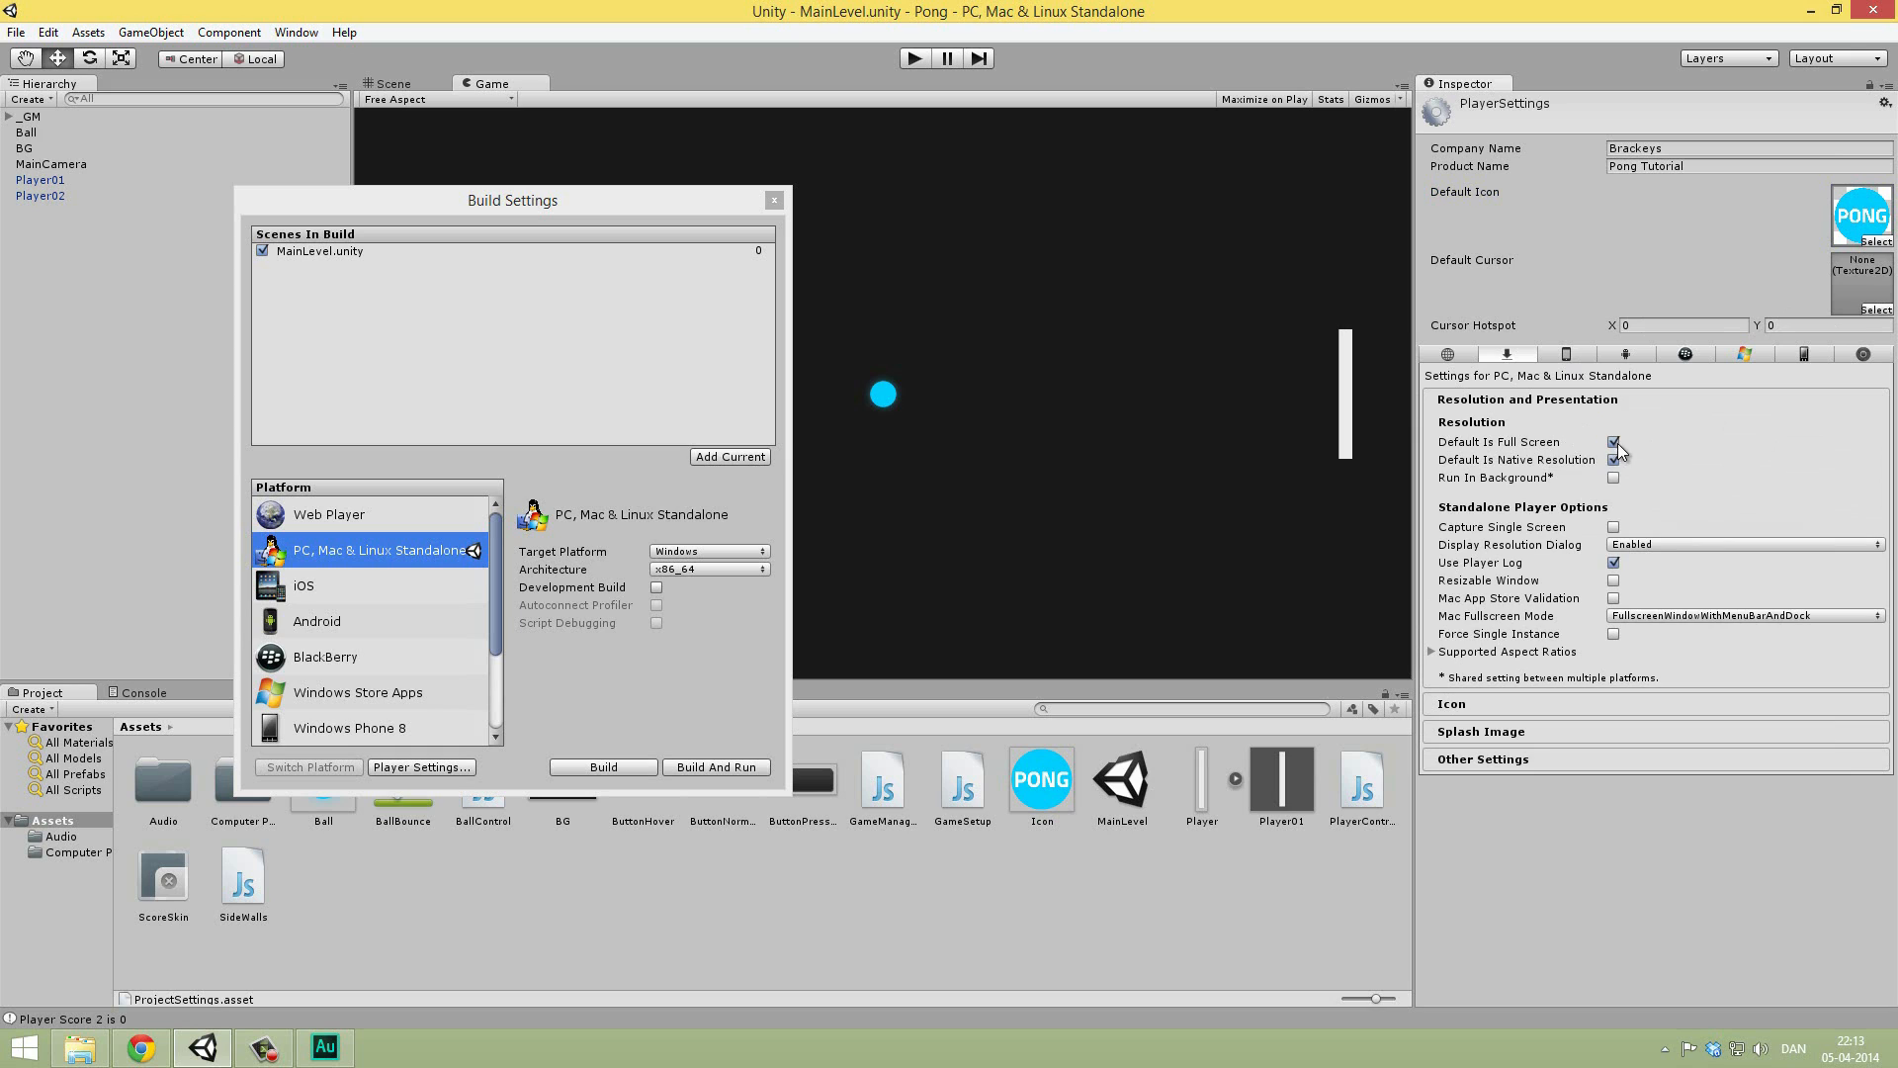
pyautogui.click(1613, 442)
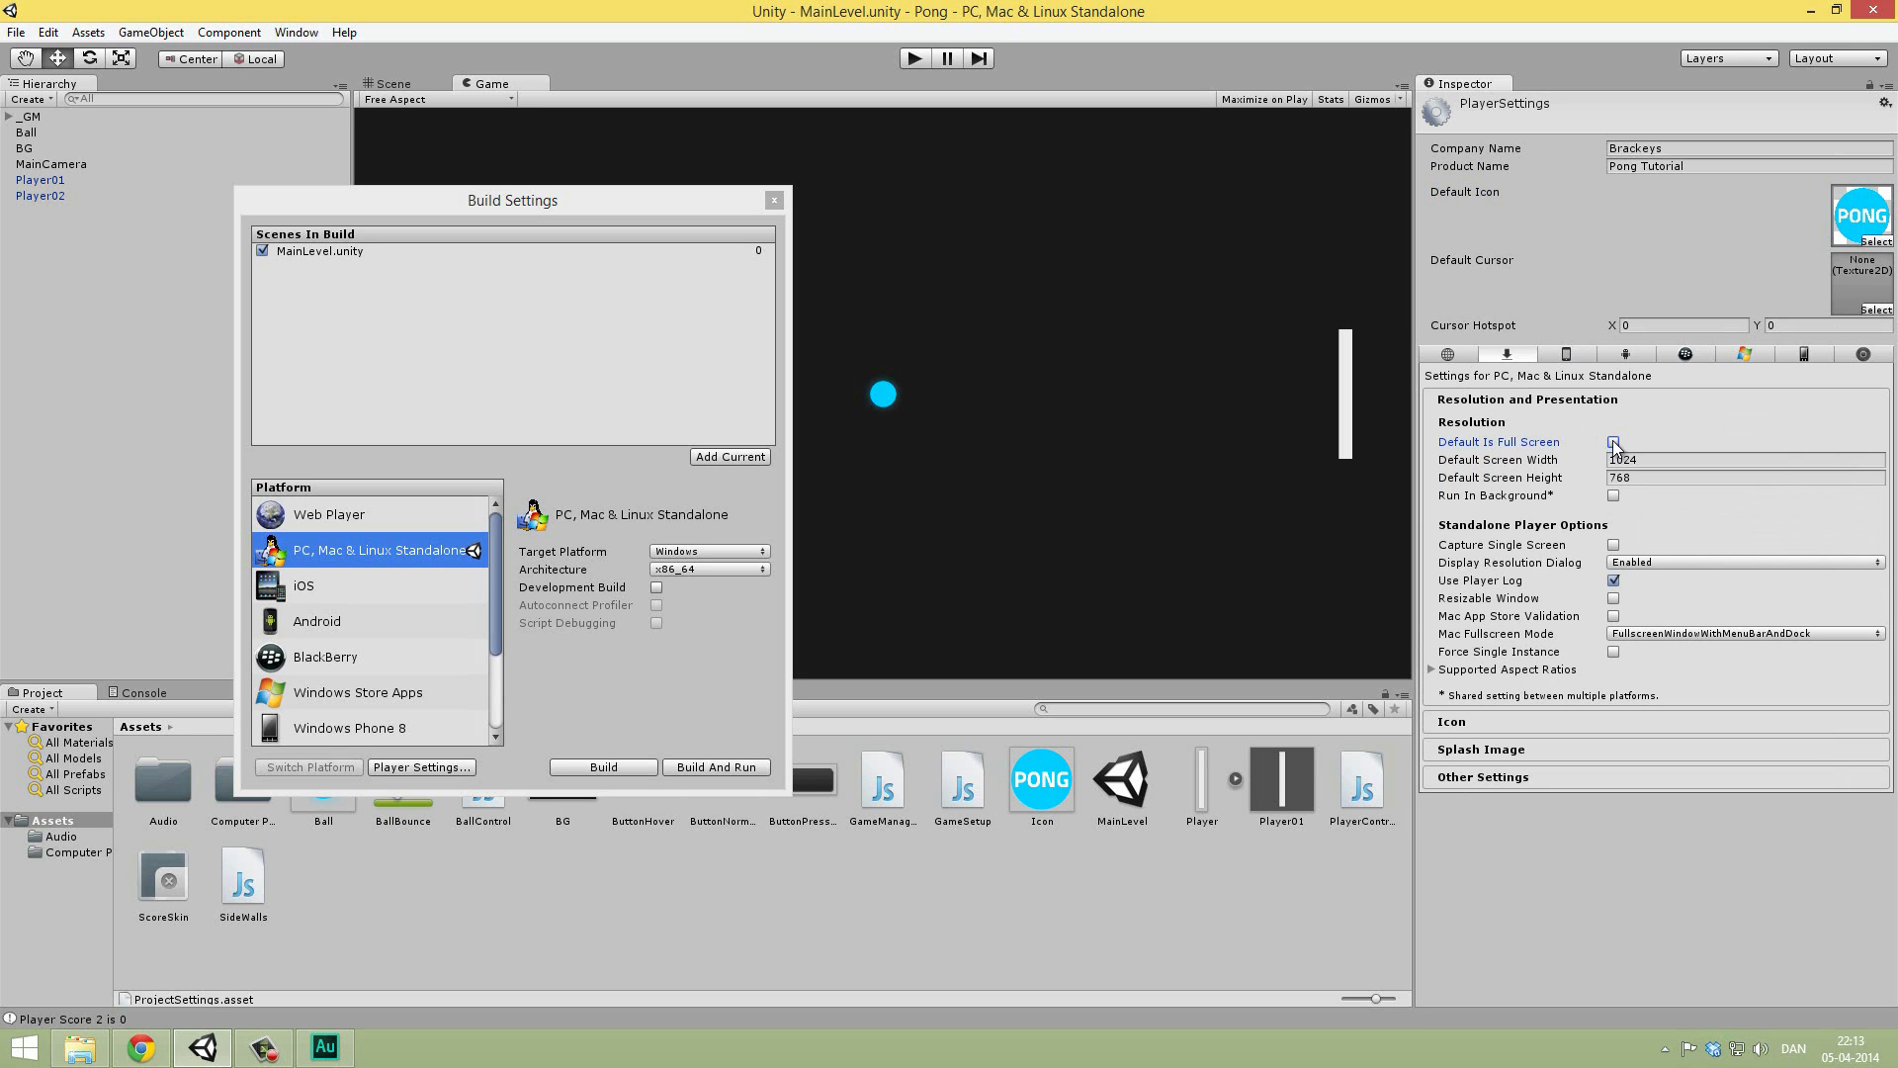
pyautogui.click(1743, 459)
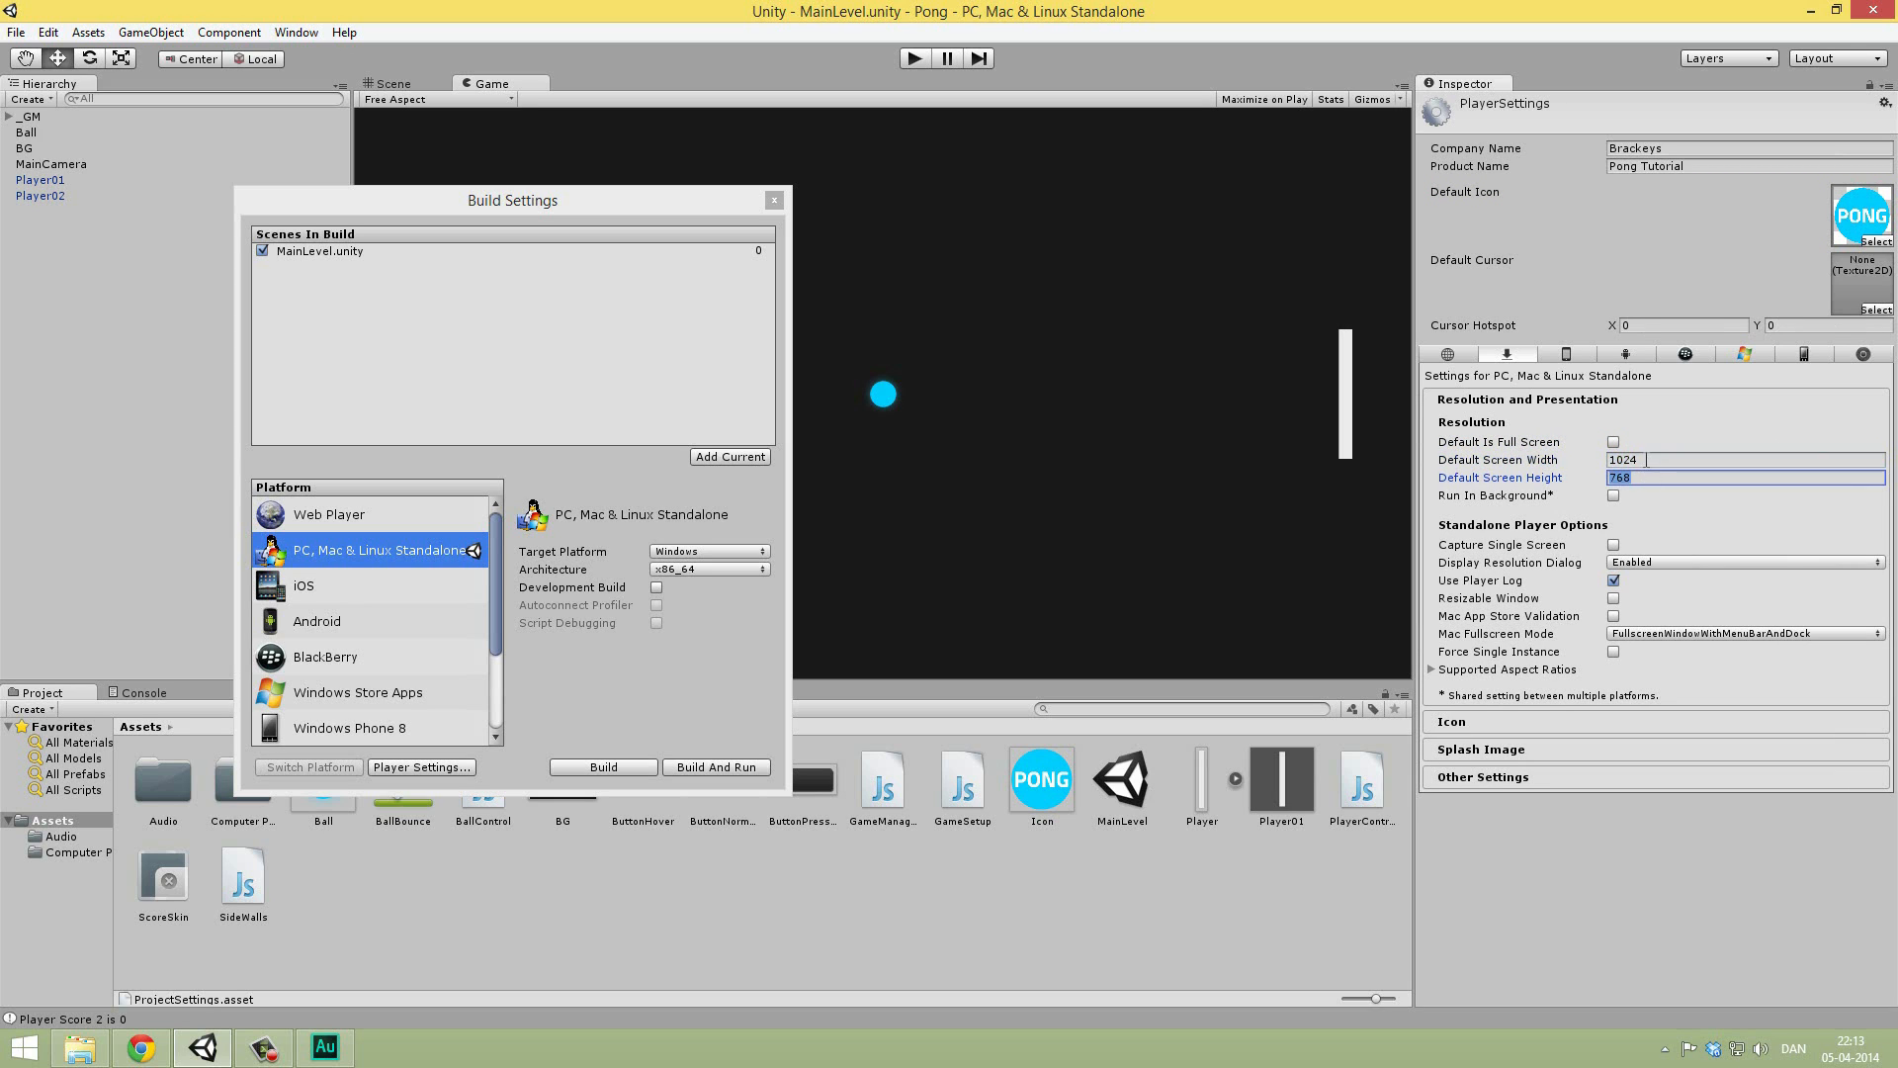
pyautogui.click(1743, 459)
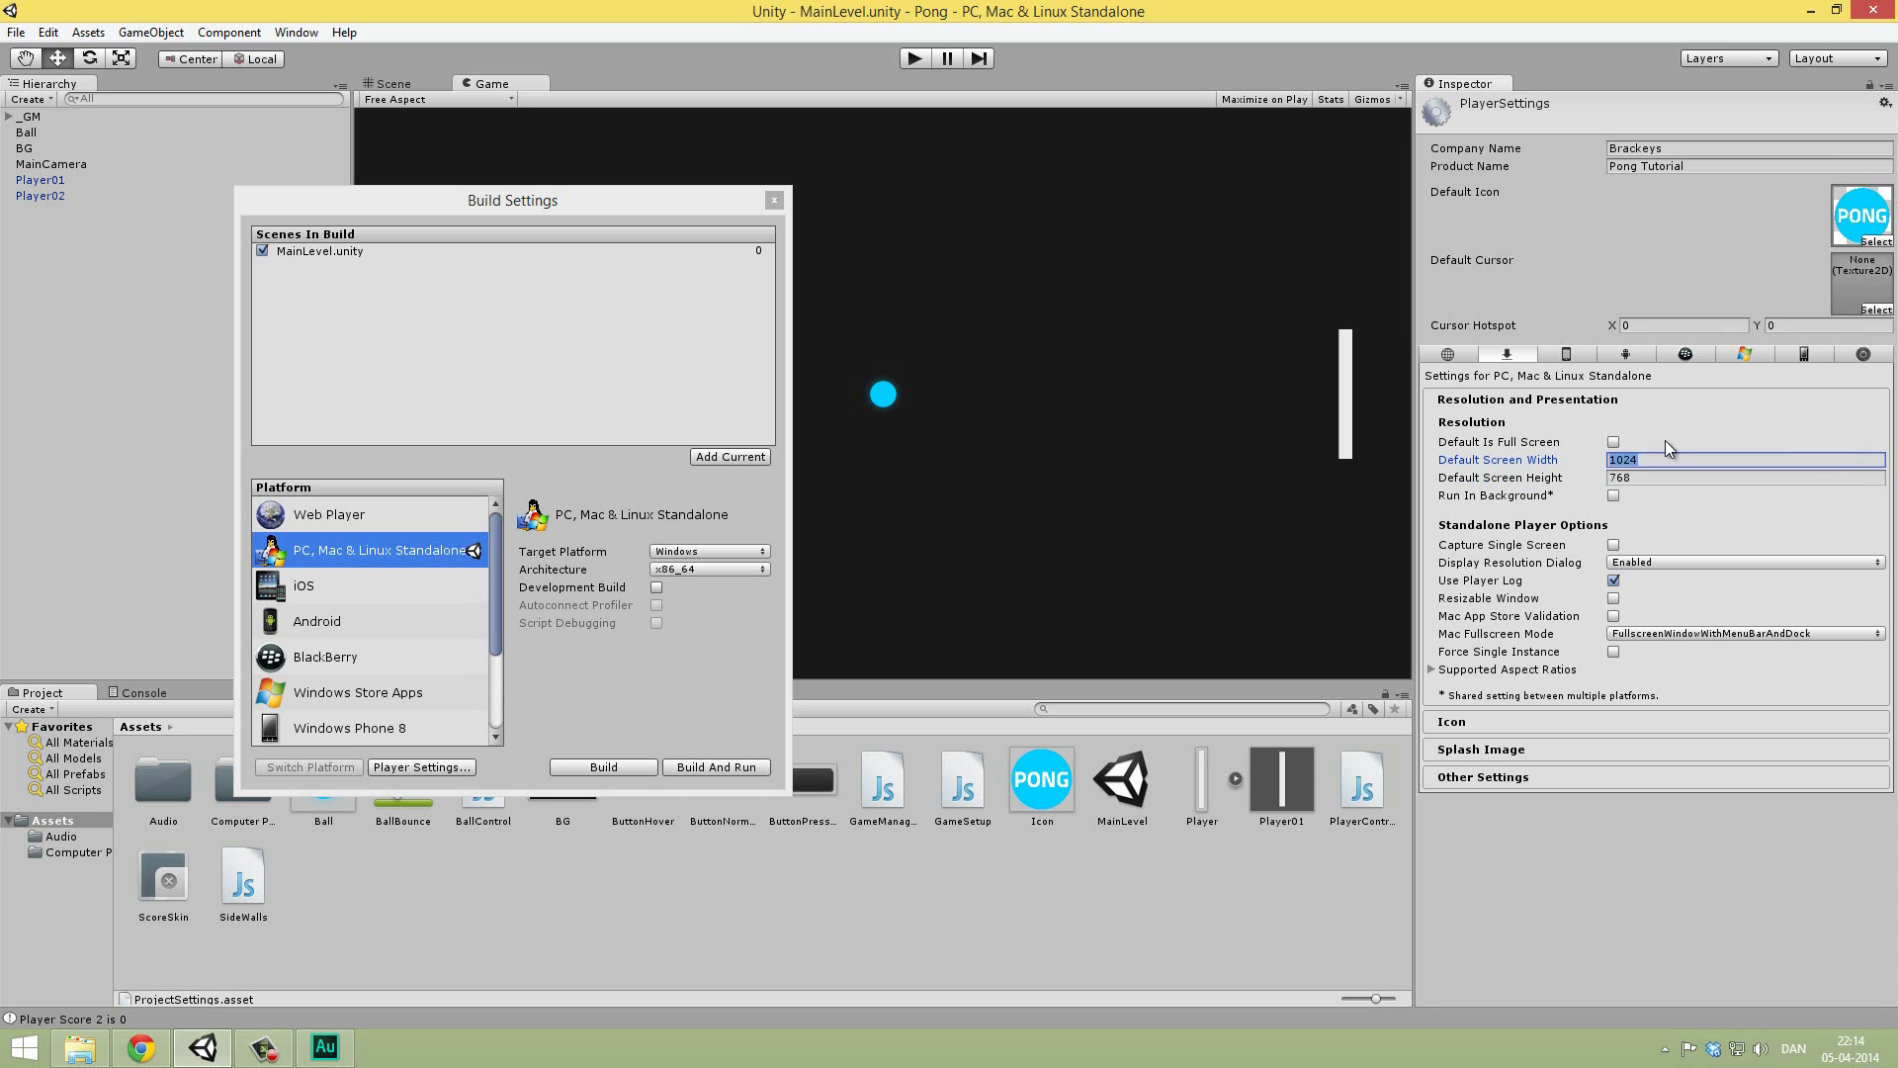
pyautogui.moveTo(1654, 496)
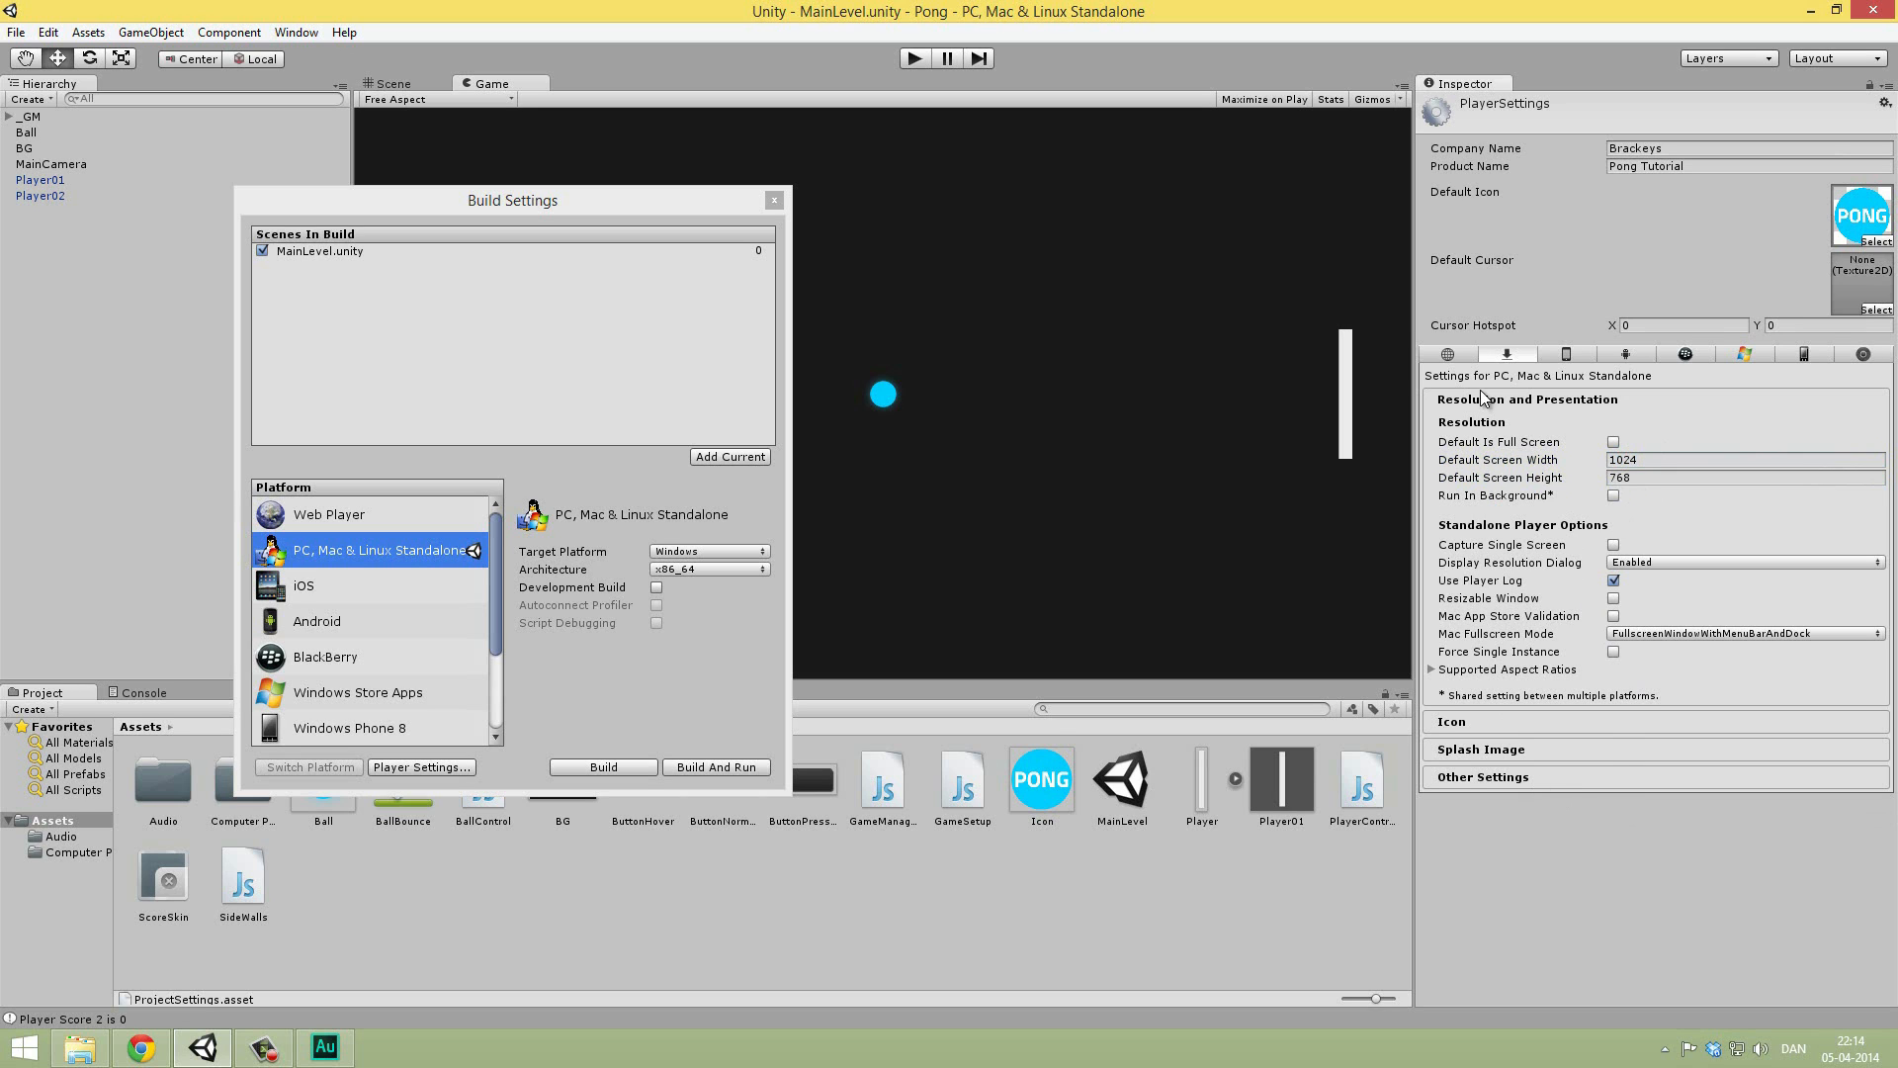
# Step: Collapse Resolution and Presentation, then review the Splash Image and Other Settings sections
pyautogui.click(1528, 399)
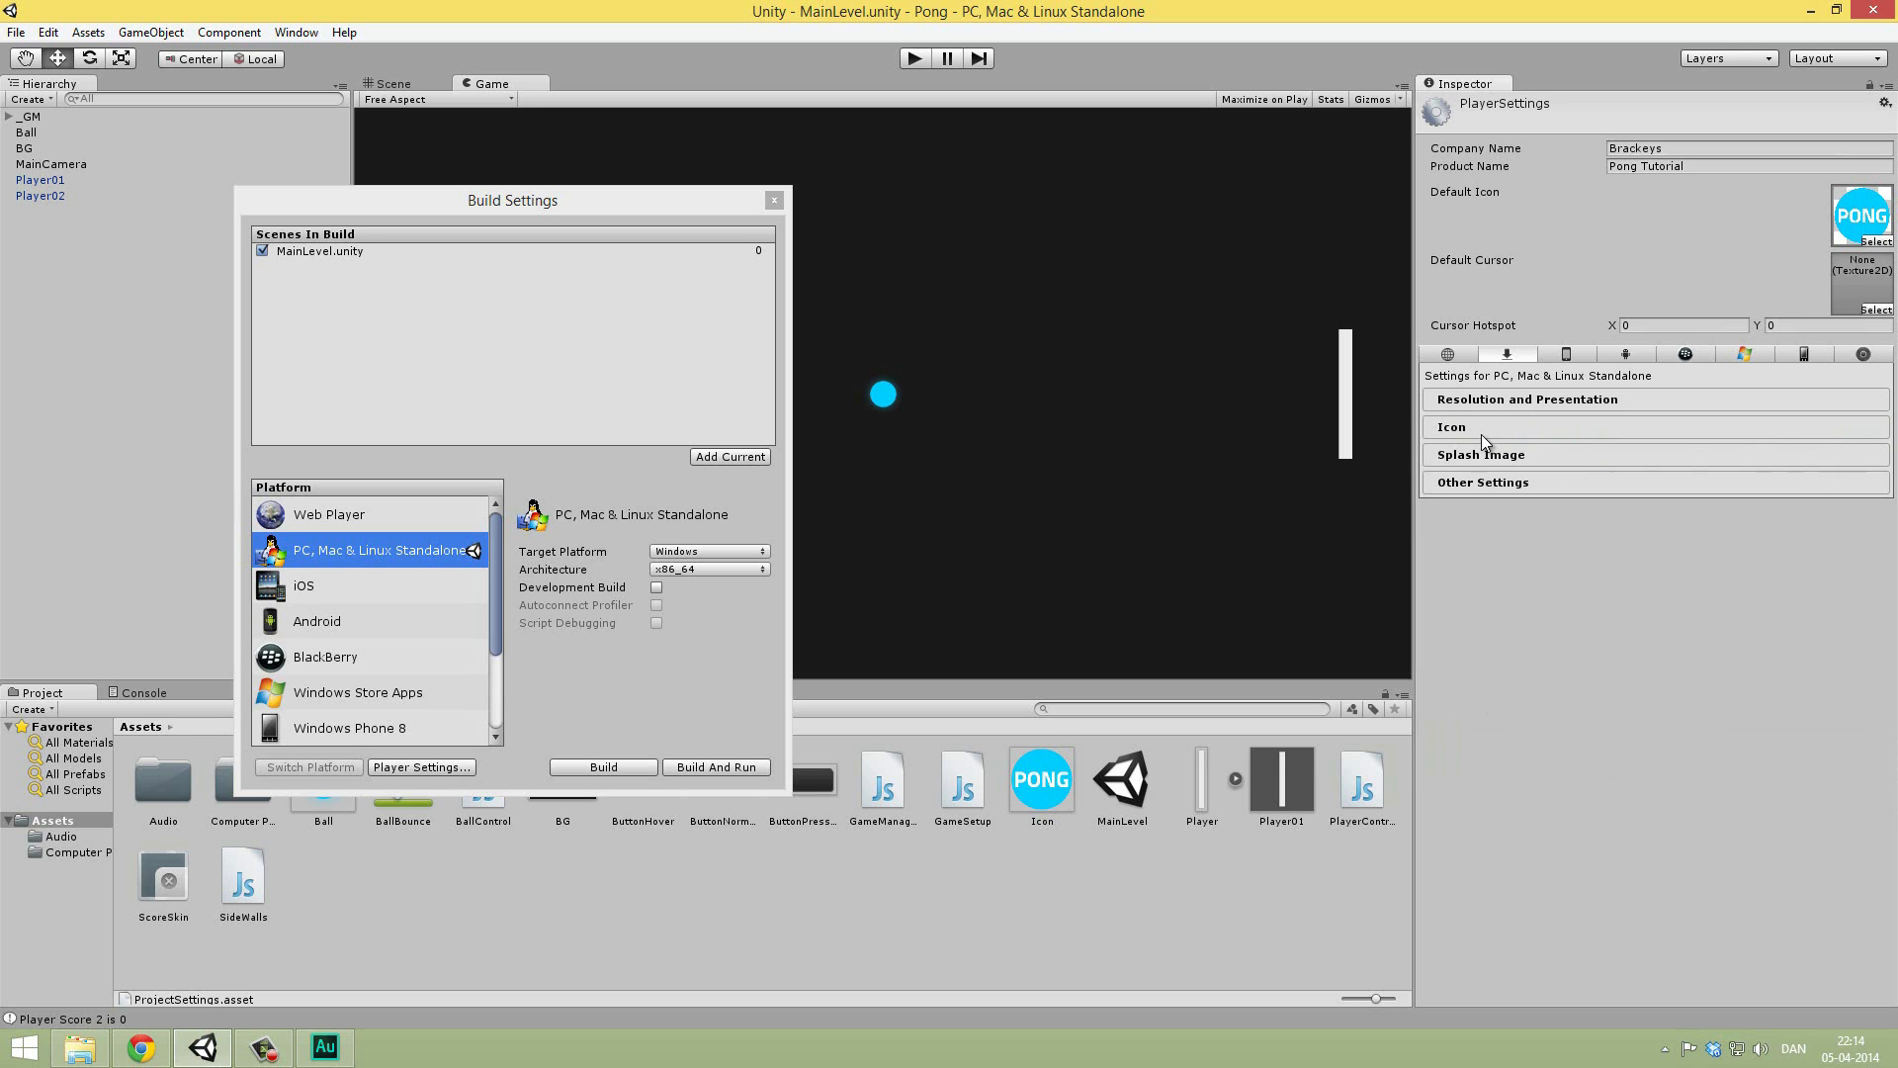
pyautogui.click(1450, 426)
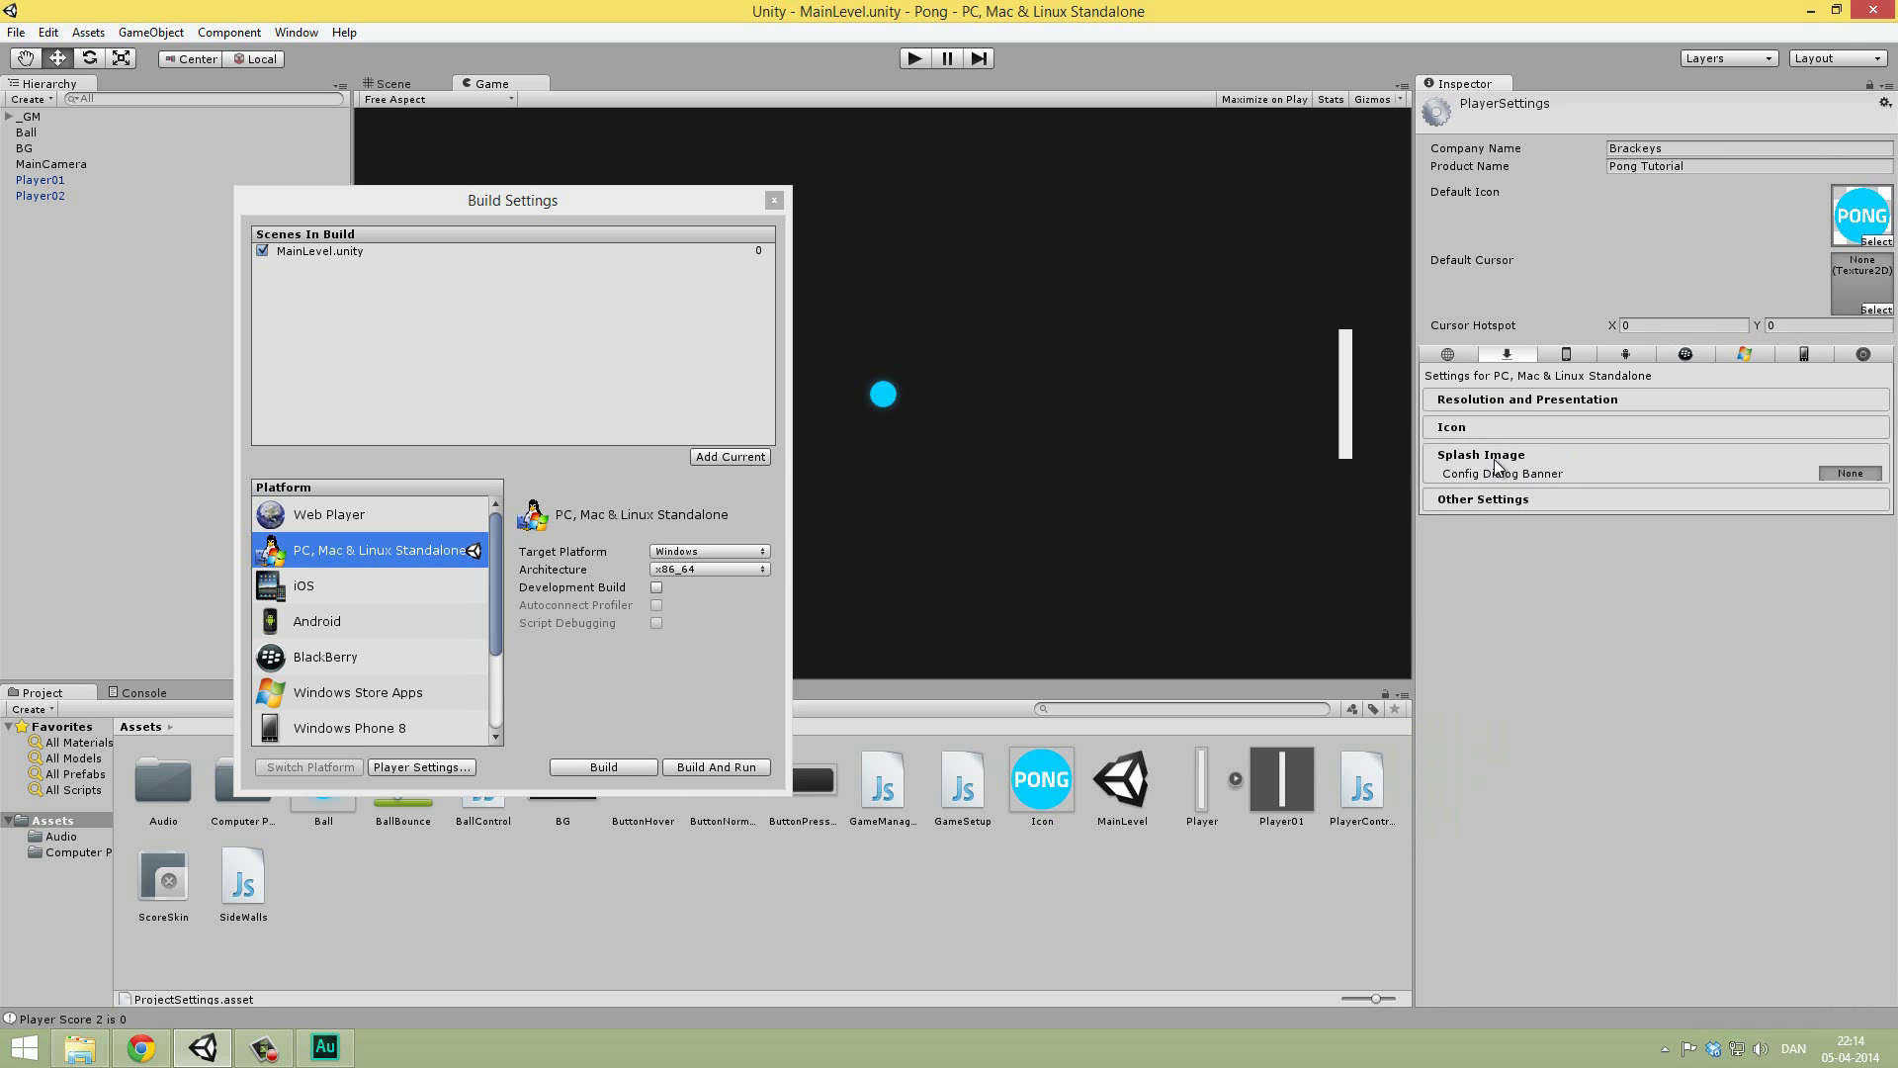
pyautogui.click(1481, 498)
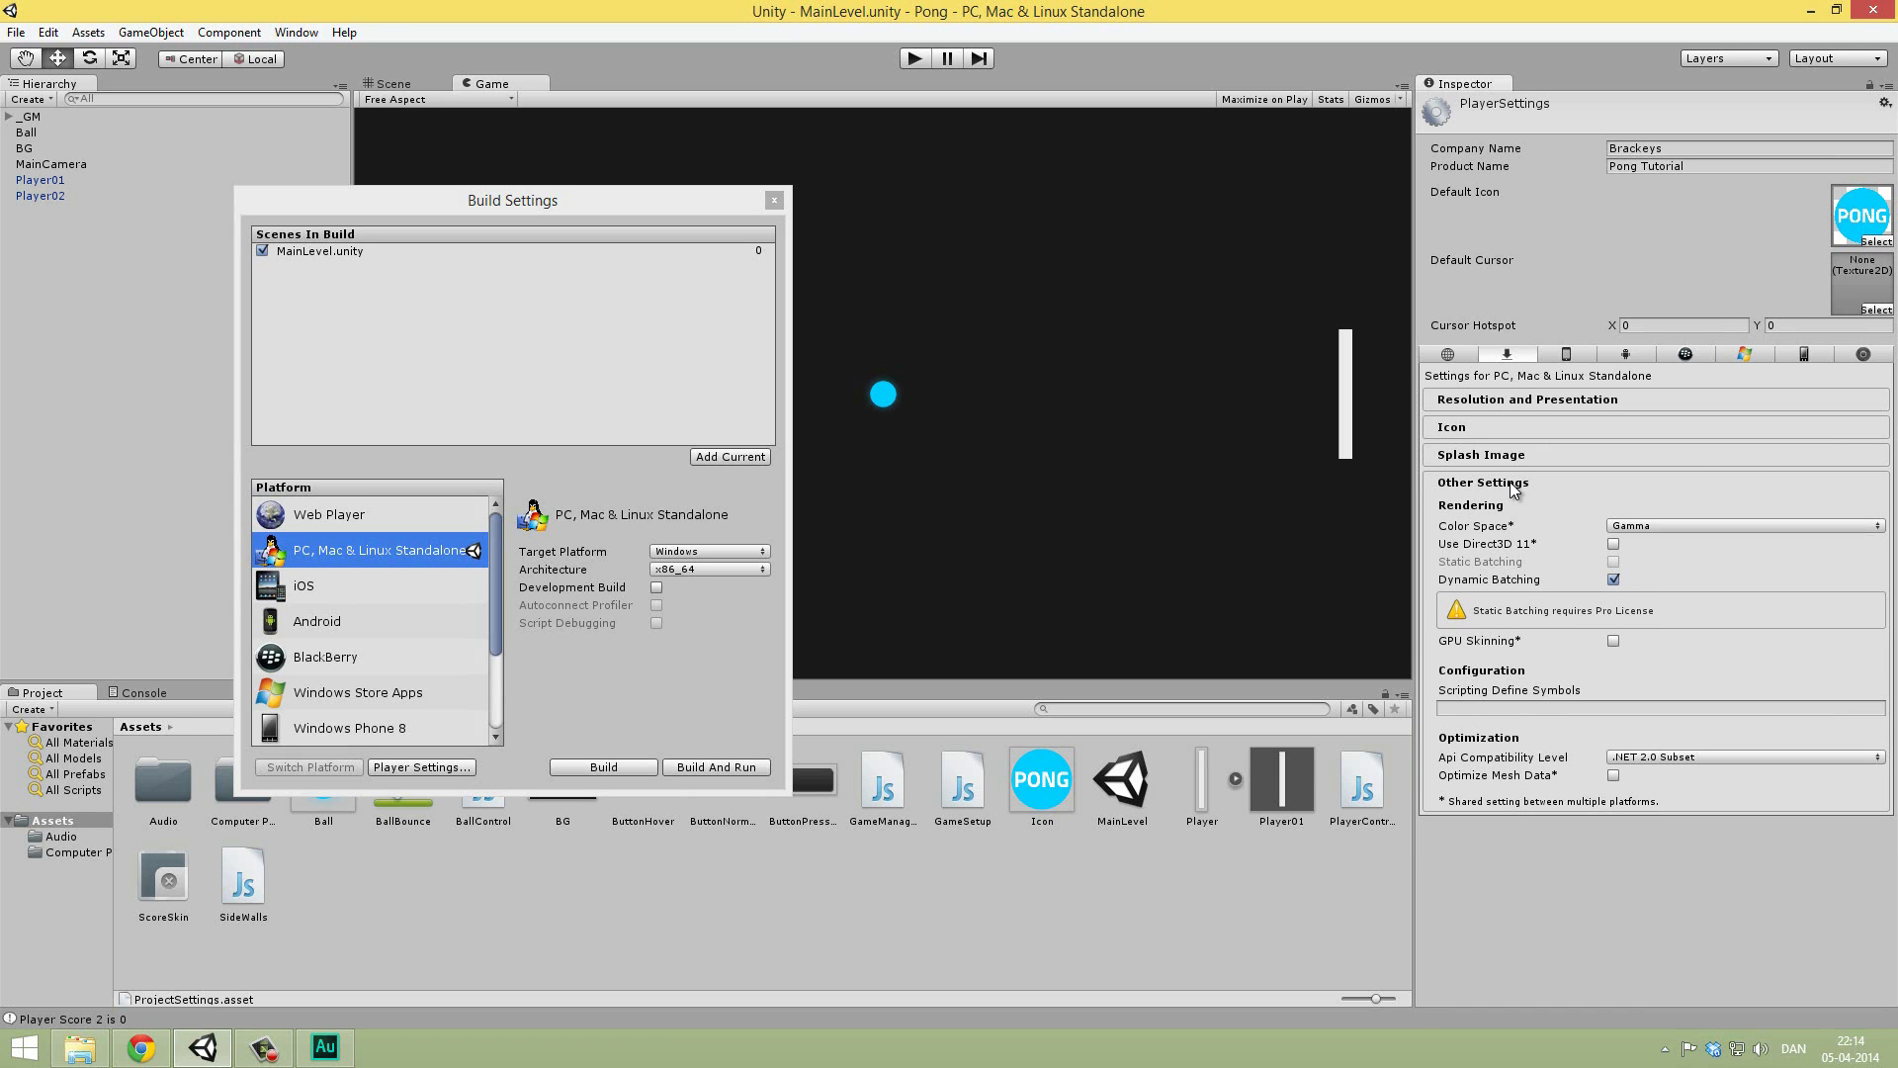
pyautogui.click(1482, 481)
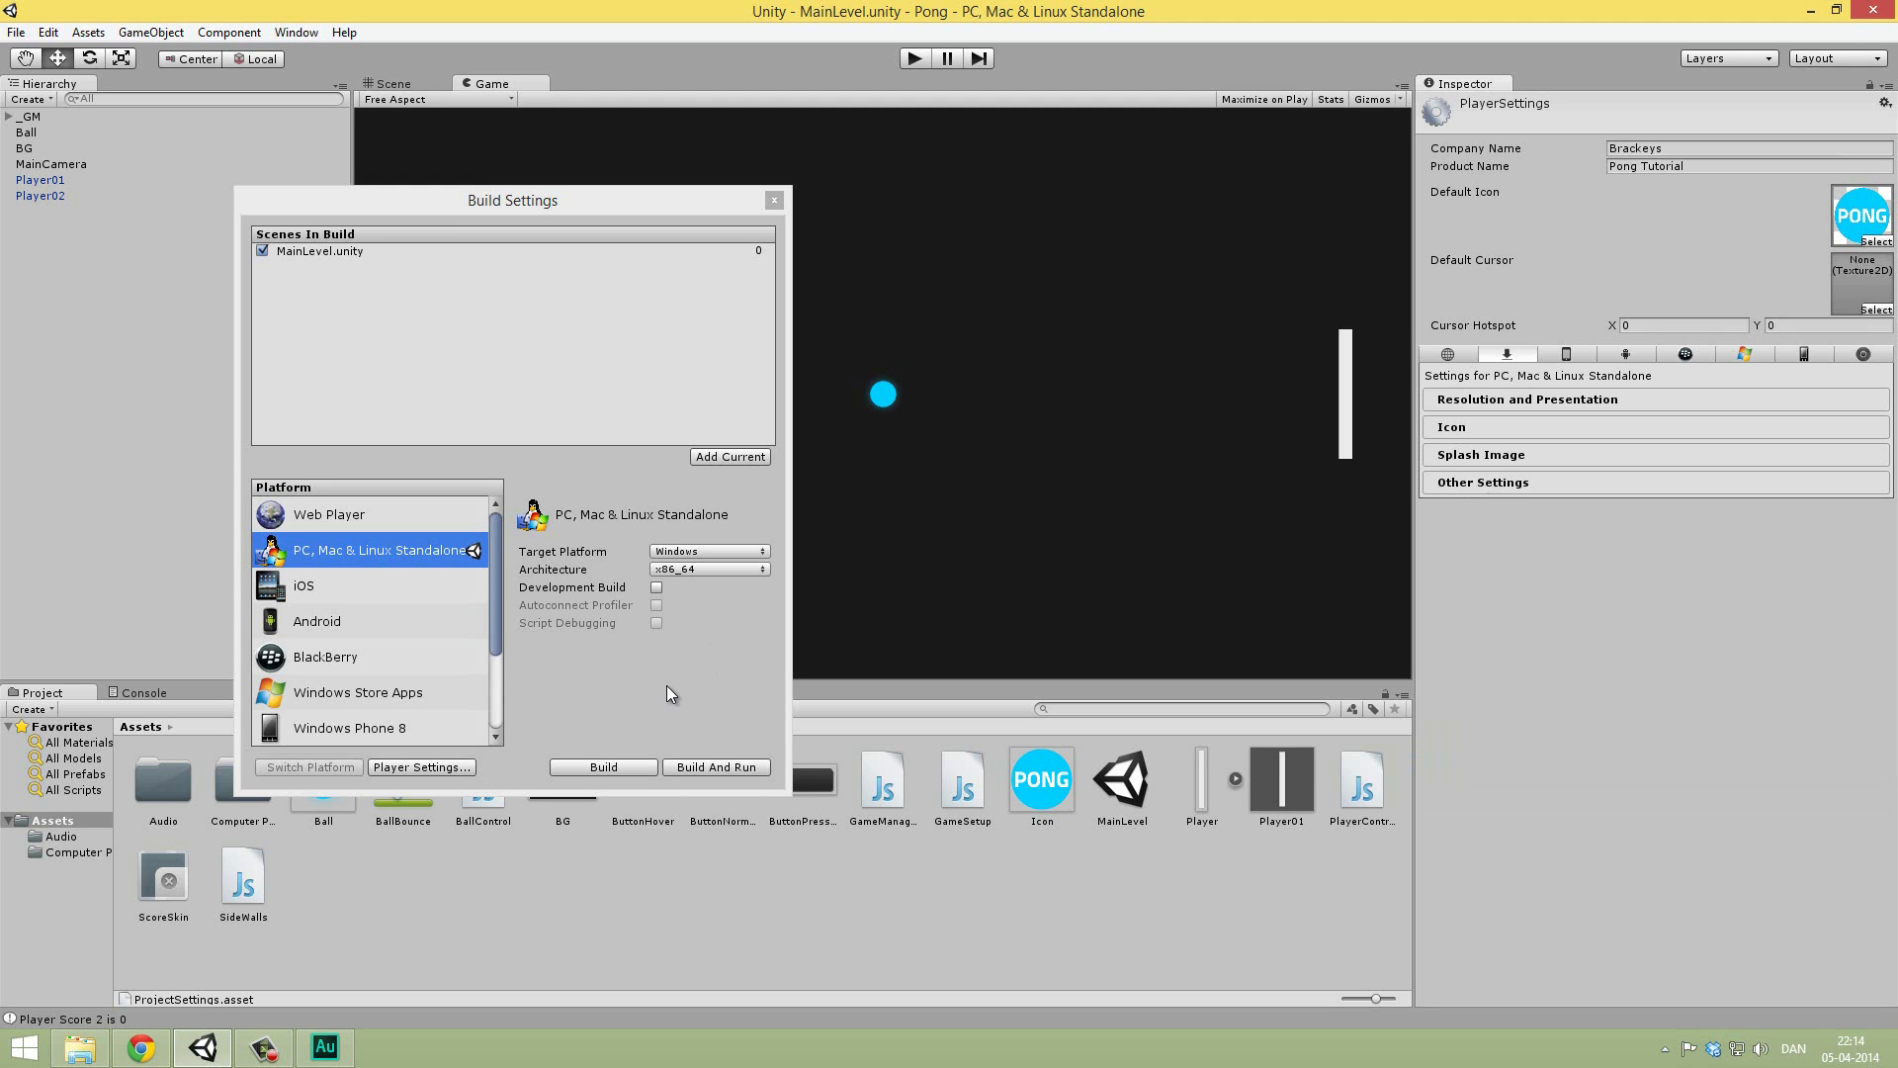
pyautogui.moveTo(647, 718)
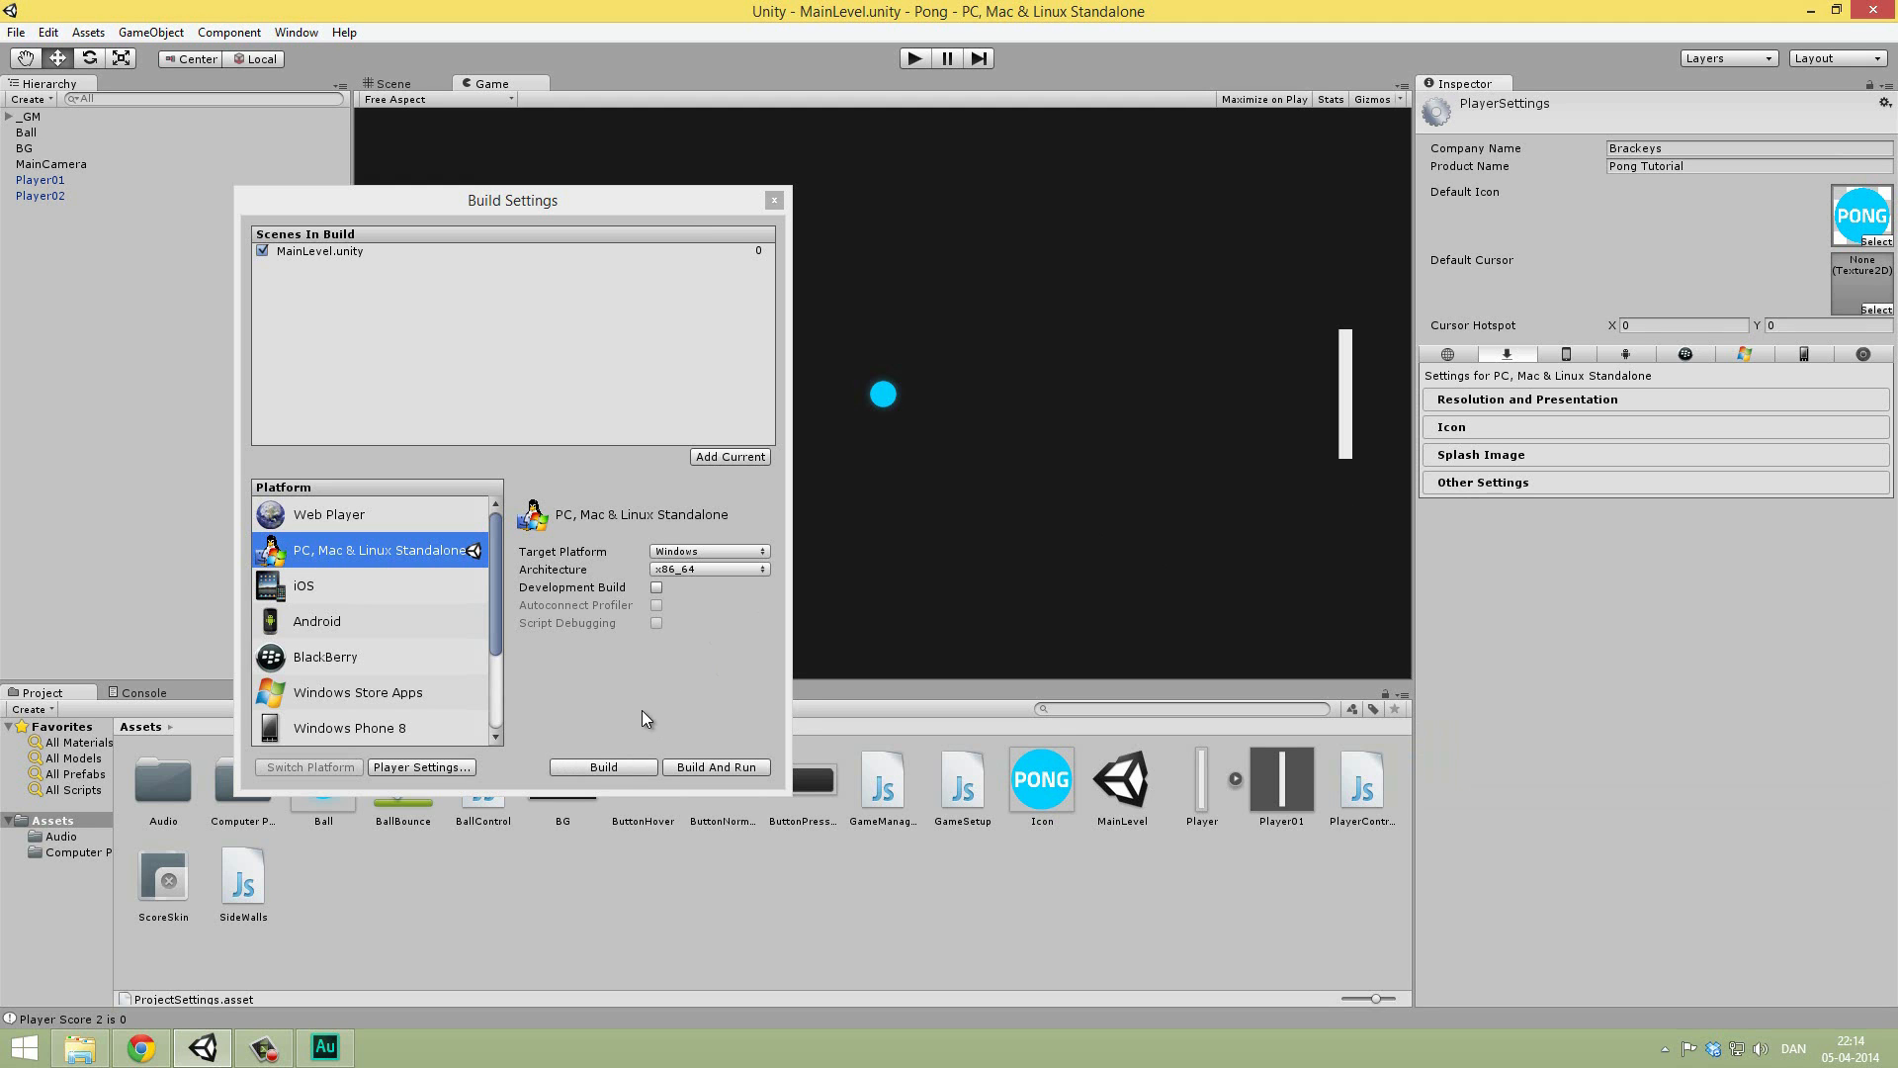
# Step: Start the standalone build and name it Pong Tutorial Build V01
pyautogui.click(602, 766)
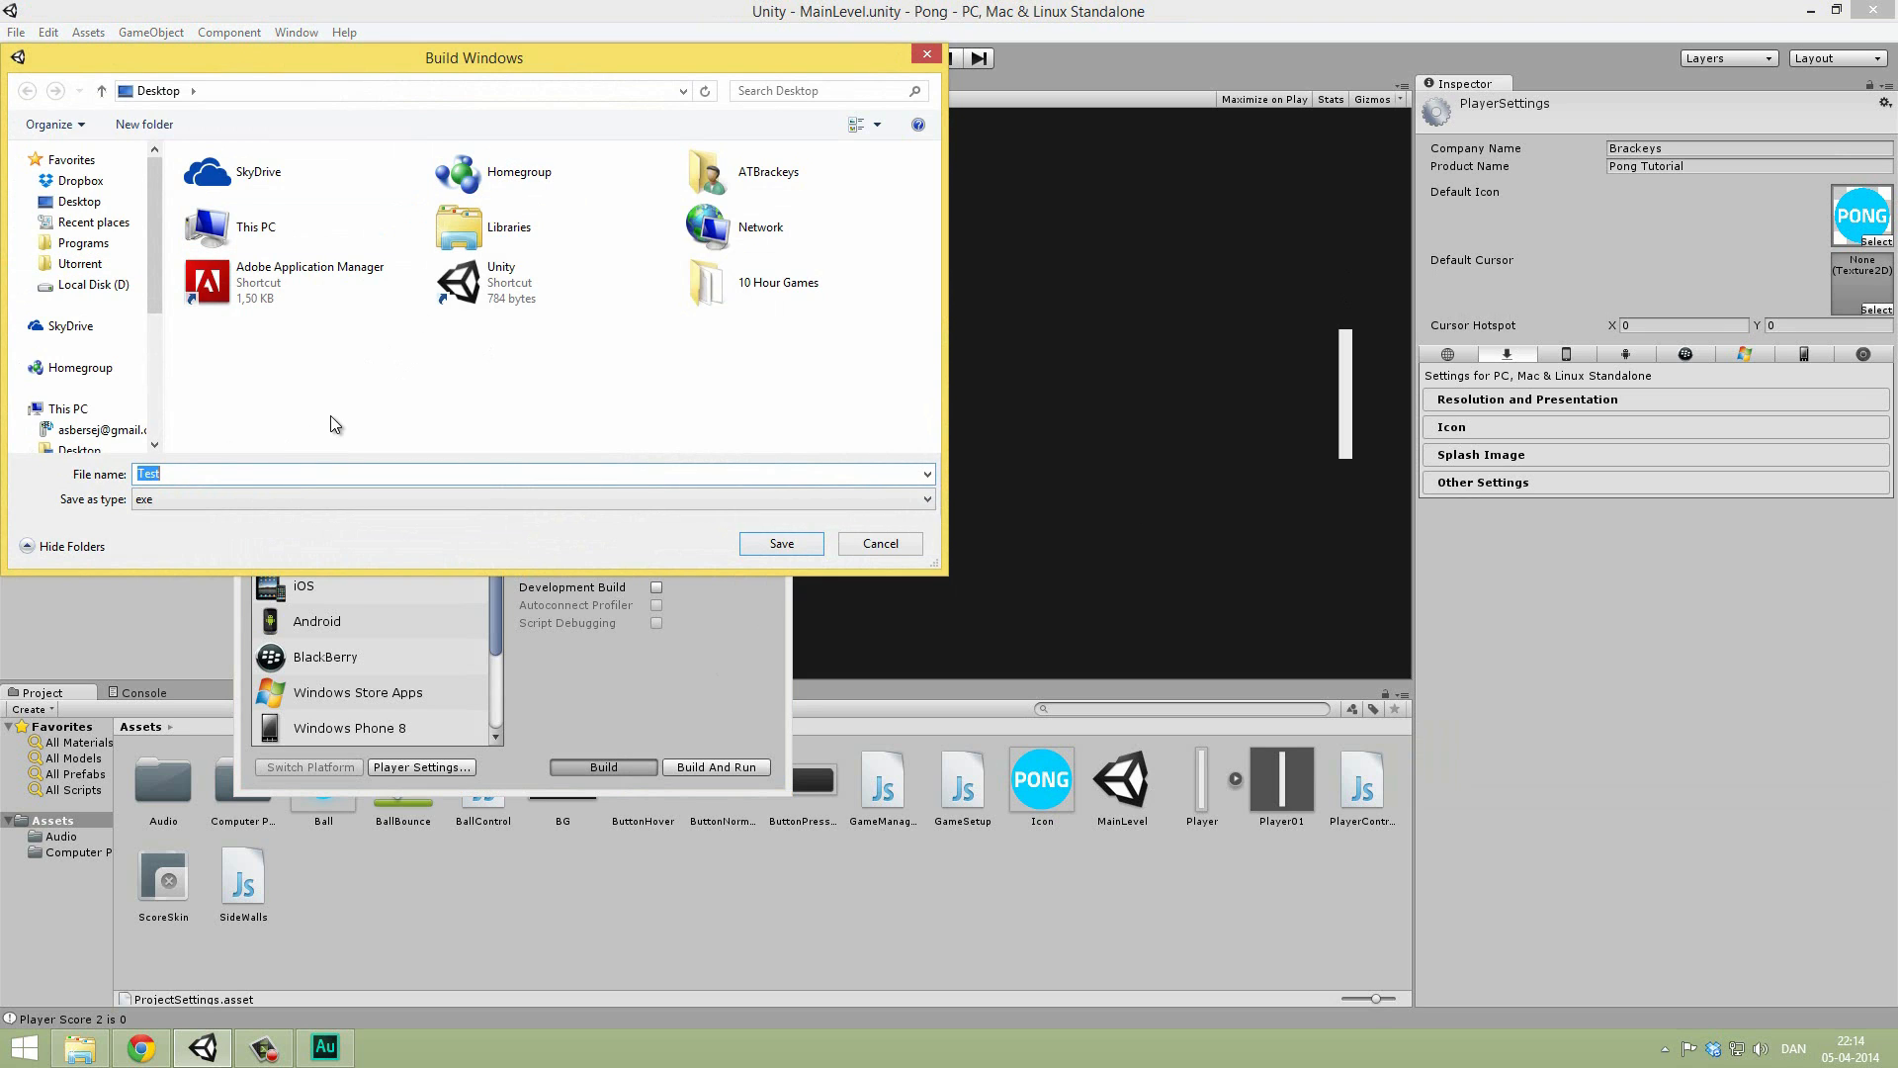
pyautogui.write('Pong')
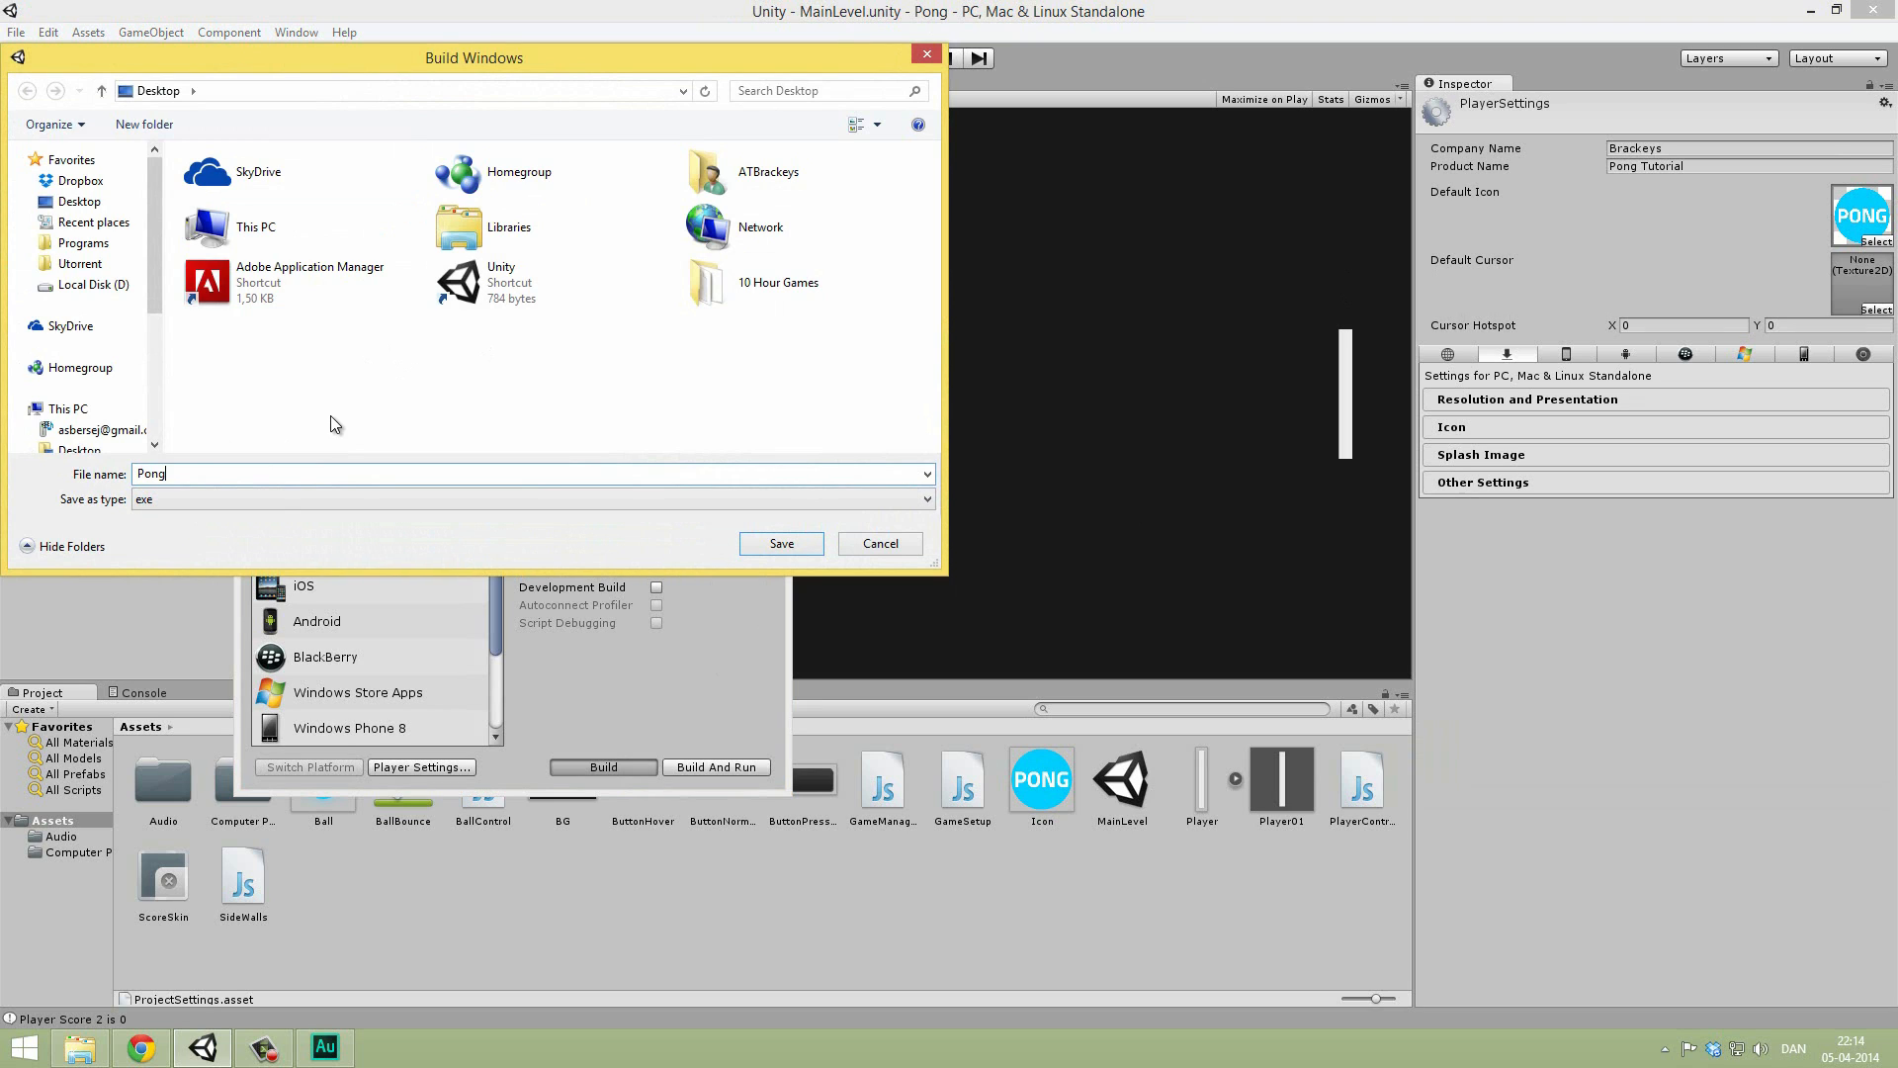
pyautogui.write('Tutorial')
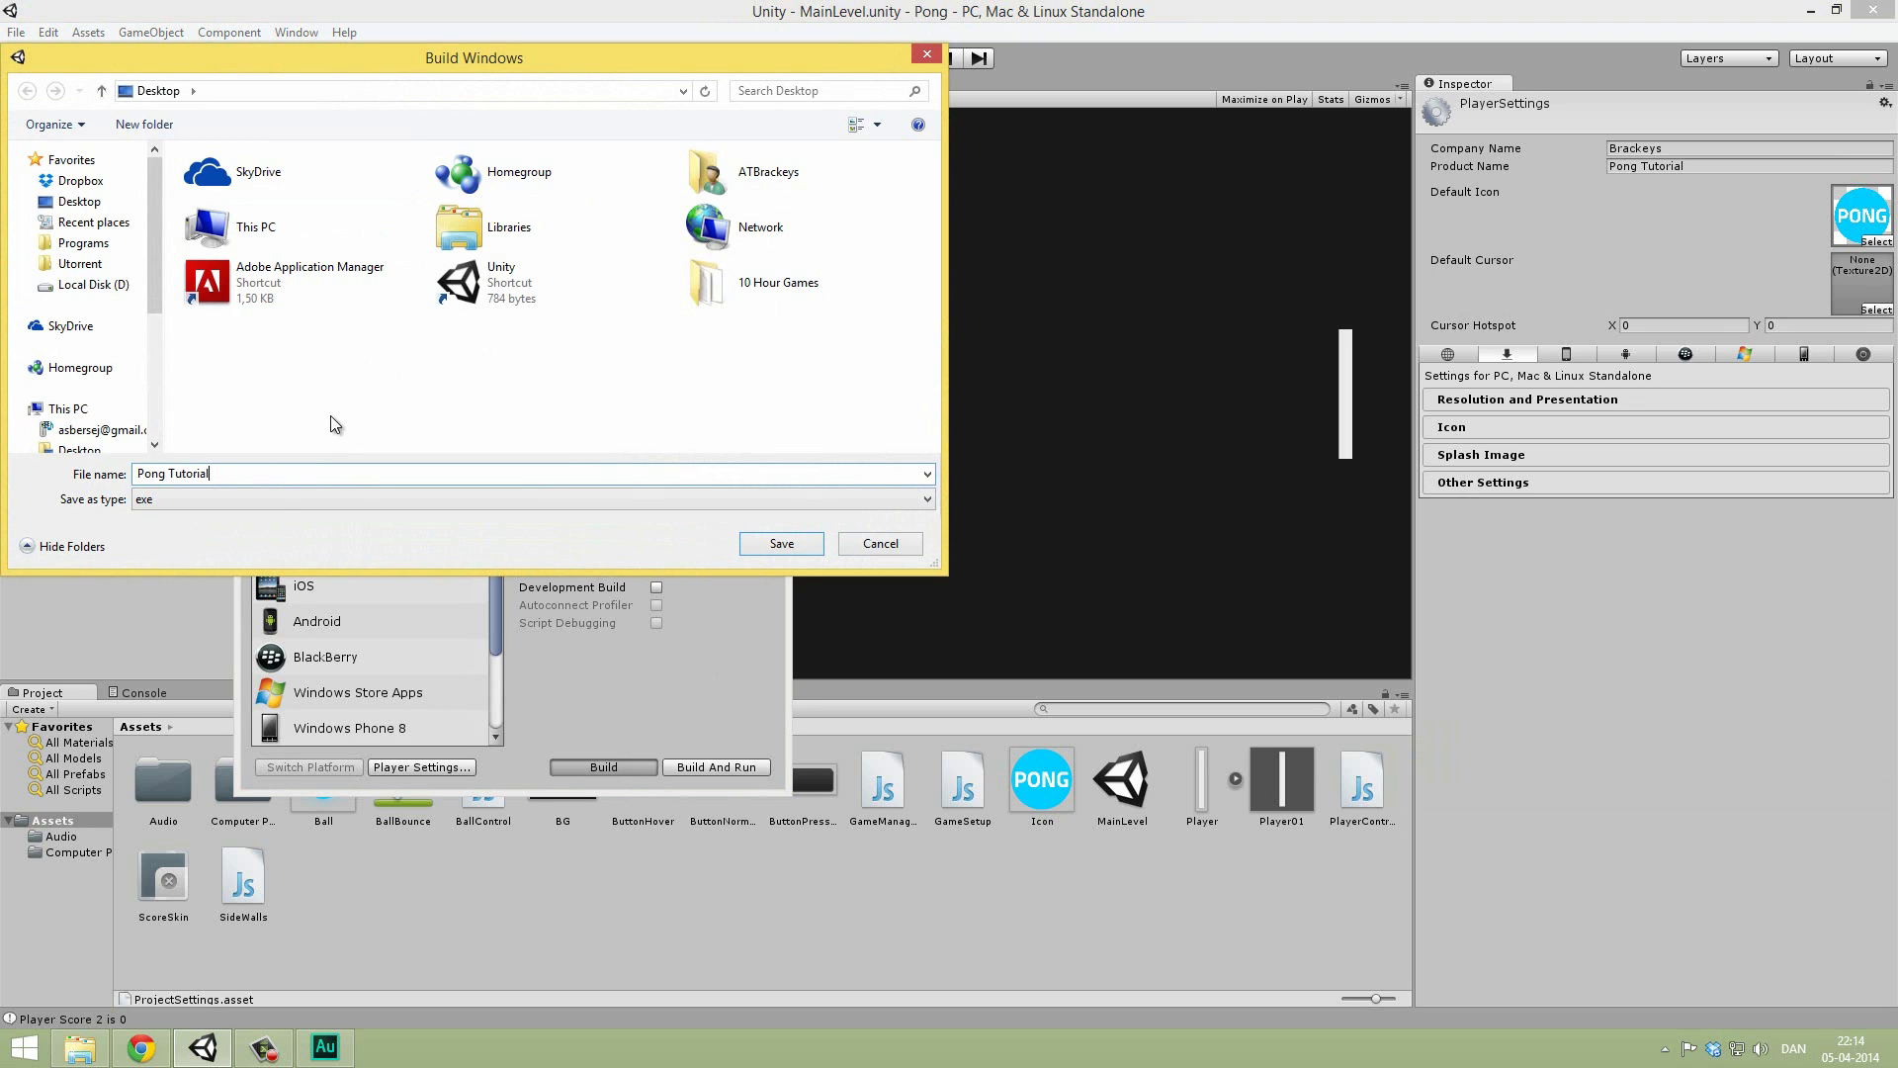
pyautogui.write('Bui')
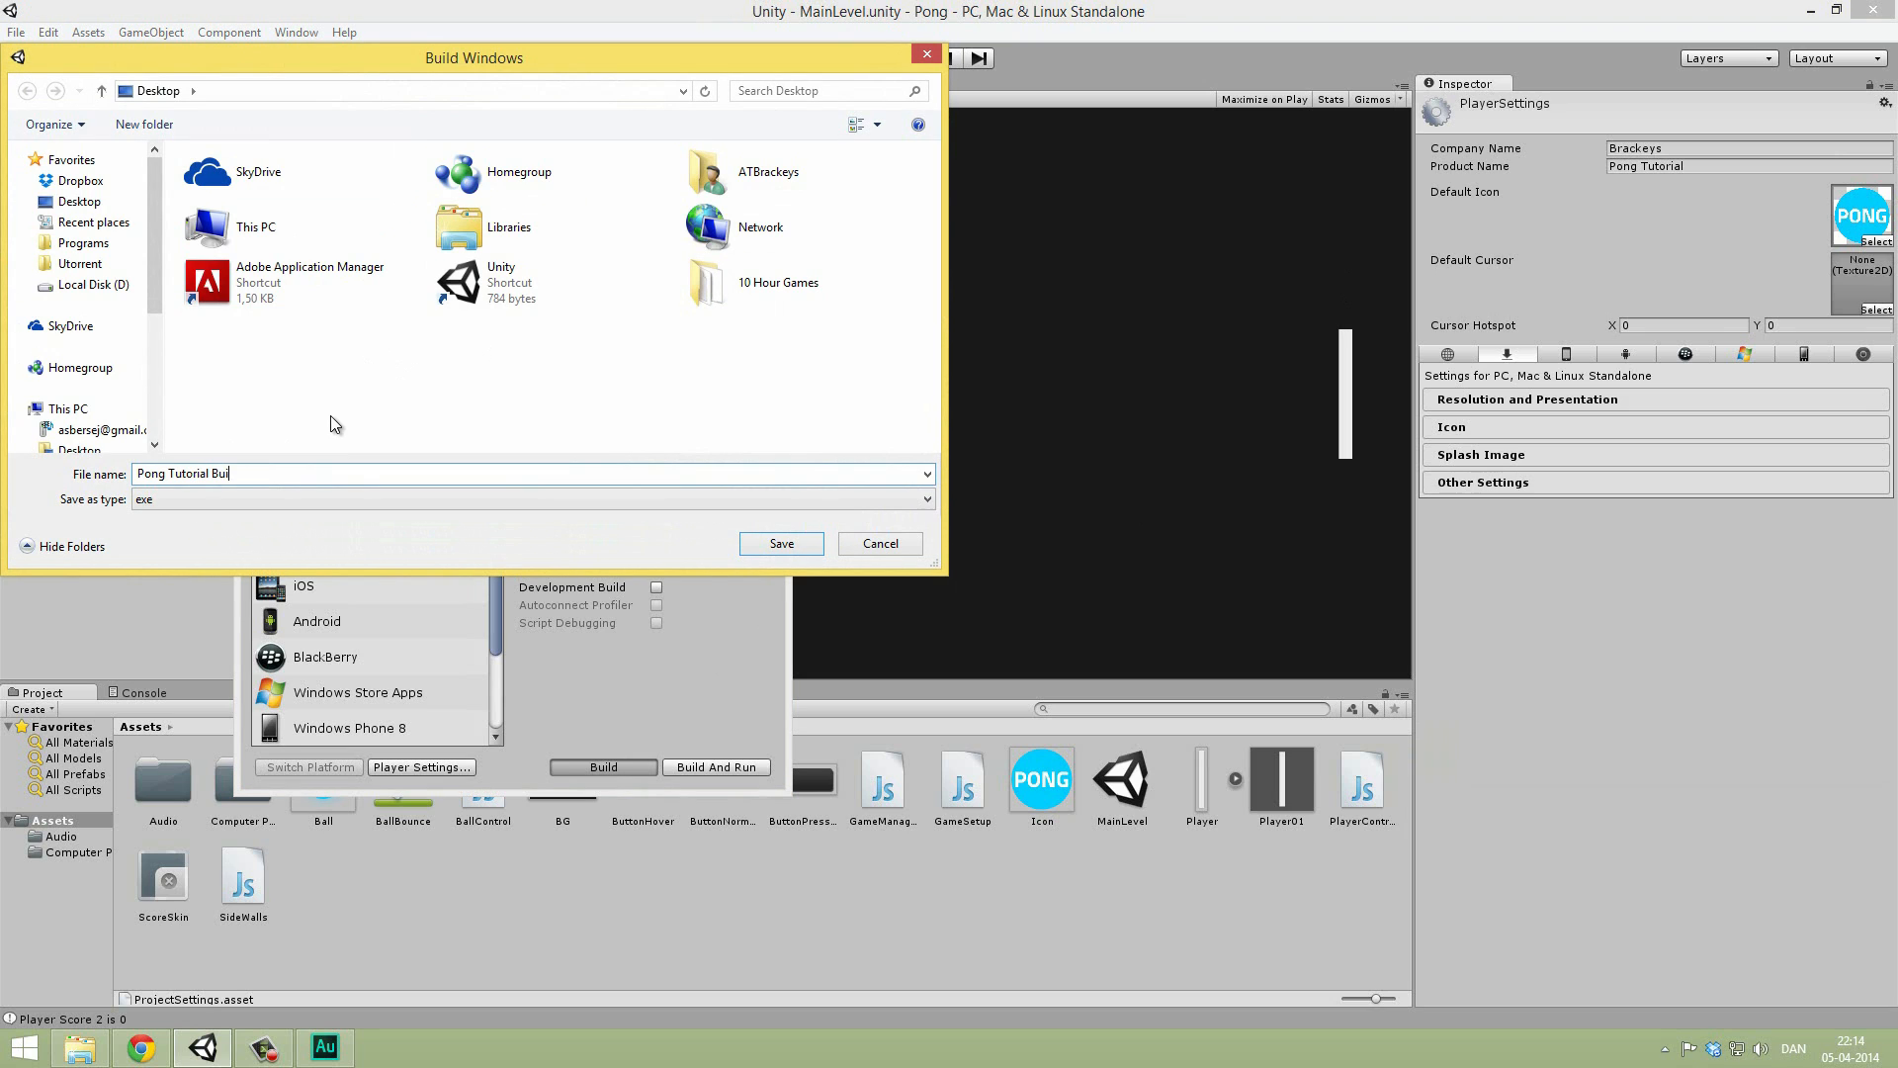
pyautogui.write('ld')
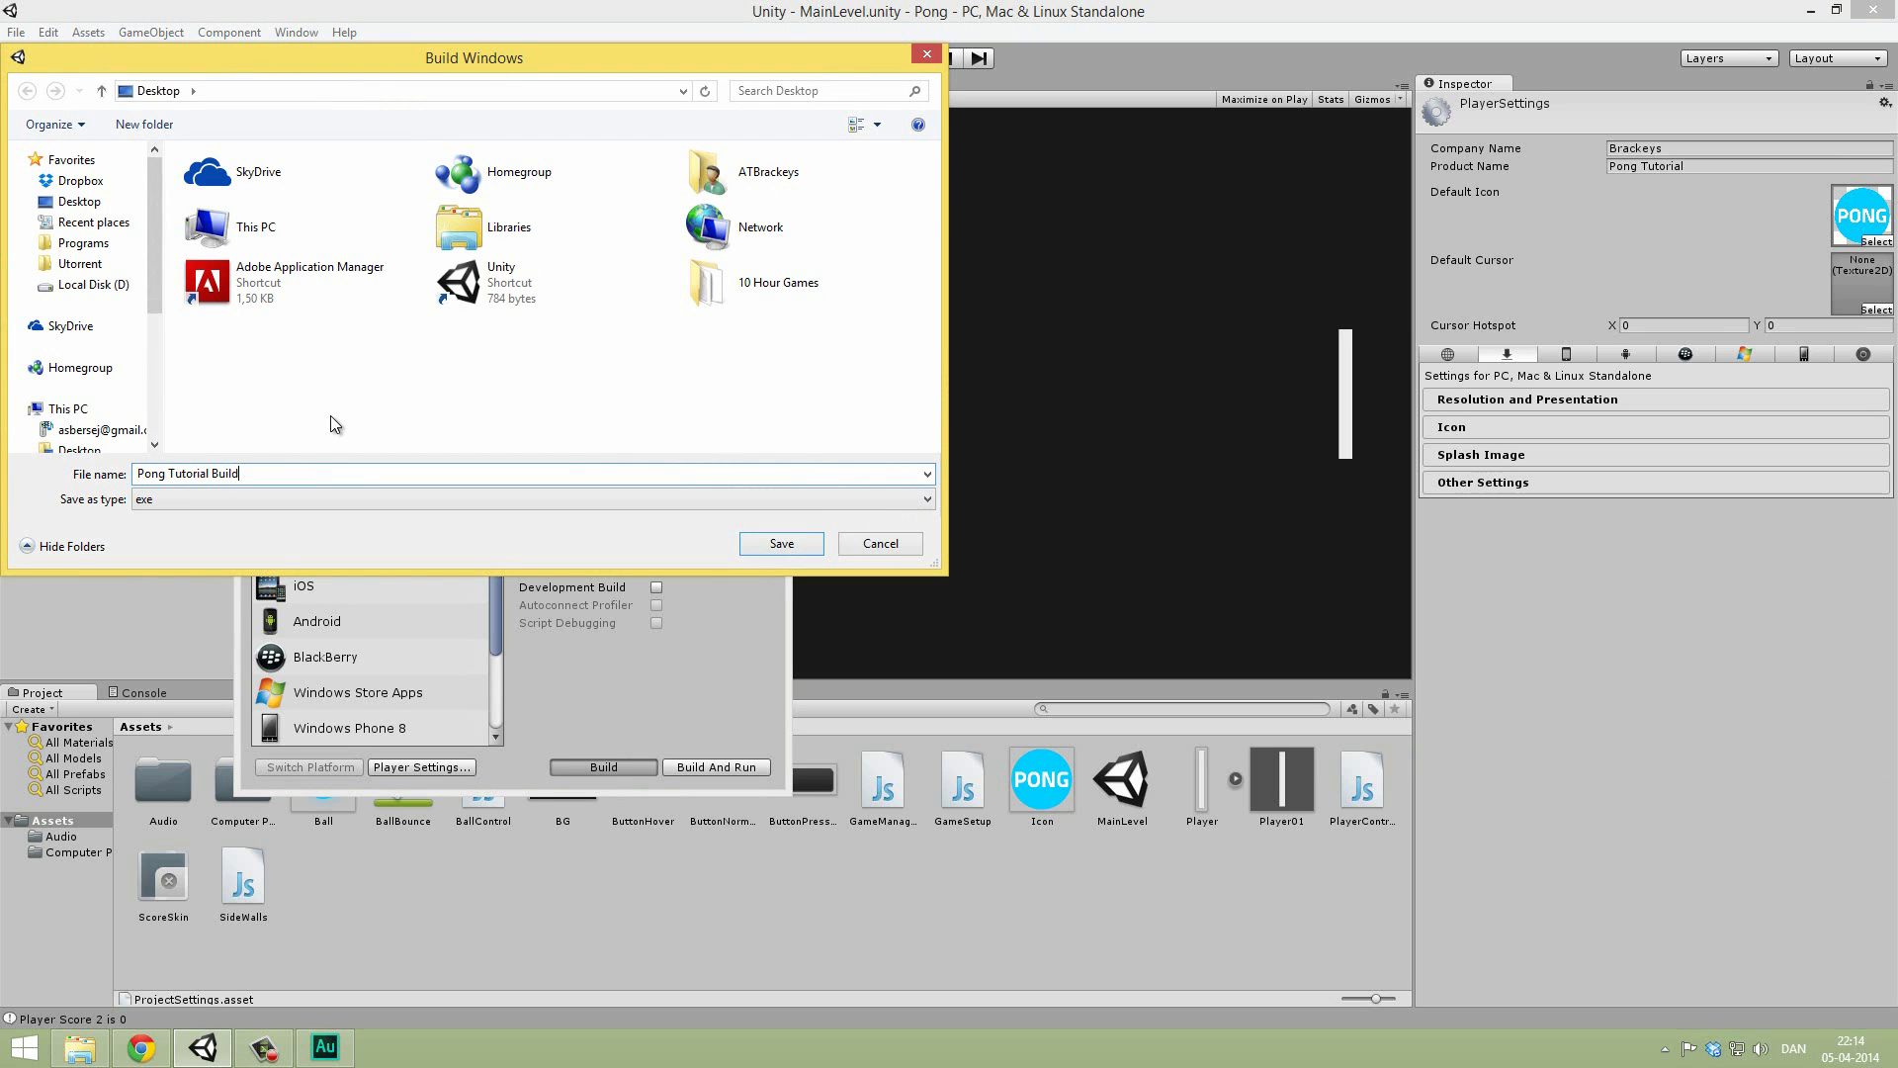
pyautogui.write('b')
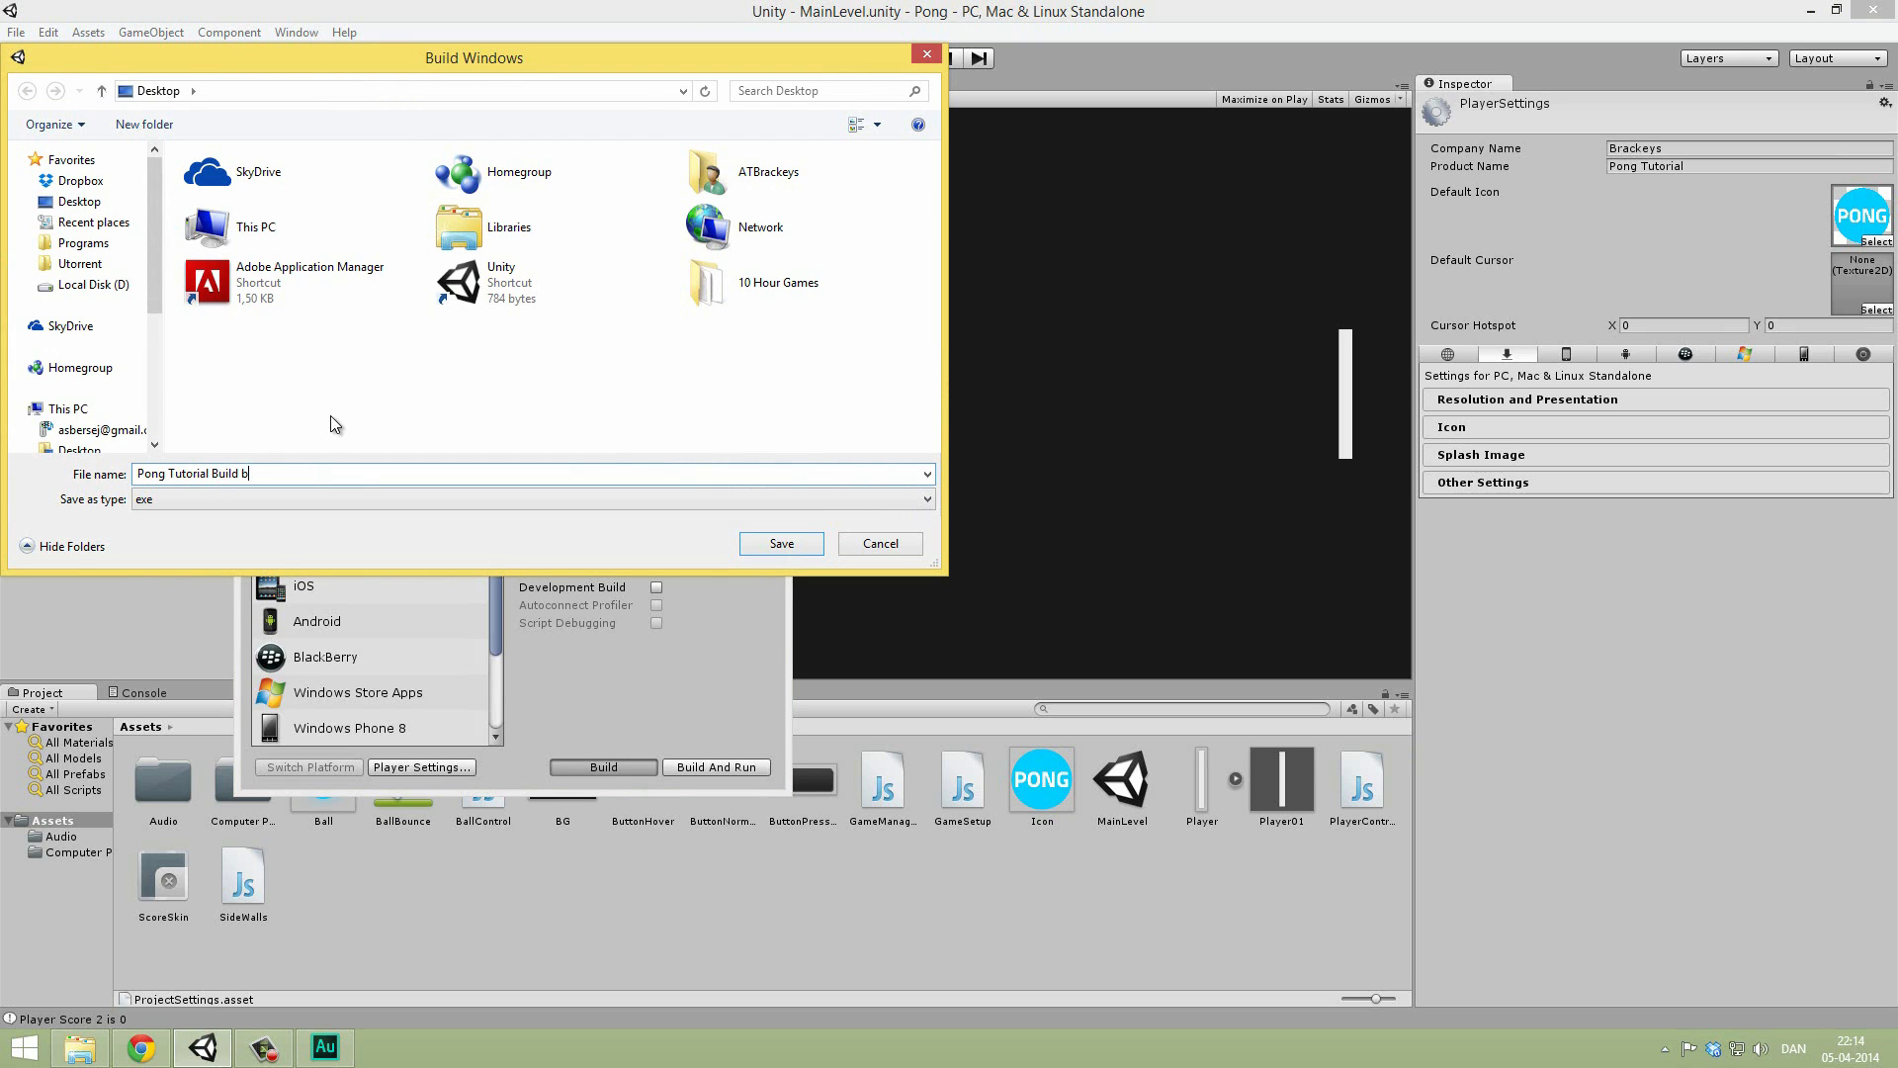
pyautogui.write('V')
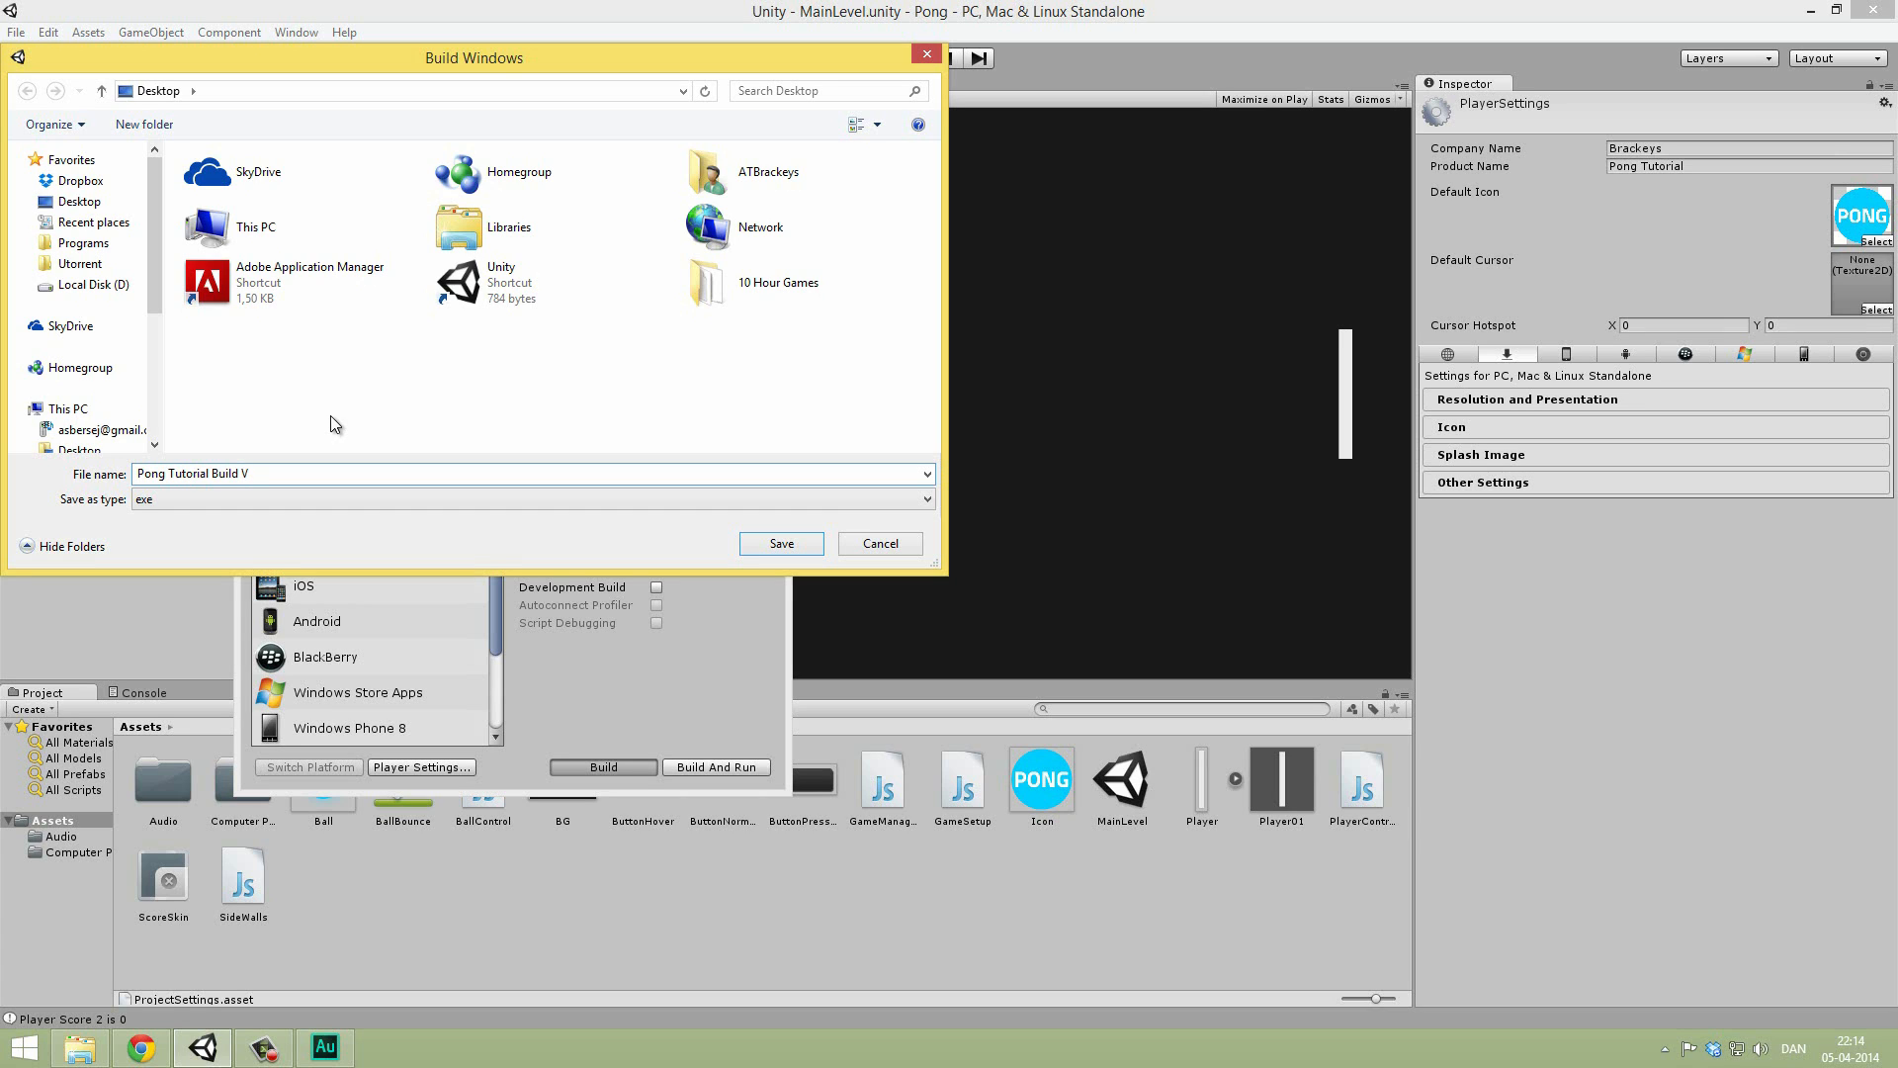
pyautogui.write('01')
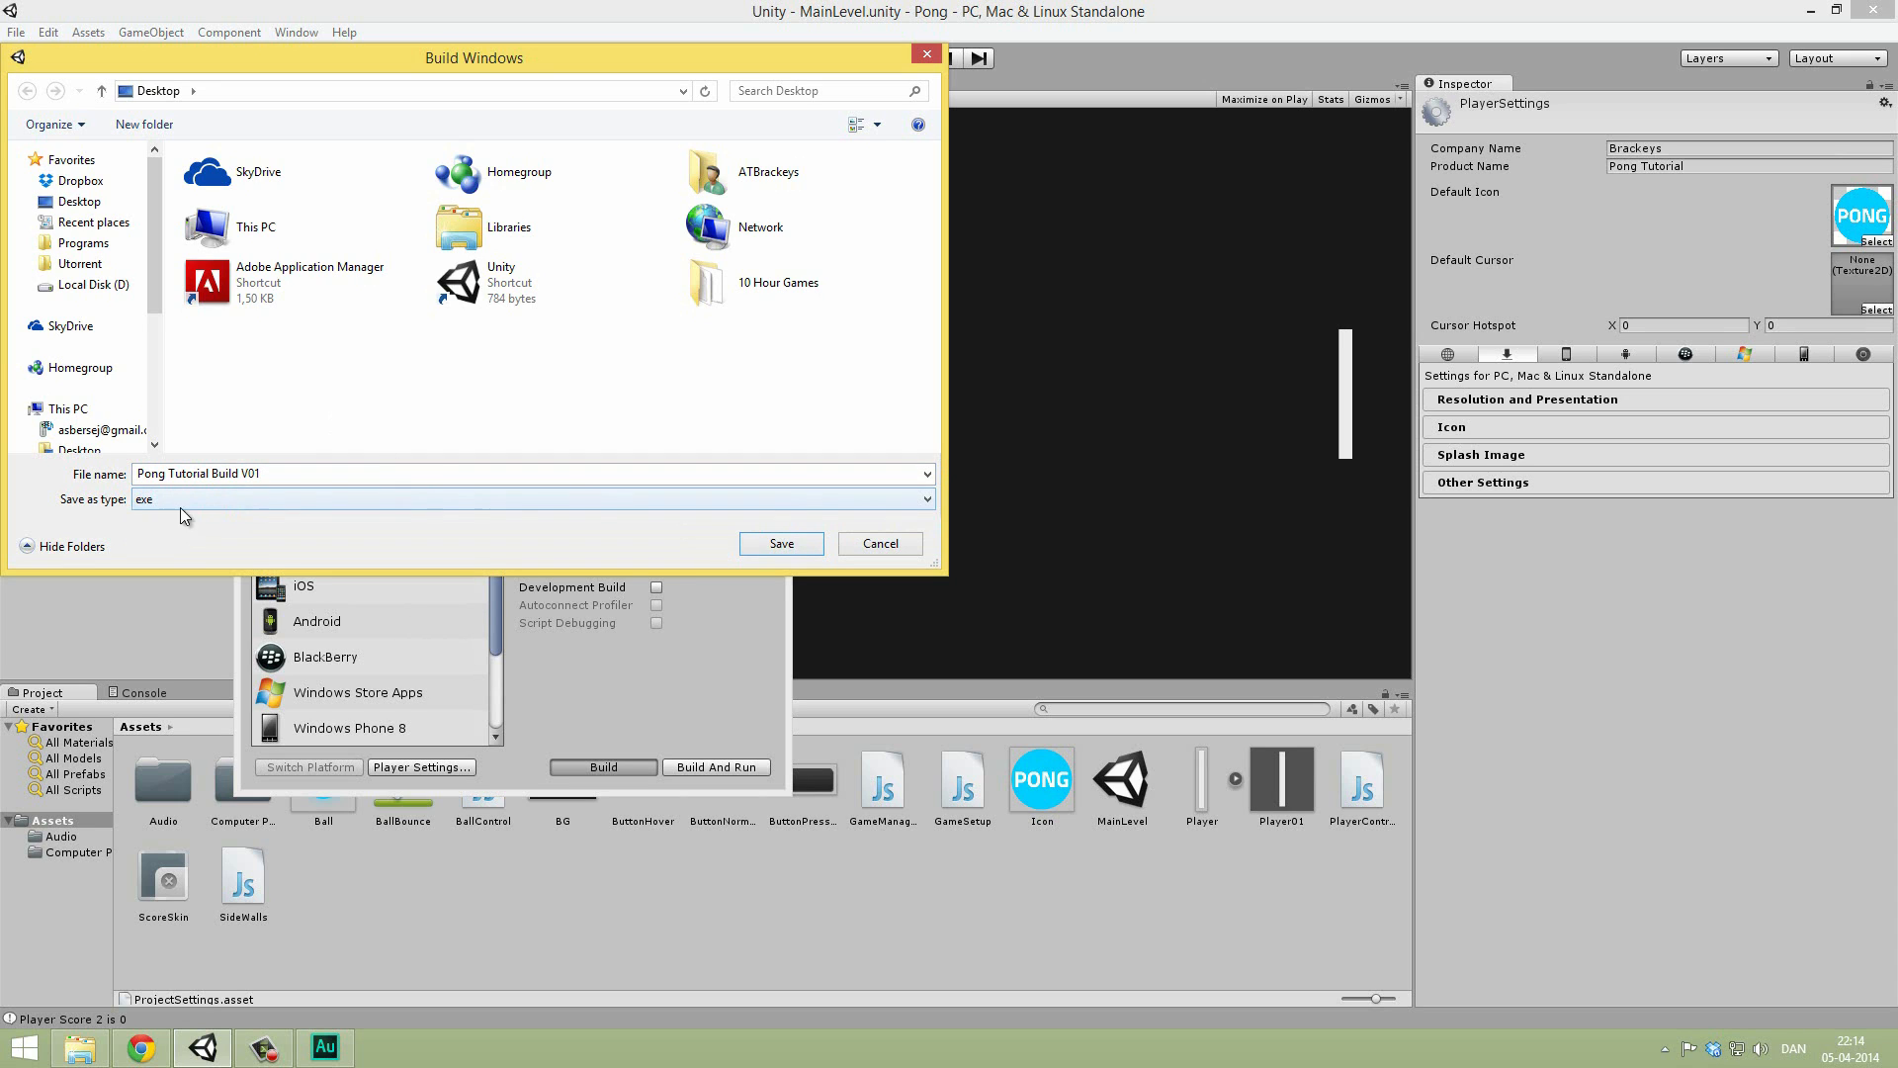
# Step: Save the build to the Desktop
pyautogui.click(926, 498)
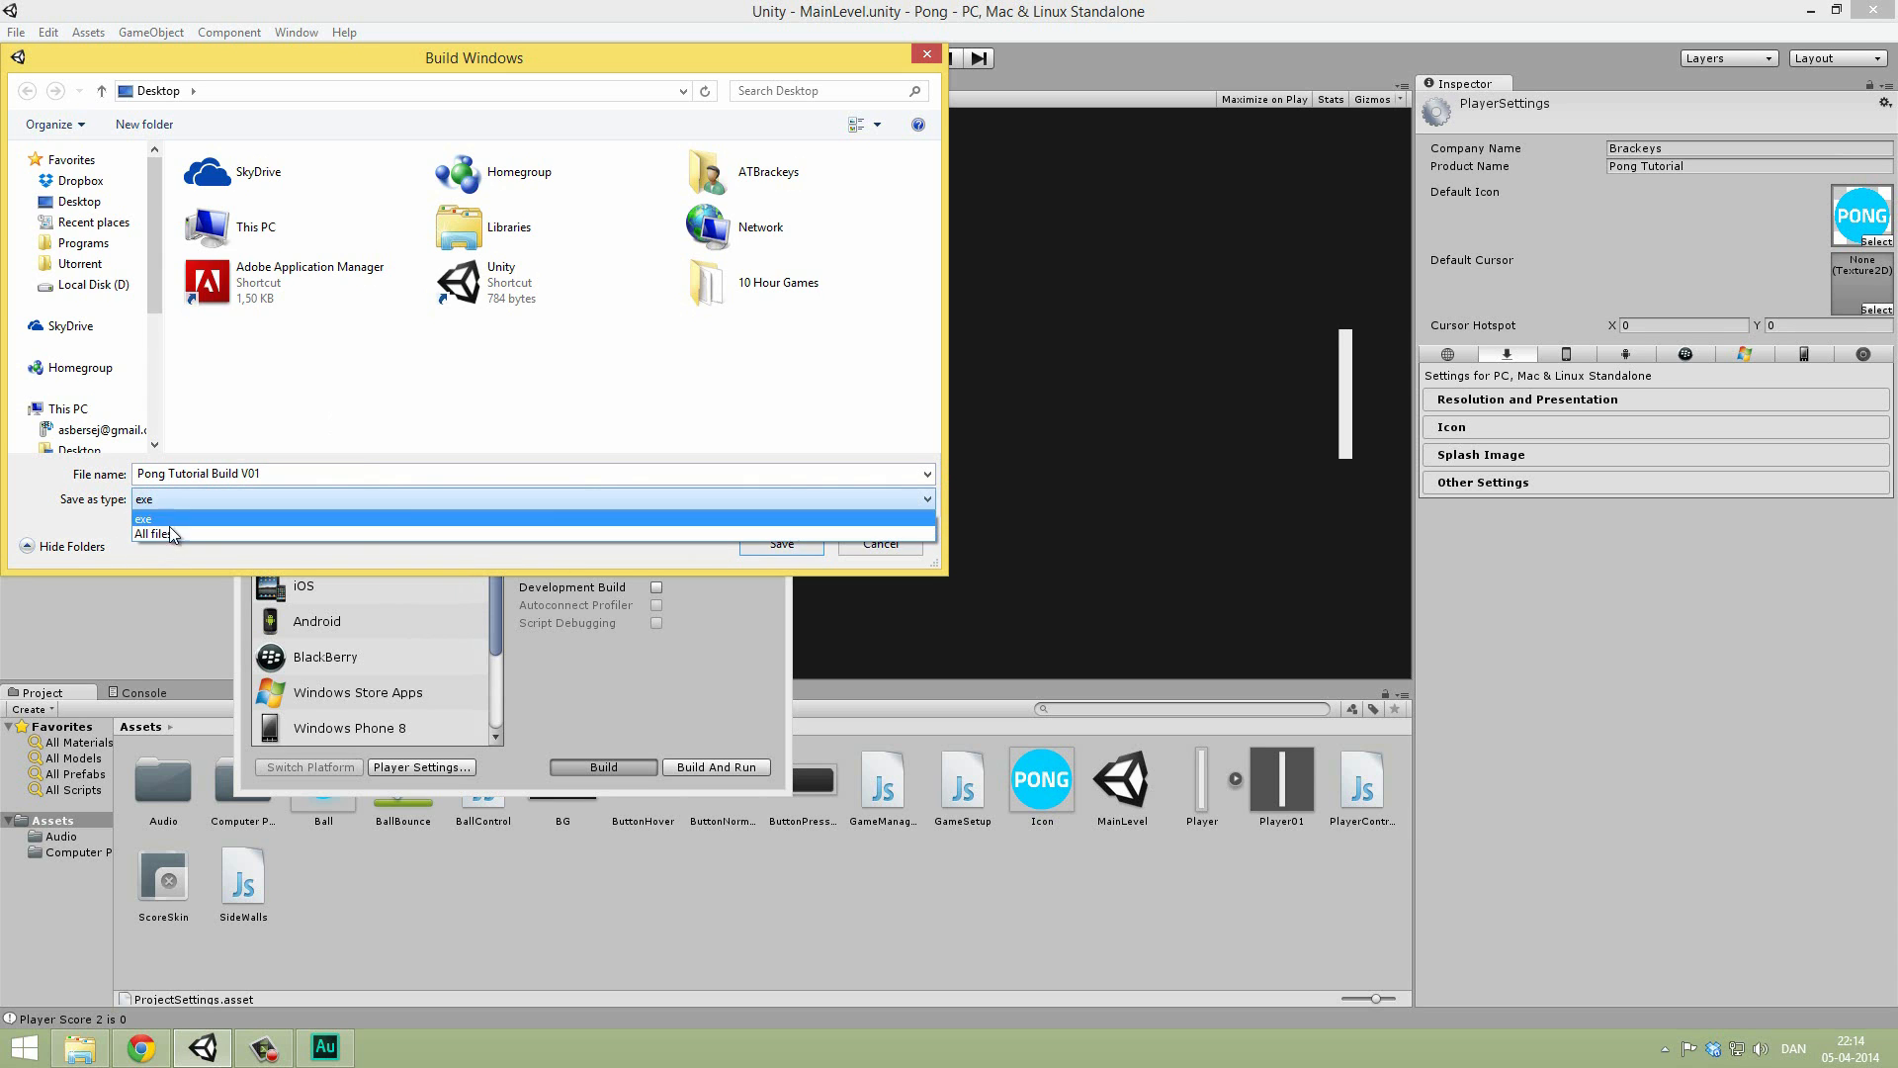
pyautogui.click(142, 518)
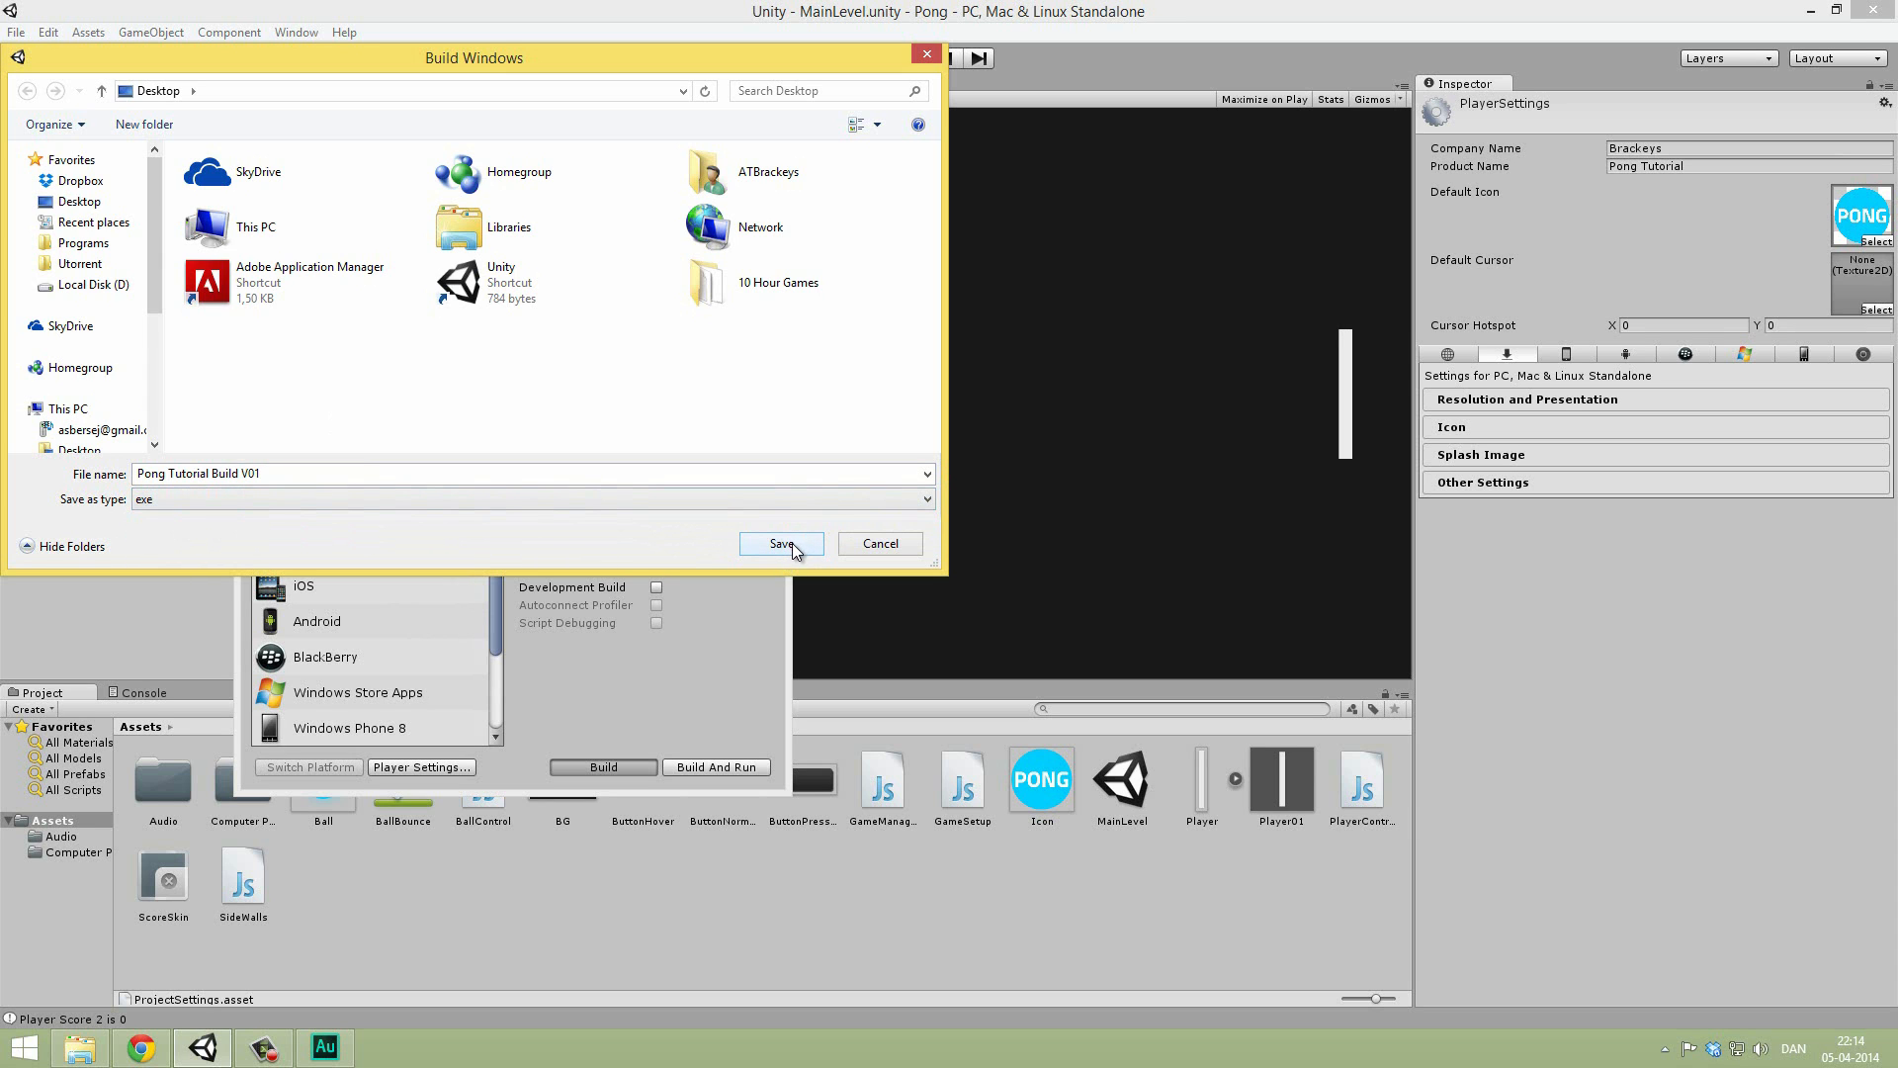
pyautogui.click(780, 544)
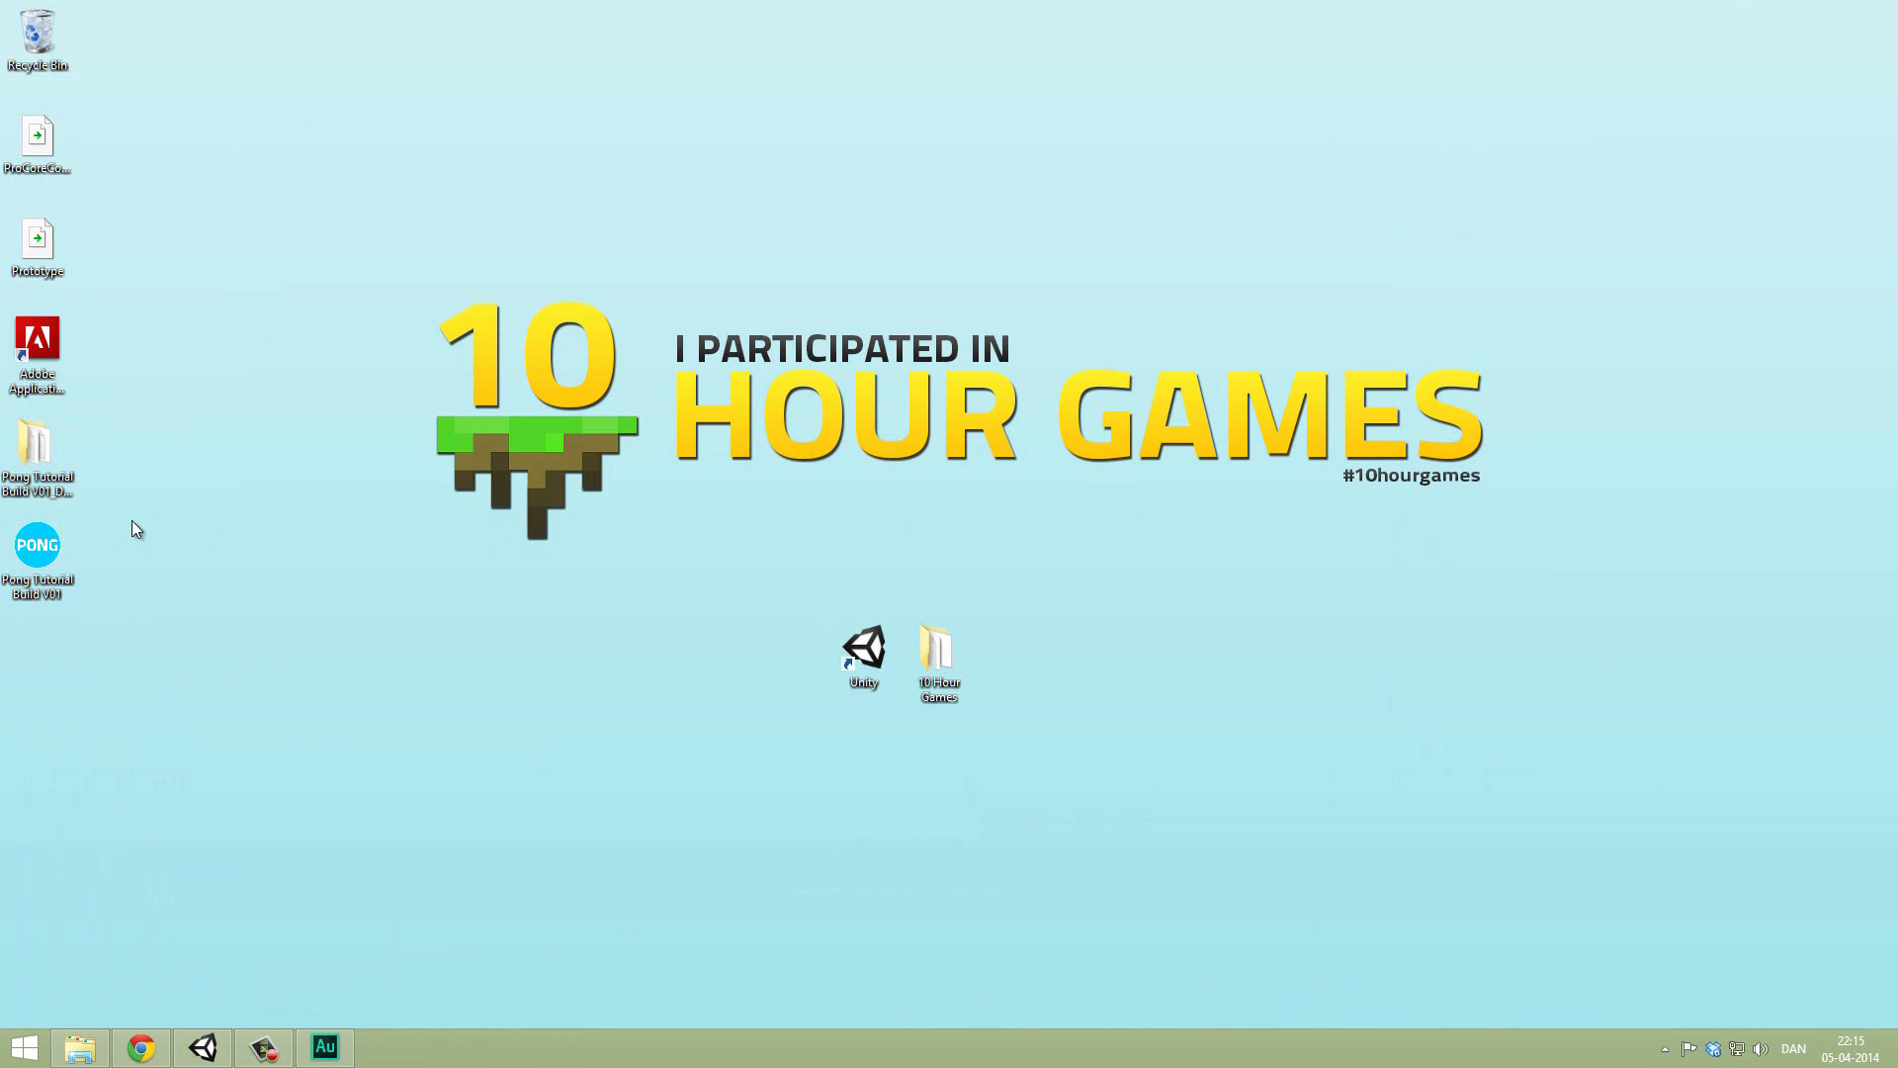
# Step: Inspect the build's data folder and exe on the desktop, then launch Pong Tutorial Build V01
pyautogui.click(37, 557)
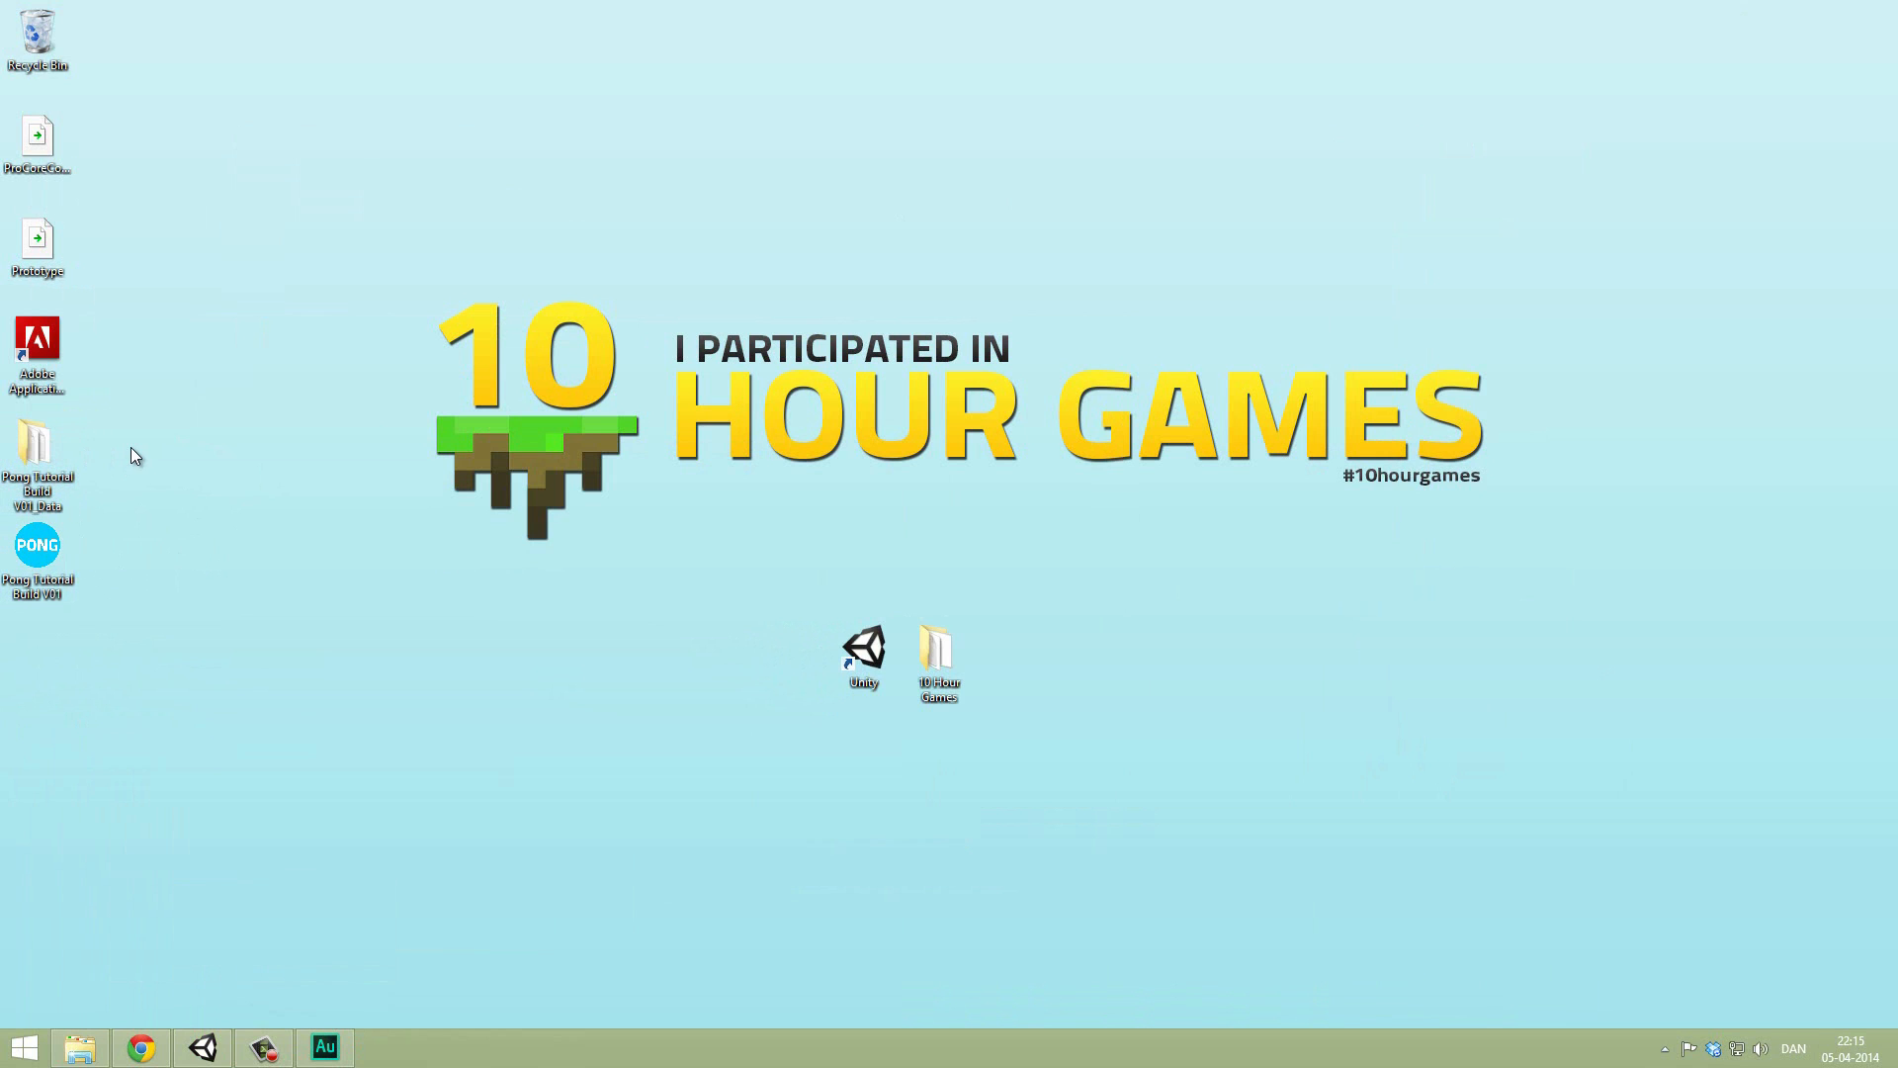
pyautogui.moveTo(37, 466)
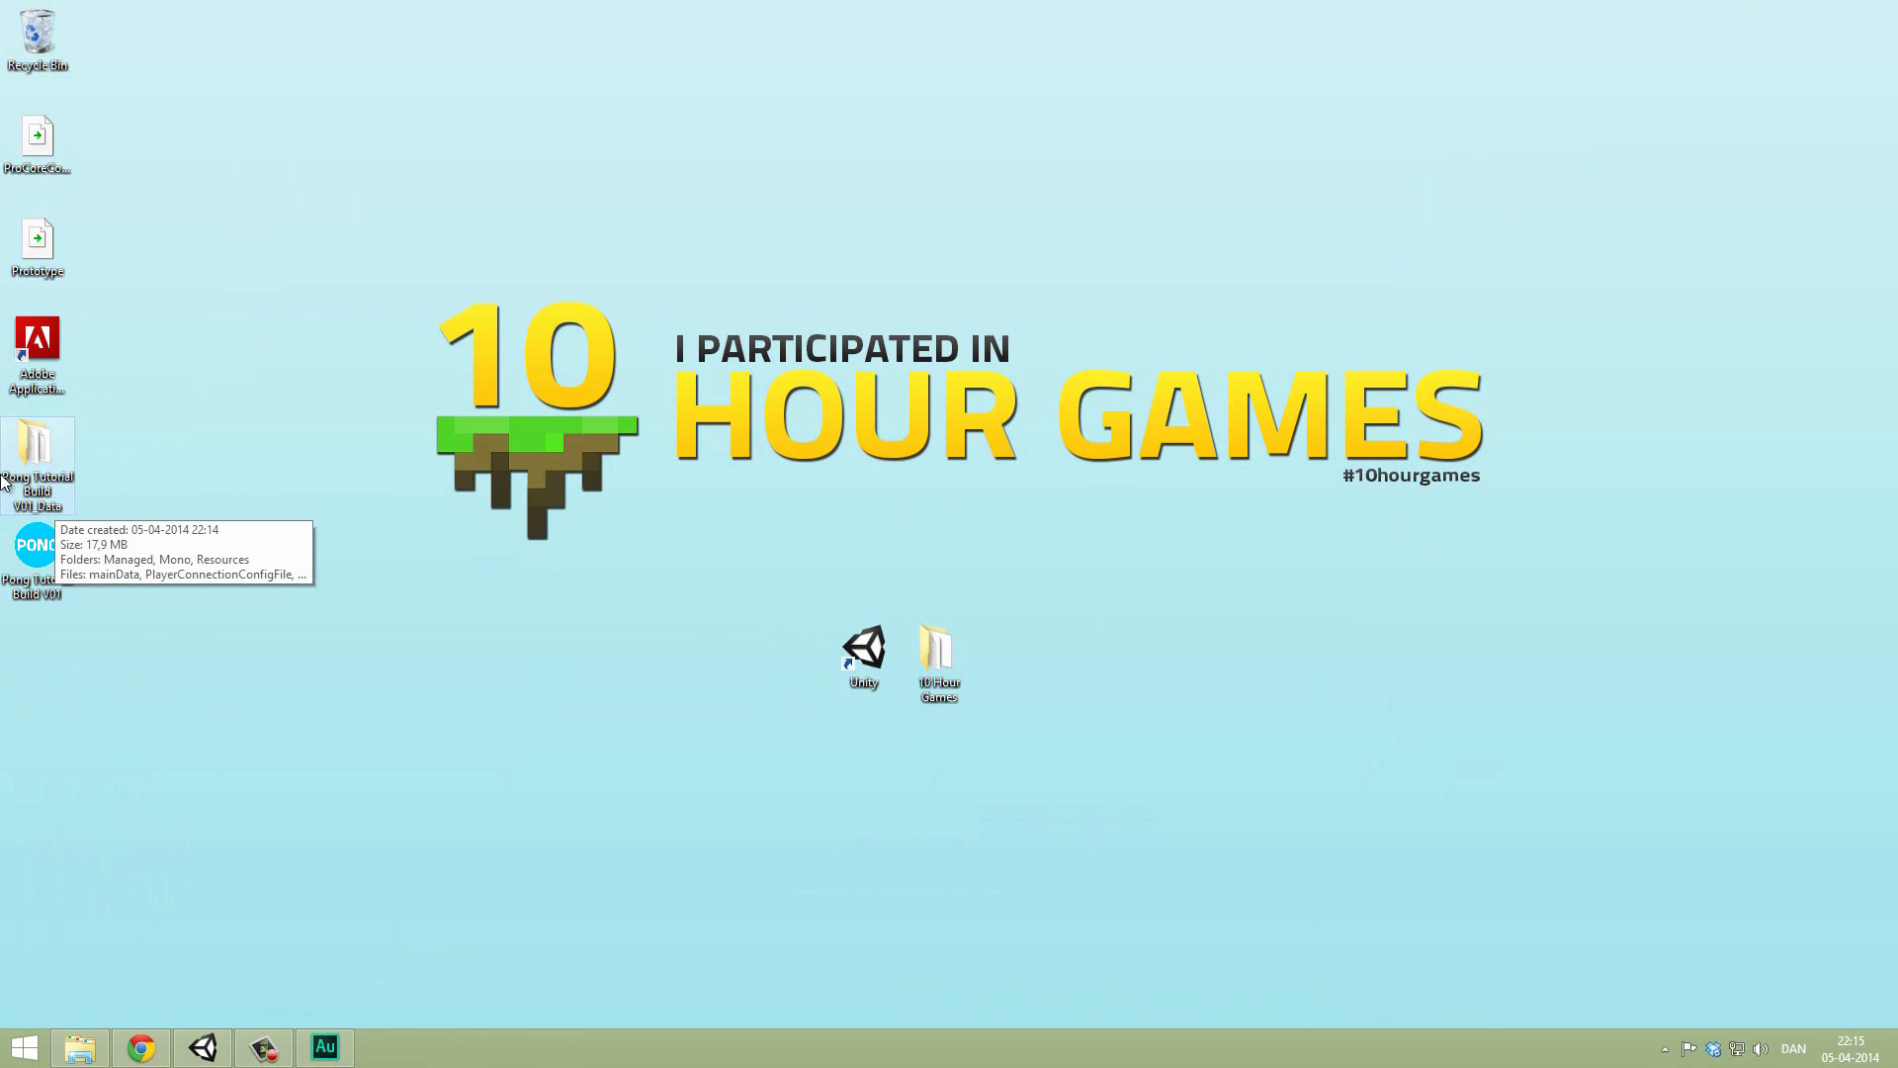
pyautogui.moveTo(47, 536)
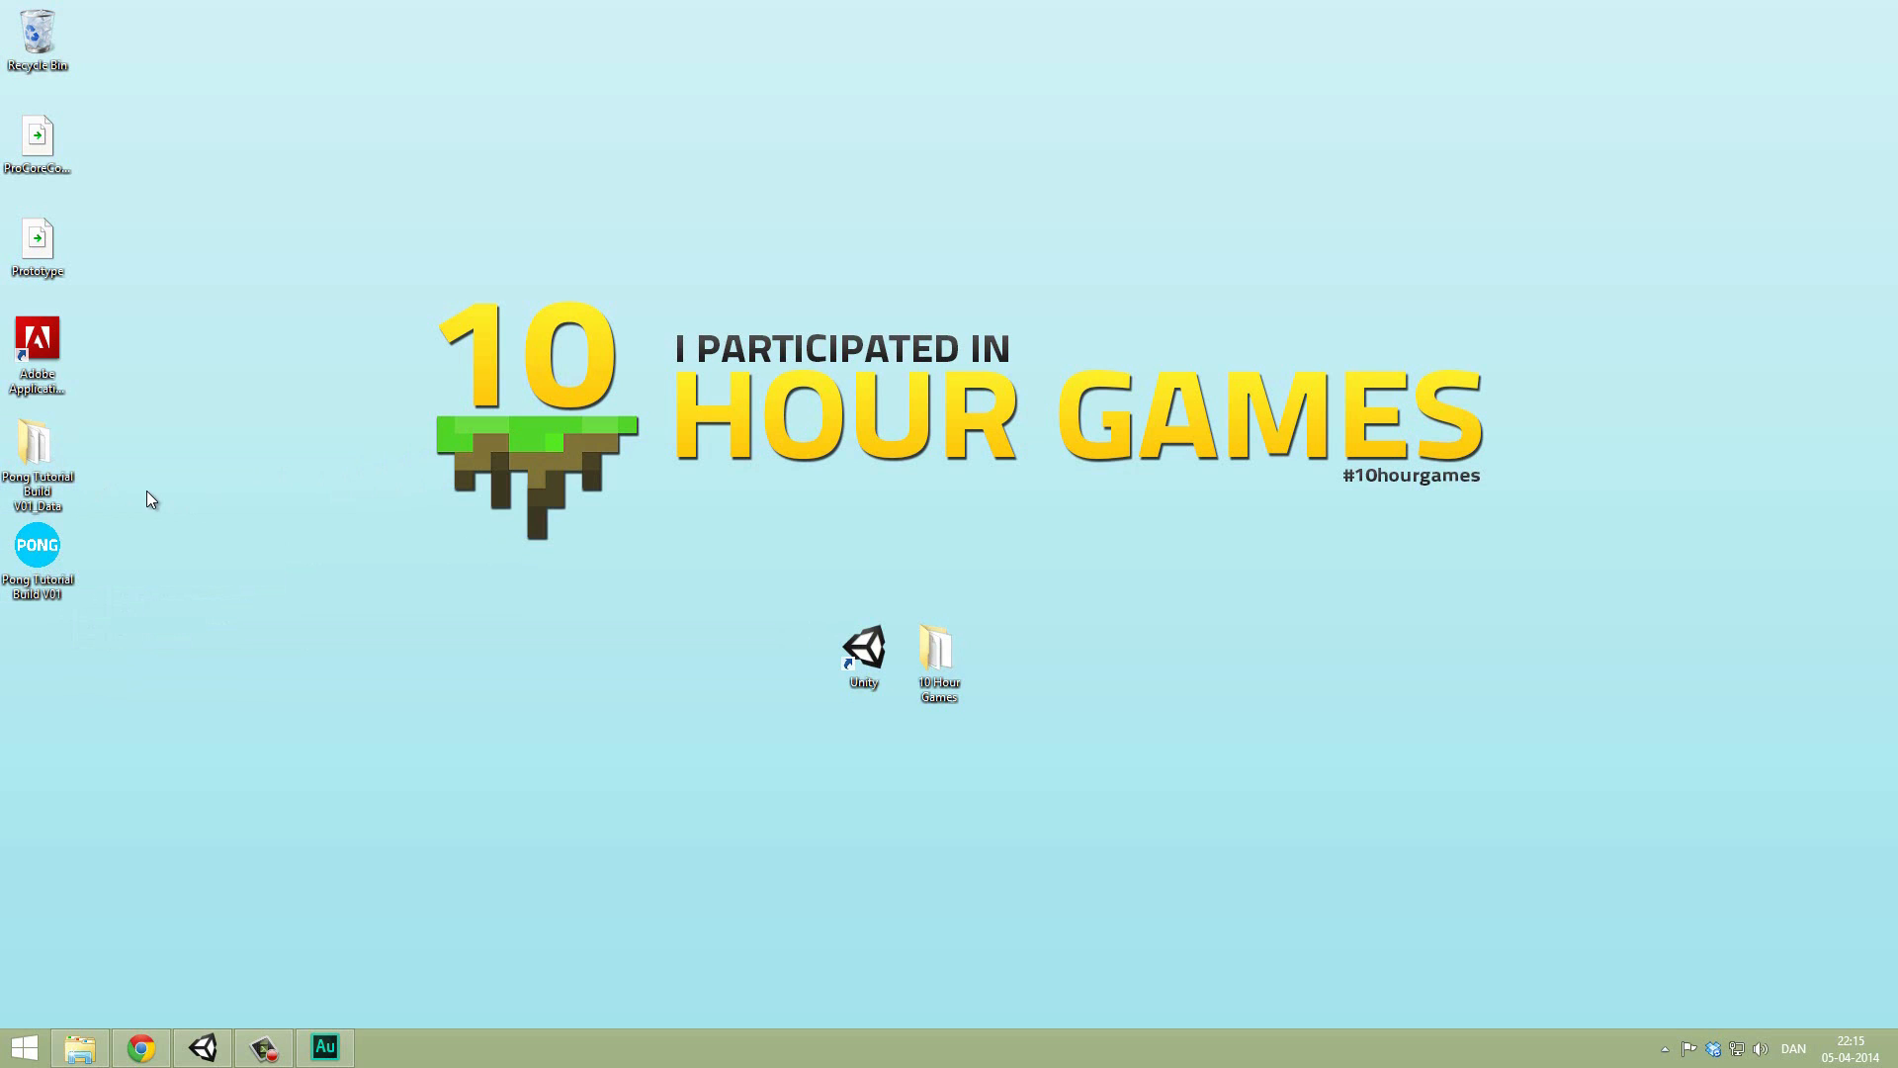
pyautogui.moveTo(133, 485)
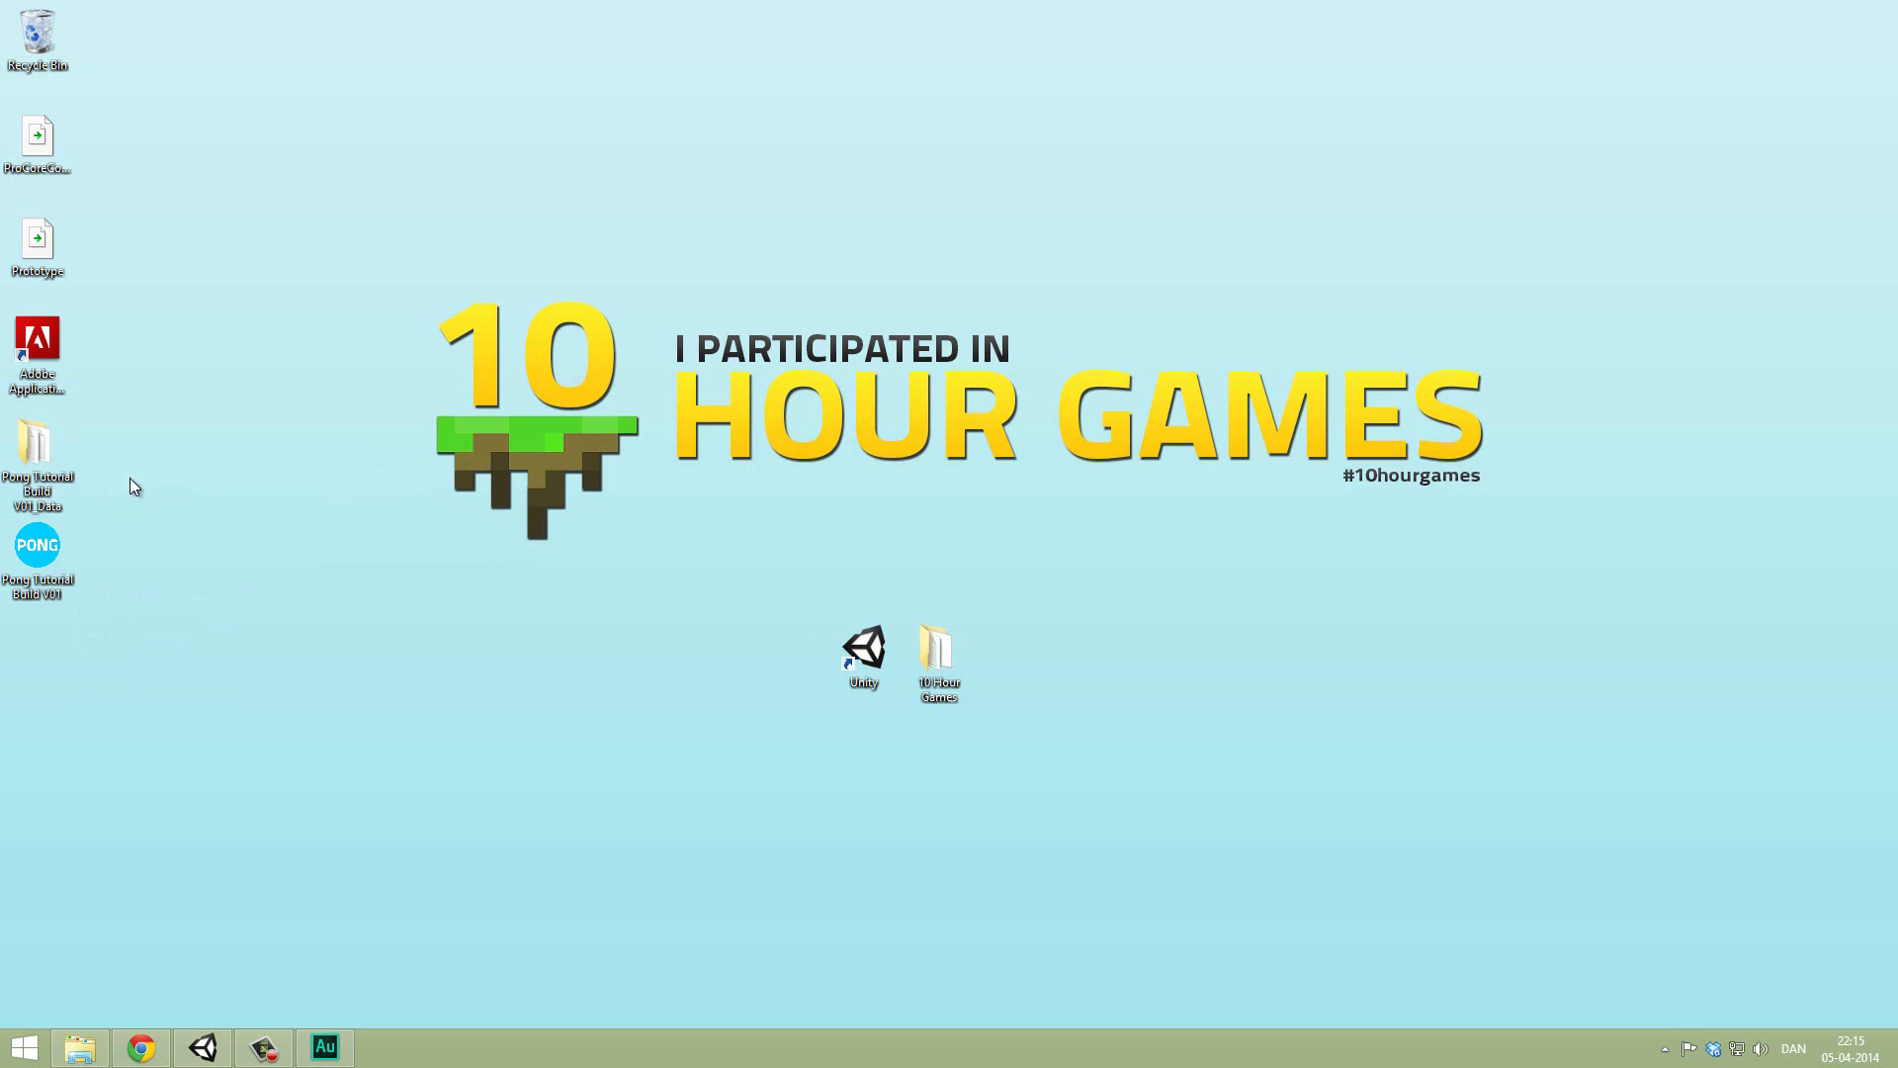
pyautogui.click(38, 545)
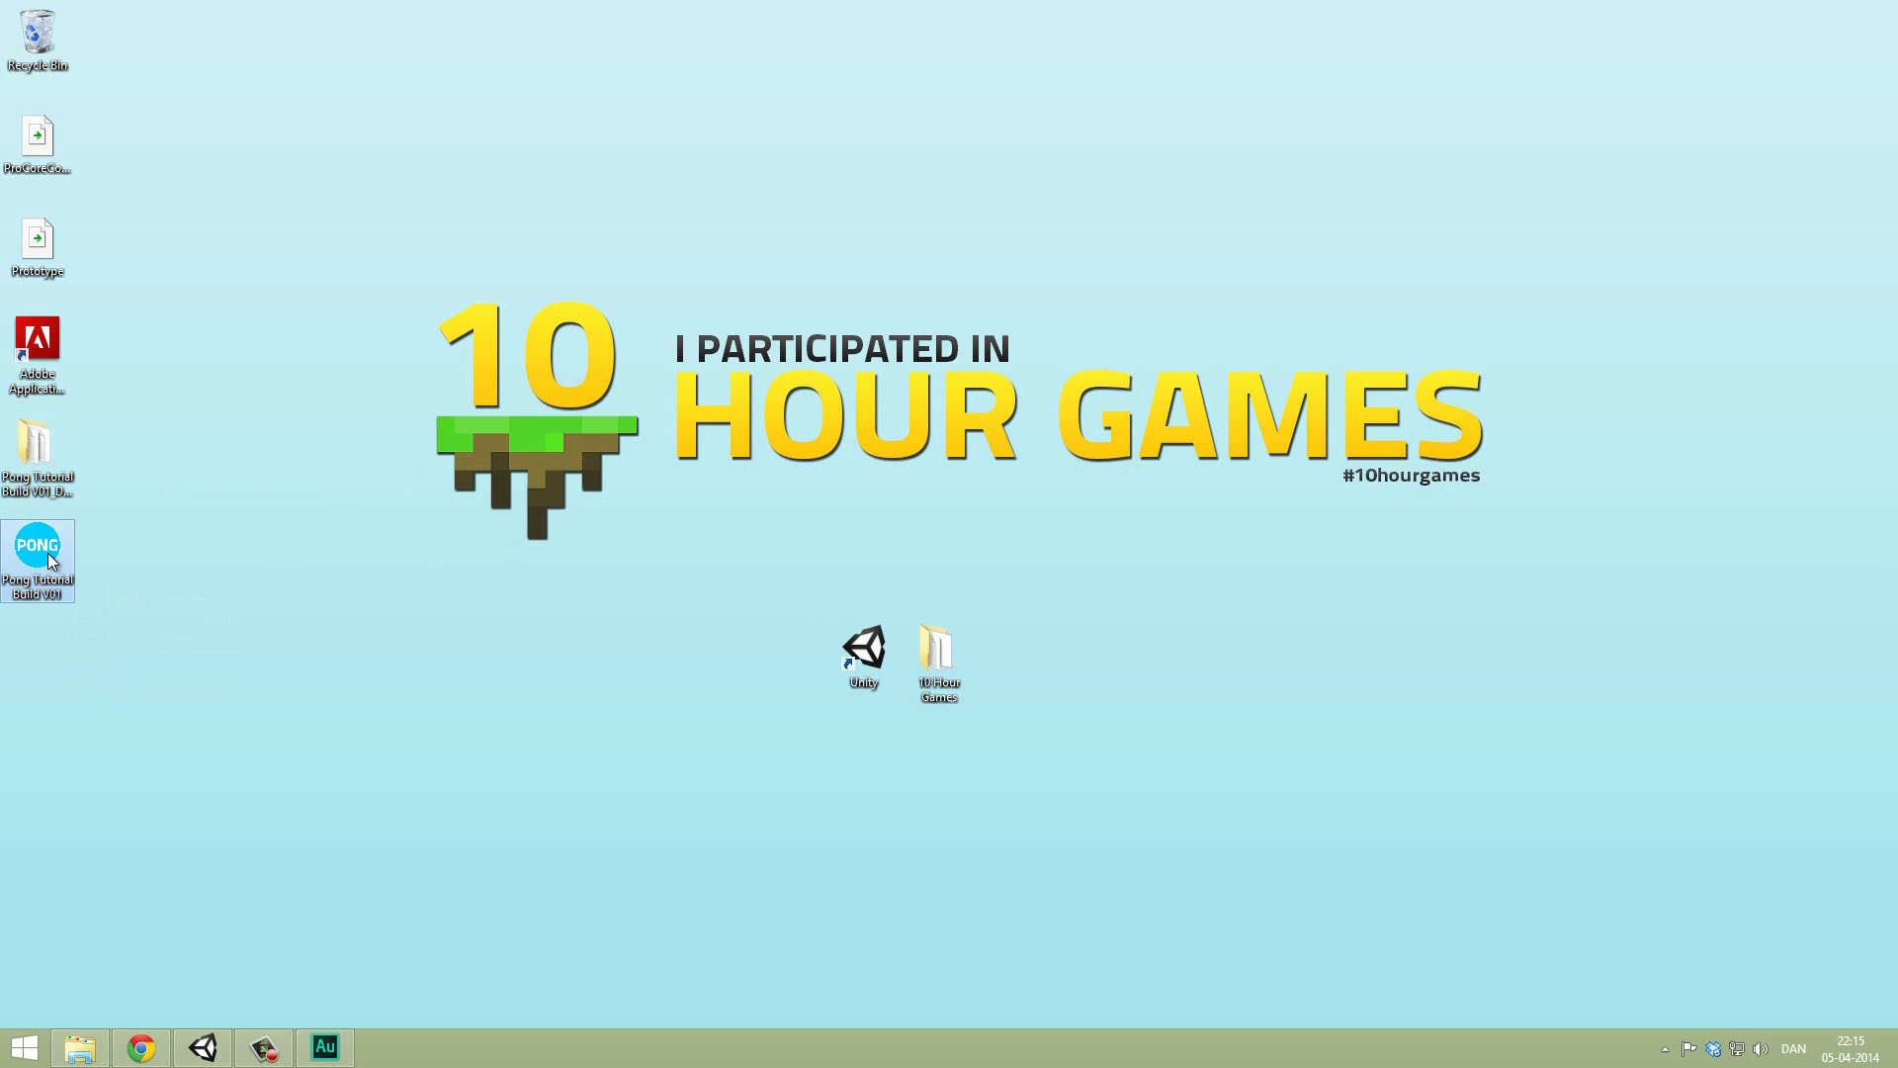
pyautogui.moveTo(39, 551)
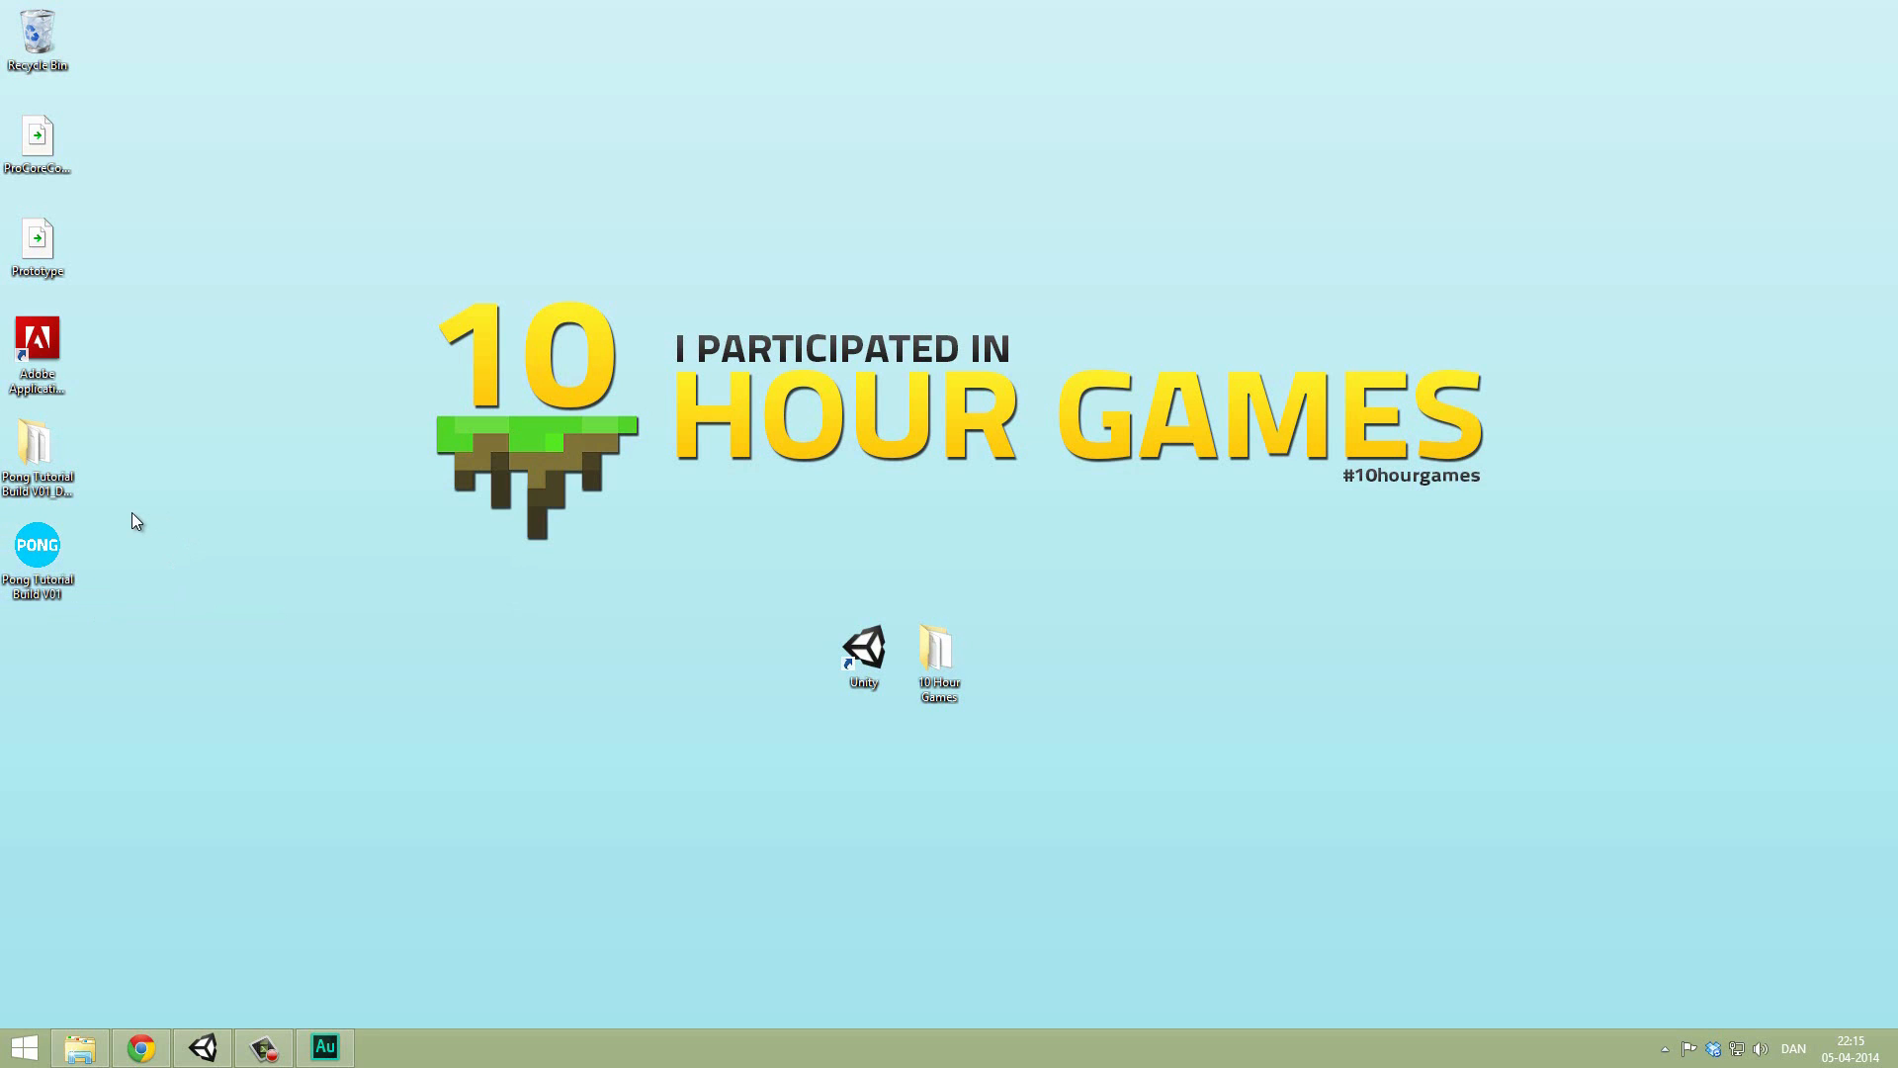
pyautogui.moveTo(188, 506)
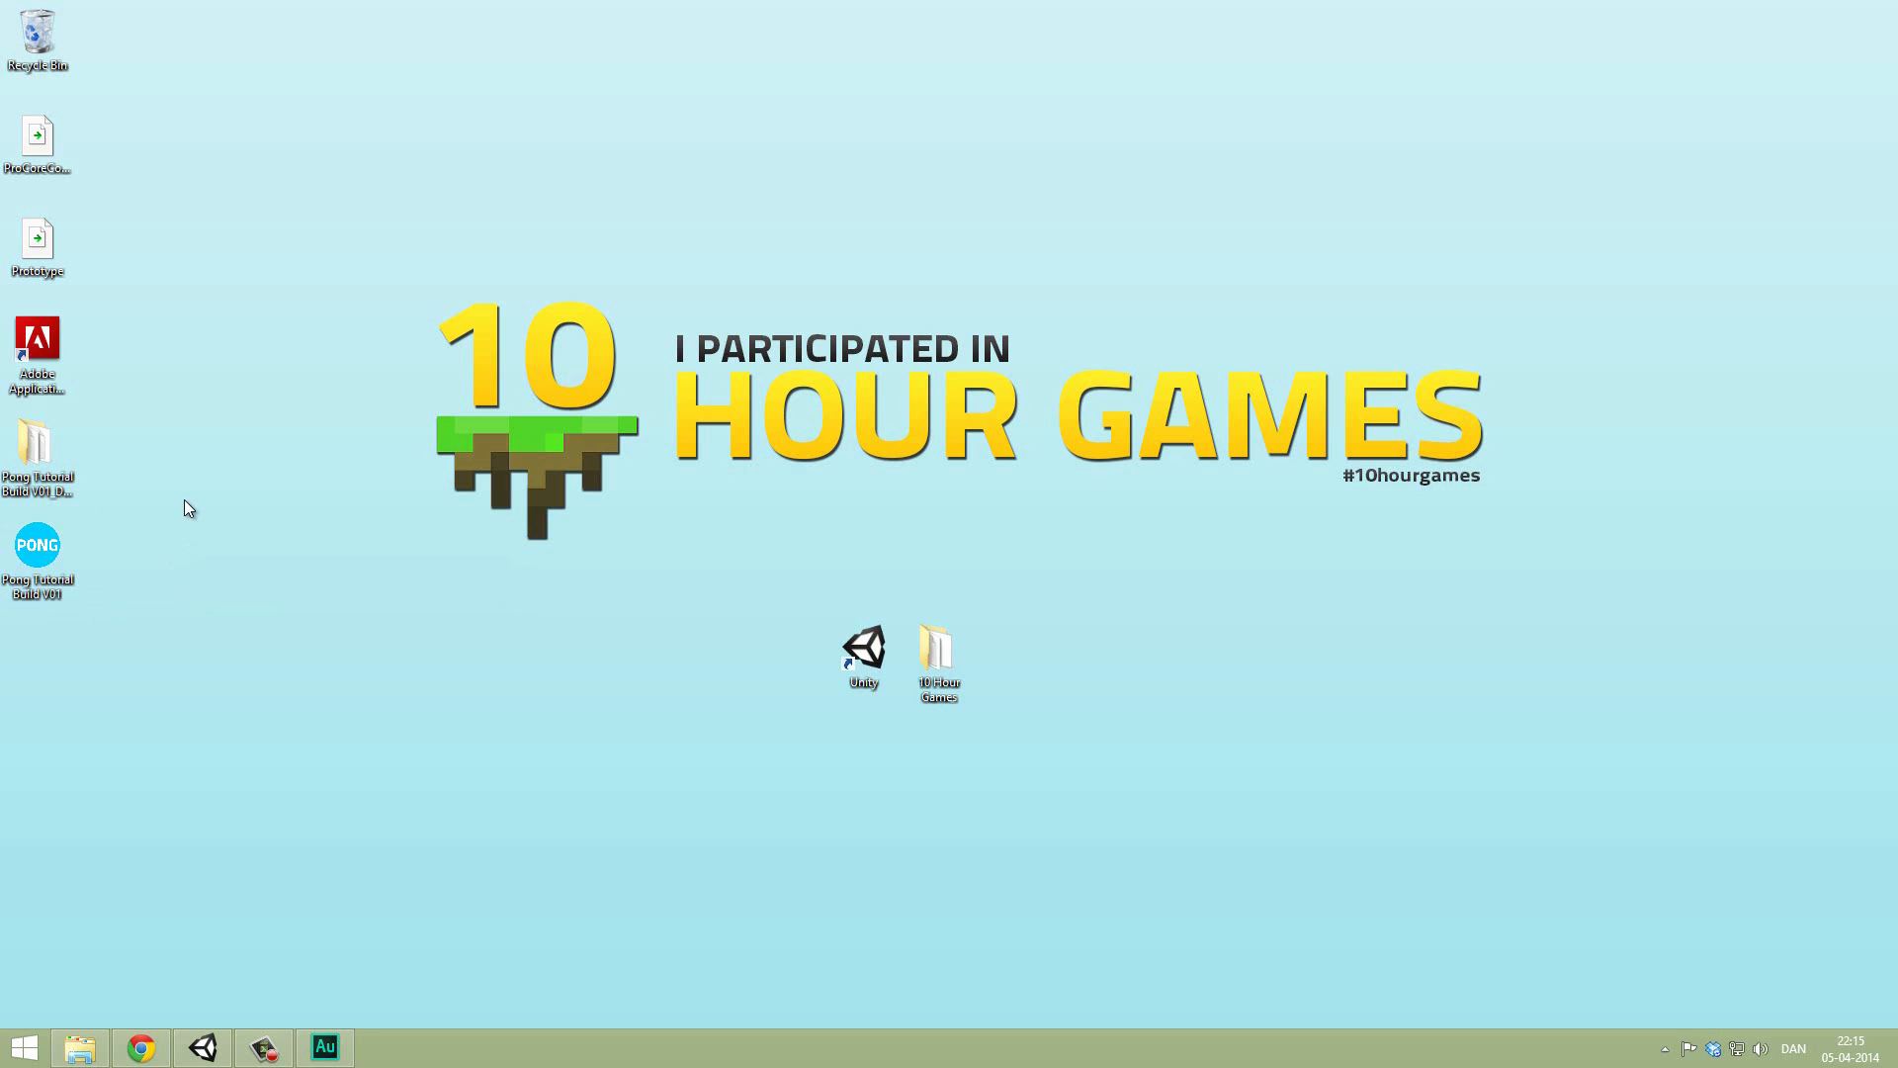
pyautogui.click(37, 545)
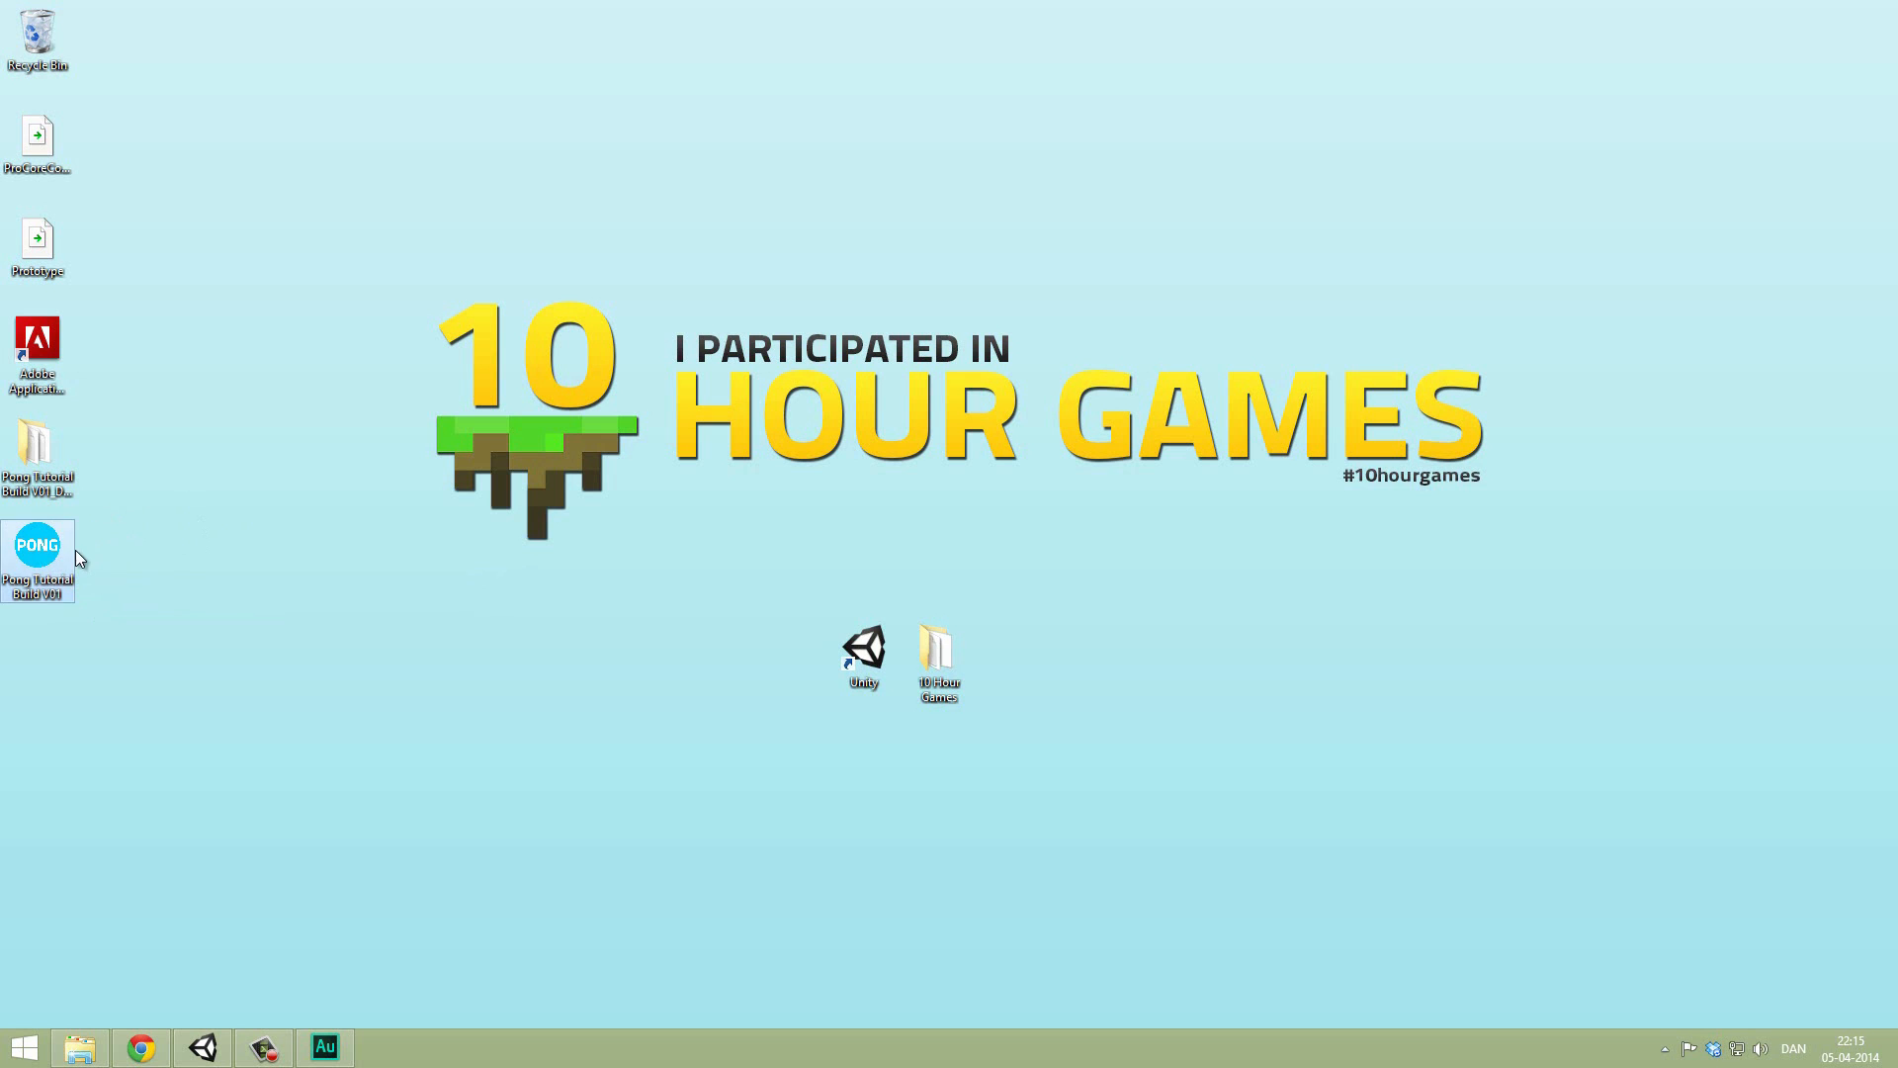
pyautogui.click(38, 454)
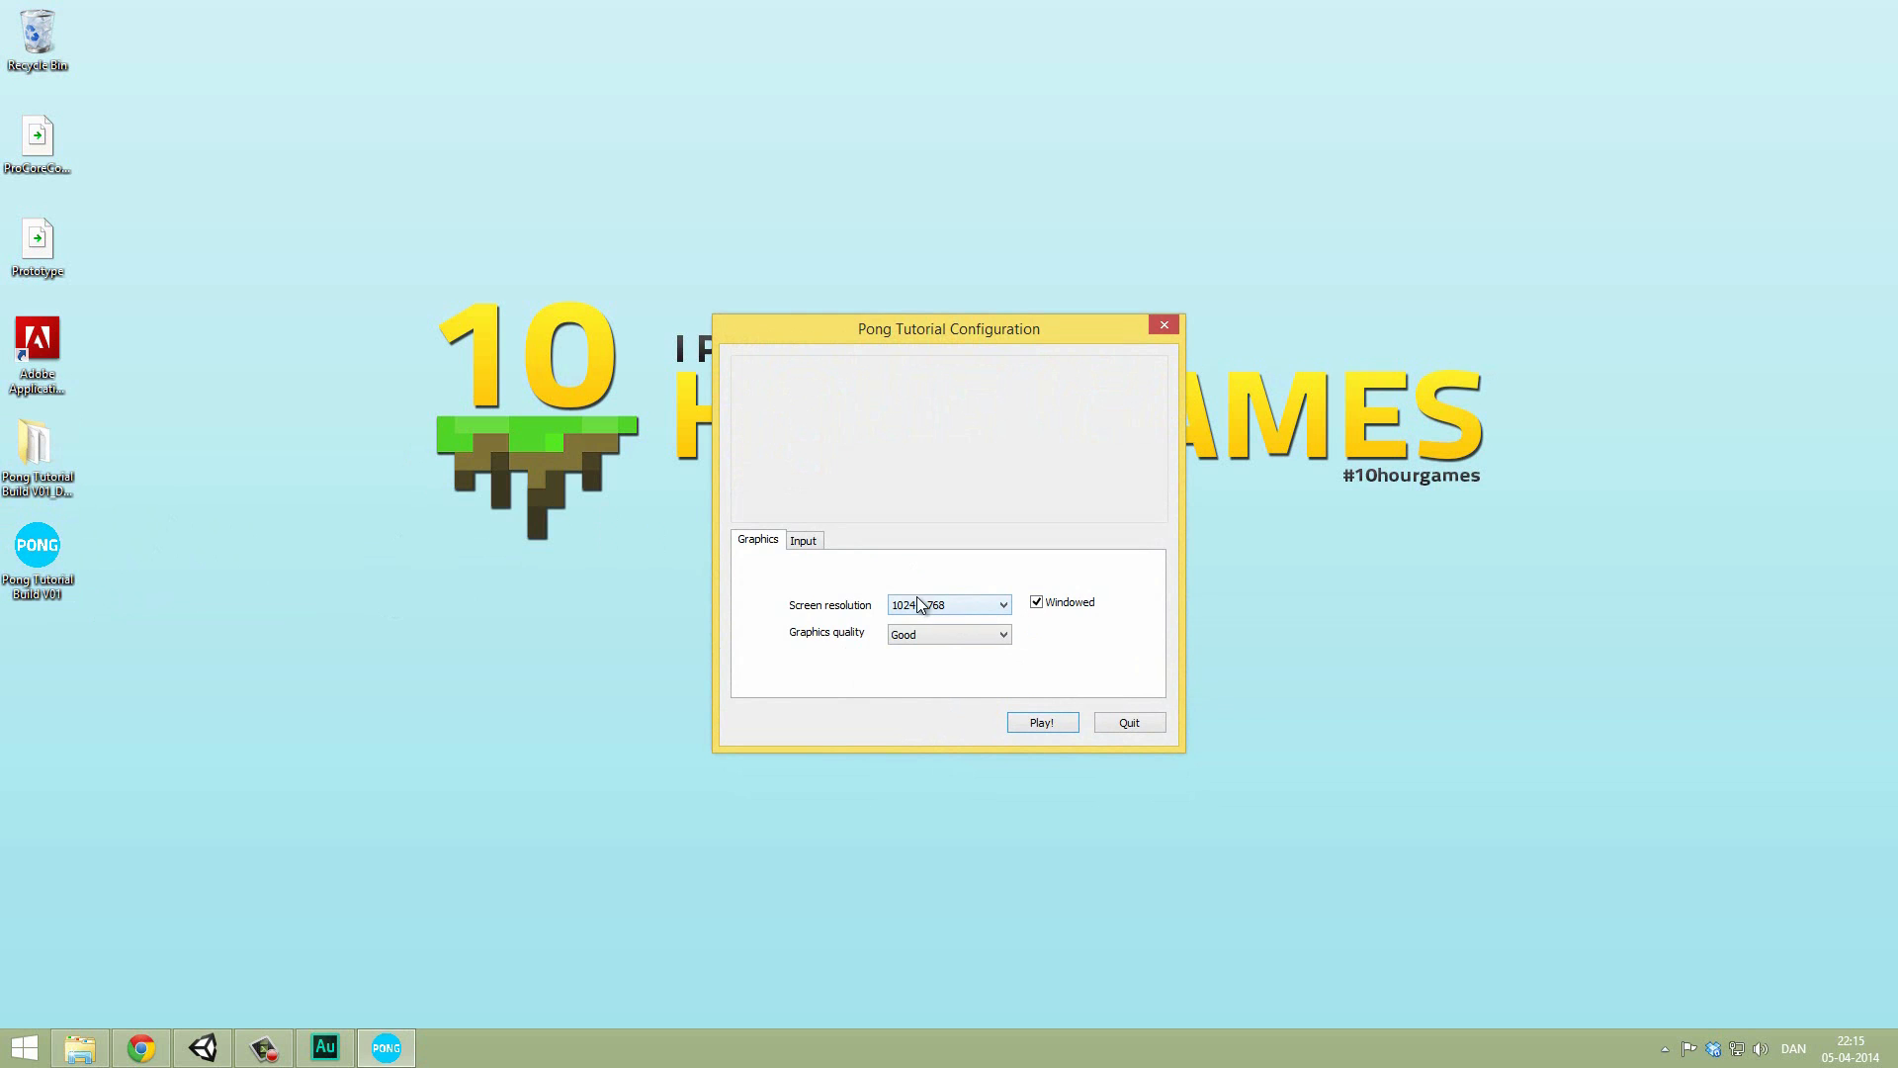
# Step: Check the Screen resolution dropdown and Input tab in the Pong Tutorial Configuration window
pyautogui.click(1003, 632)
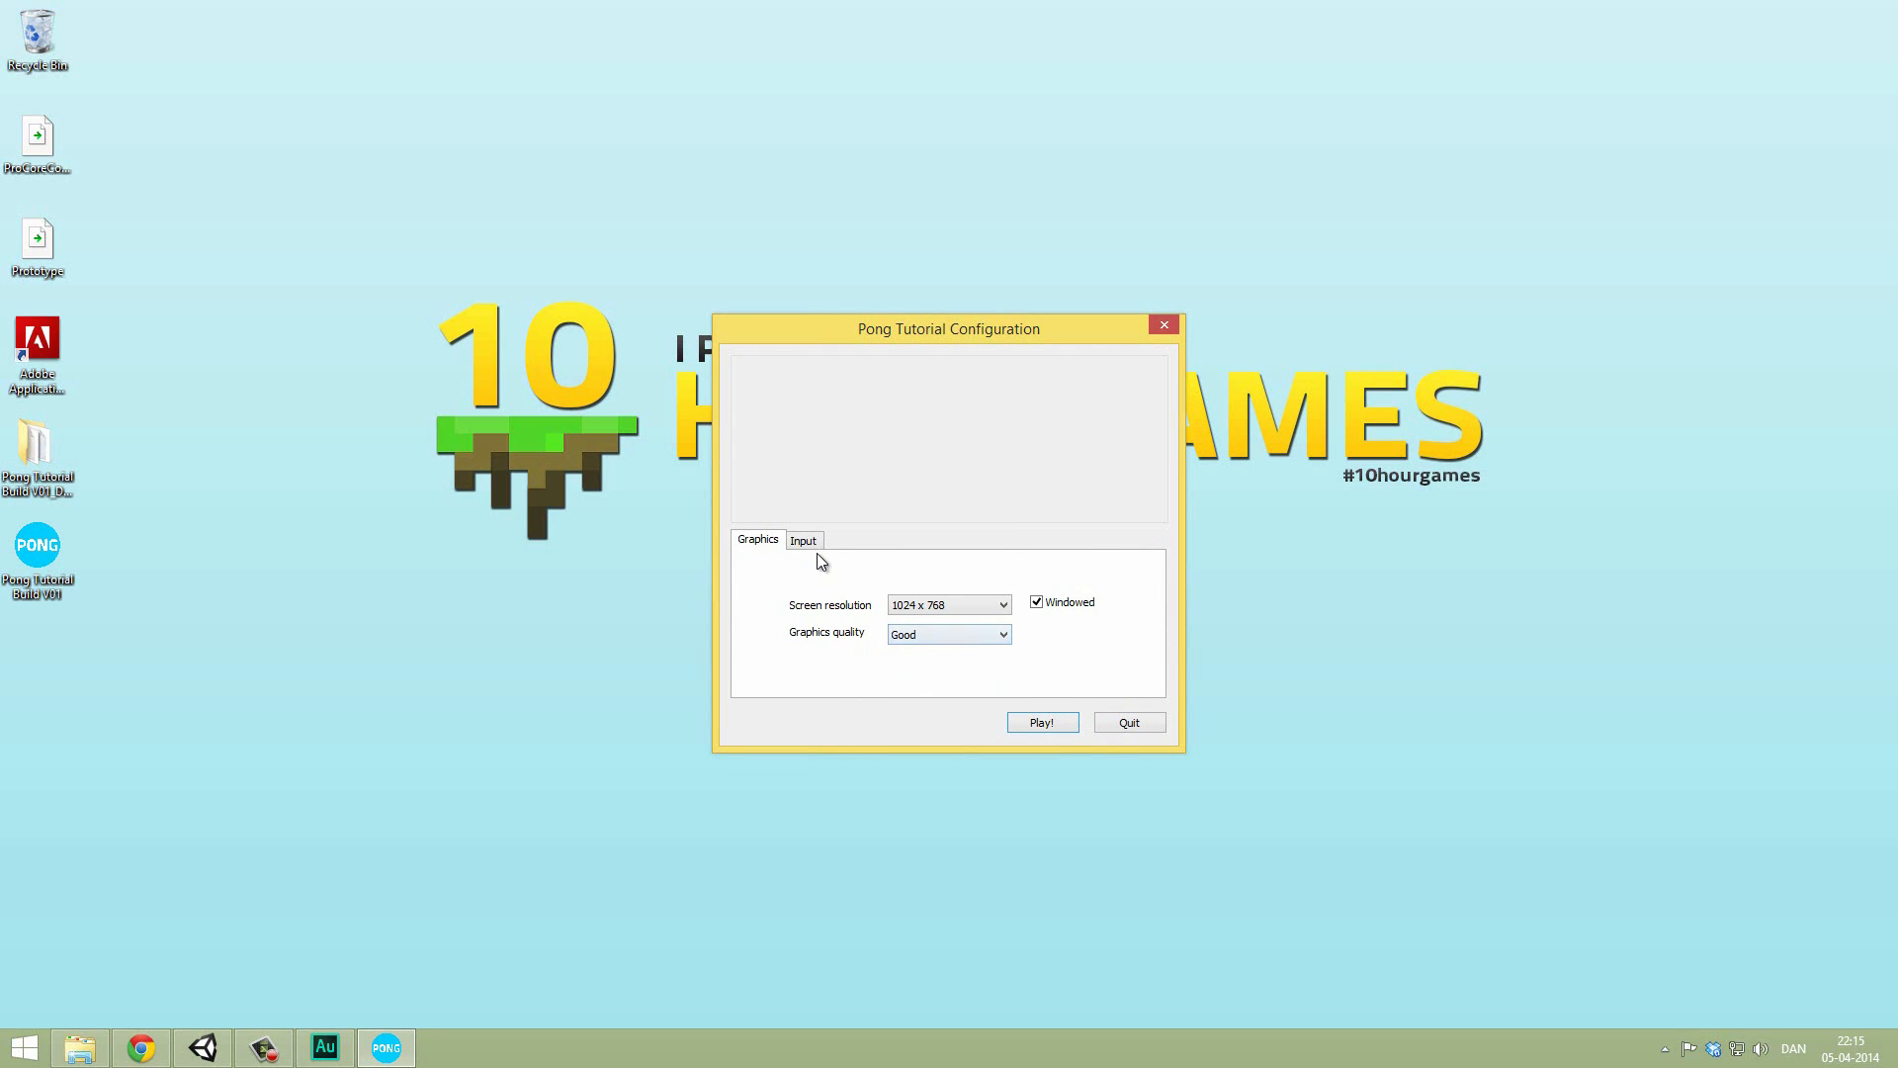
pyautogui.click(948, 632)
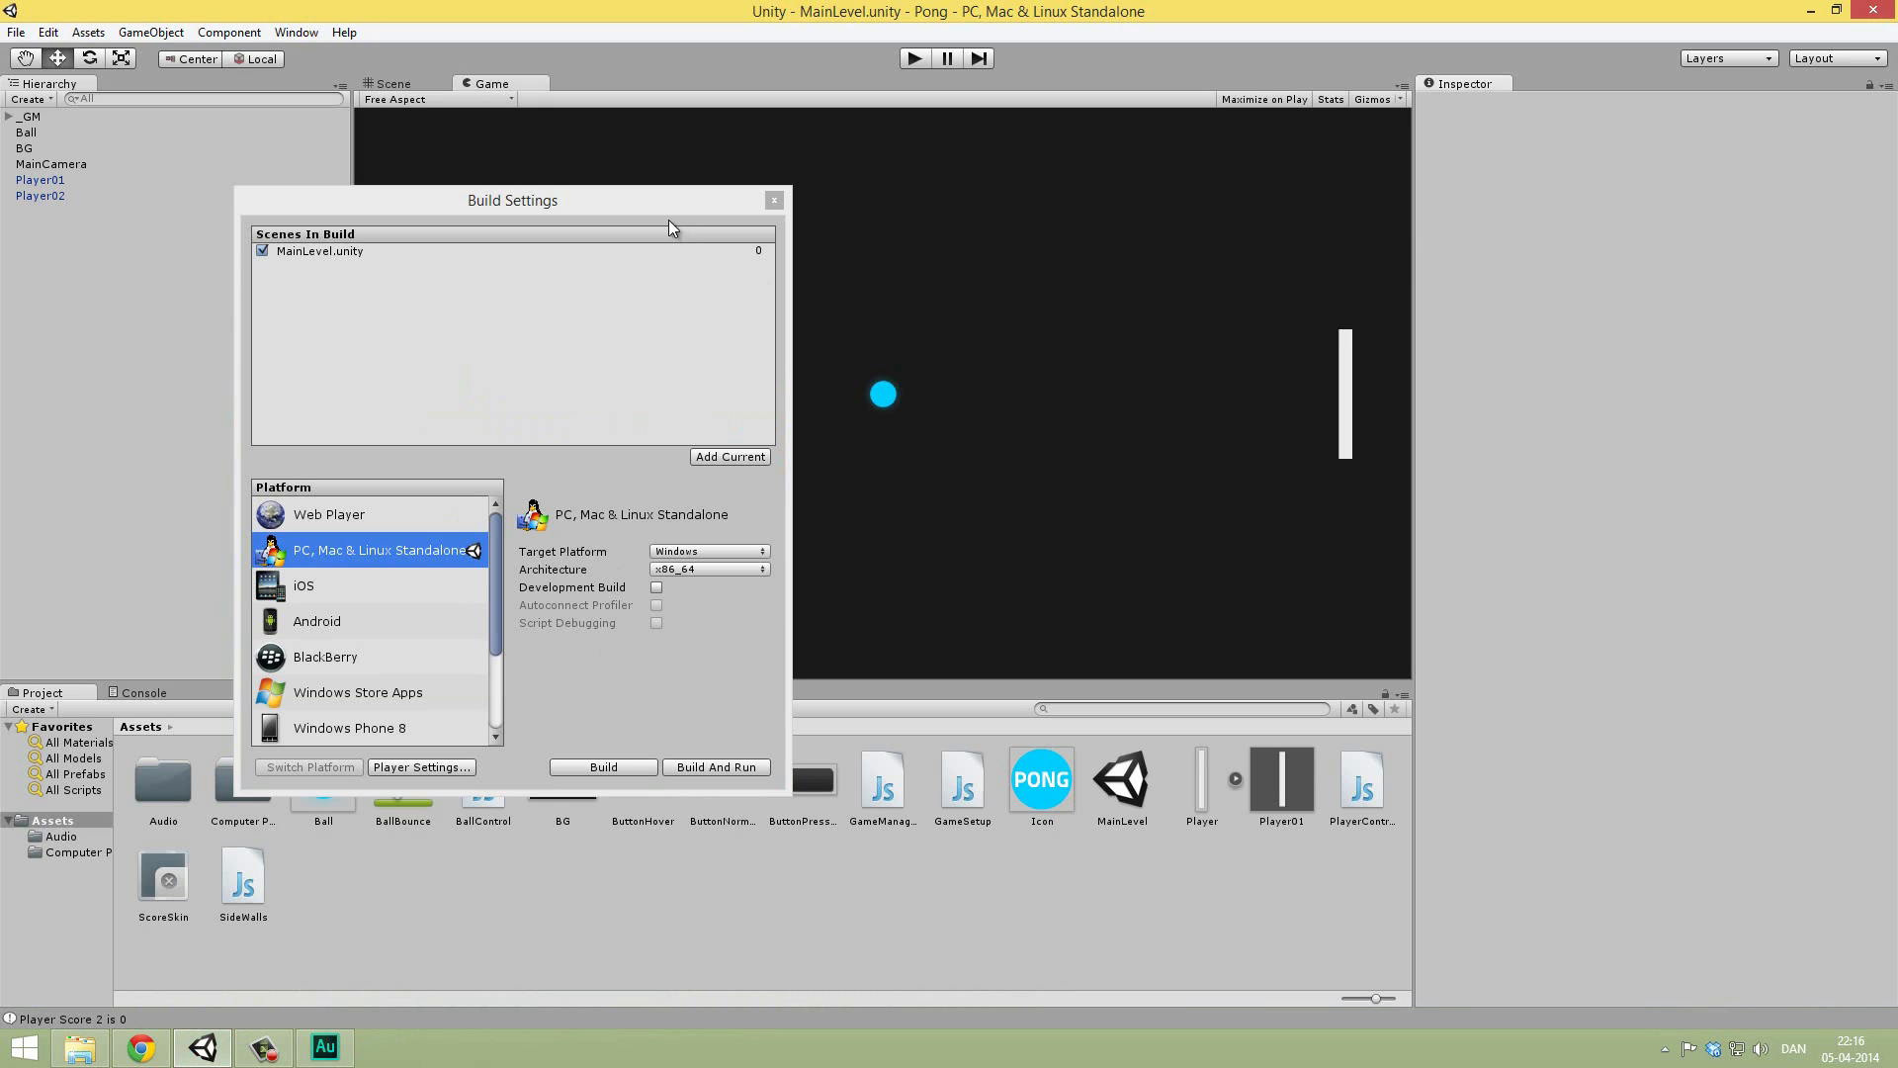
# Step: Close Build Settings and open Edit > Project Settings > Quality
pyautogui.click(773, 200)
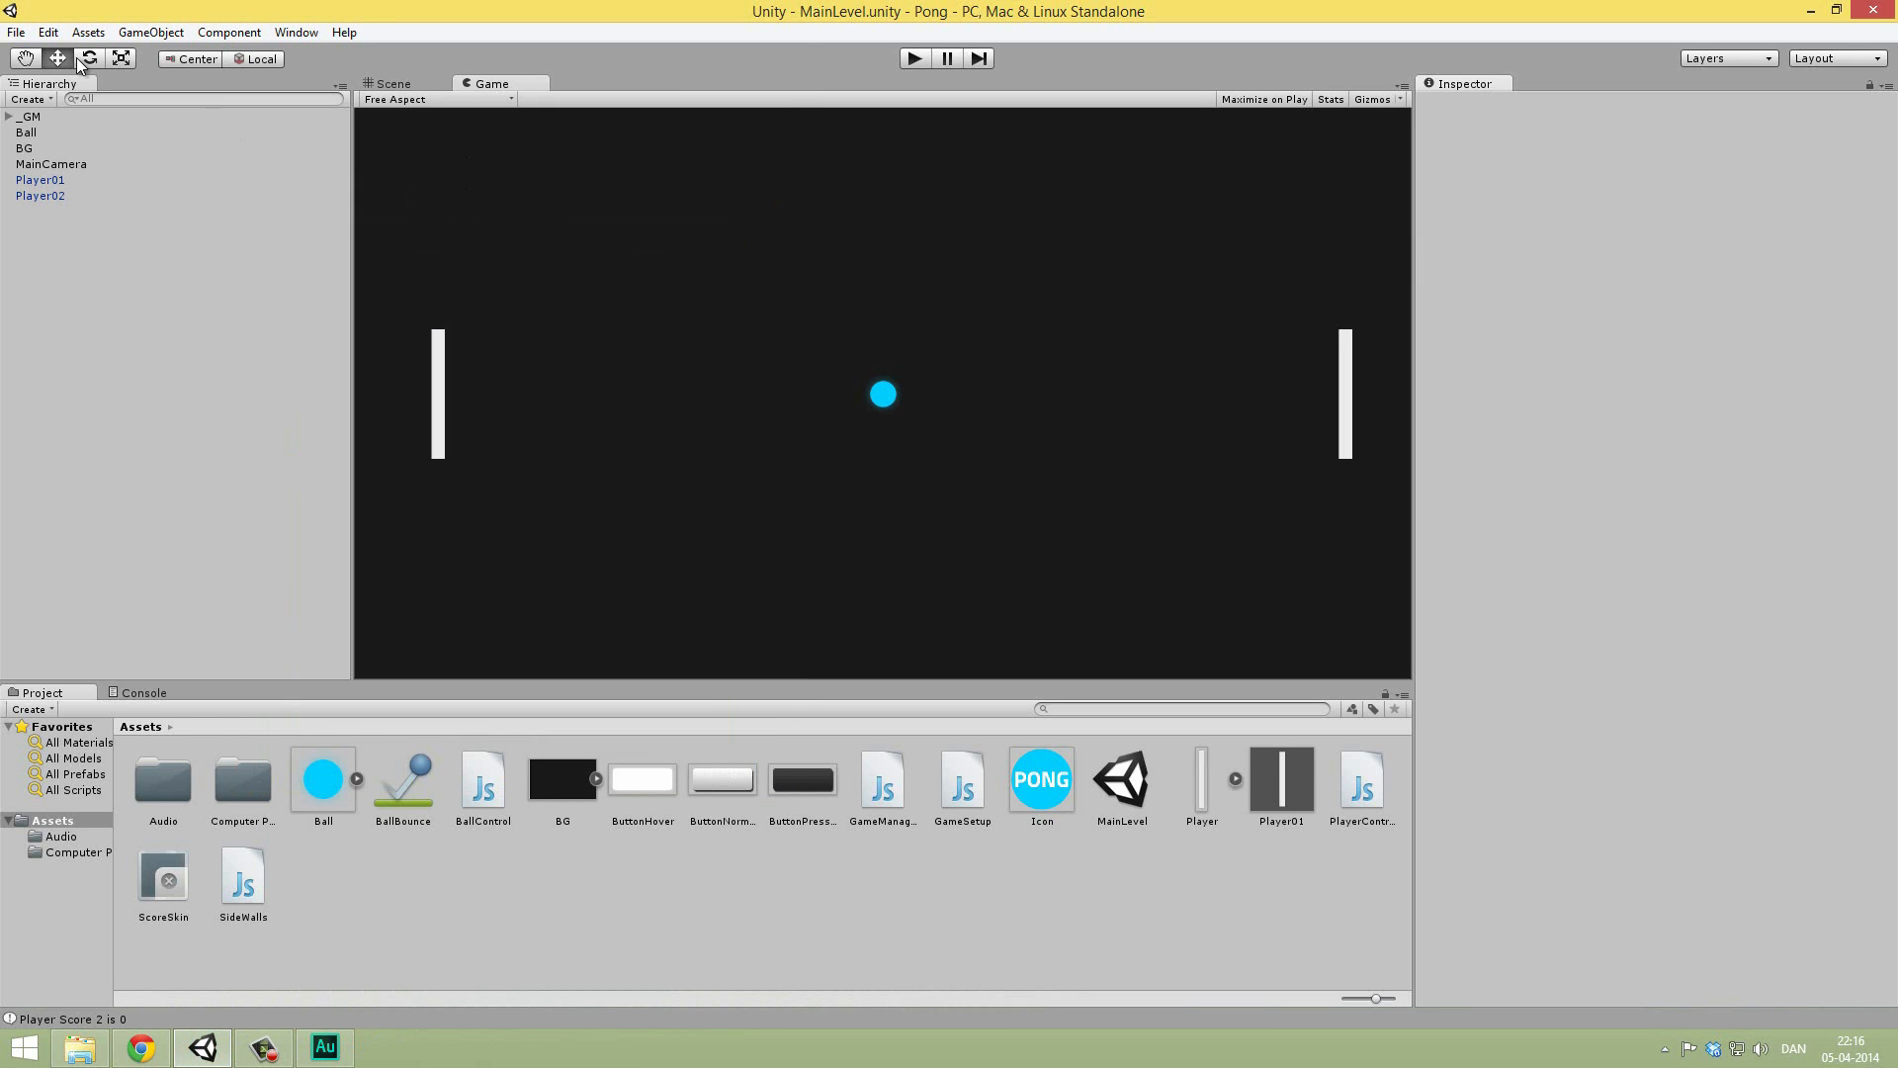
pyautogui.click(17, 31)
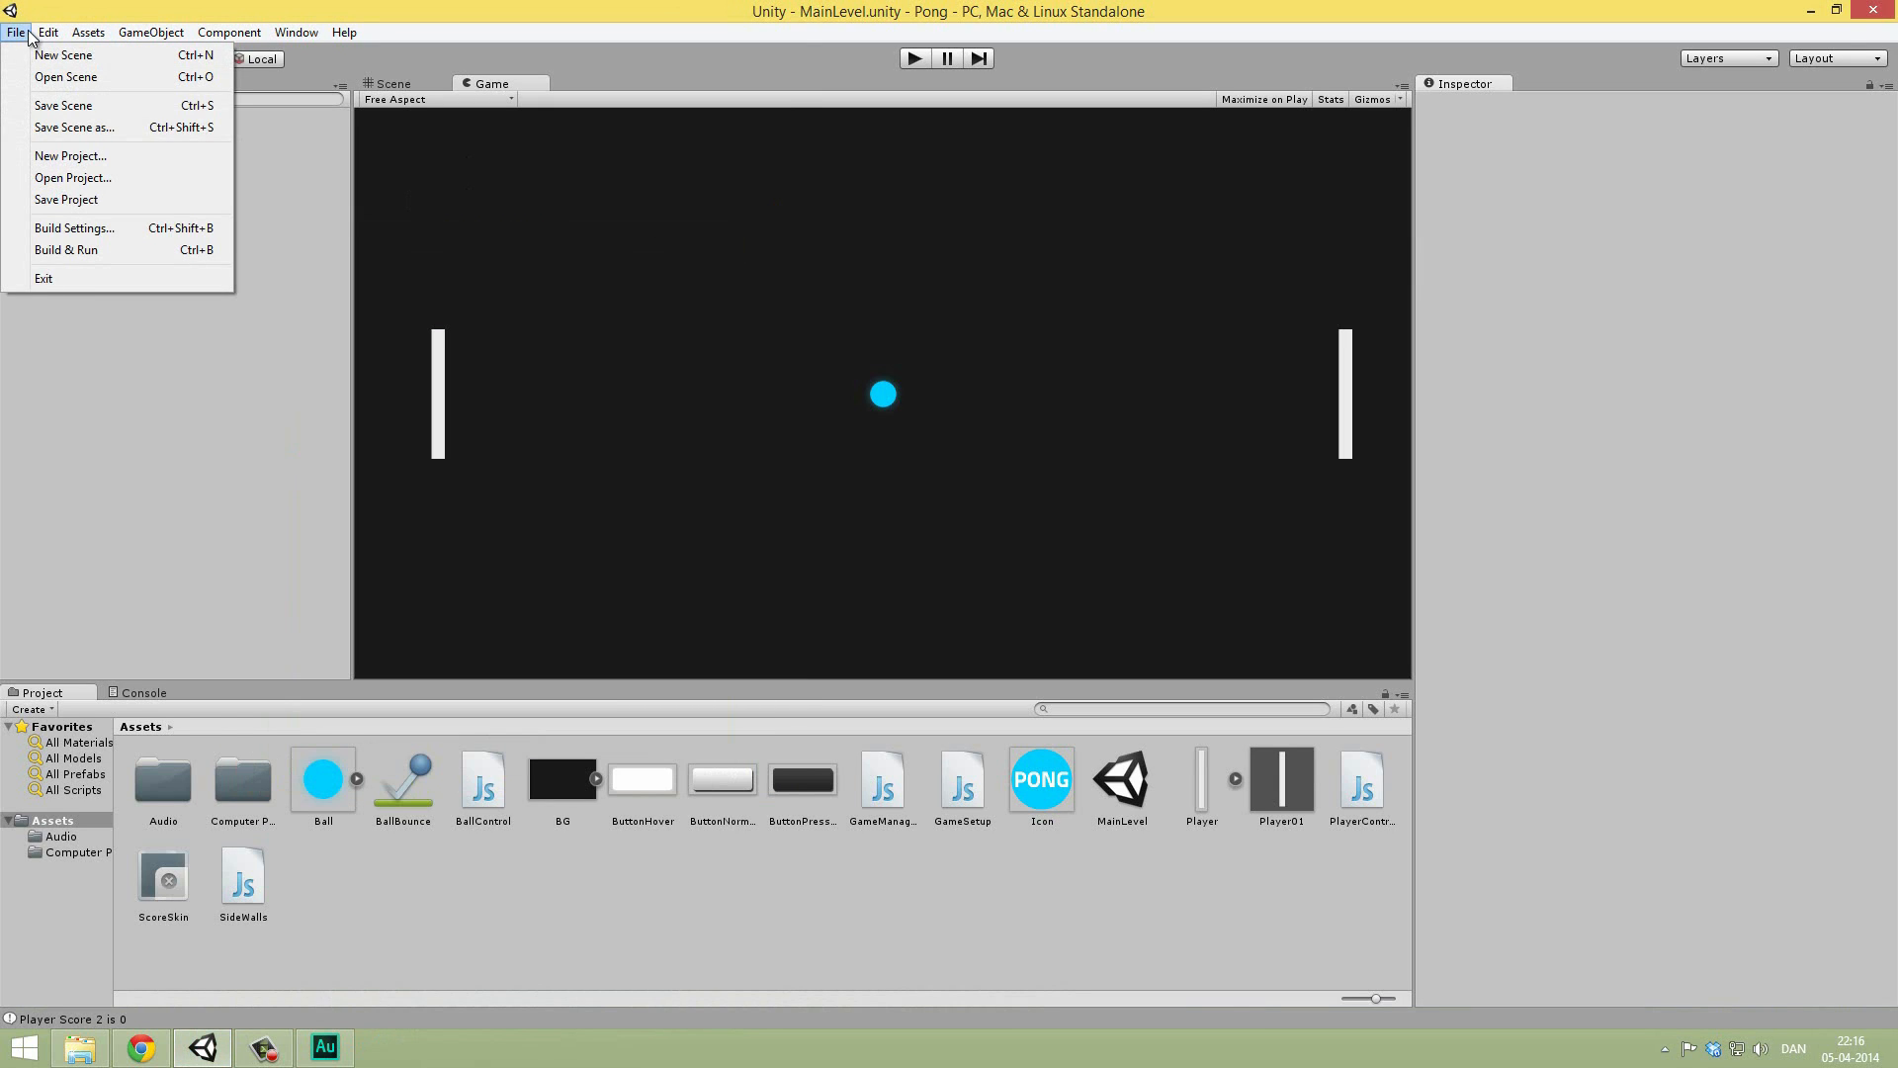
pyautogui.click(48, 31)
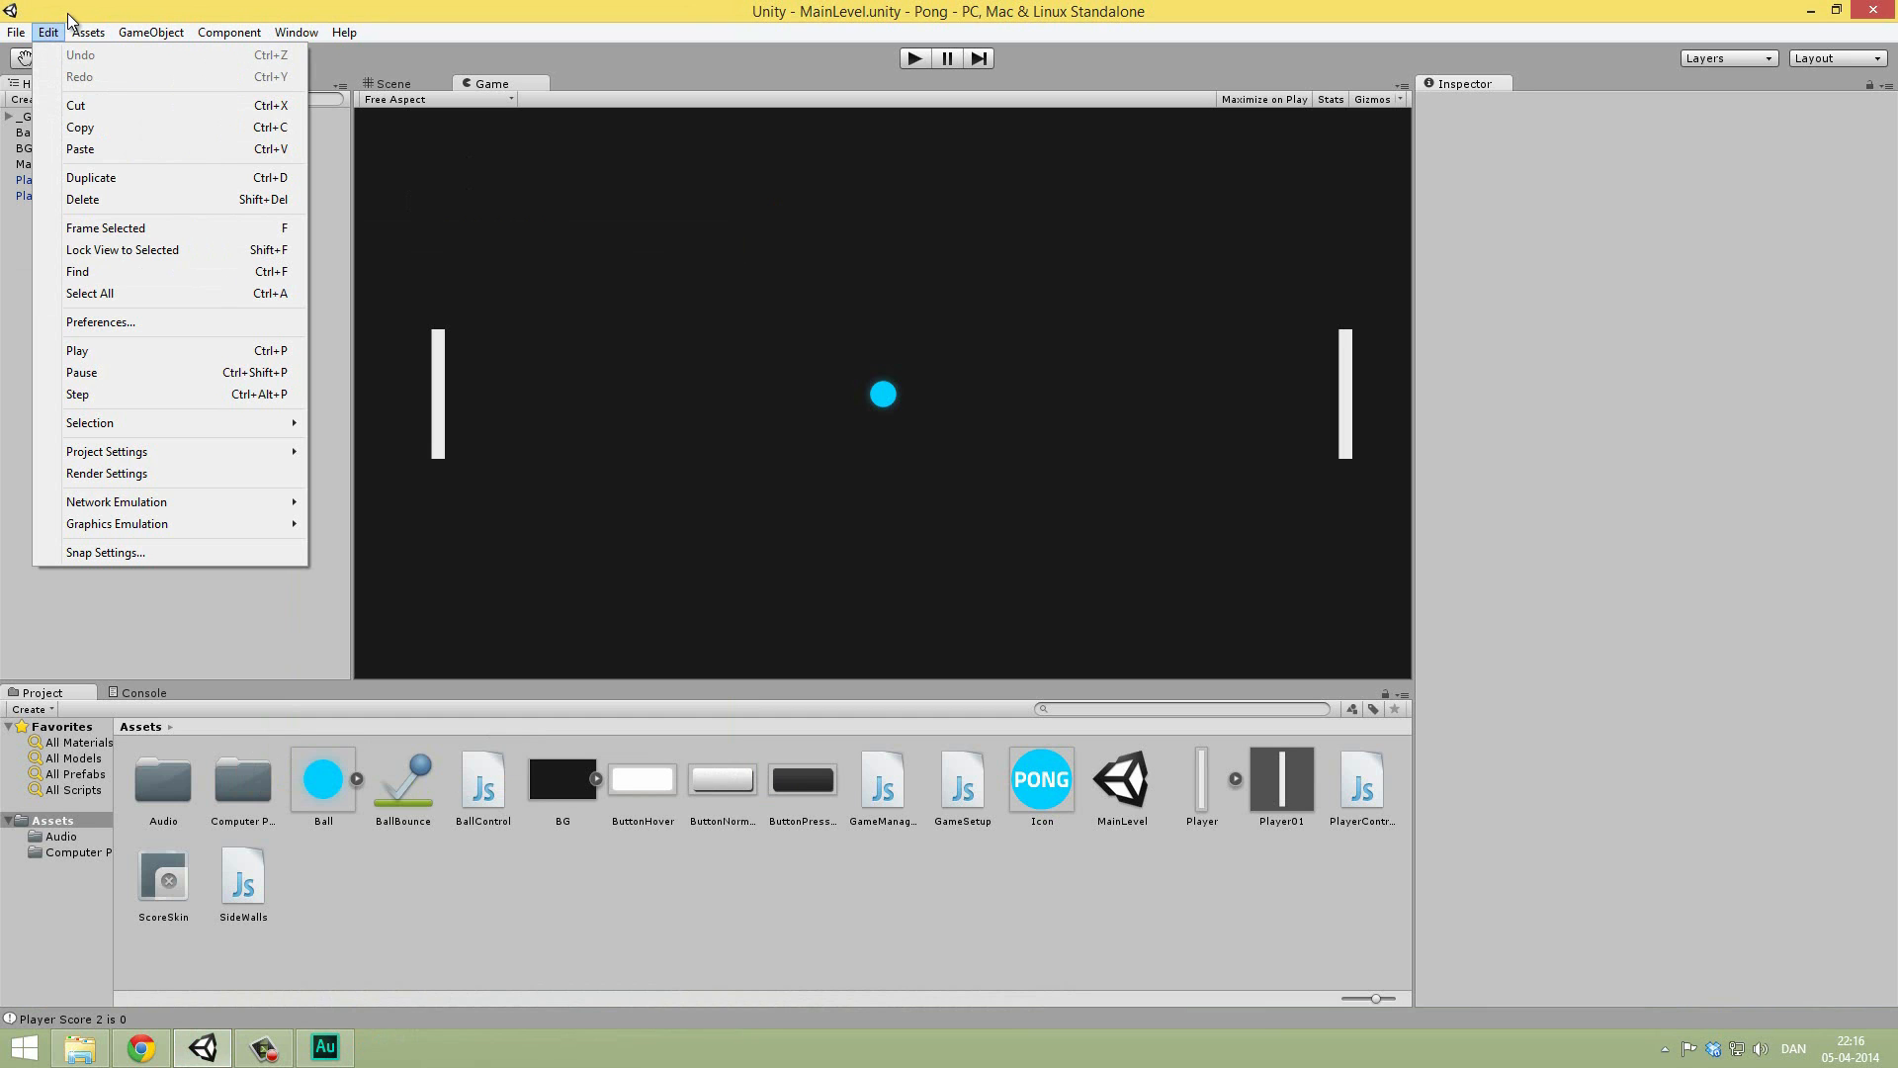
pyautogui.moveTo(107, 451)
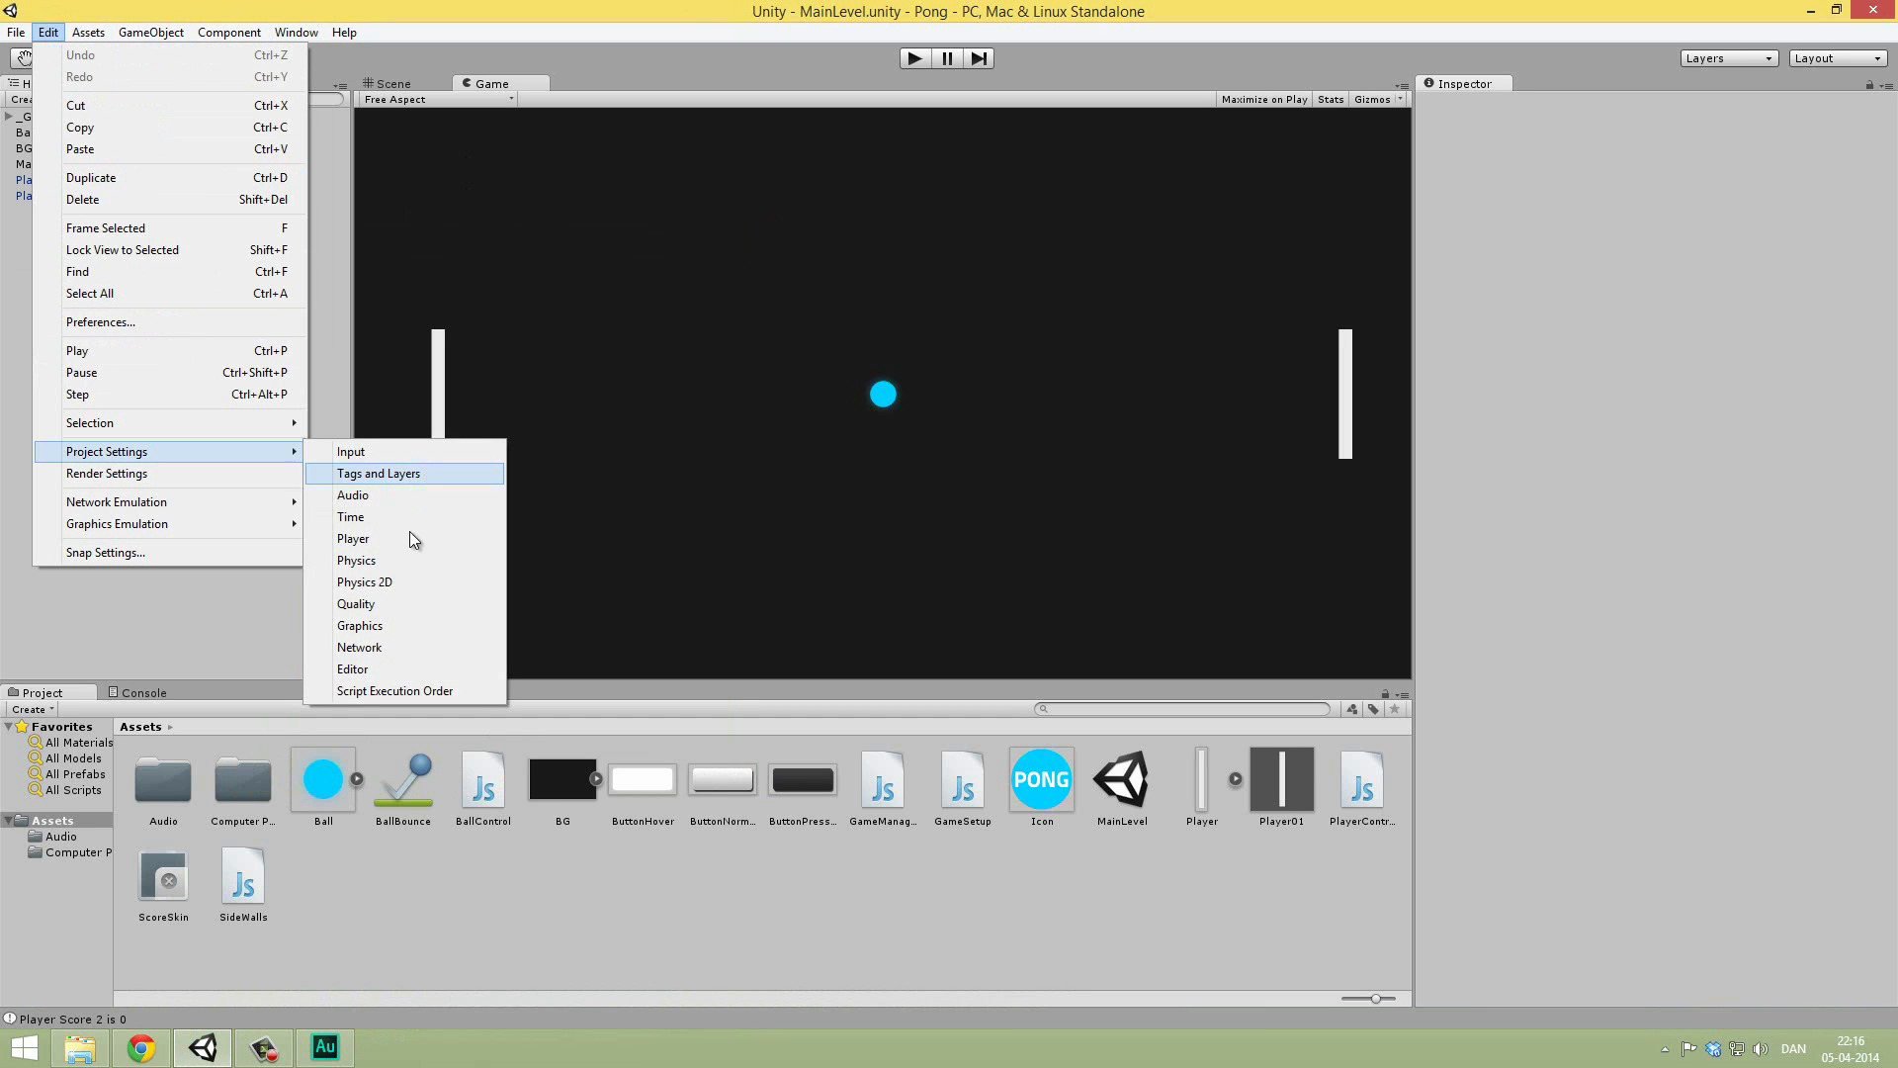
pyautogui.click(355, 603)
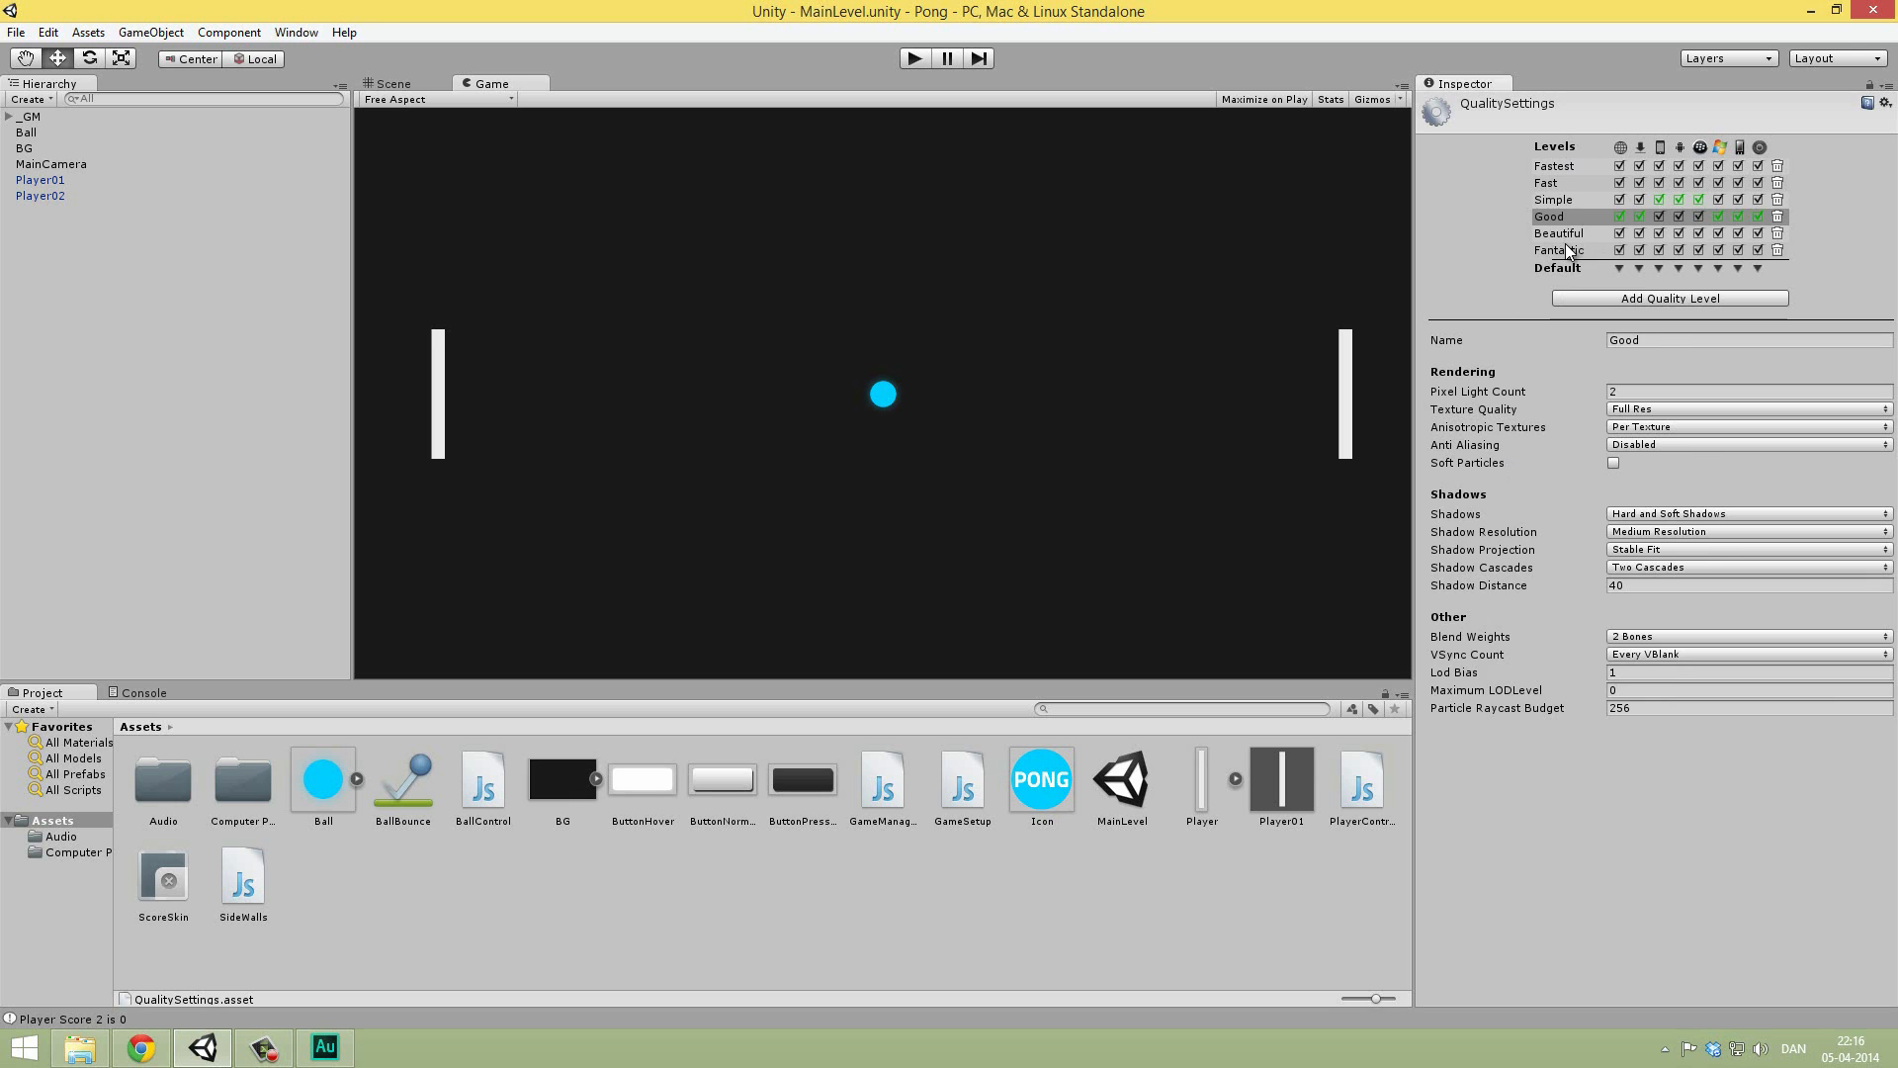
# Step: Delete every quality level except Good, including Fastest, and set Good as default on each platform
pyautogui.click(1559, 232)
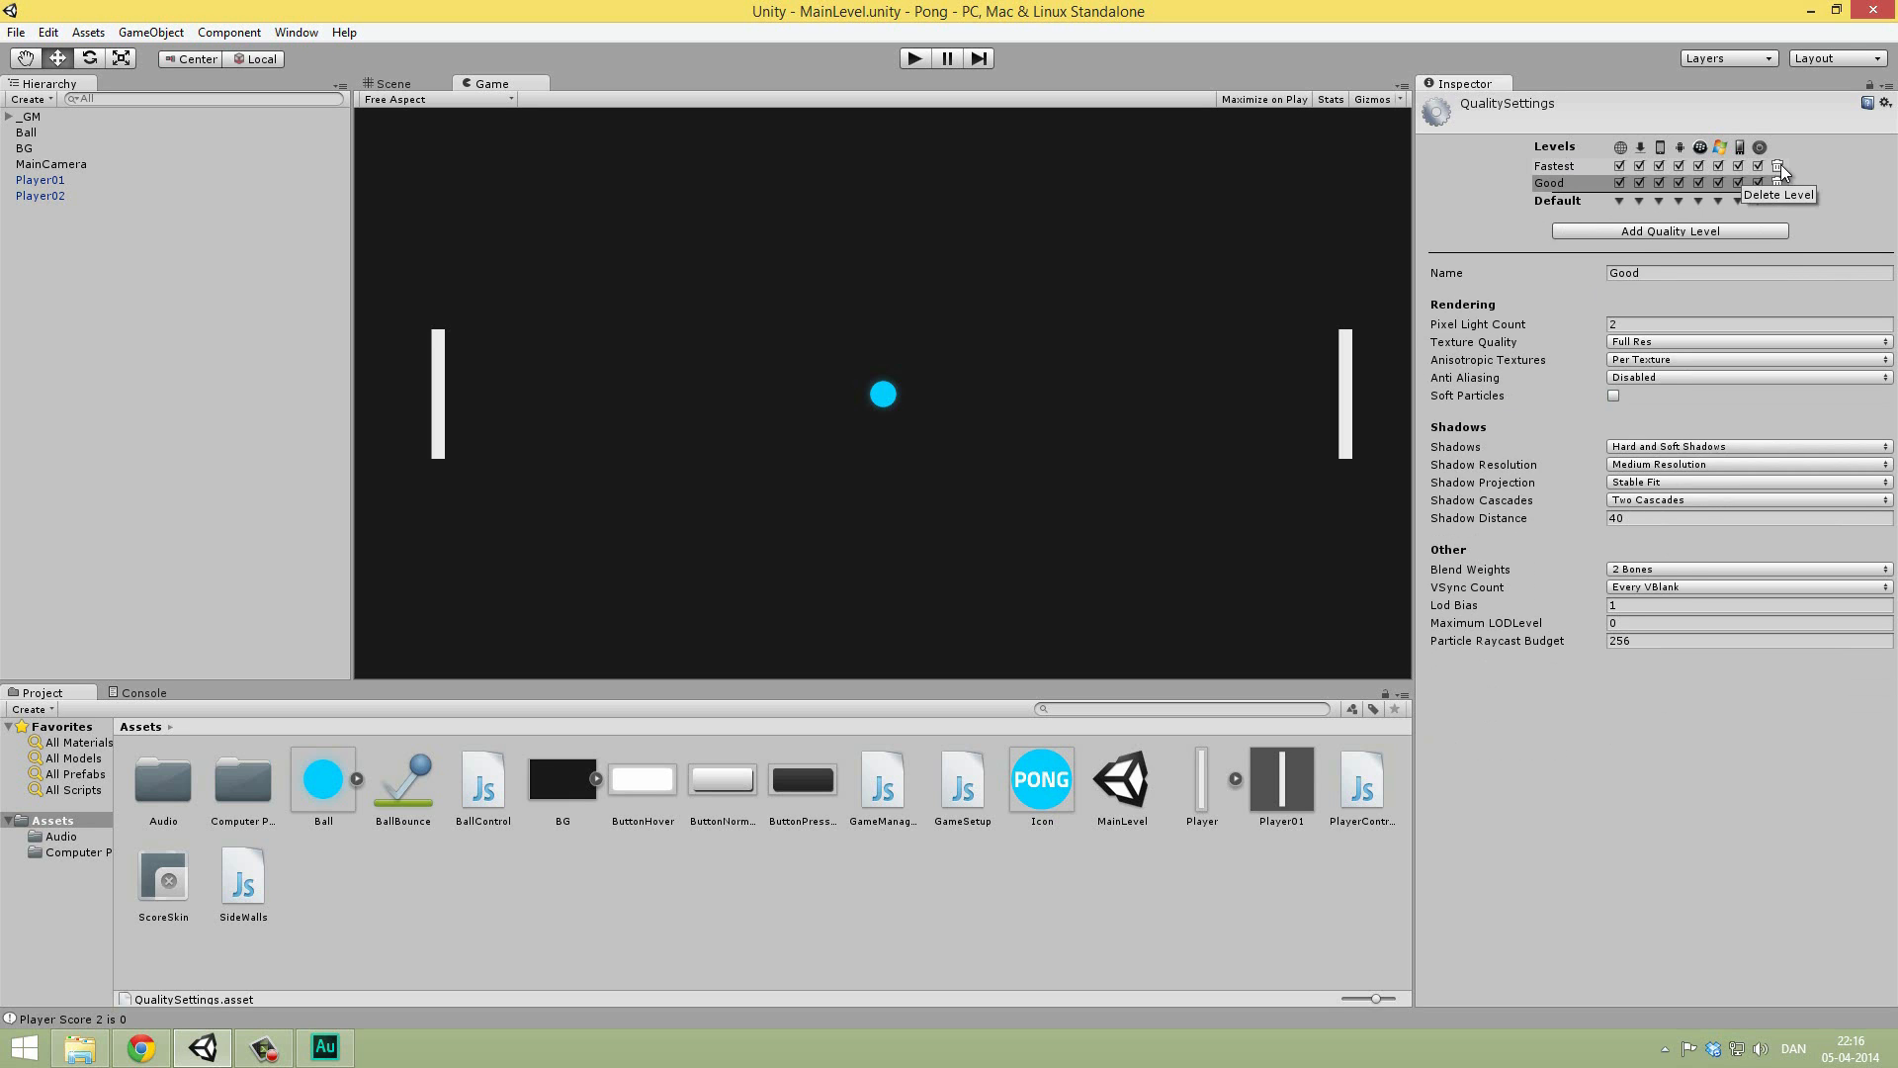
pyautogui.click(1780, 166)
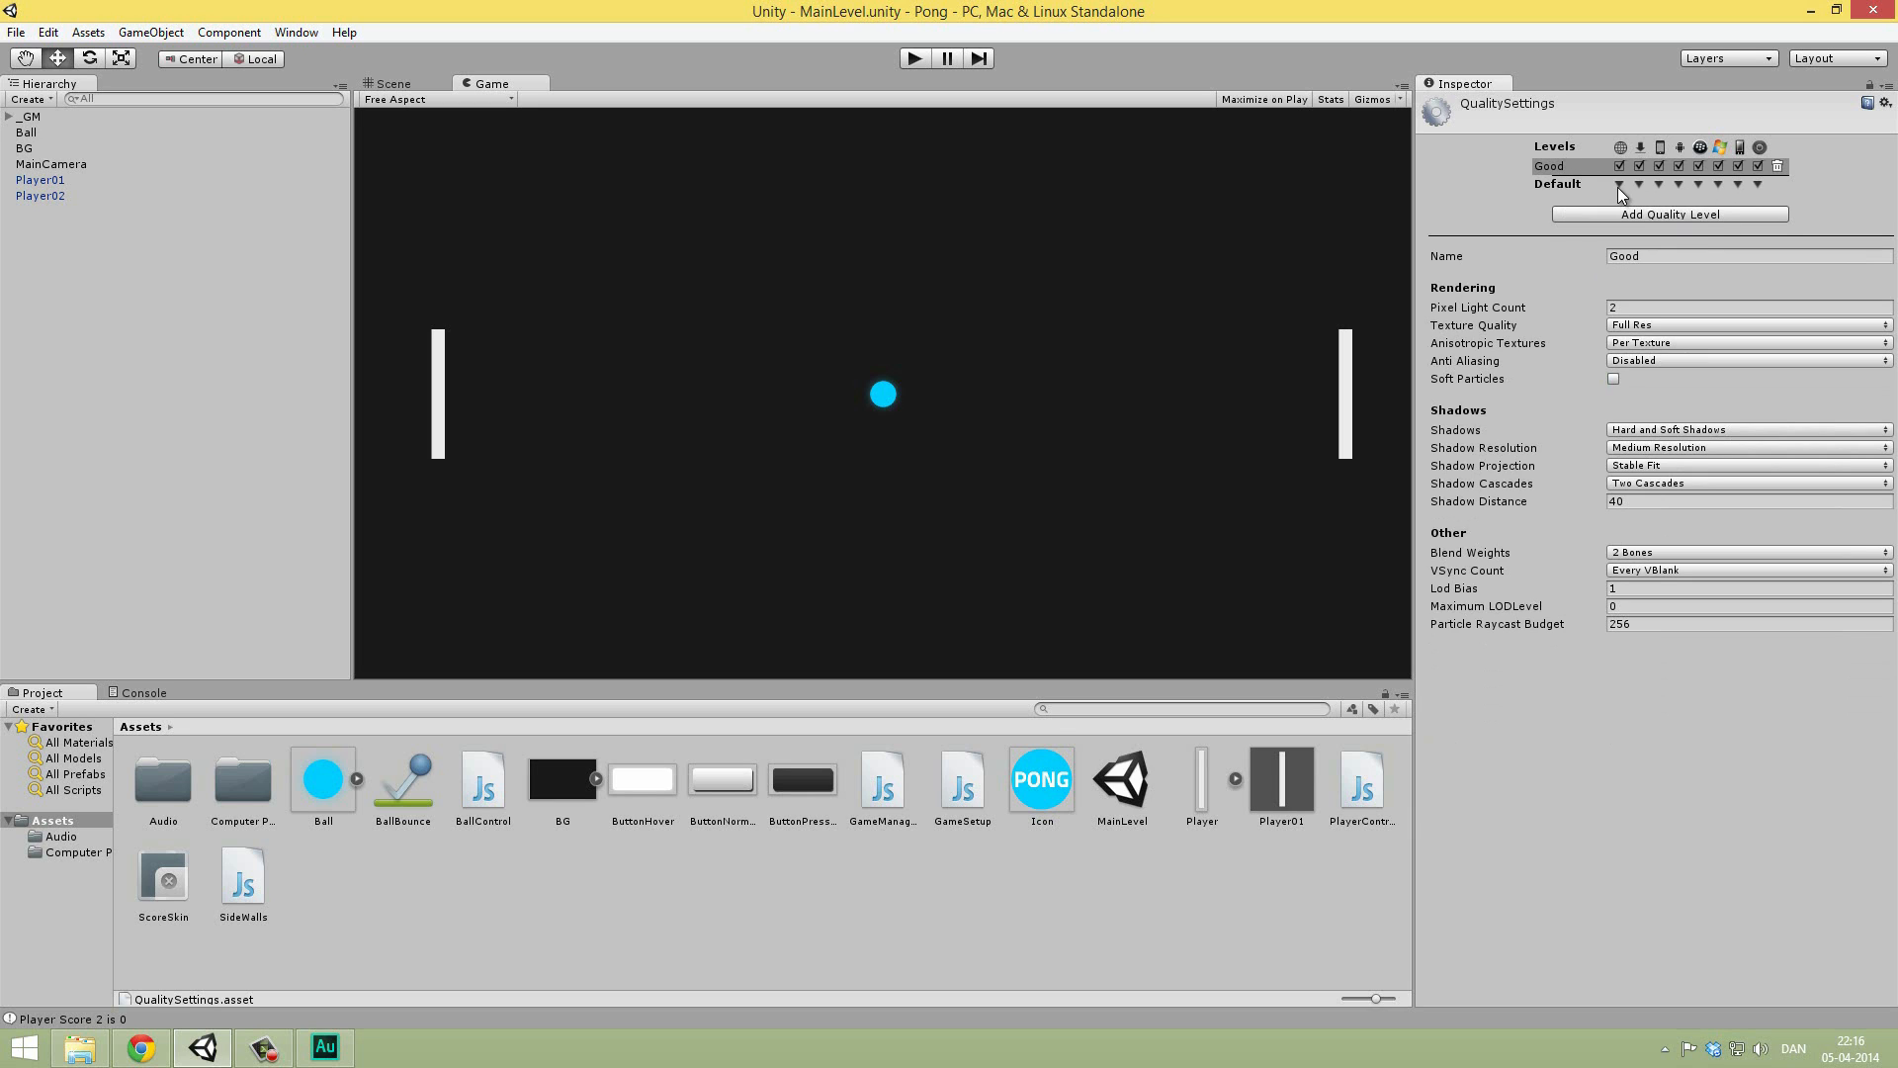
pyautogui.click(1619, 184)
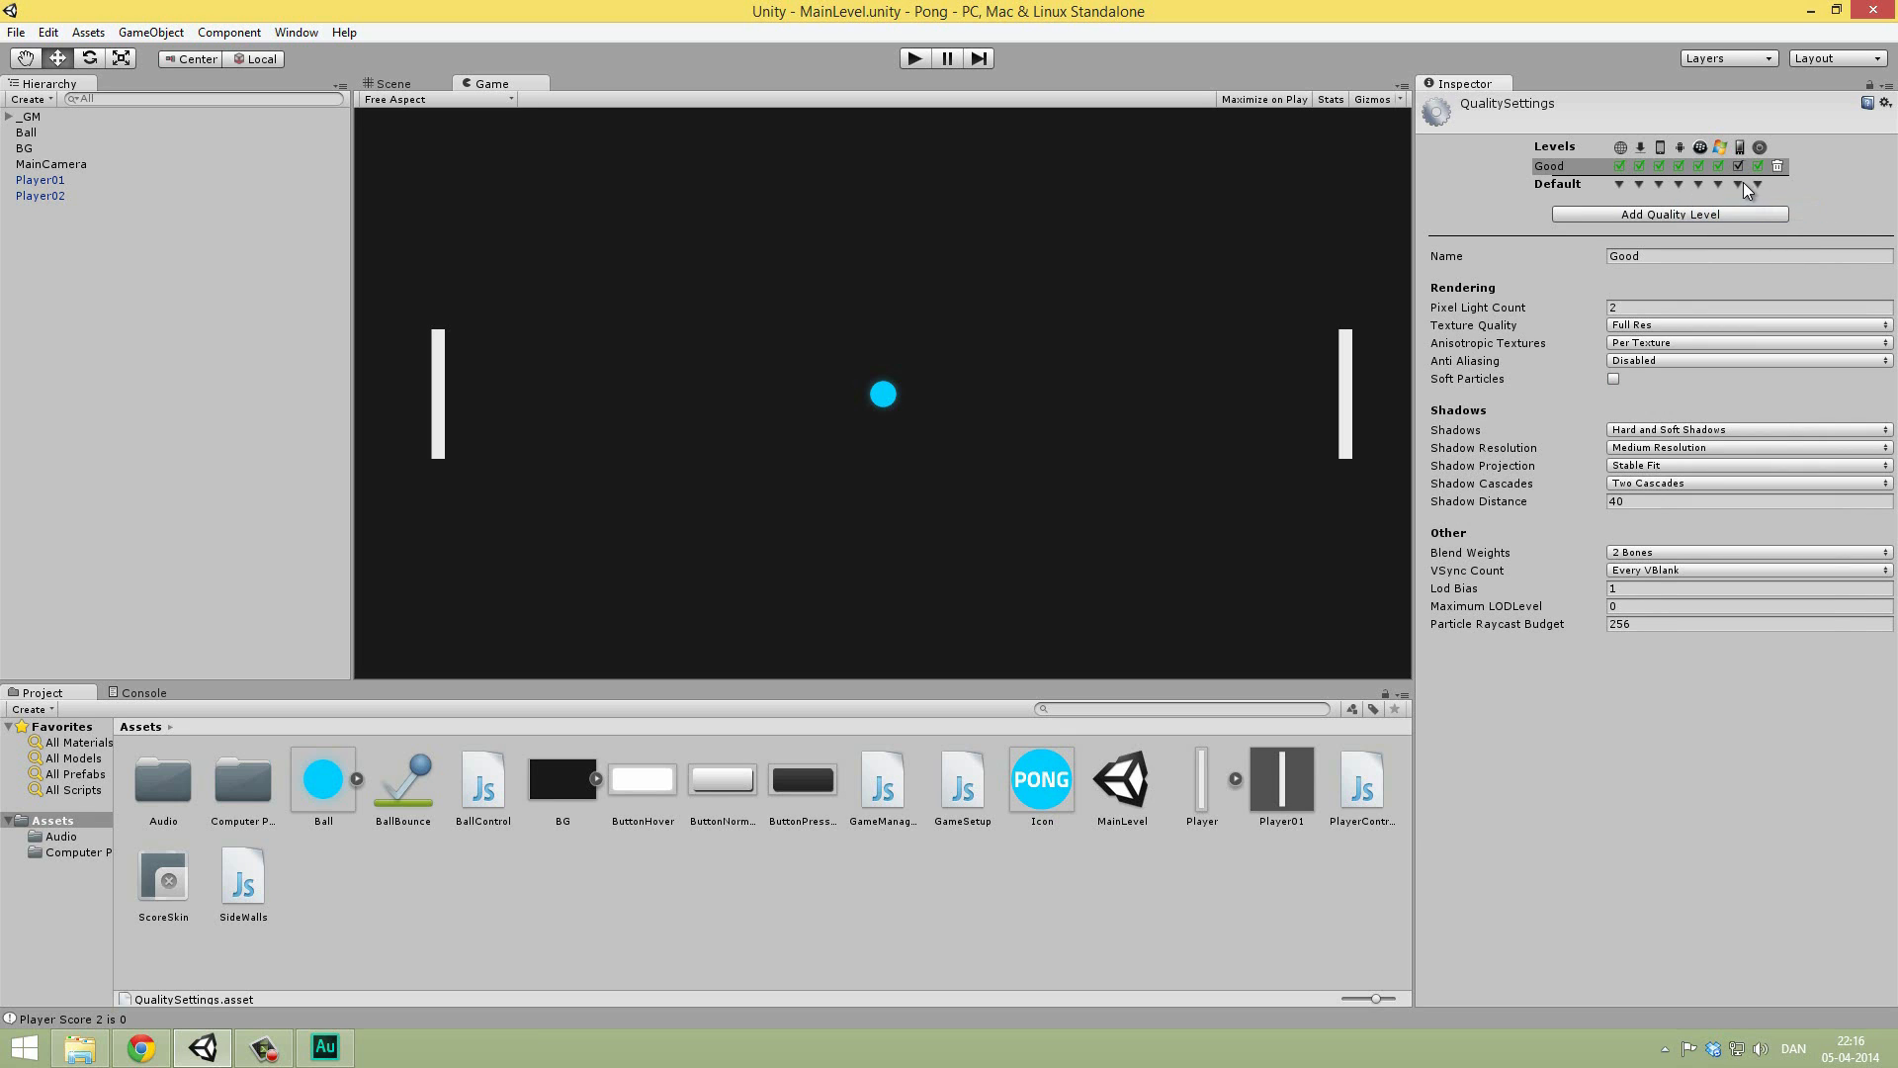
pyautogui.click(1743, 255)
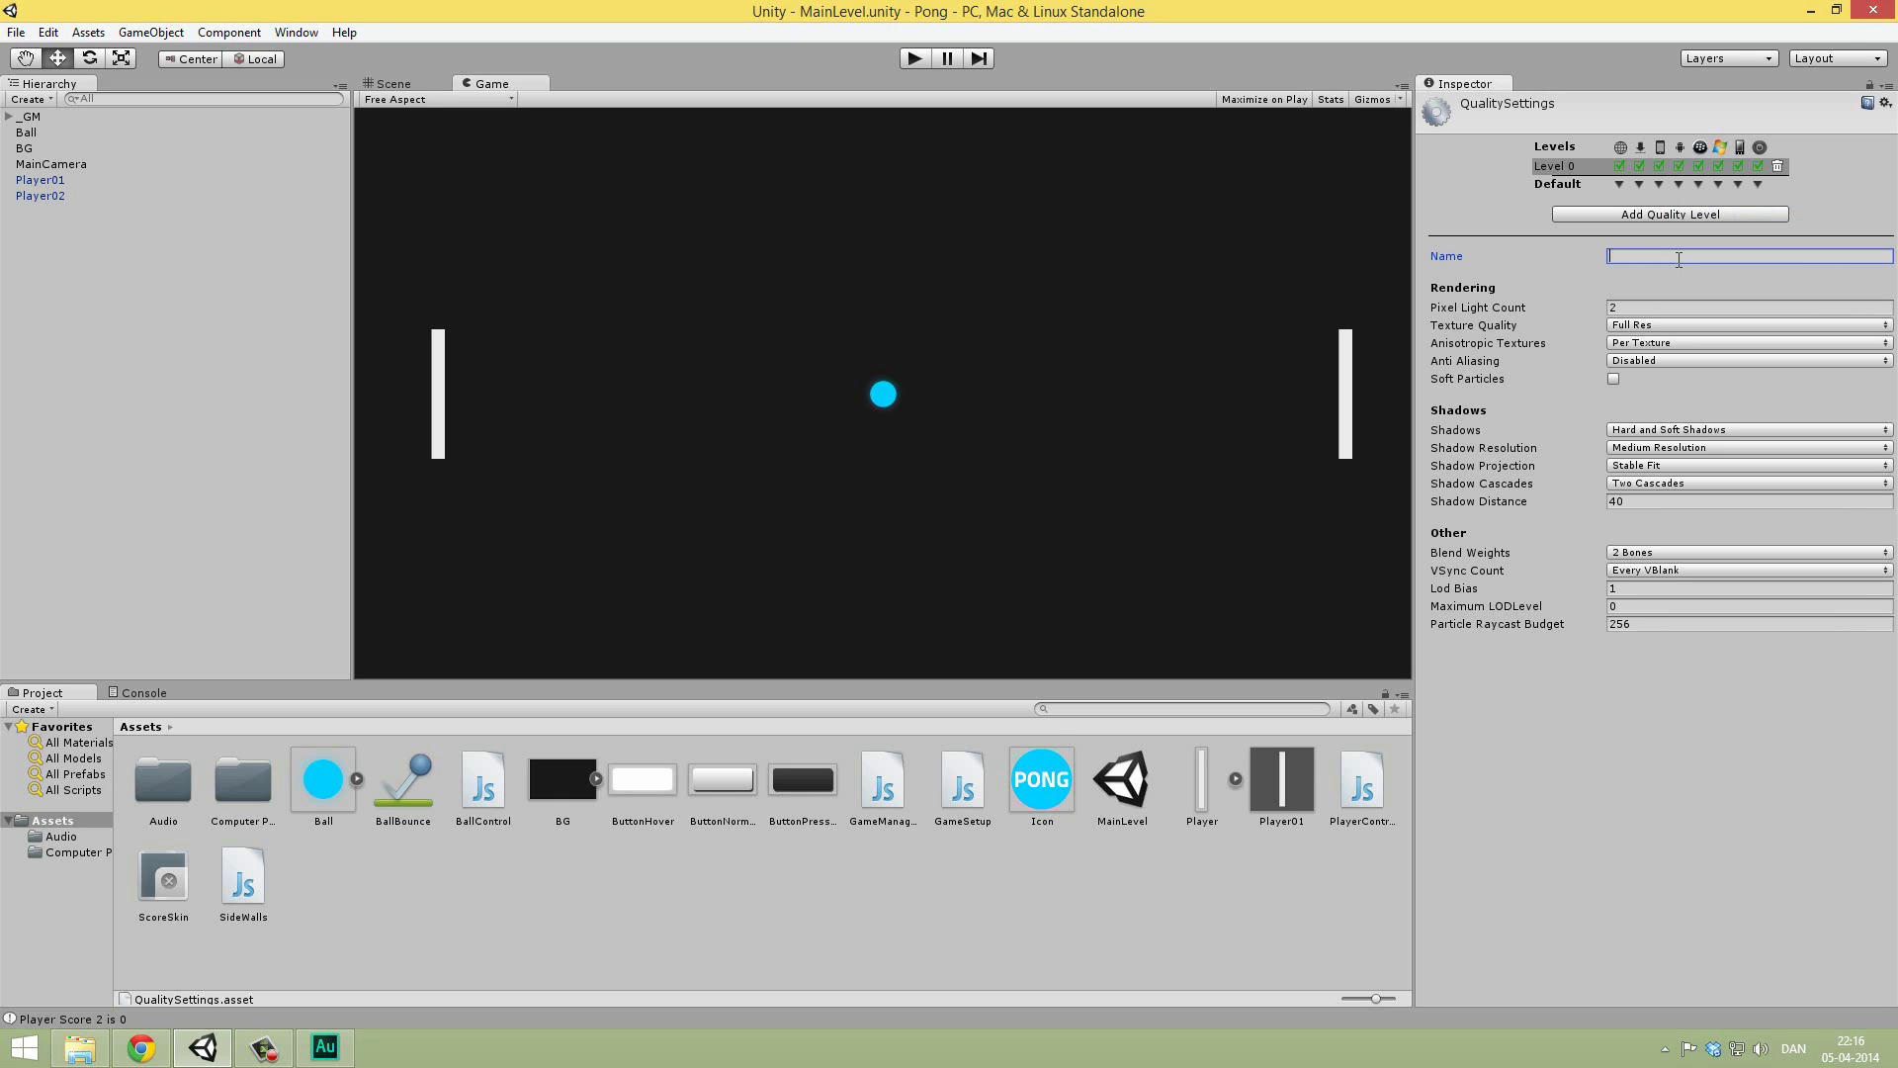
# Step: Rename the remaining Good quality level to 'Standard' and commit the name
pyautogui.write('Standard')
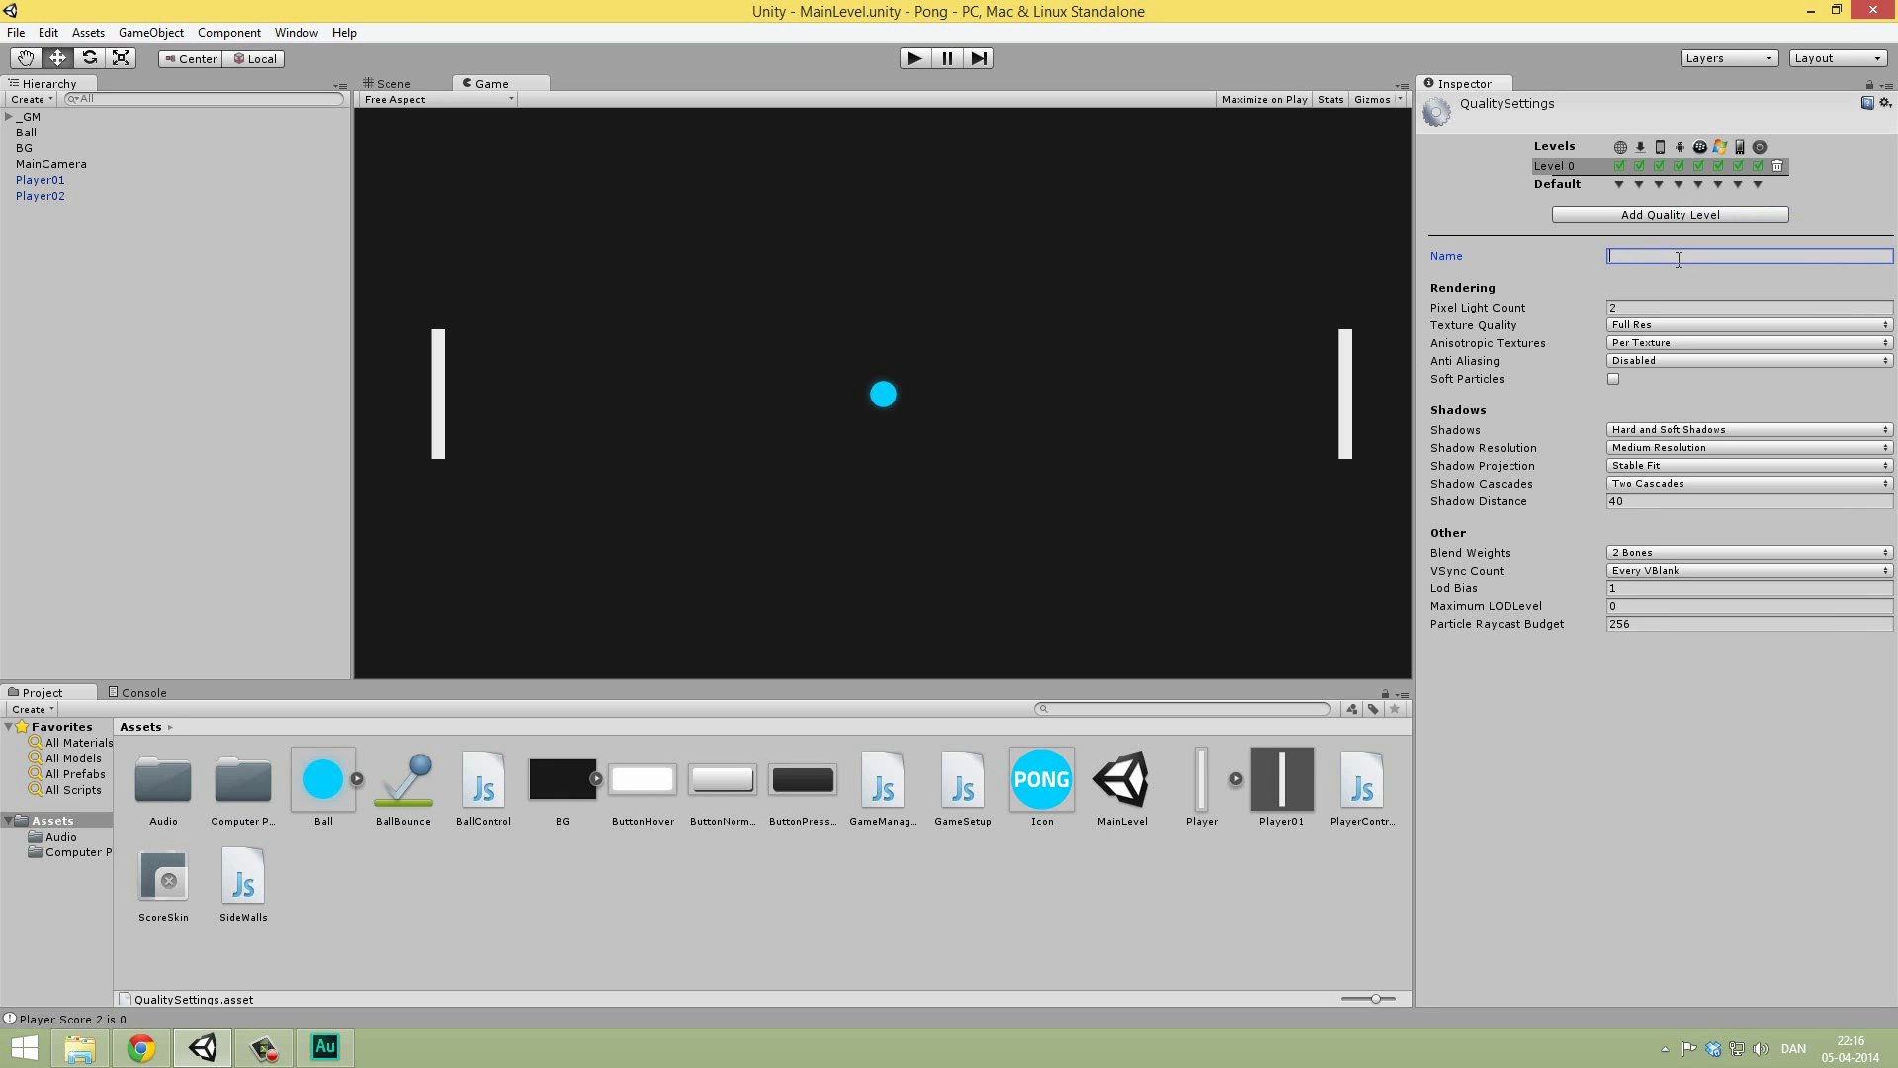
pyautogui.write('AWESOME')
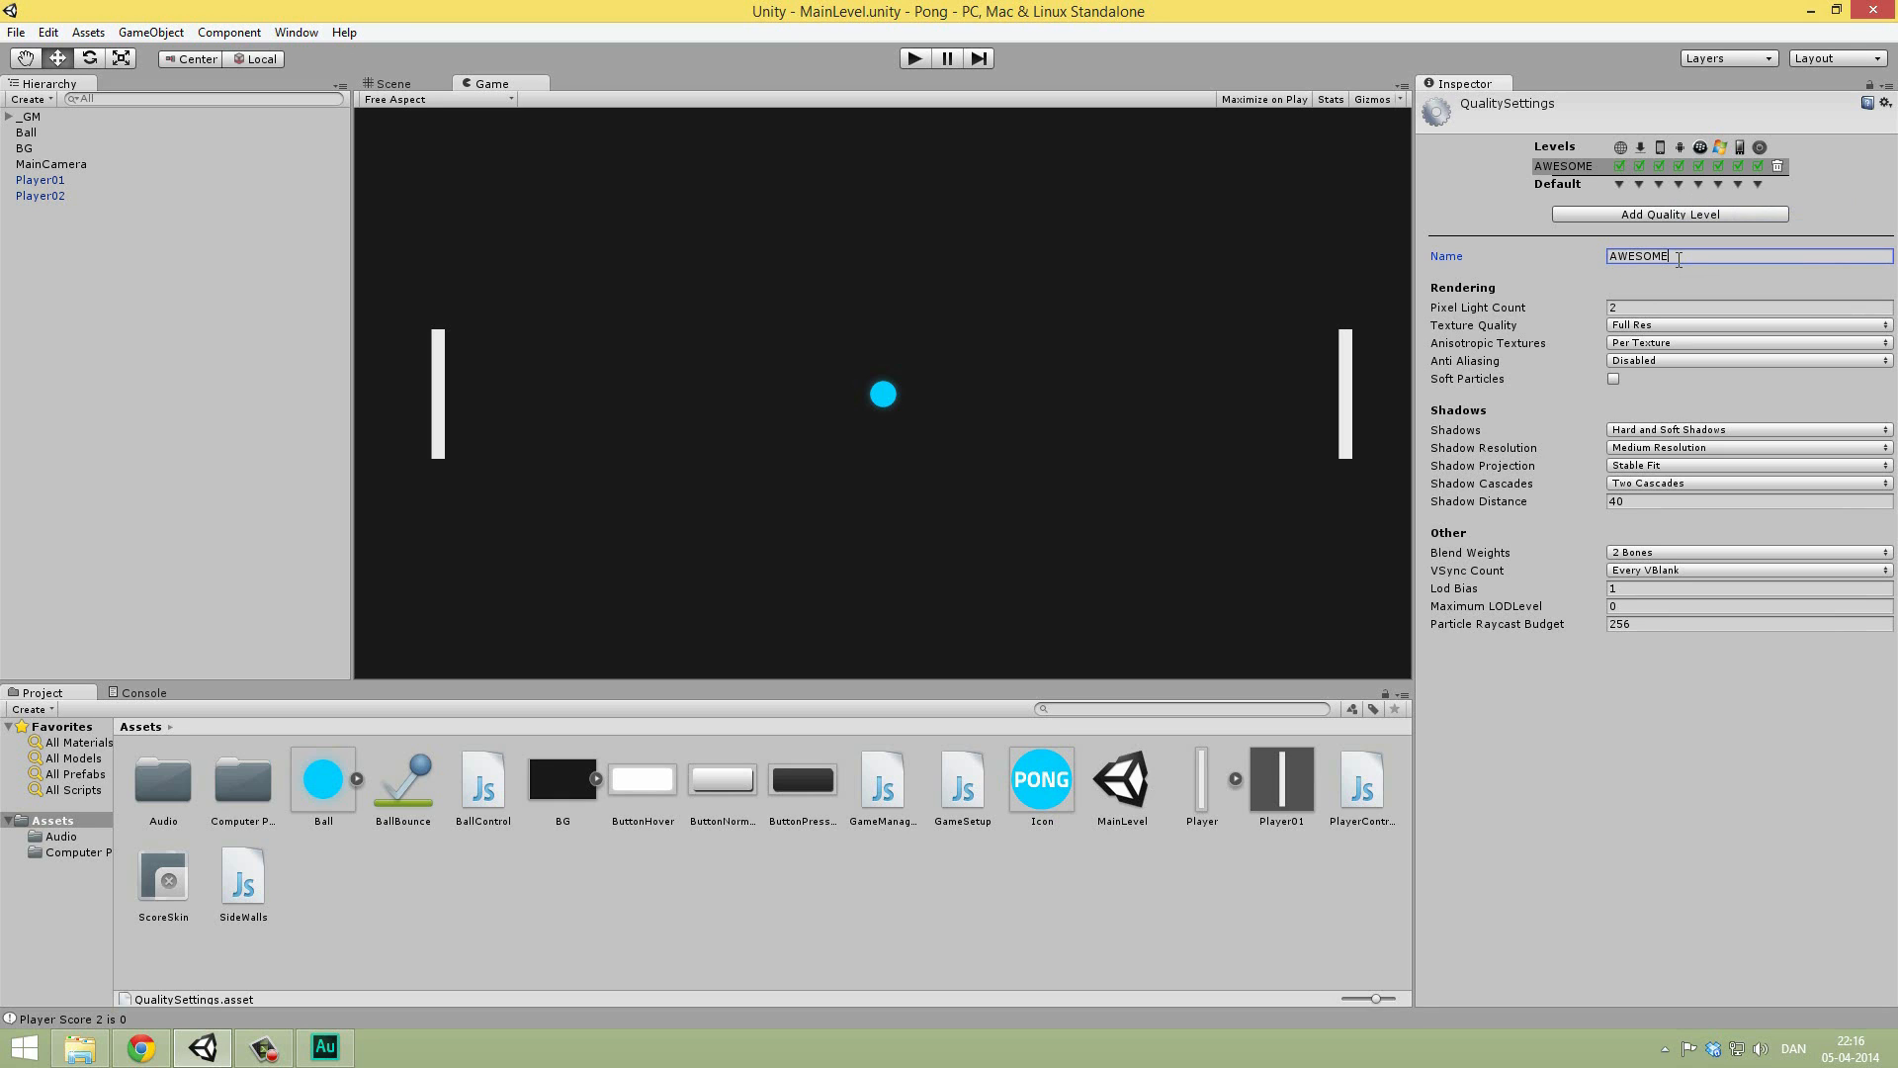
pyautogui.write('Standare')
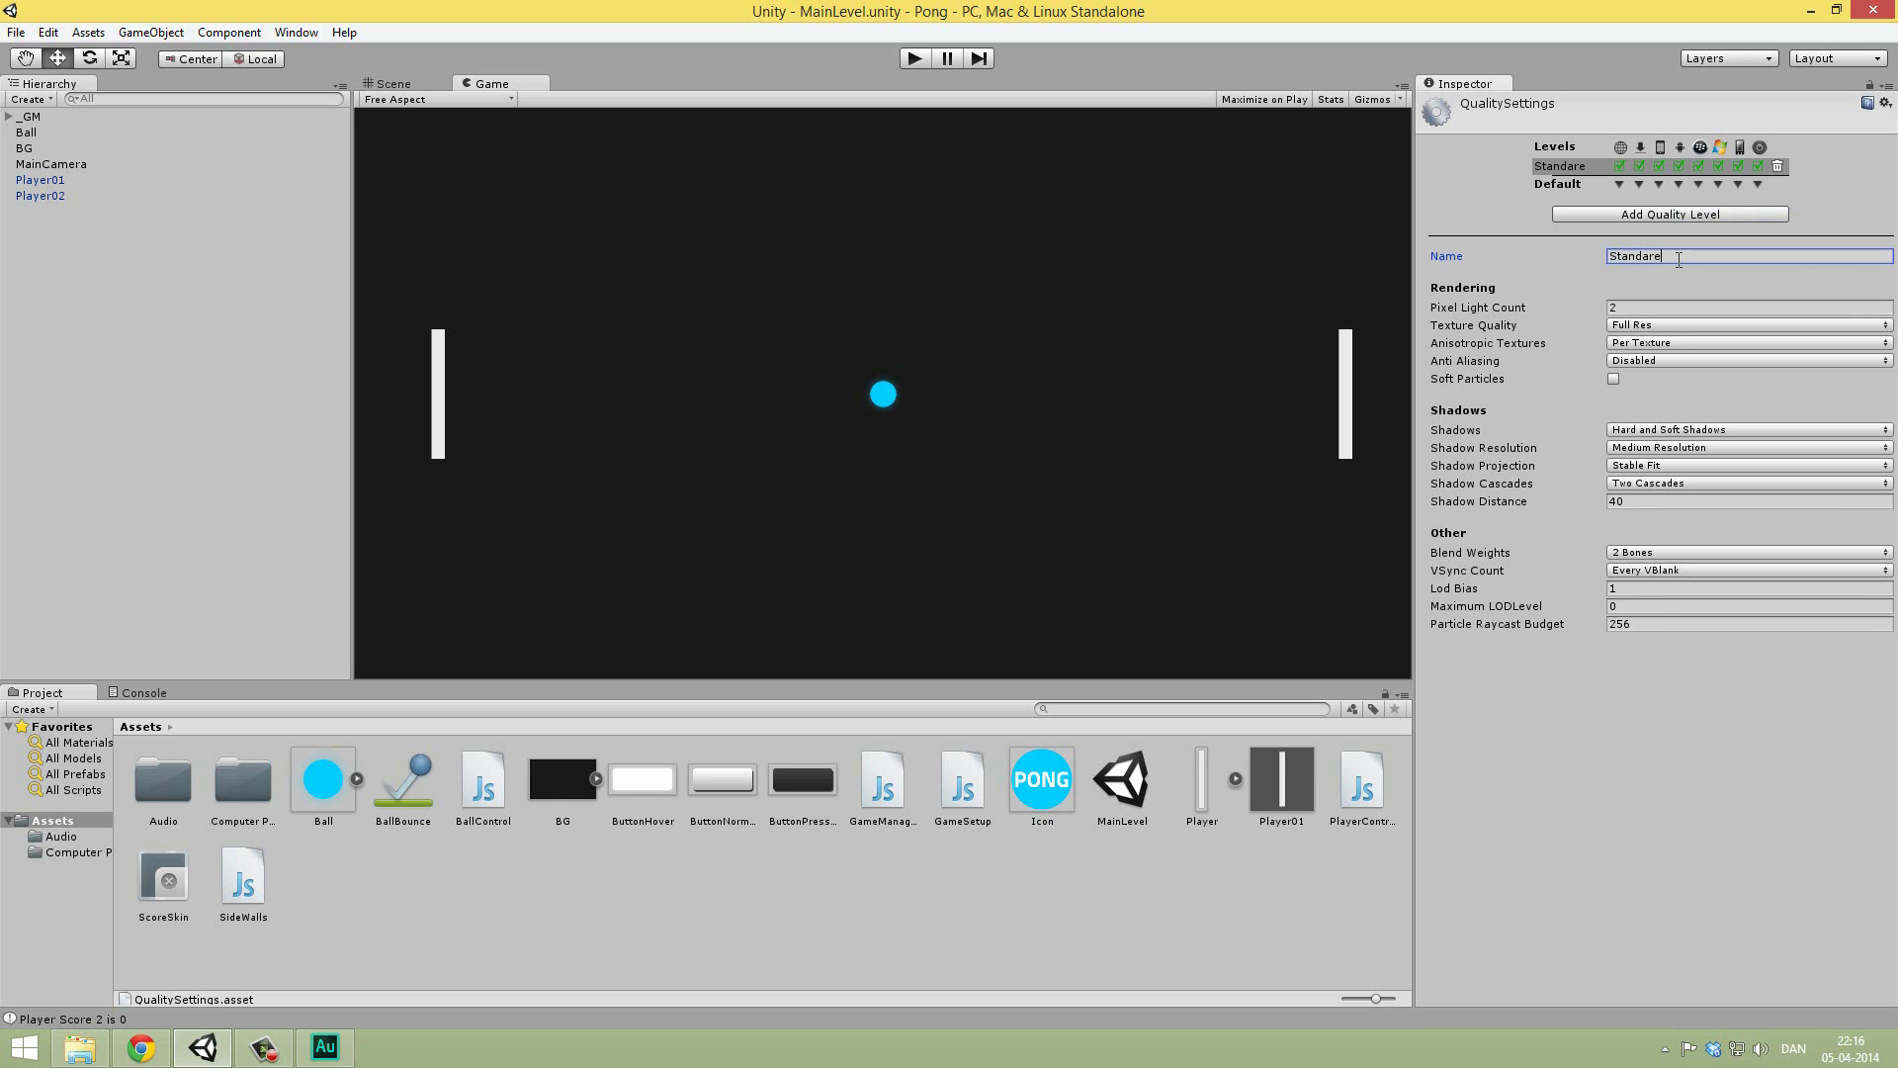
pyautogui.click(1748, 307)
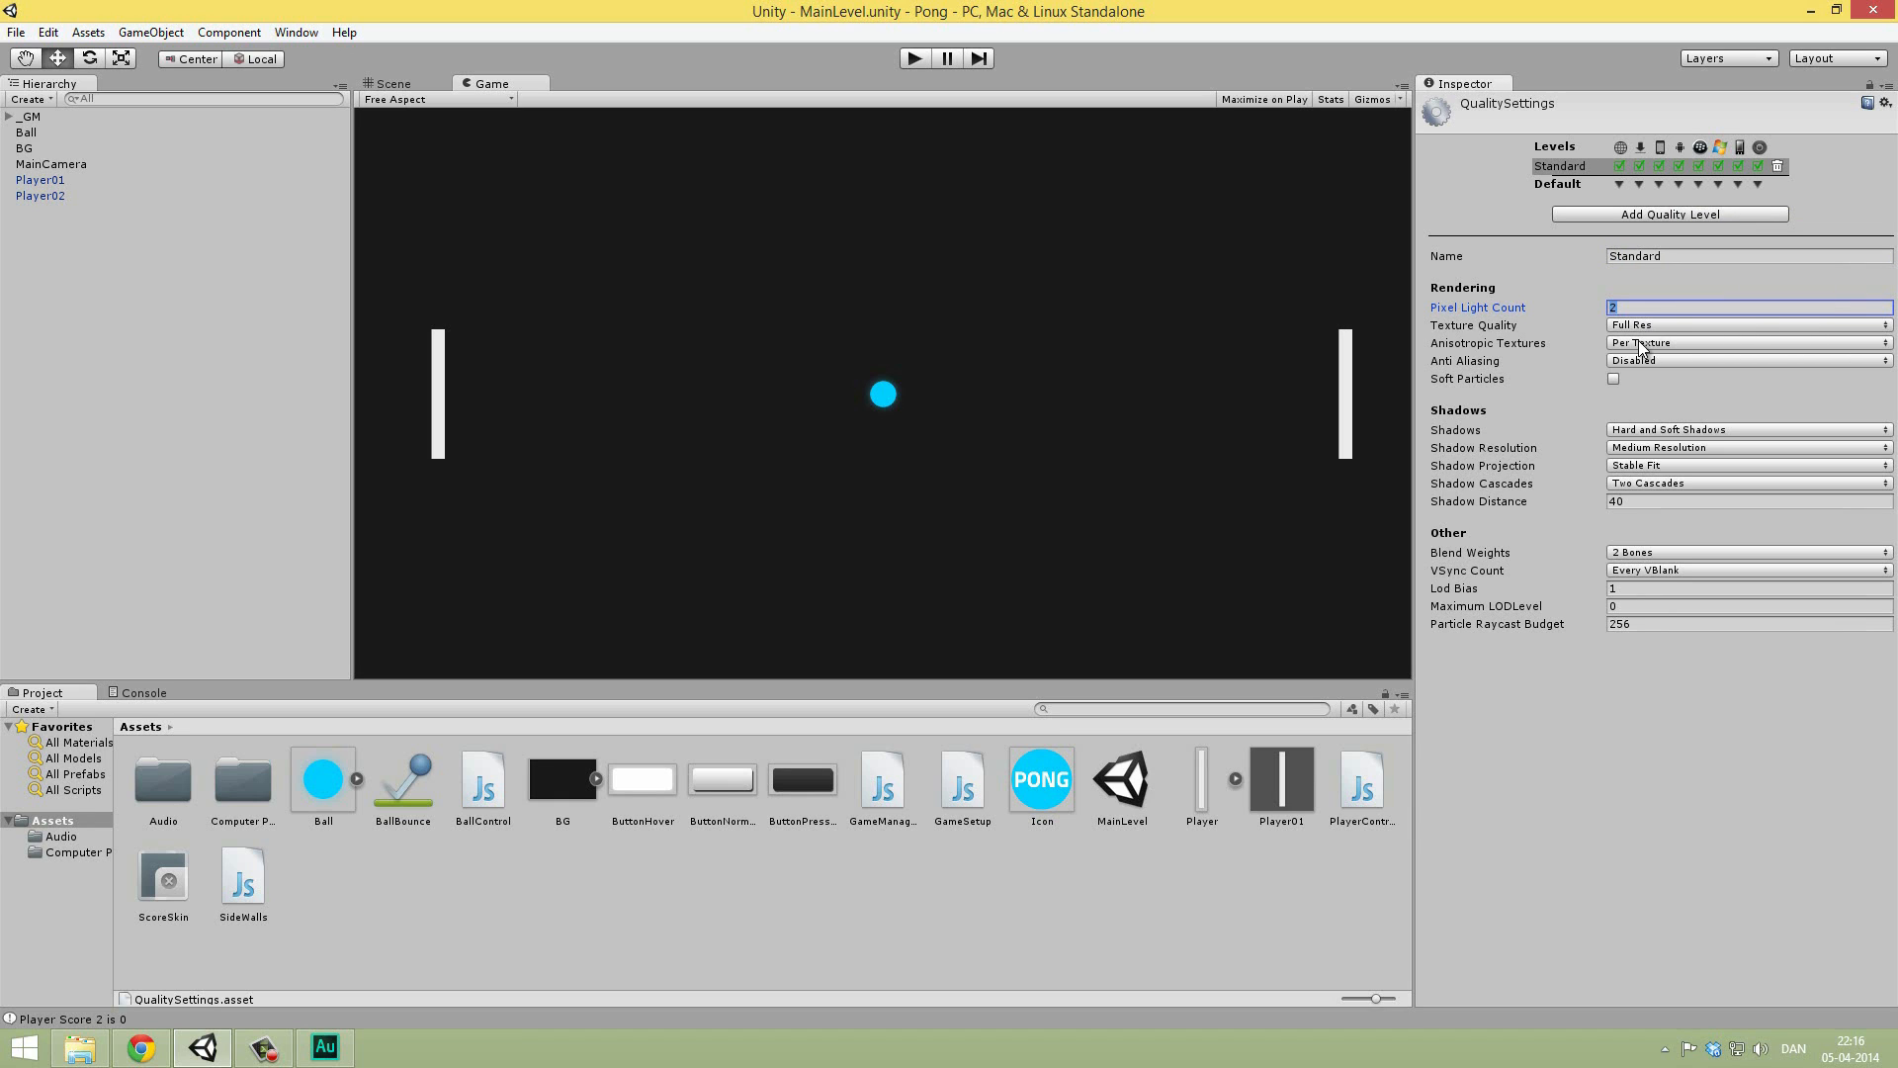
pyautogui.moveTo(1662, 351)
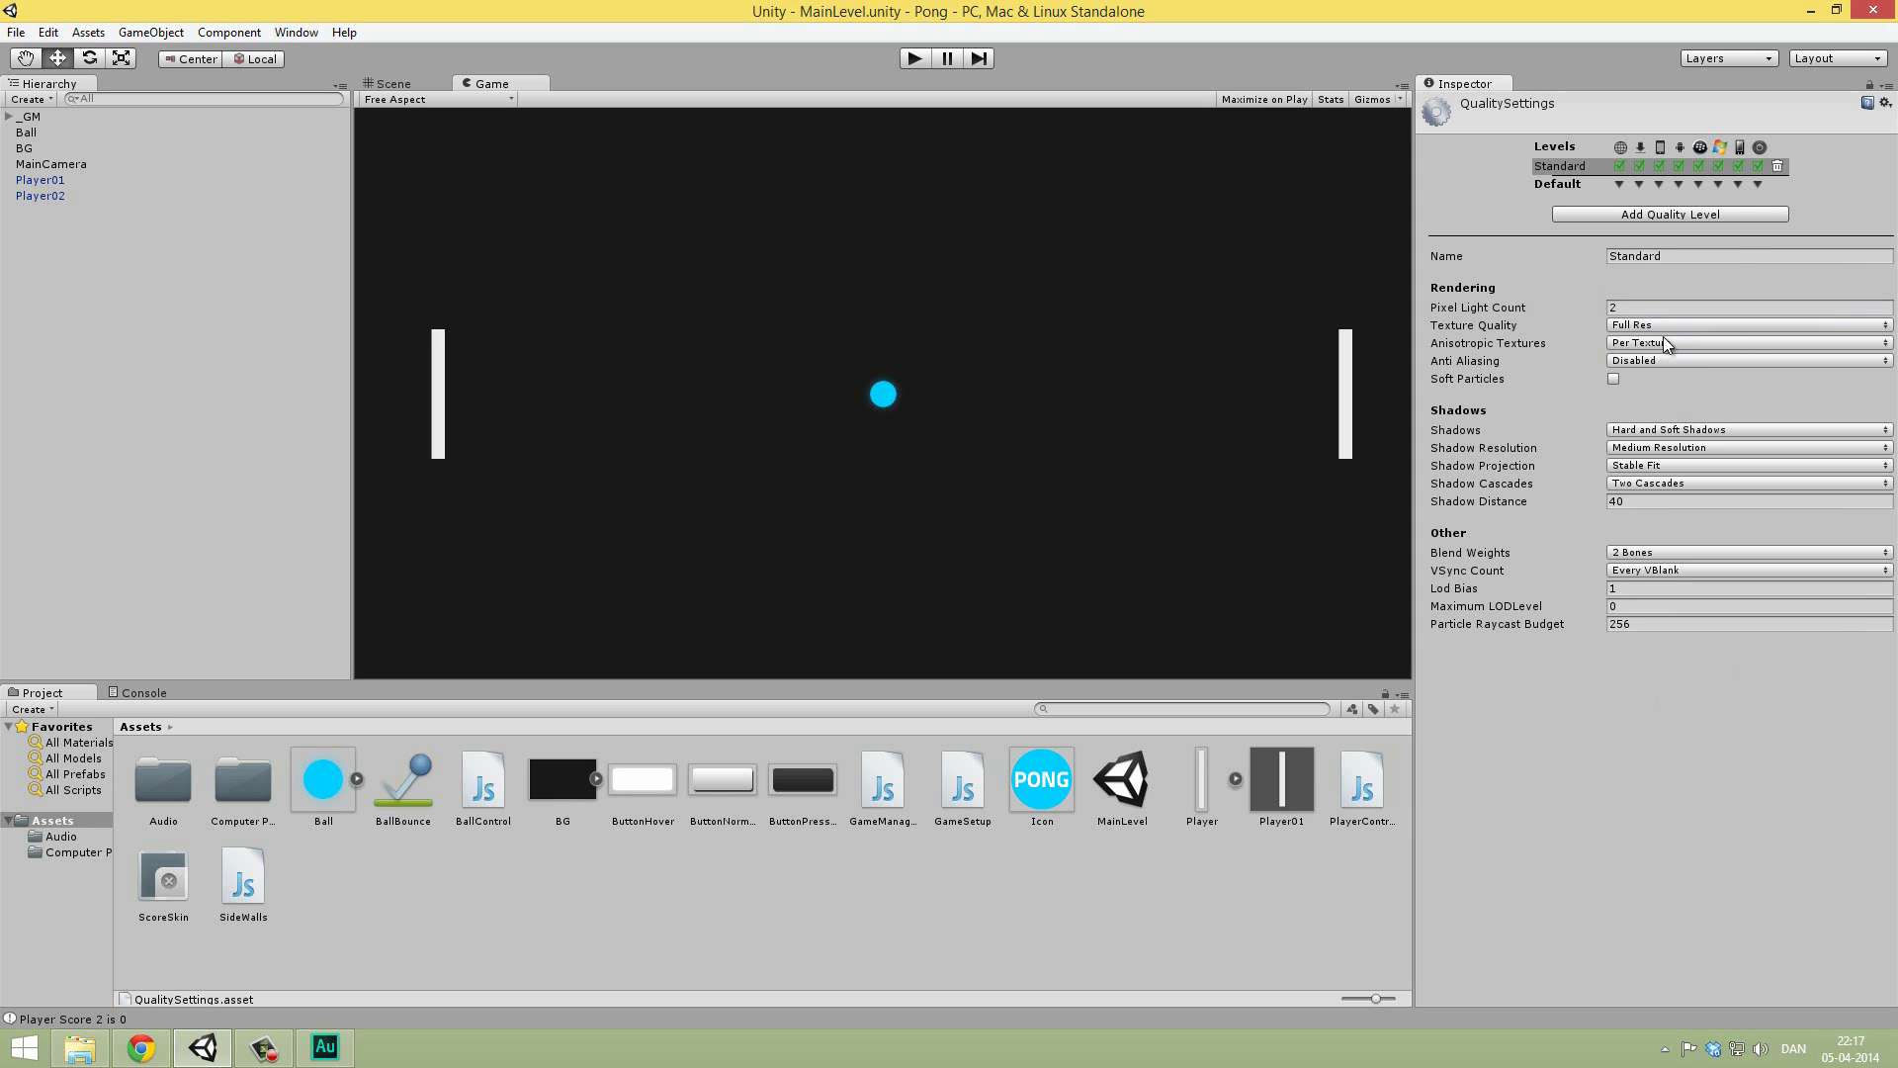
pyautogui.click(1746, 343)
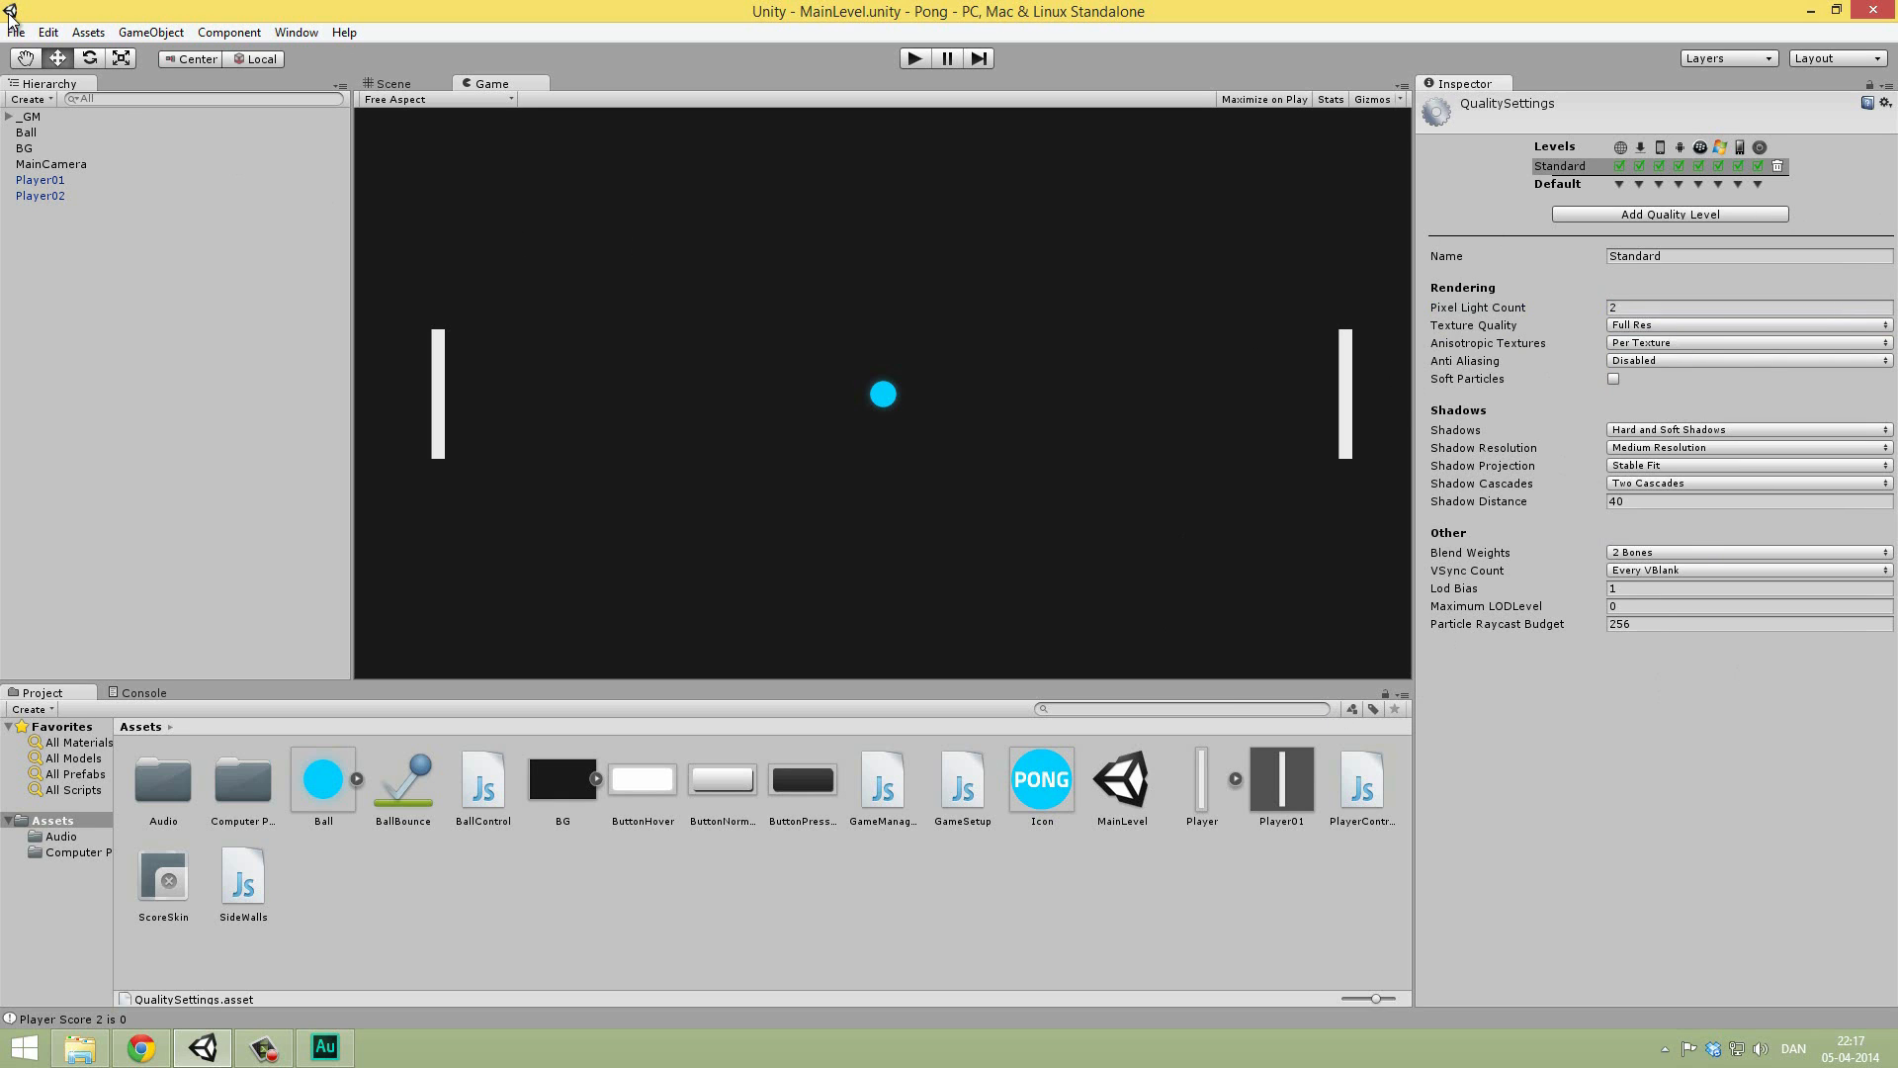
pyautogui.moveTo(1546, 216)
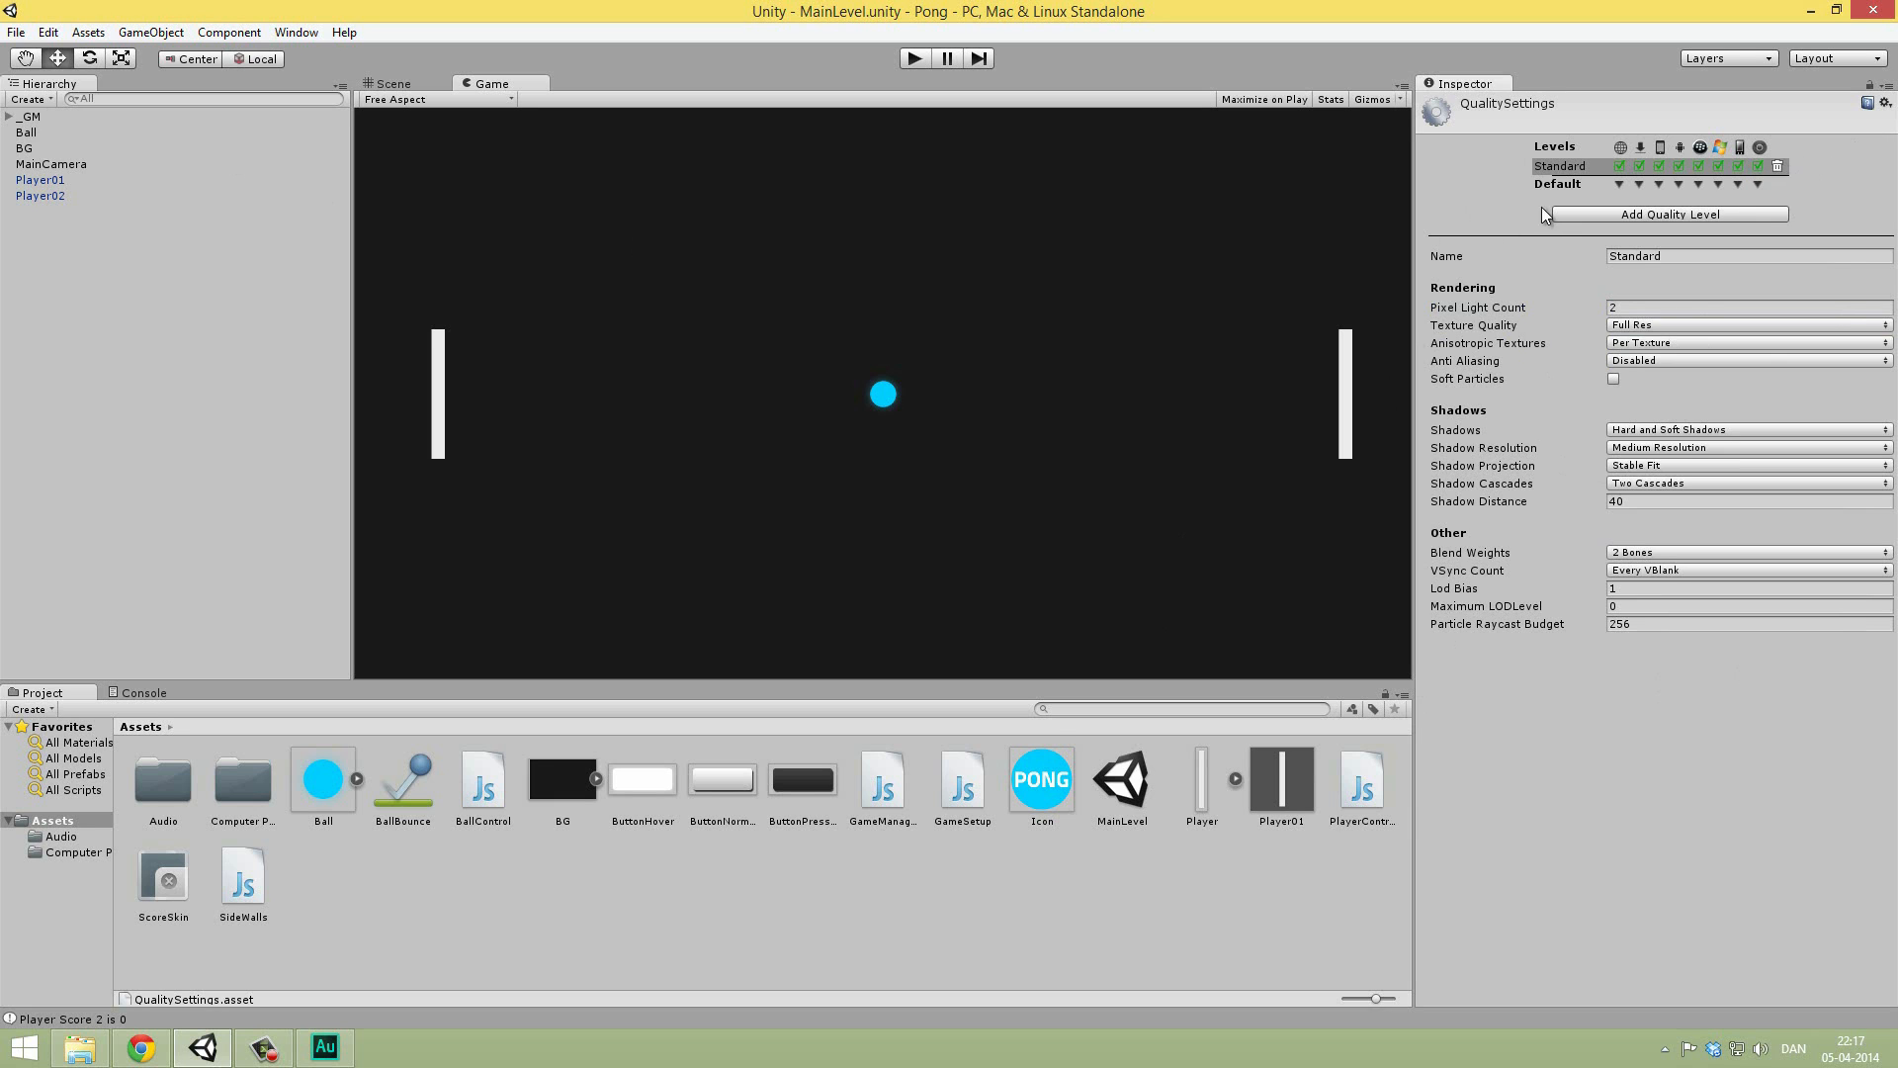
# Step: Rebuild Pong from Build Settings, overwriting Pong Tutorial Build V01 on the Desktop
pyautogui.click(16, 31)
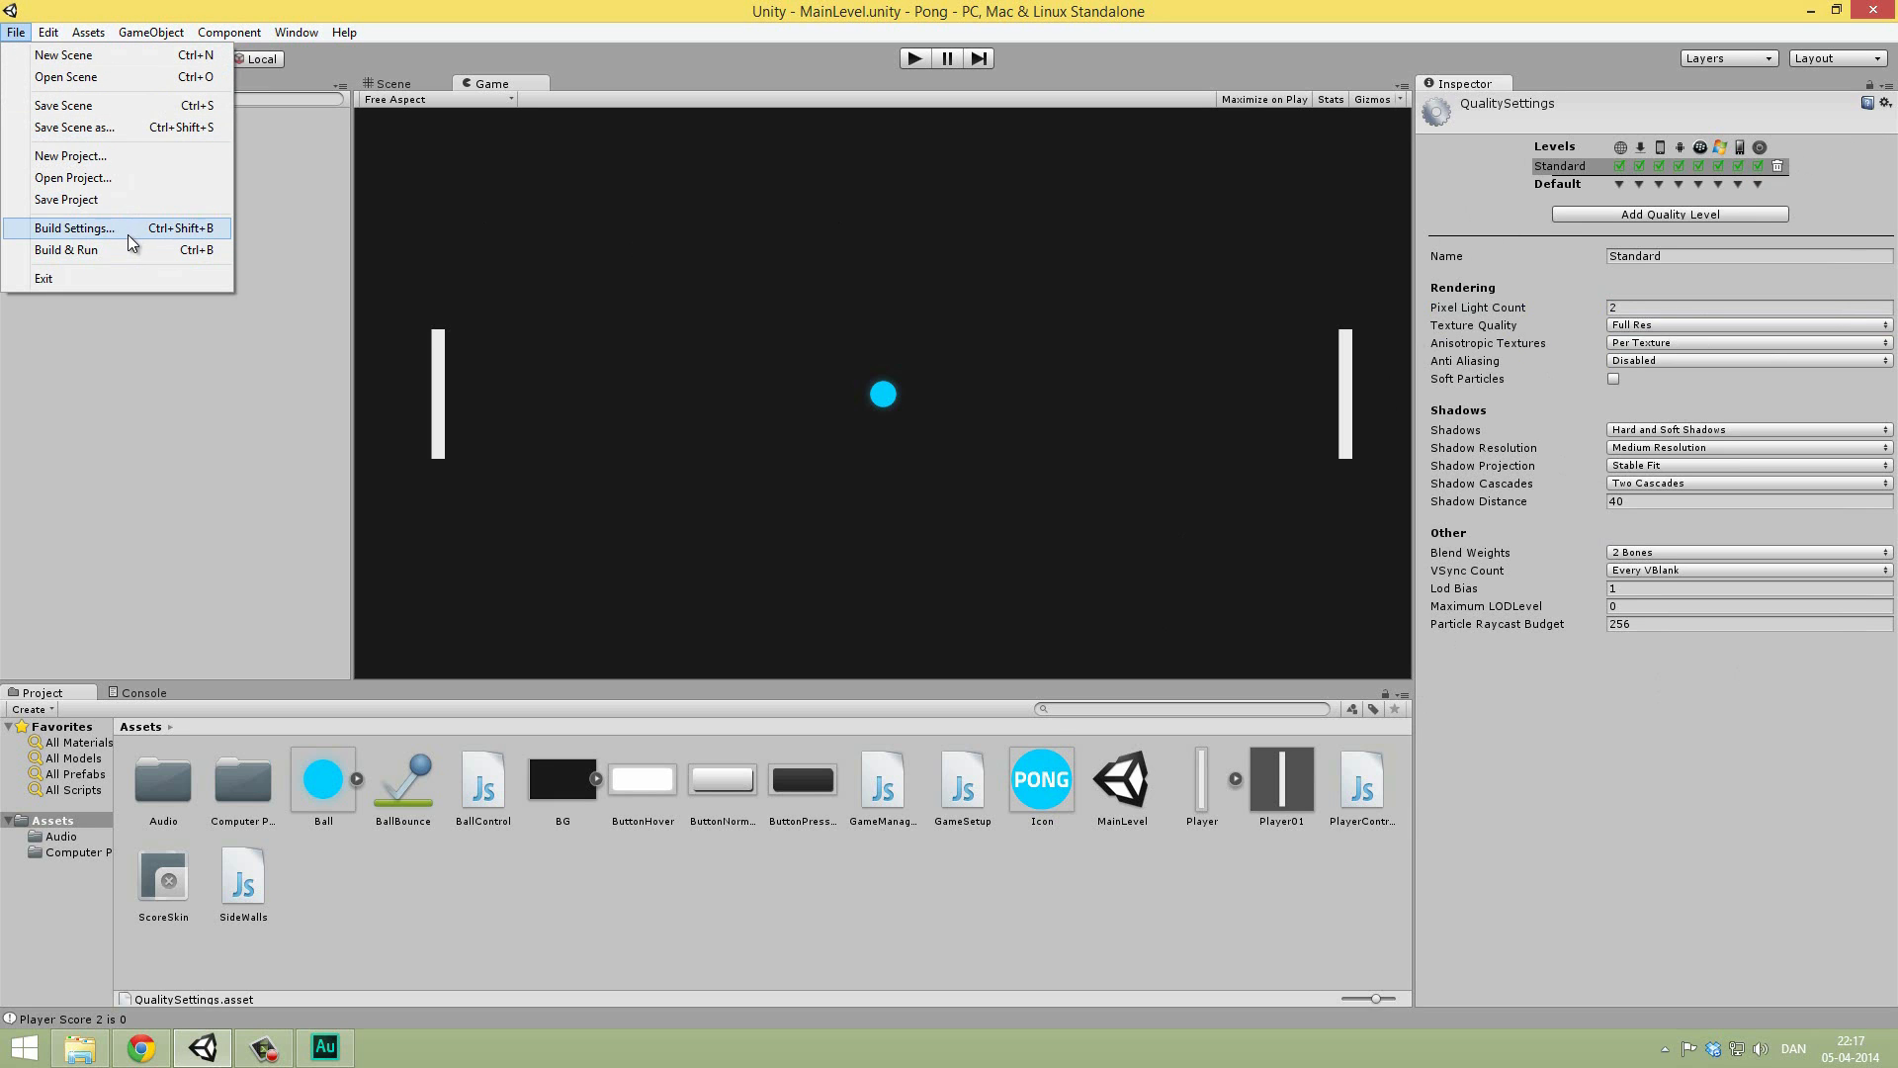
pyautogui.moveTo(133, 233)
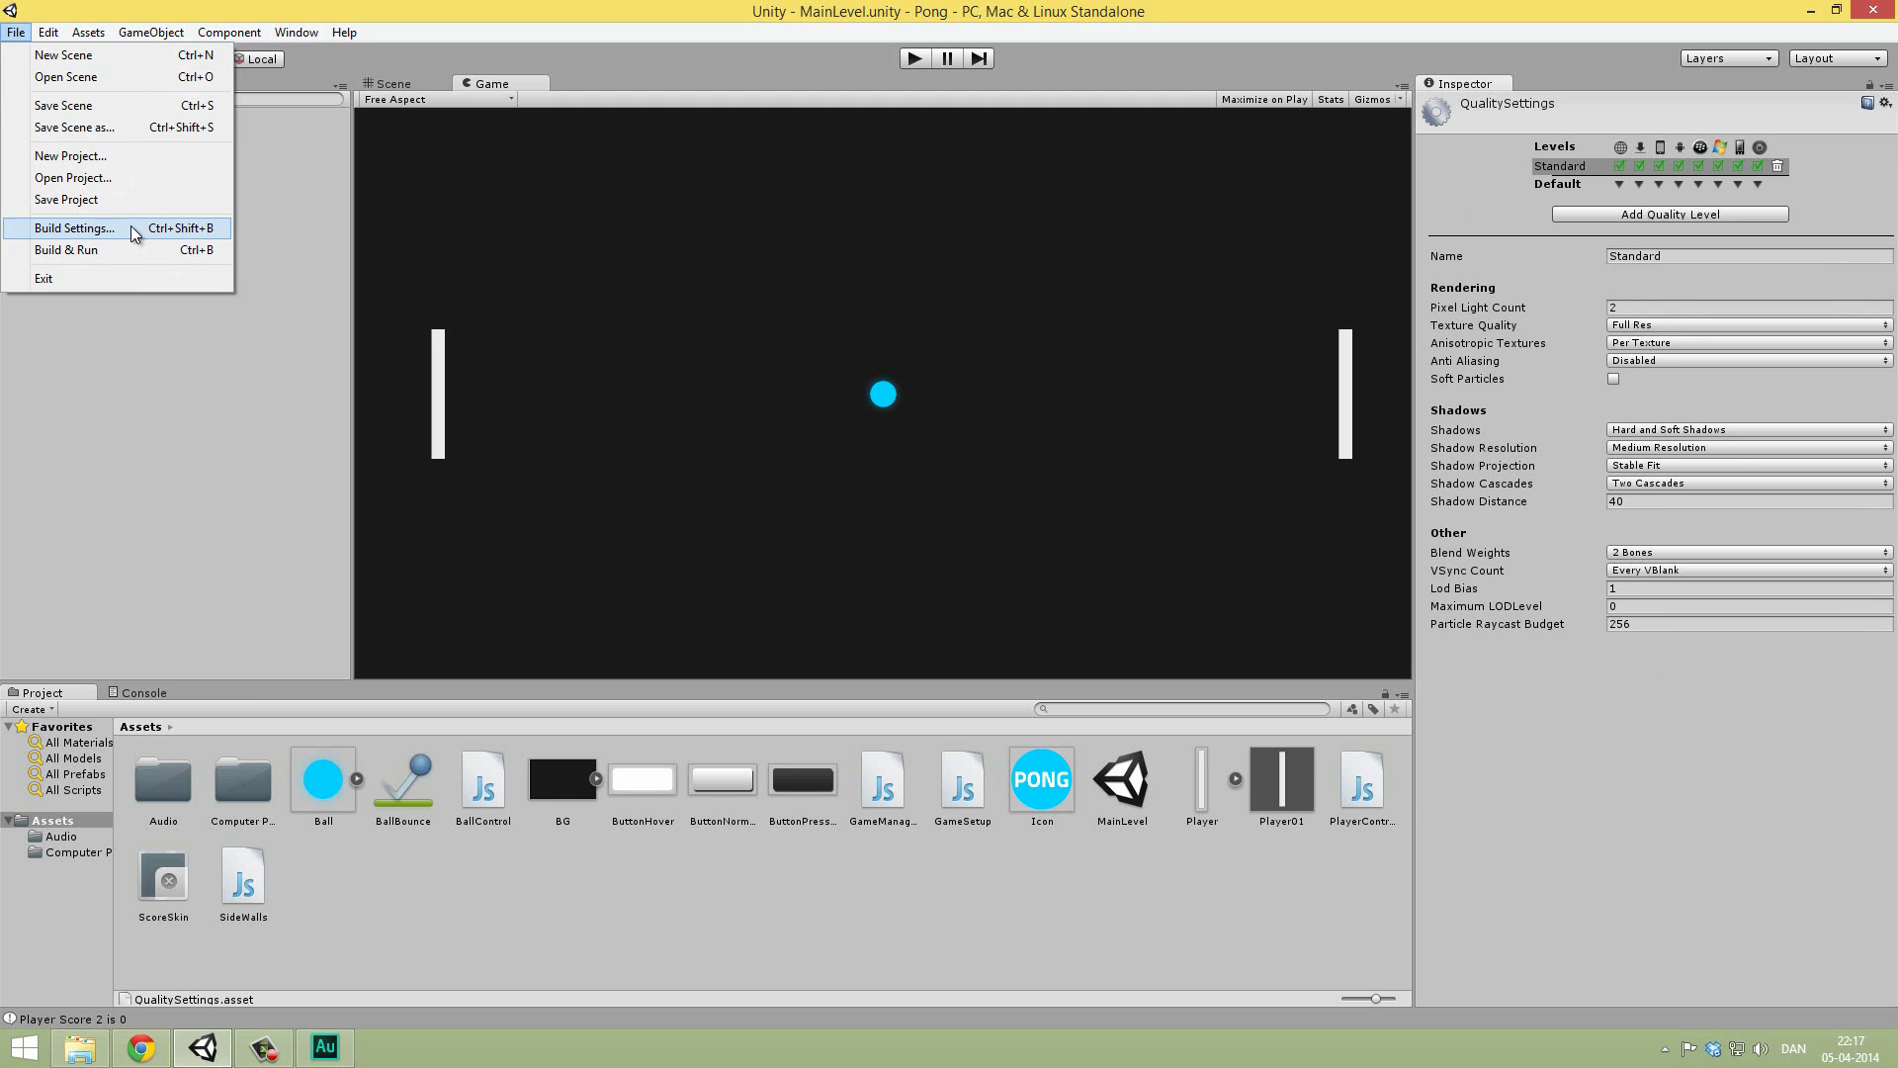
pyautogui.click(74, 227)
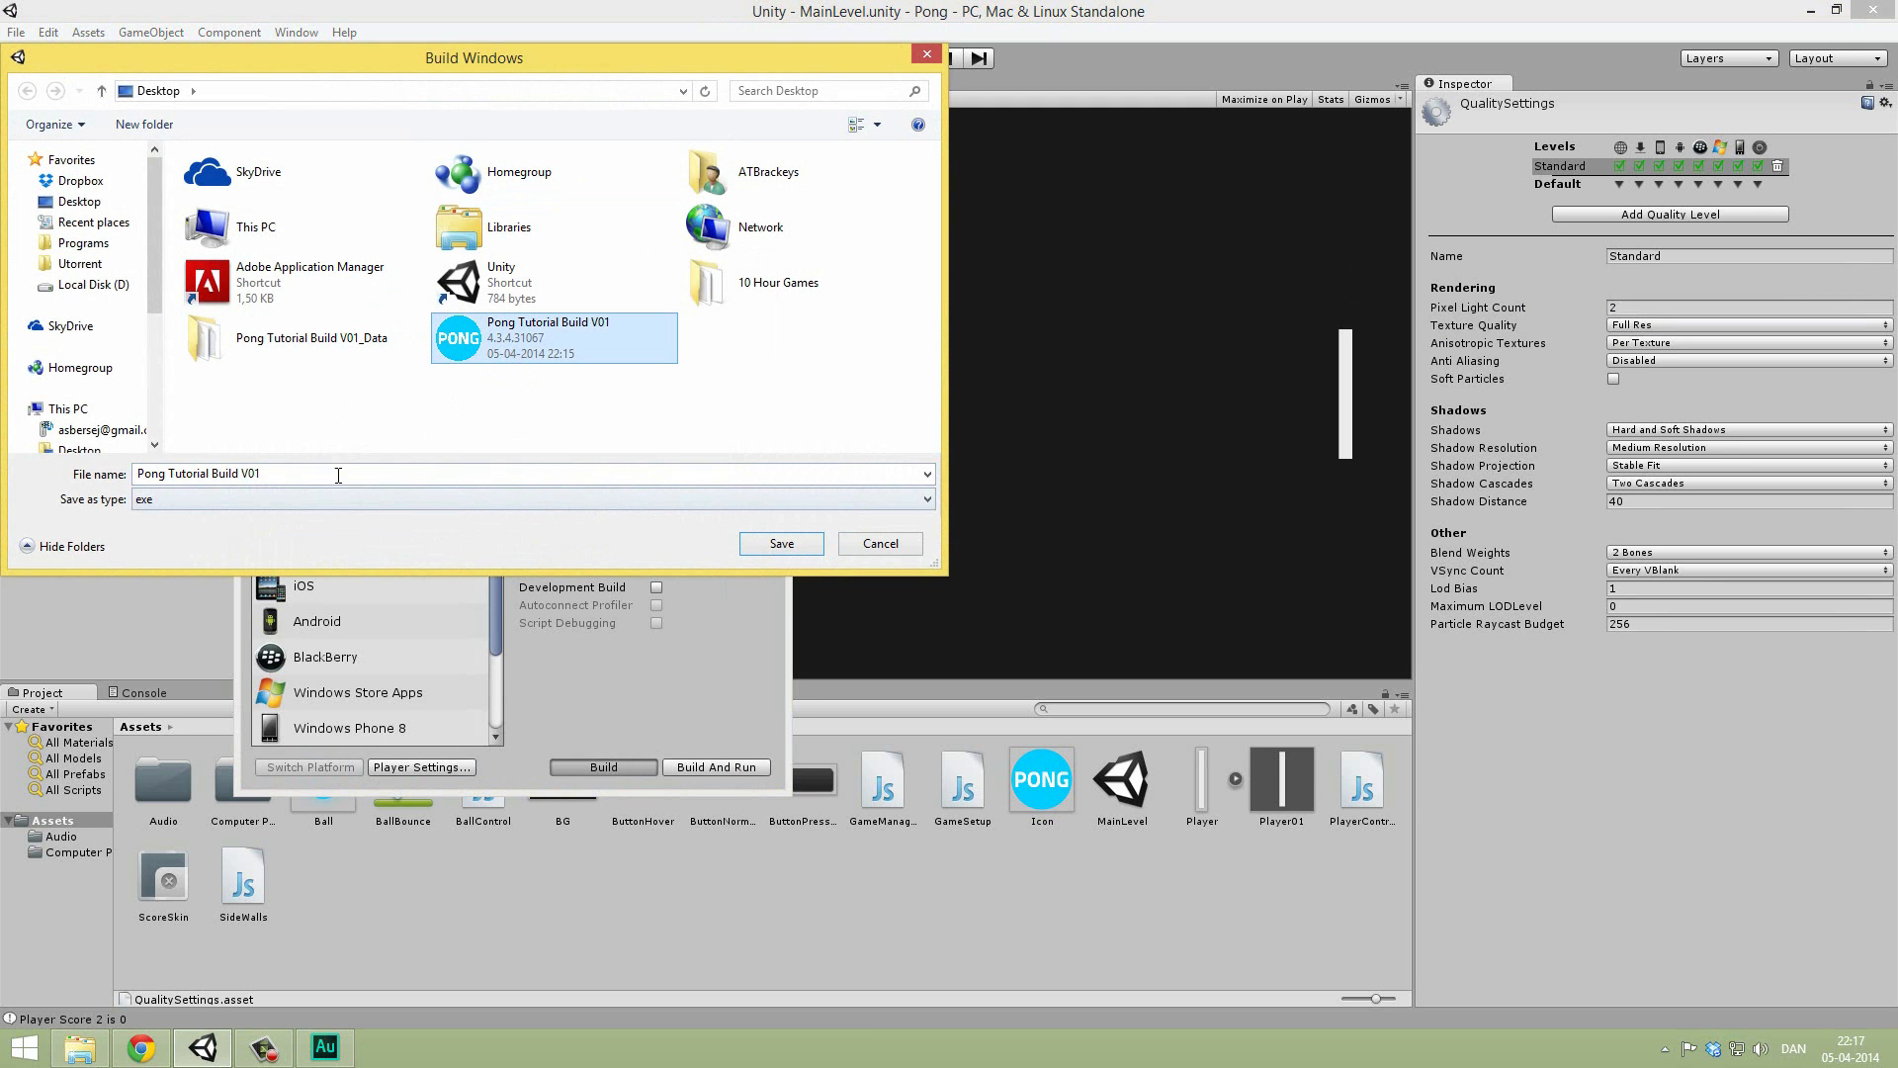
pyautogui.click(780, 543)
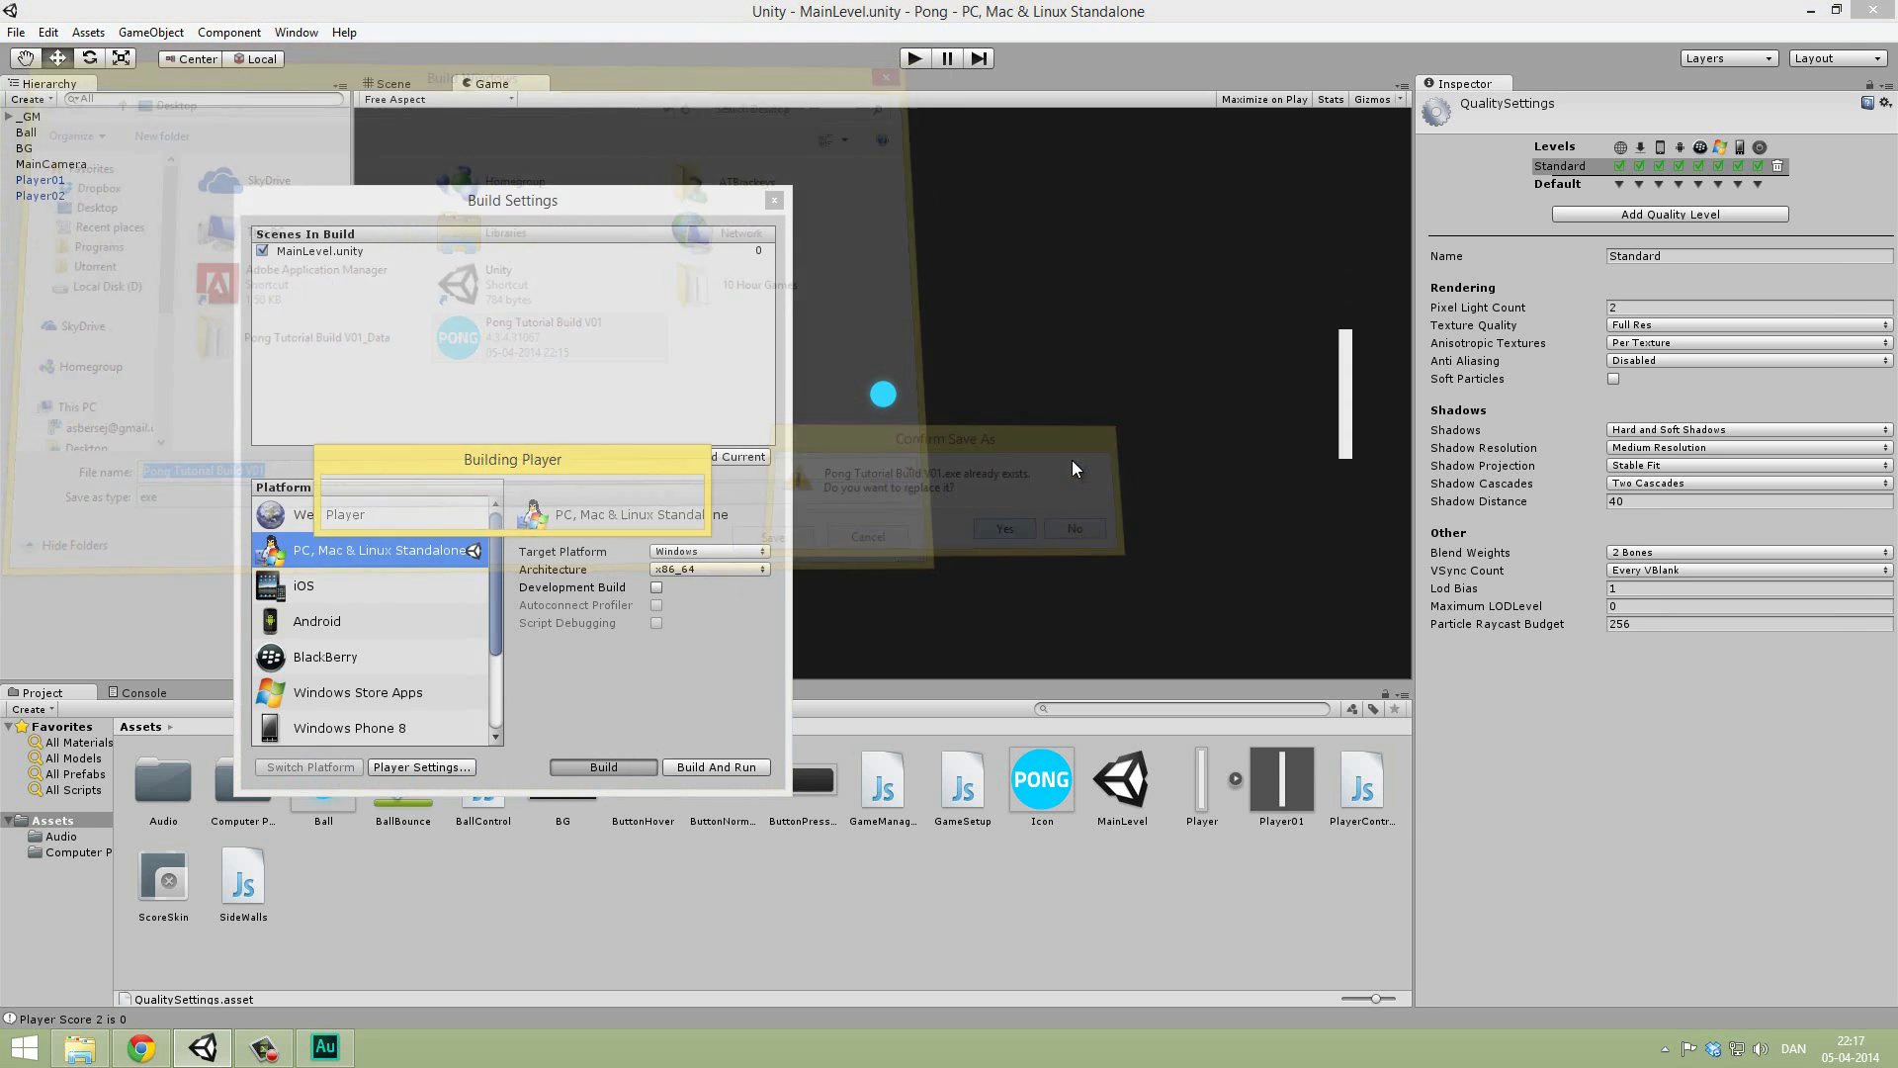
pyautogui.click(1004, 529)
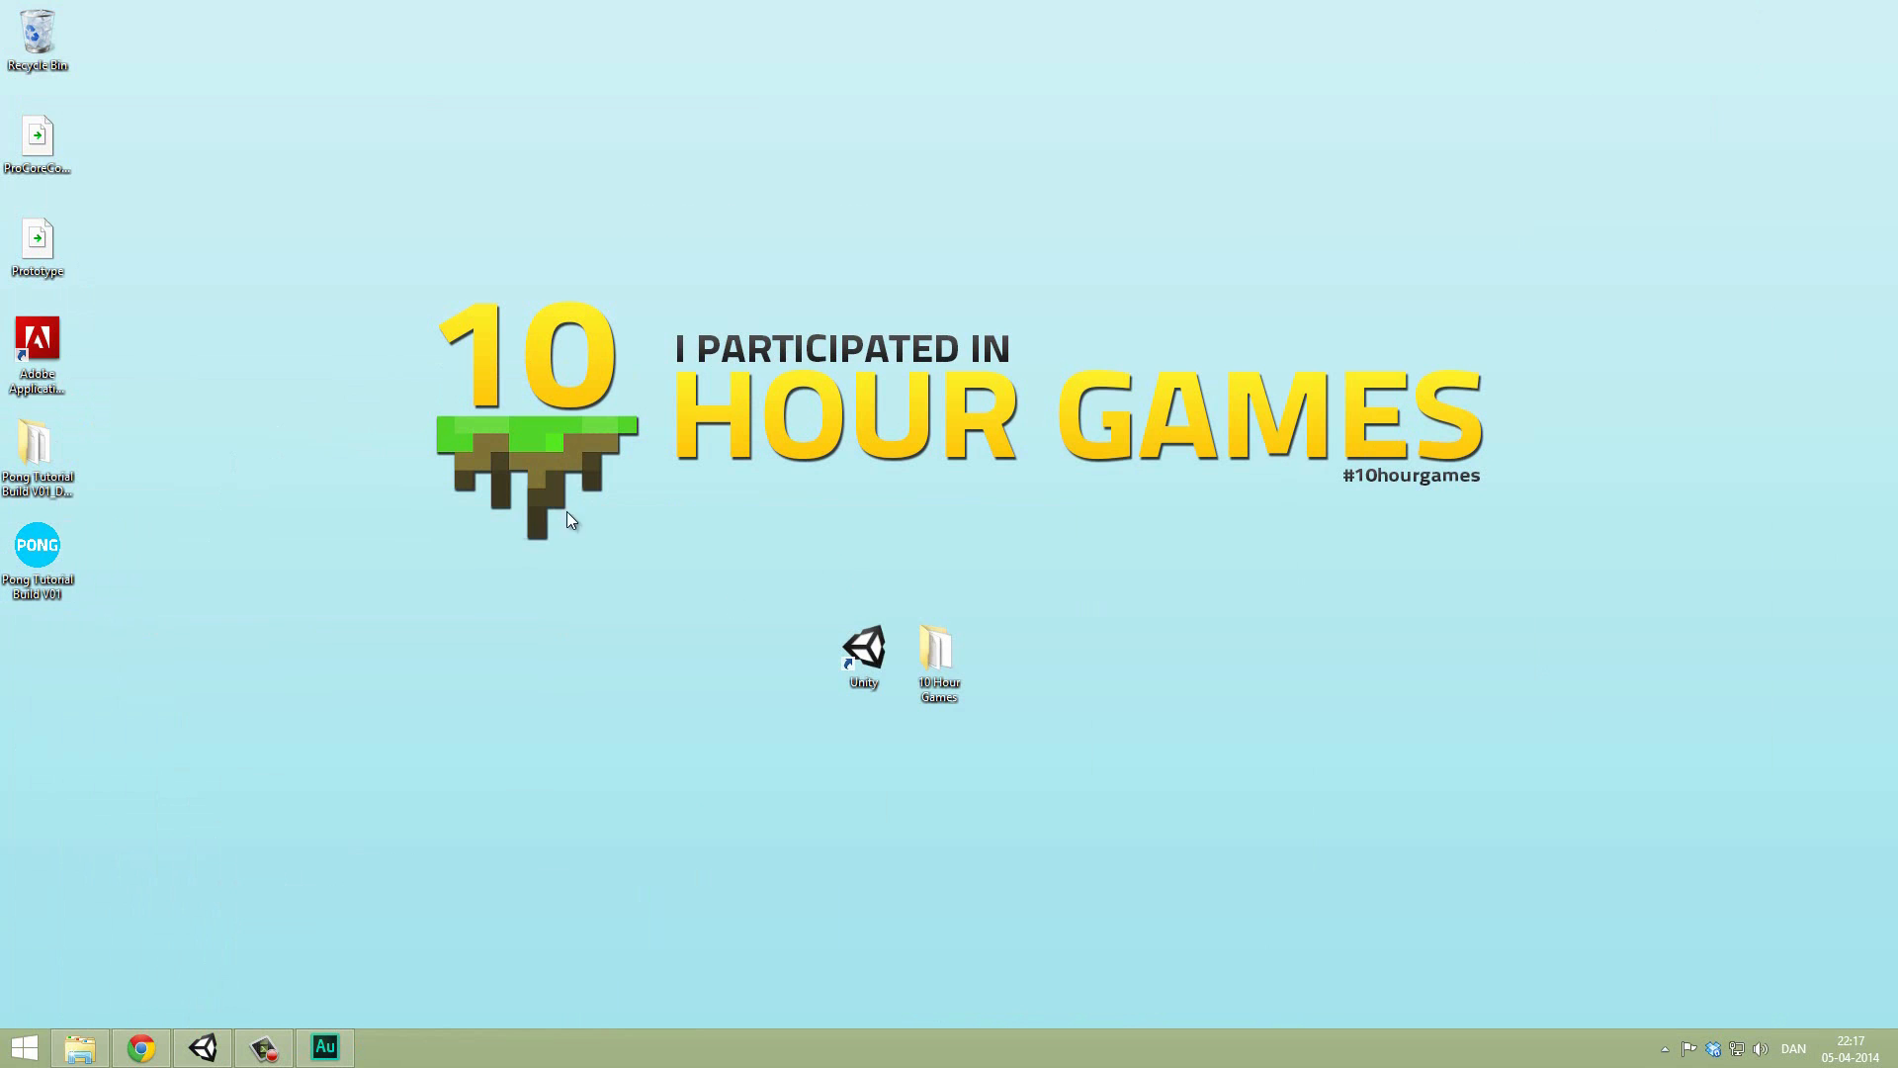
# Step: Launch Pong Tutorial Build V01 with Standard graphics quality, 1024×768 windowed, and move its dialog left
pyautogui.doubleClick(37, 544)
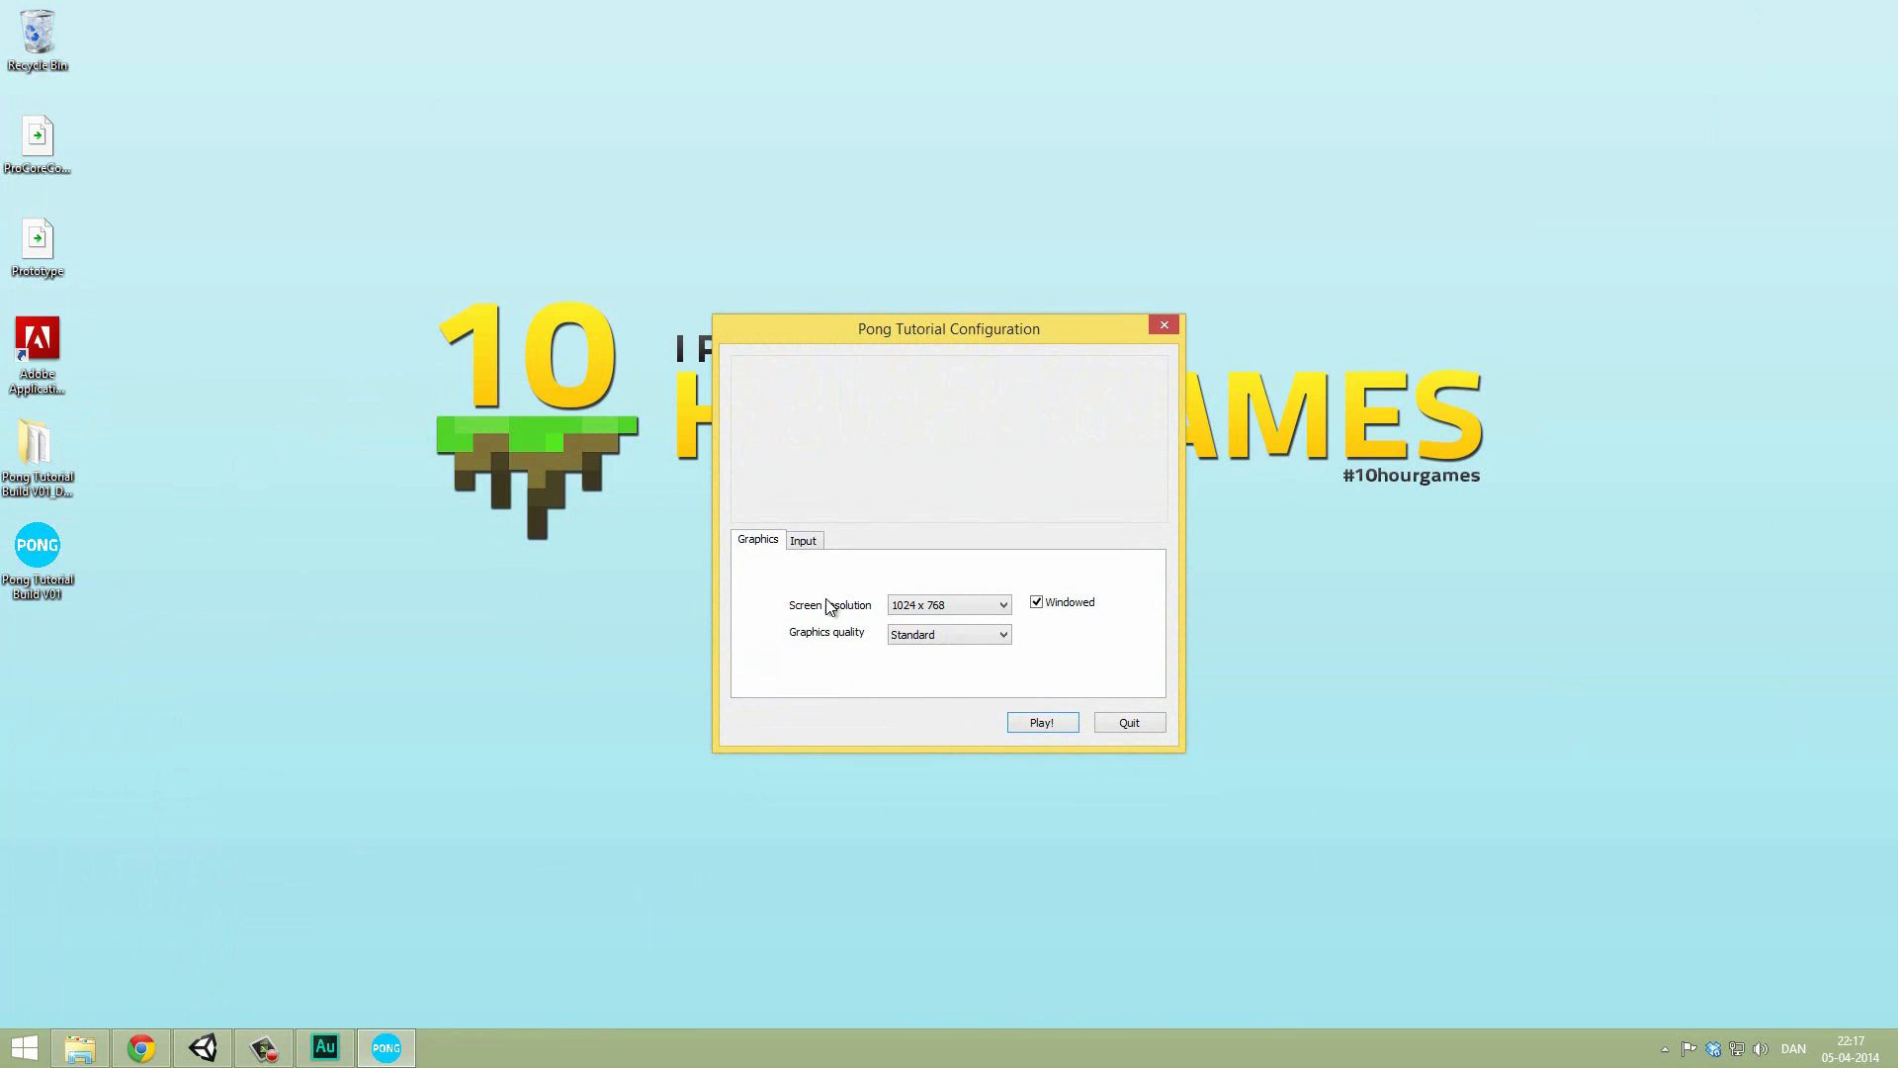
pyautogui.click(948, 633)
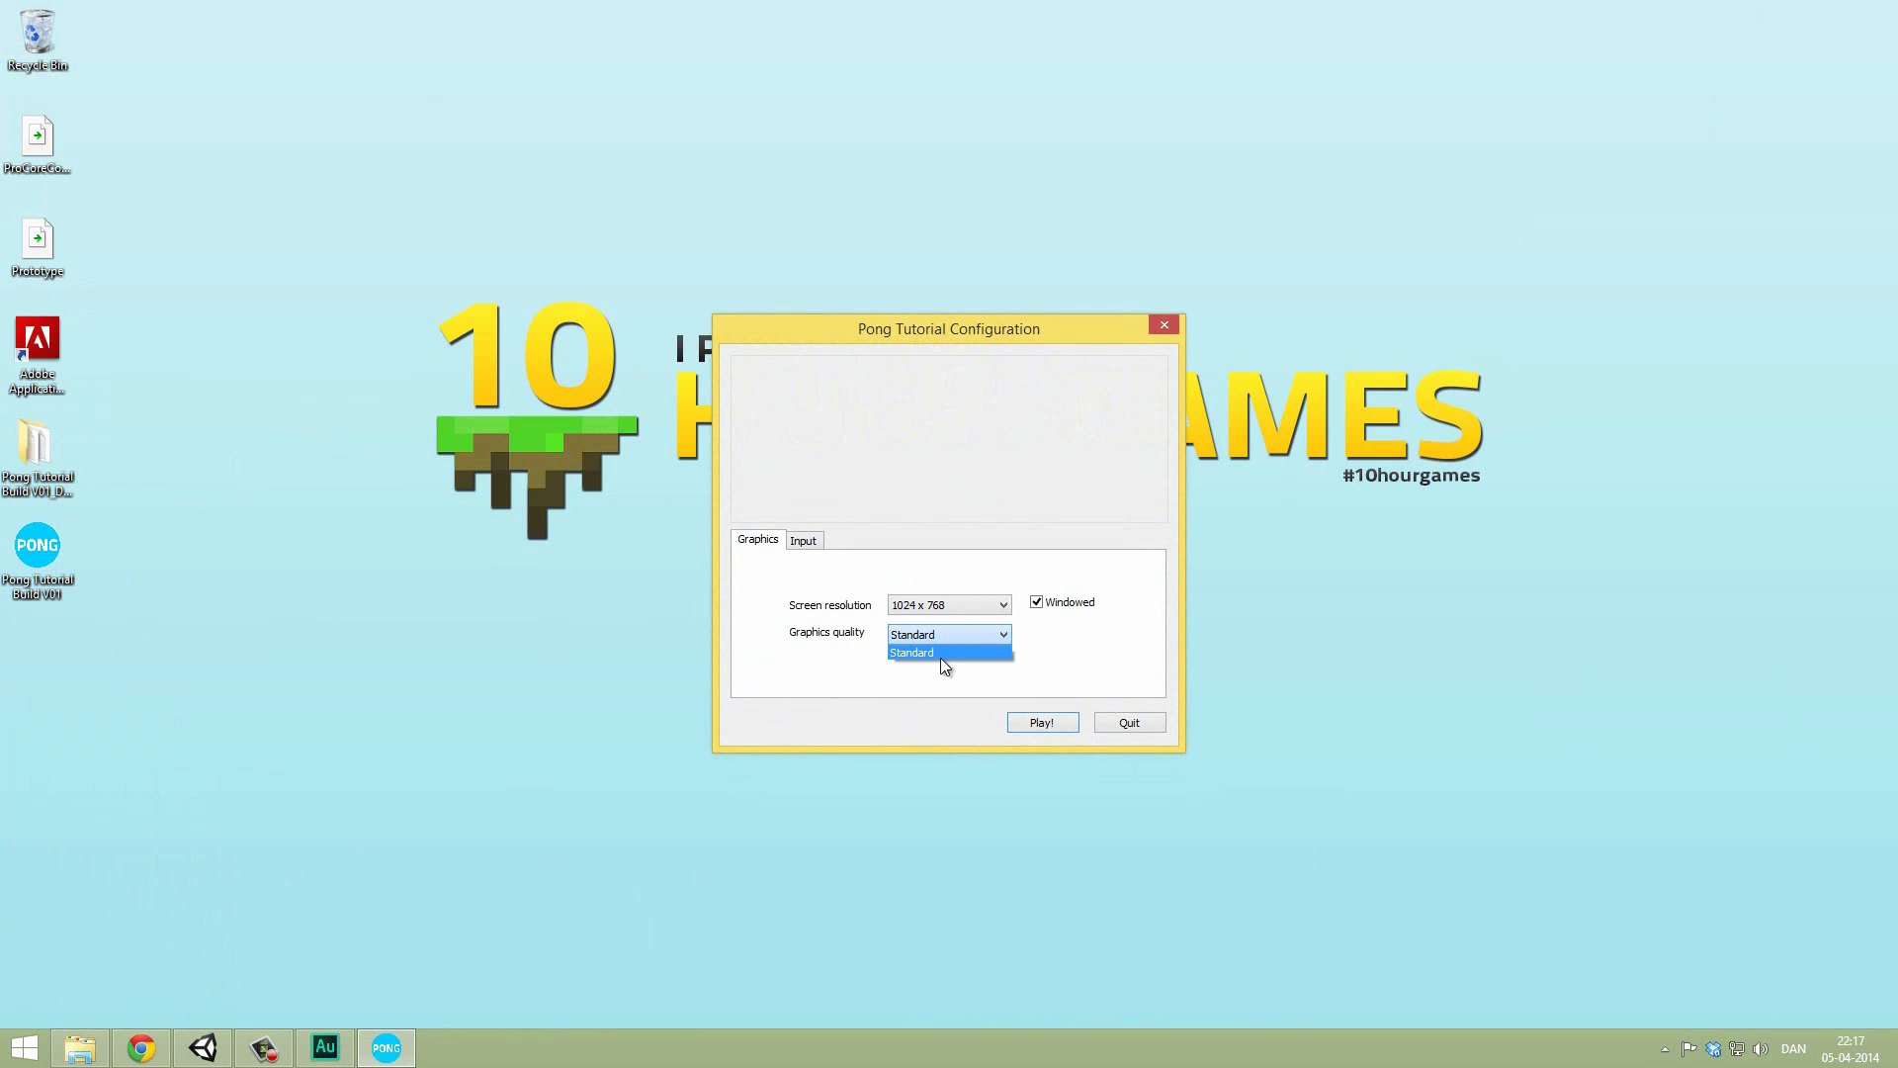
pyautogui.click(949, 652)
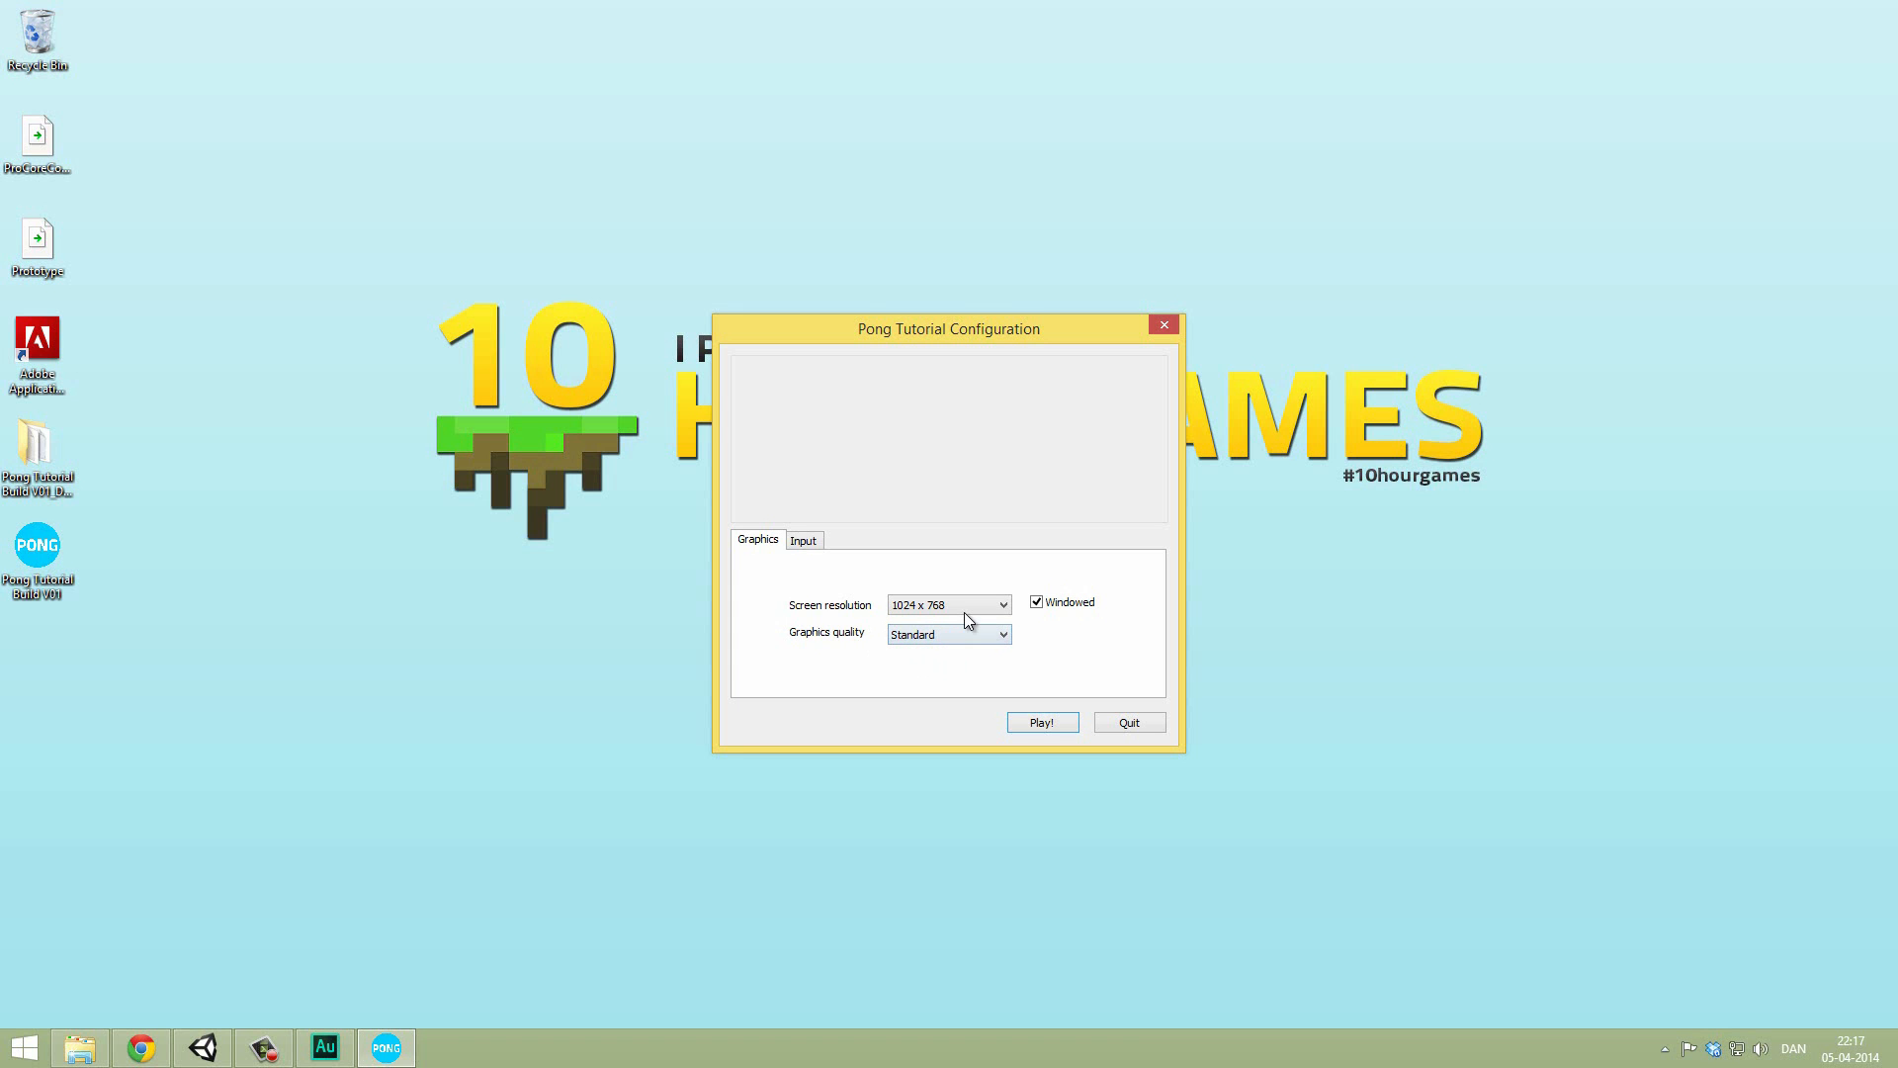
pyautogui.moveTo(948, 328); pyautogui.dragTo(726, 332)
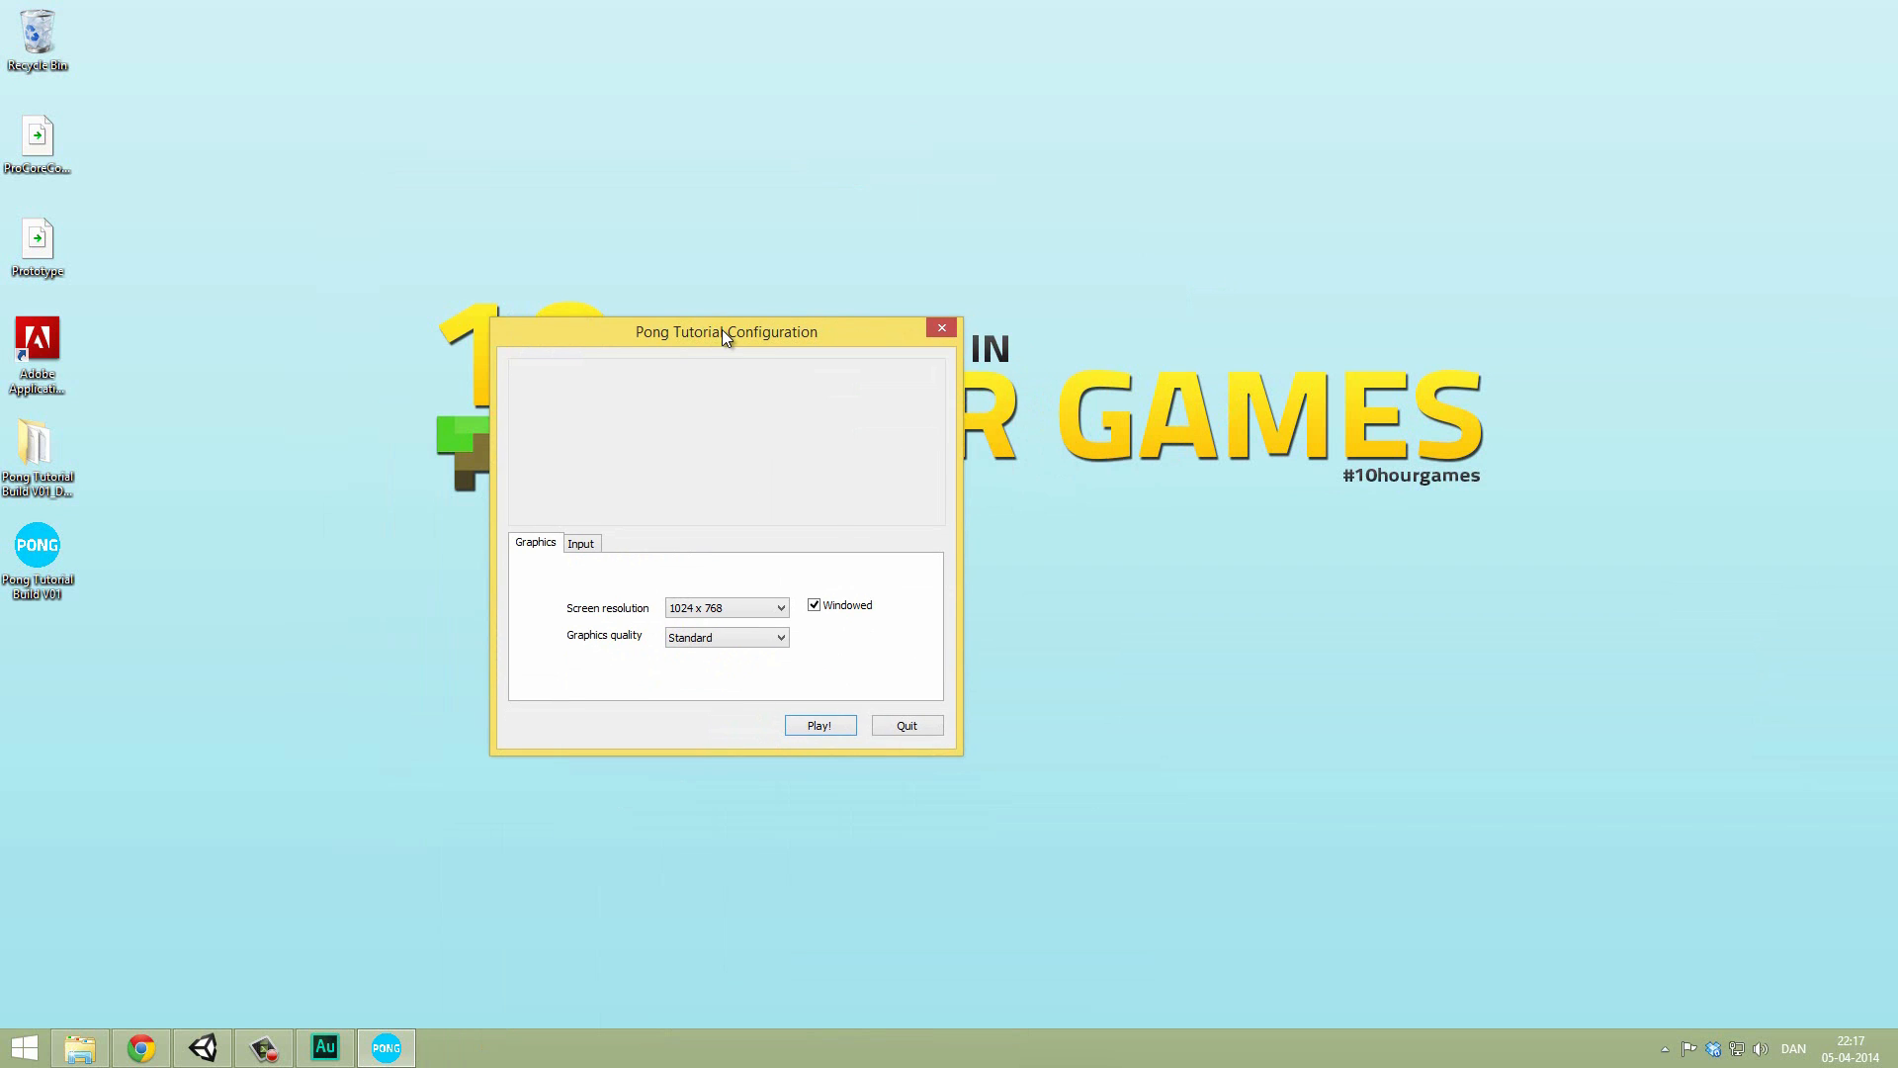
pyautogui.moveTo(802, 631)
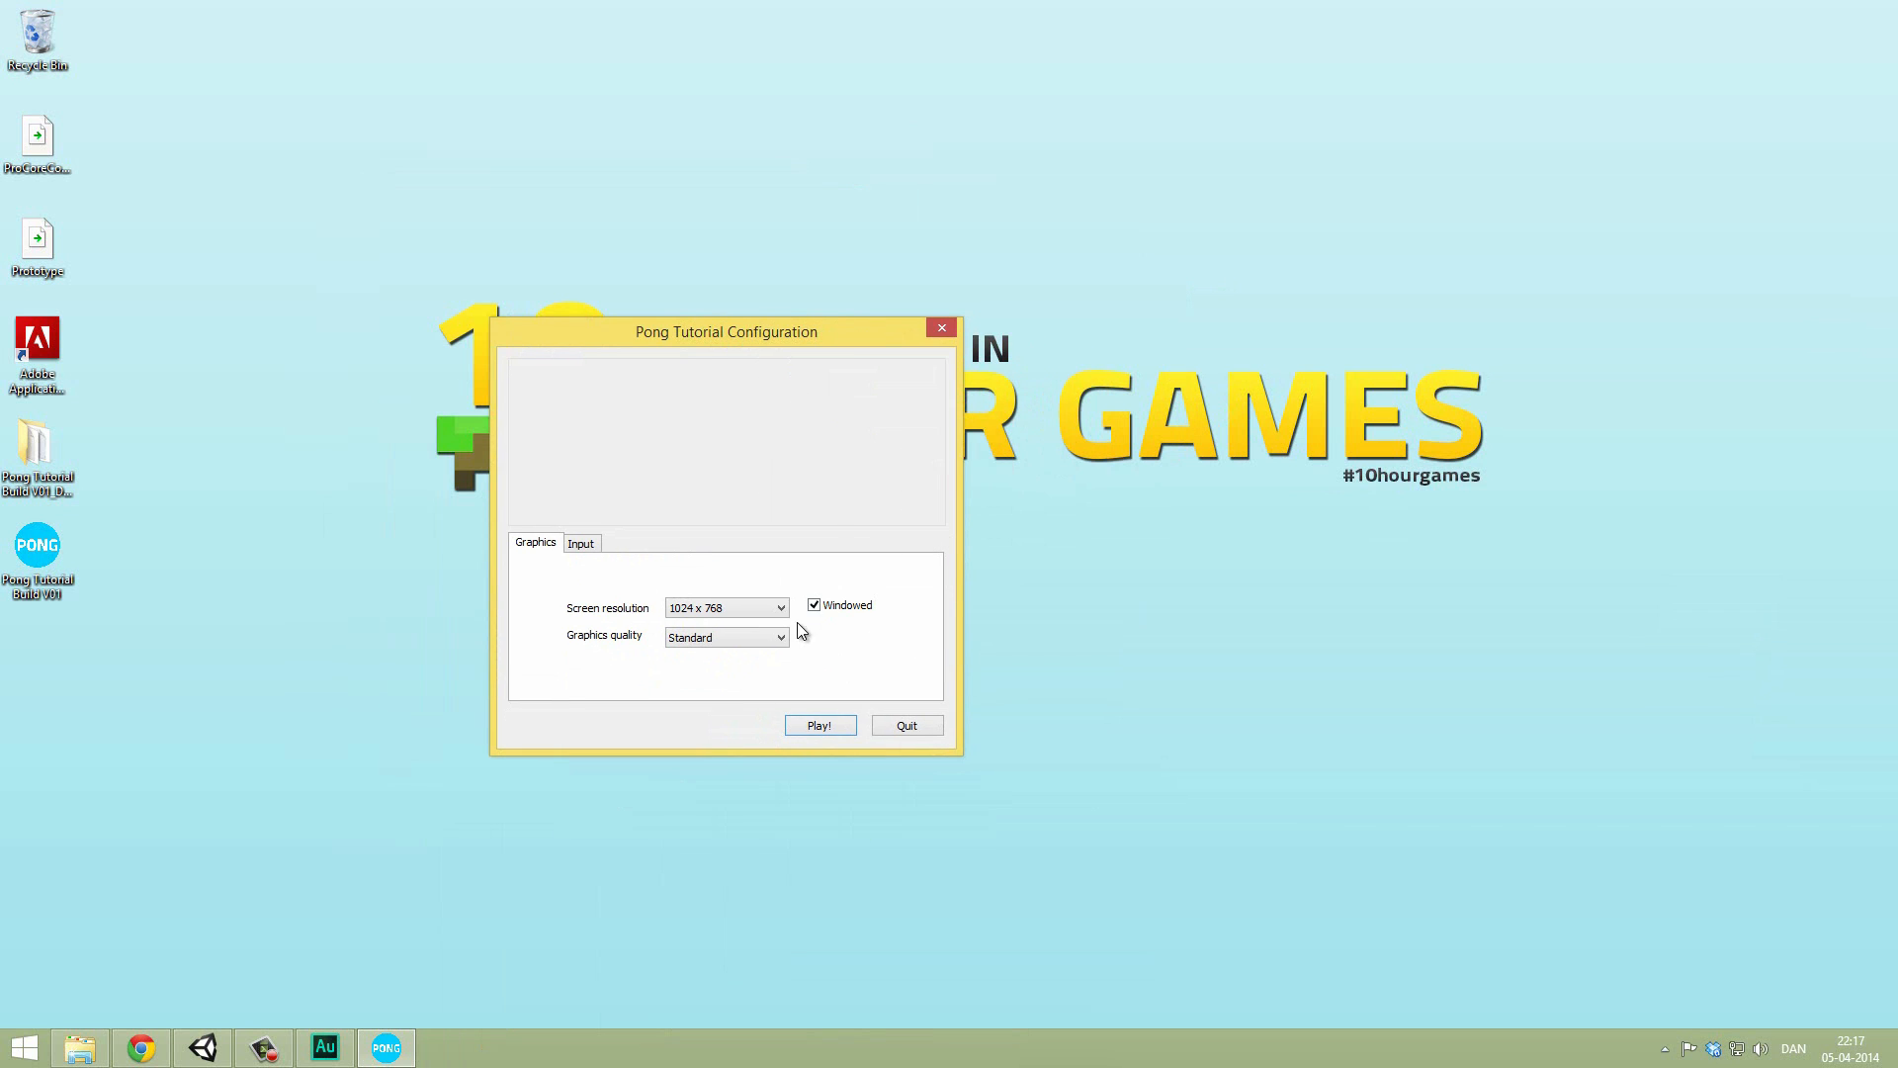
pyautogui.moveTo(830, 708)
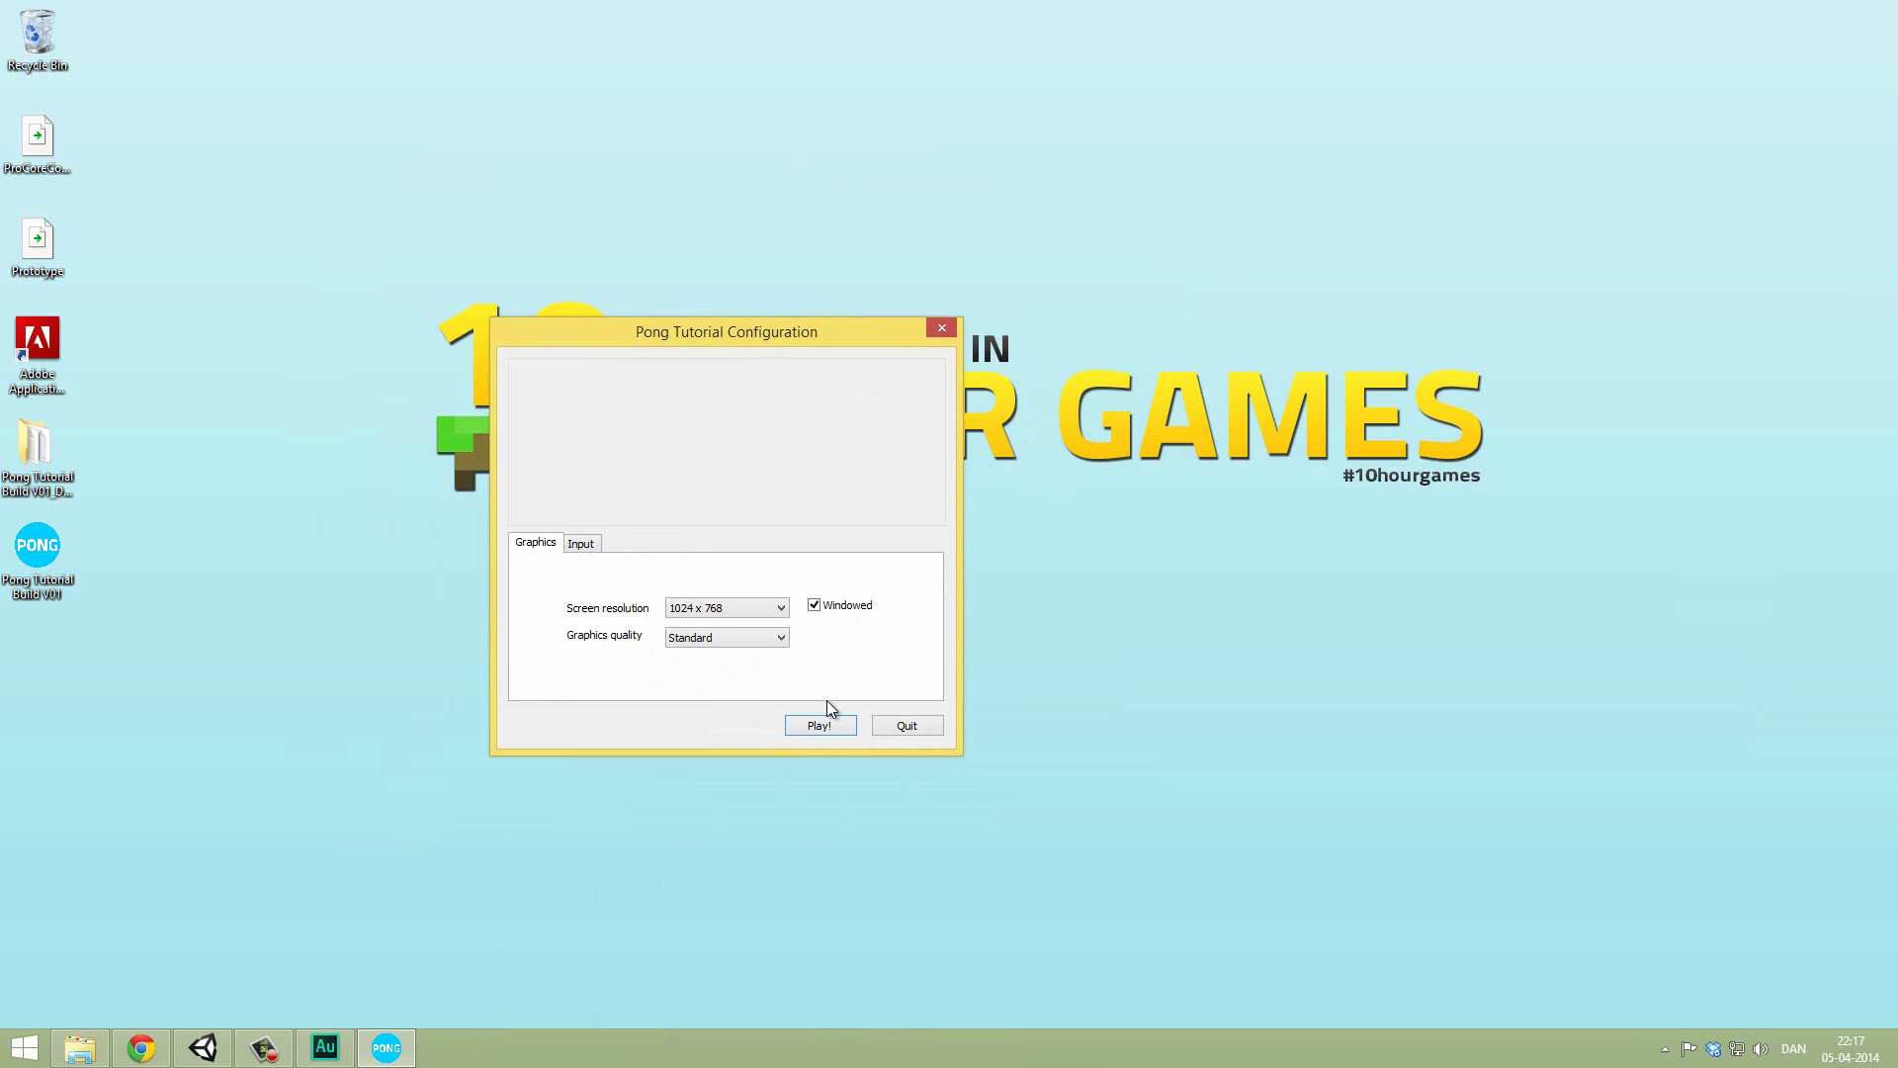
# Step: Play a round of Pong in its window, then close the game
pyautogui.click(820, 724)
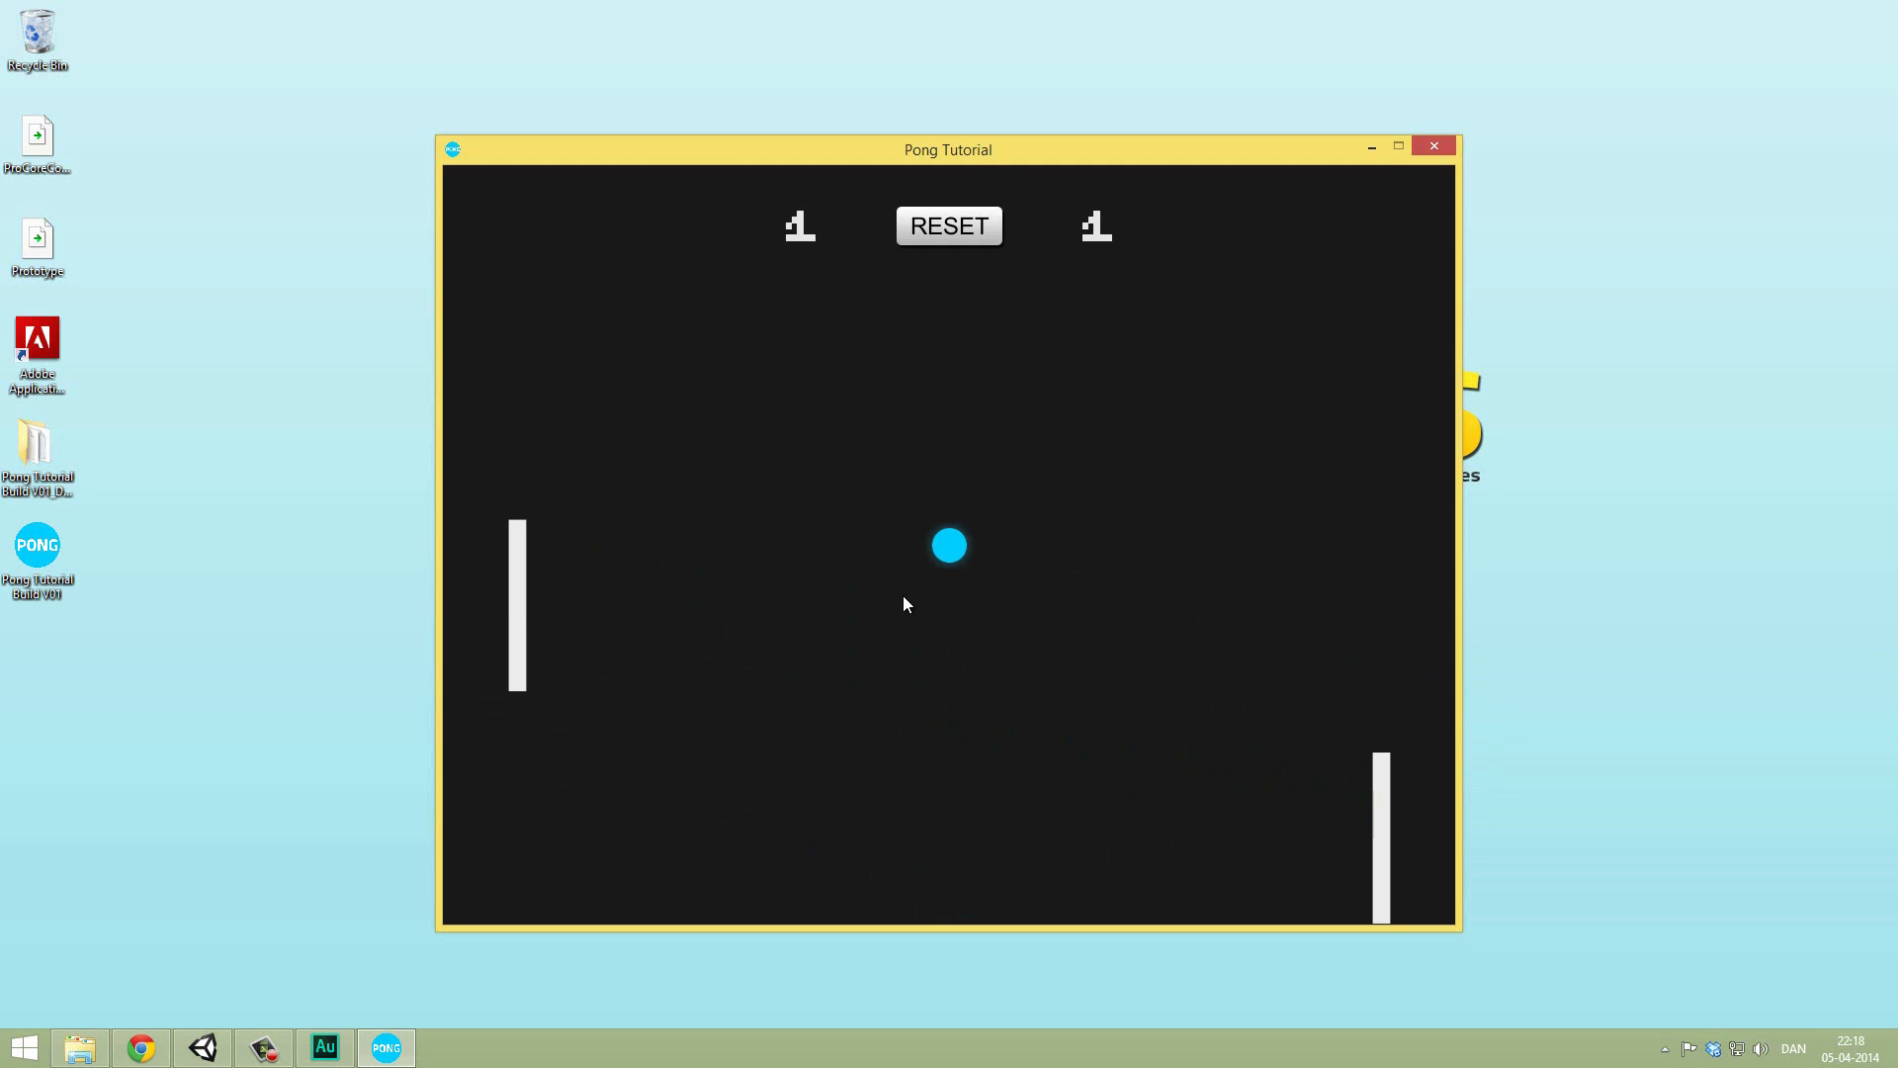
pyautogui.click(949, 225)
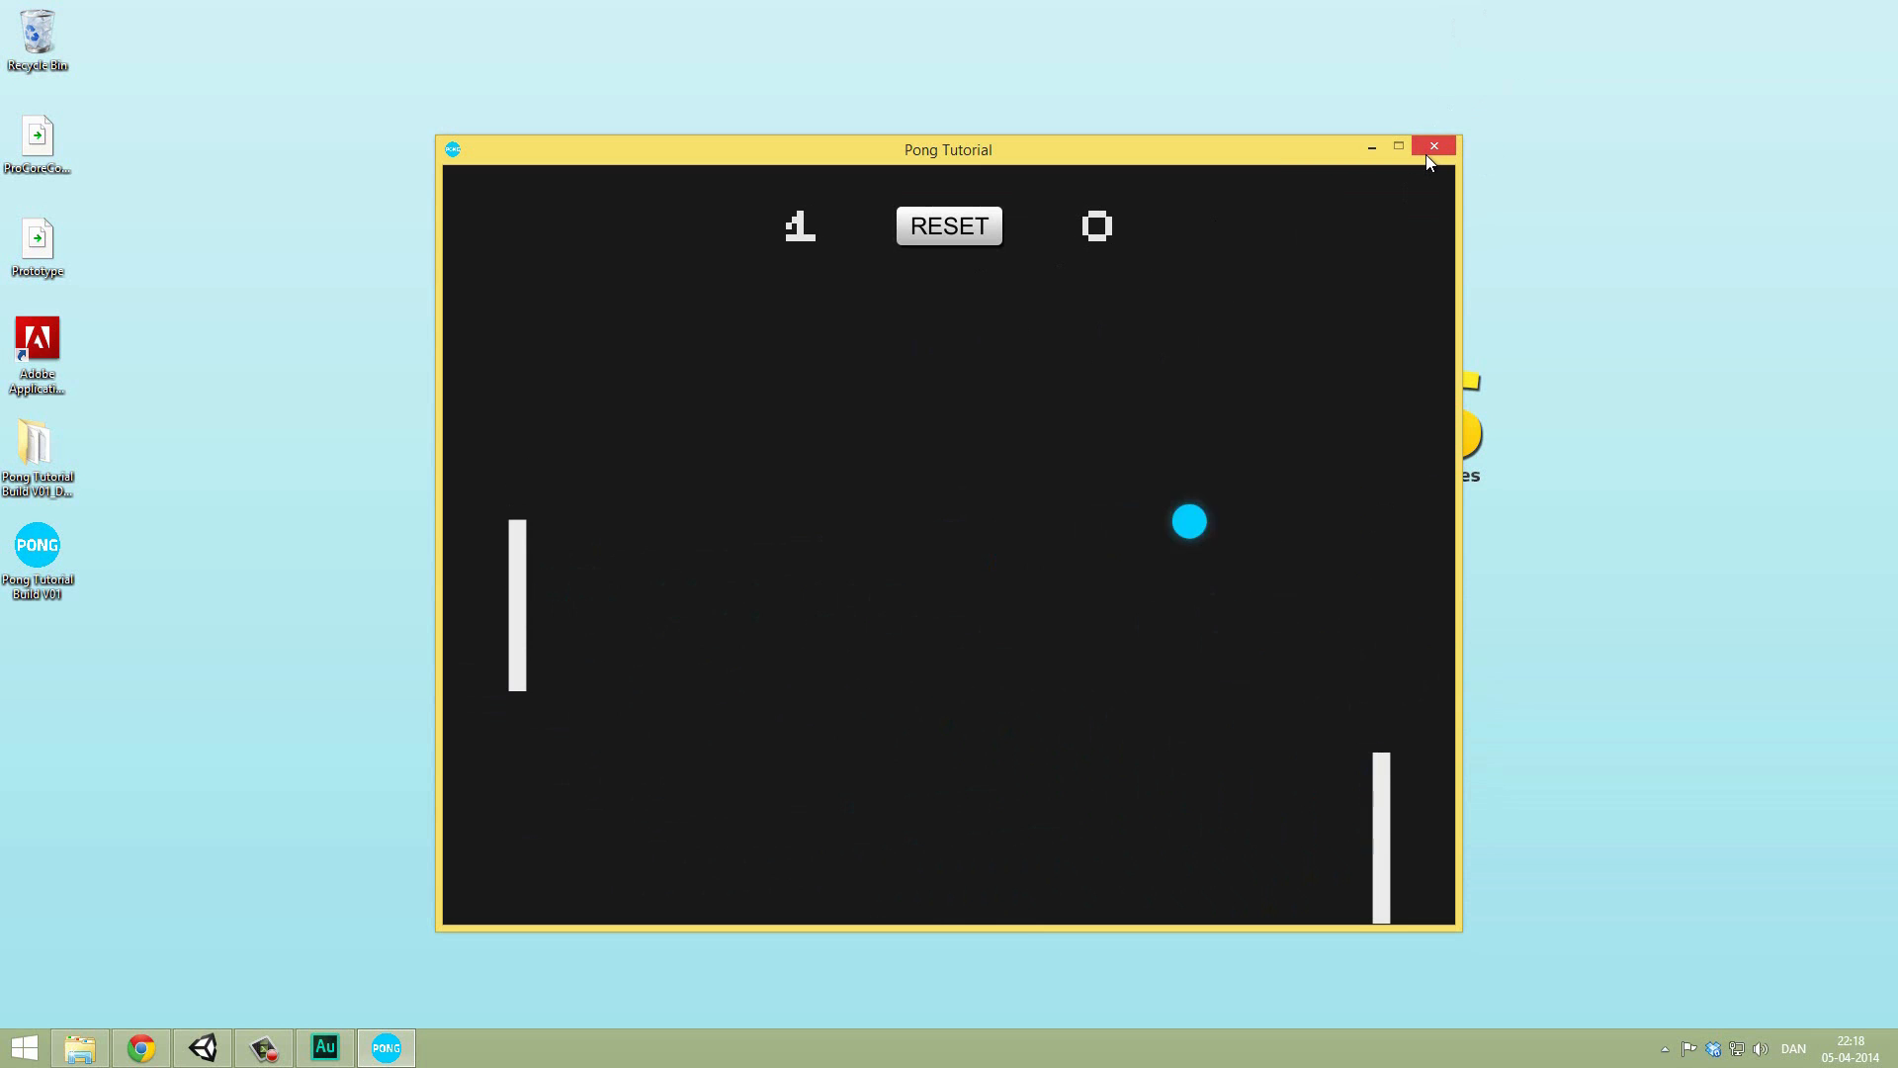
pyautogui.click(1434, 145)
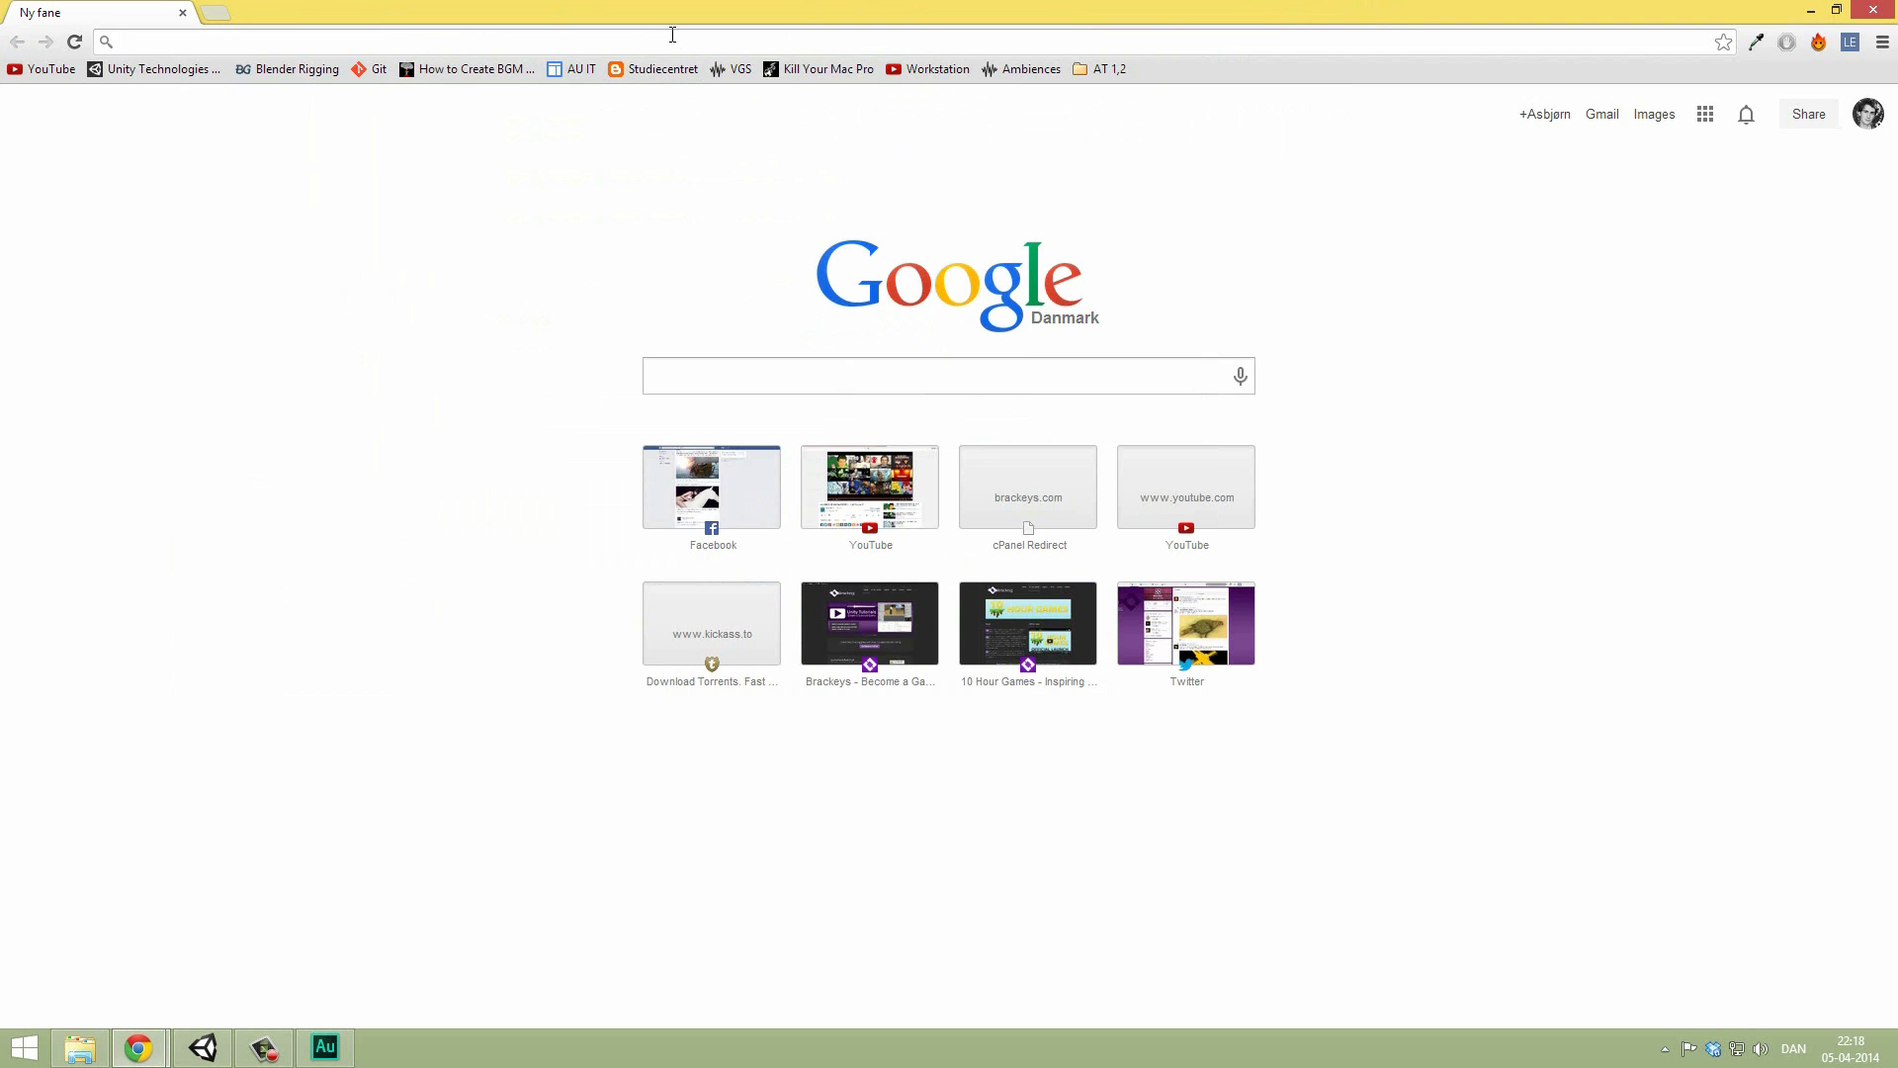
# Step: Search 'actual installer', visit actualinstaller.com, then close Chrome
pyautogui.write('actual')
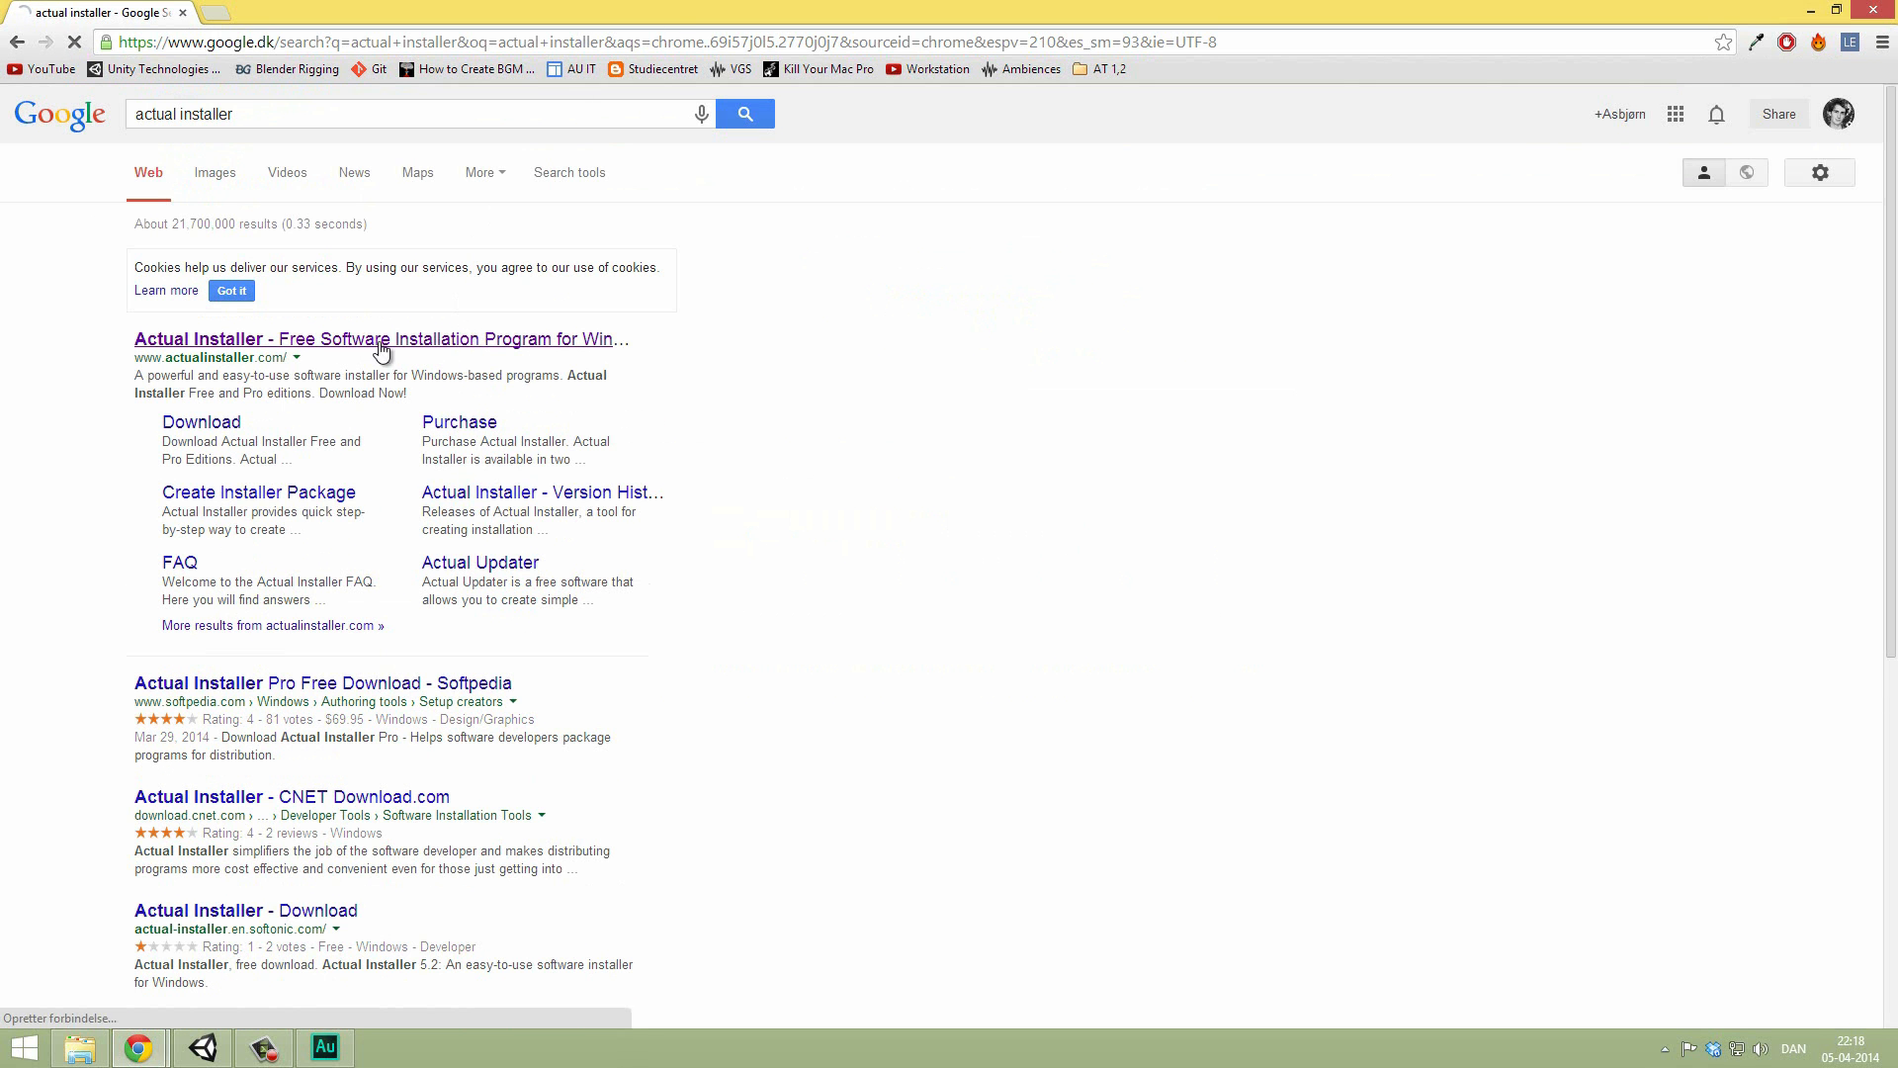
pyautogui.click(379, 339)
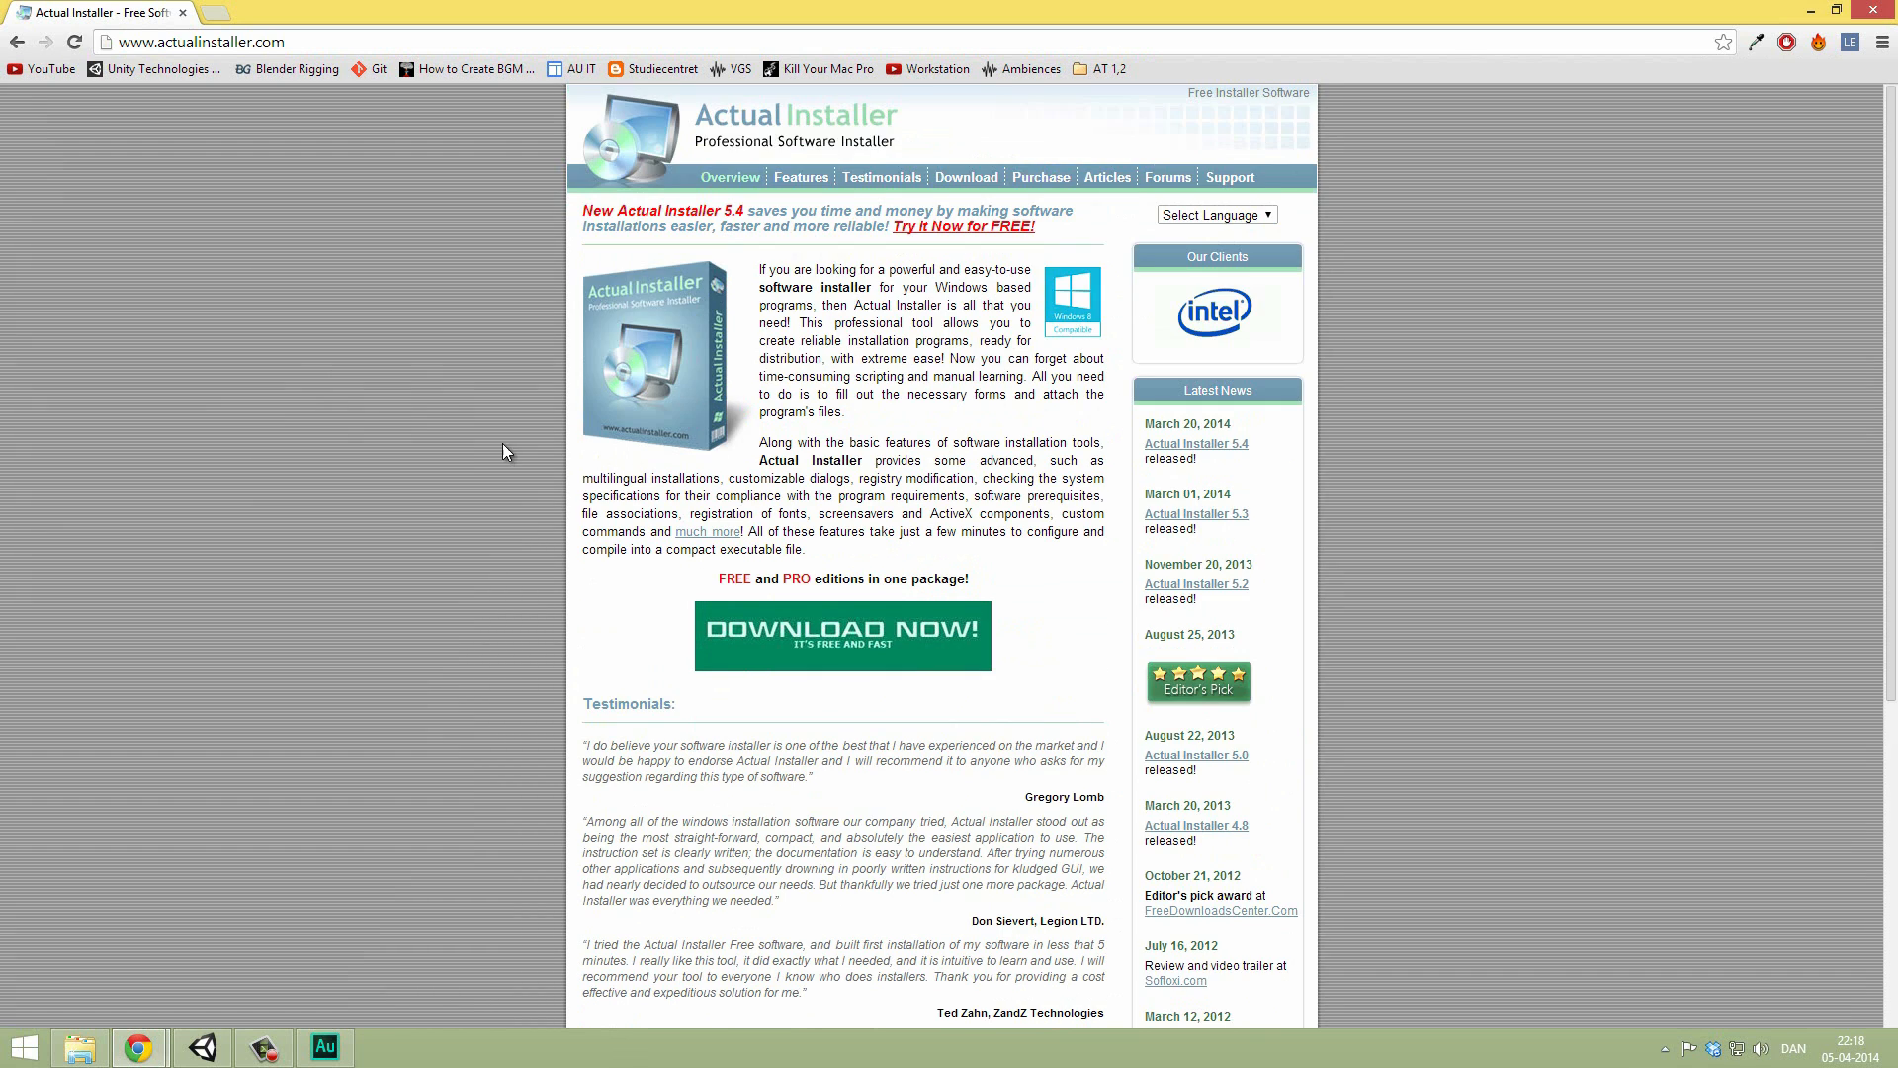
pyautogui.moveTo(587, 409)
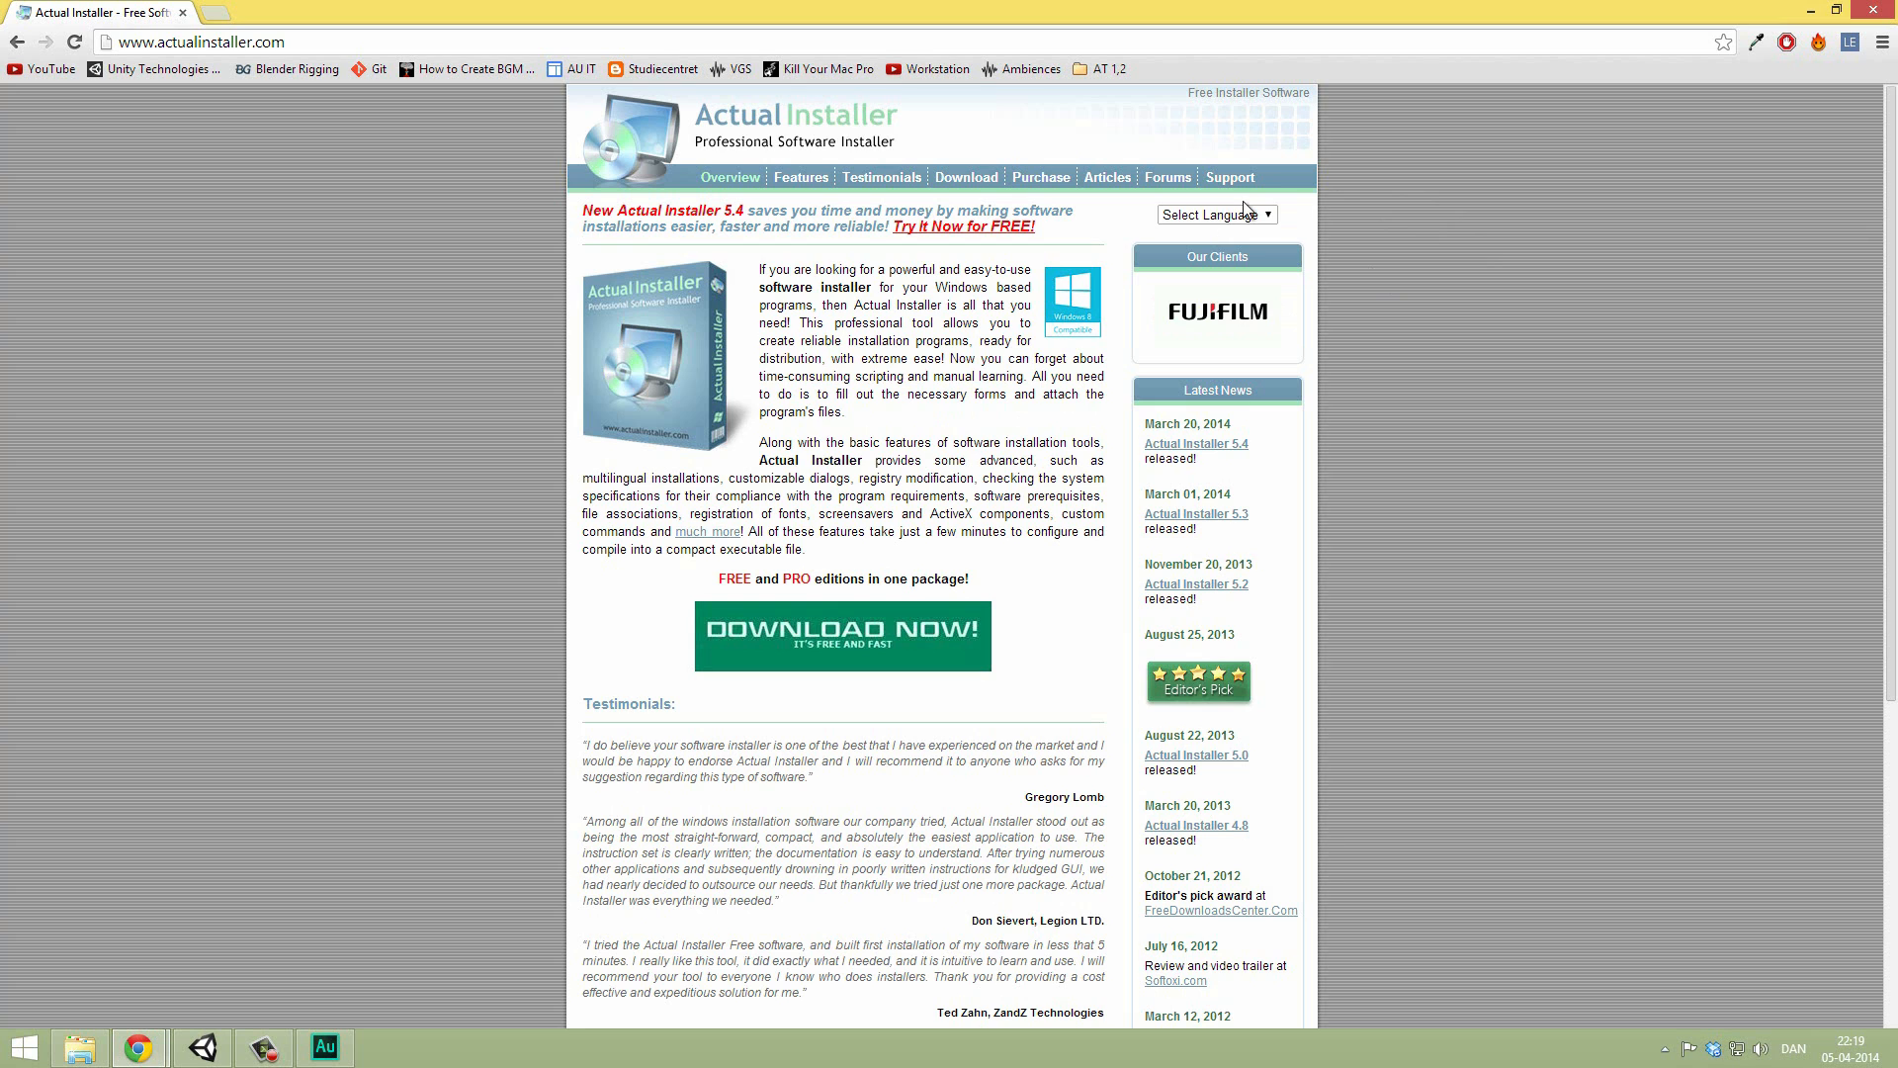
pyautogui.click(1812, 11)
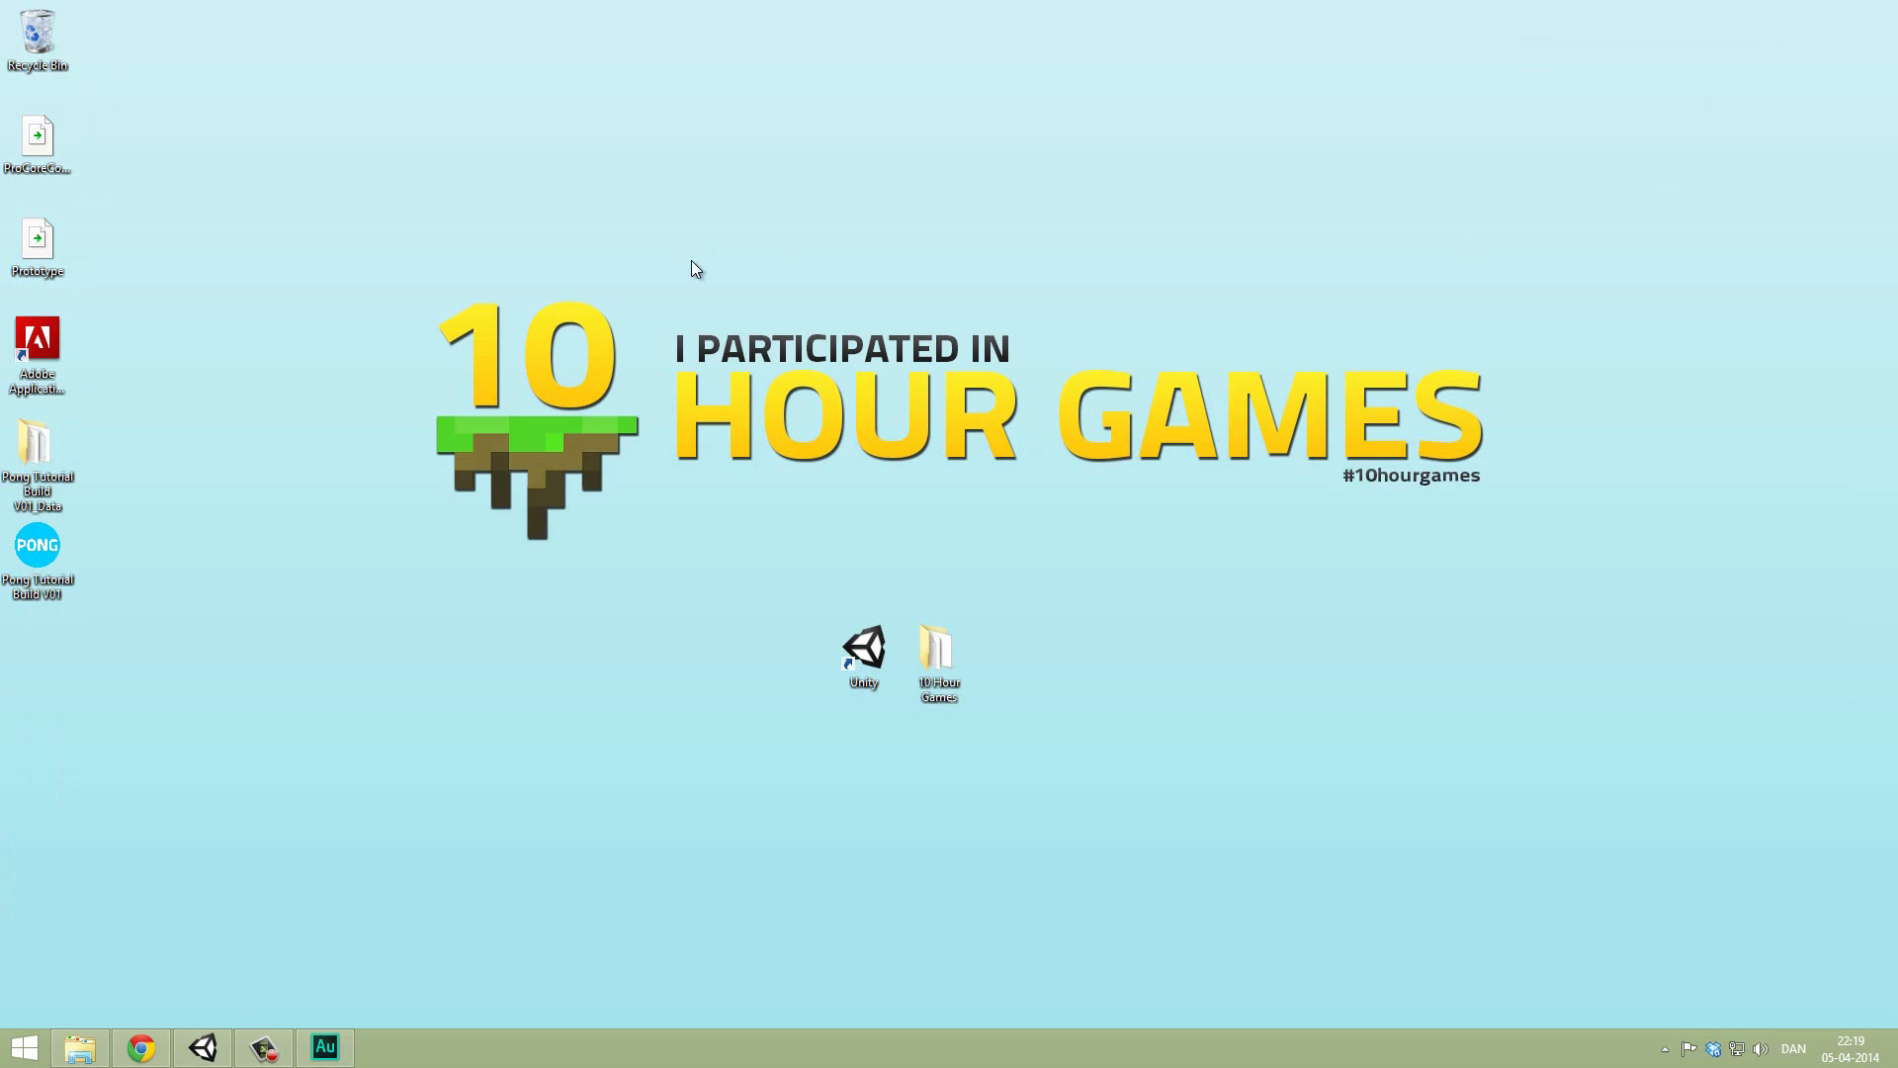
pyautogui.moveTo(534, 372)
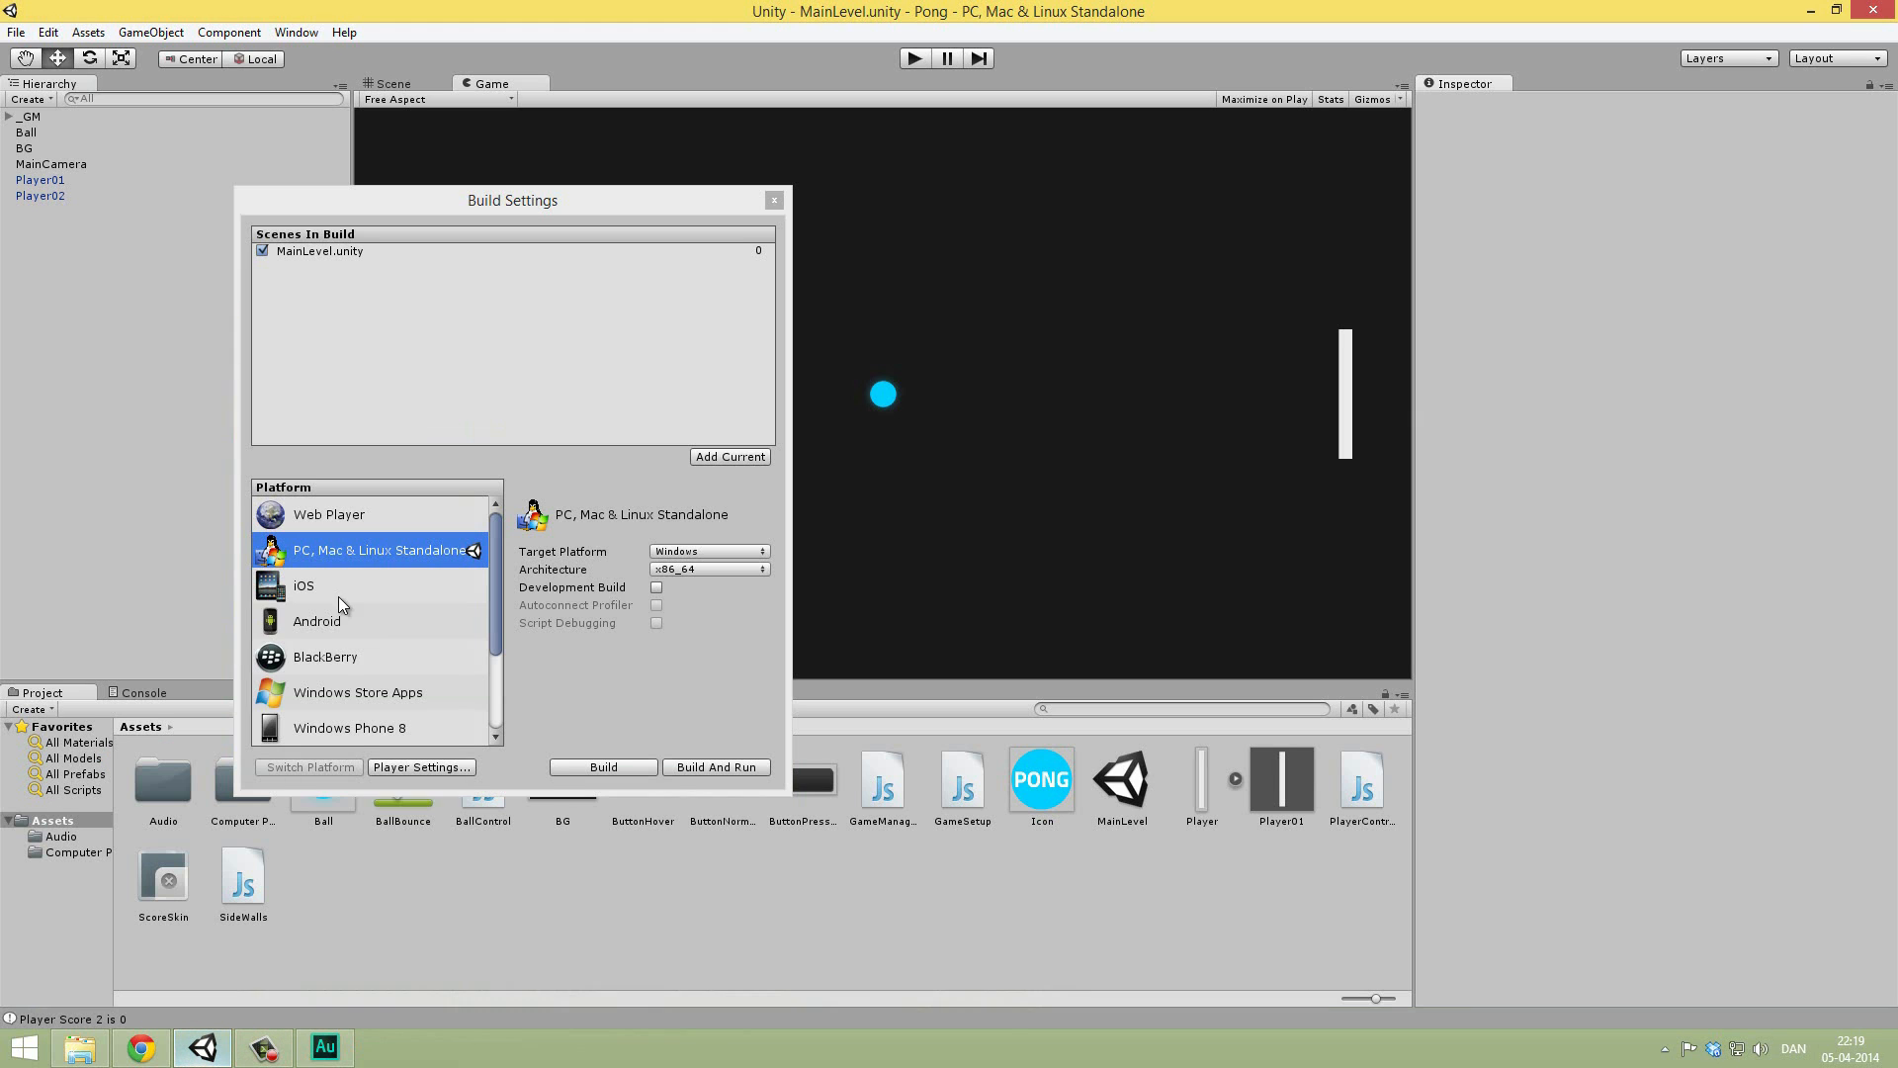
# Step: Switch the build platform to Web Player and review its 960×600 resolution player settings
pyautogui.click(328, 513)
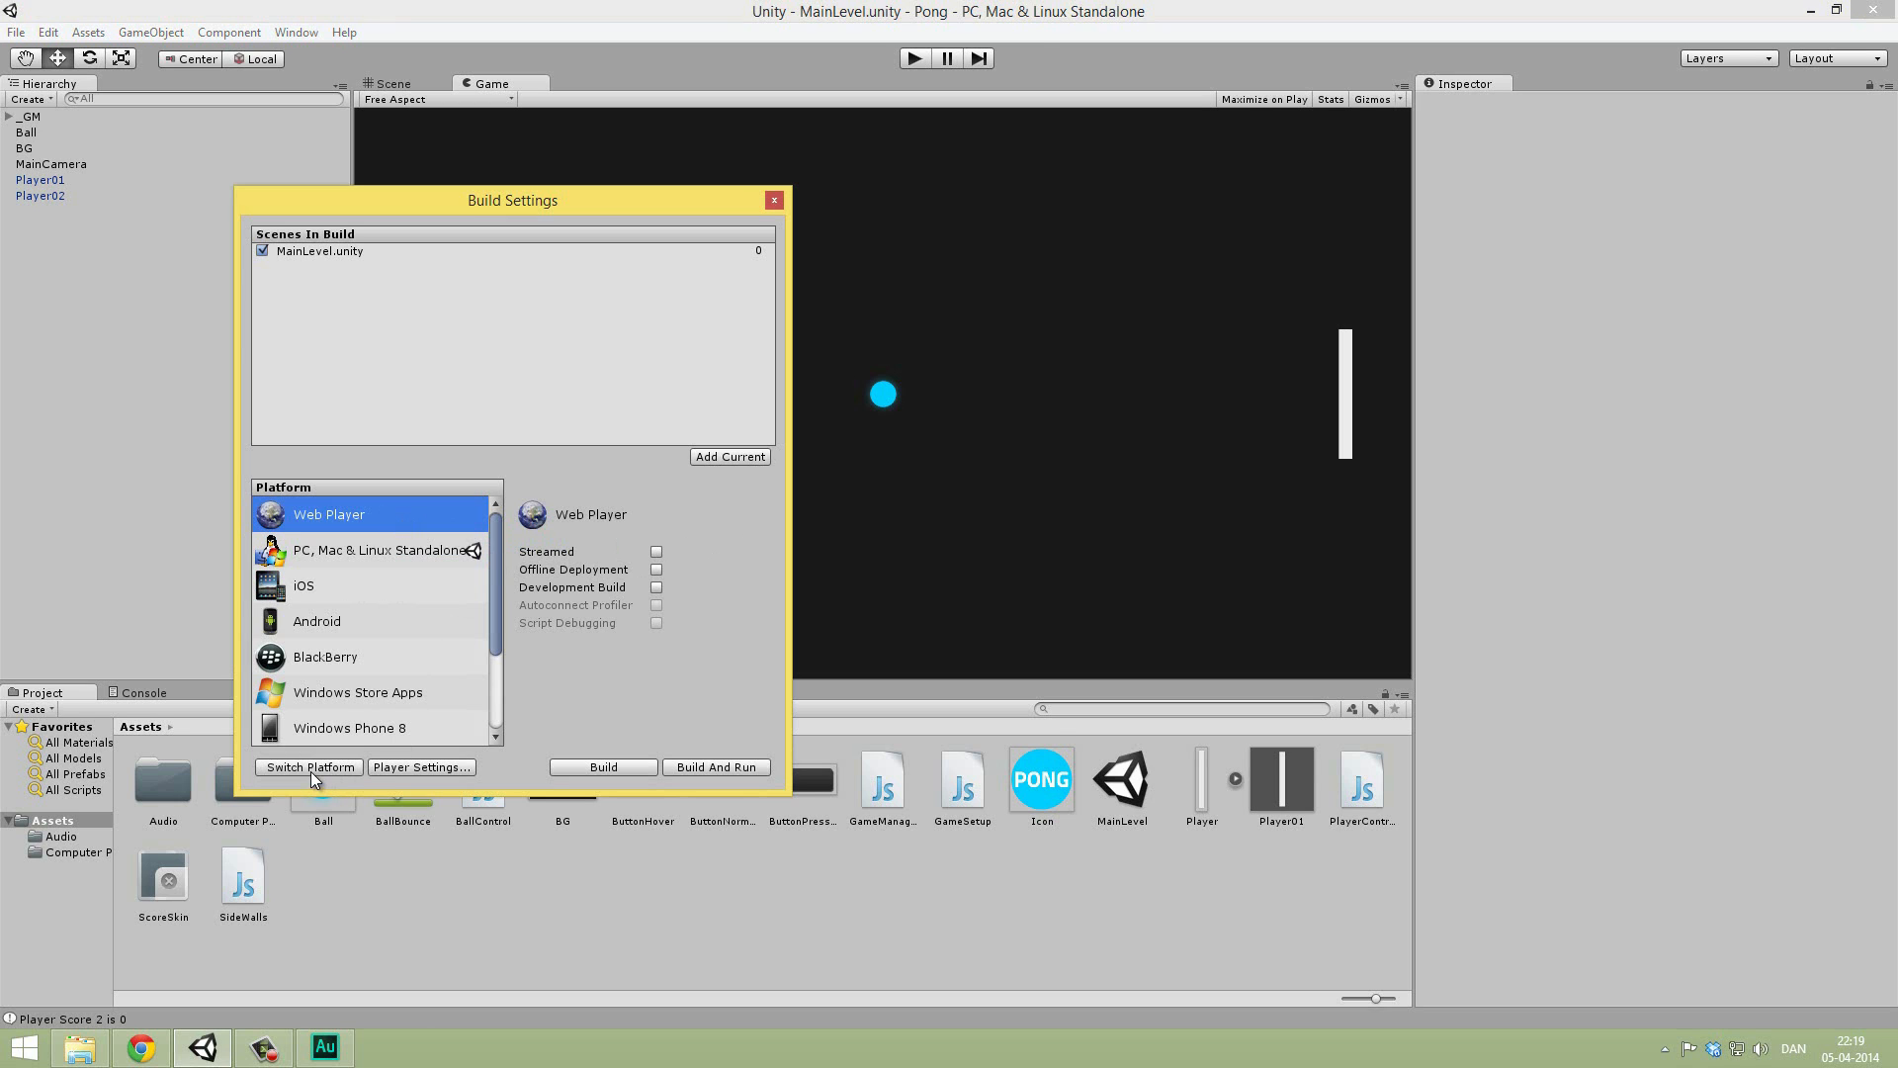
pyautogui.click(308, 766)
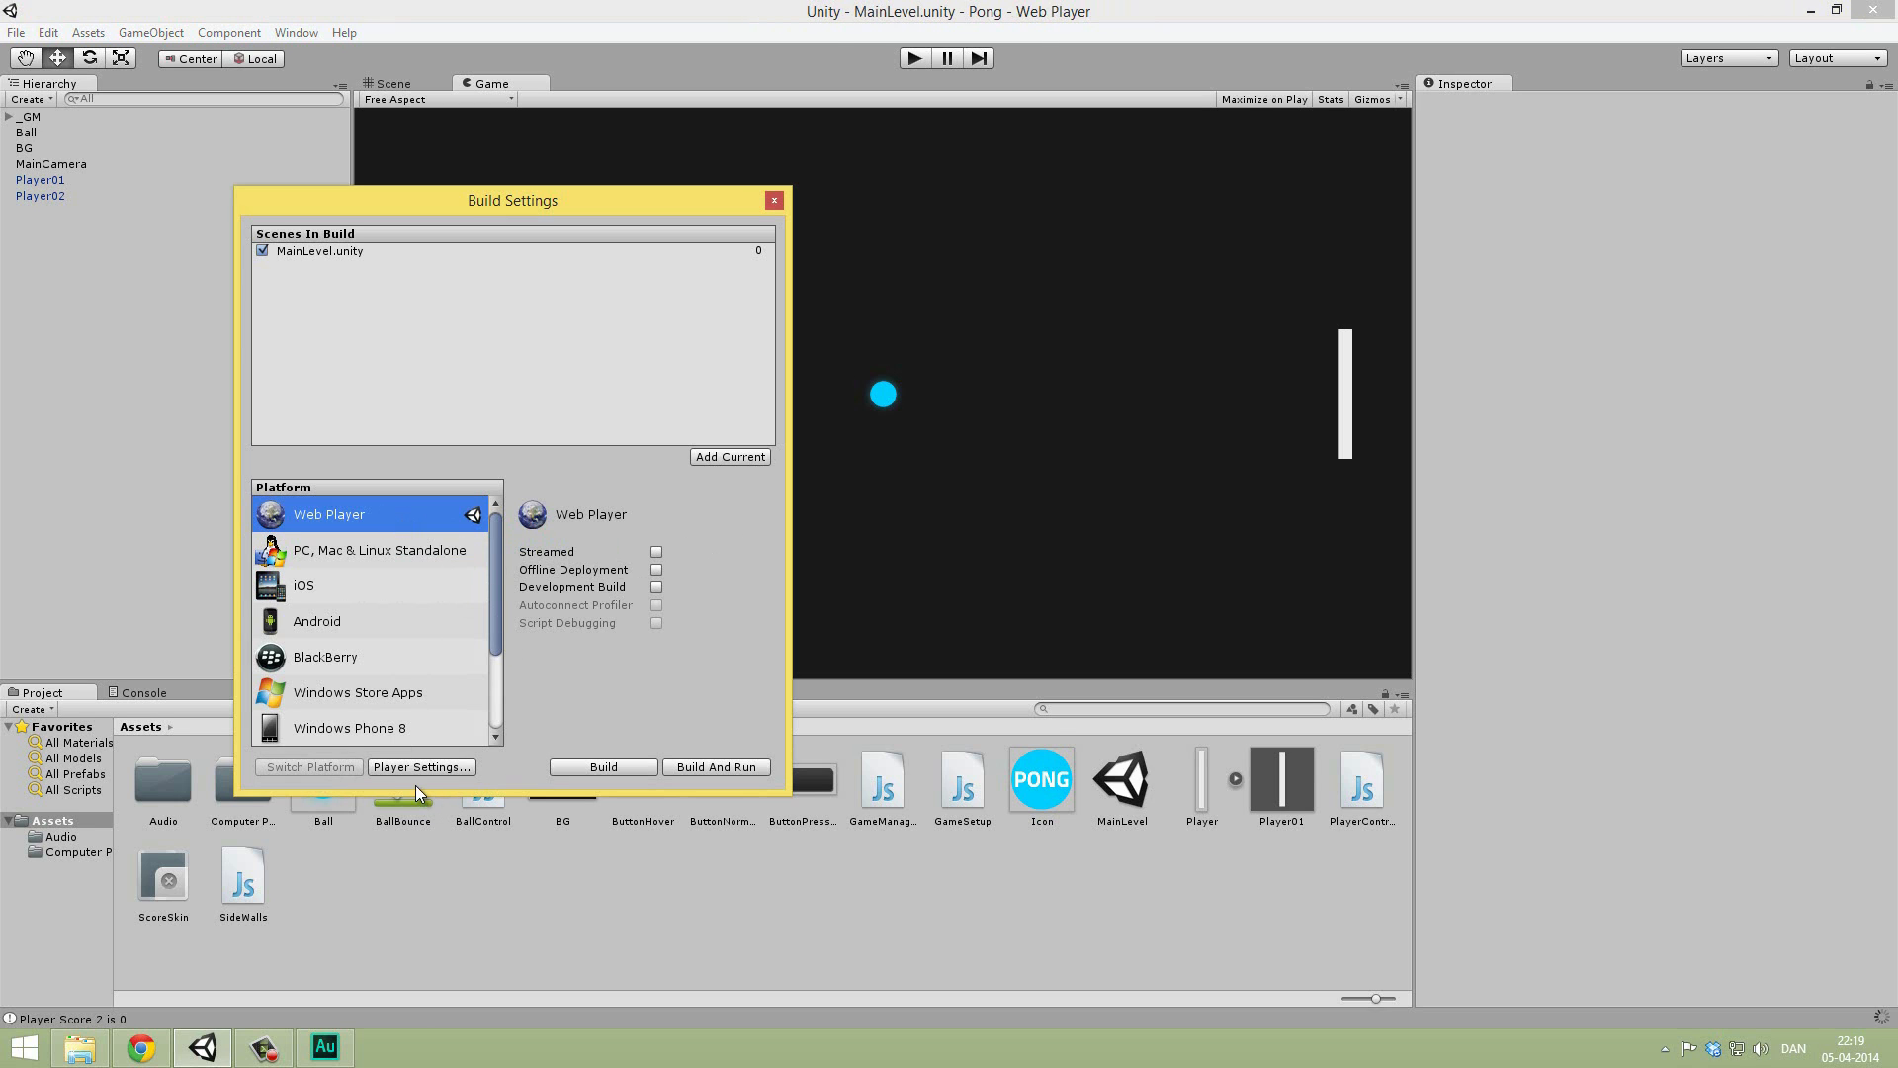
pyautogui.click(420, 767)
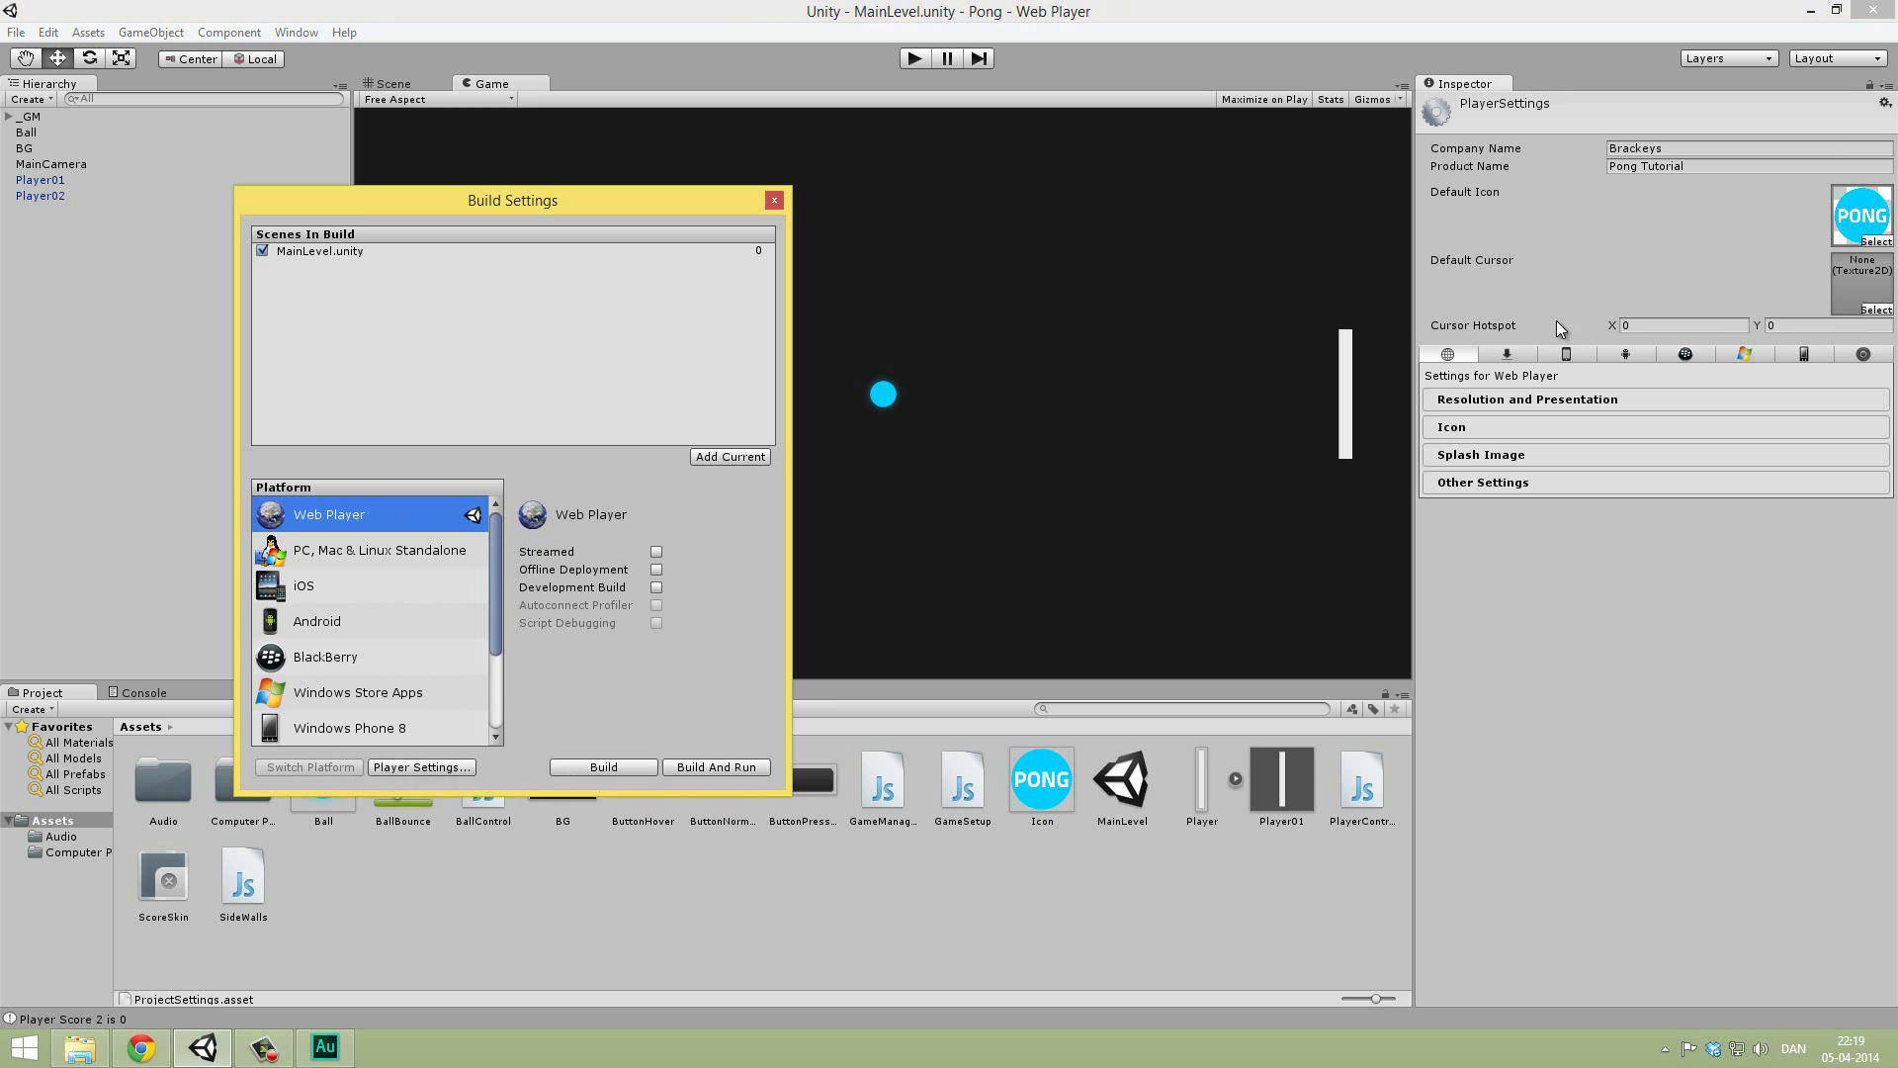
pyautogui.click(1527, 398)
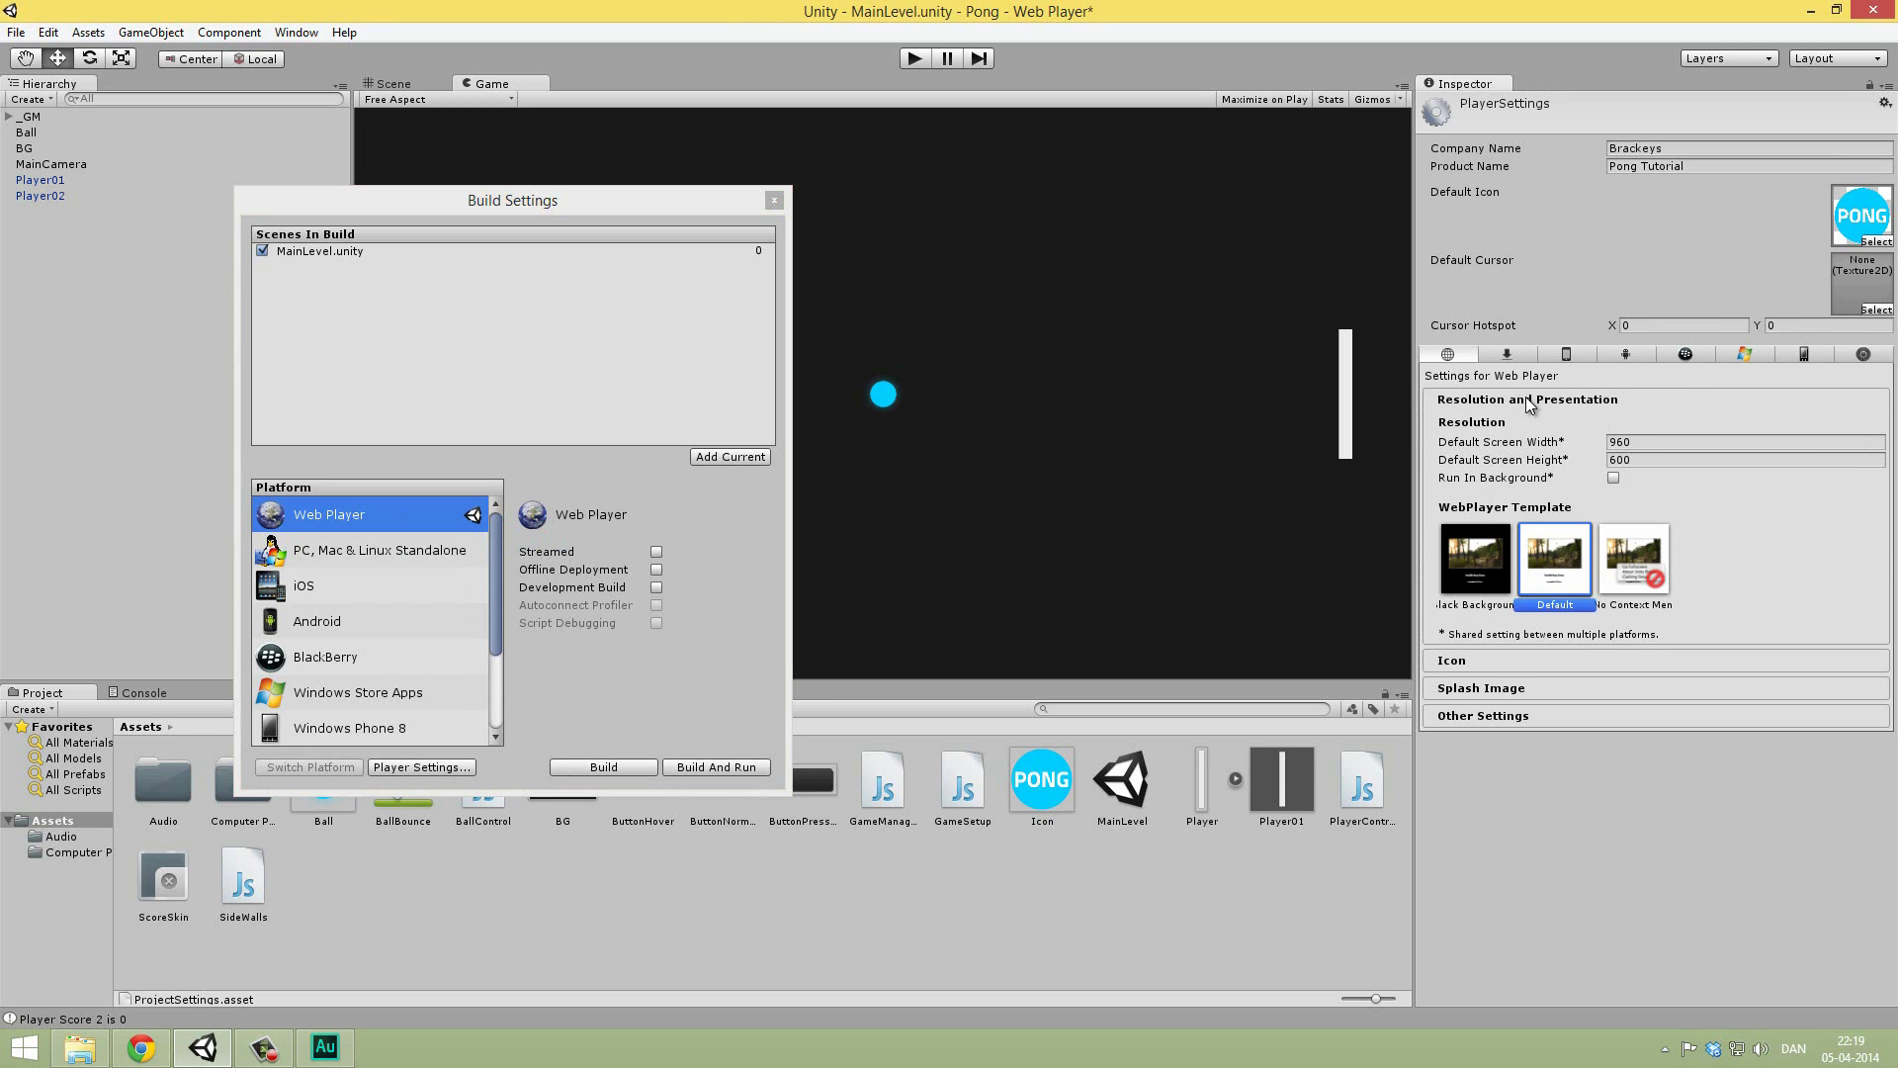
pyautogui.moveTo(1569, 443)
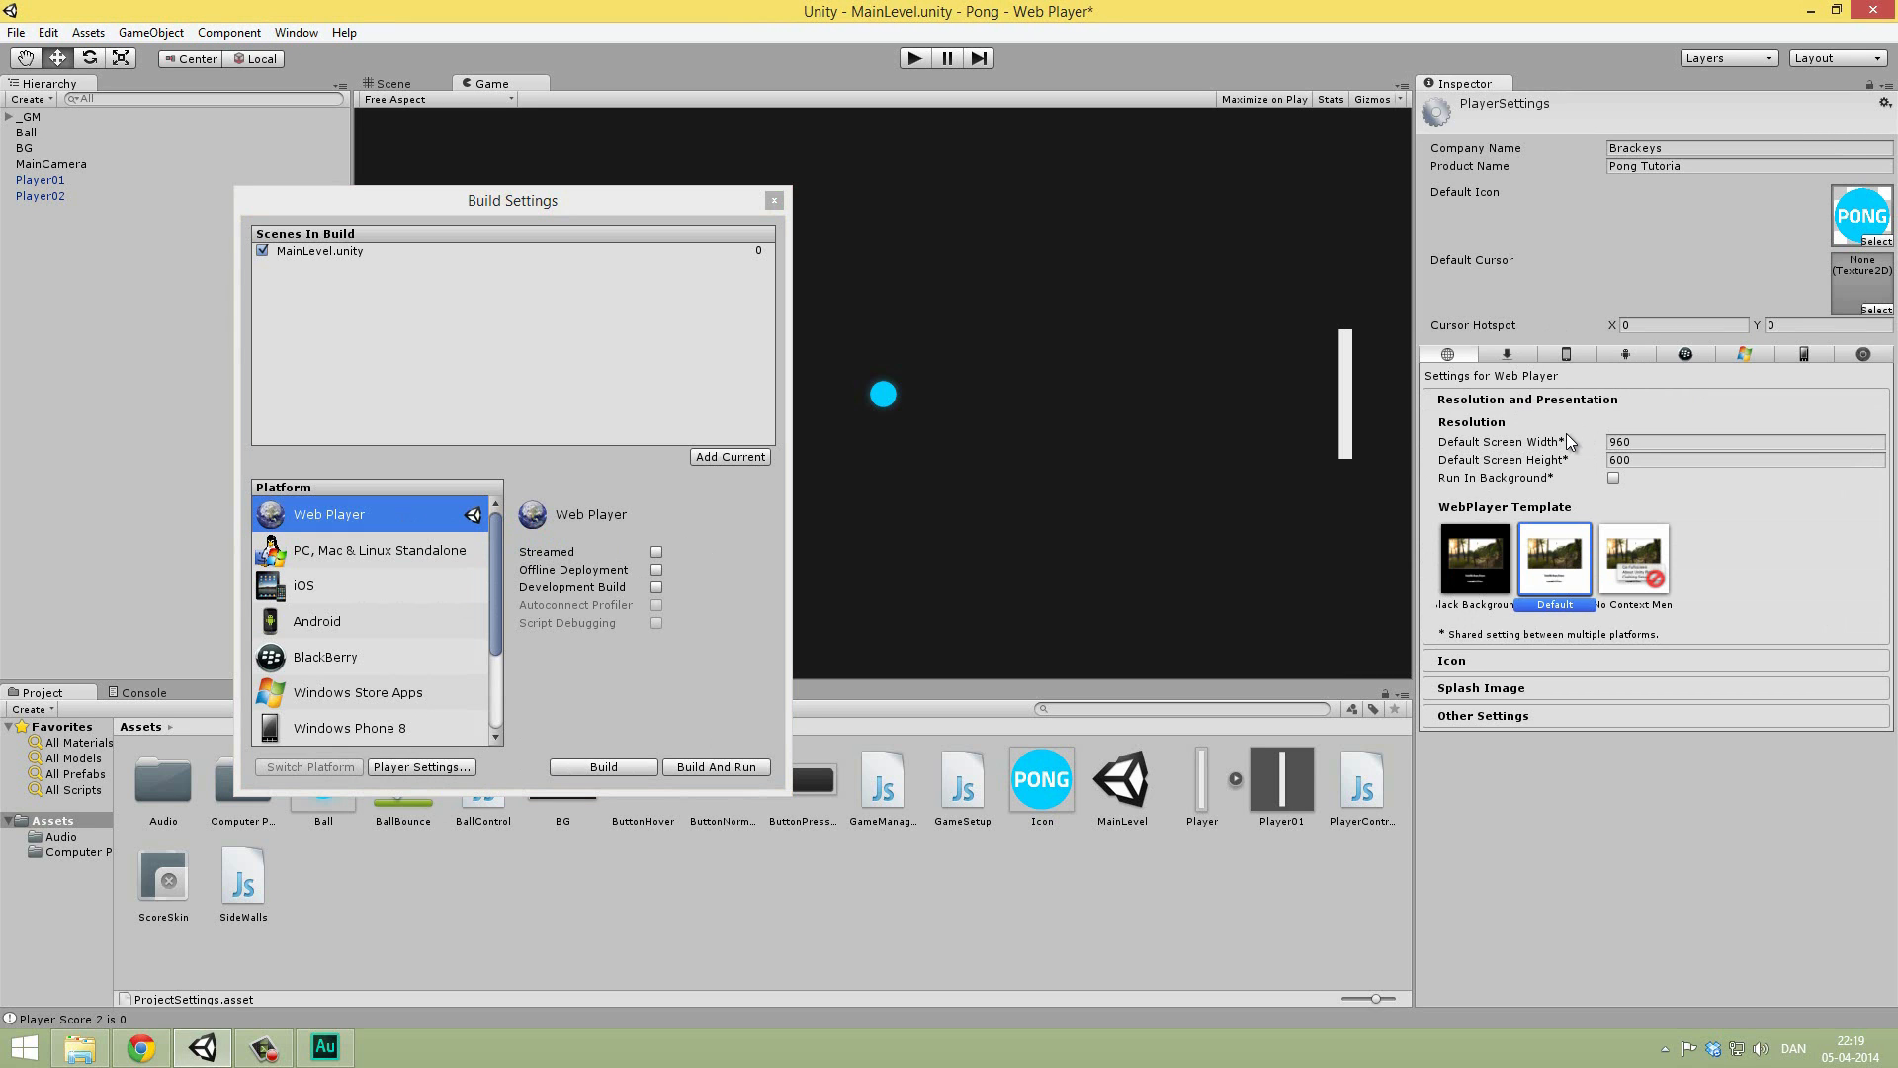
pyautogui.moveTo(1681, 464)
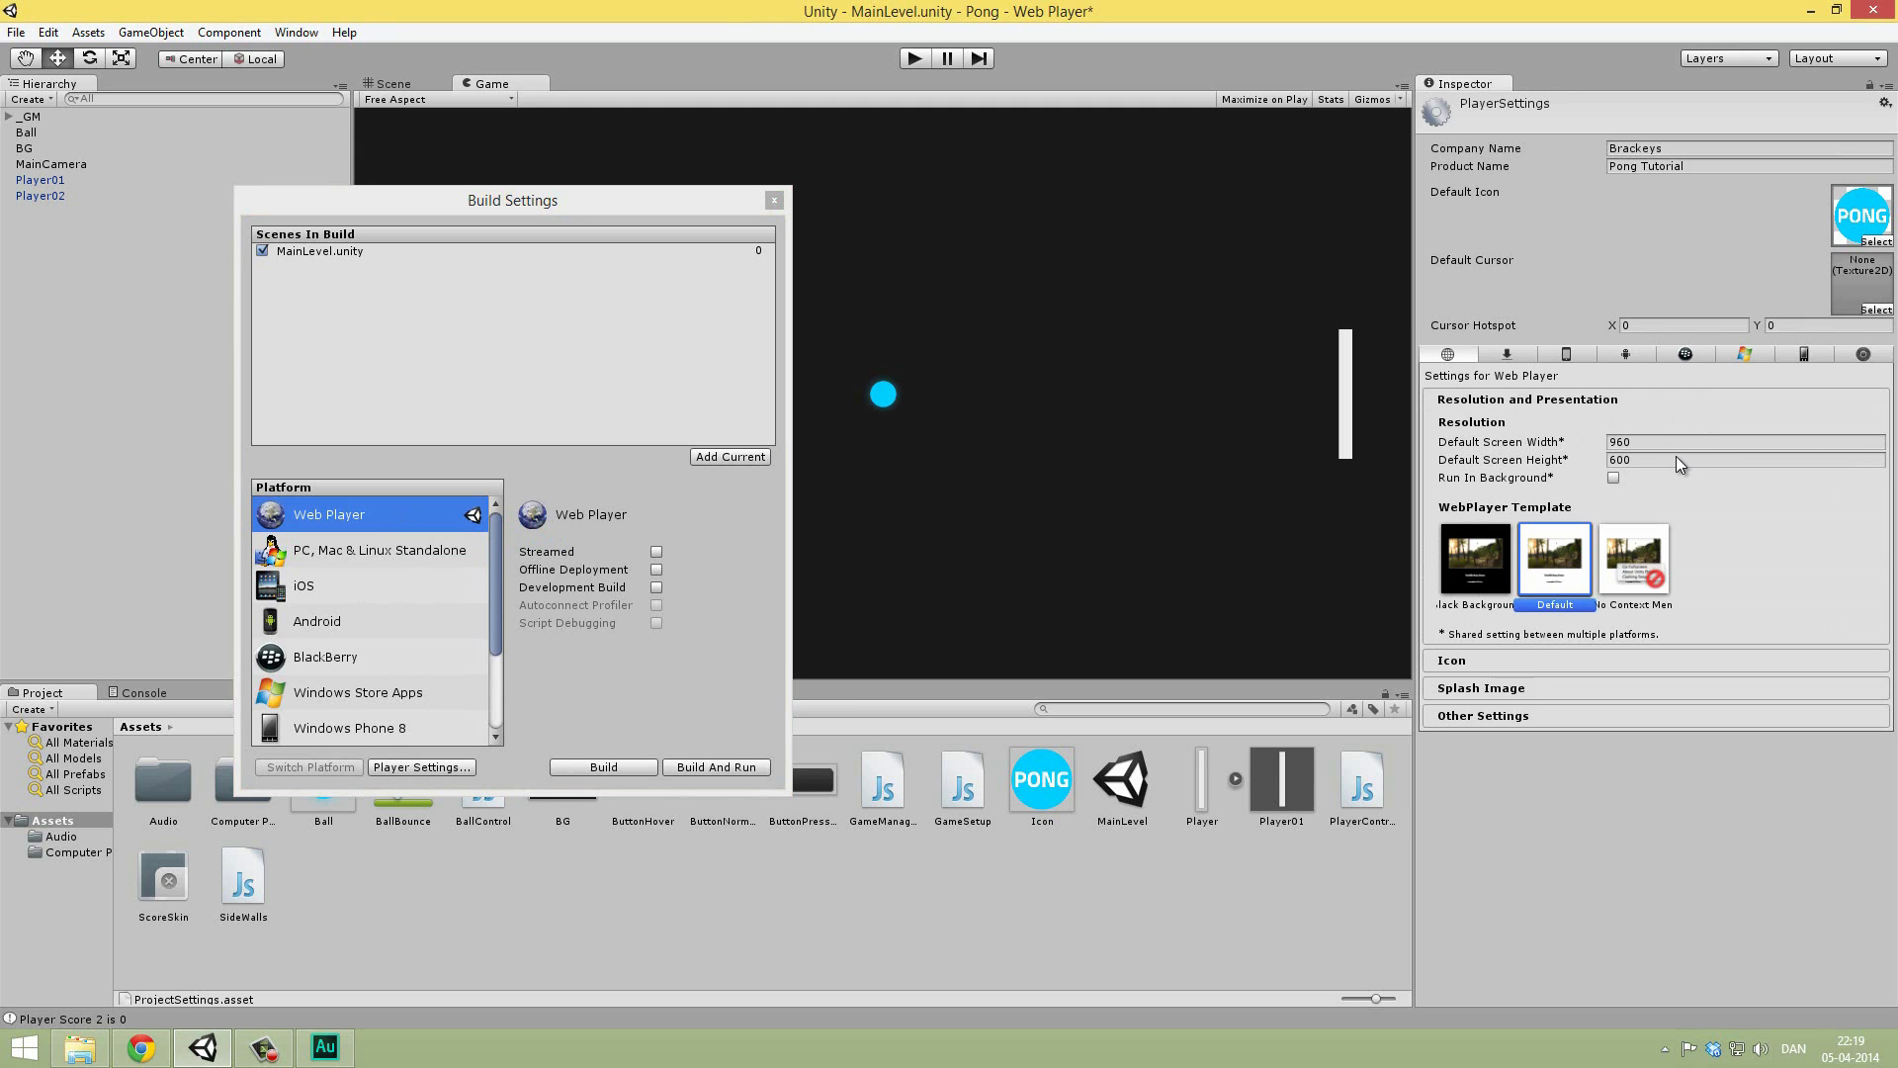
pyautogui.click(1743, 442)
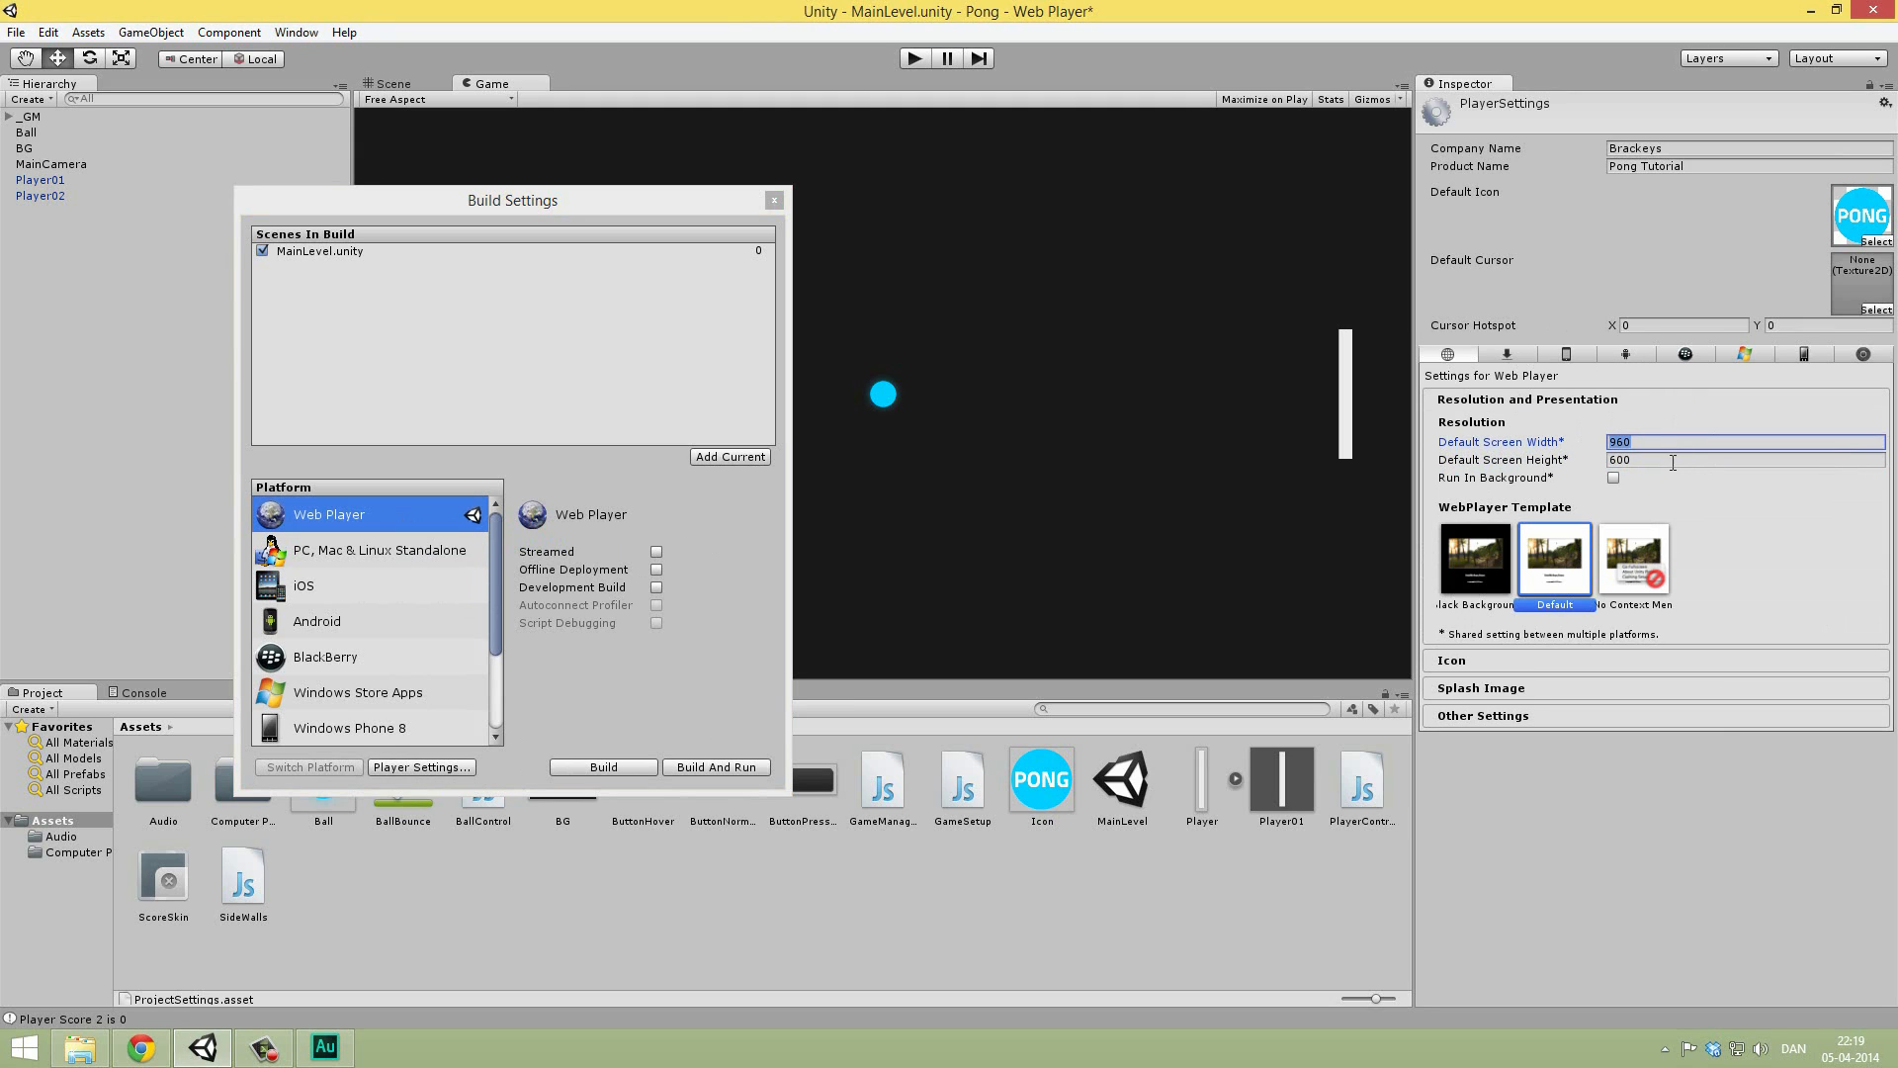
pyautogui.click(1743, 458)
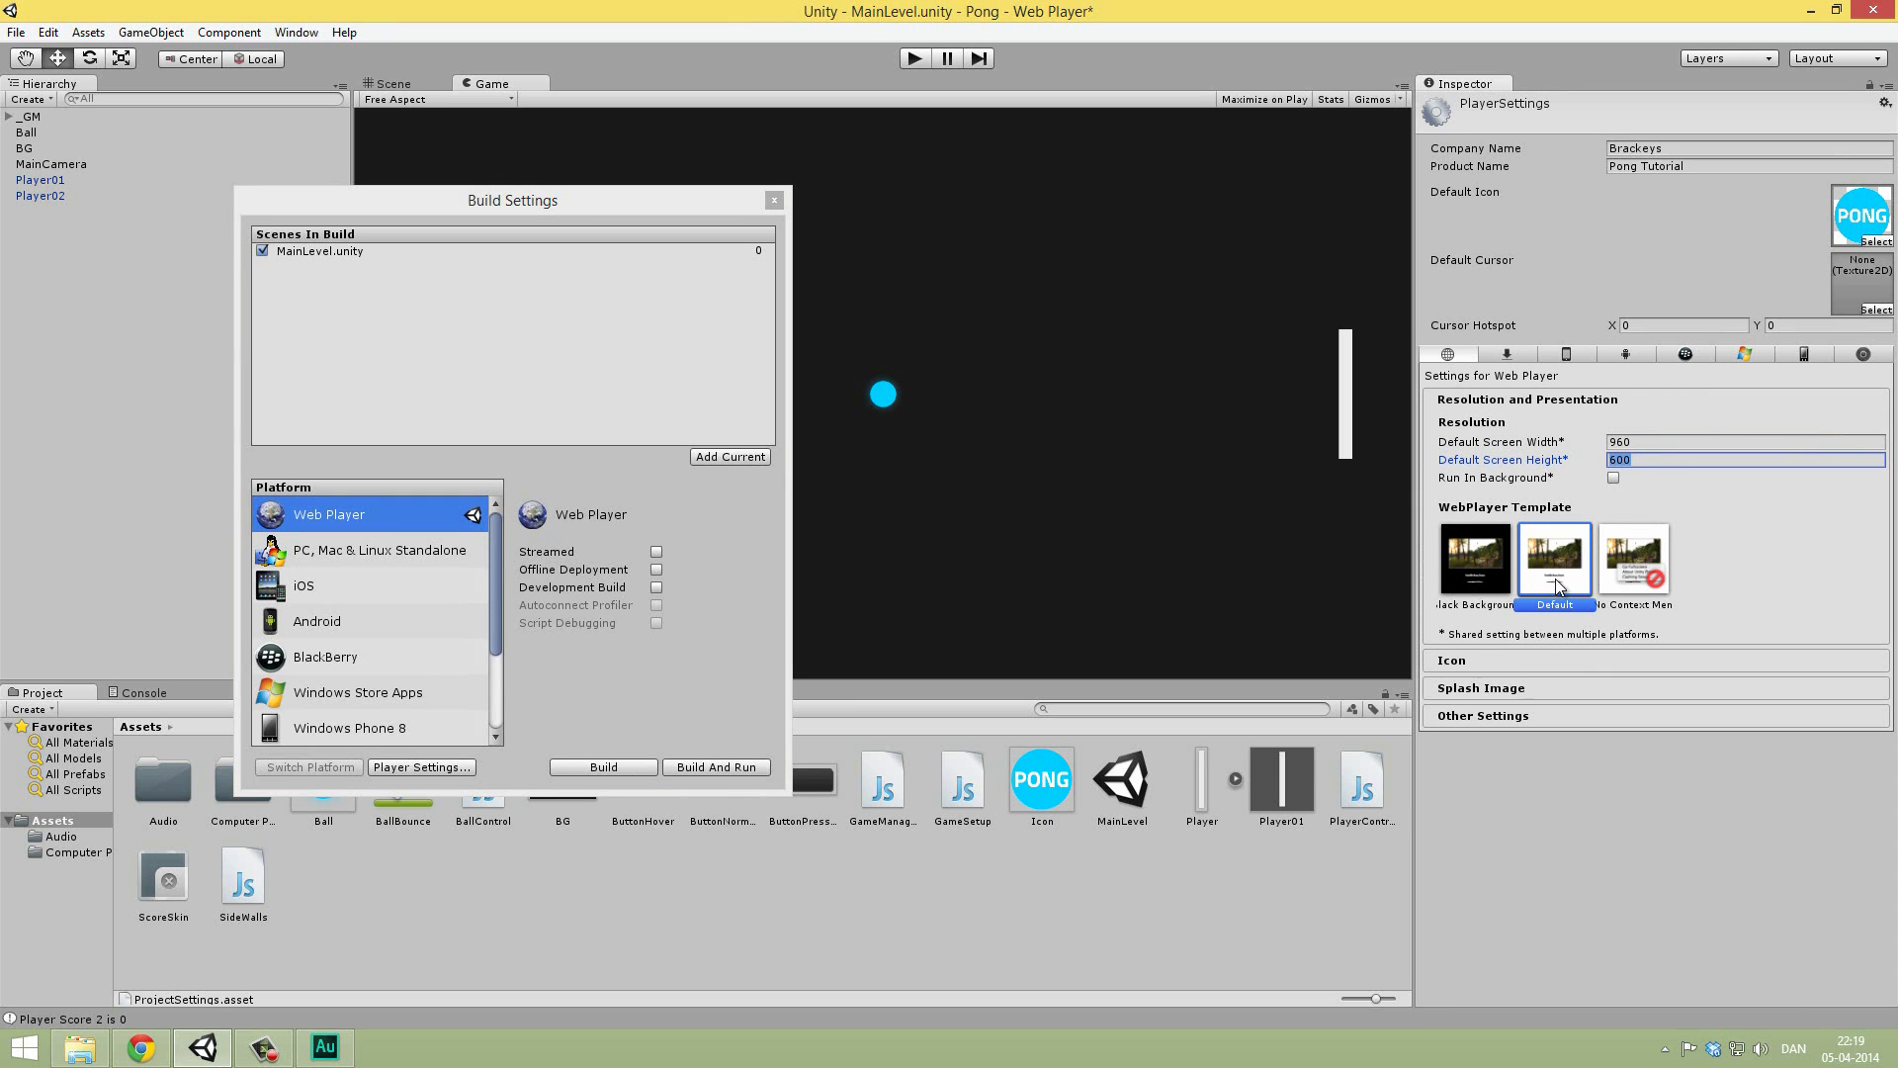
pyautogui.moveTo(1483, 653)
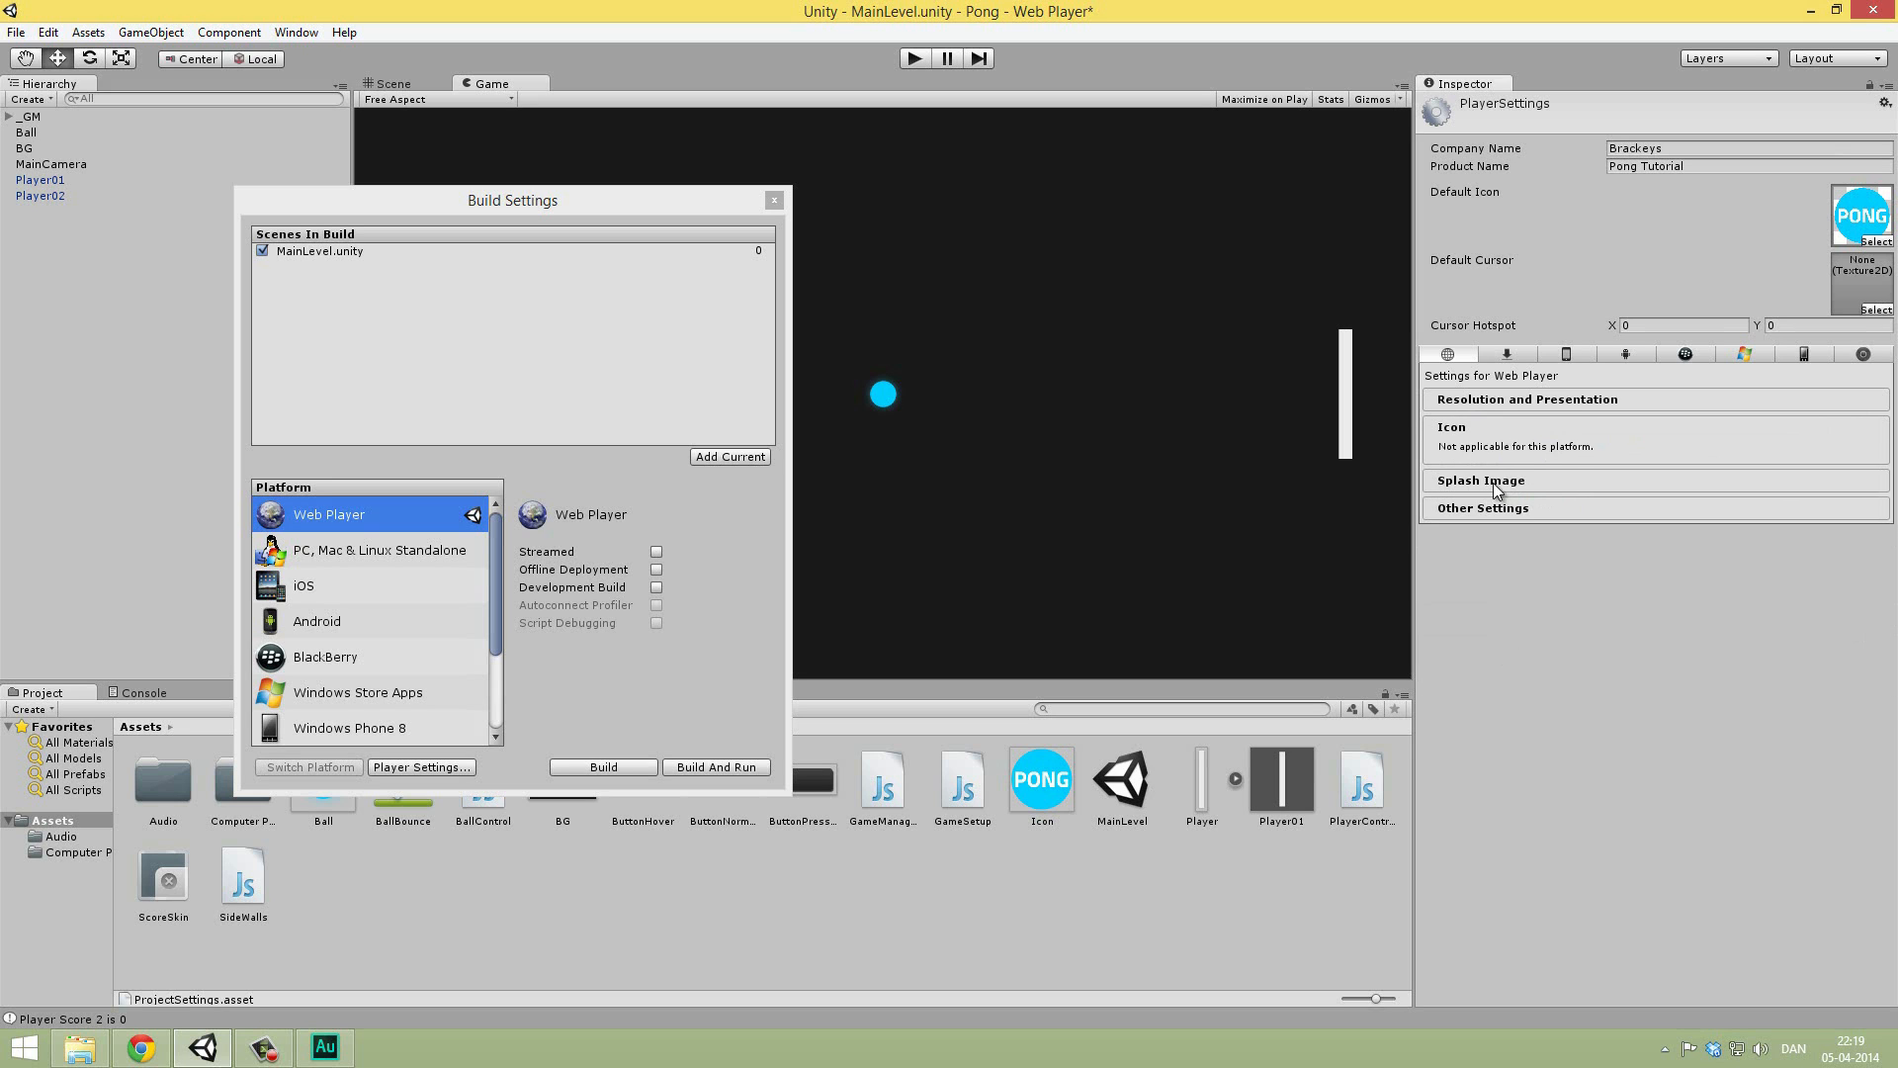
pyautogui.click(1482, 482)
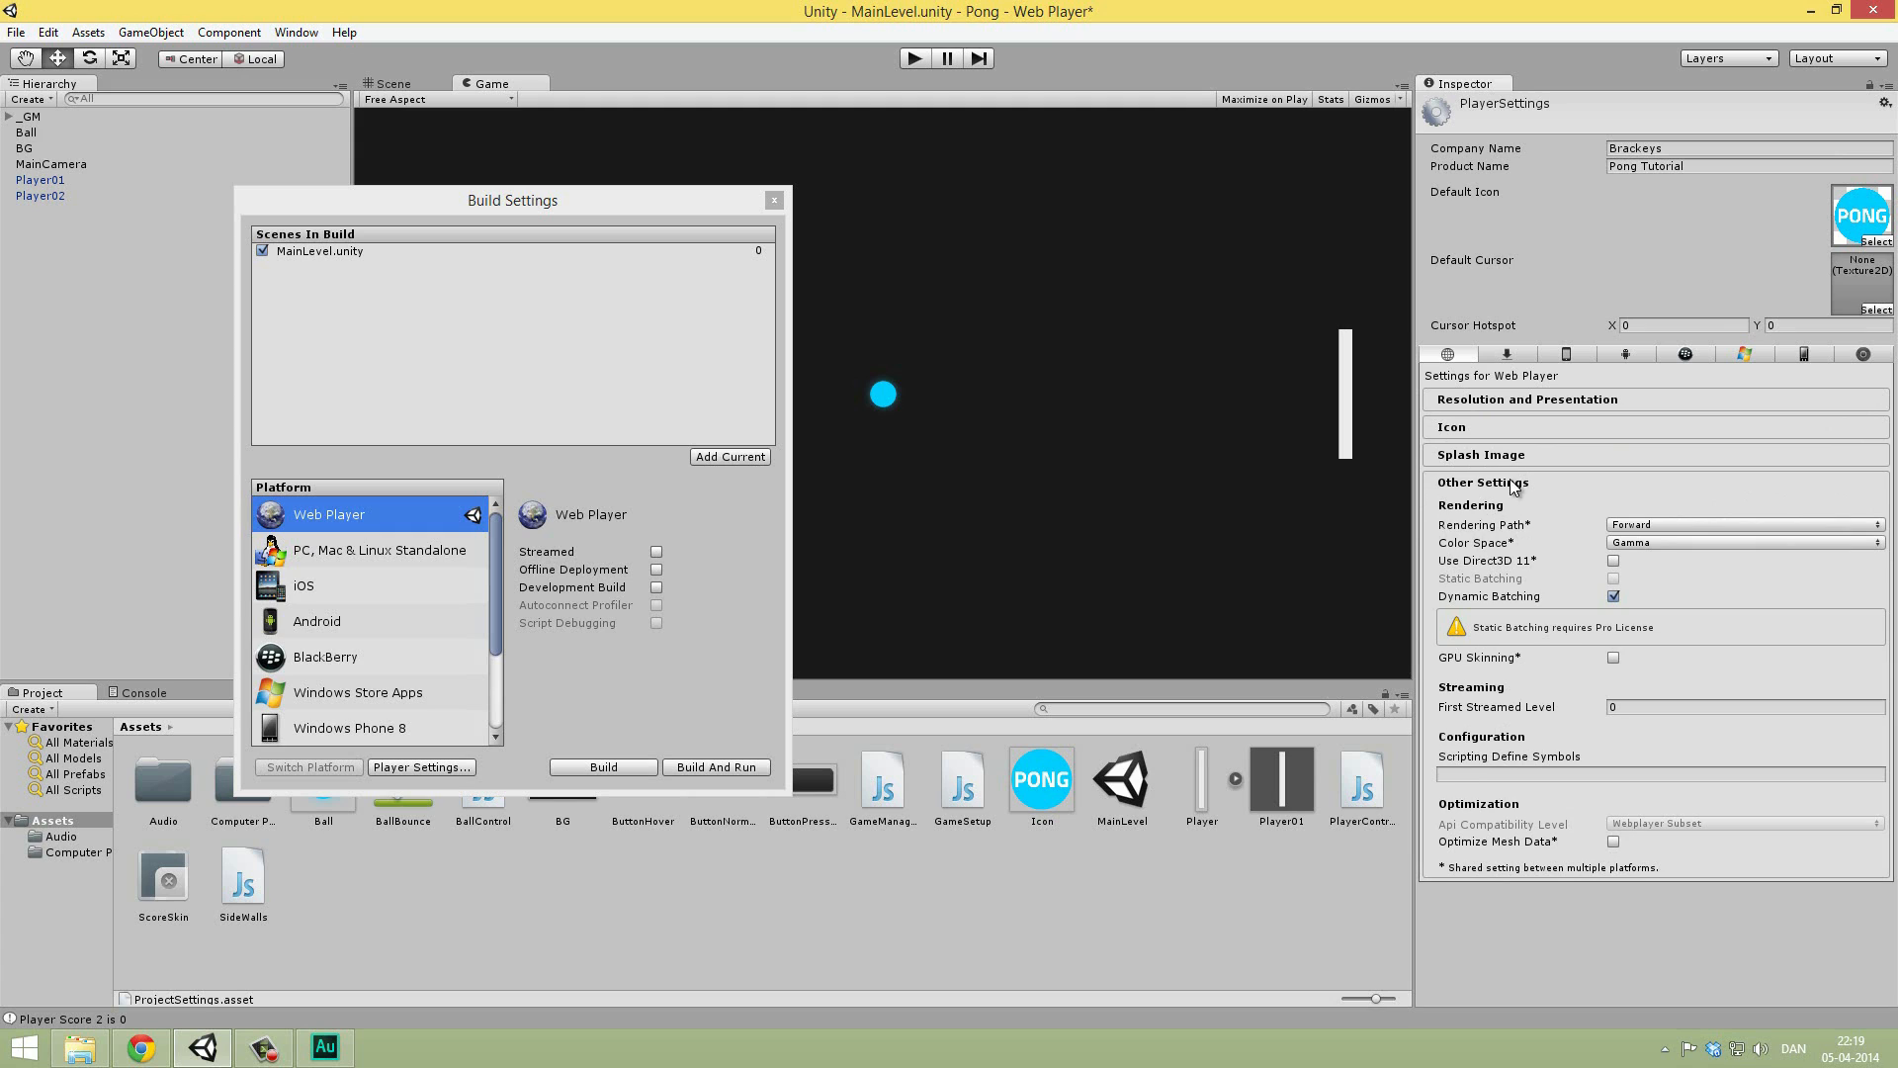
pyautogui.click(1482, 481)
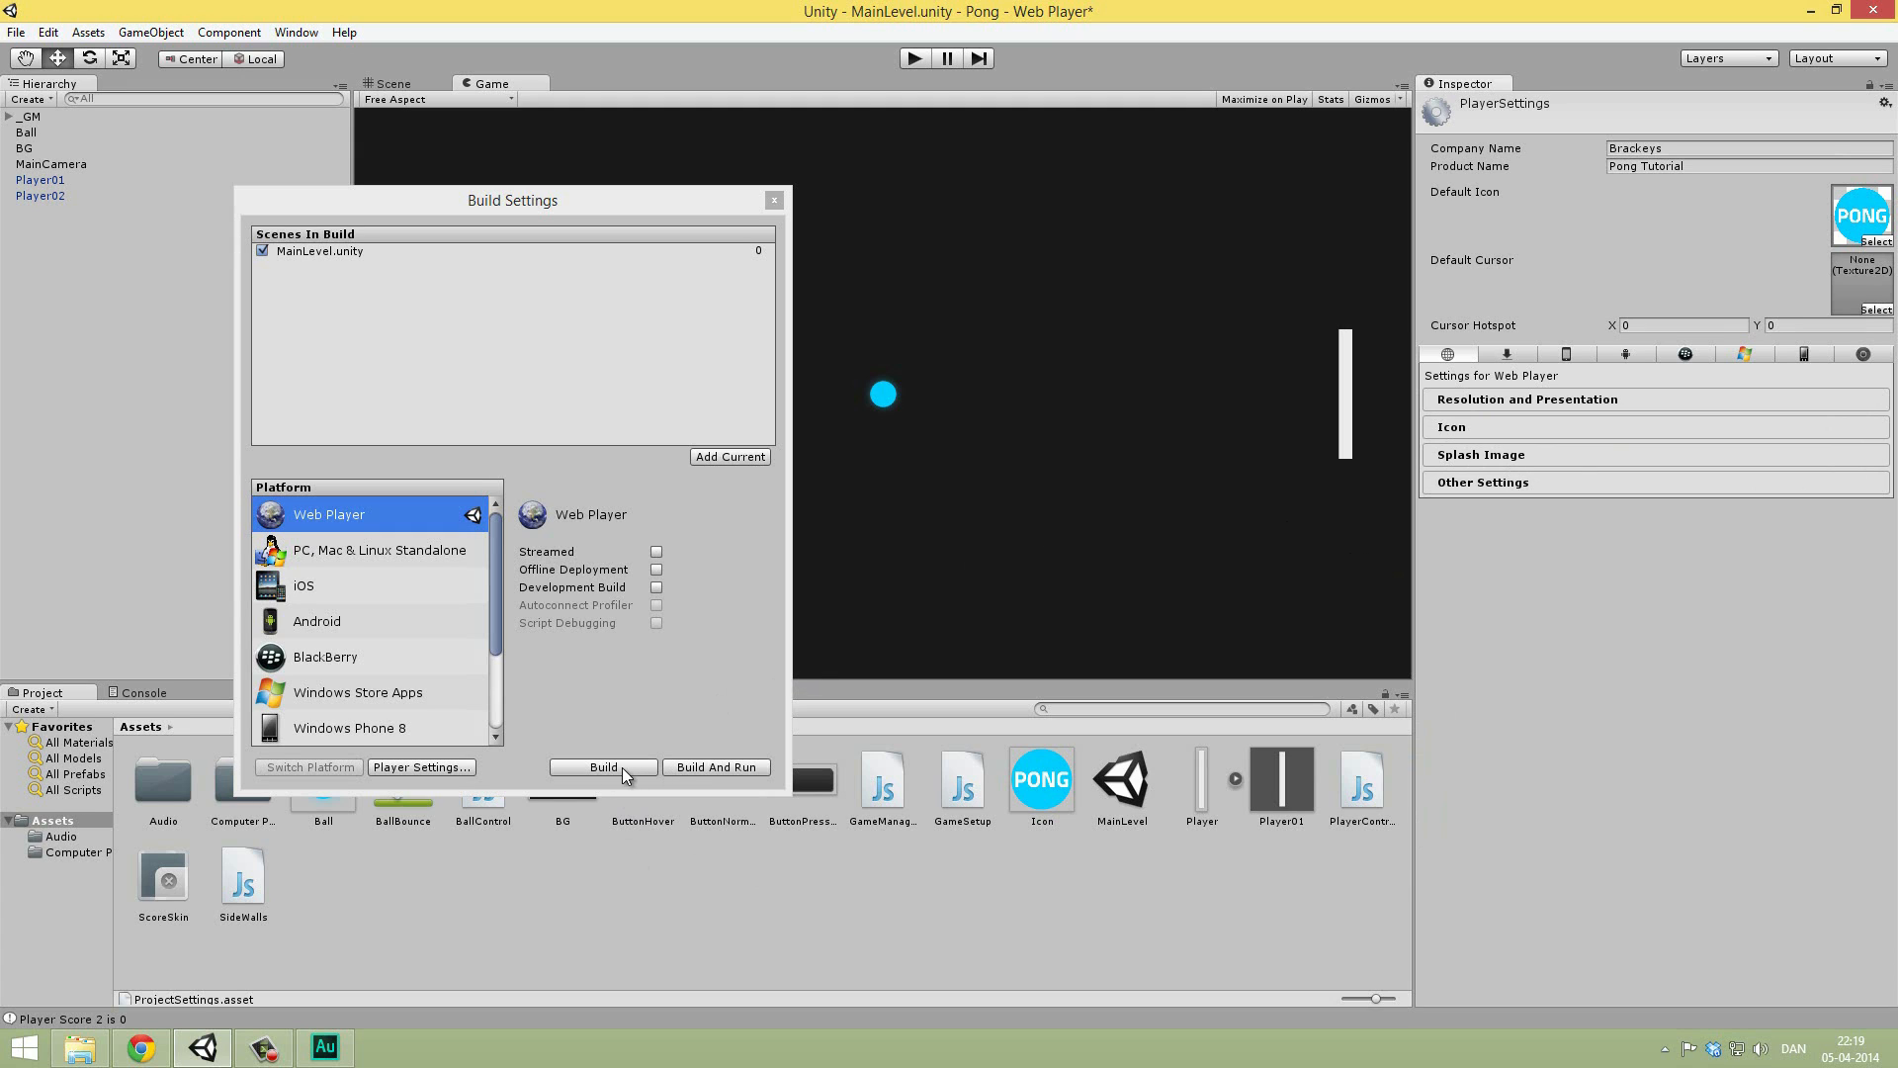
# Step: Start the Web Player build, create a 'Pong Web Build' folder on the Desktop, and select it
pyautogui.click(602, 767)
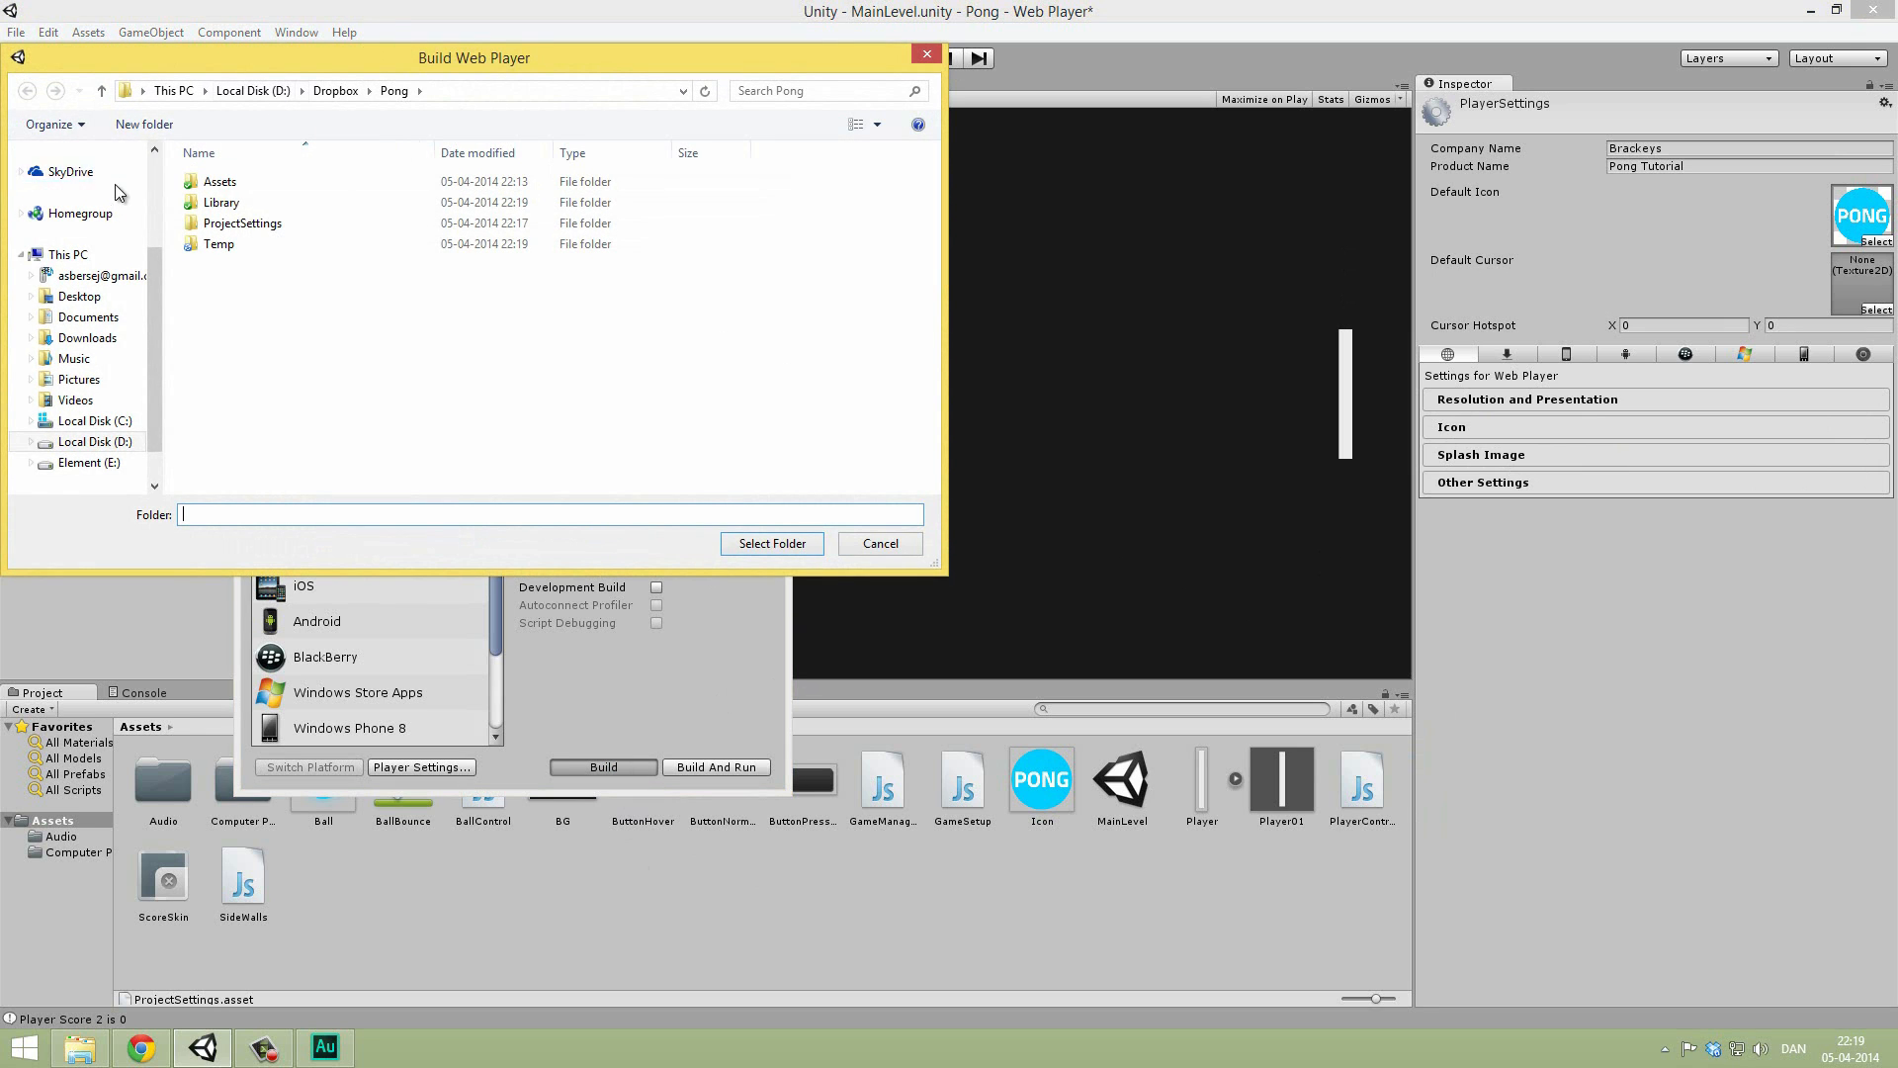
pyautogui.click(79, 296)
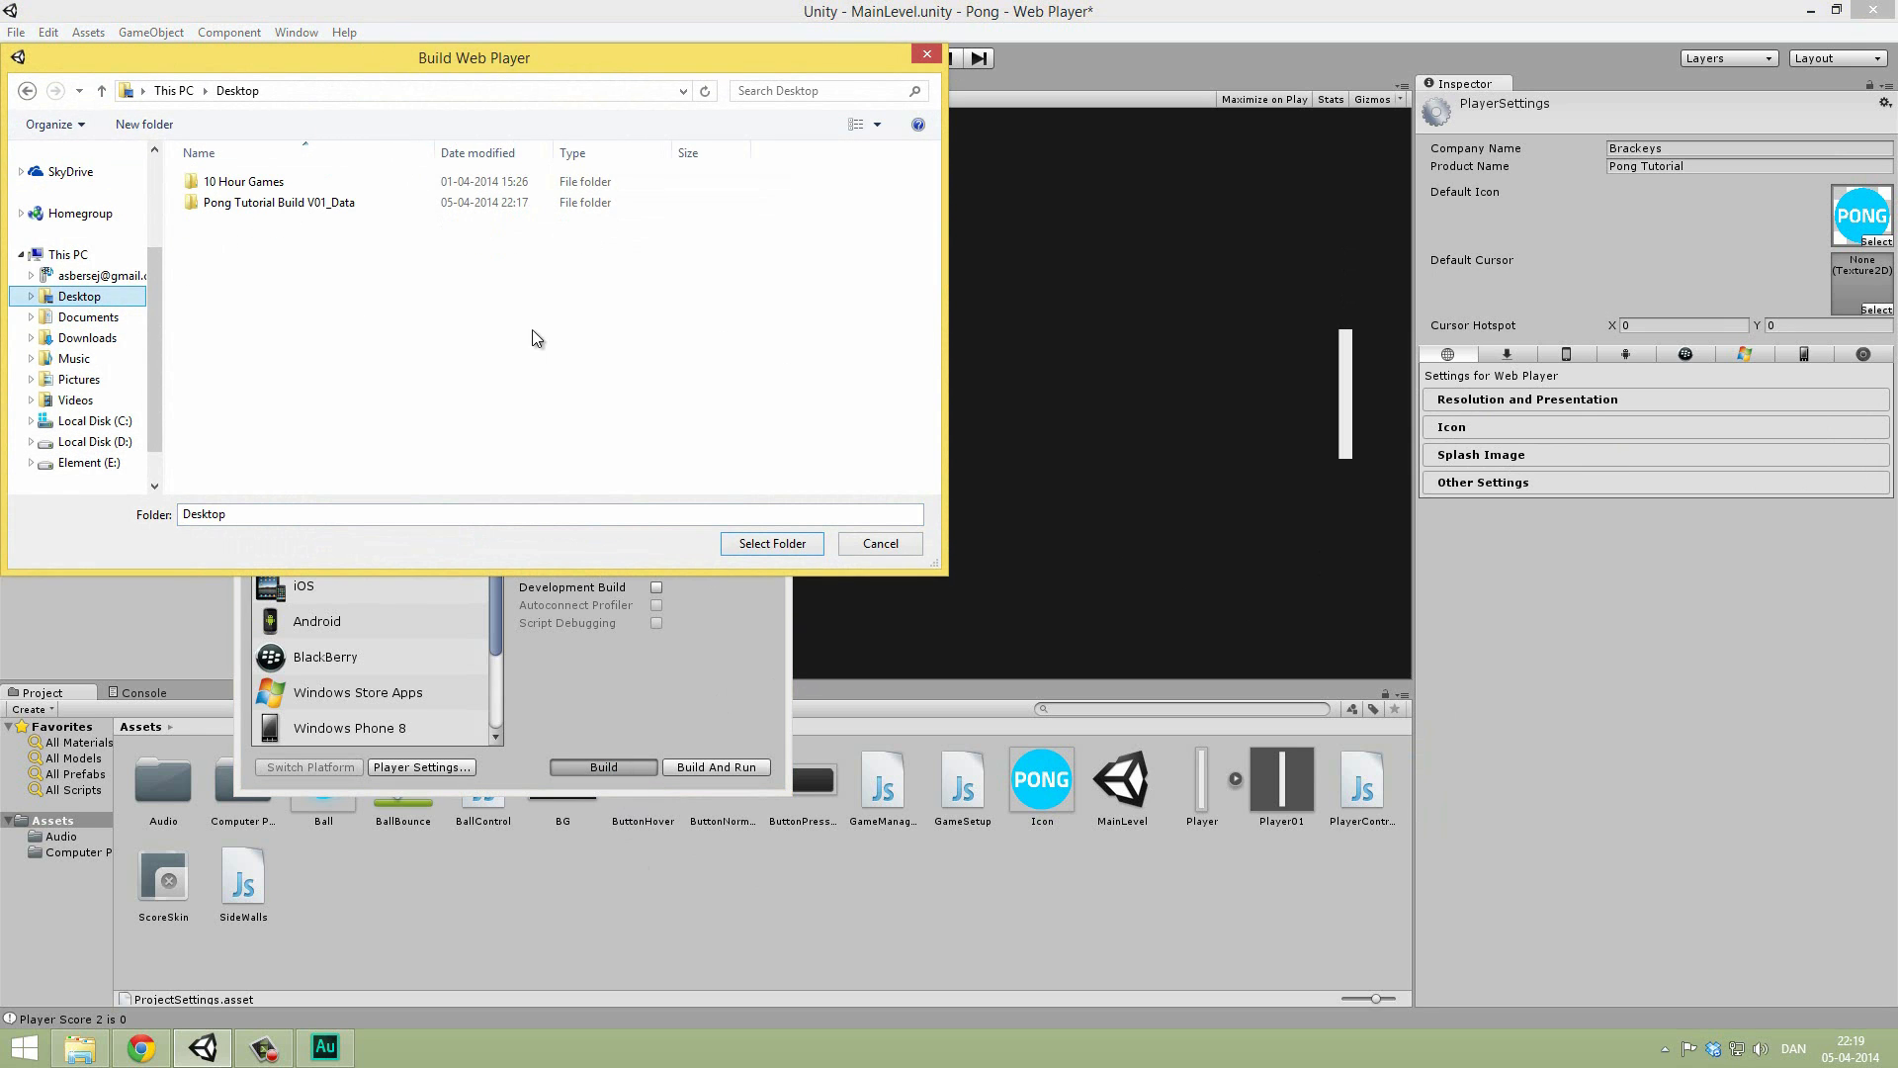
pyautogui.rightClick(536, 336)
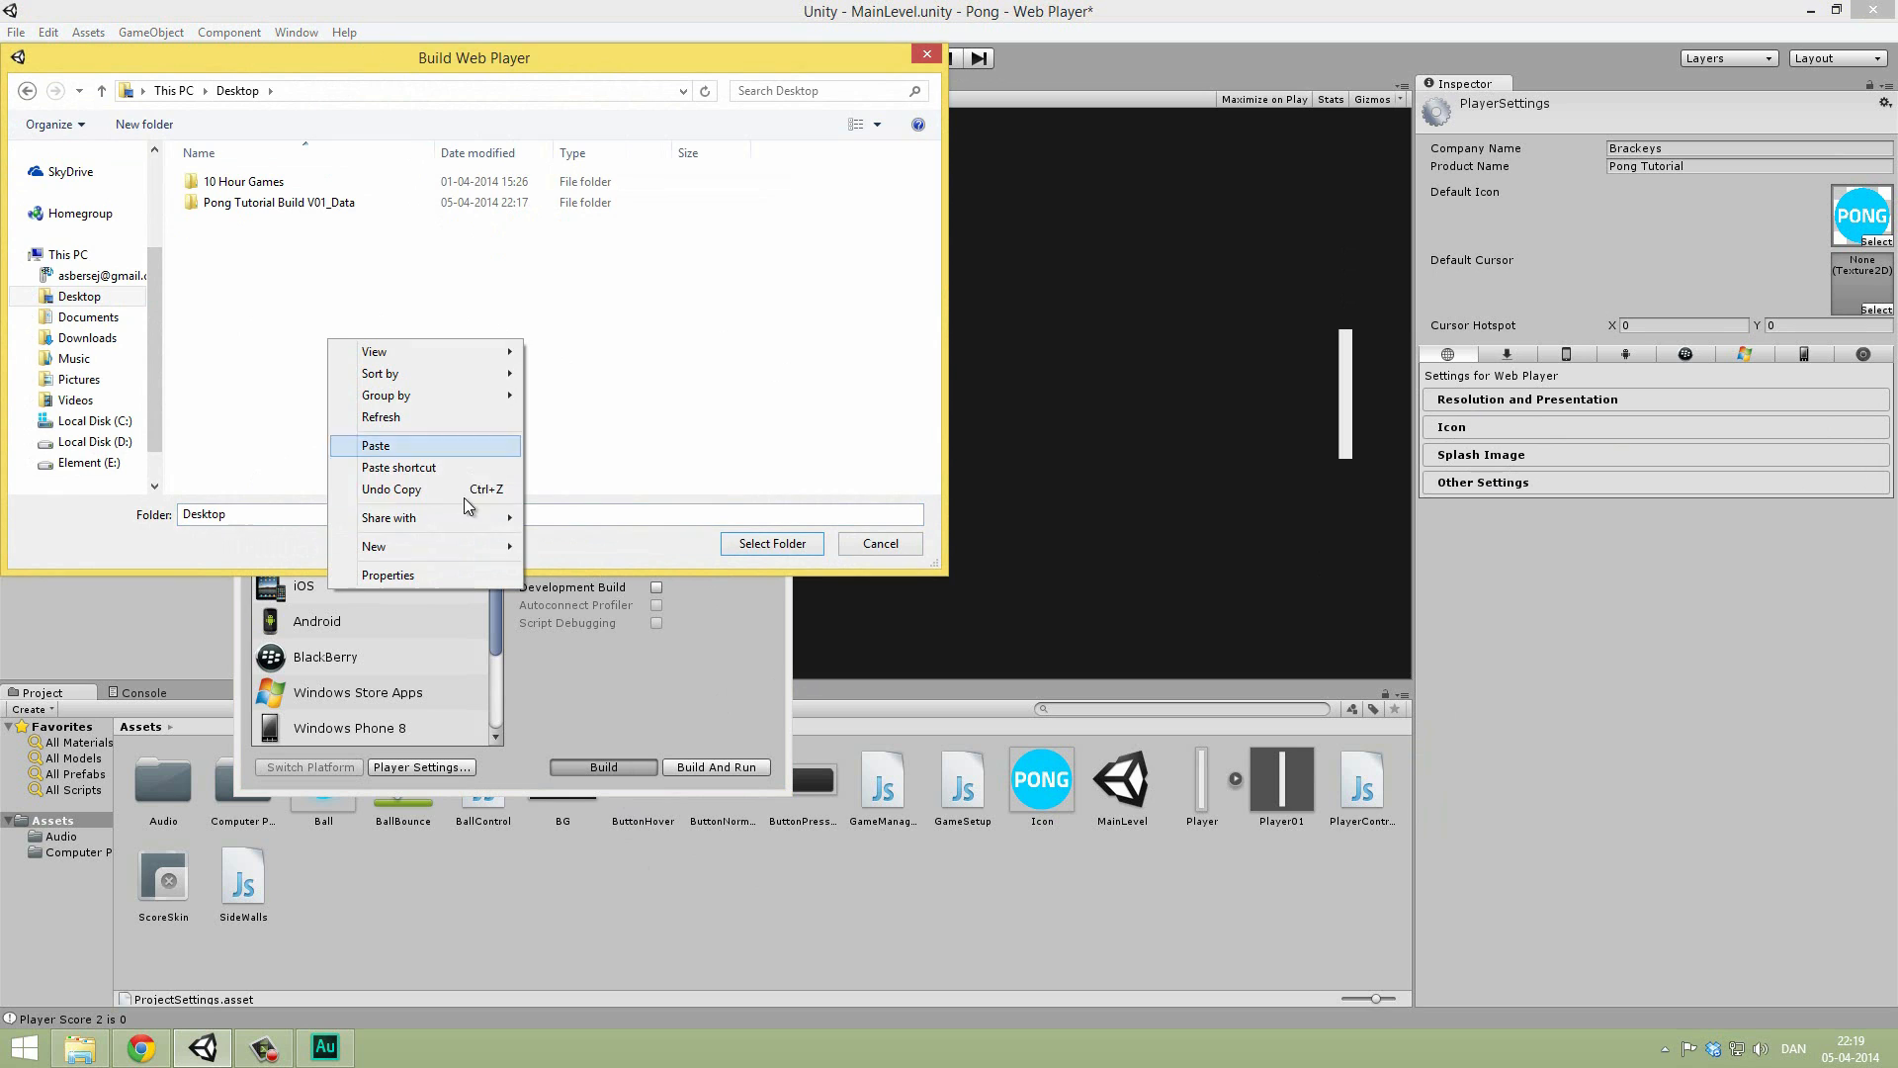
pyautogui.click(374, 545)
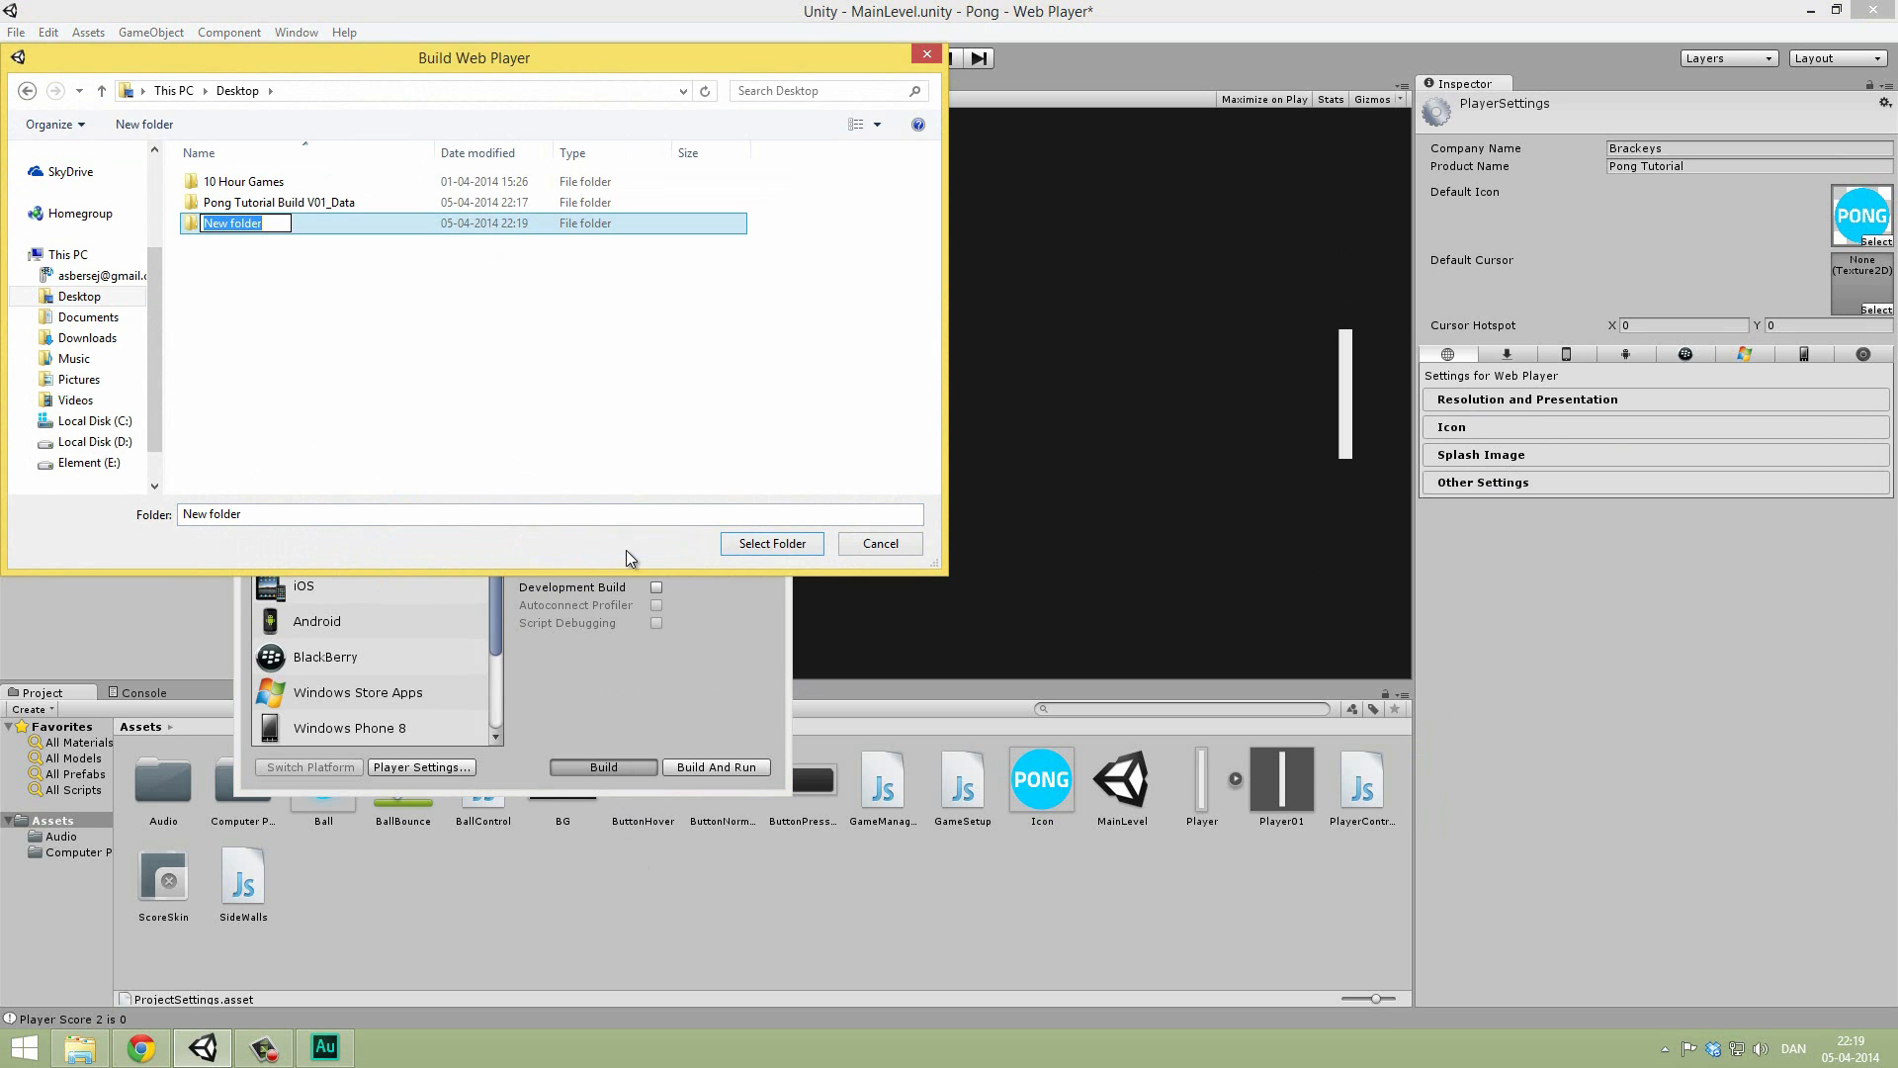
pyautogui.write('Pong Web Build')
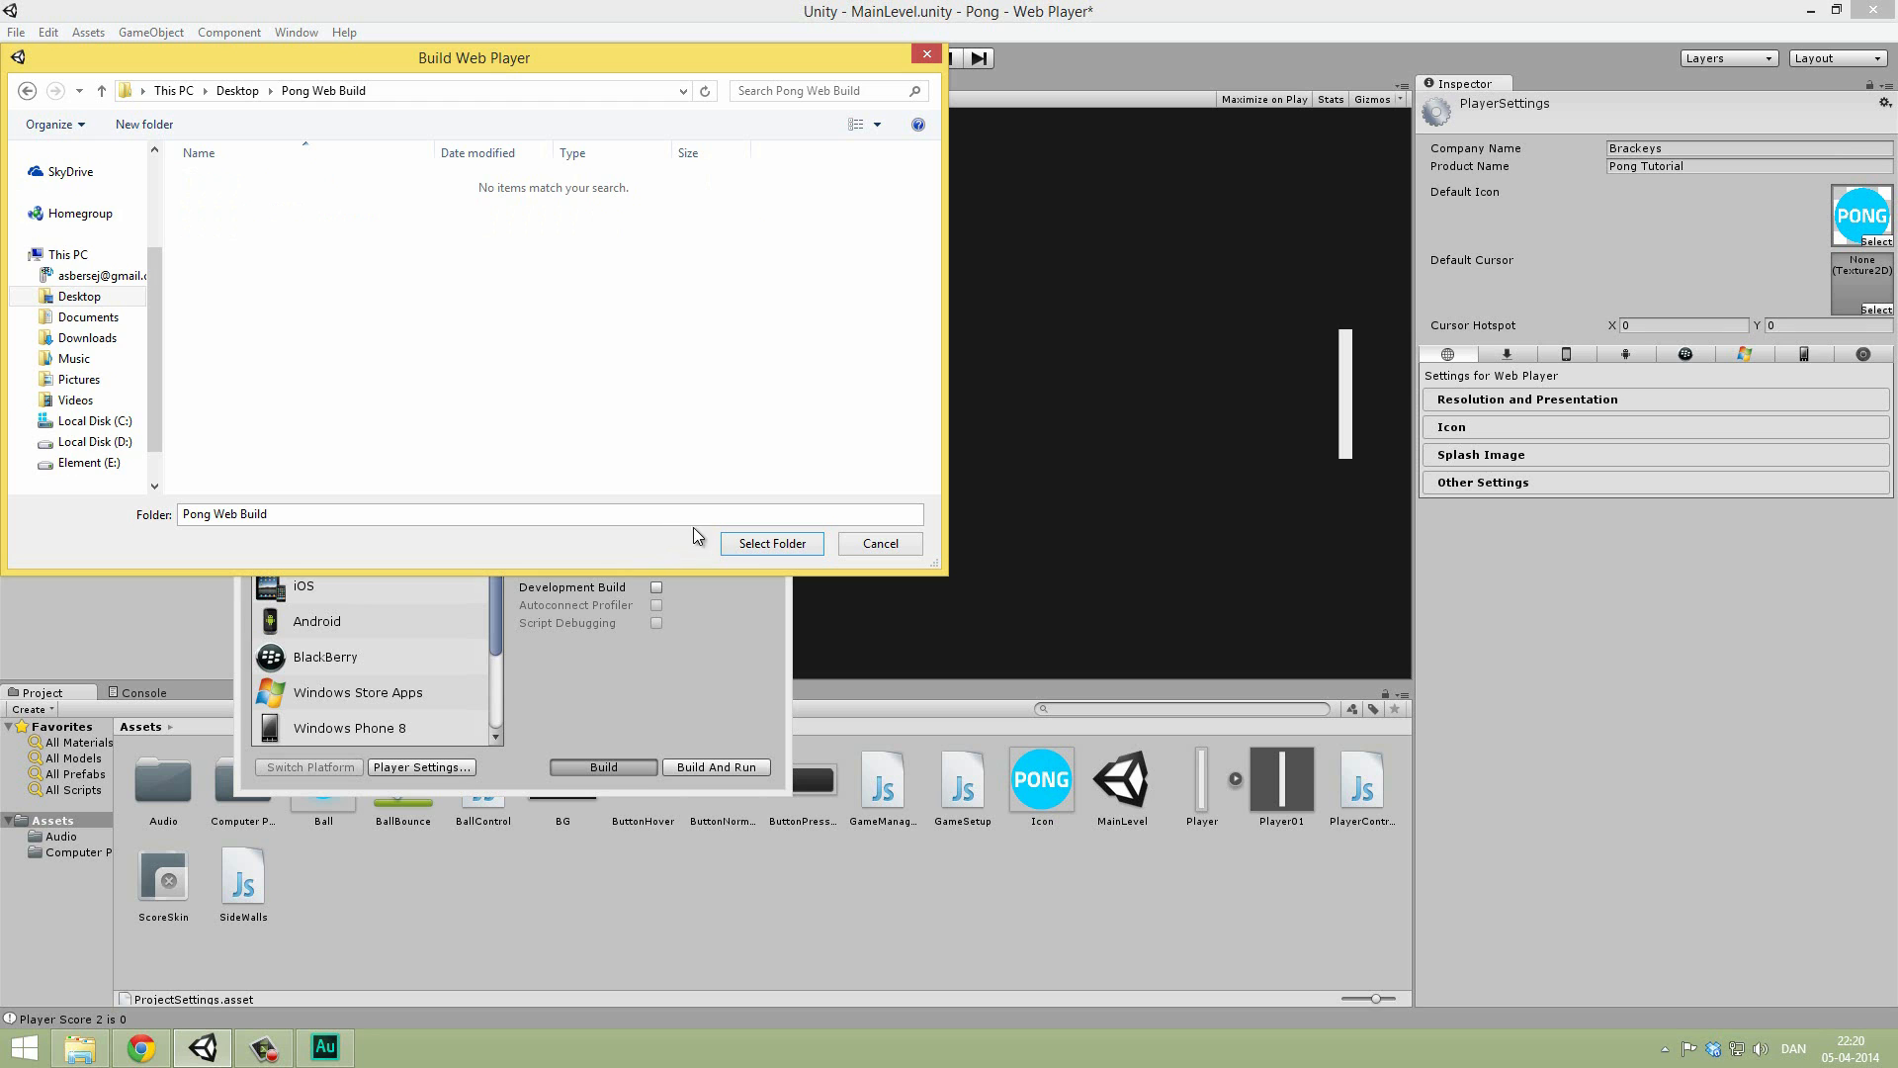
pyautogui.click(771, 543)
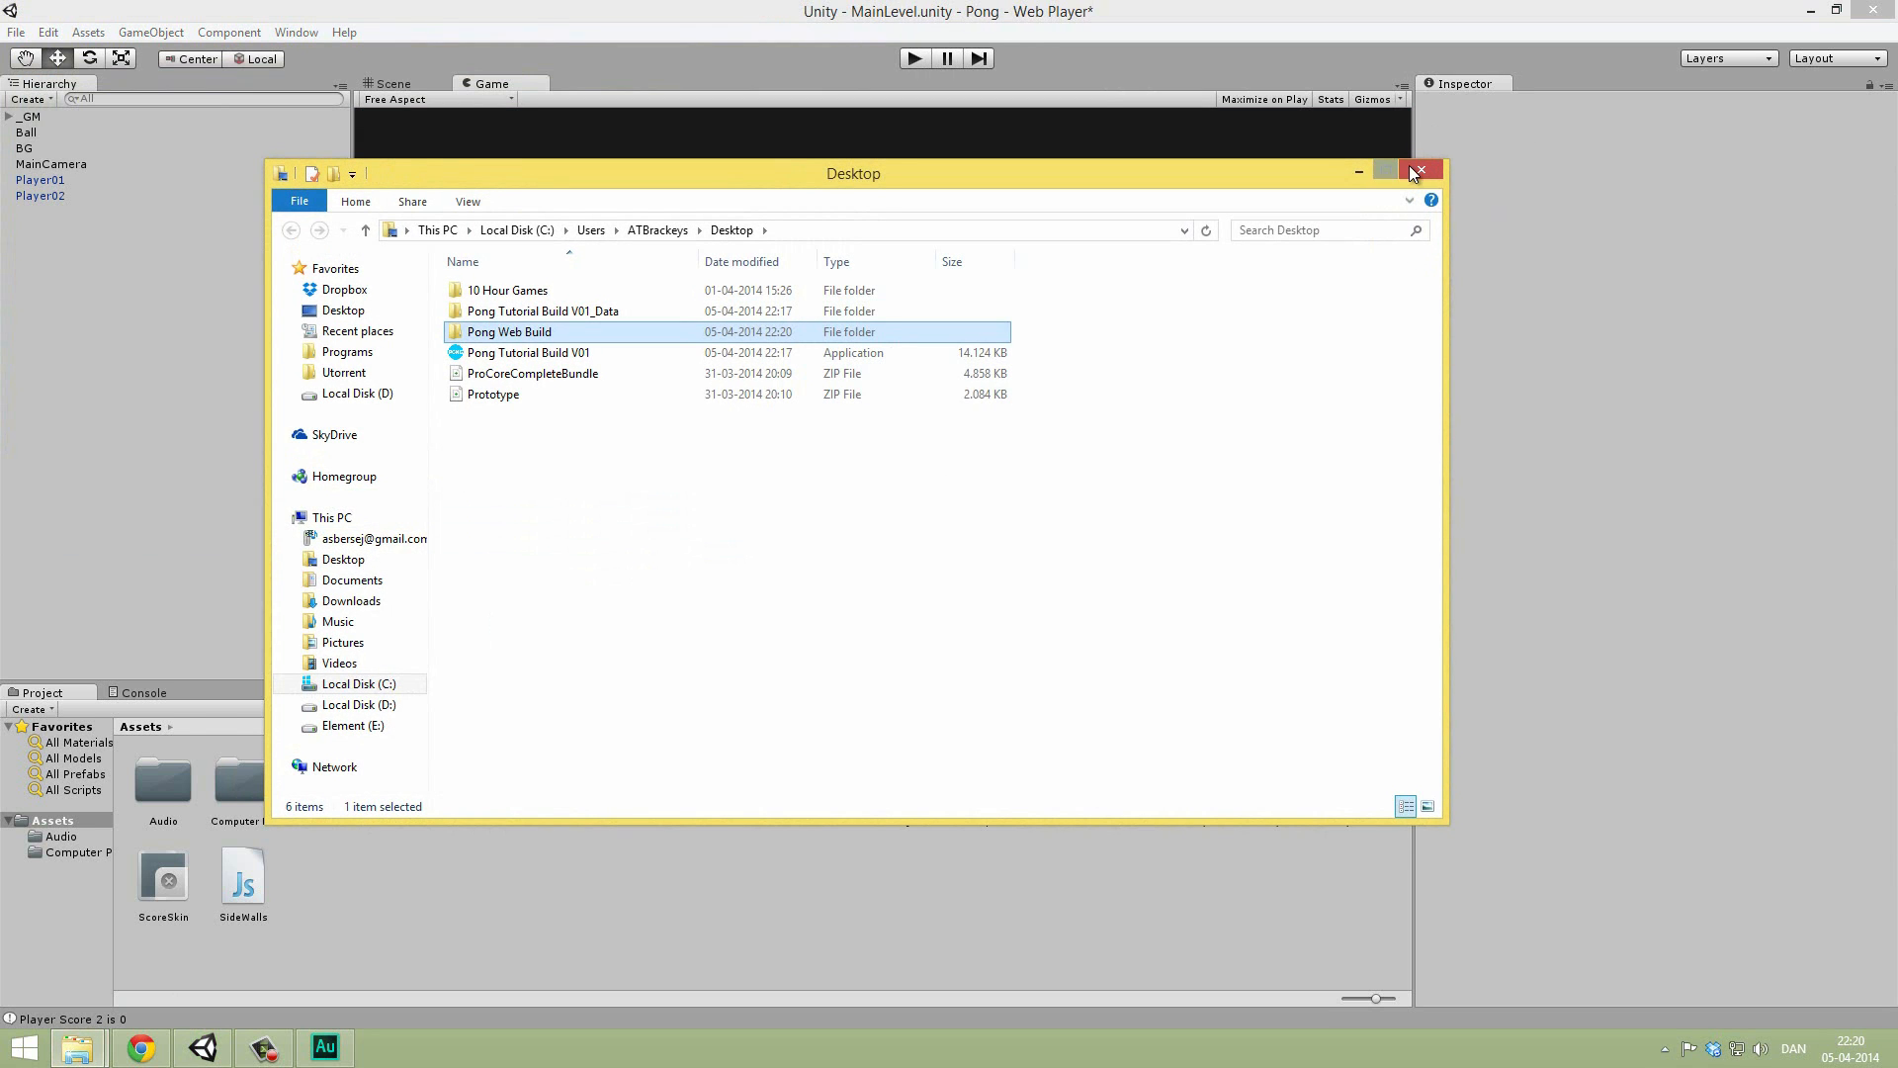
# Step: Close the Desktop window, move the Pong Web Build folder higher, and open it
pyautogui.click(1414, 171)
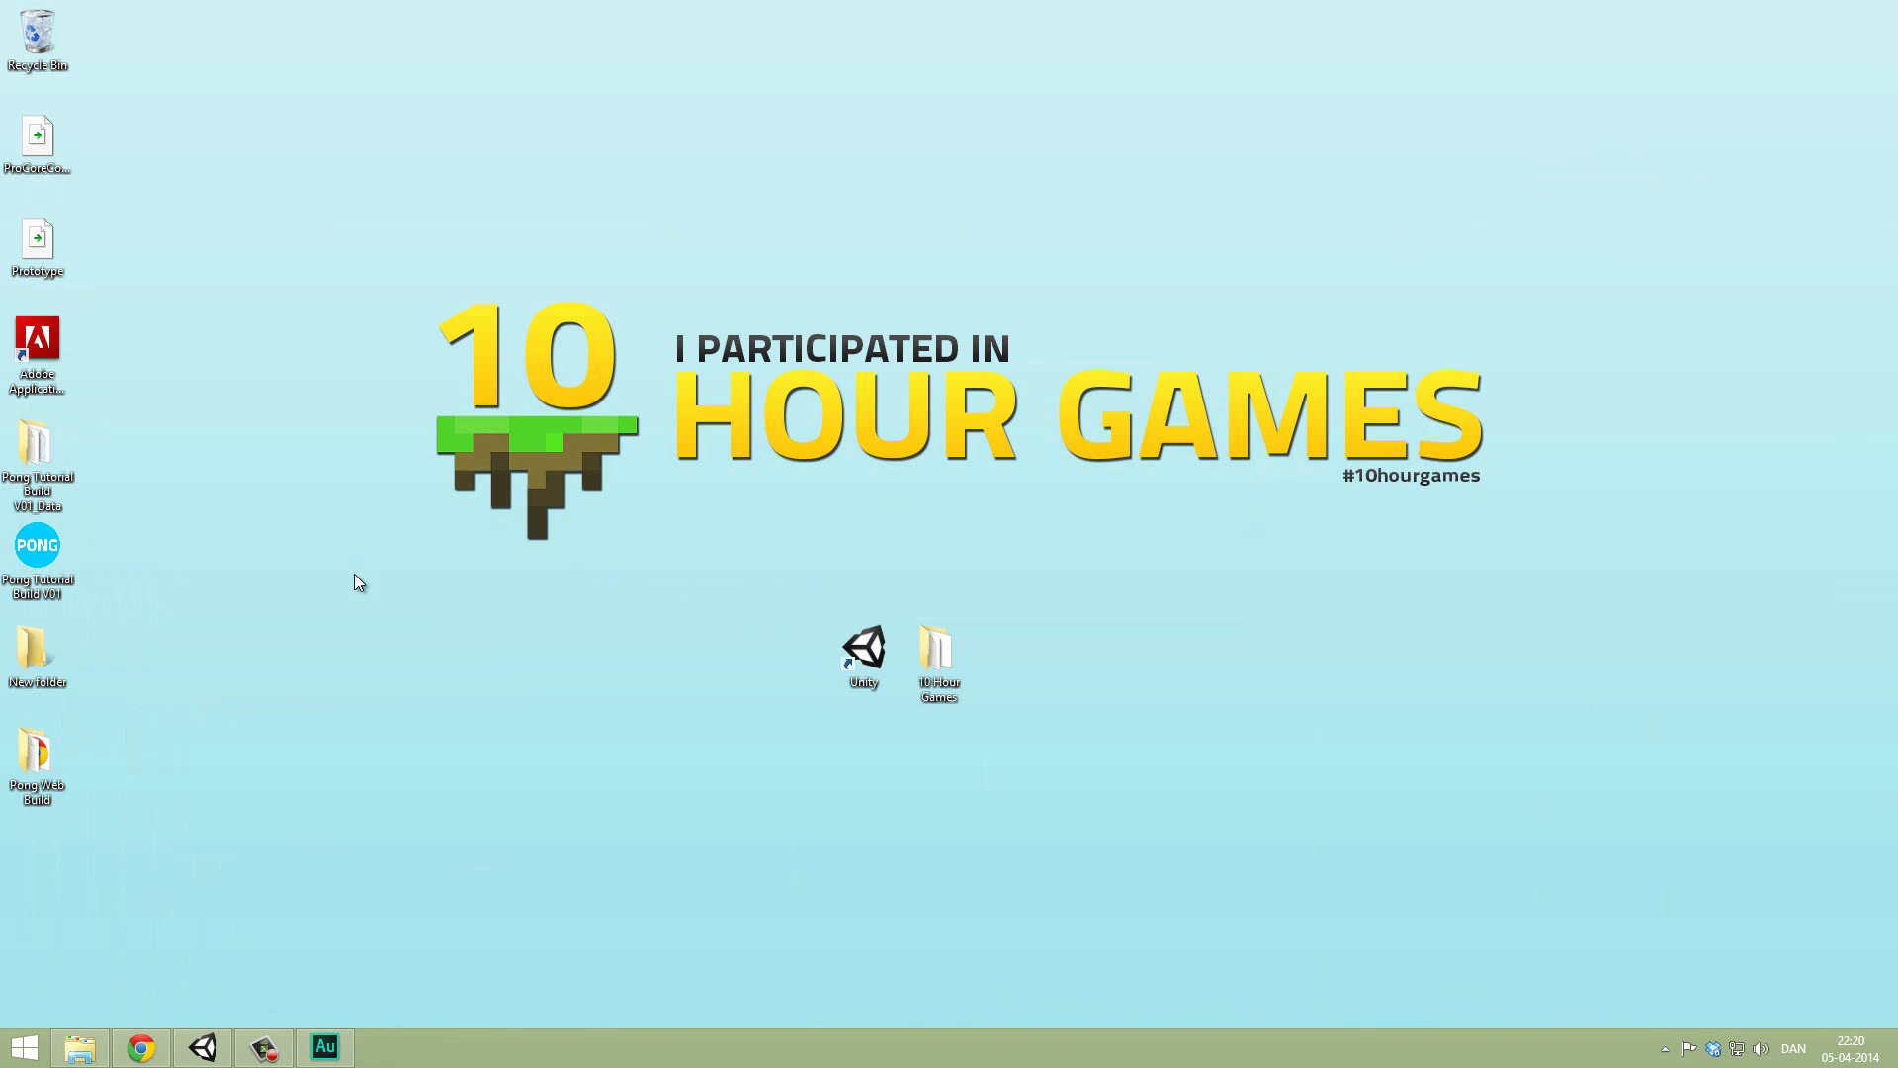
pyautogui.moveTo(37, 756); pyautogui.dragTo(635, 133)
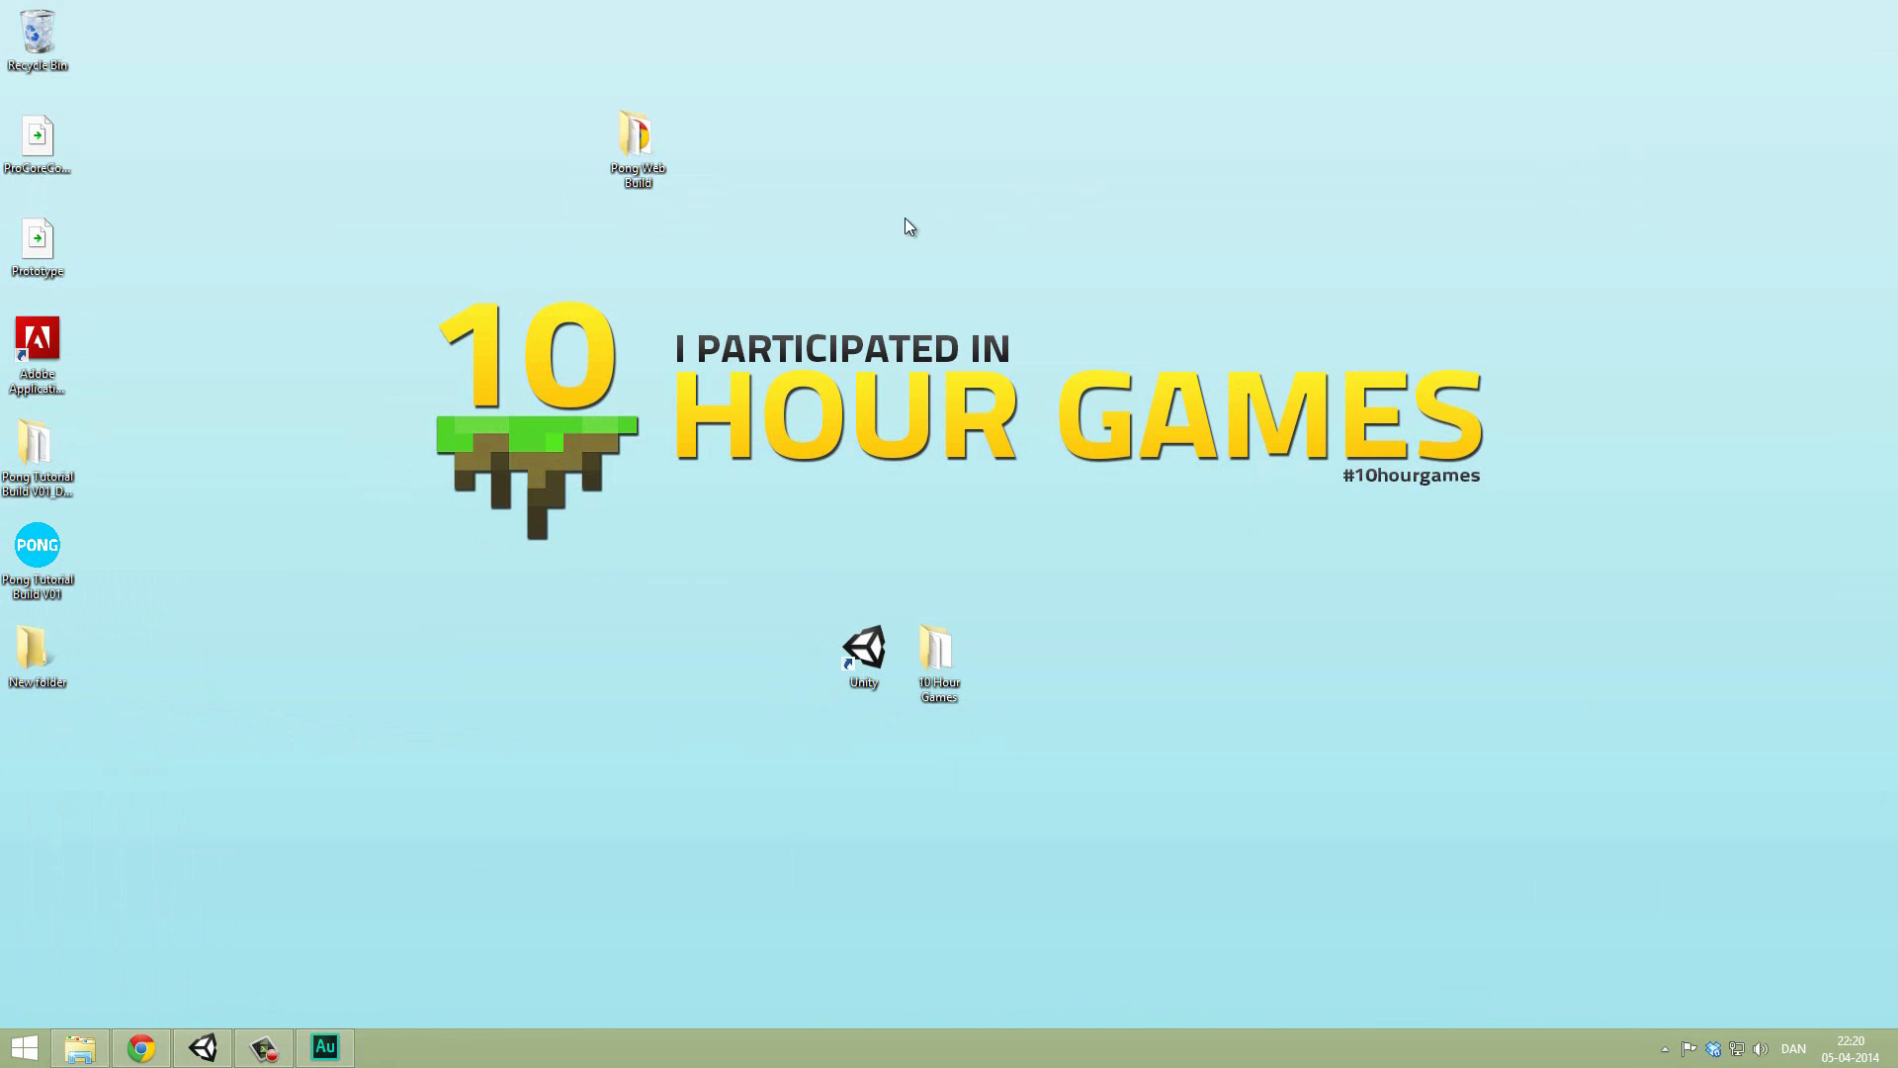
pyautogui.doubleClick(636, 142)
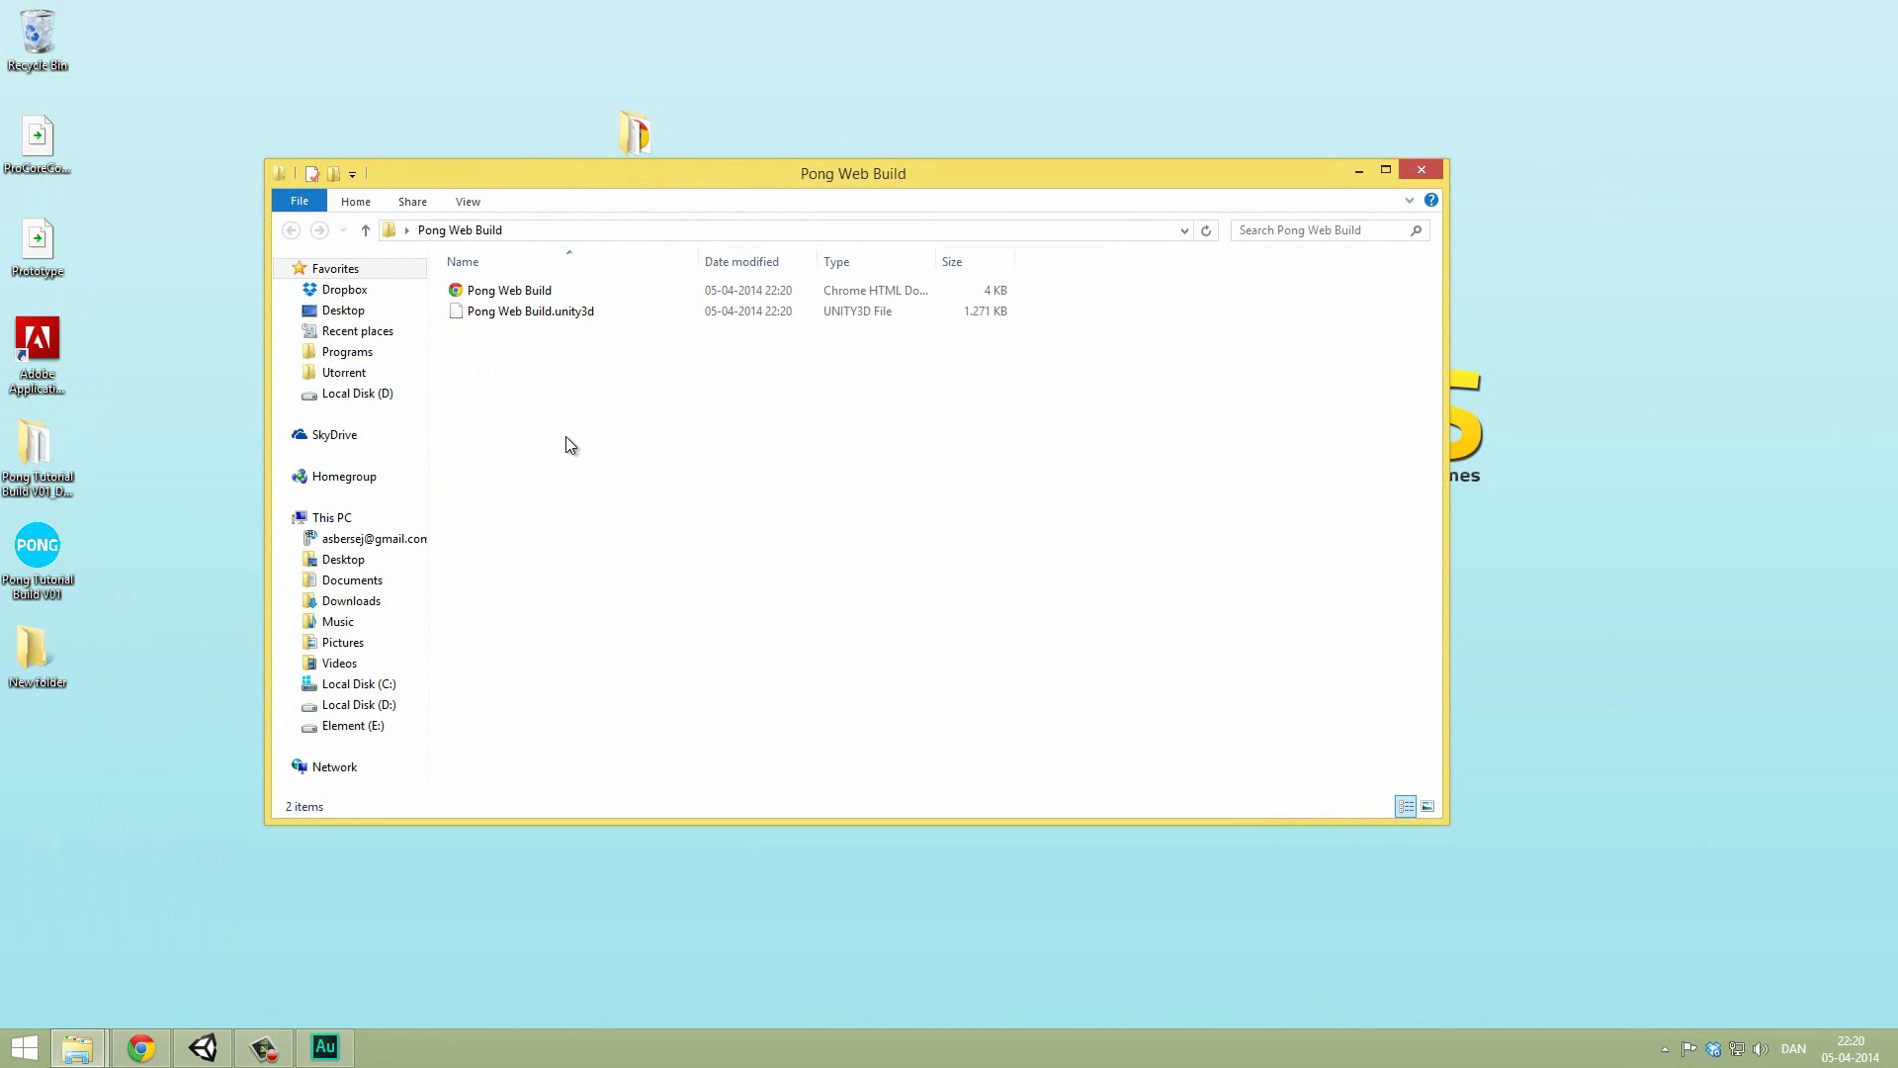
# Step: Inspect the build's HTML page and unity3d file inside Pong Web Build
pyautogui.click(508, 289)
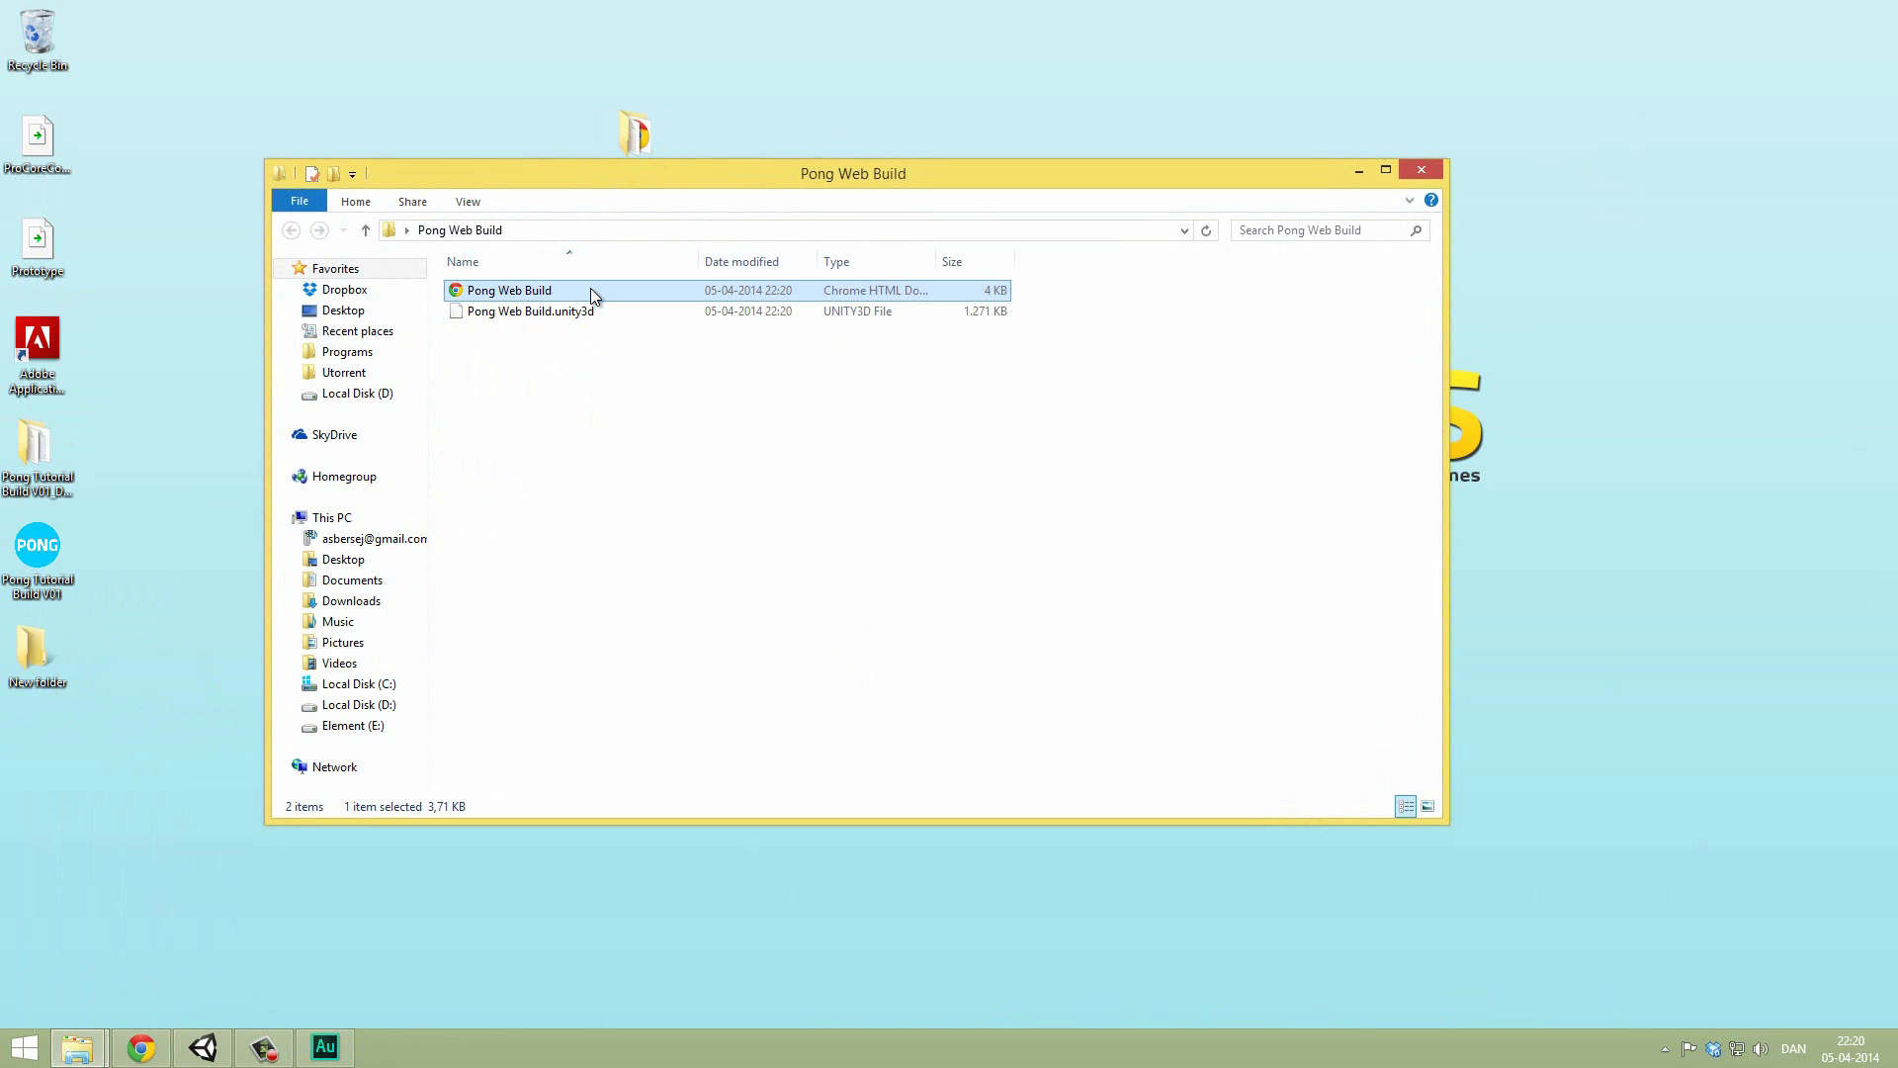
pyautogui.moveTo(269, 977)
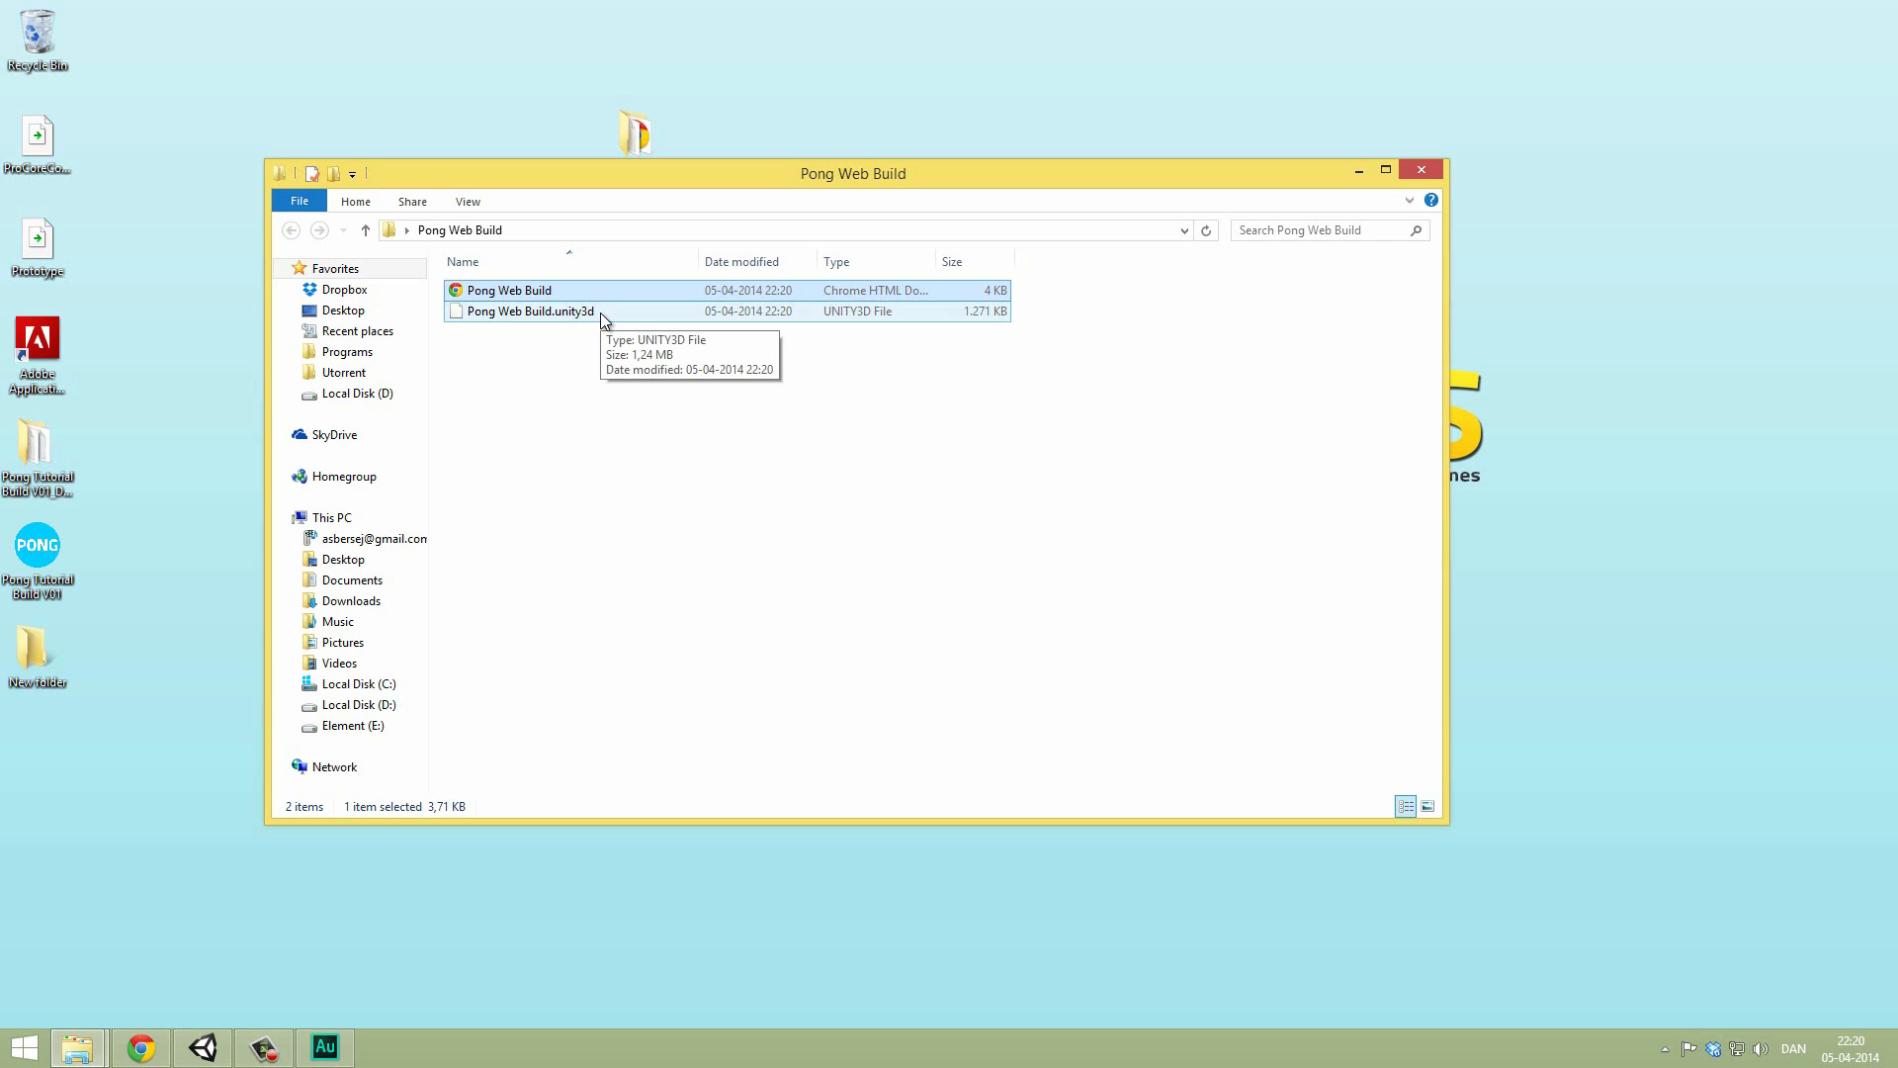
pyautogui.rightClick(506, 289)
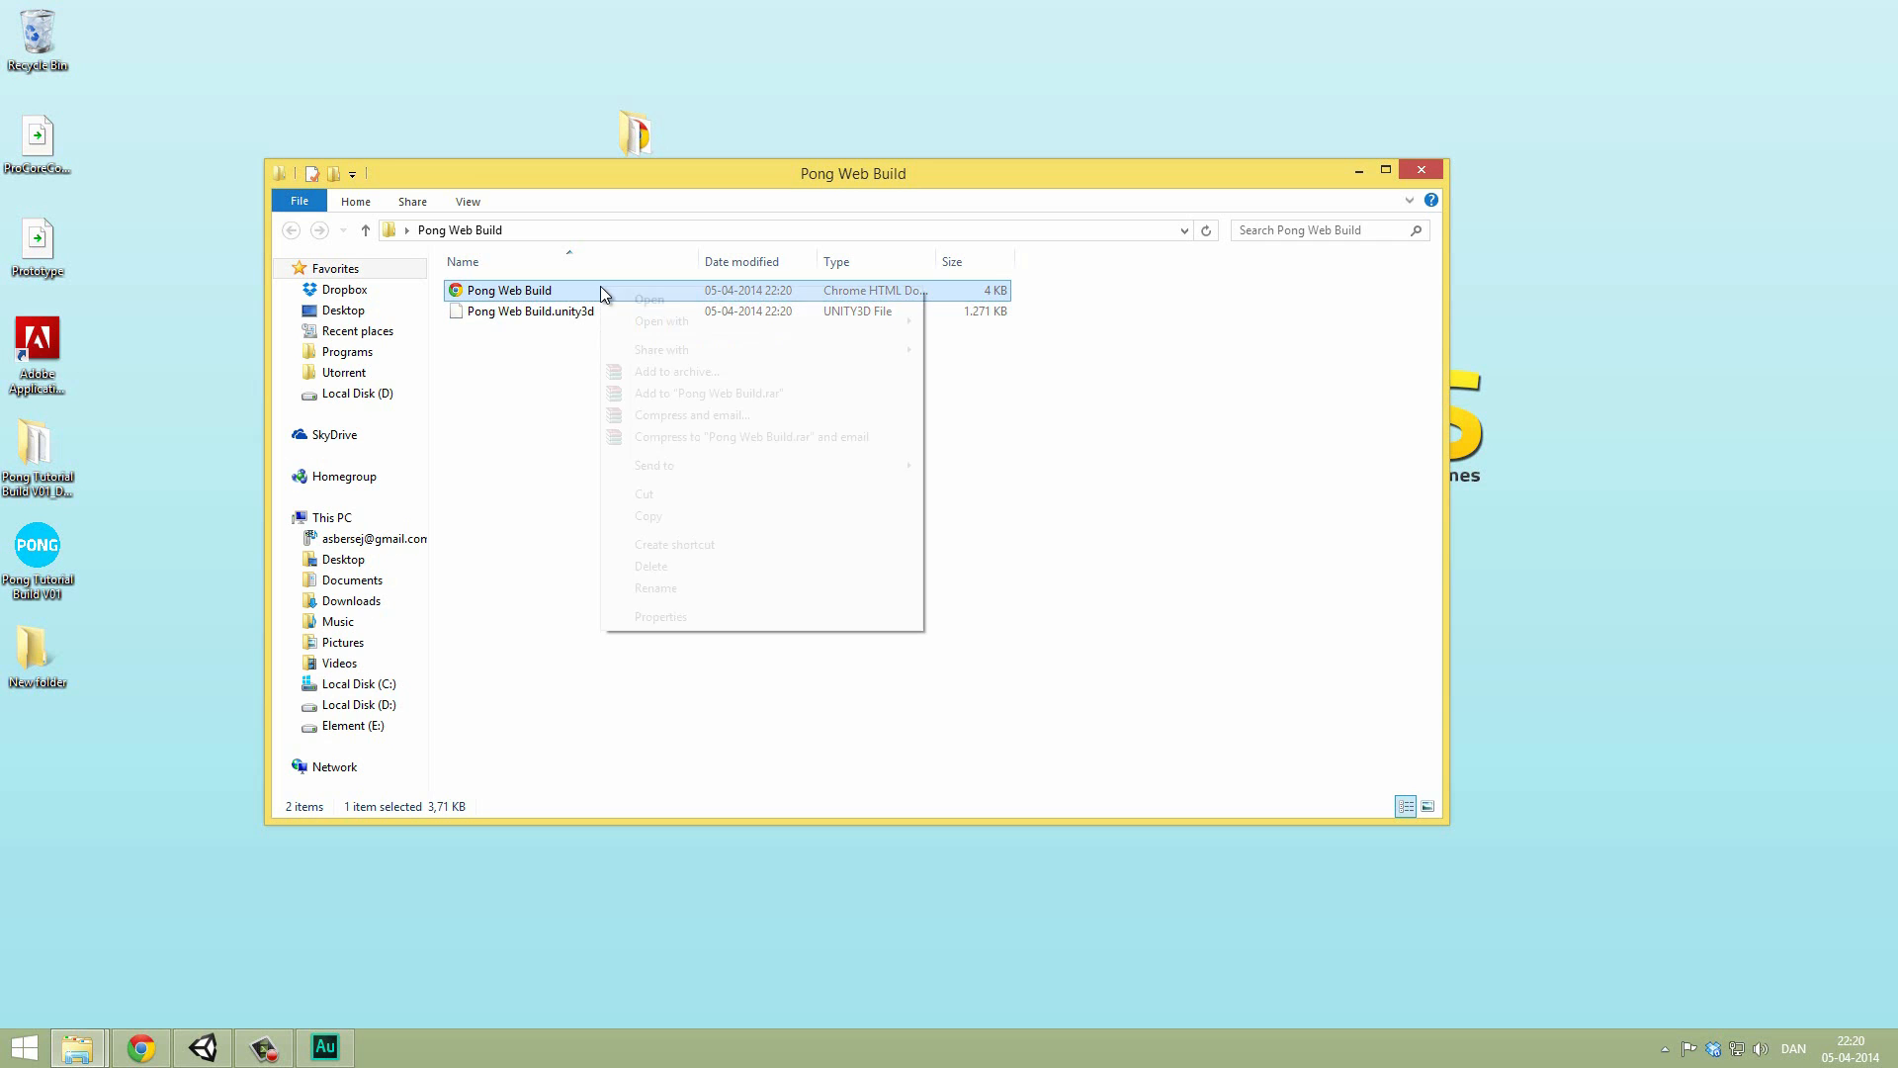
pyautogui.moveTo(663, 320)
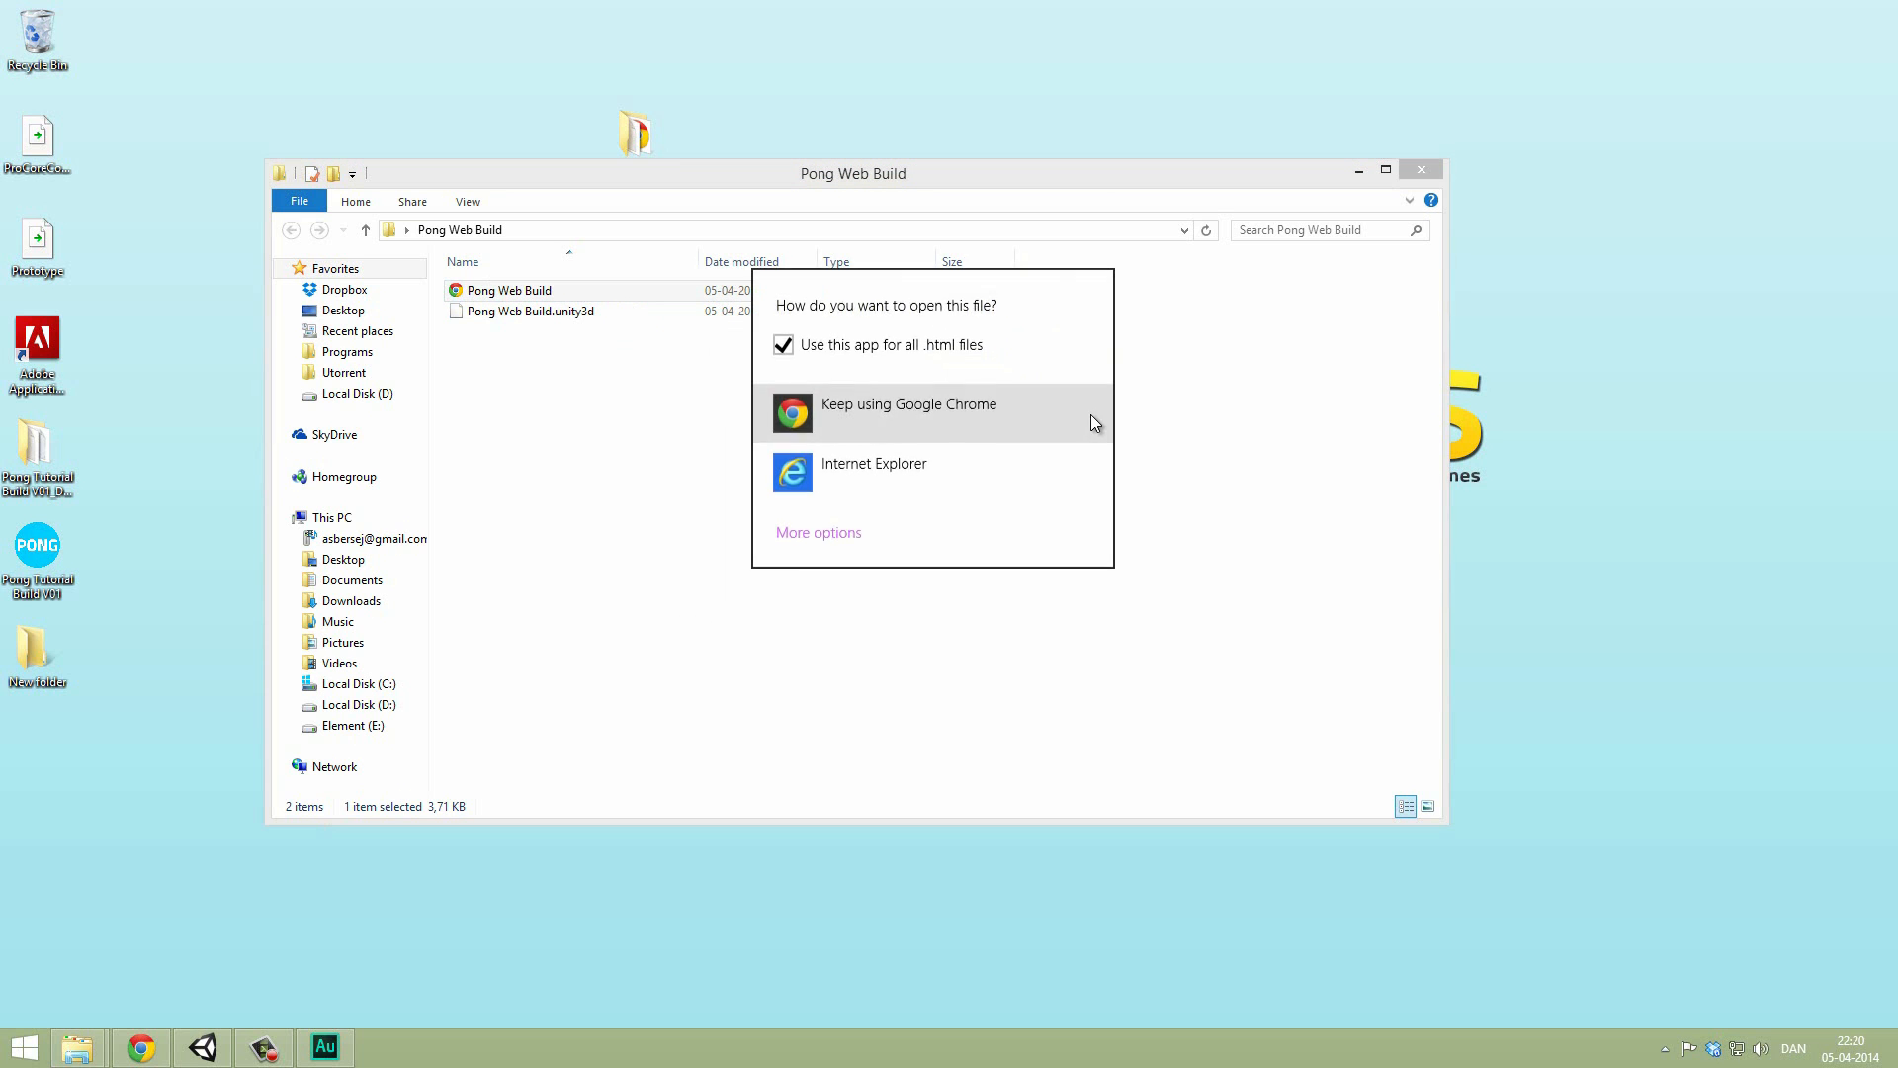
pyautogui.rightClick(507, 290)
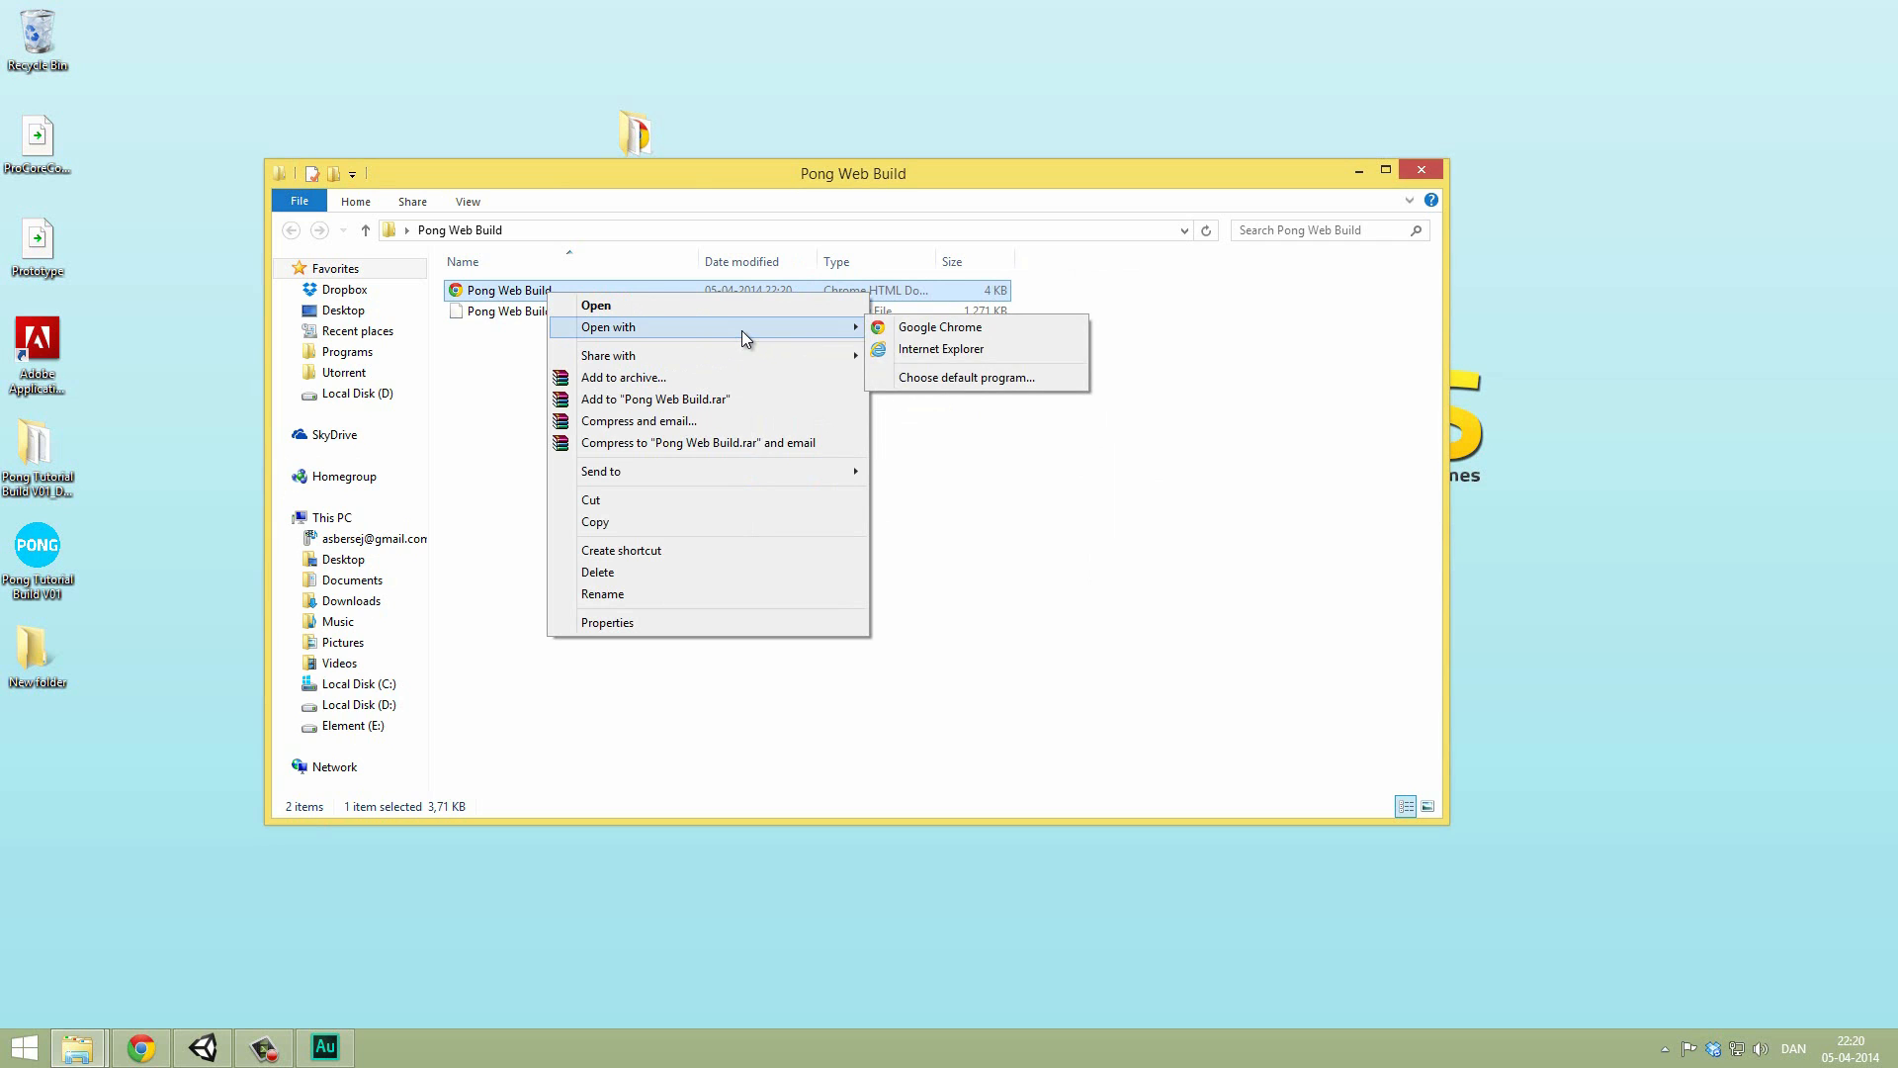
pyautogui.moveTo(942, 371)
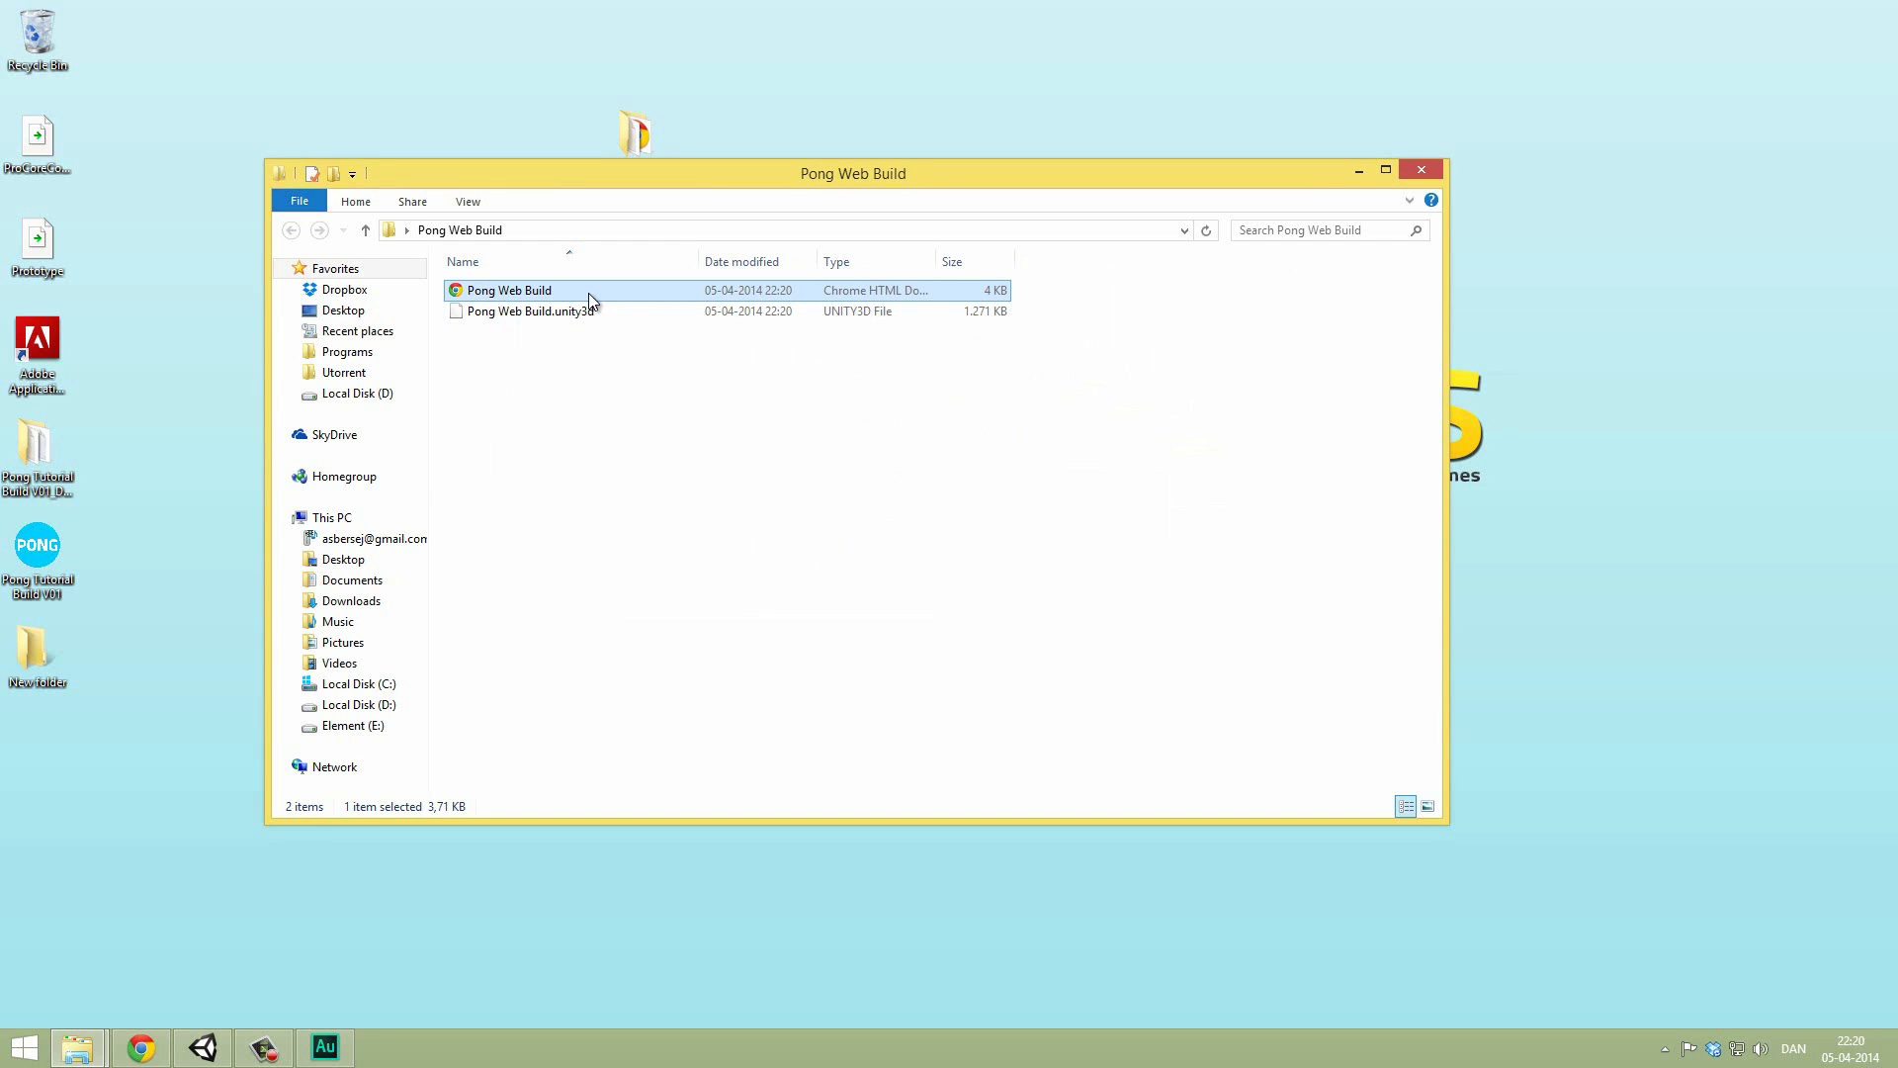
pyautogui.click(530, 311)
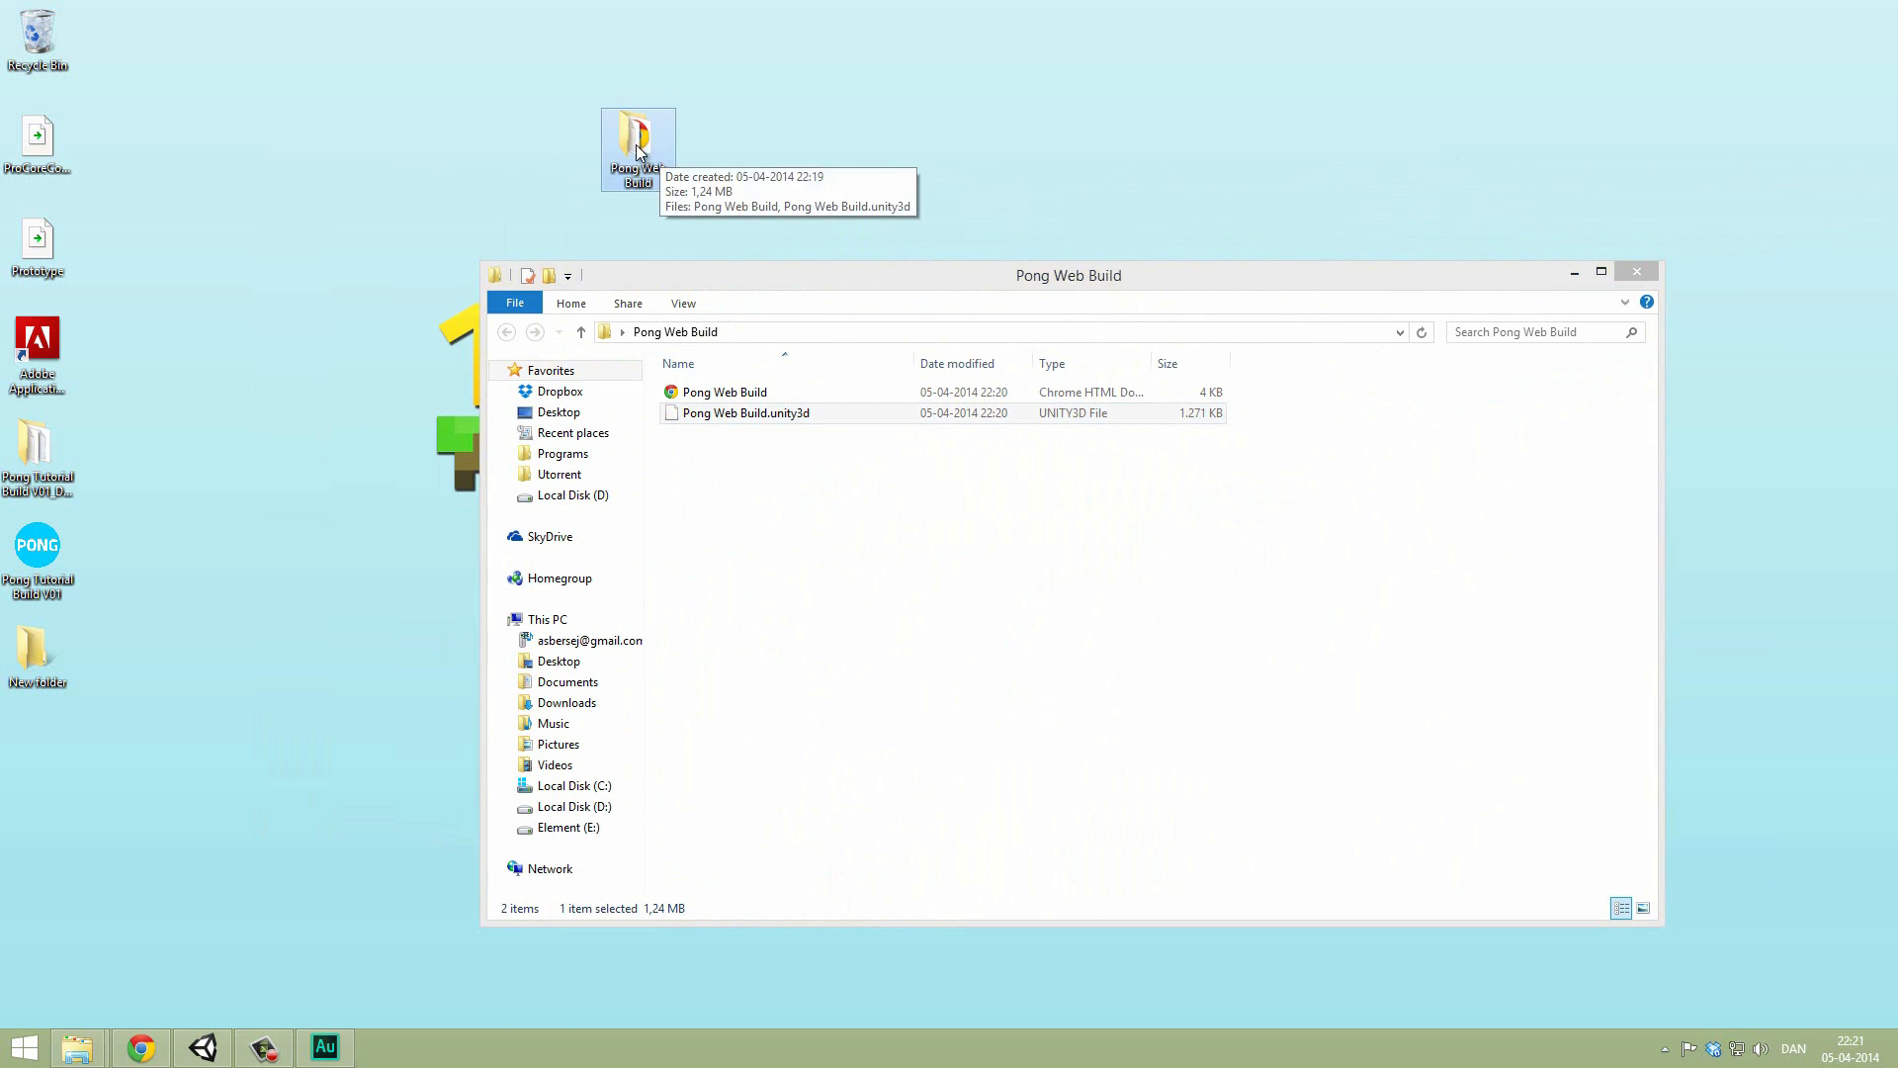
pyautogui.moveTo(820, 226)
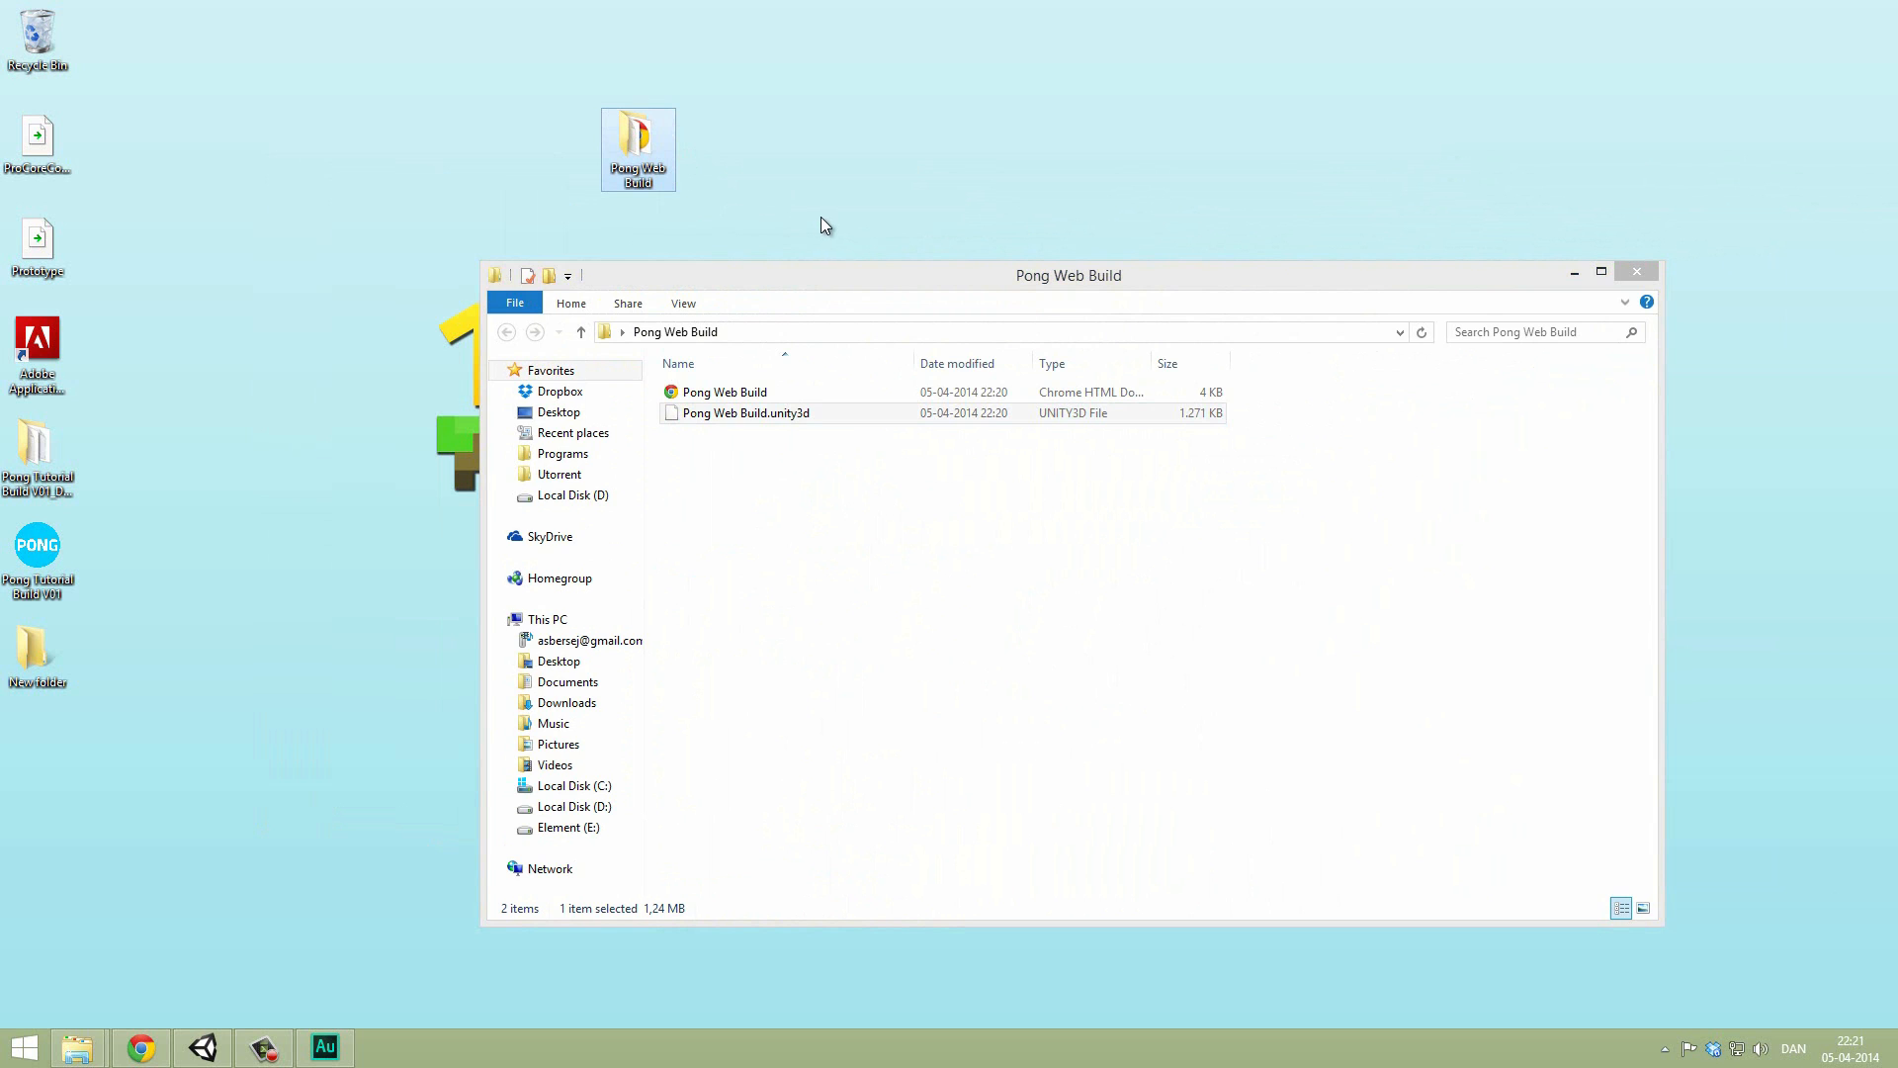
pyautogui.click(723, 391)
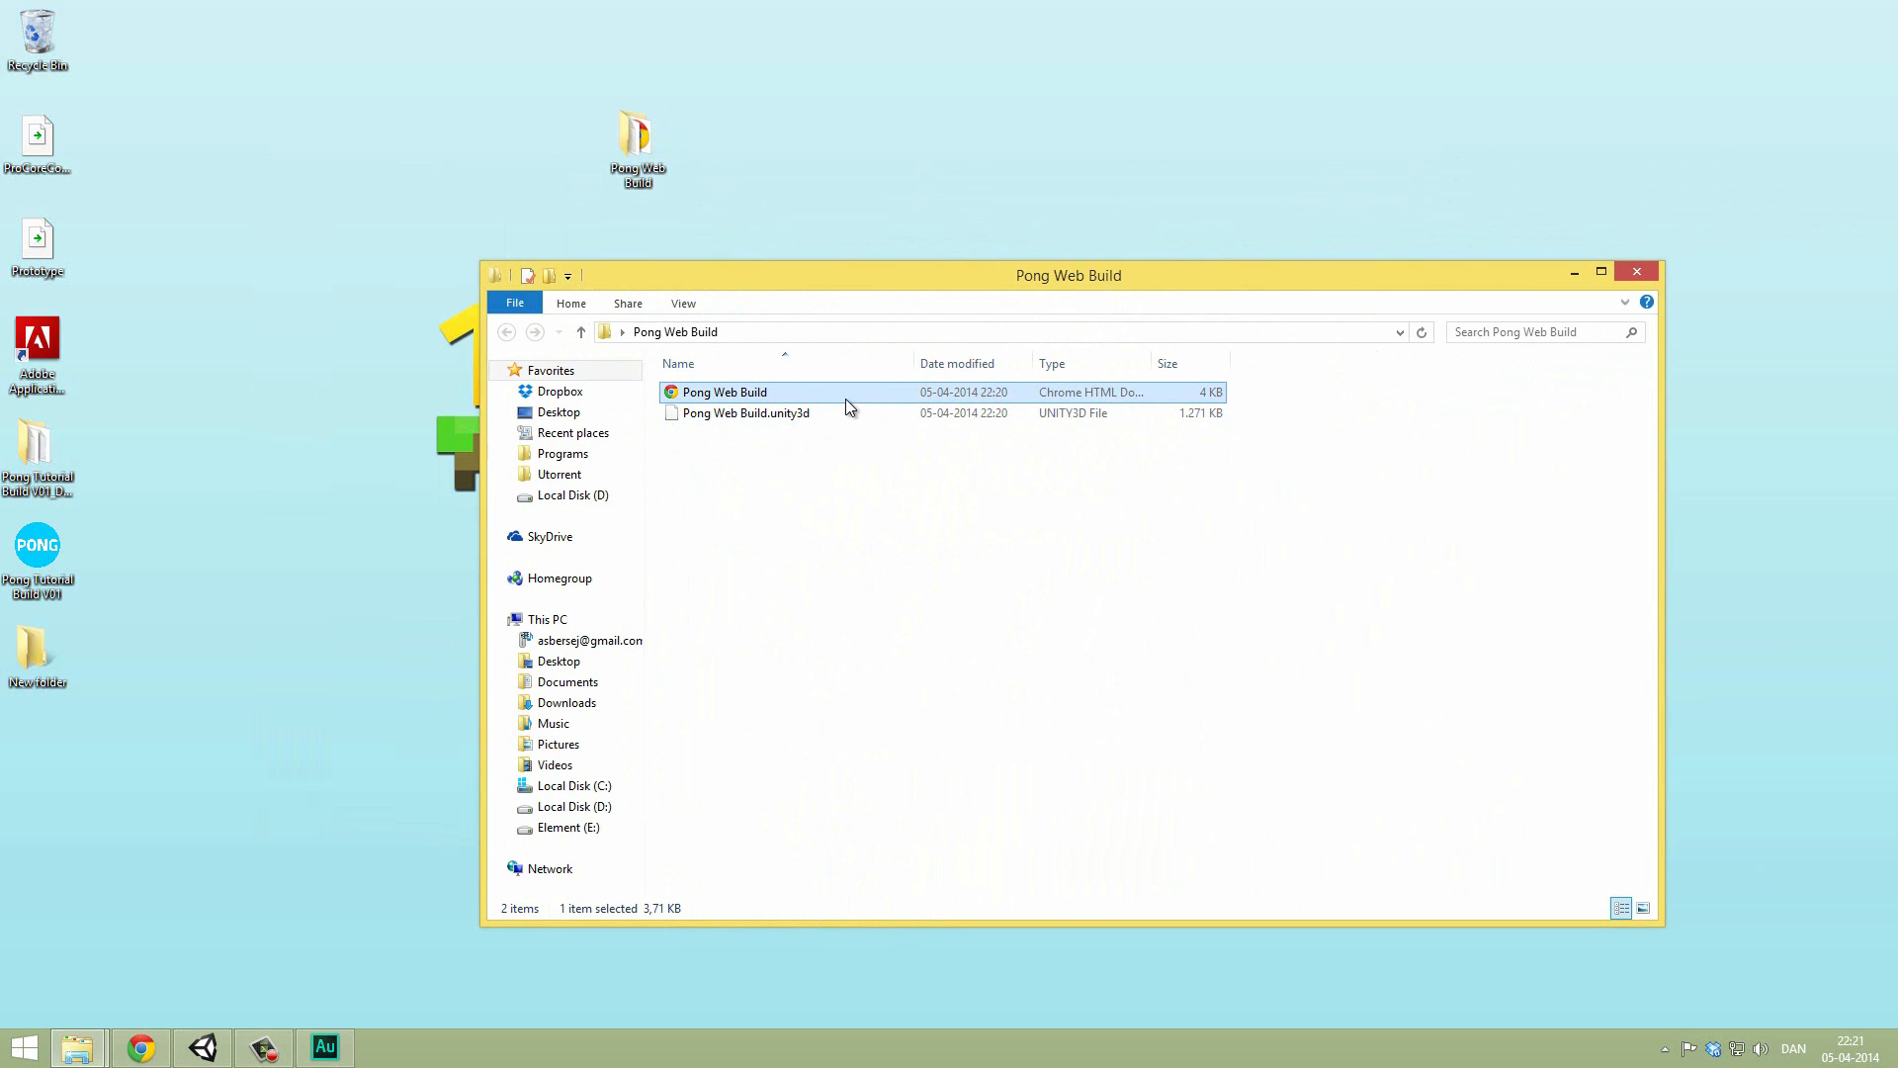
pyautogui.moveTo(448, 567)
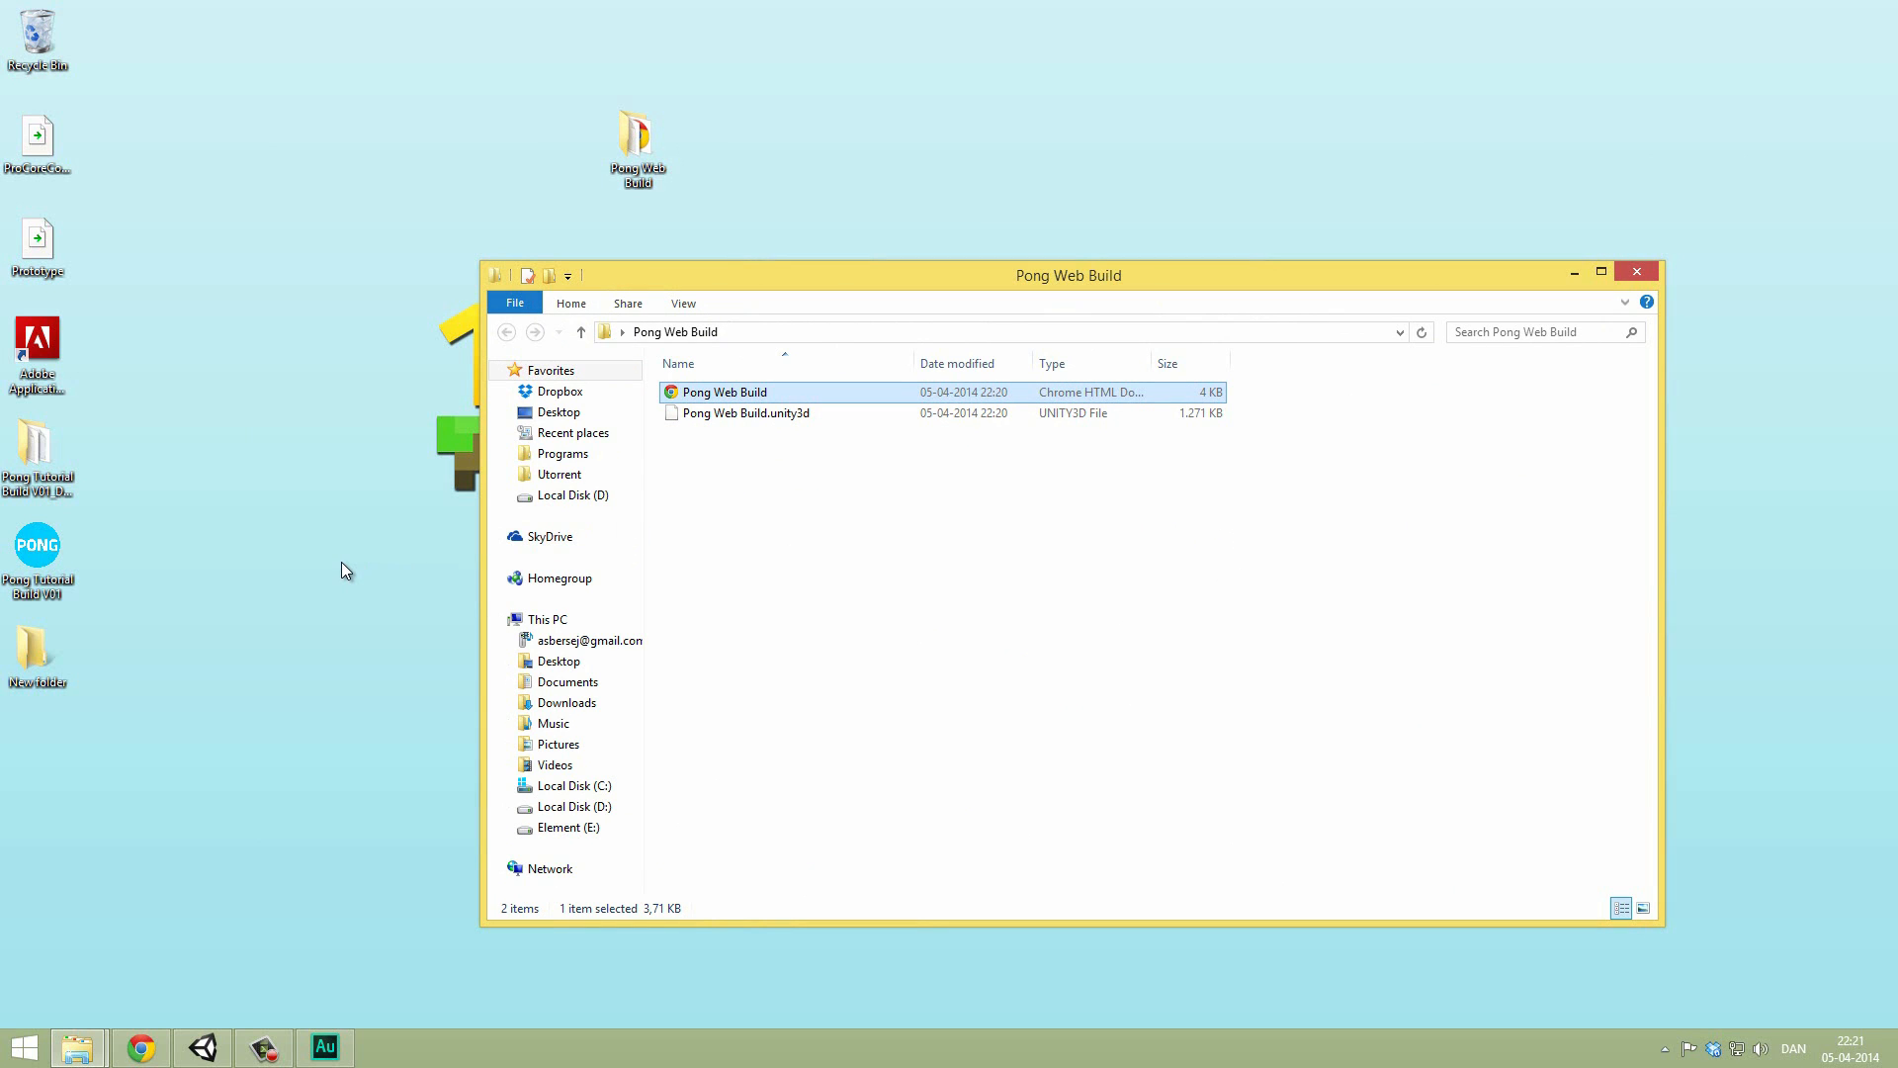
pyautogui.moveTo(324, 562)
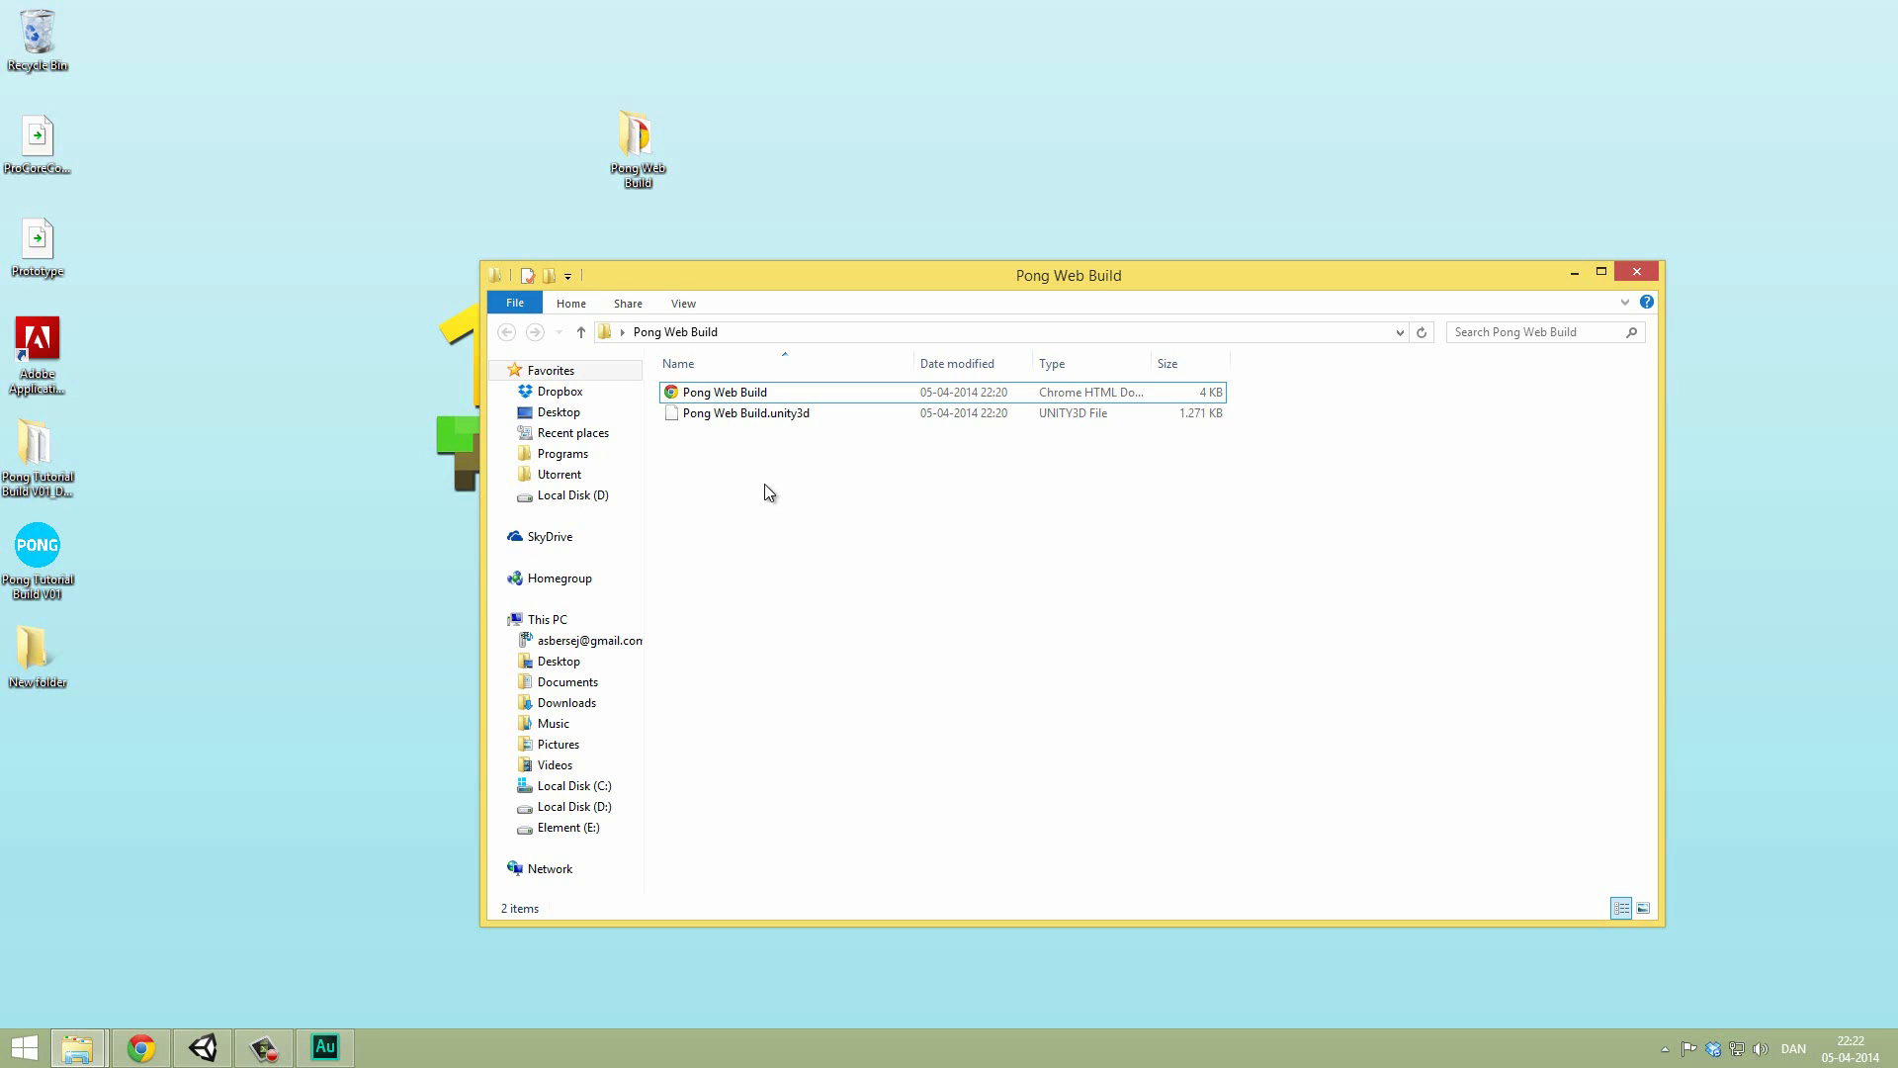
pyautogui.click(743, 413)
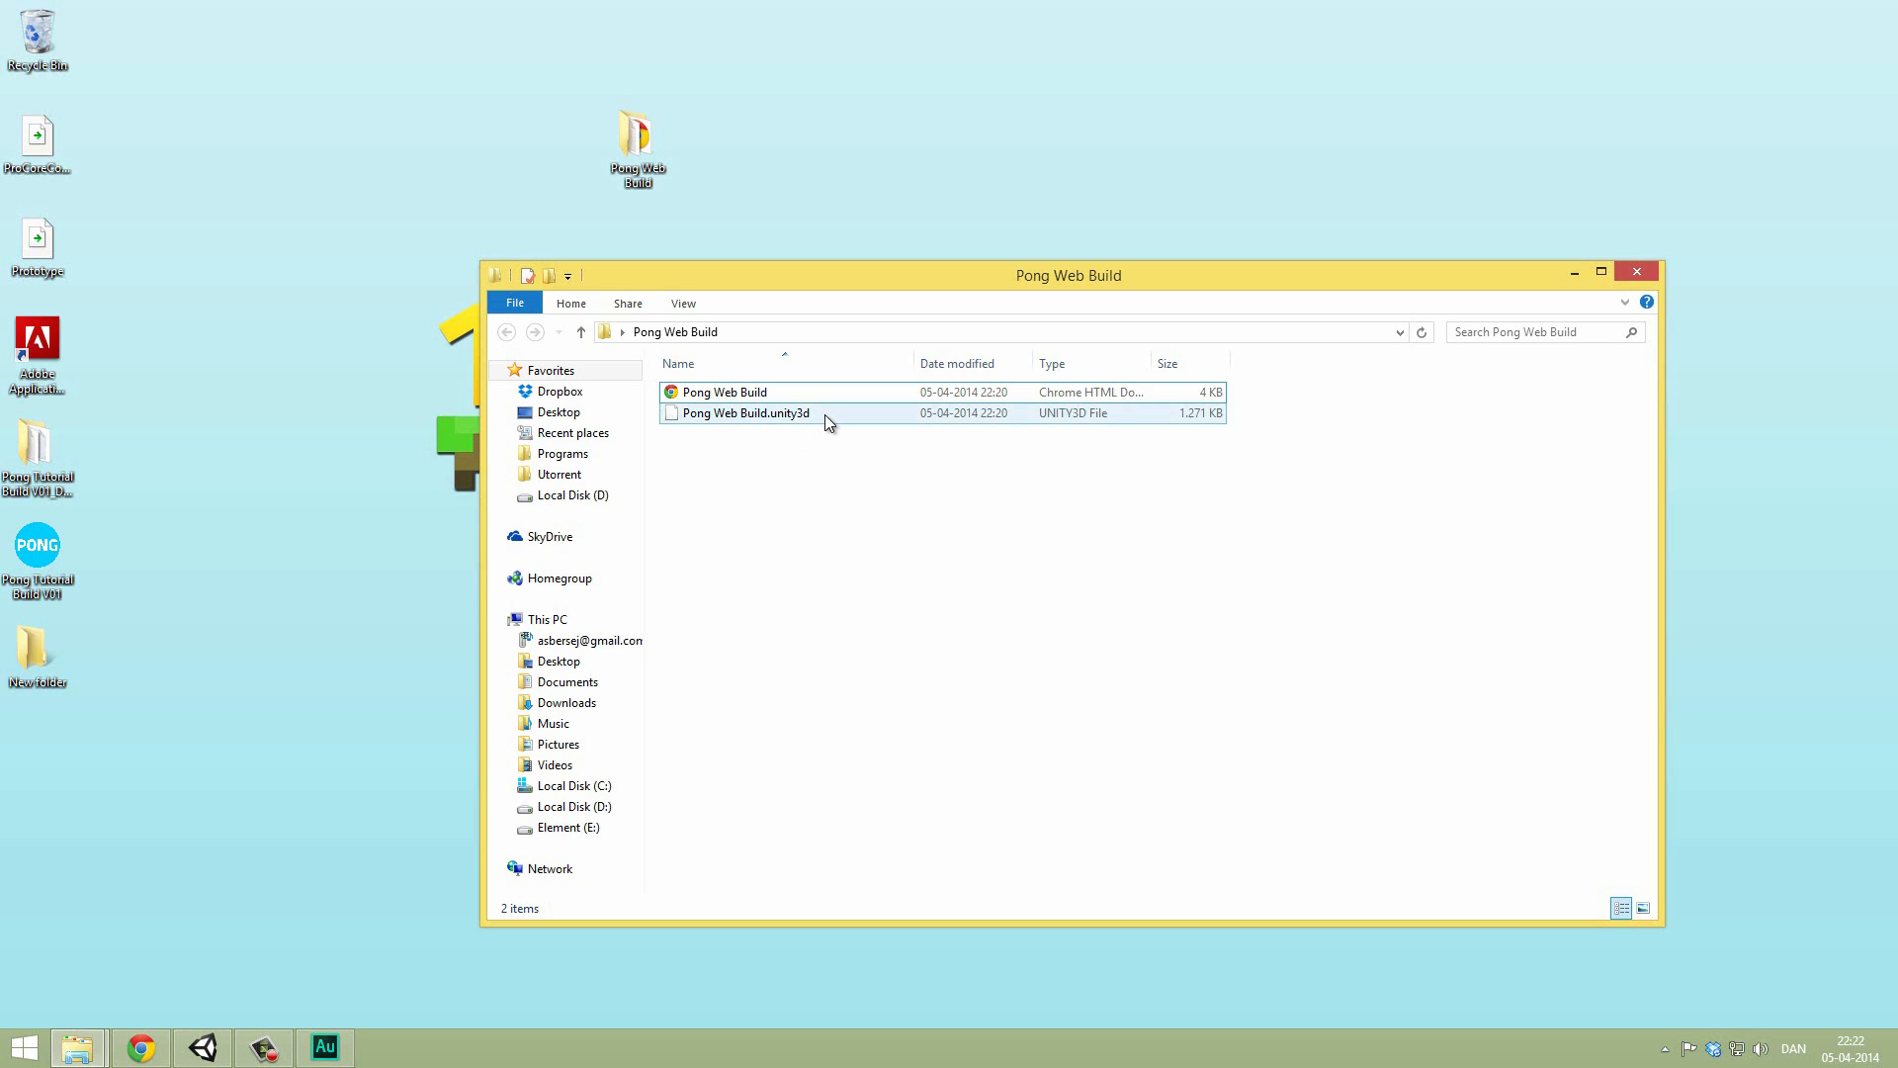
pyautogui.click(743, 414)
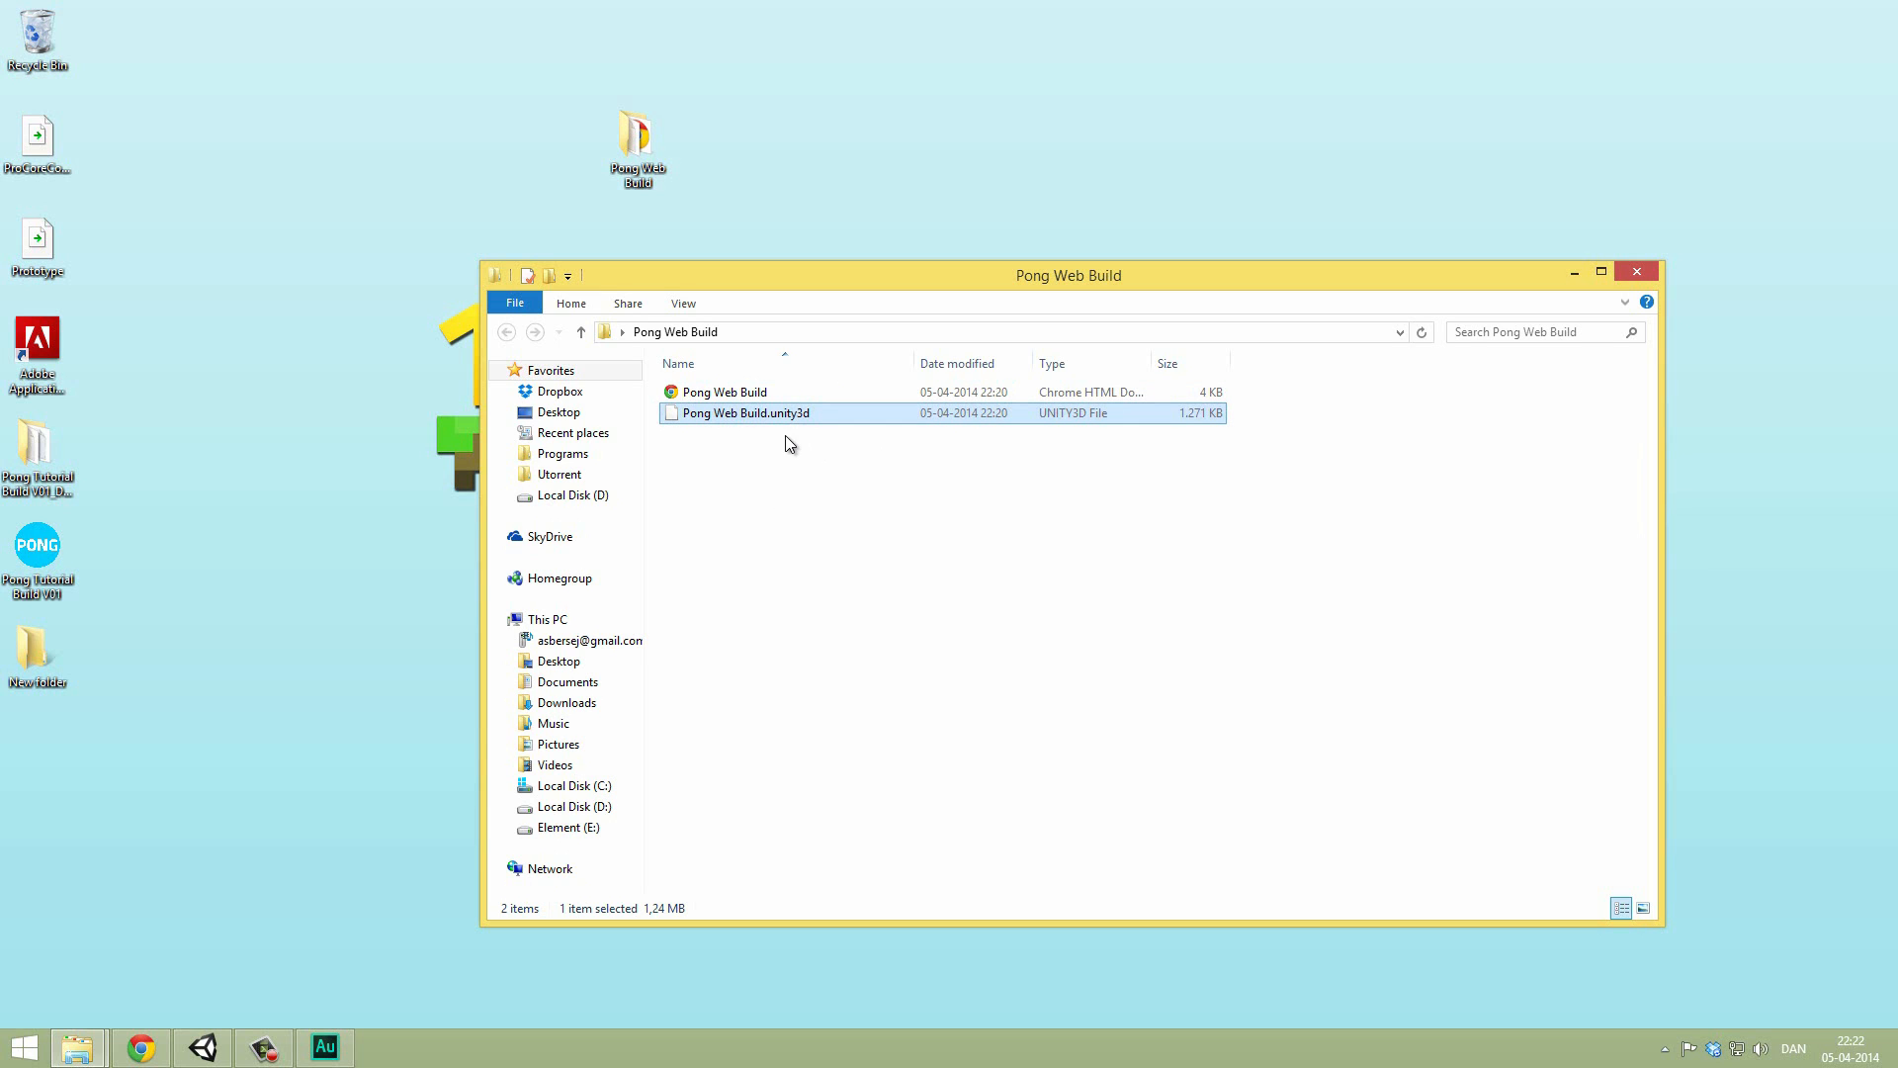
pyautogui.click(702, 472)
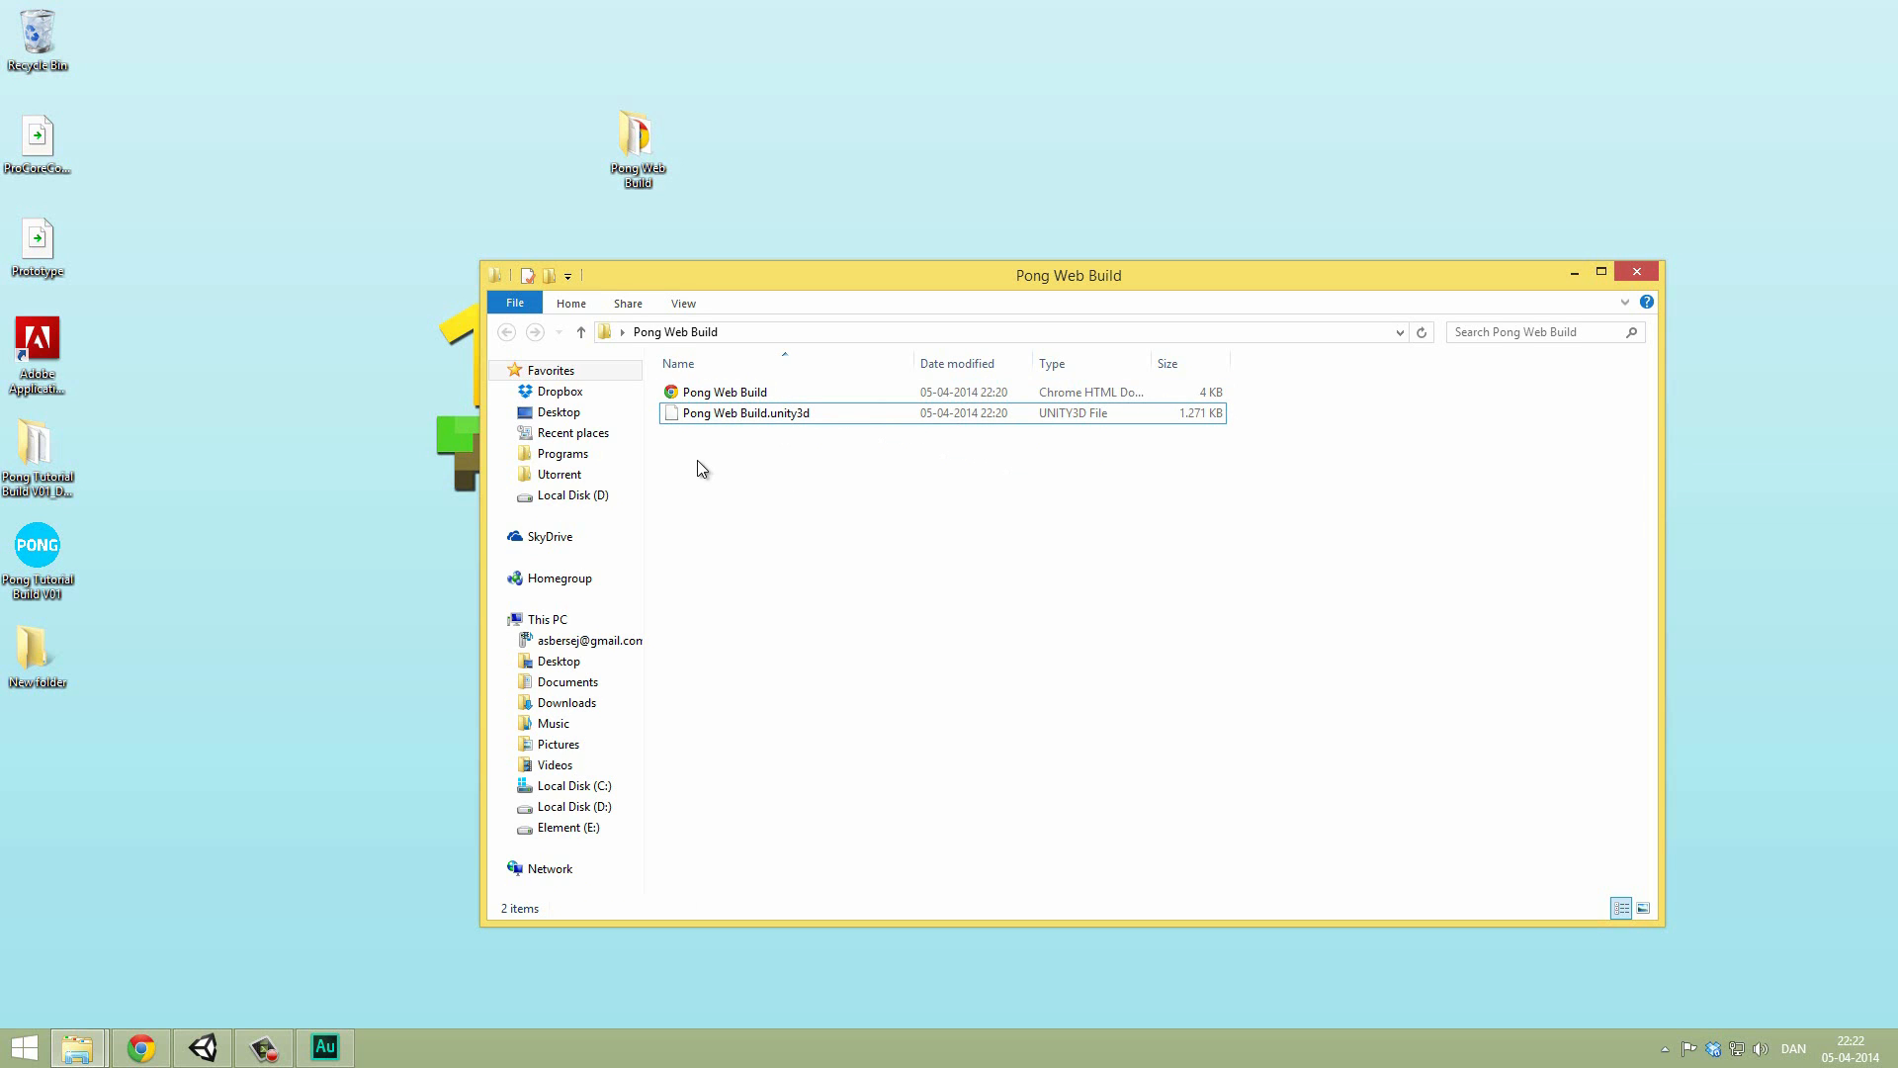
pyautogui.click(723, 392)
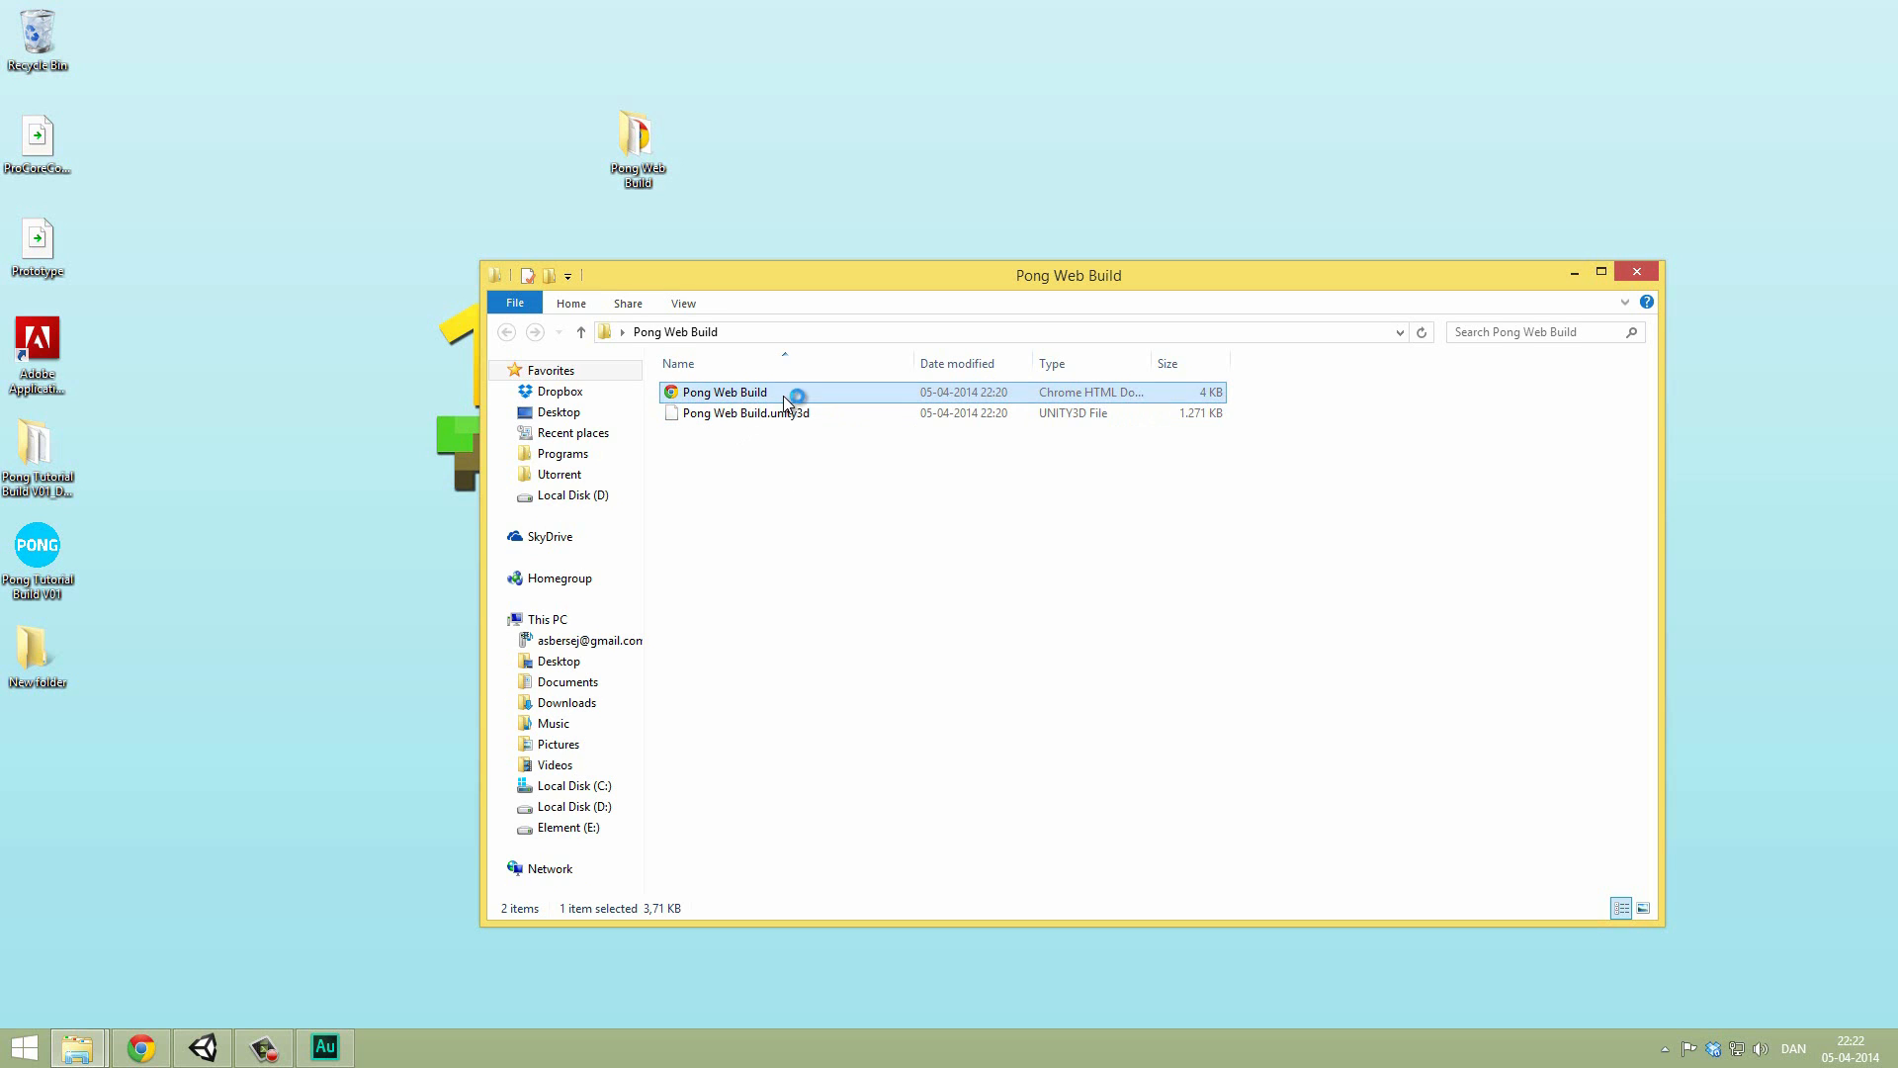
# Step: Open Pong Web Build.html in Chrome and allow the Unity Web Player to run
pyautogui.doubleClick(723, 392)
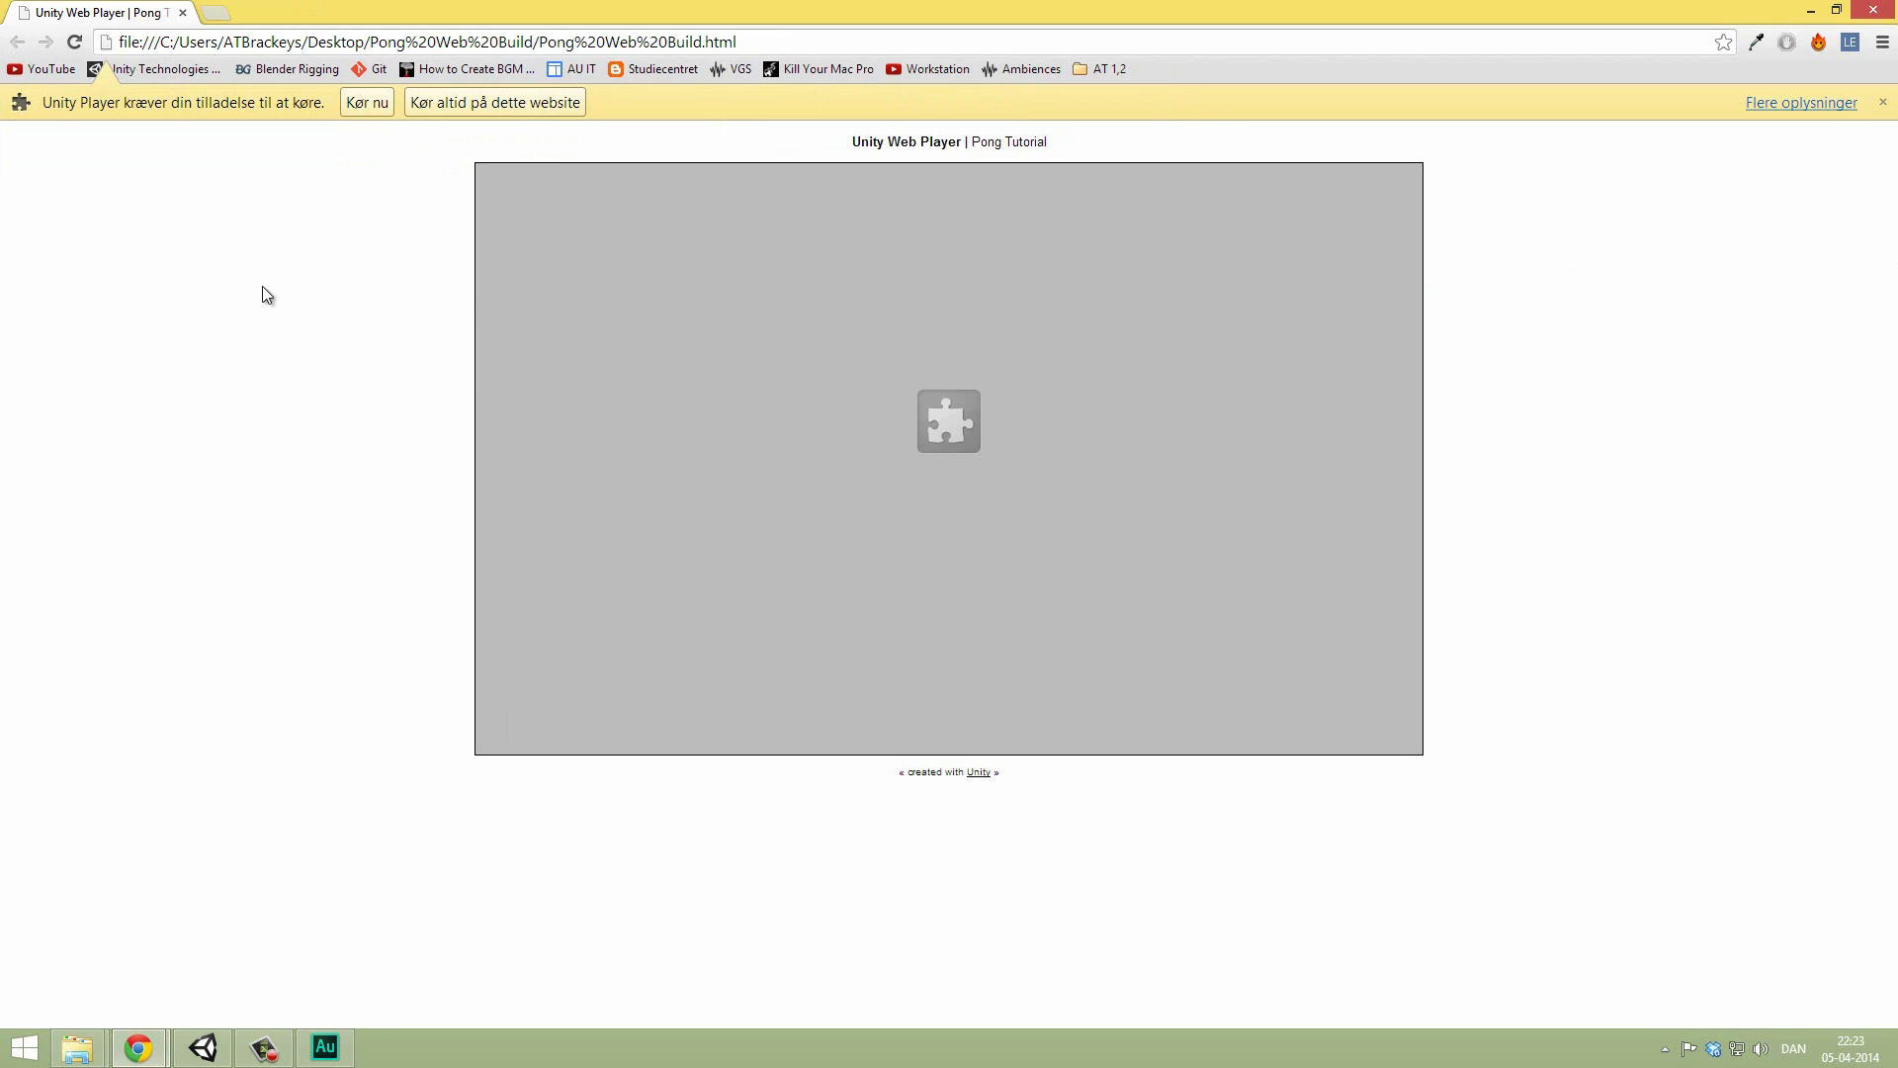
pyautogui.click(367, 102)
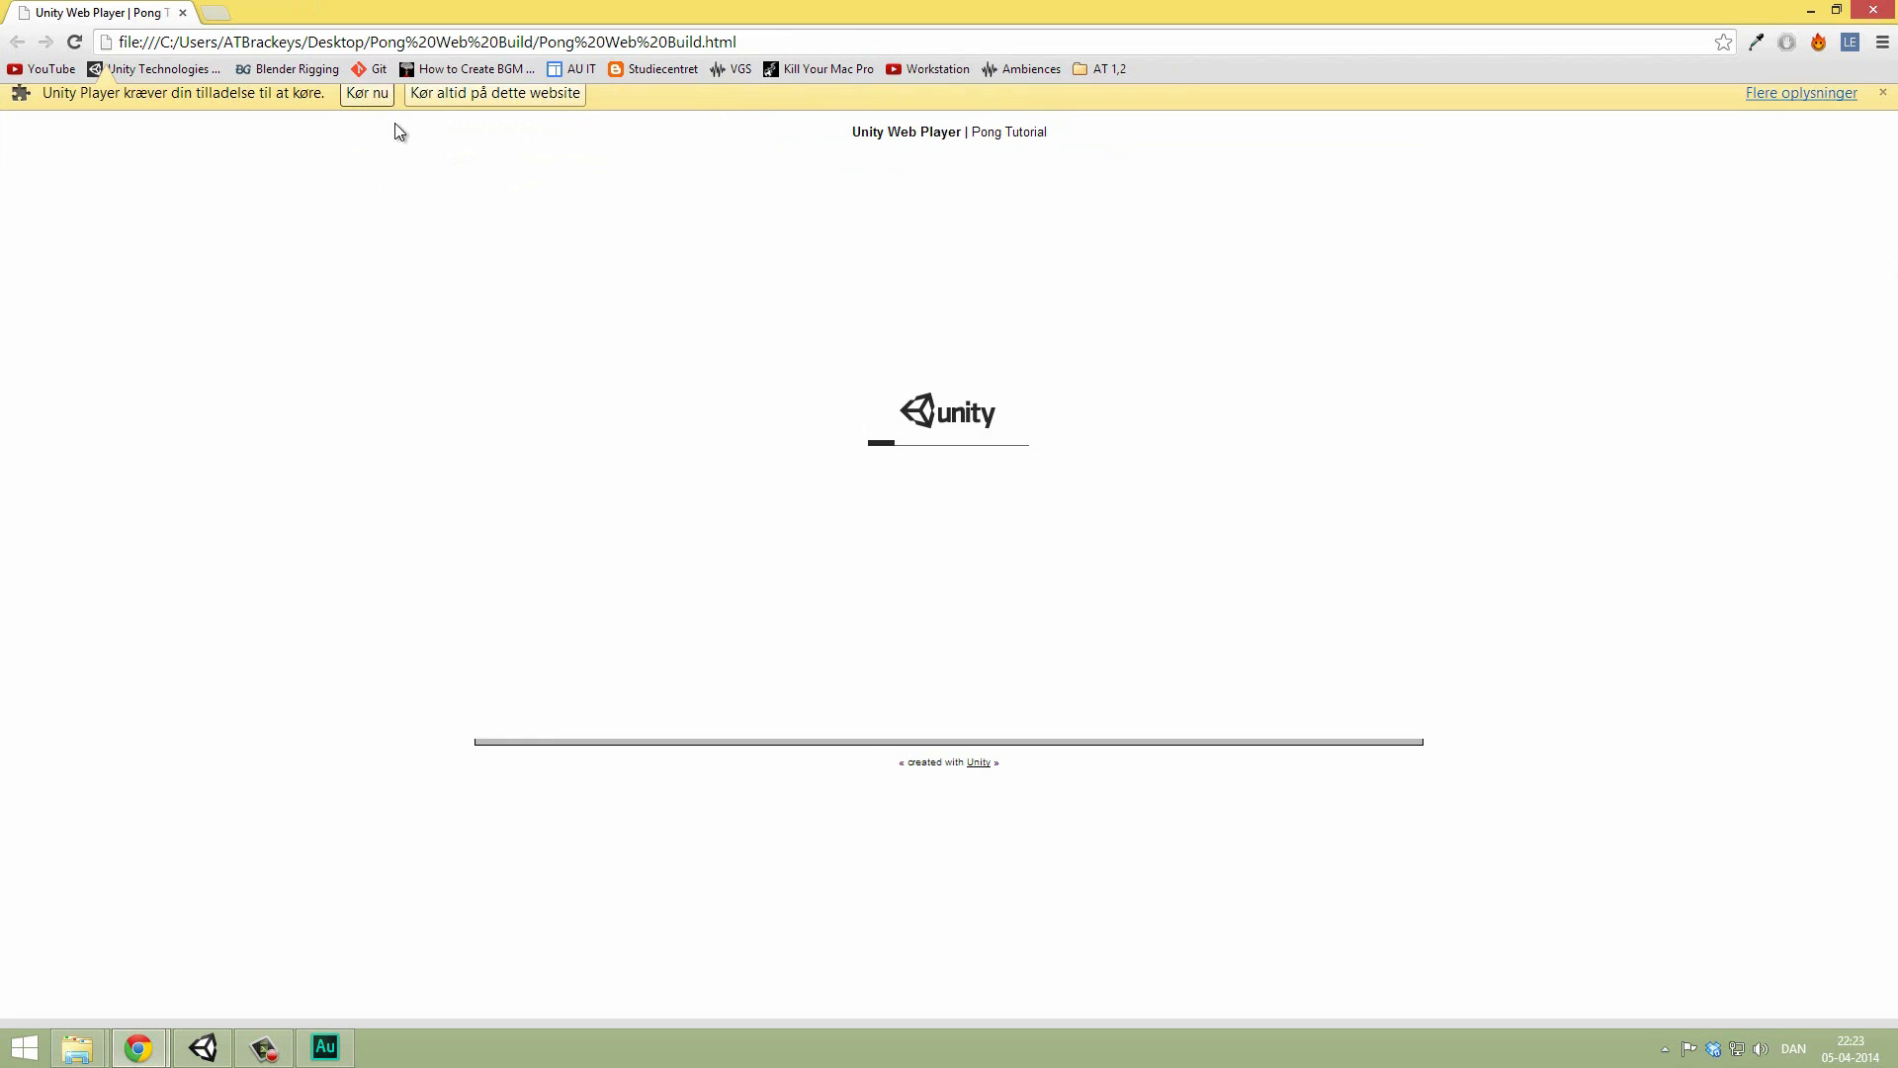
pyautogui.click(367, 93)
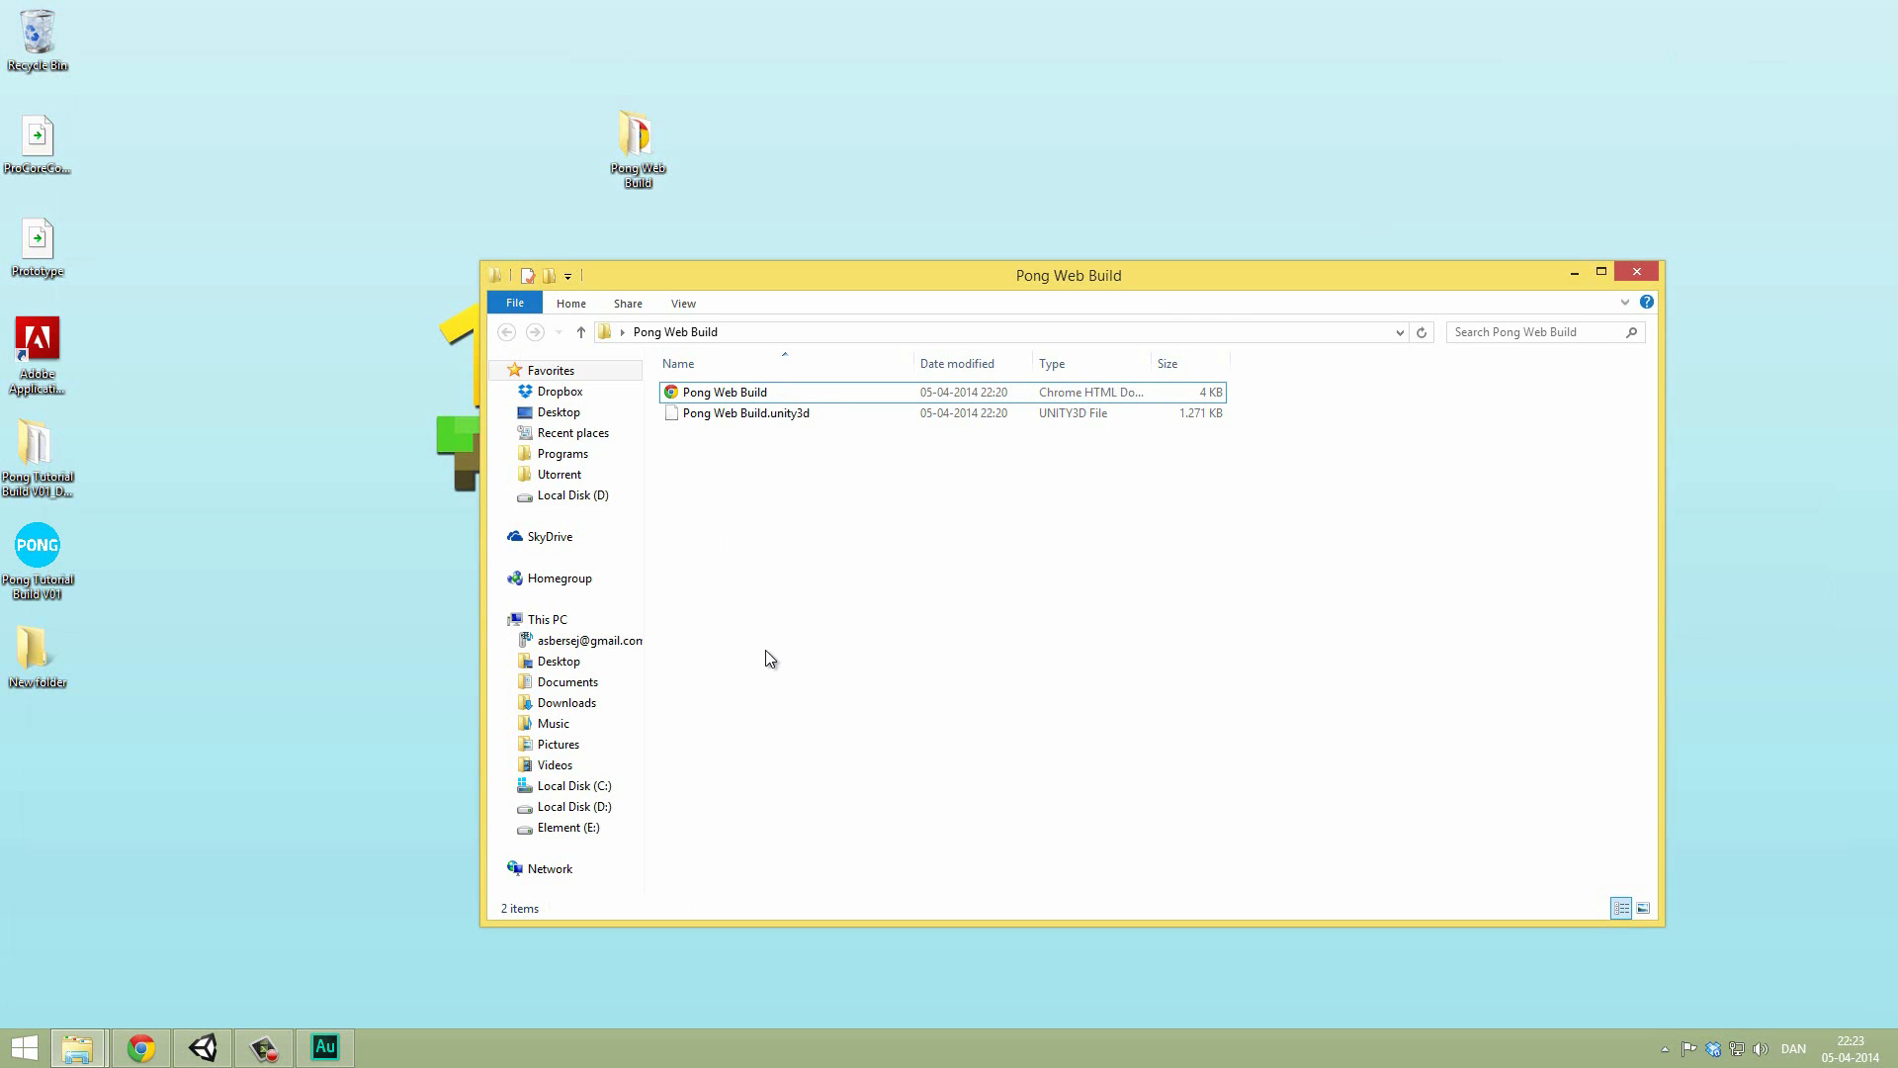
# Step: Reopen the Pong Web Build HTML page in Chrome and play the Pong game
pyautogui.click(744, 413)
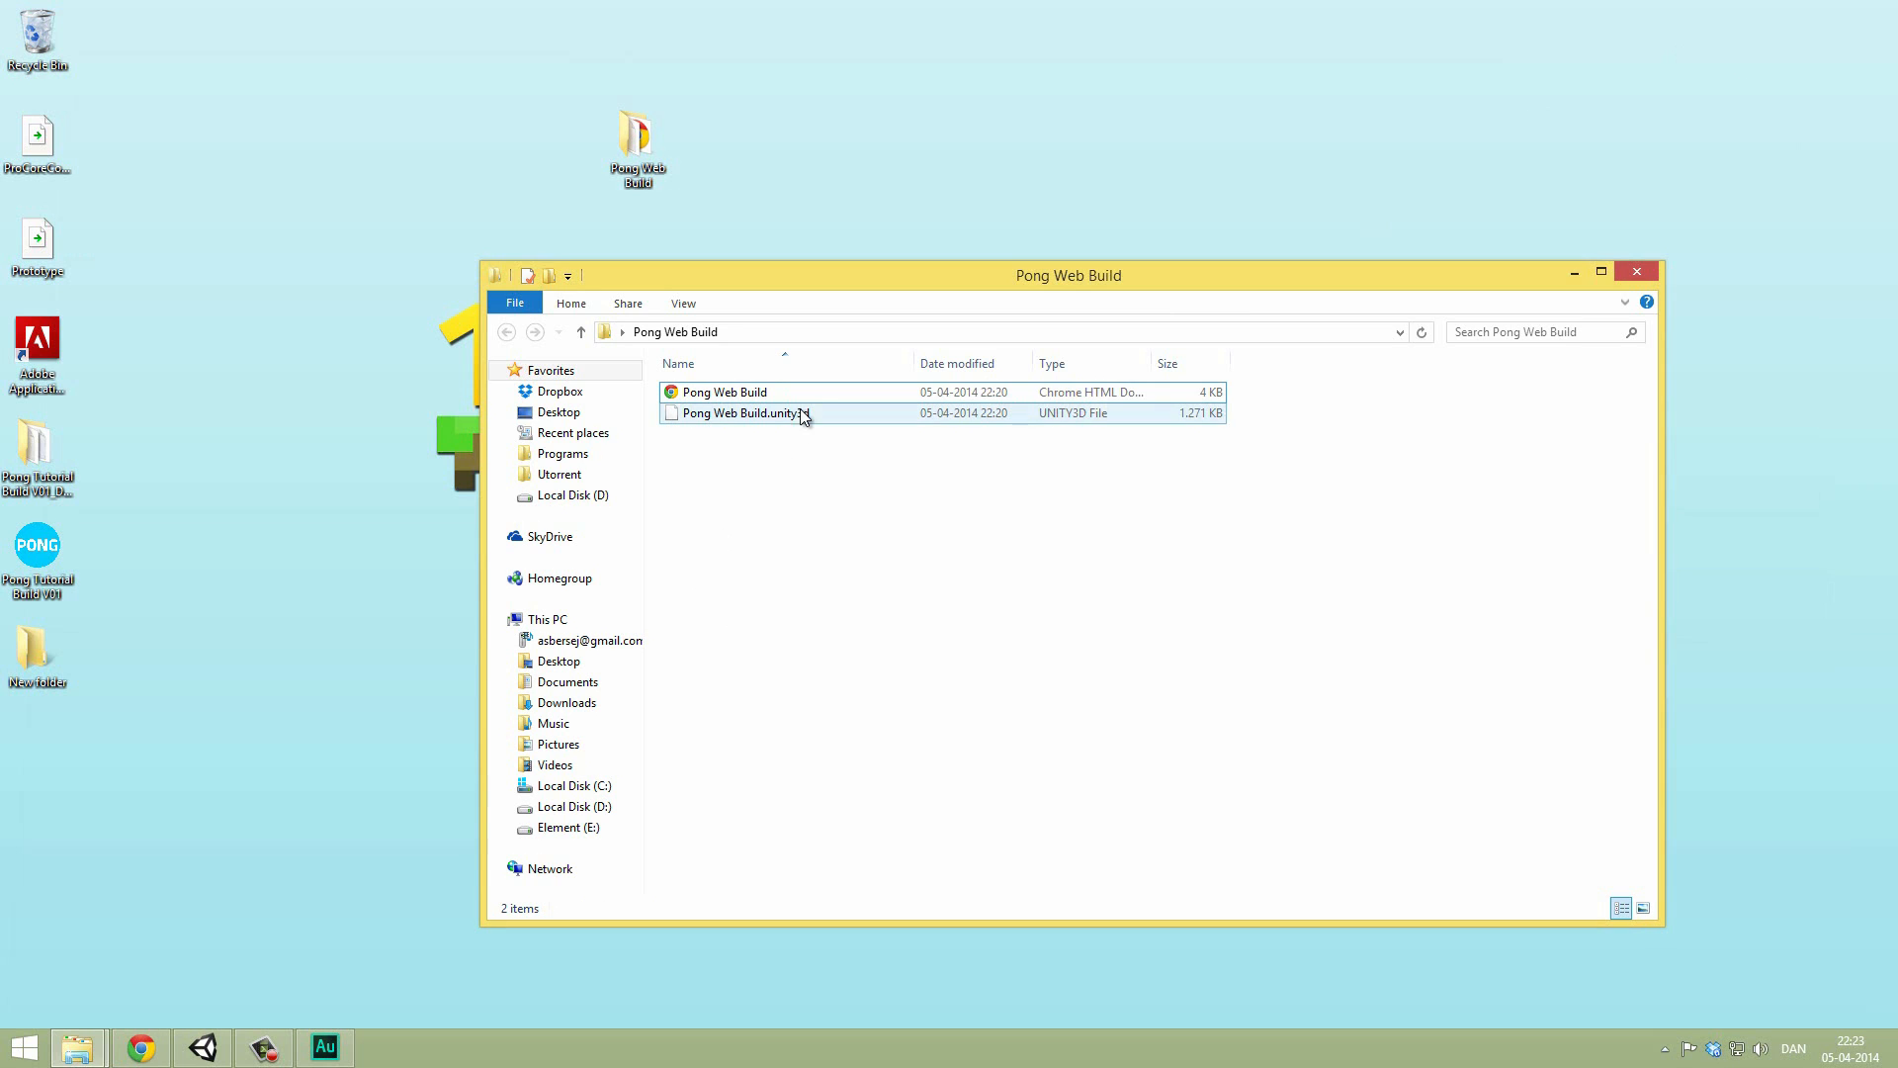
pyautogui.click(741, 414)
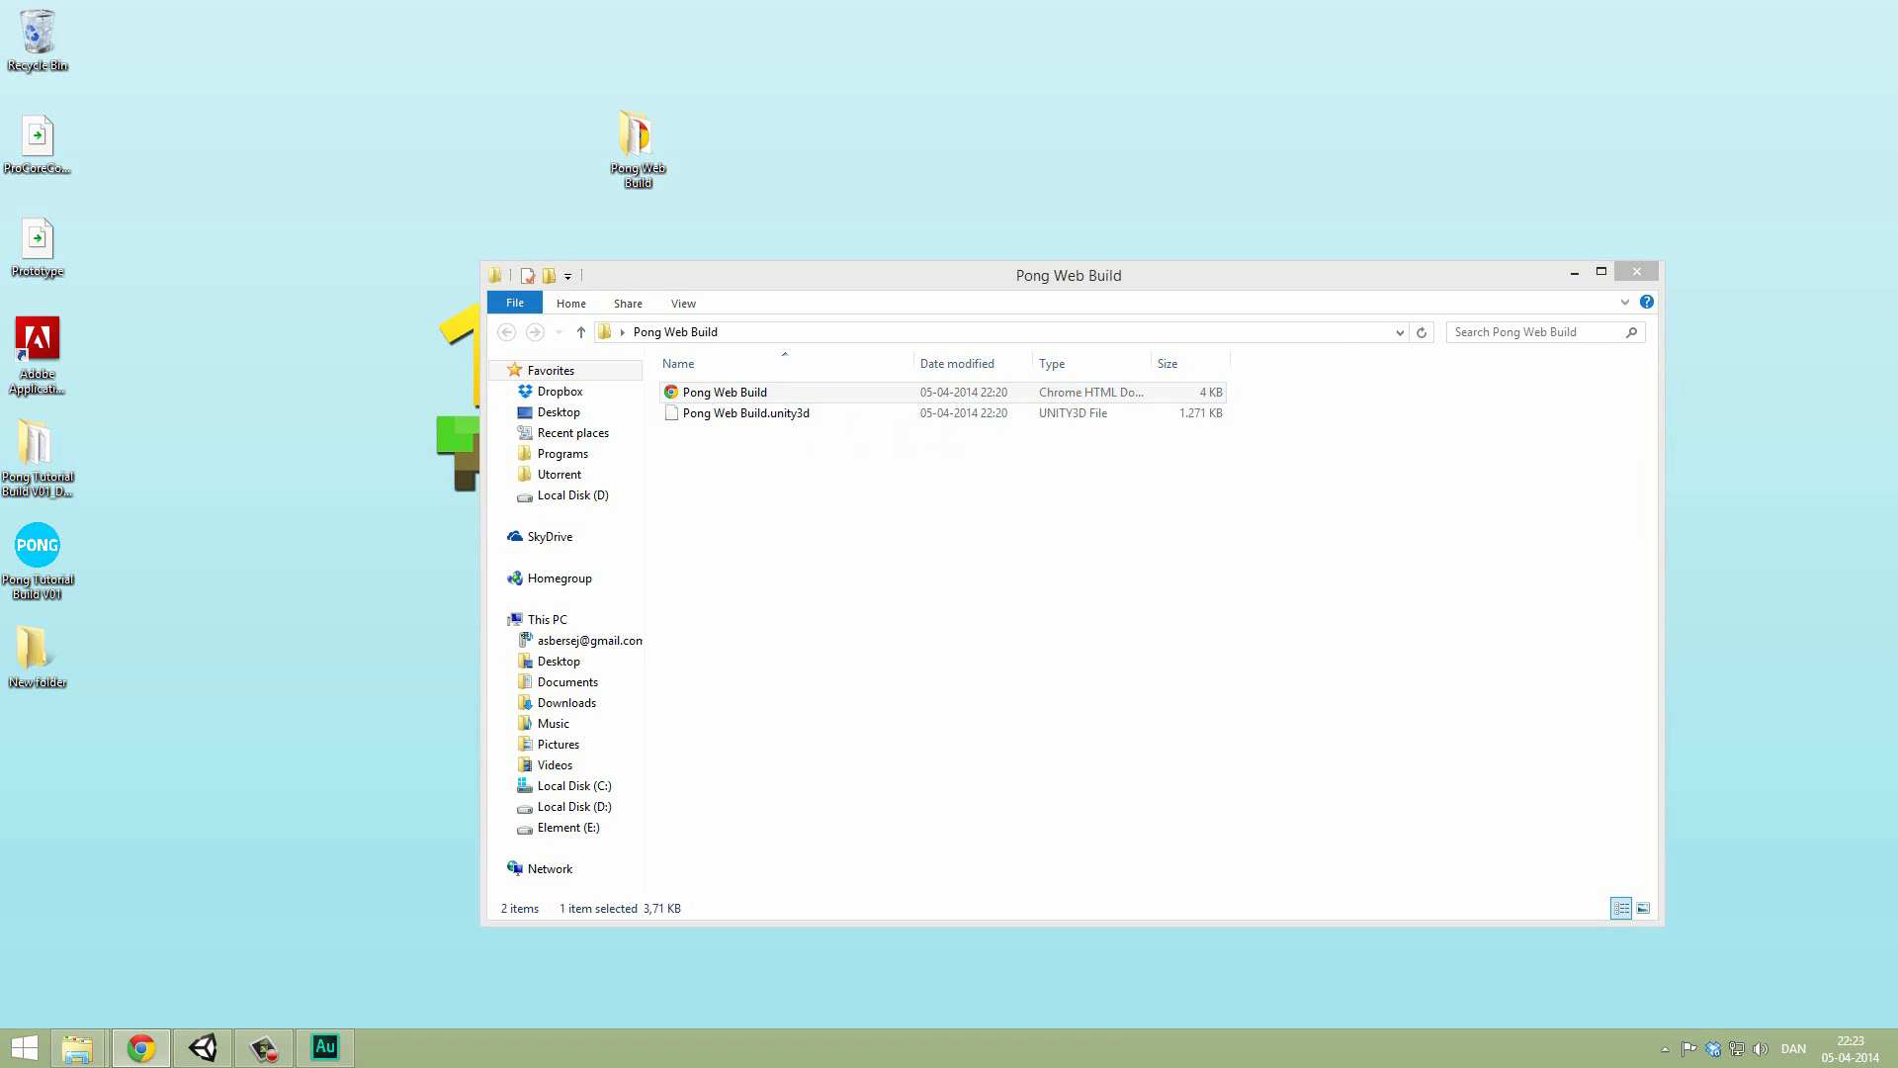
pyautogui.doubleClick(724, 391)
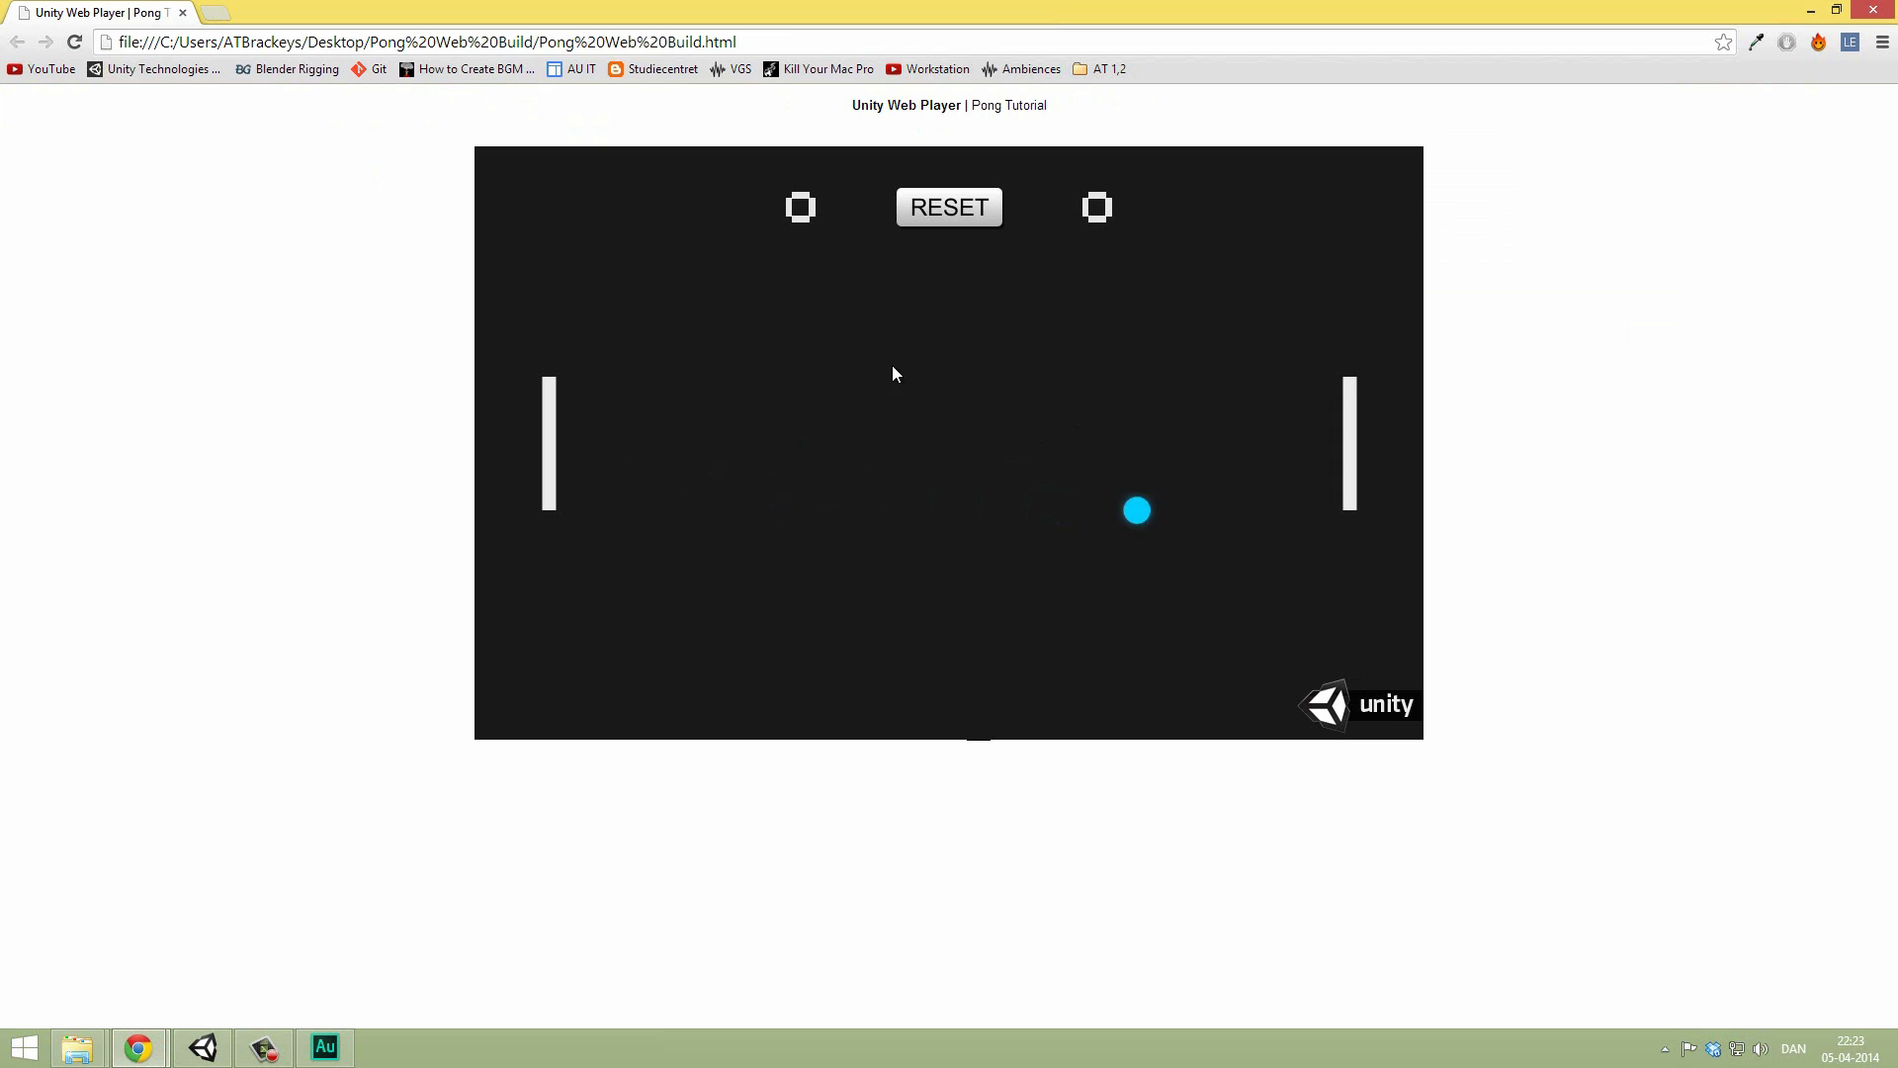
pyautogui.click(420, 42)
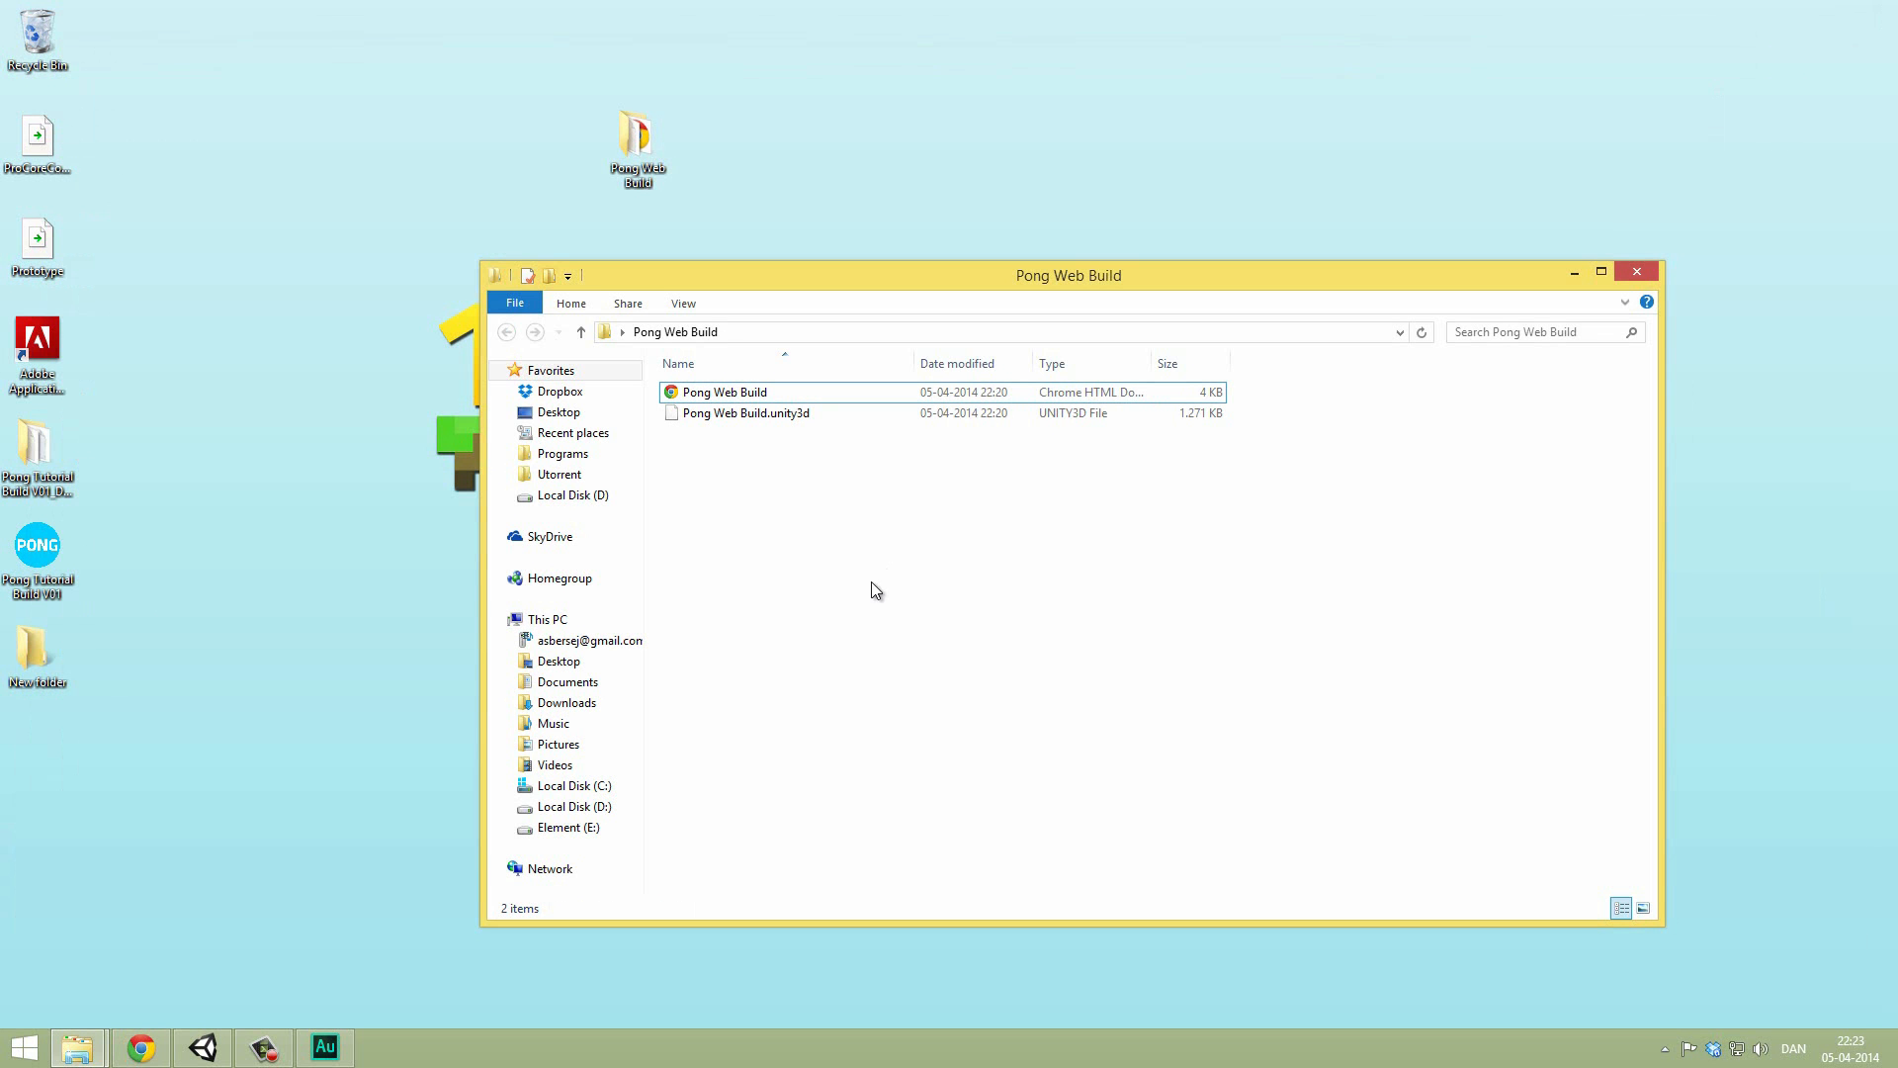
# Step: Go to the Dropbox folder in File Explorer and move the window lower
pyautogui.rightClick(560, 392)
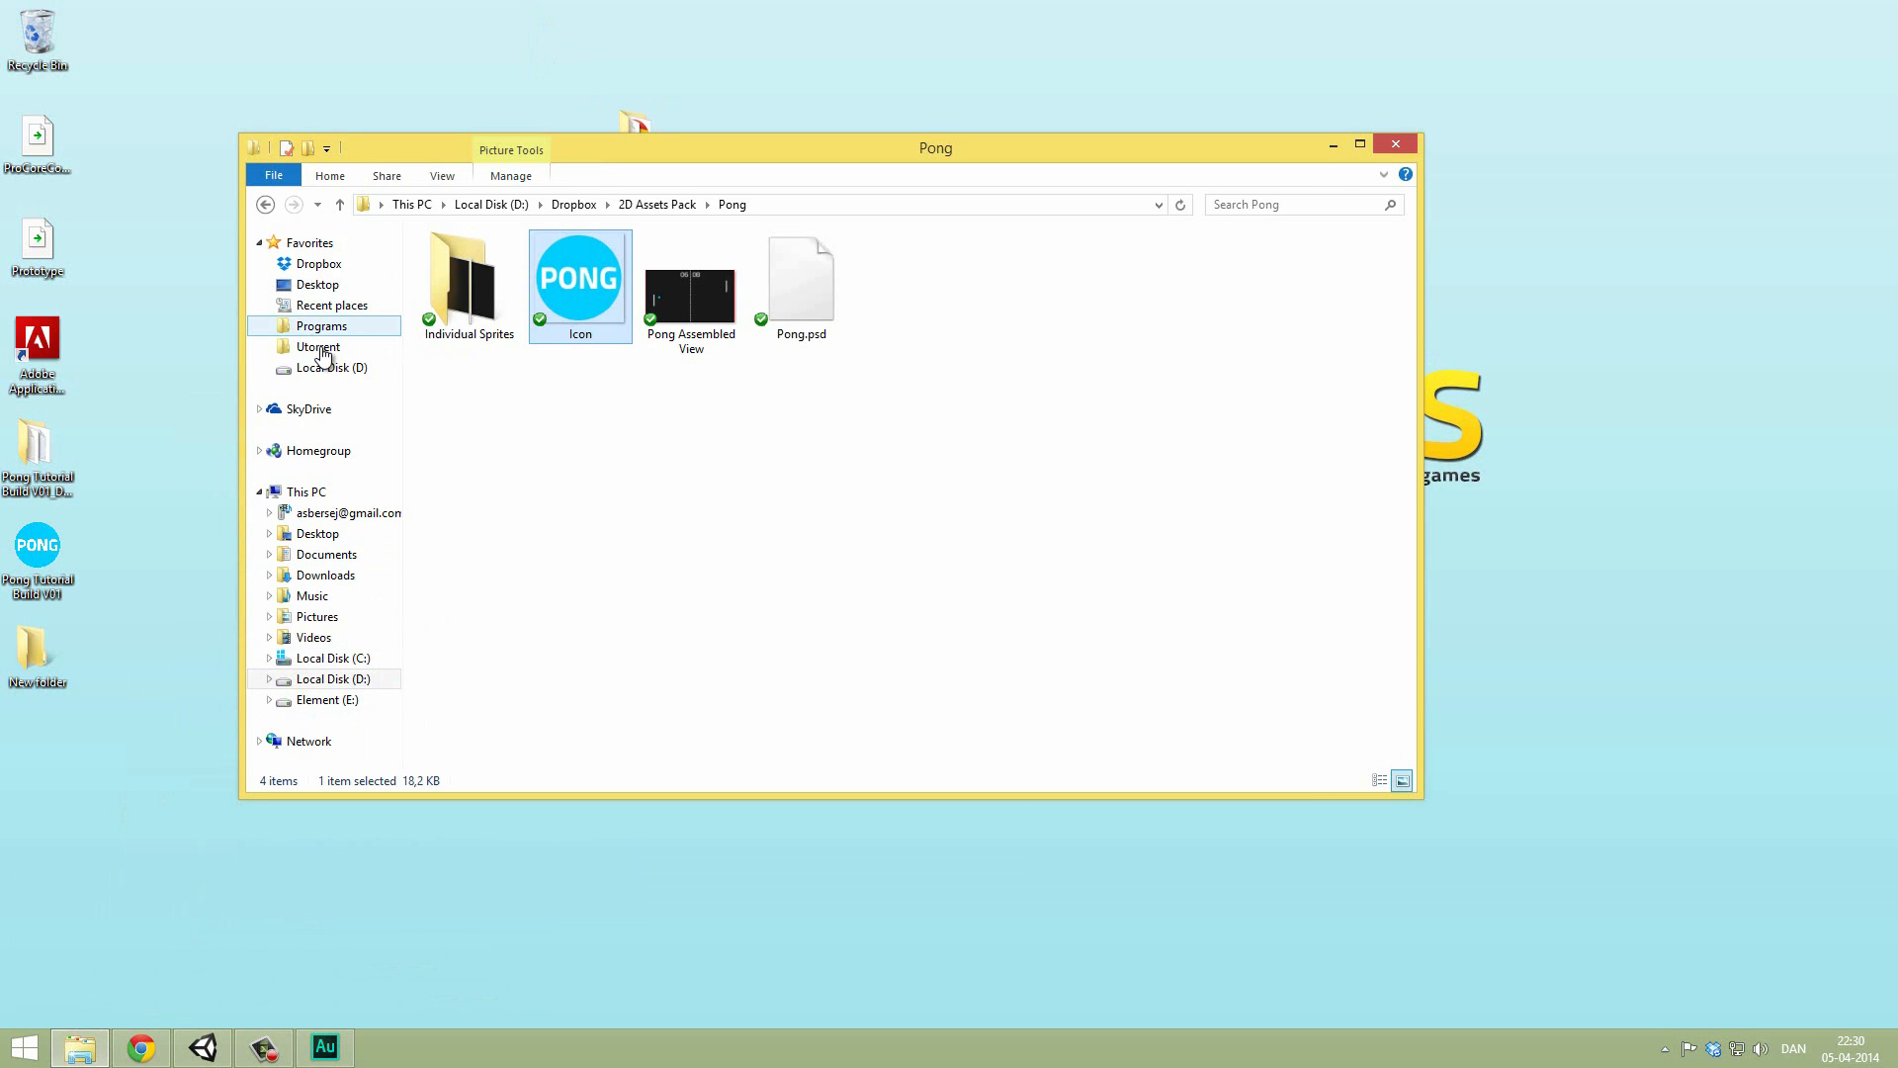
pyautogui.click(318, 264)
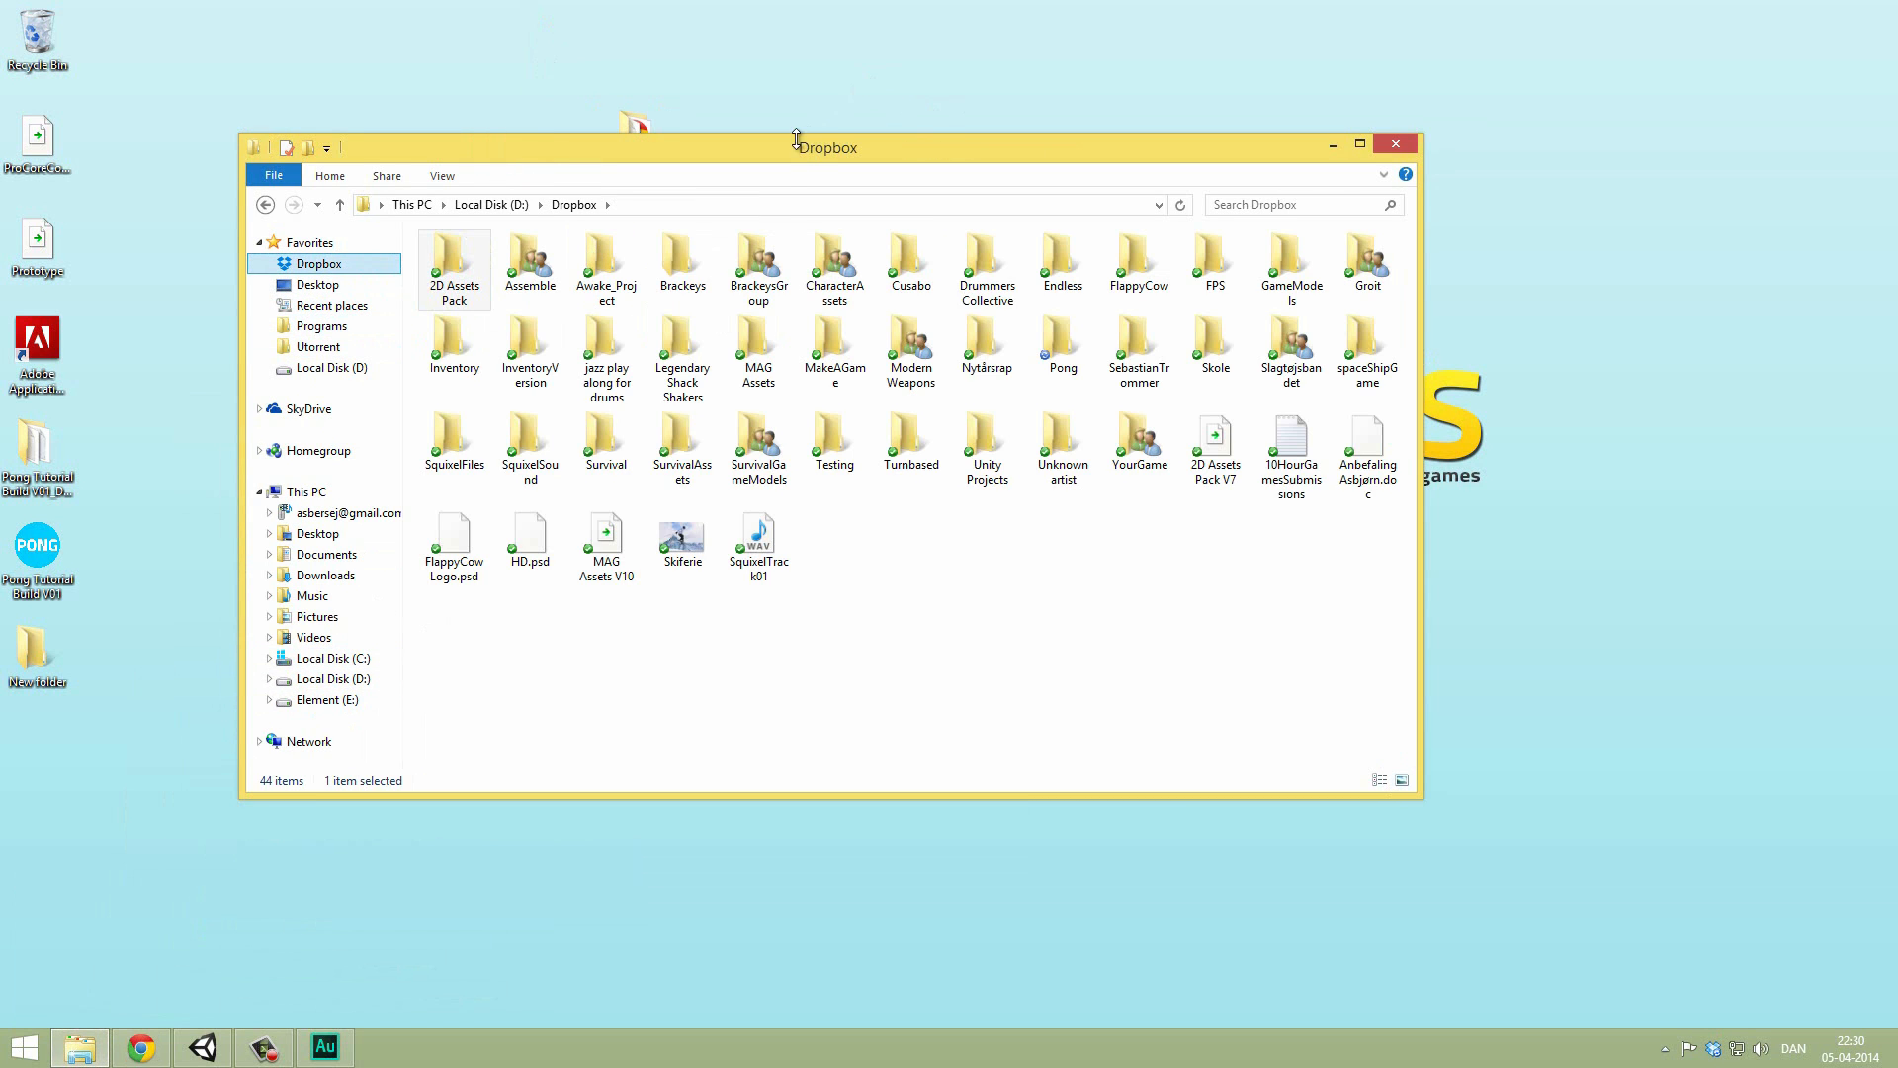
pyautogui.moveTo(825, 146); pyautogui.dragTo(765, 327)
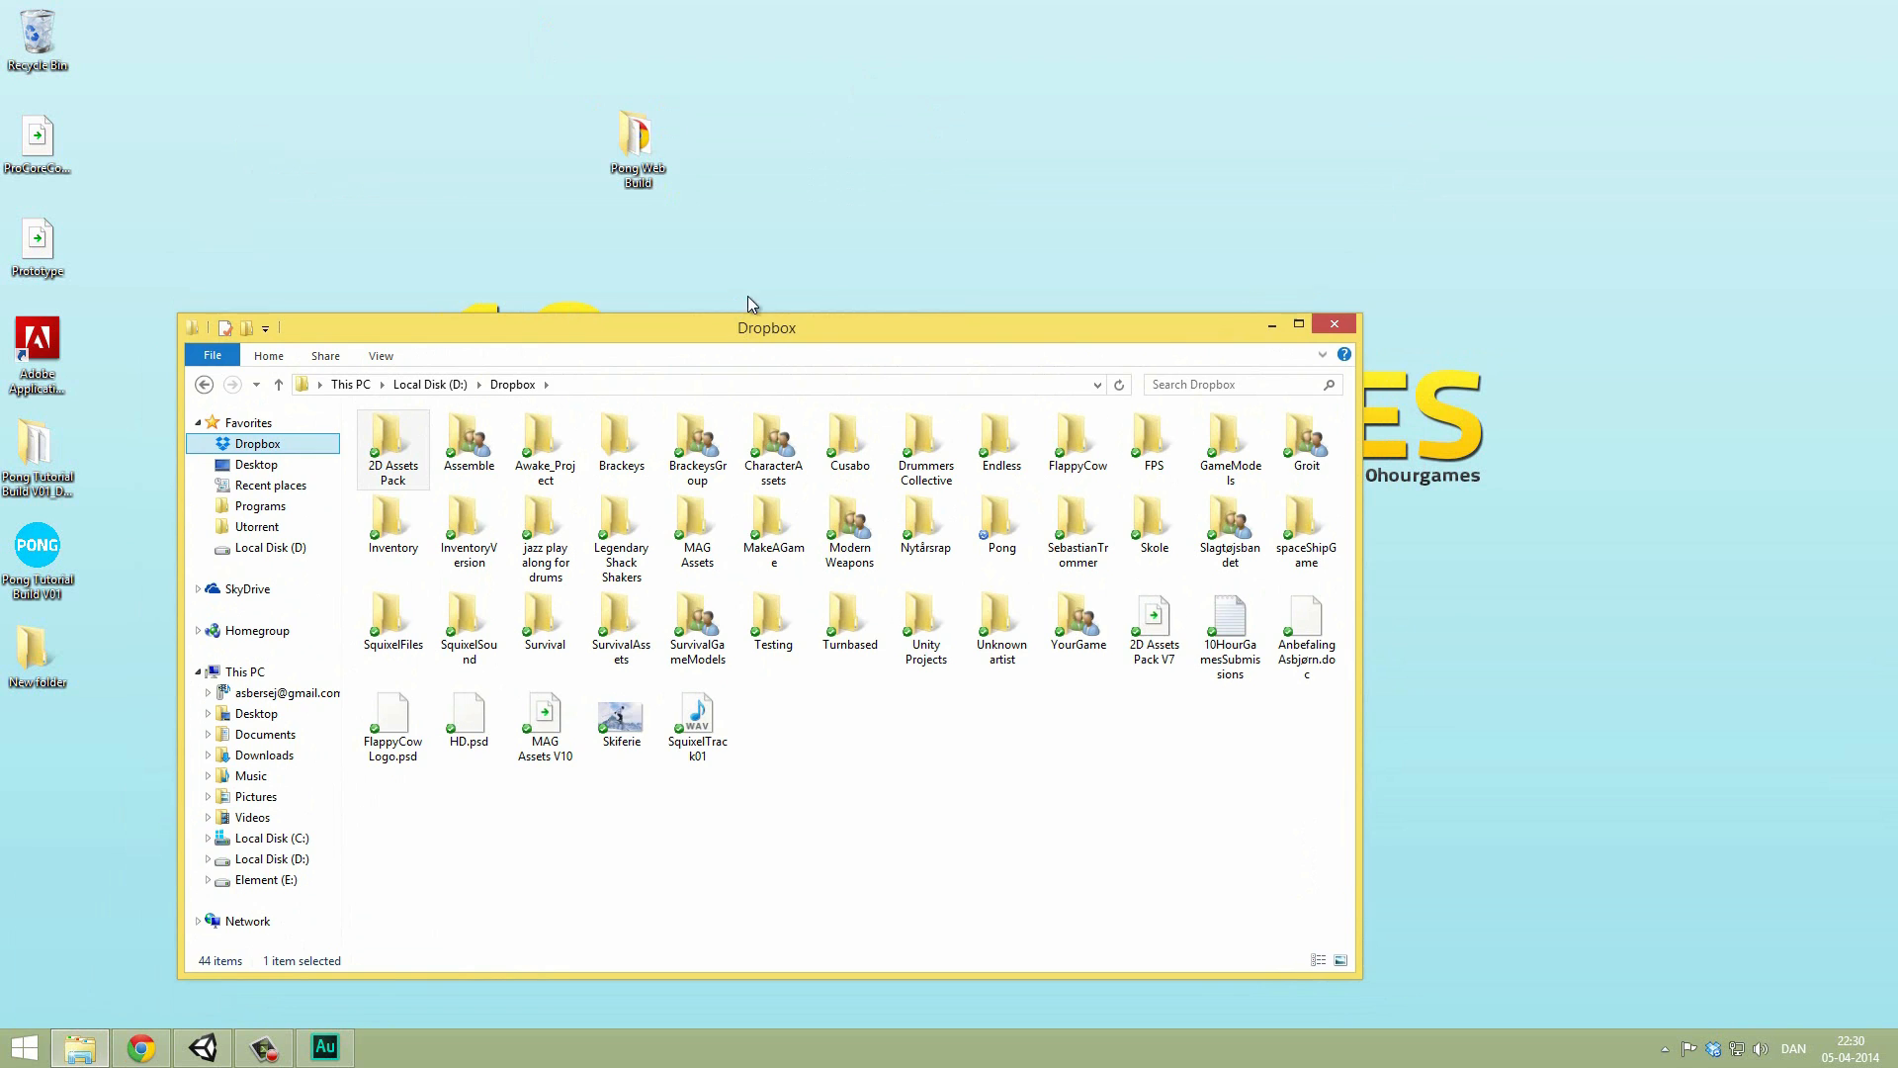
pyautogui.click(848, 619)
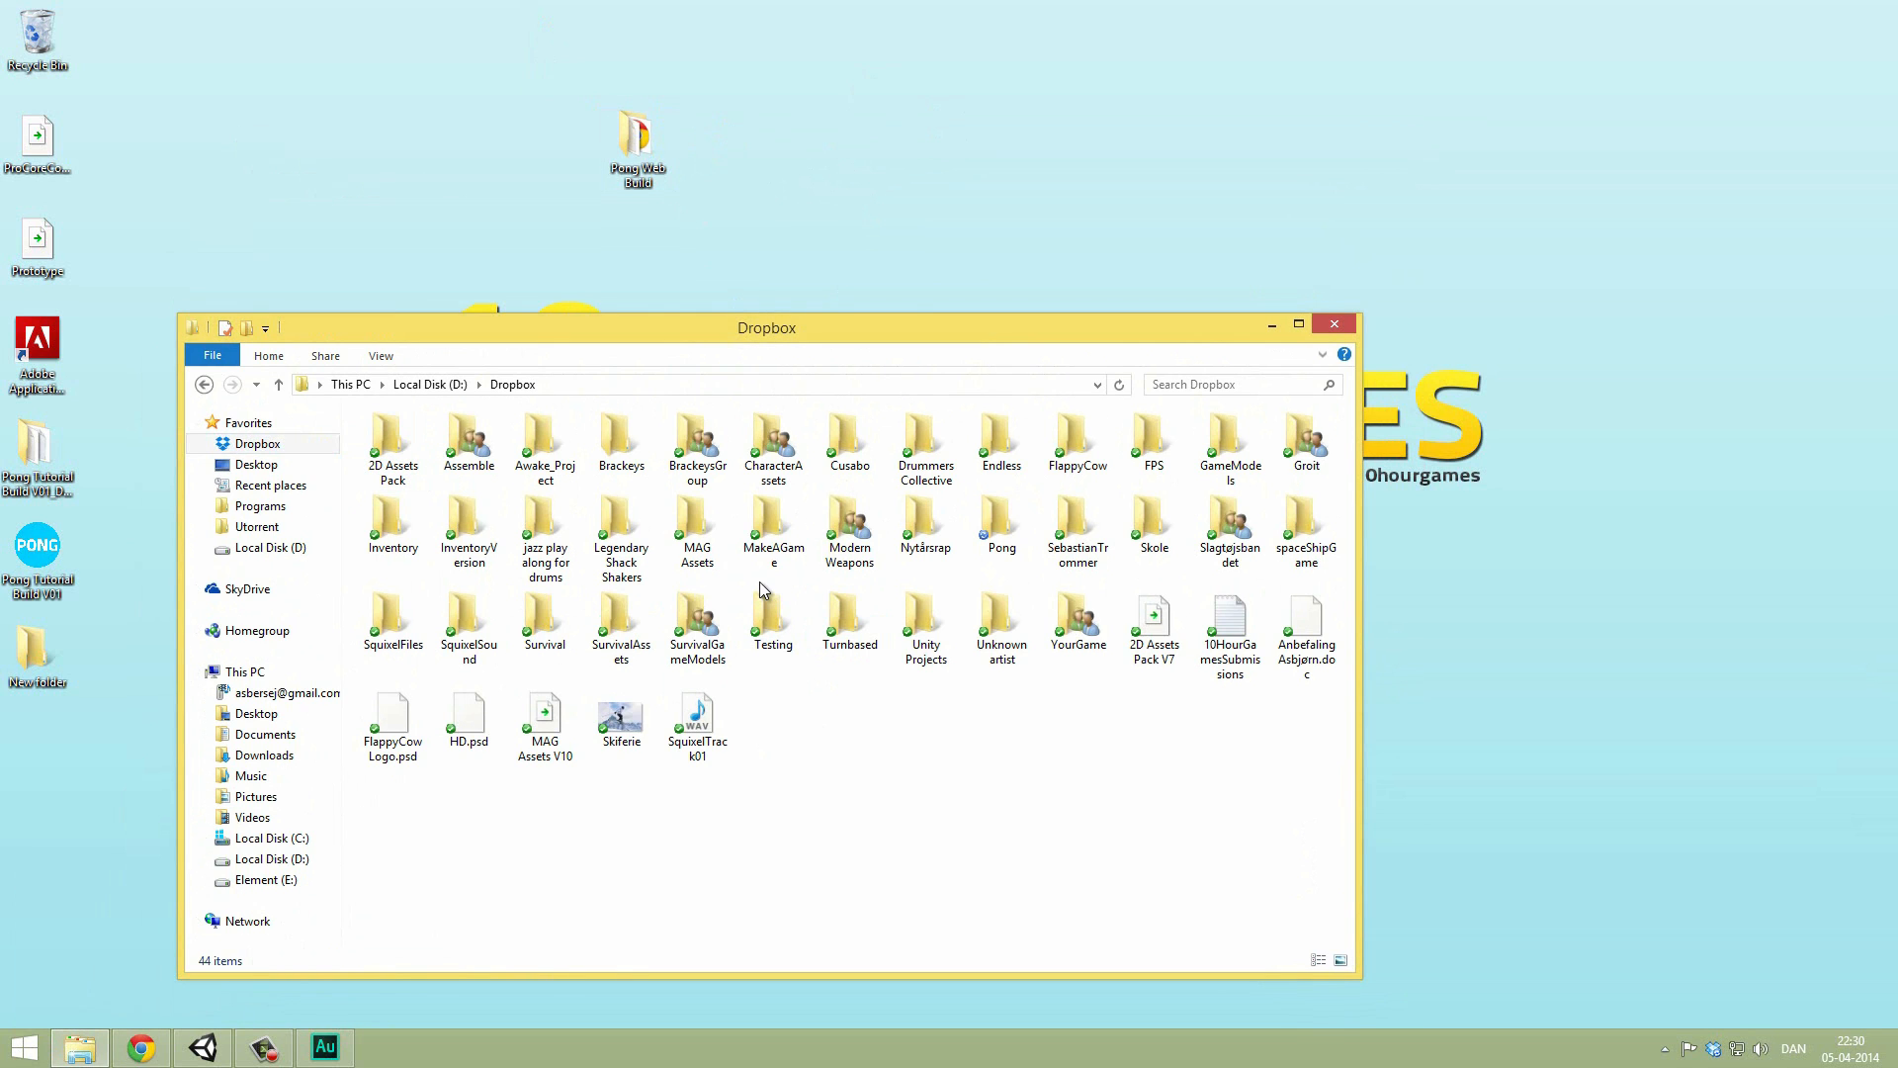
pyautogui.moveTo(854, 739)
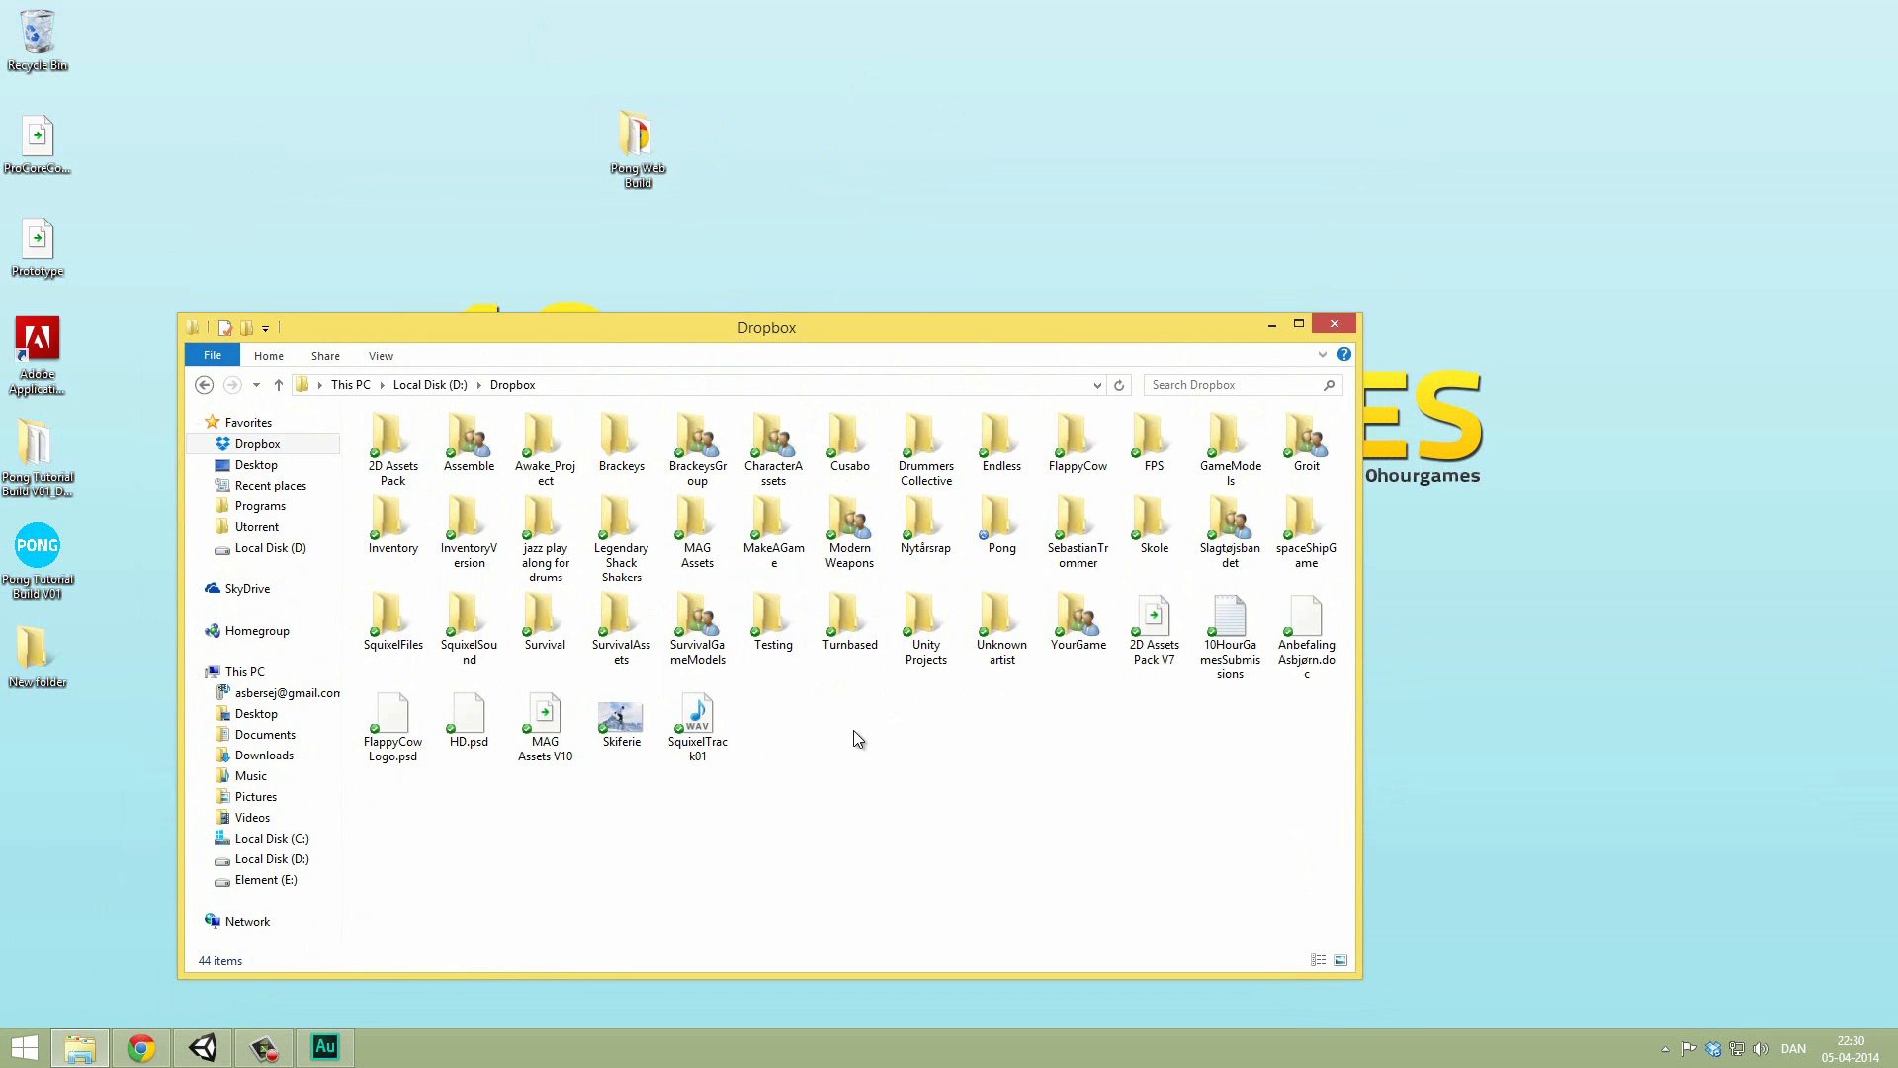
# Step: Create a new folder named Public inside Dropbox and open it
pyautogui.rightClick(853, 739)
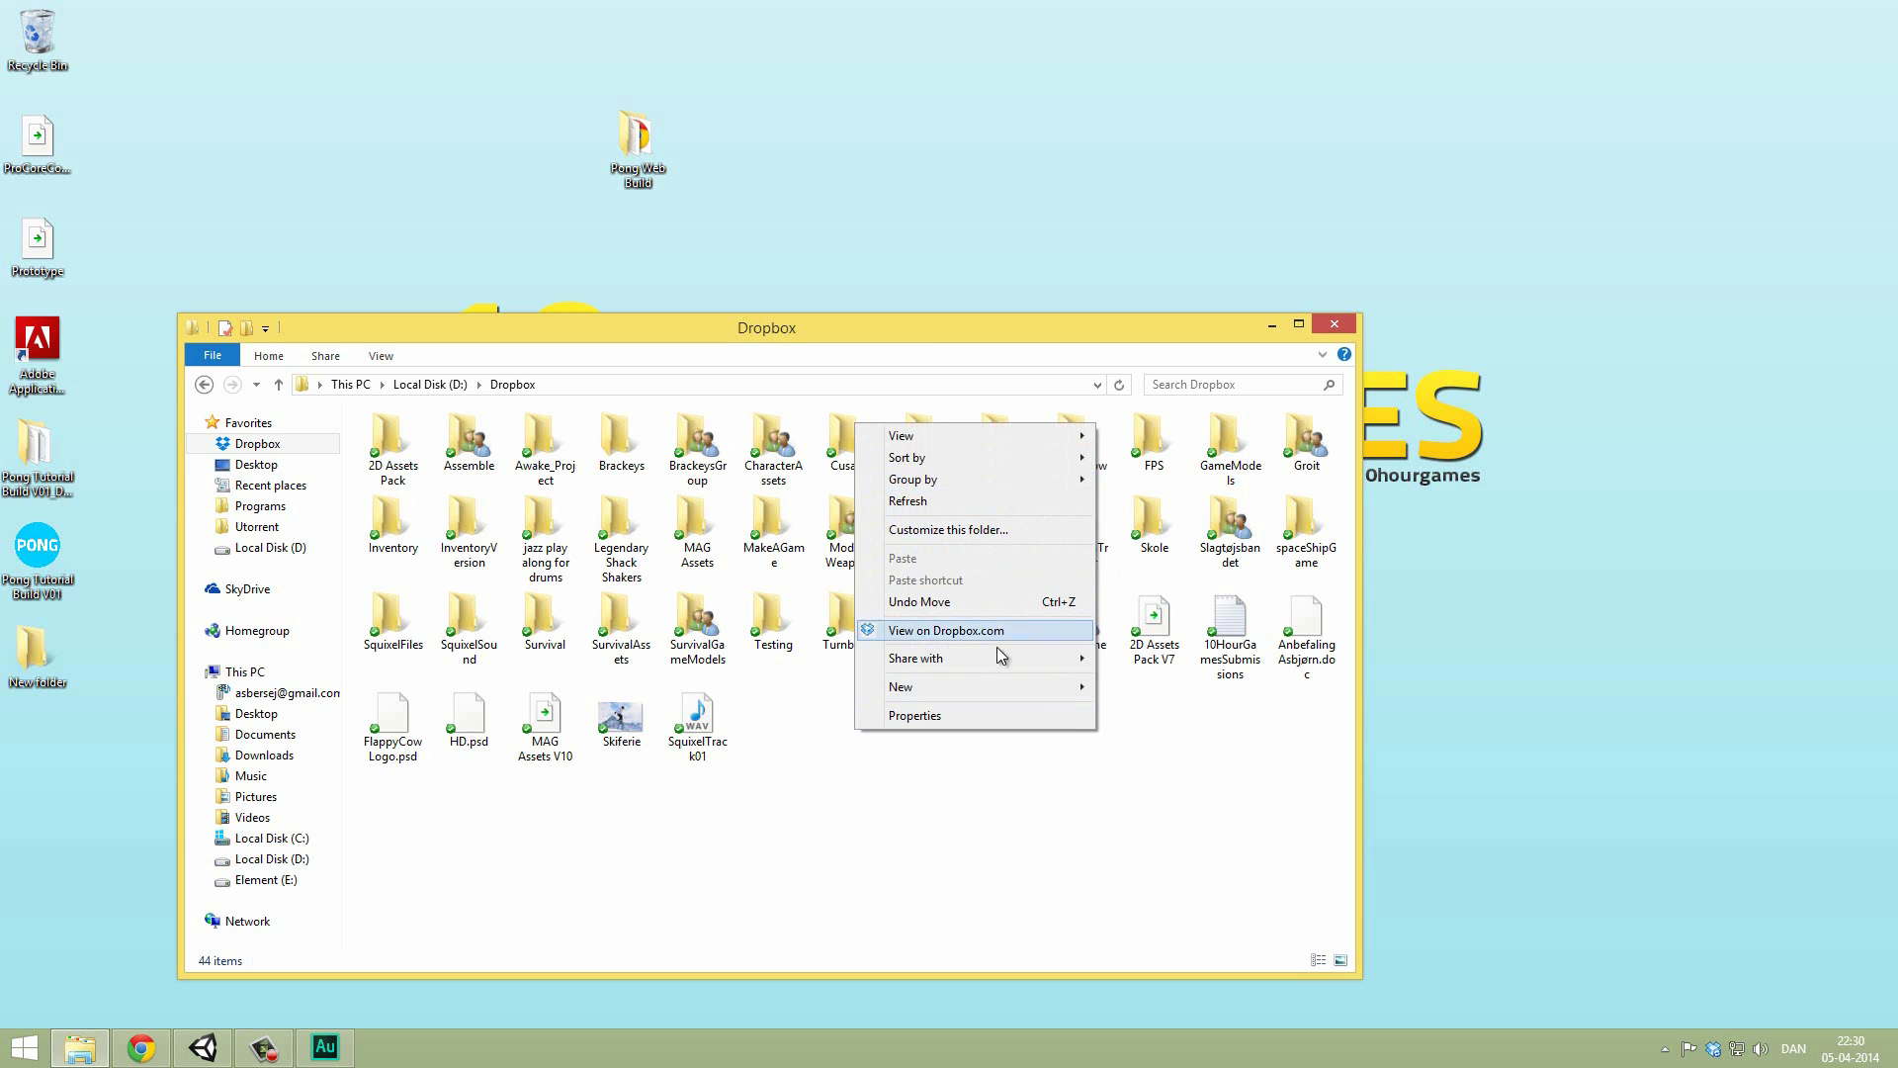
pyautogui.click(1139, 686)
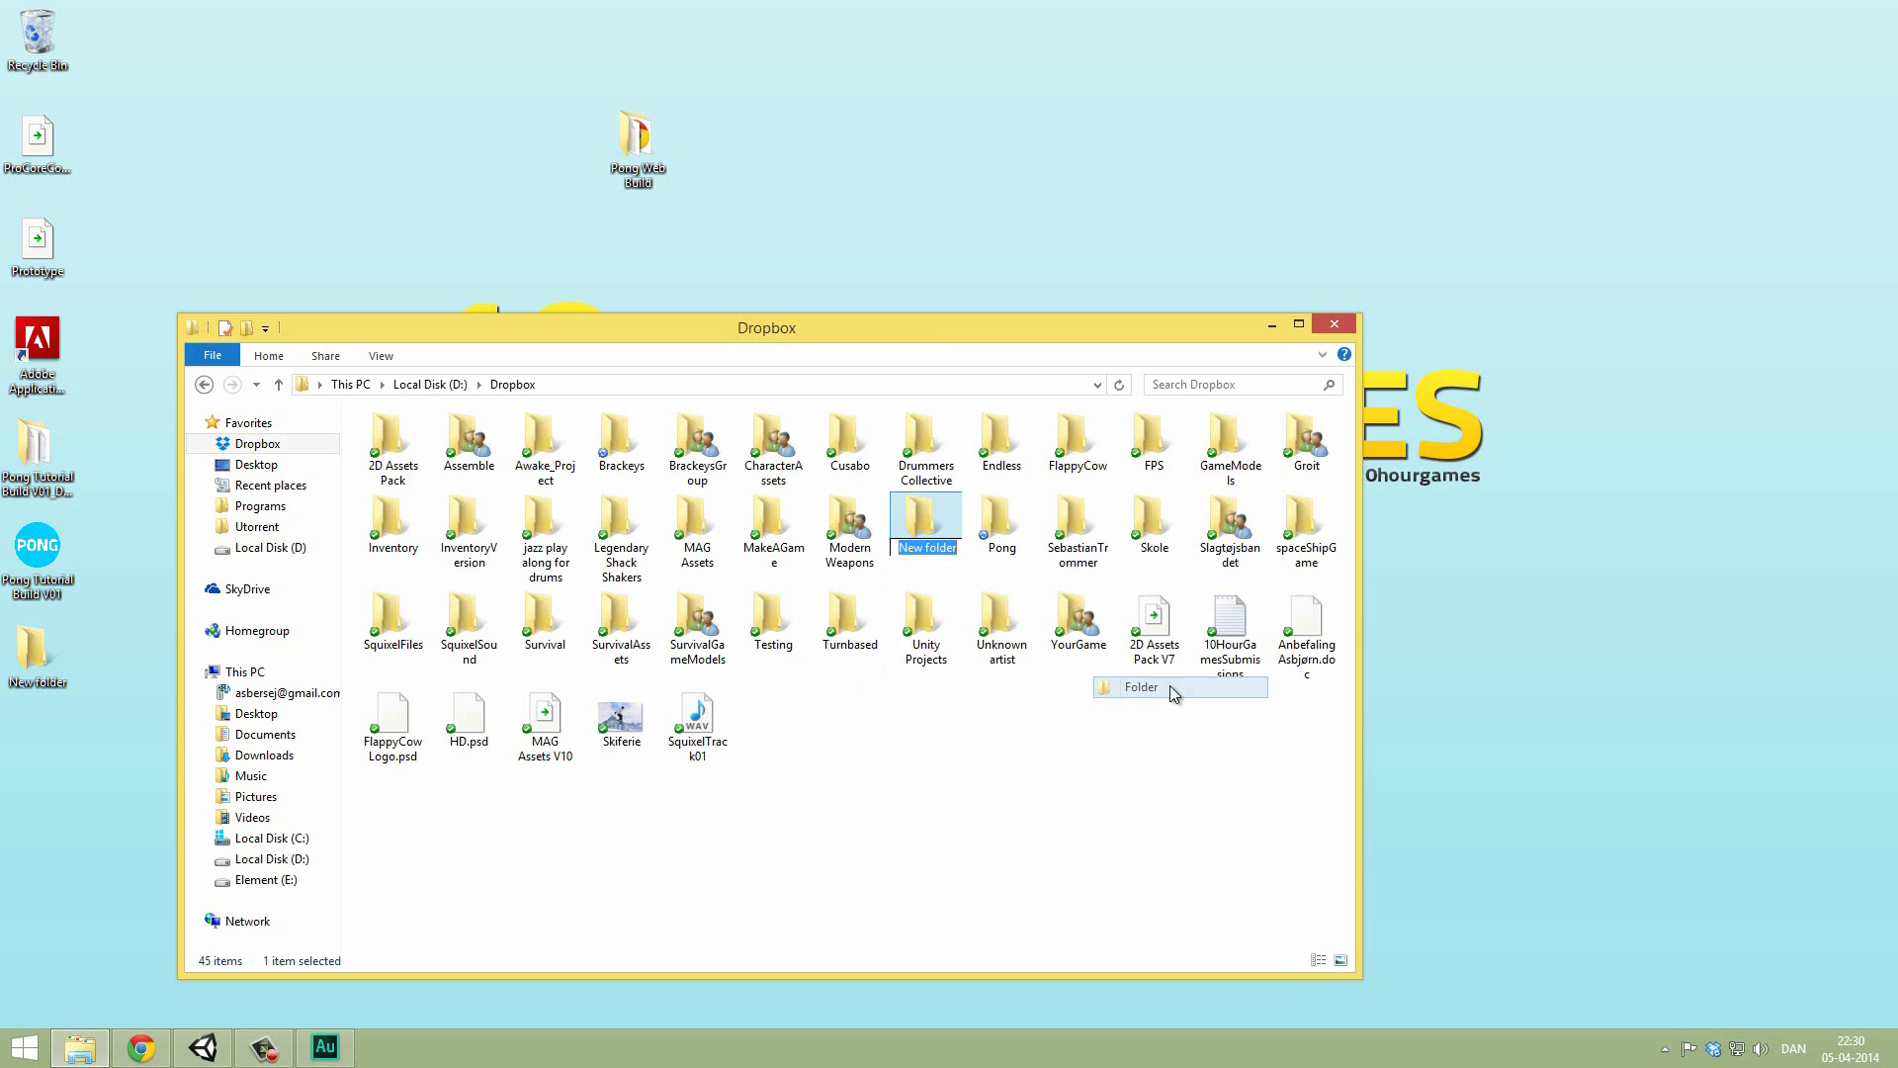
pyautogui.write('Public')
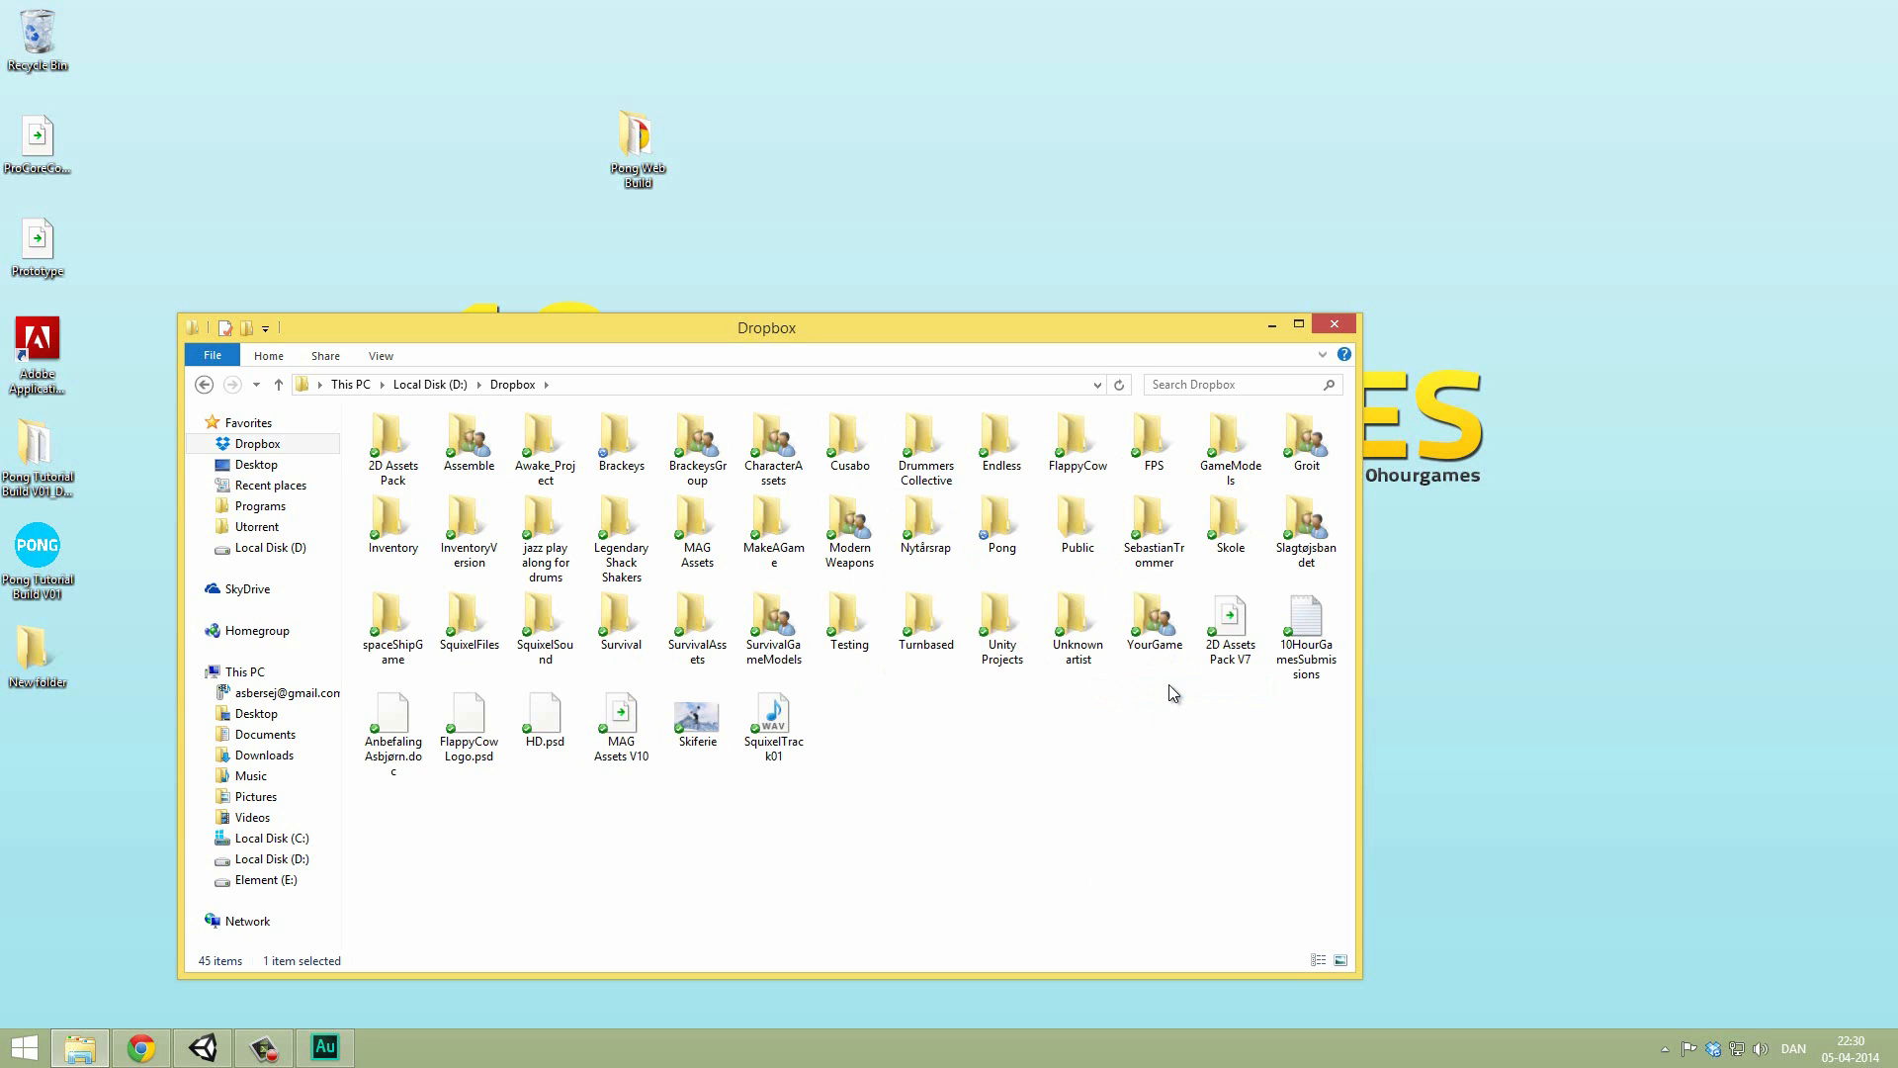
pyautogui.doubleClick(1077, 527)
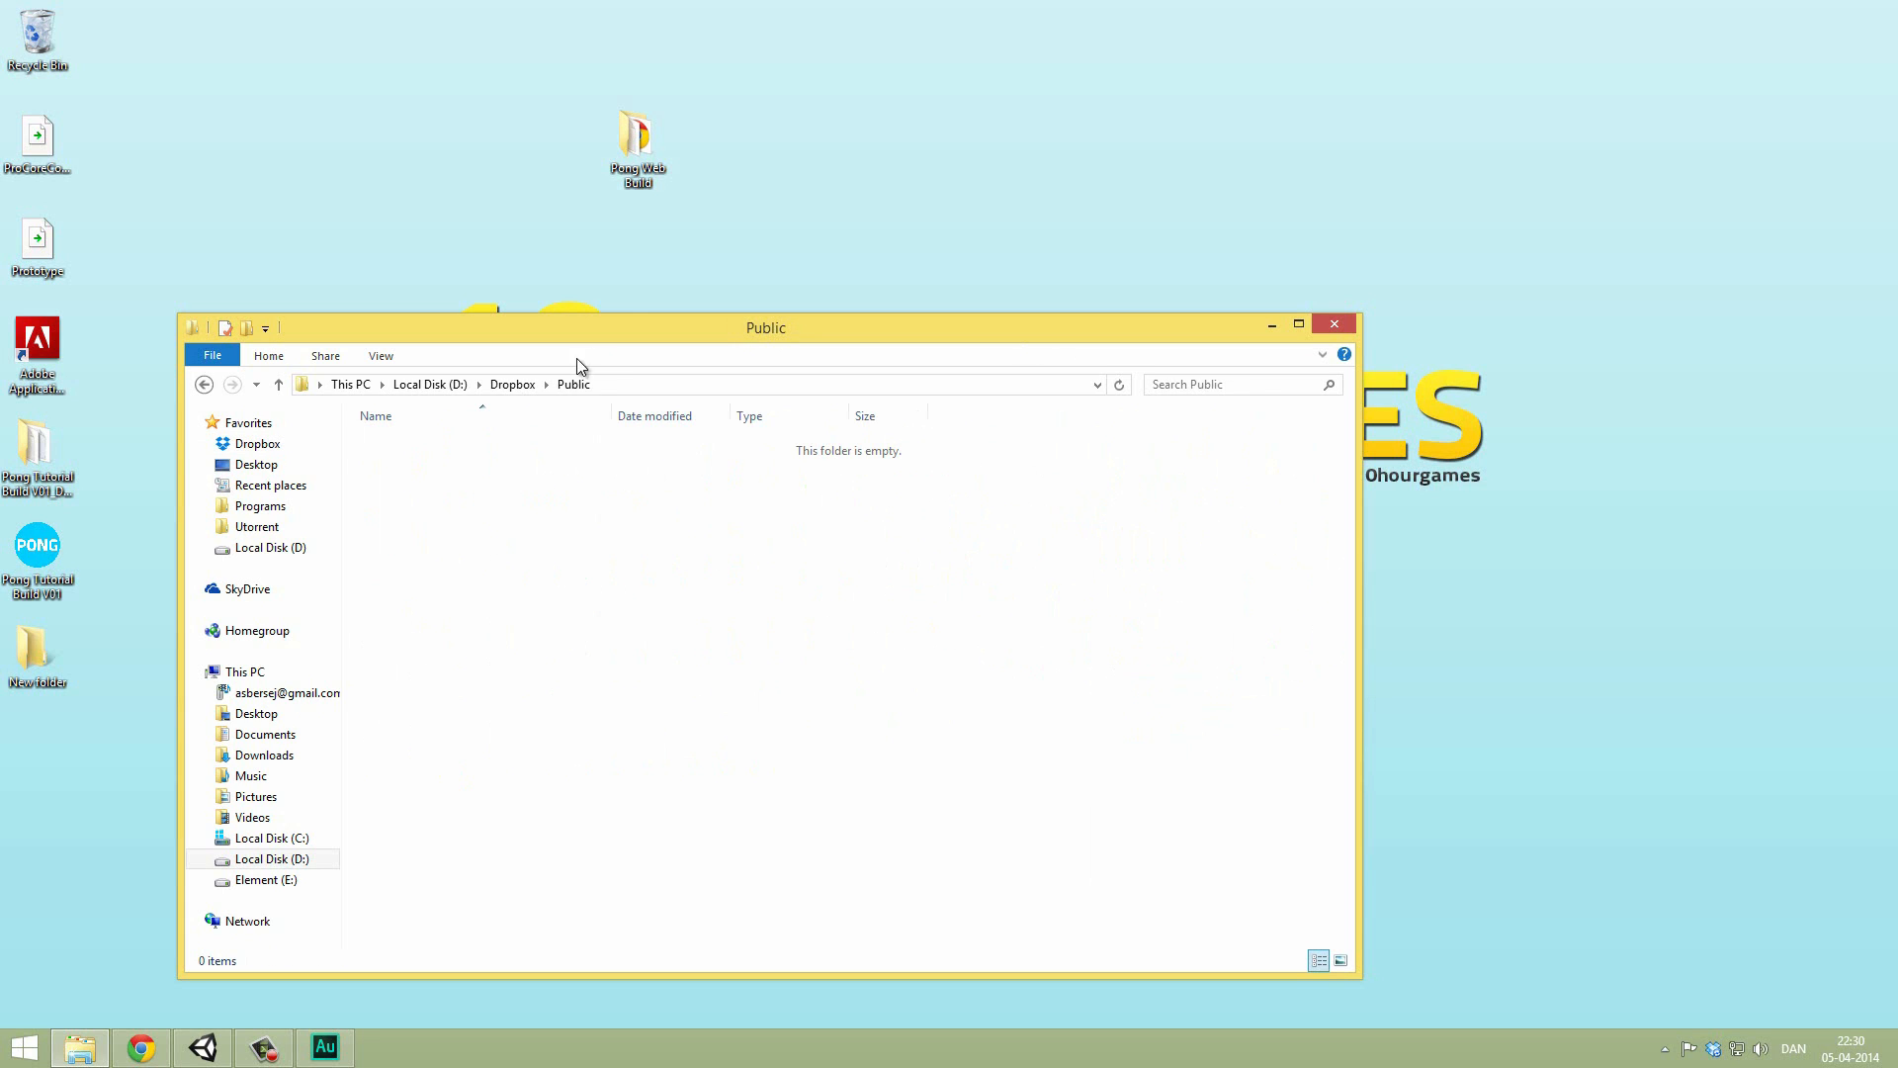
pyautogui.moveTo(712, 318)
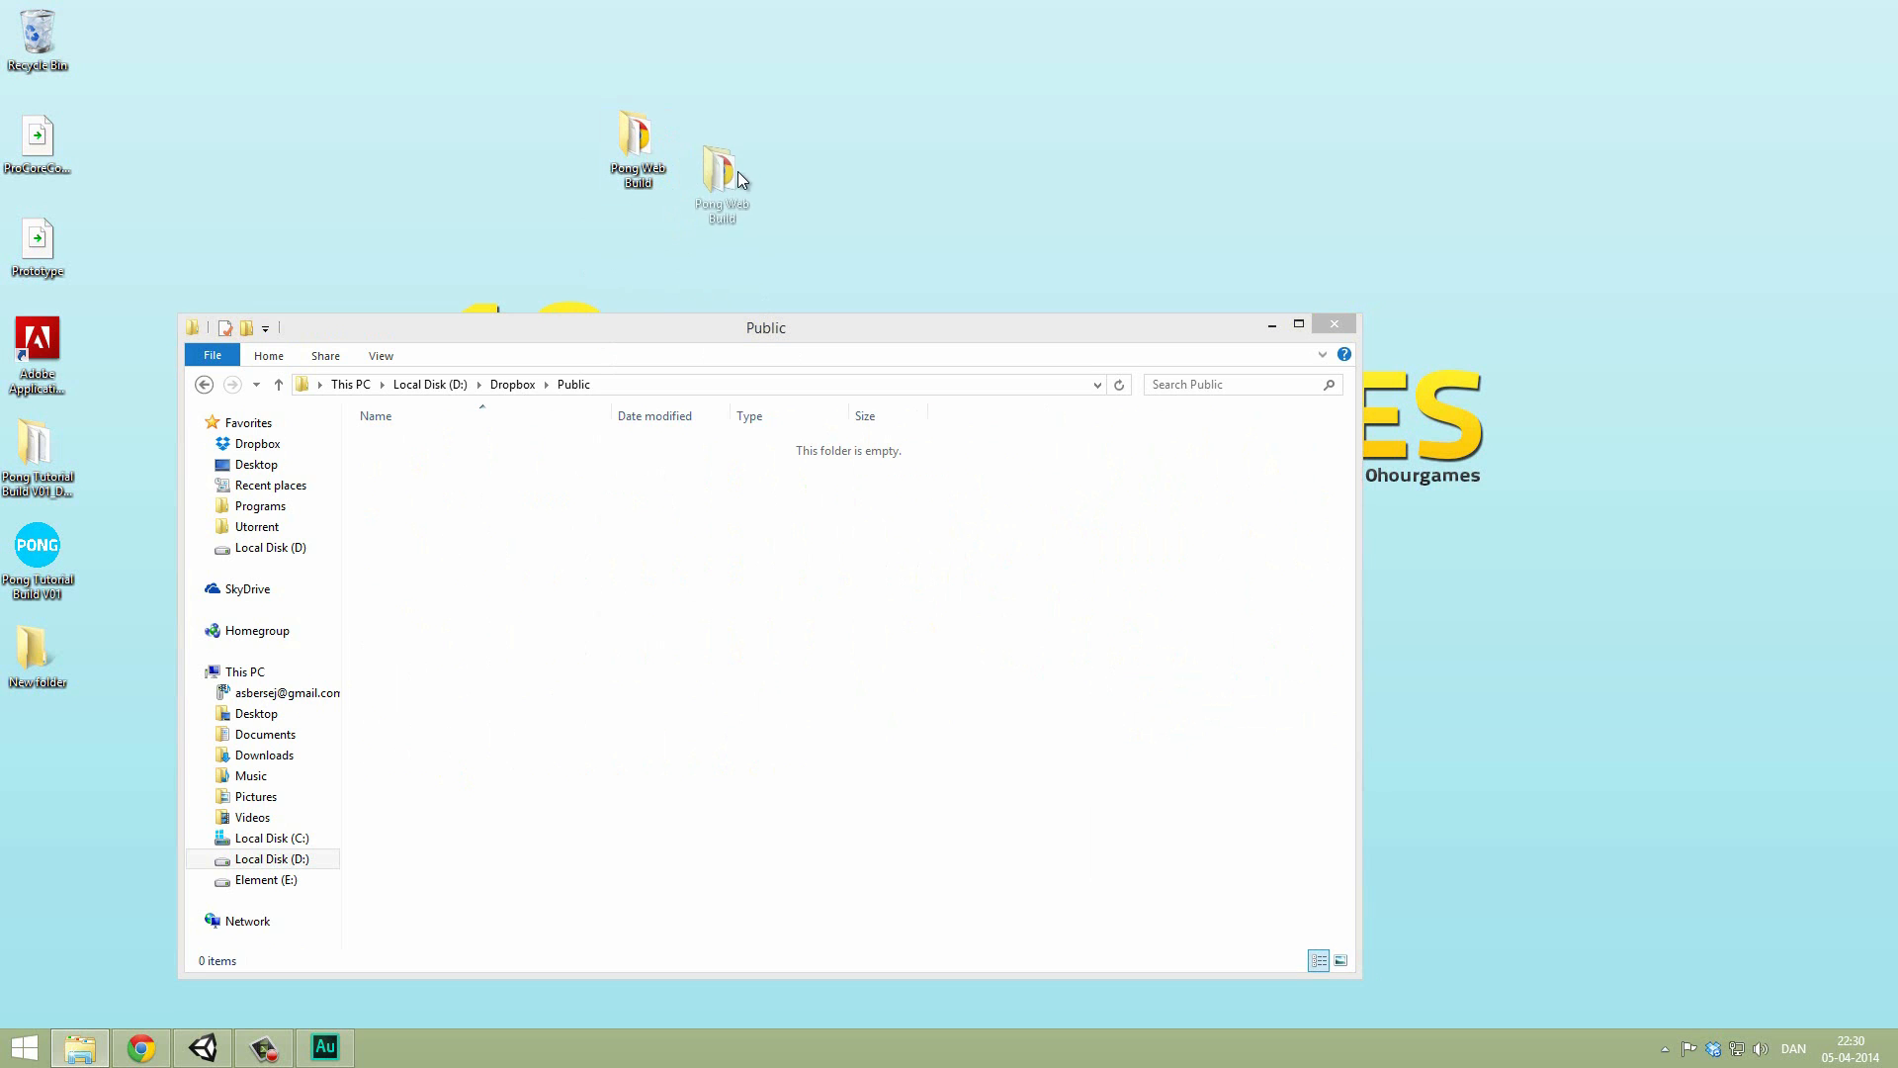
# Step: Drag the Pong Web Build folder into Dropbox's Public folder and open it
pyautogui.moveTo(721, 176); pyautogui.dragTo(608, 570)
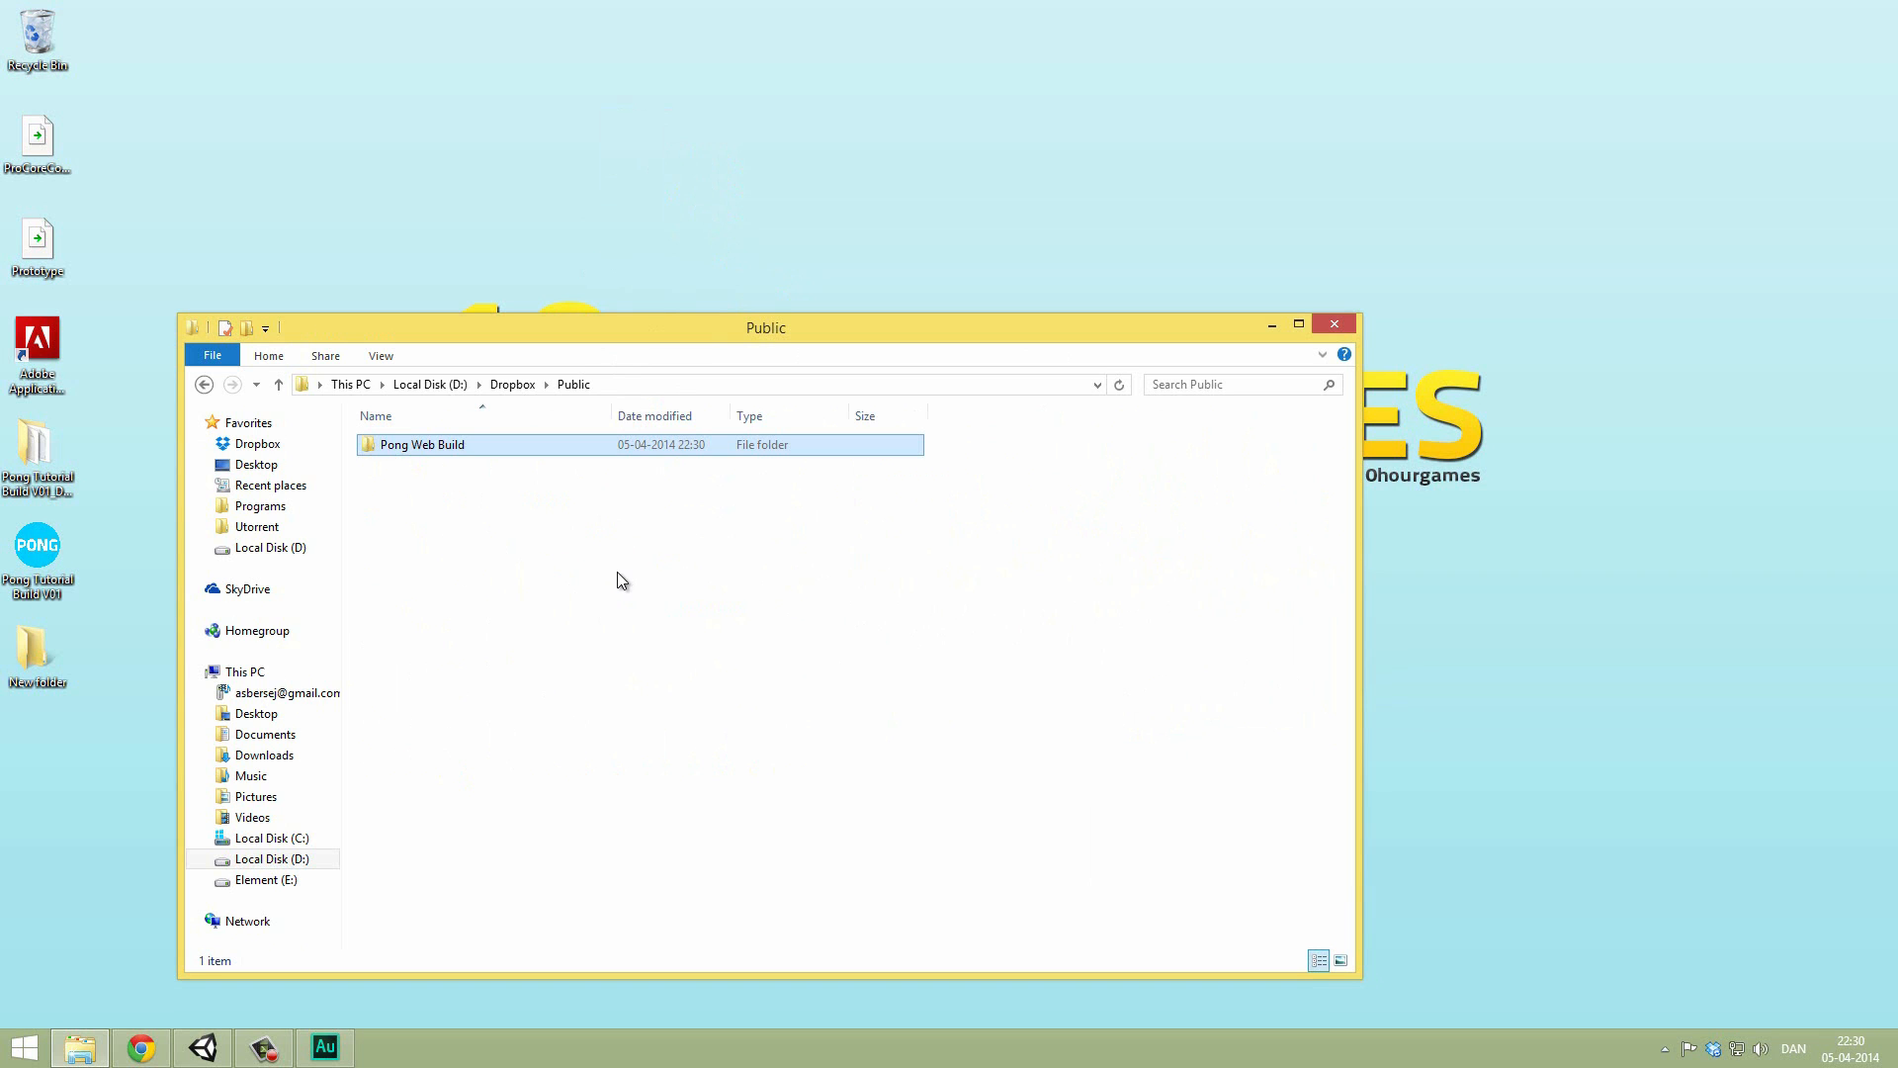
pyautogui.rightClick(422, 444)
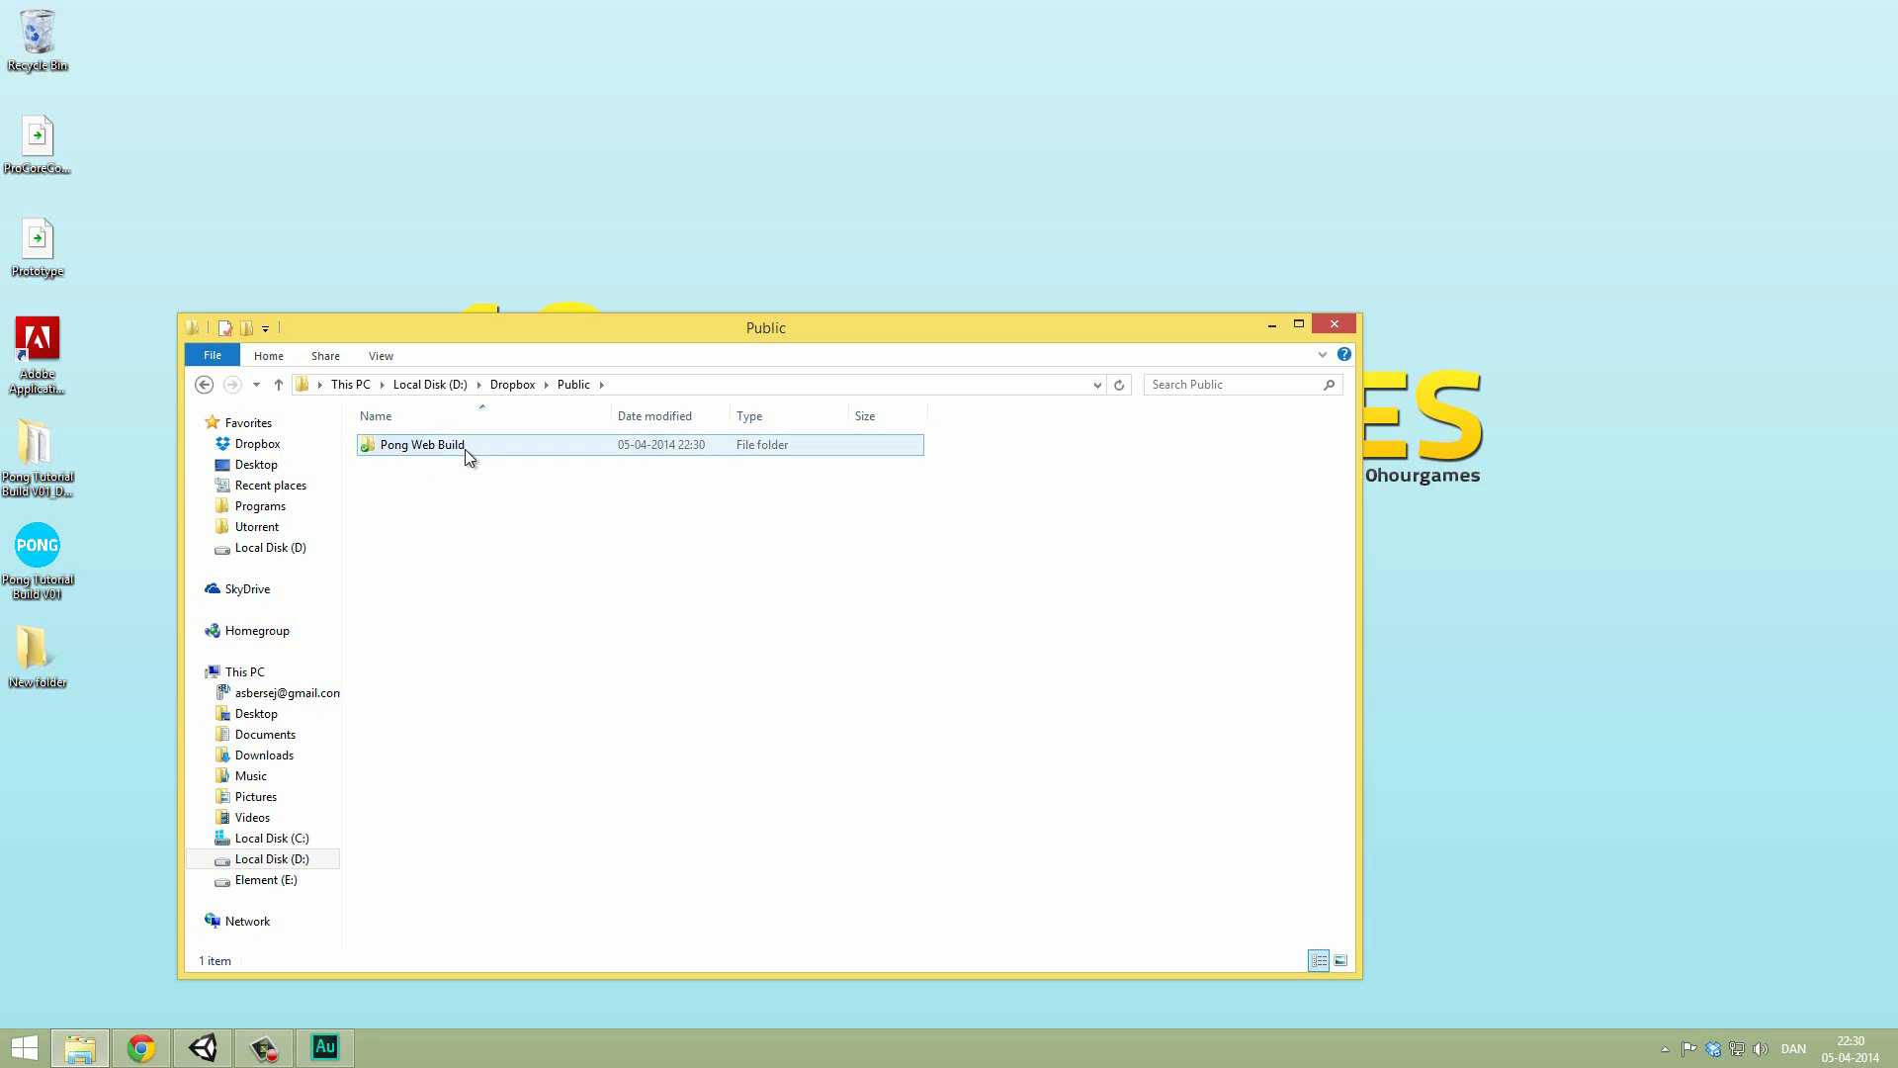
pyautogui.click(421, 444)
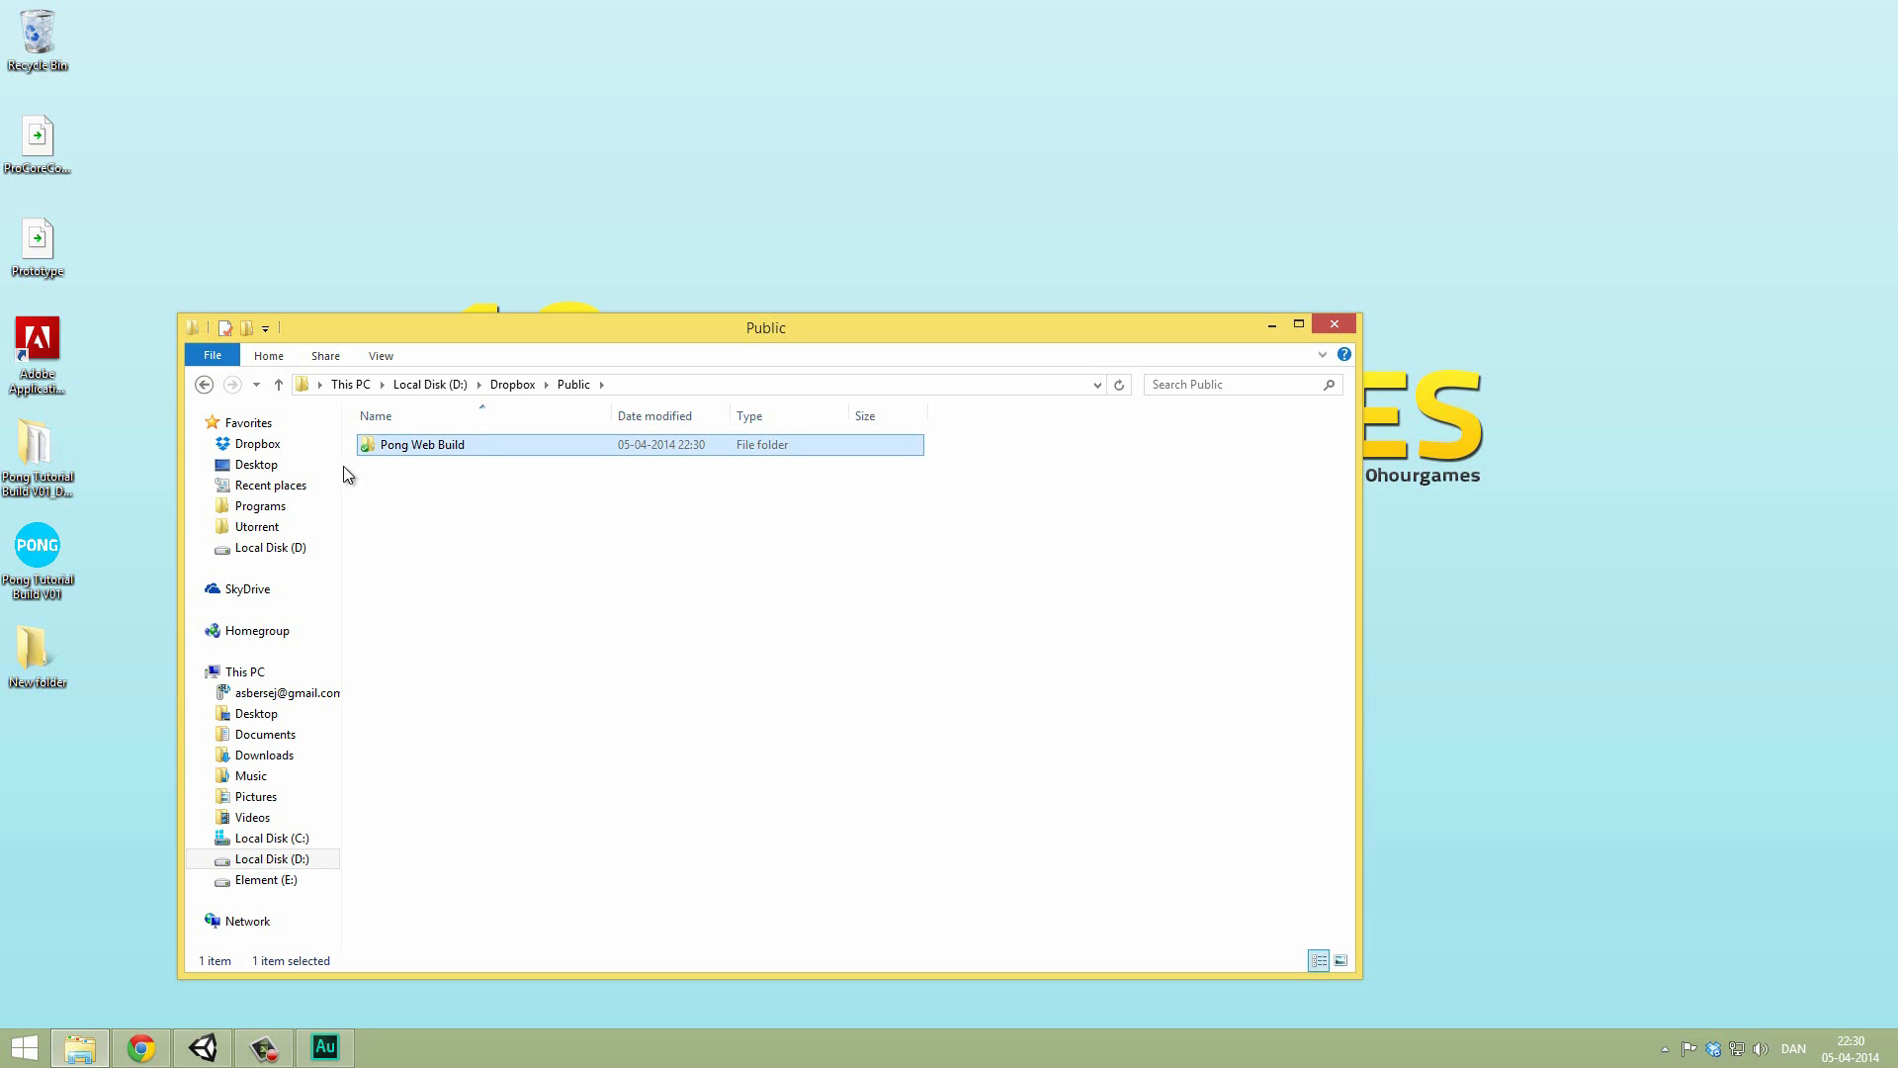
pyautogui.rightClick(421, 444)
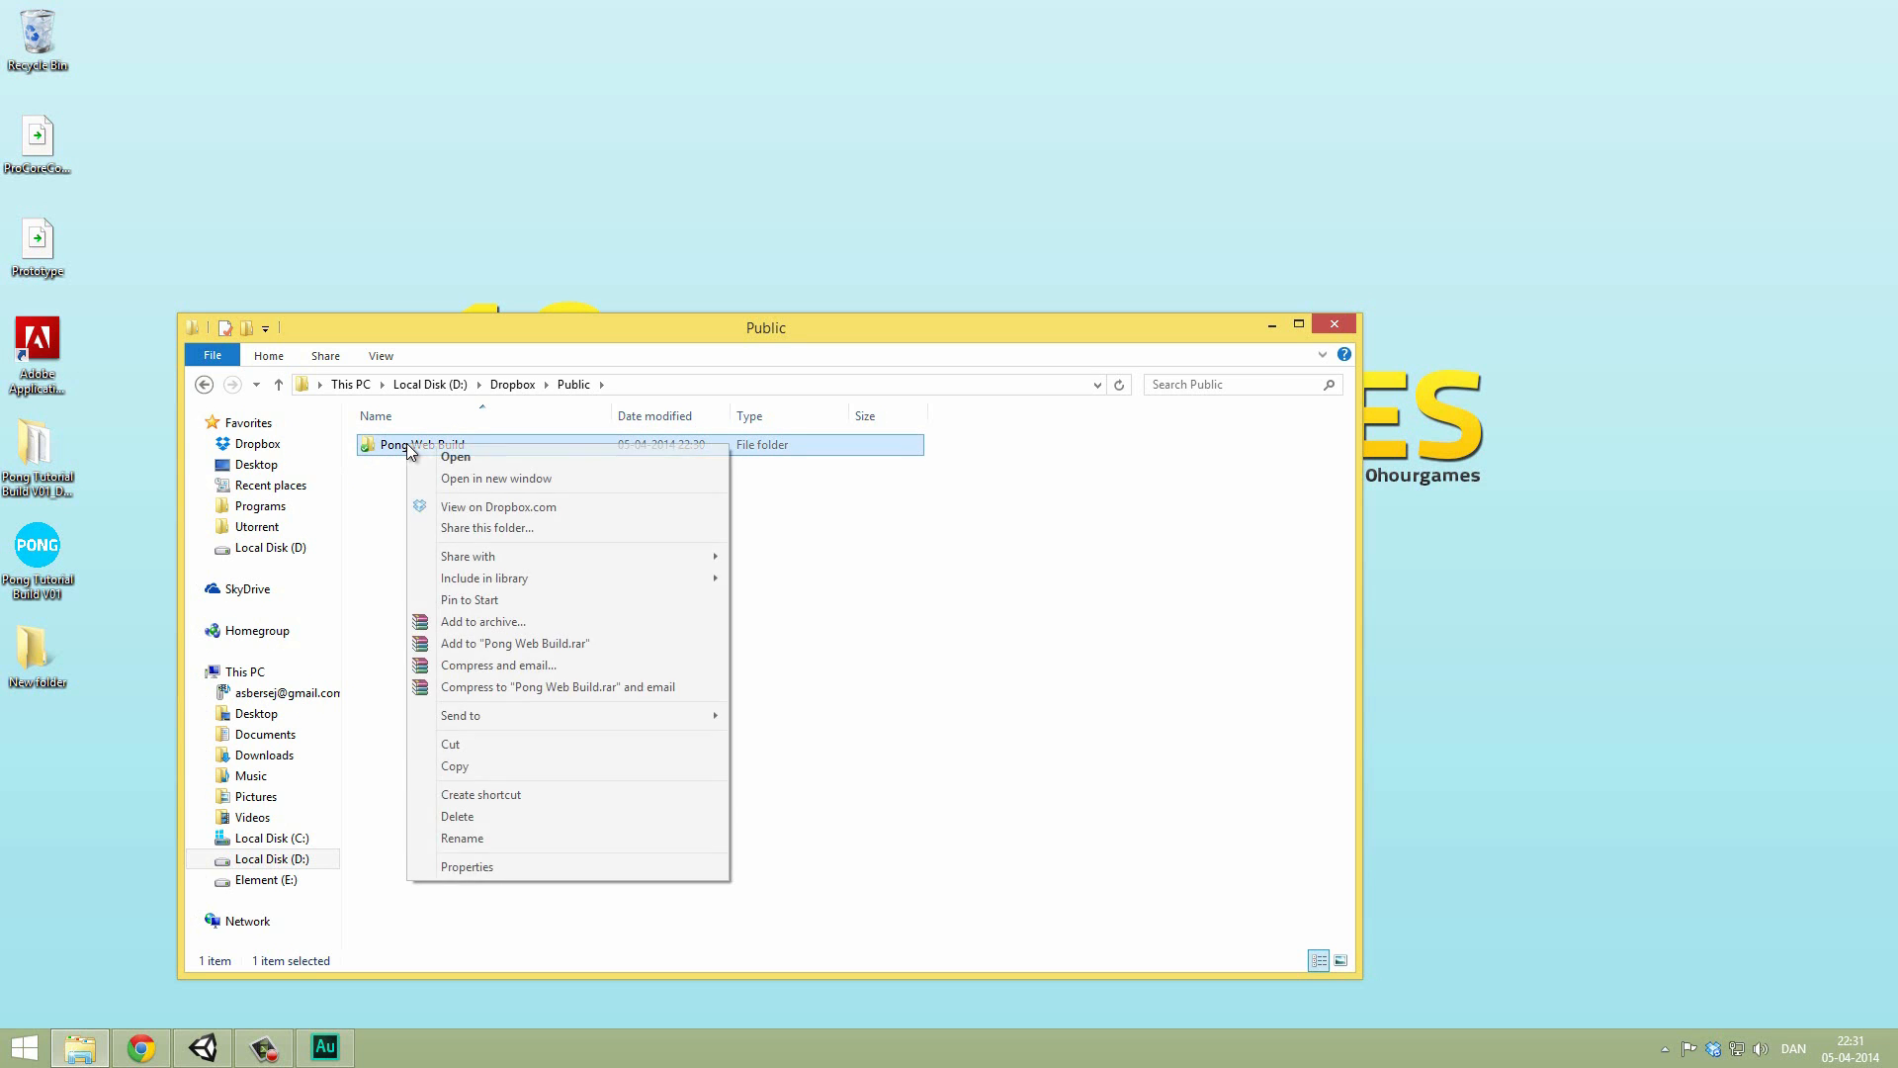
pyautogui.click(454, 456)
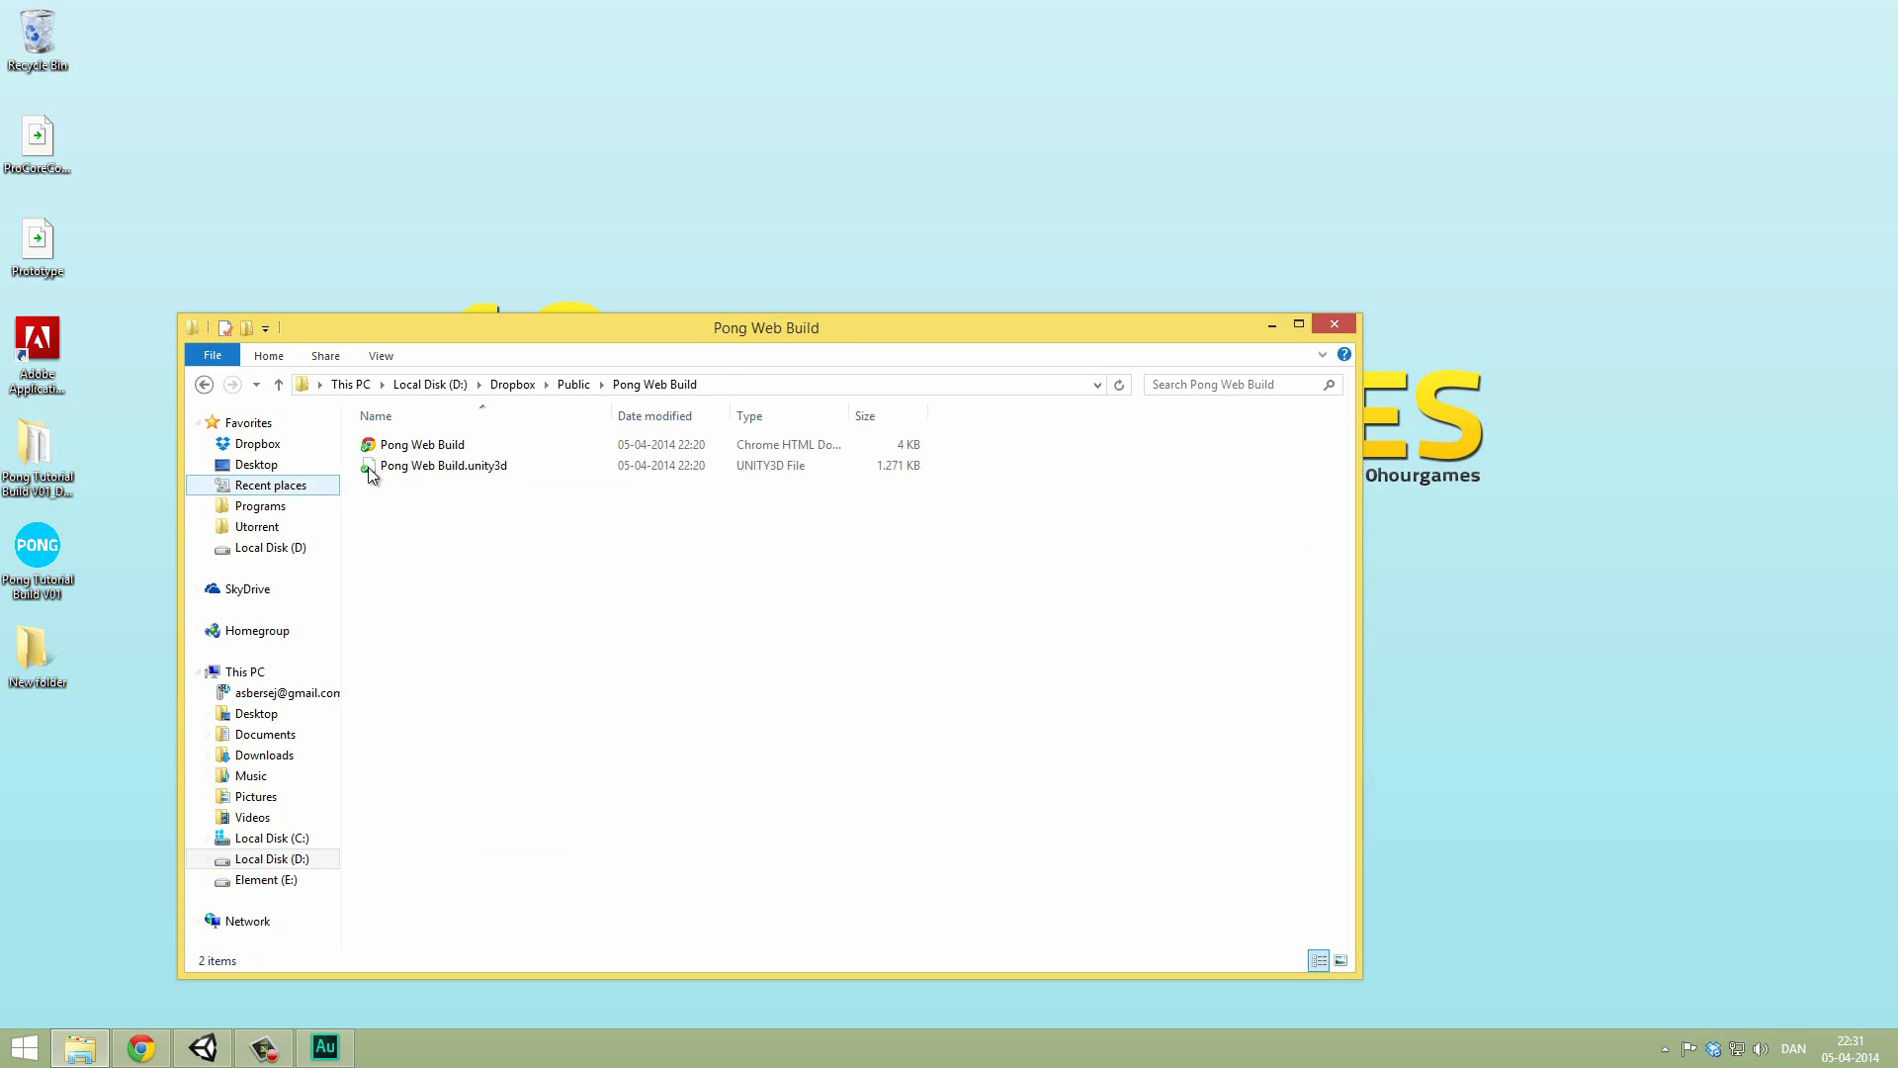
pyautogui.rightClick(421, 444)
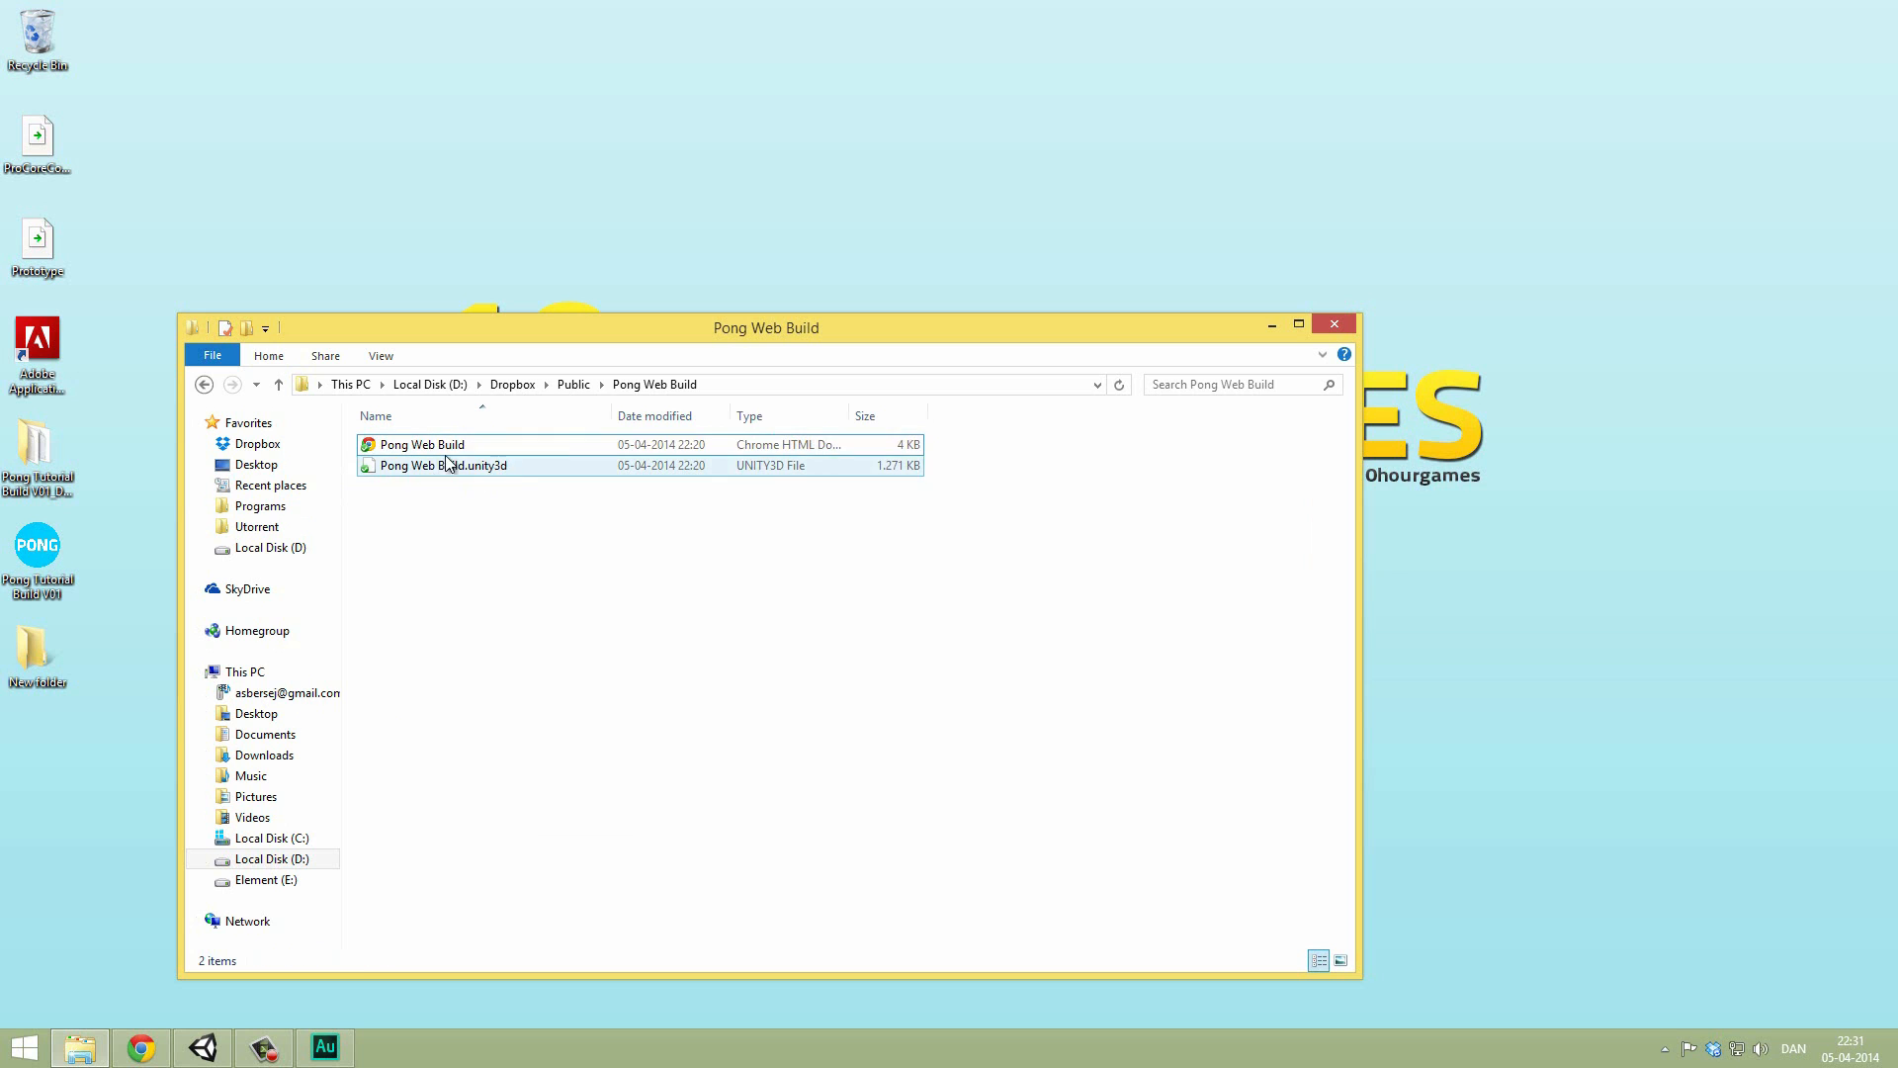
pyautogui.rightClick(421, 444)
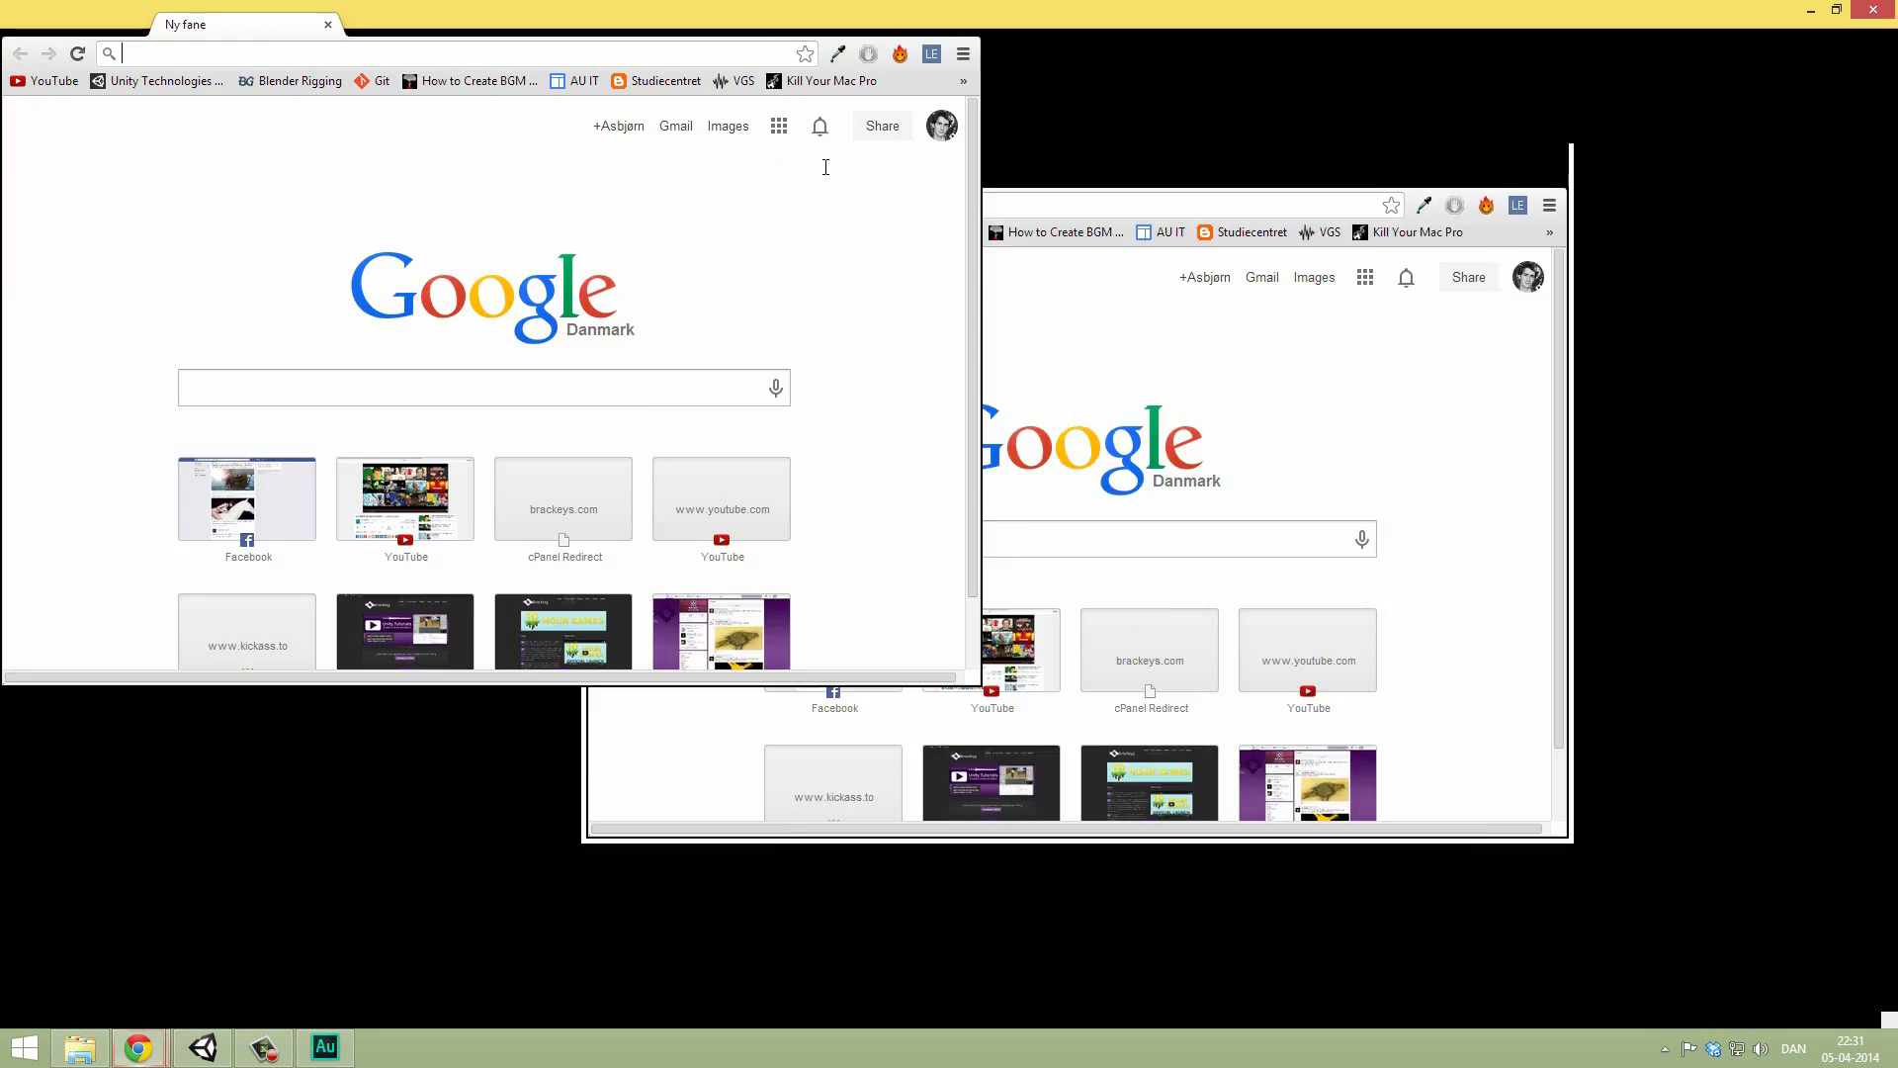
# Step: Load the dl.dropboxusercontent.com link to Pong Web Build.html and allow the Unity Player to run
pyautogui.click(1835, 10)
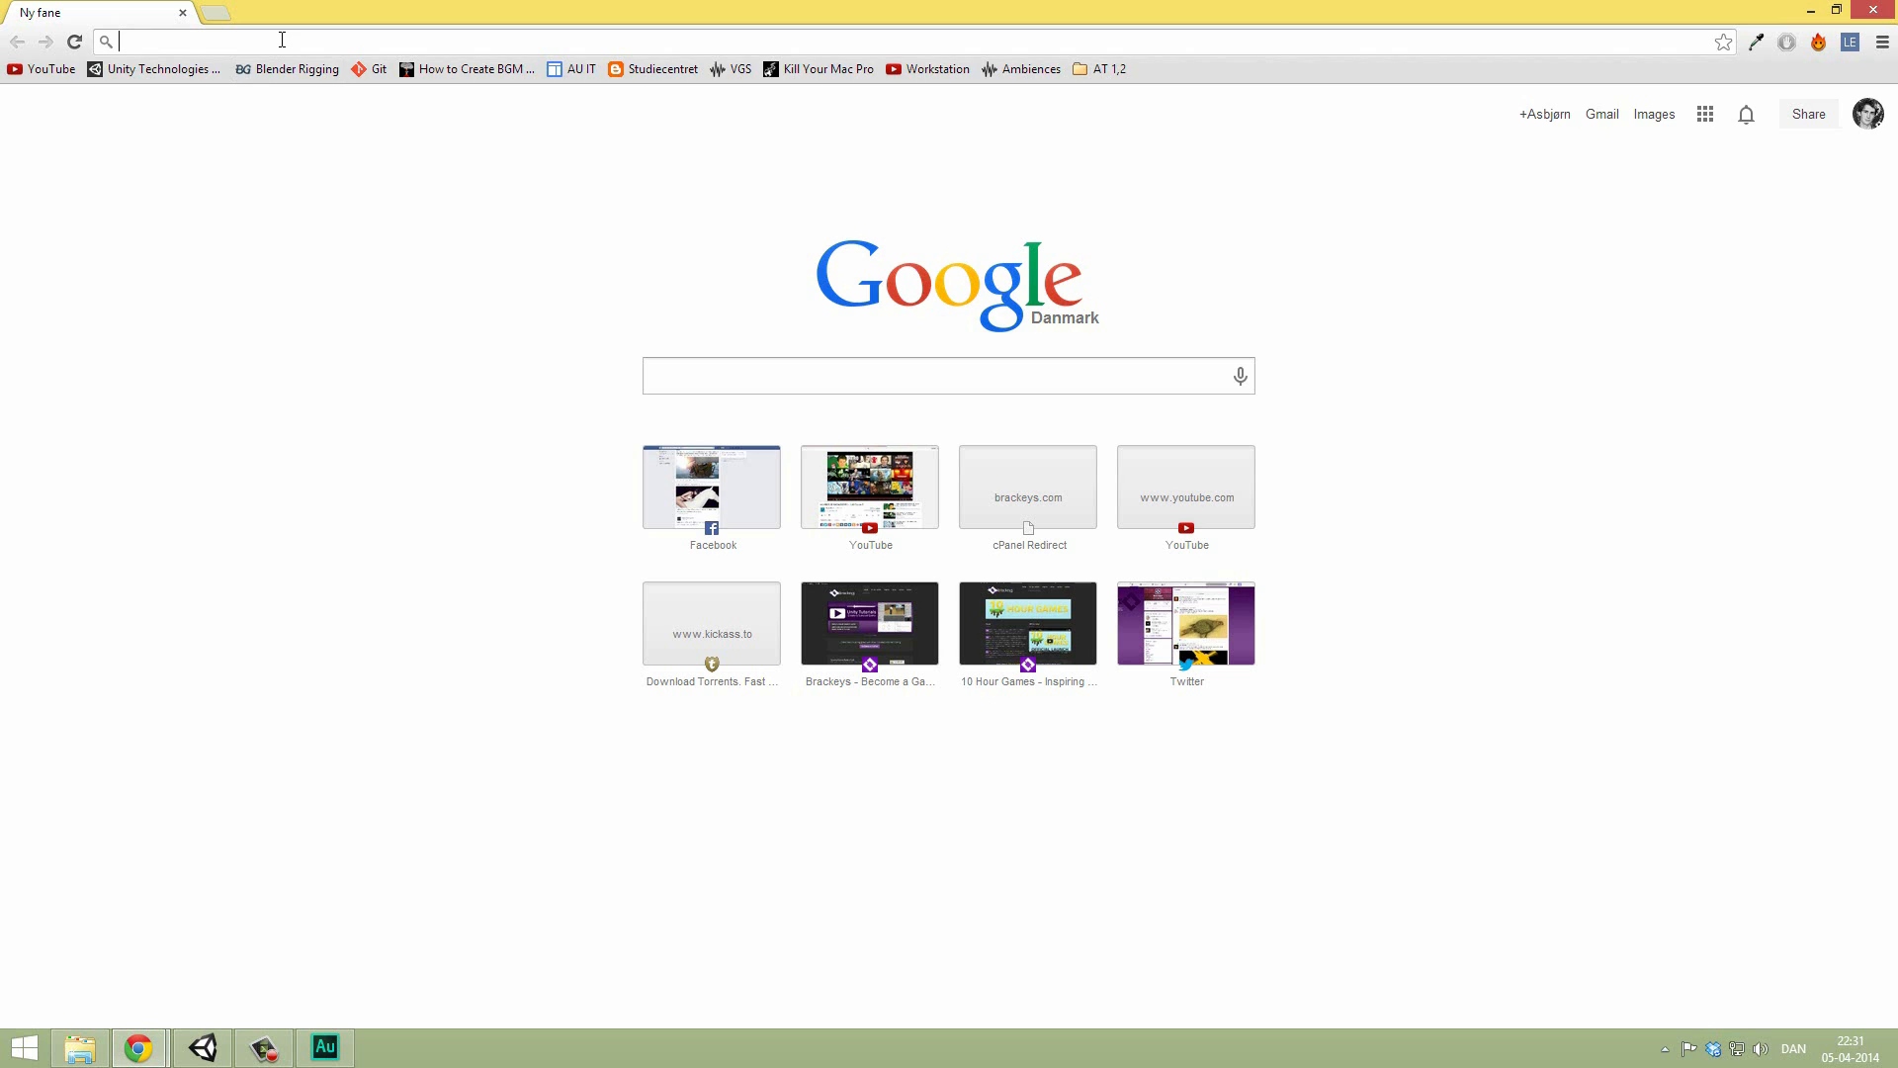
pyautogui.write('https://dl.dropboxusercontent.com/u/62625429/Pong%20Web%20Build/Pong%20Web%20Build.html')
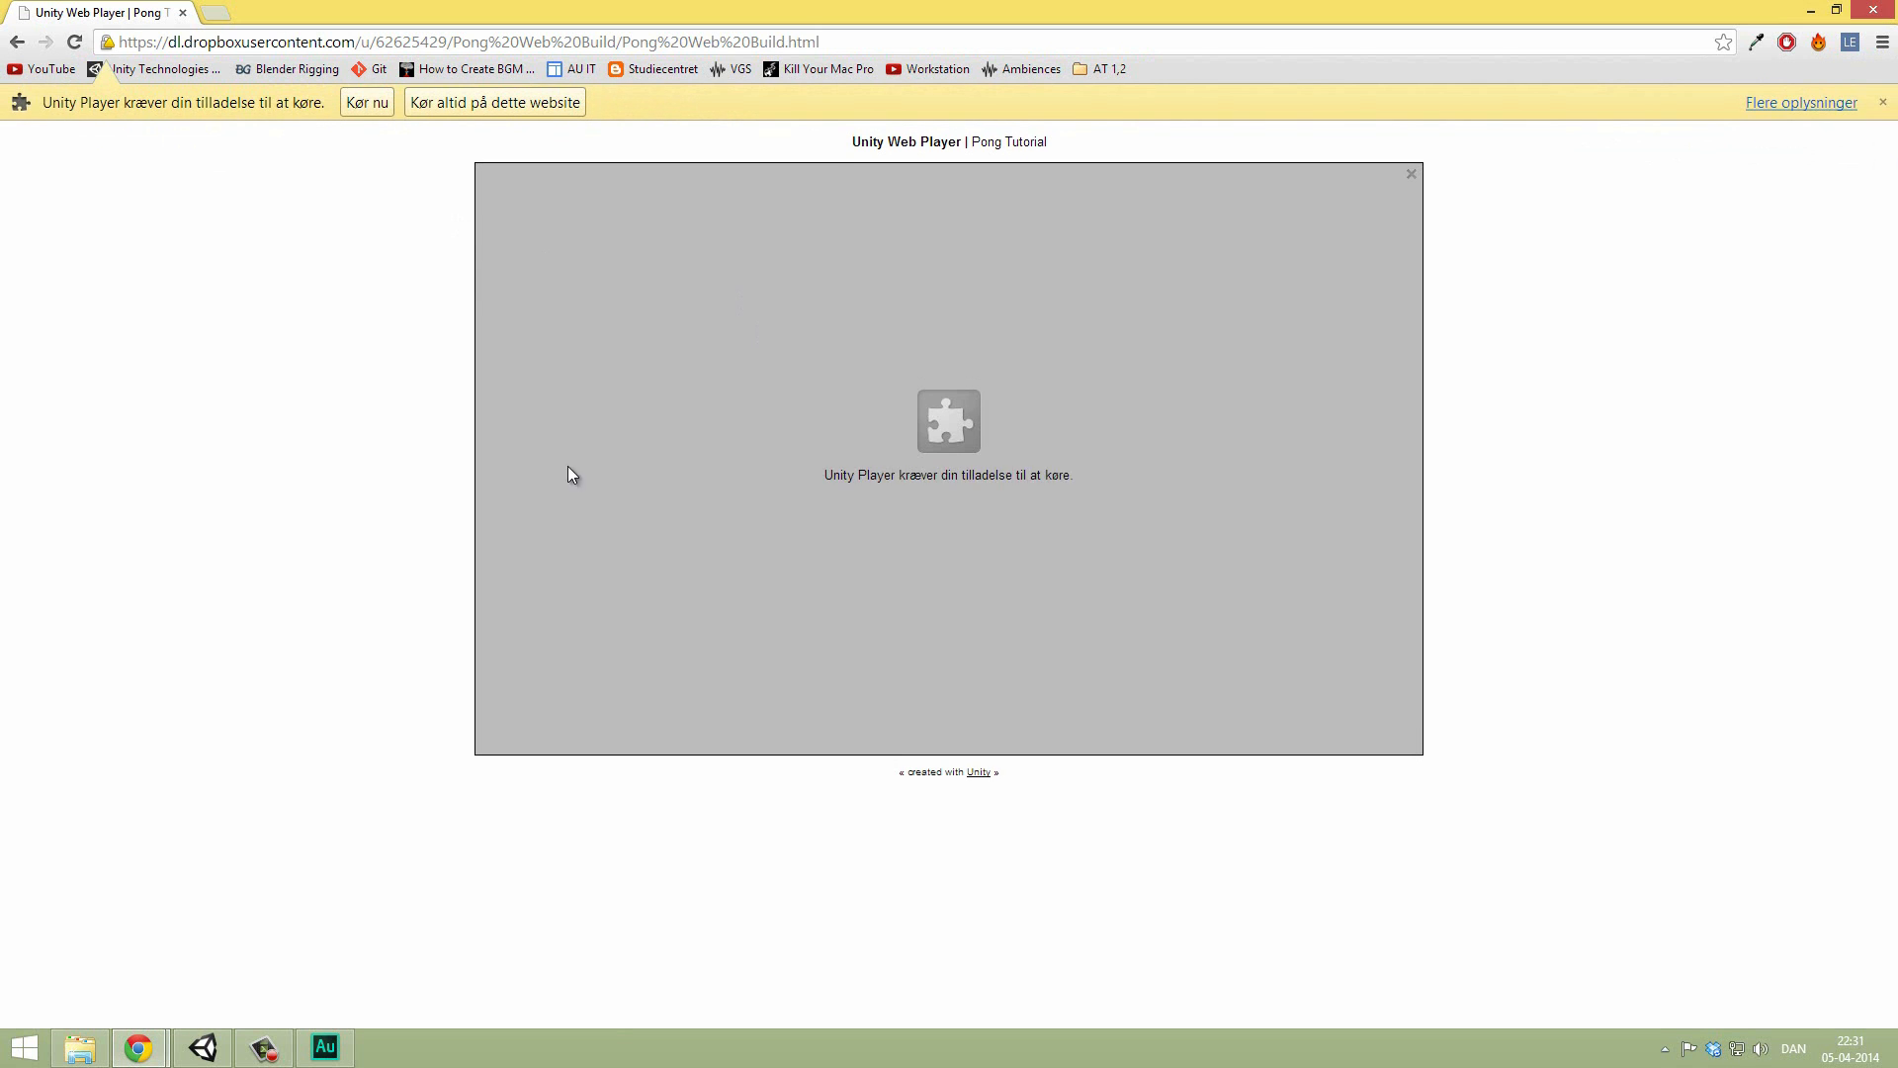
pyautogui.click(365, 102)
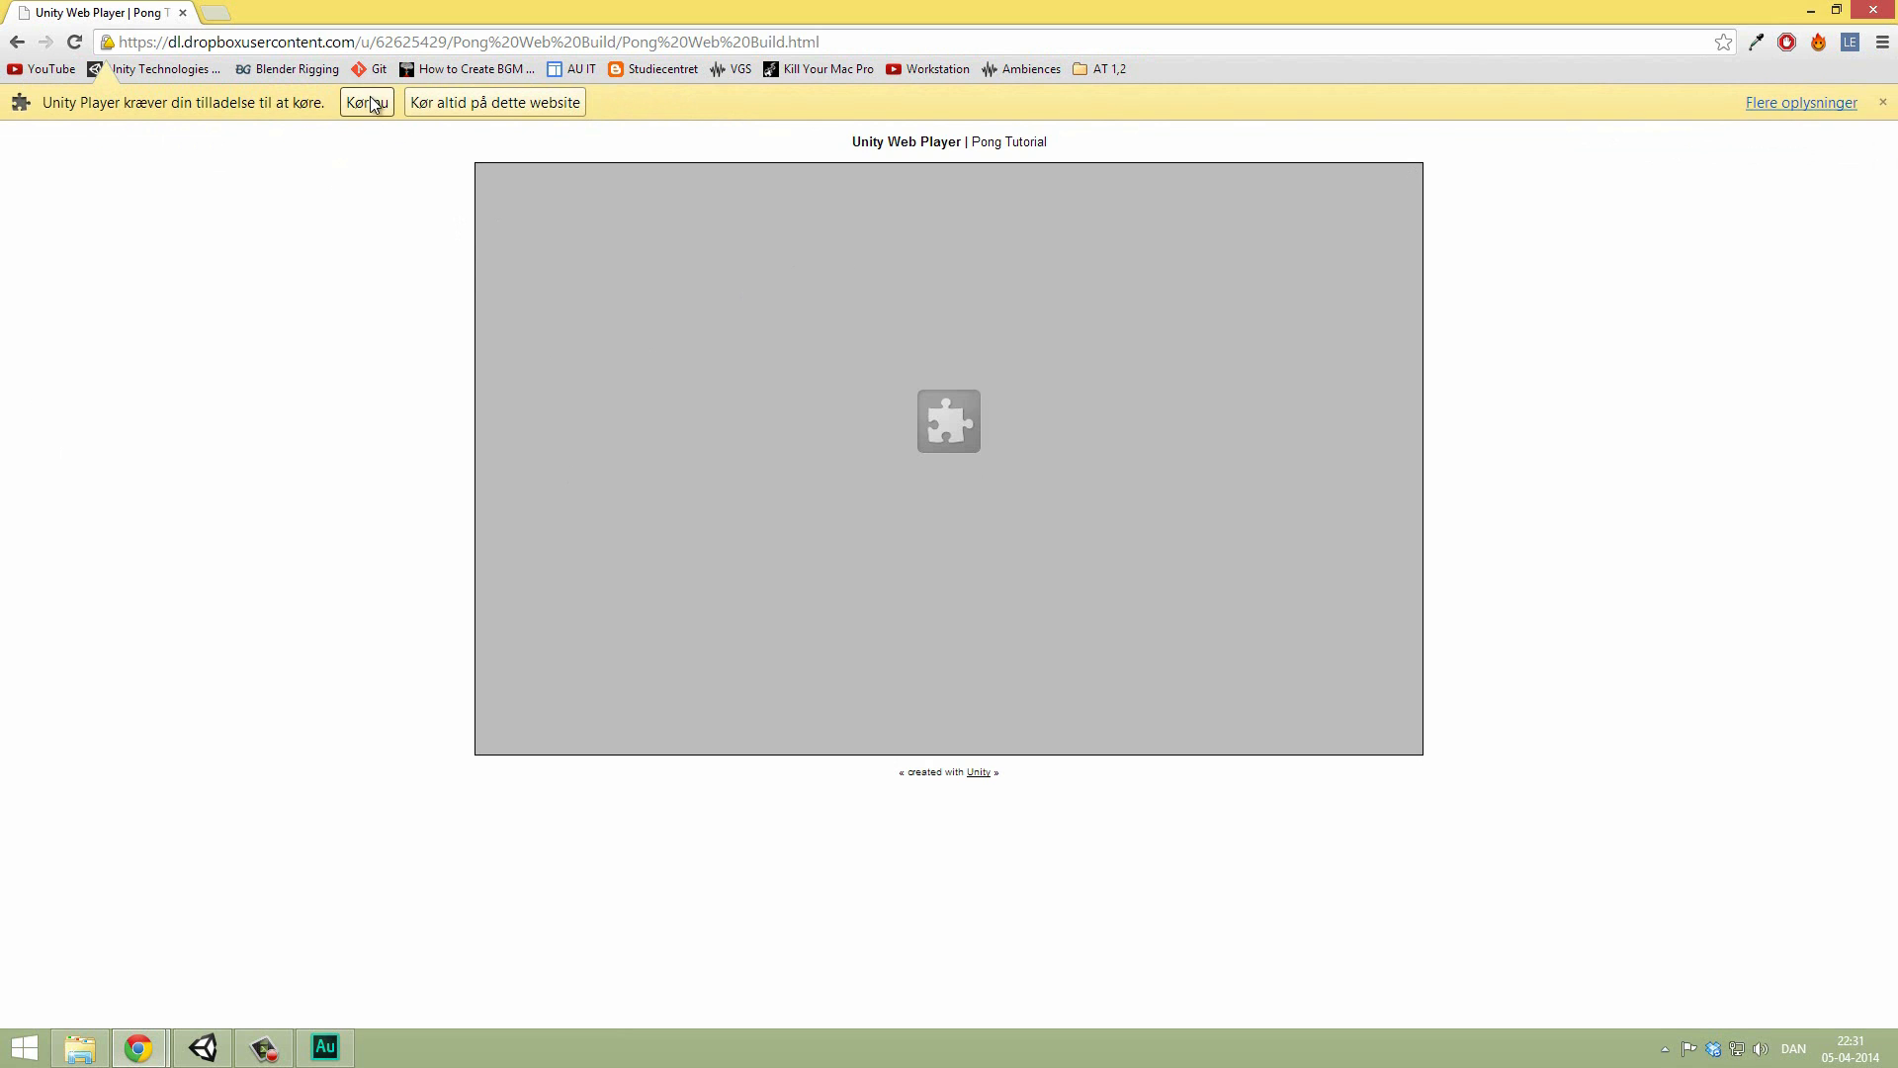
pyautogui.click(365, 101)
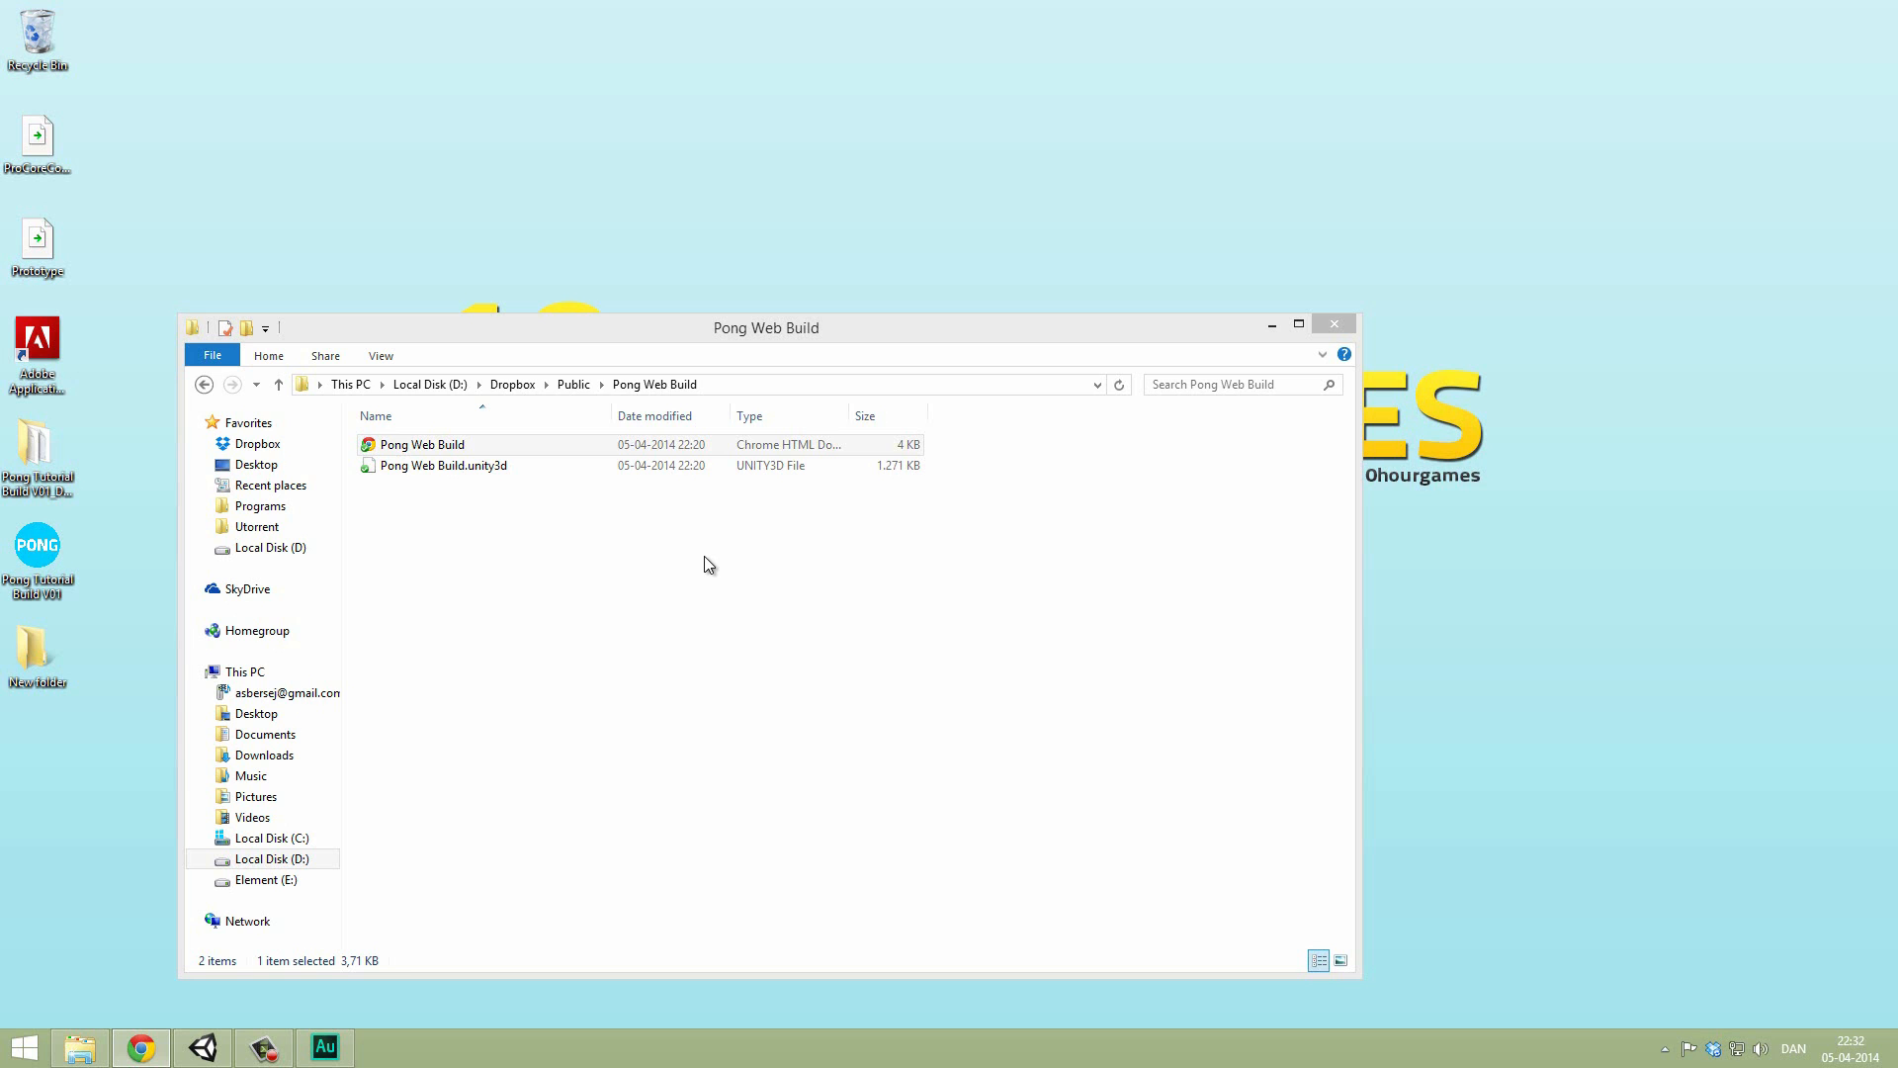
pyautogui.moveTo(1315, 297)
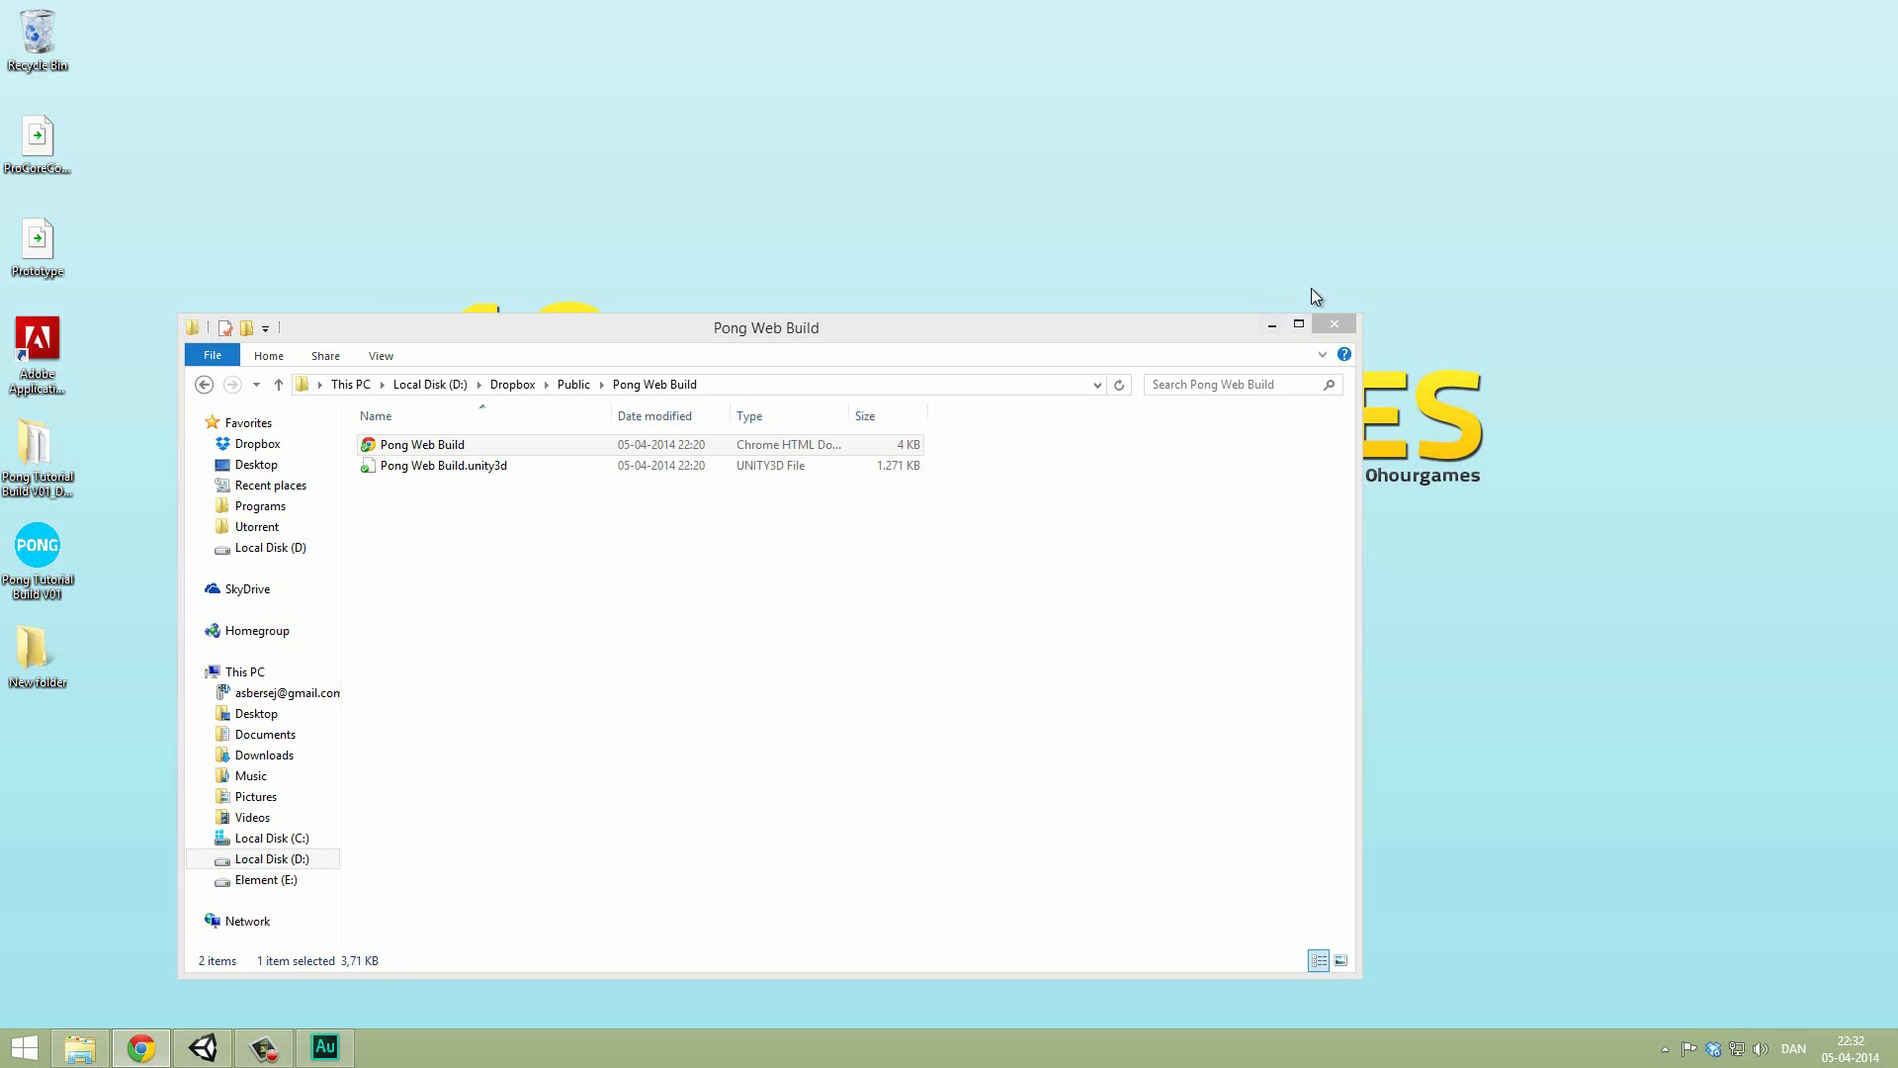
# Step: Close the File Explorer window showing the Pong Web Build folder
pyautogui.click(1333, 323)
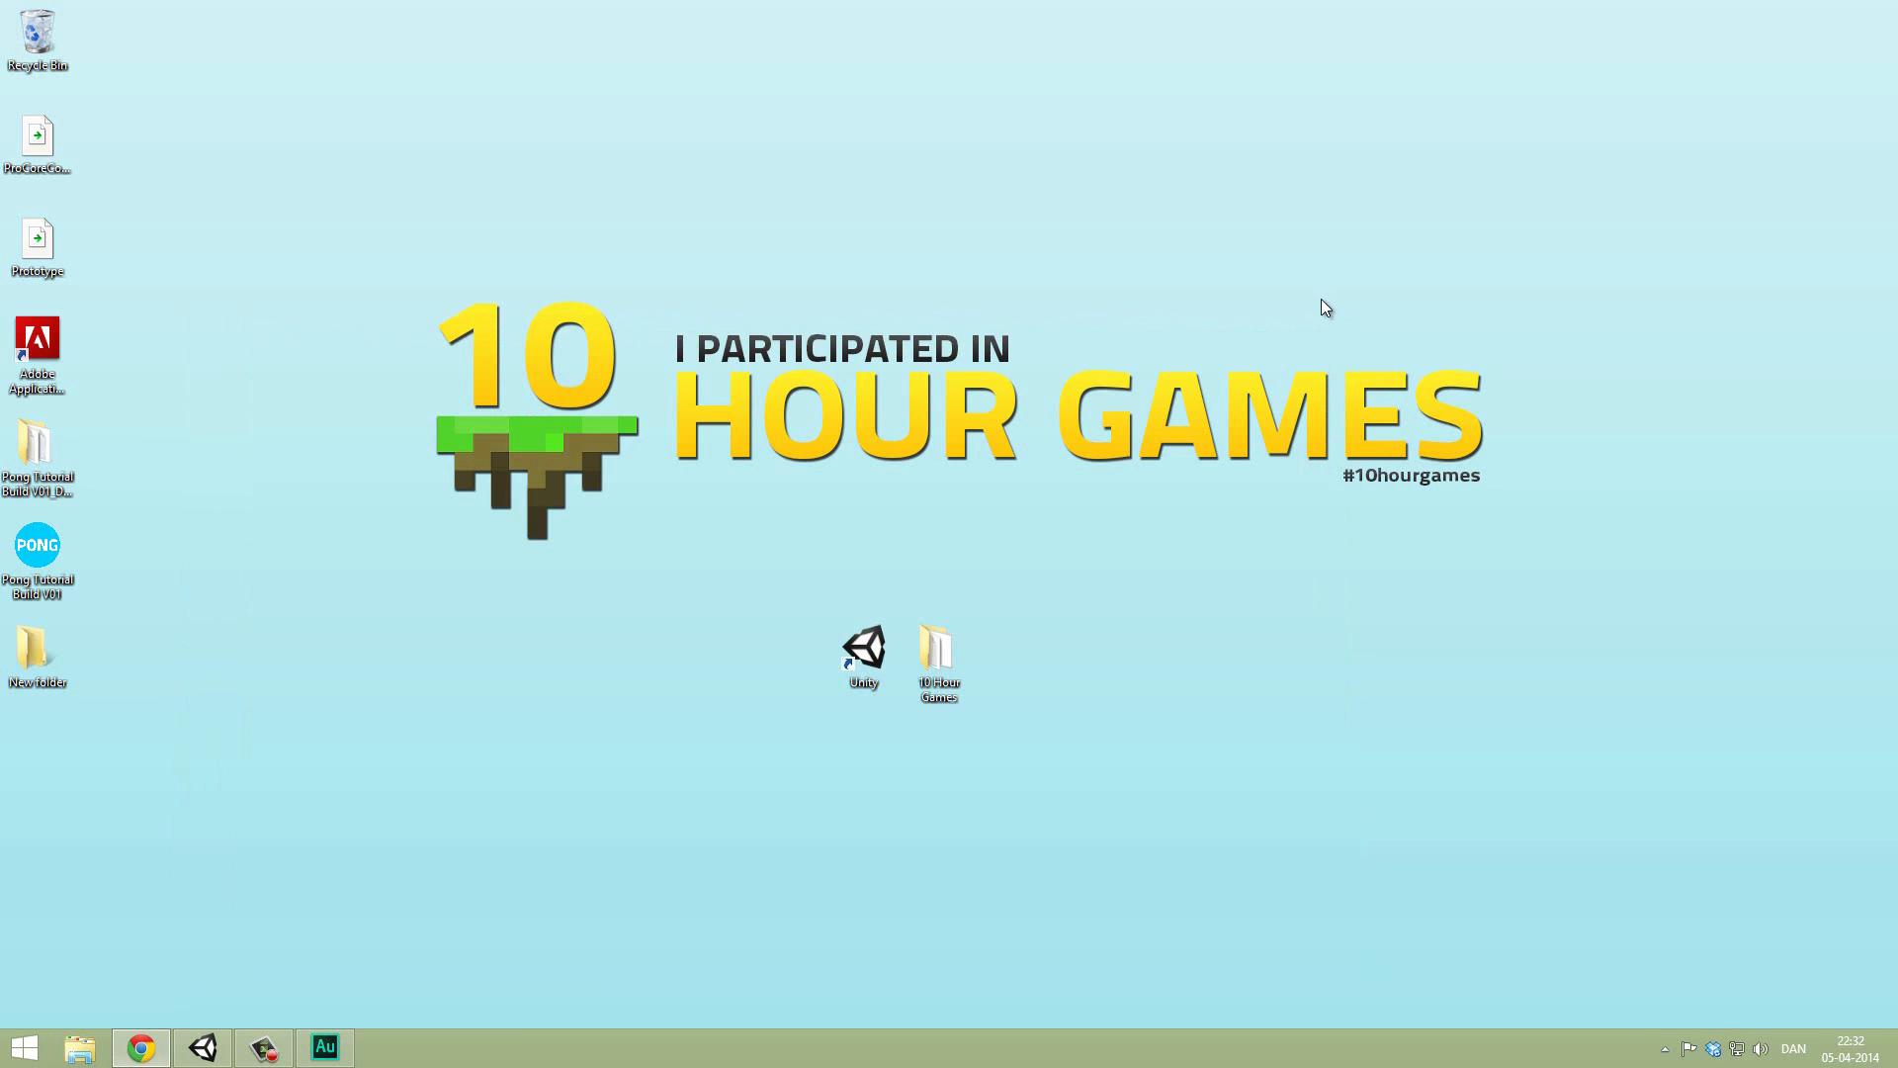